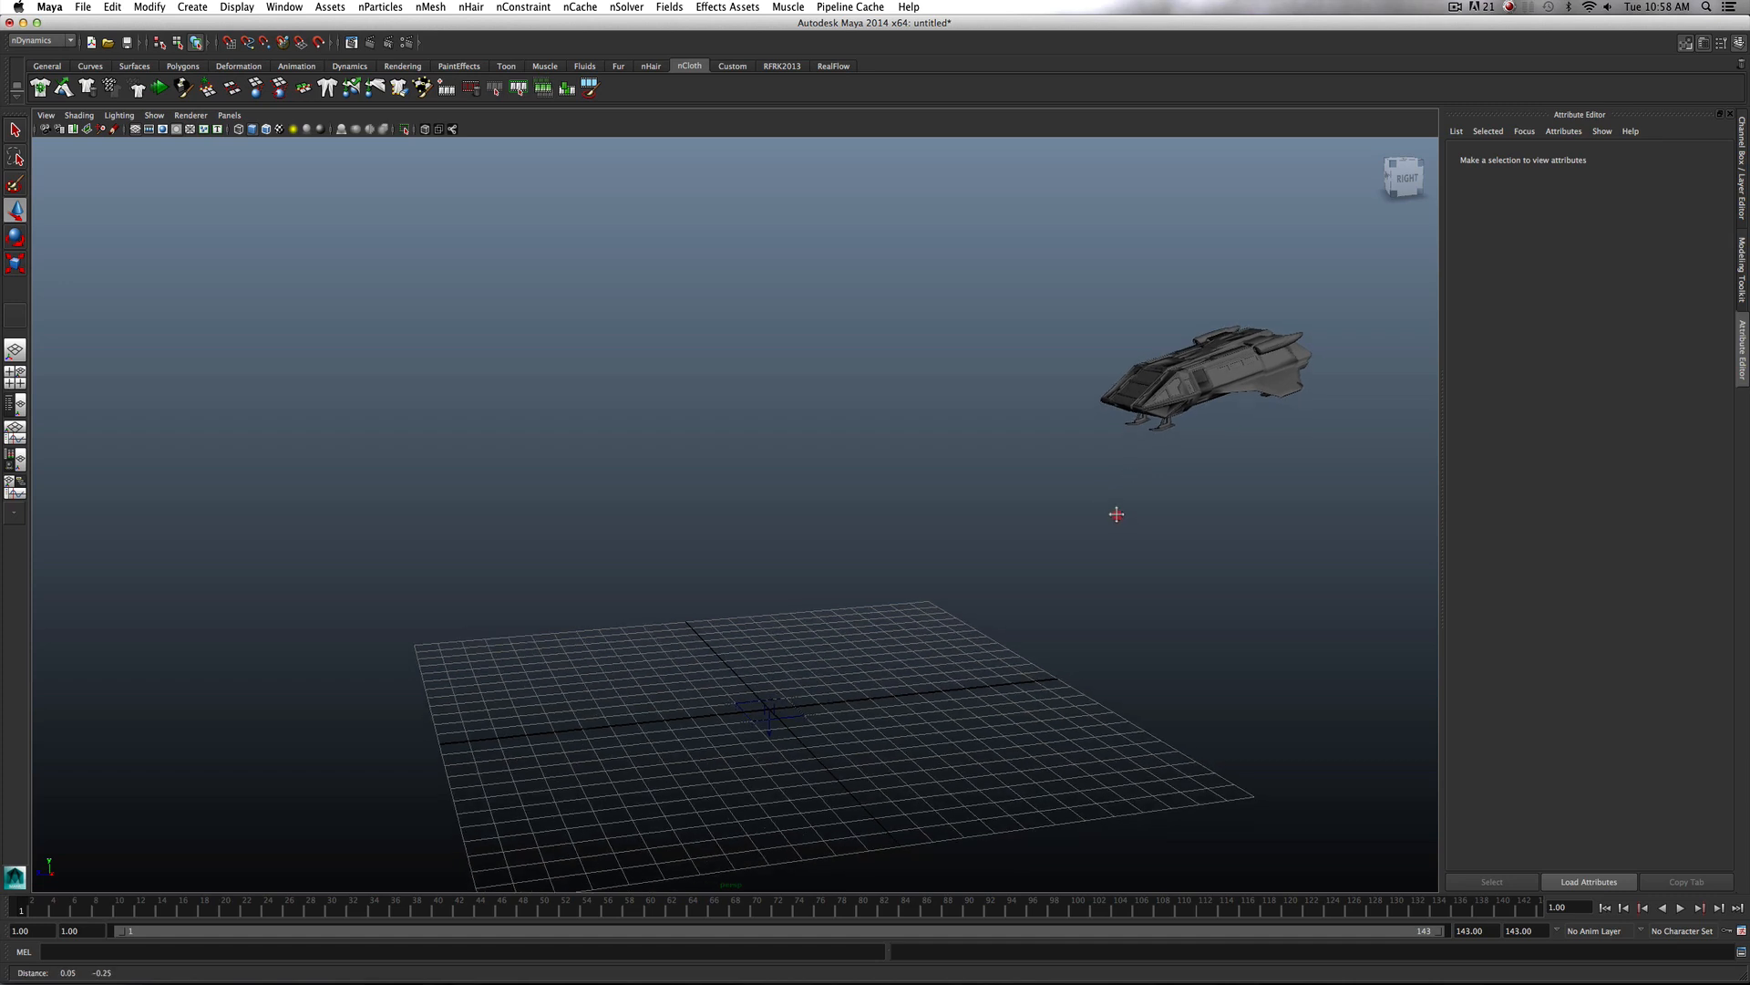
Switch the menu set to nDynamics and bring up the nCloth shelf with the ship in view
left_click_drag(1116, 514, 1121, 564)
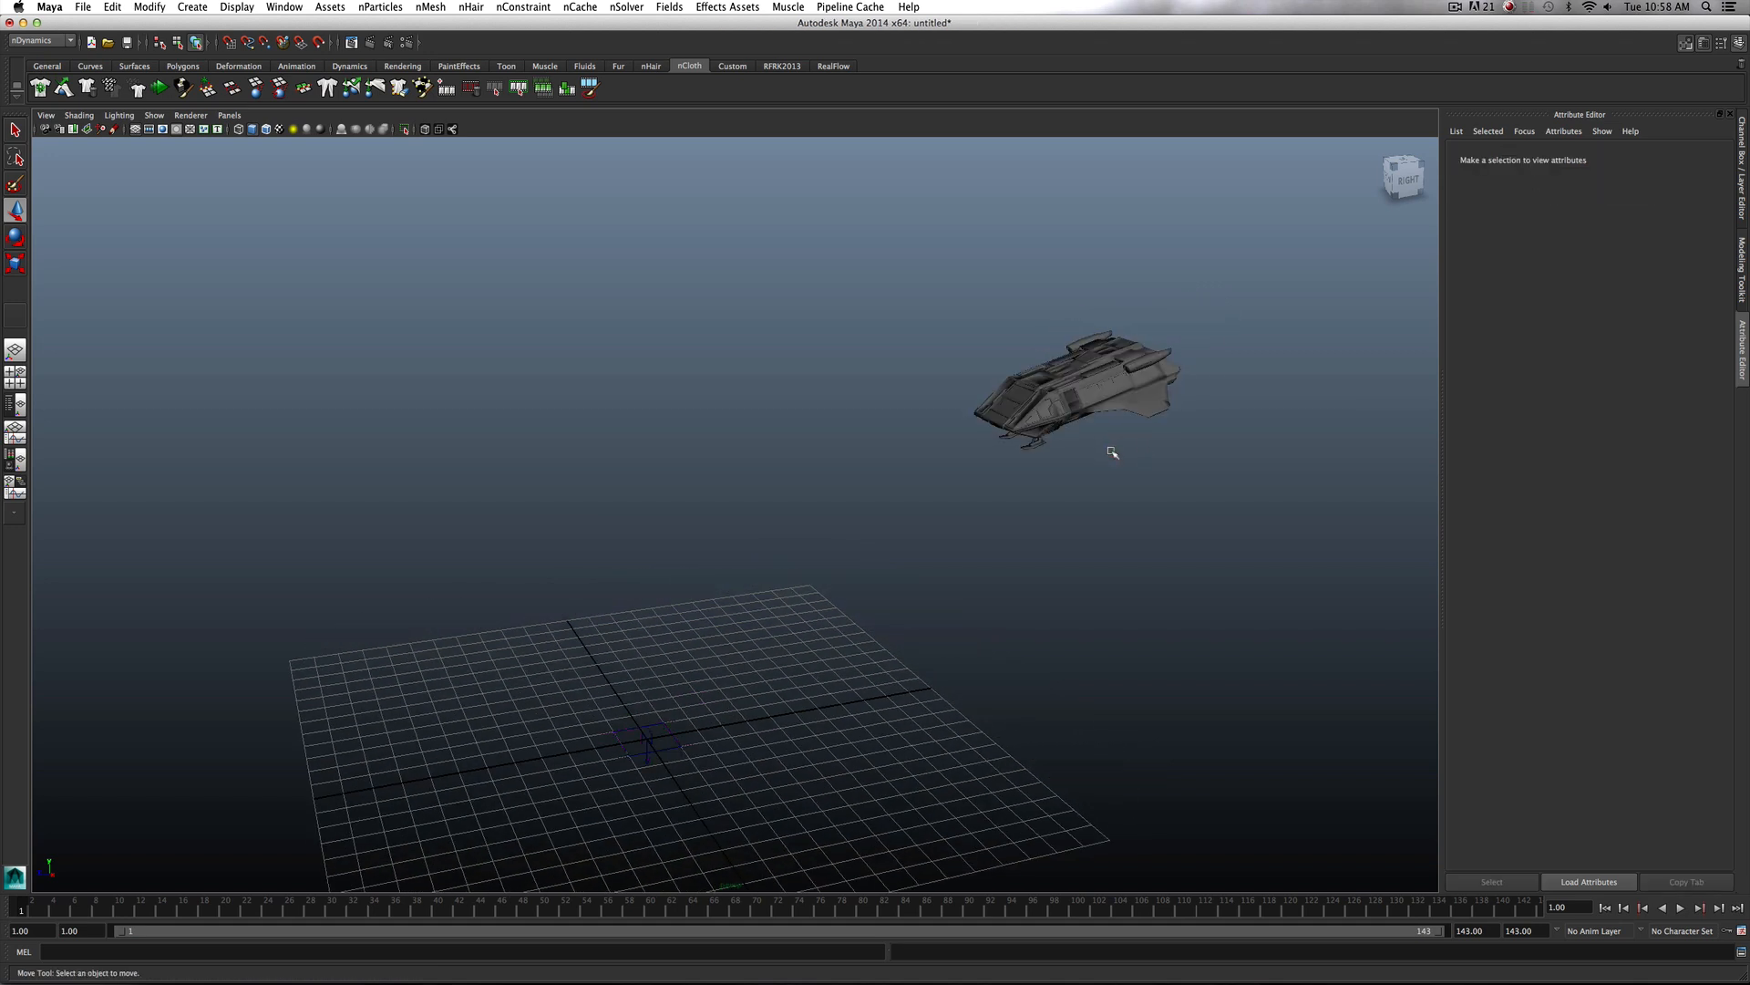
key("5")
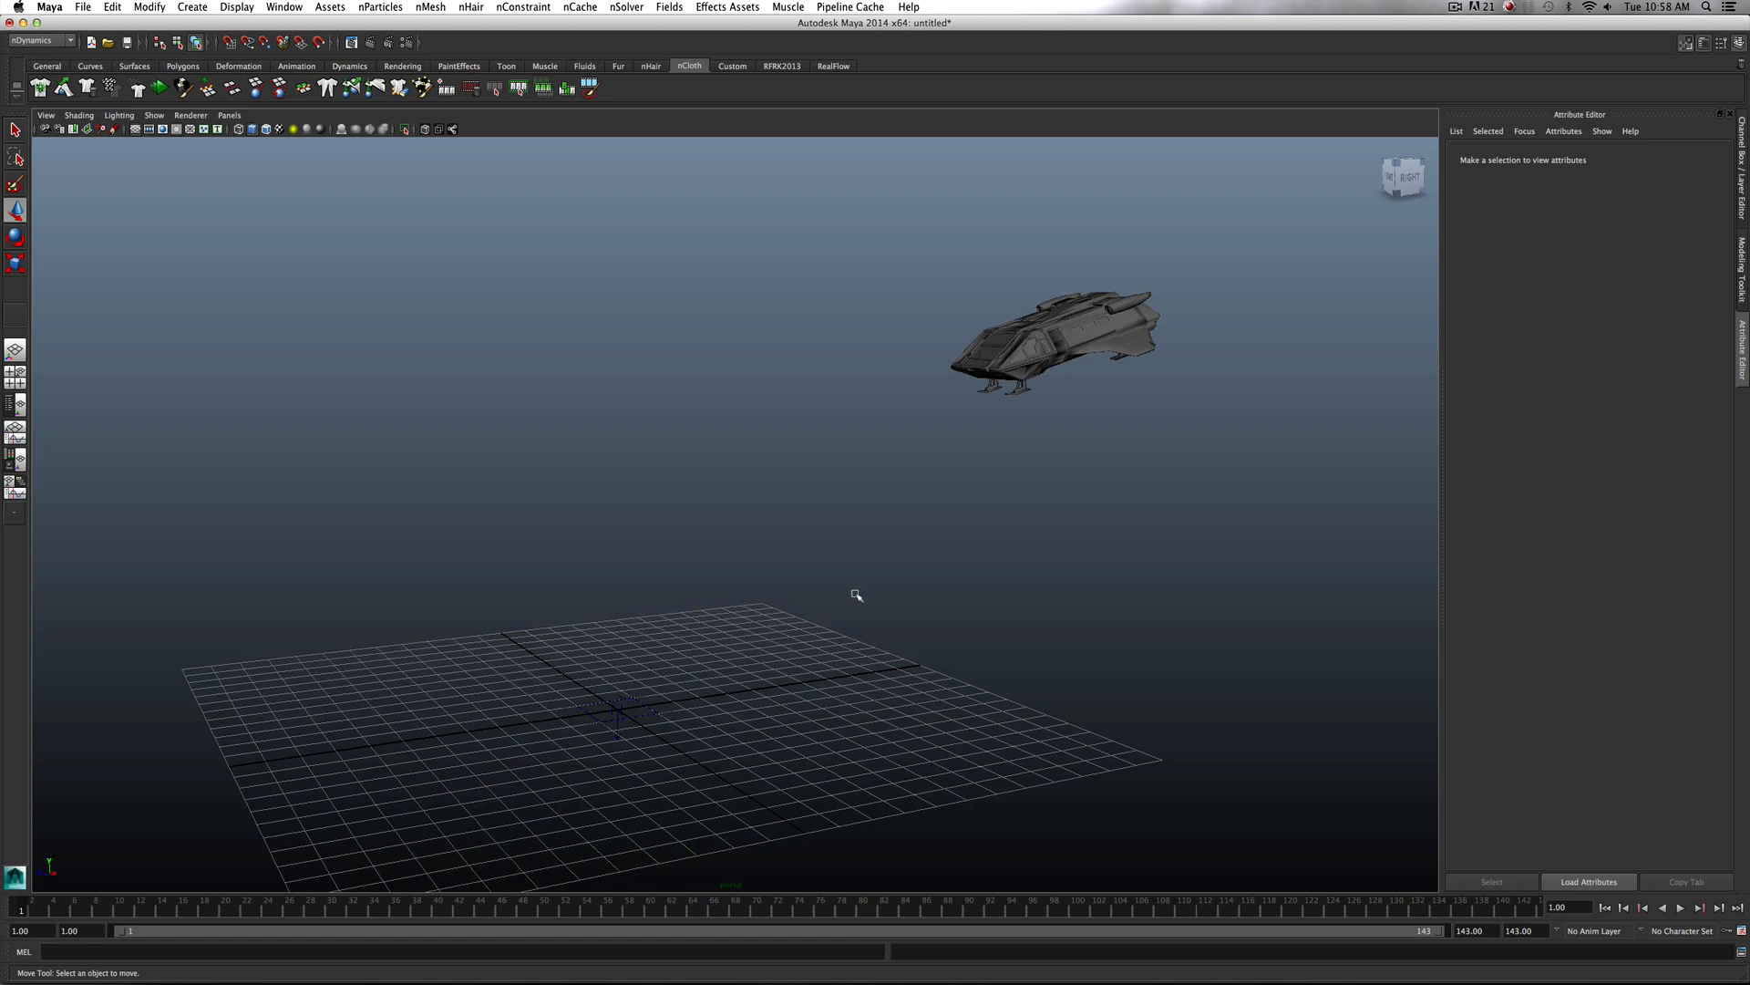
mouse_move(755, 620)
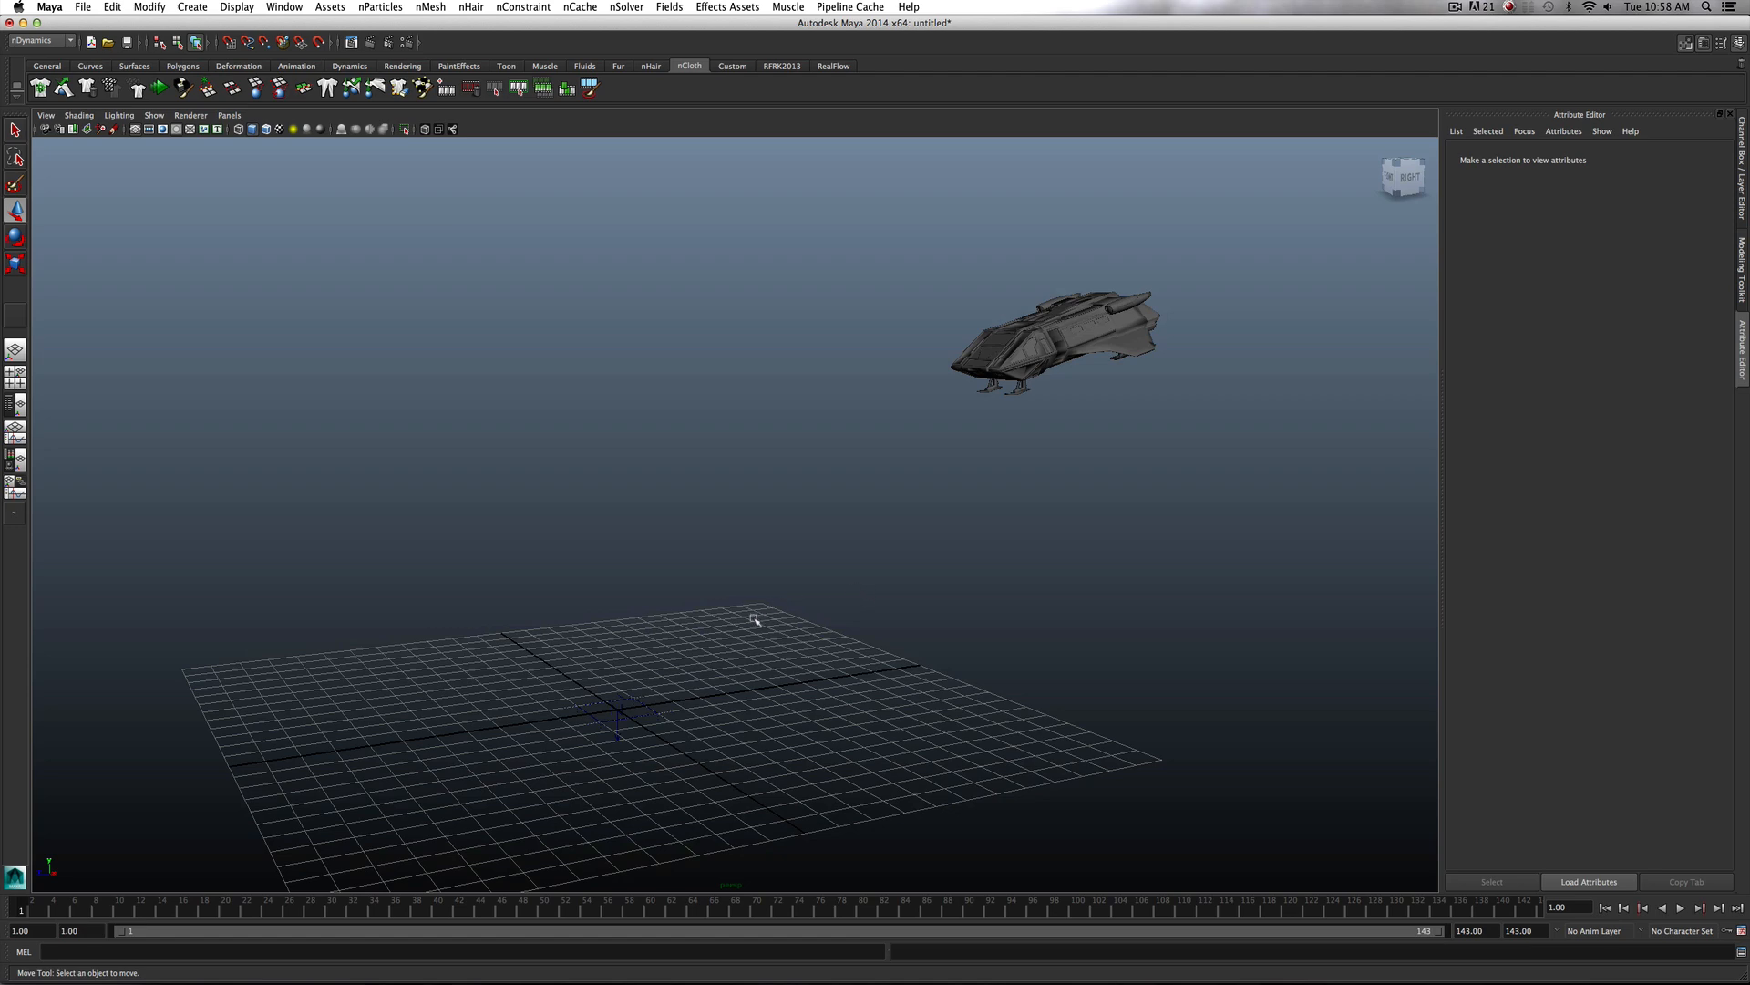
left_click_drag(757, 620, 807, 617)
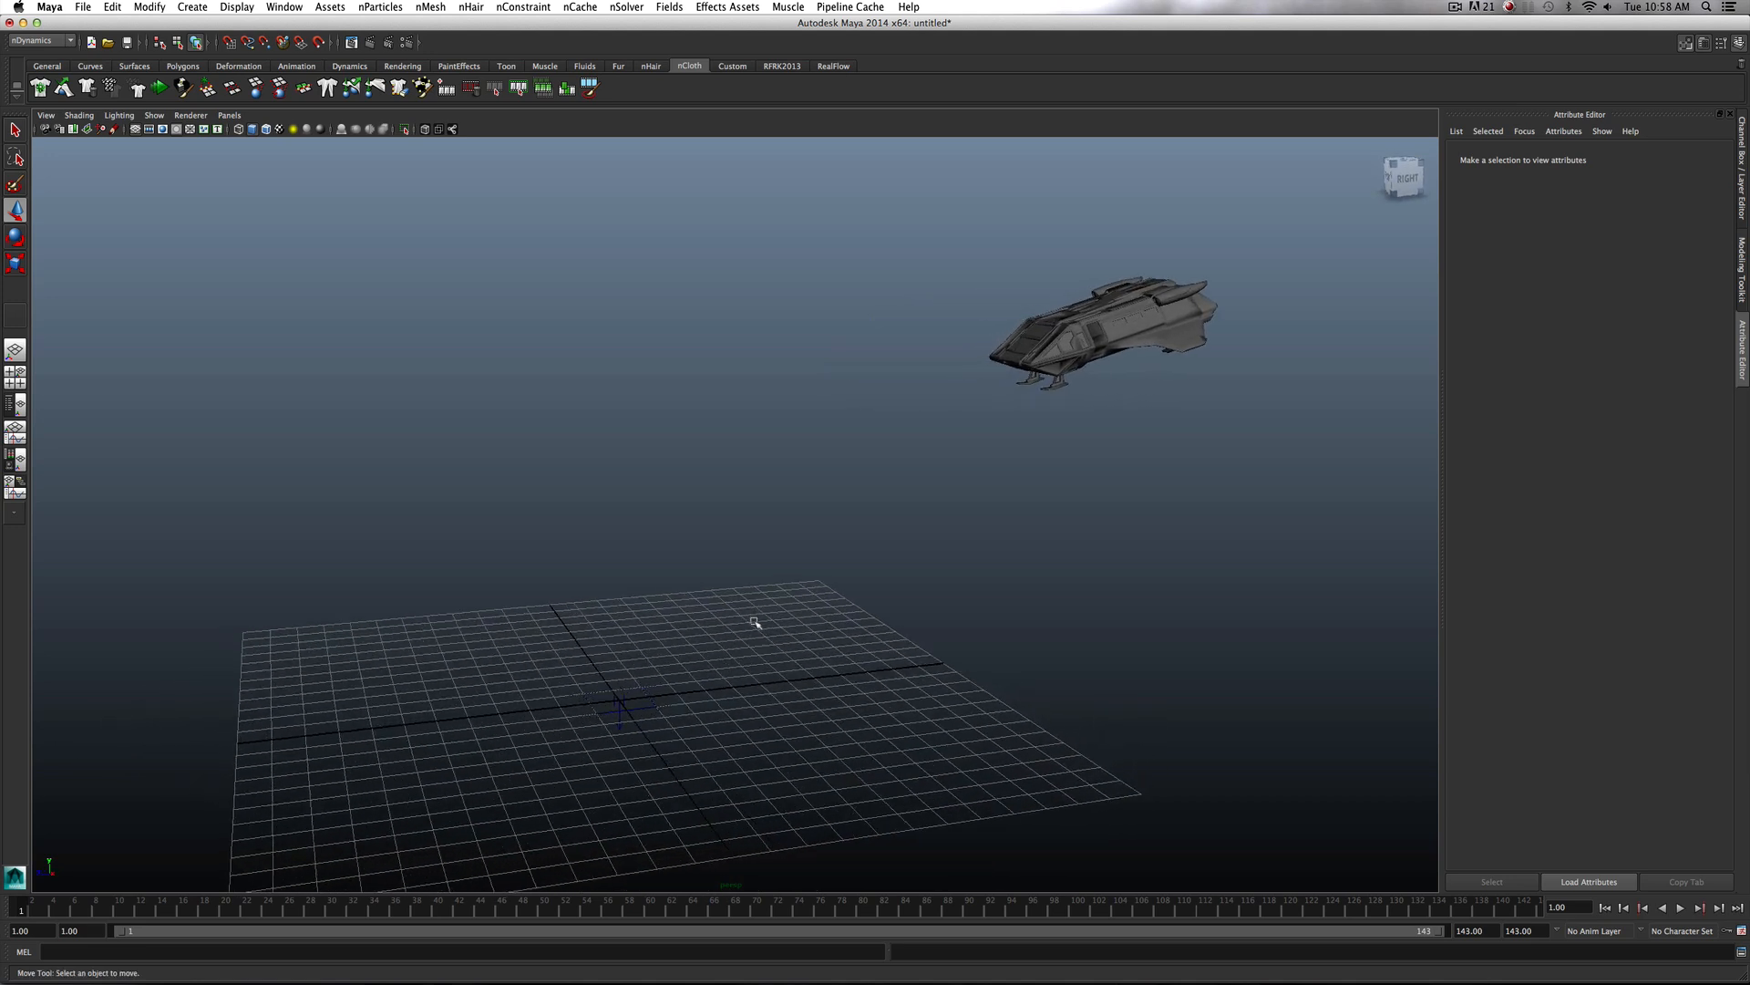
mouse_move(540, 223)
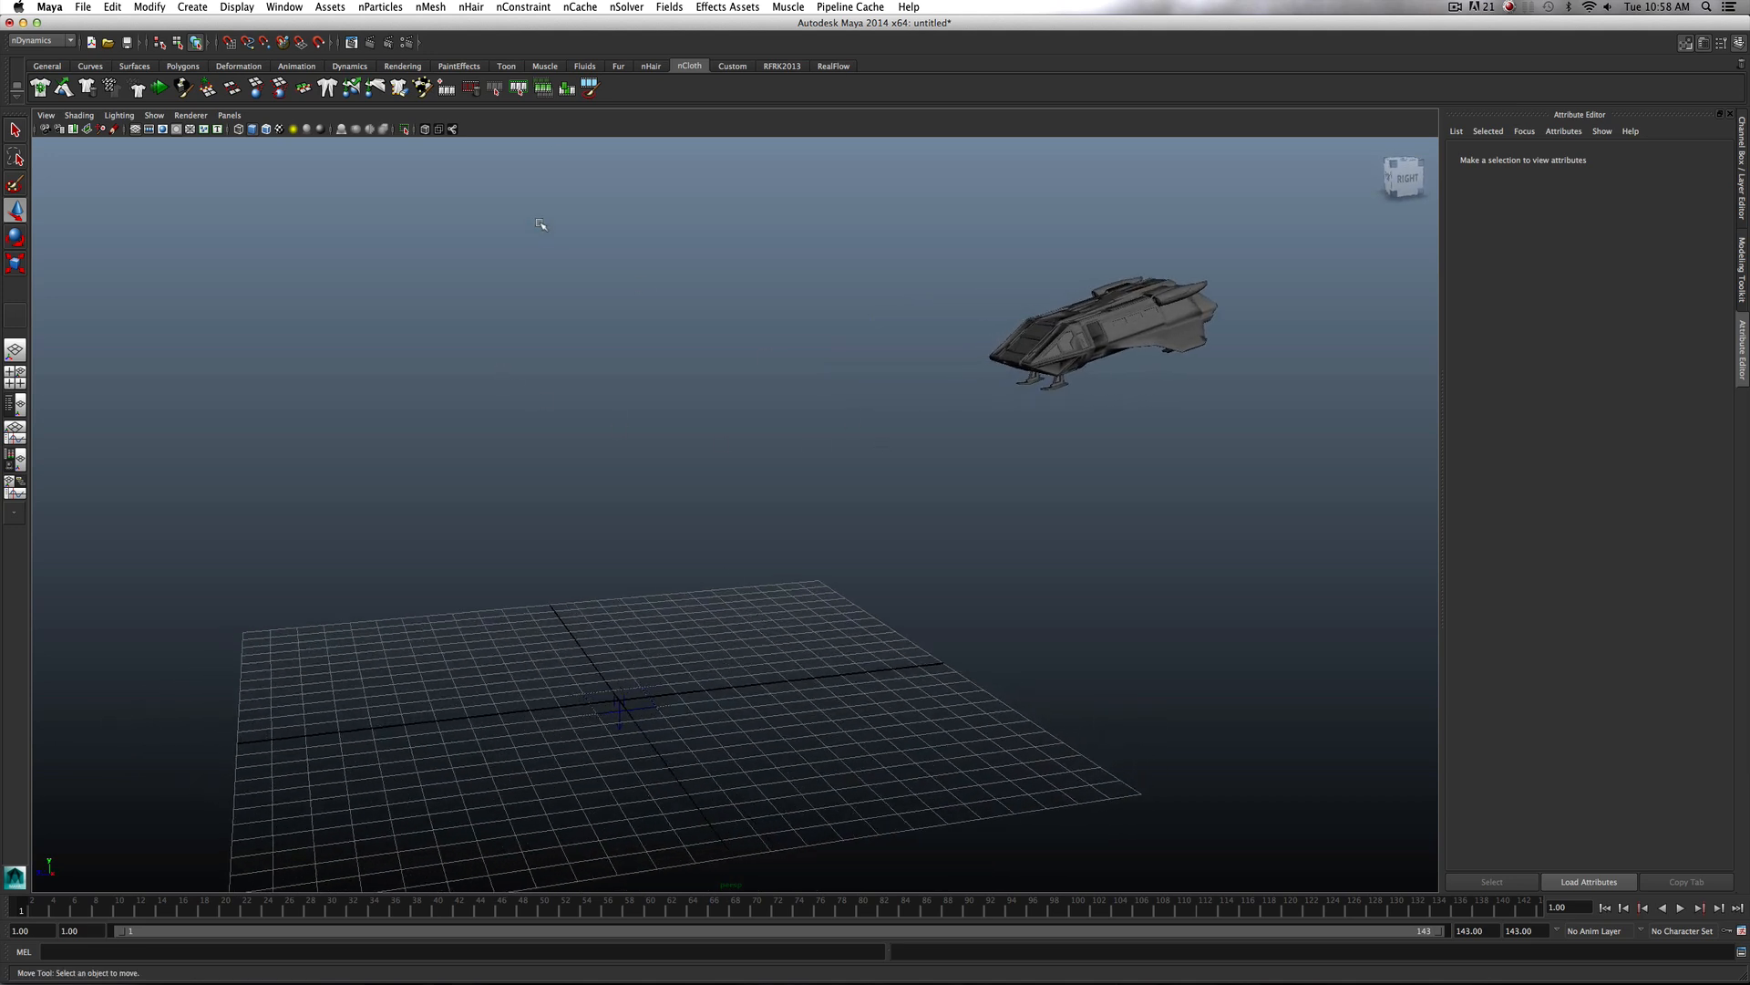
left_click(38, 42)
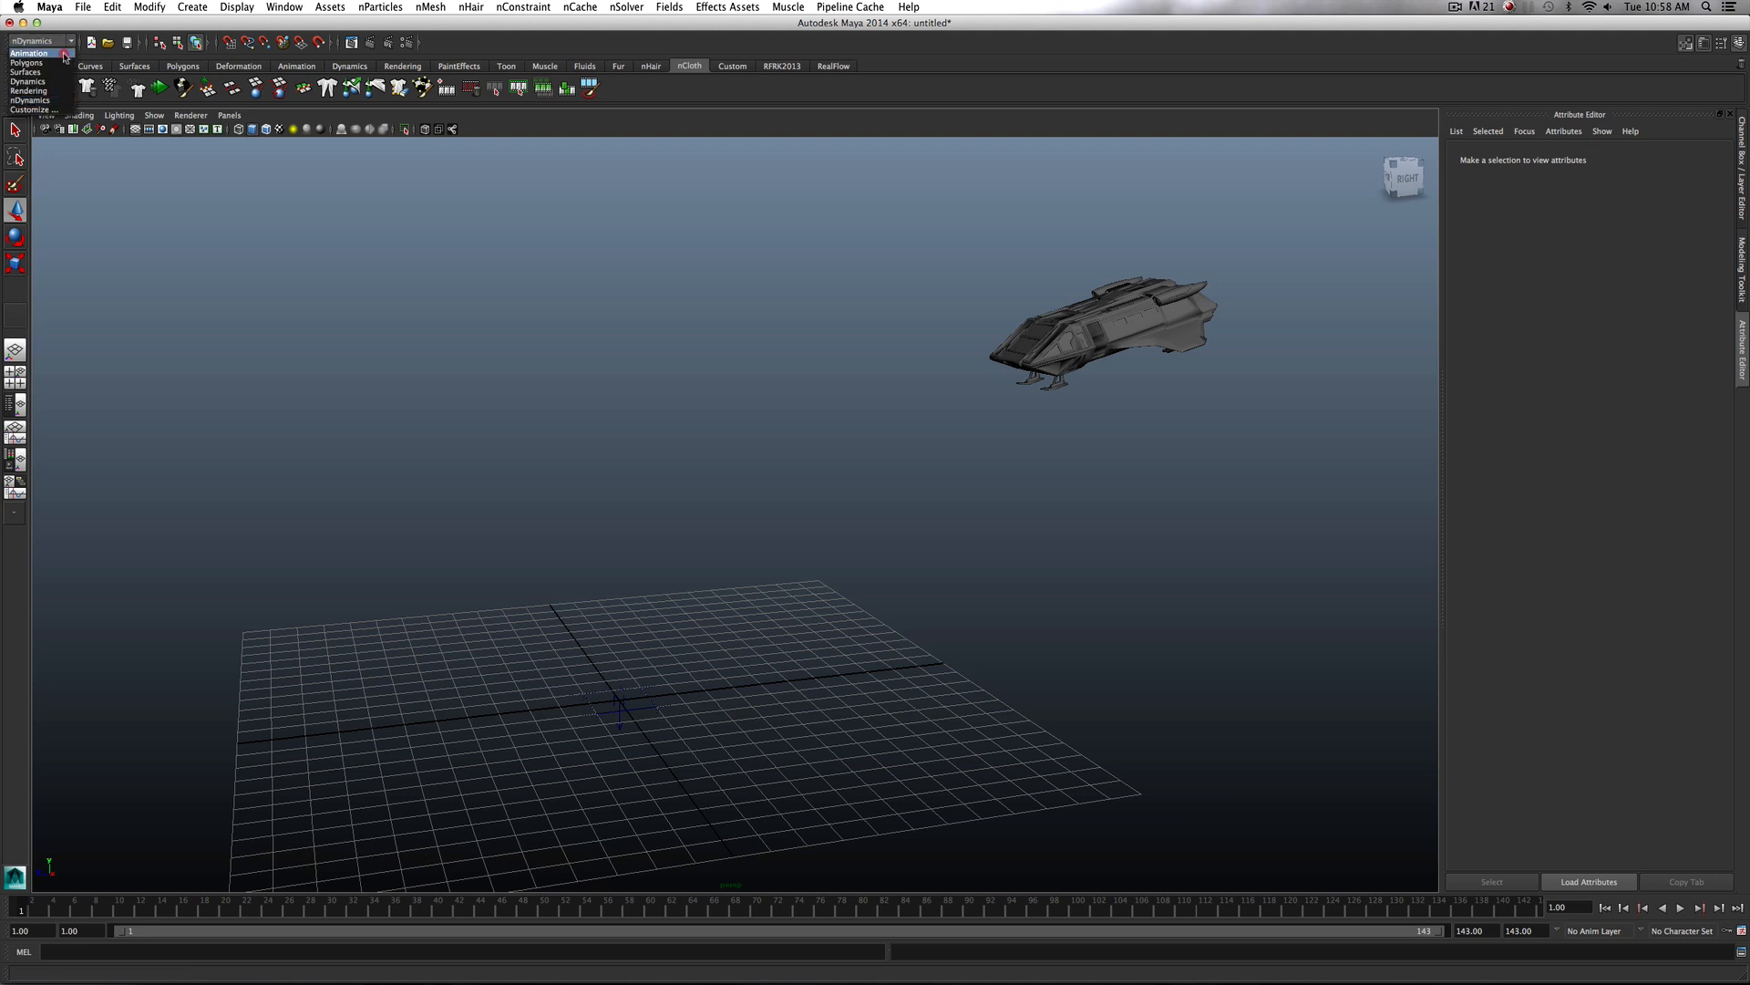
left_click(27, 53)
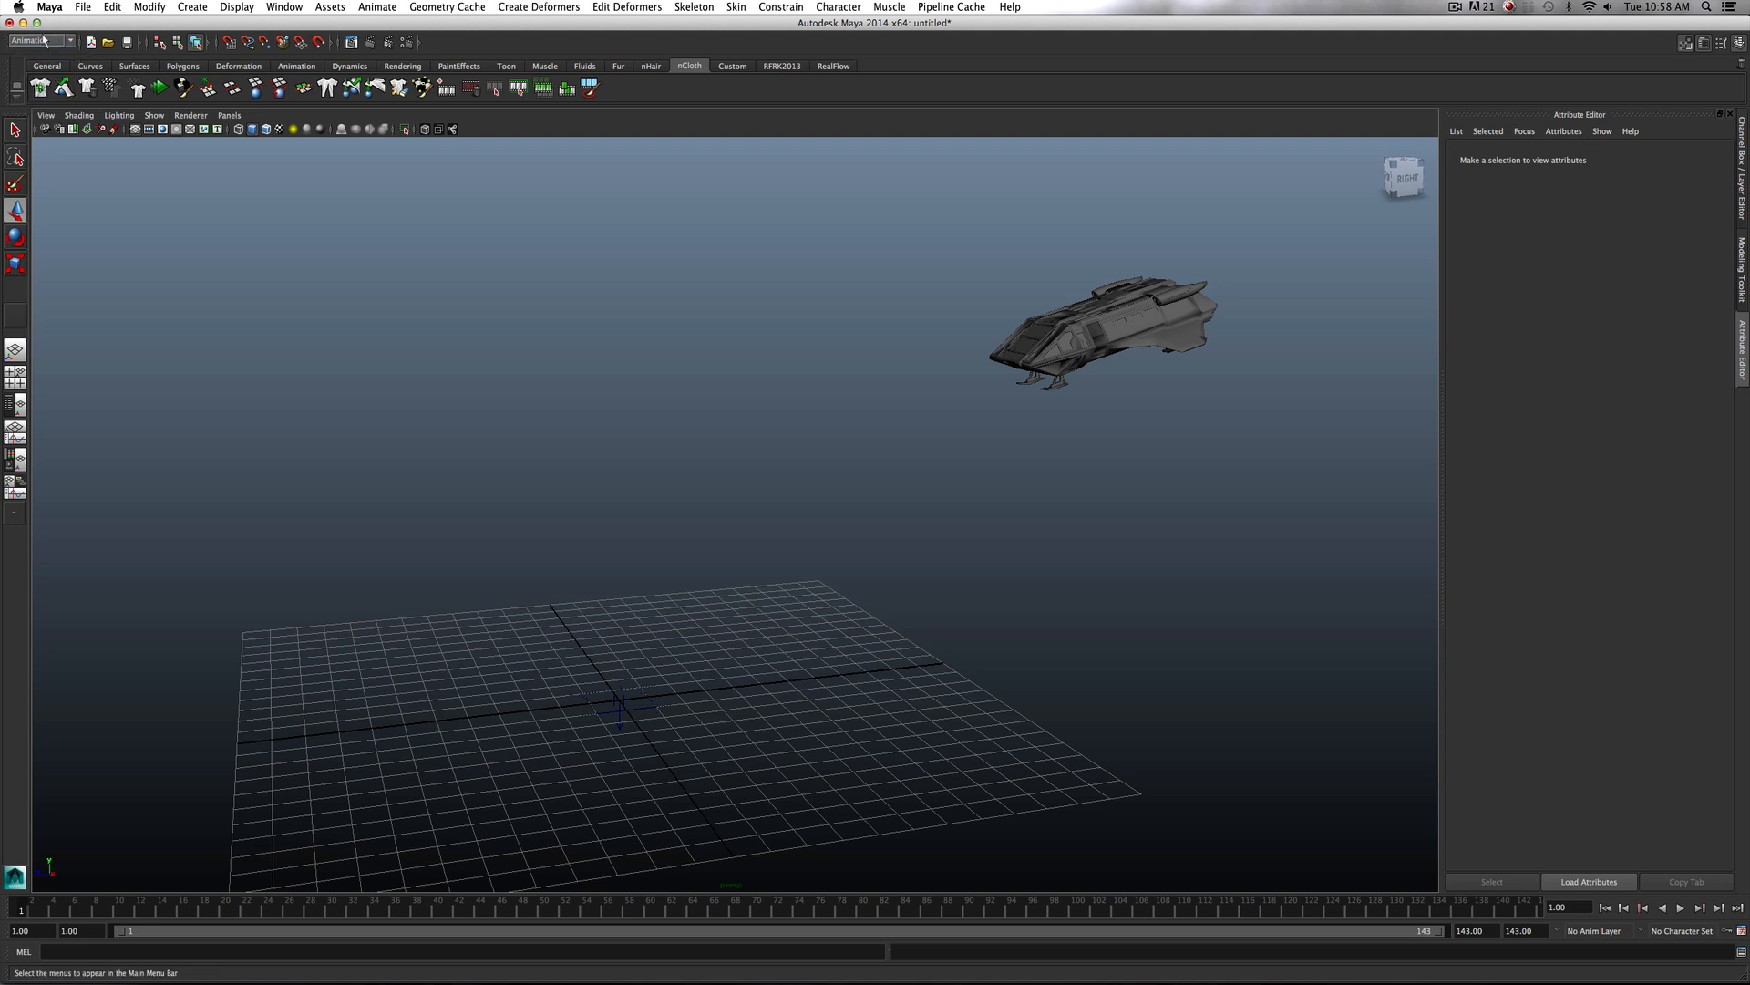
left_click(38, 40)
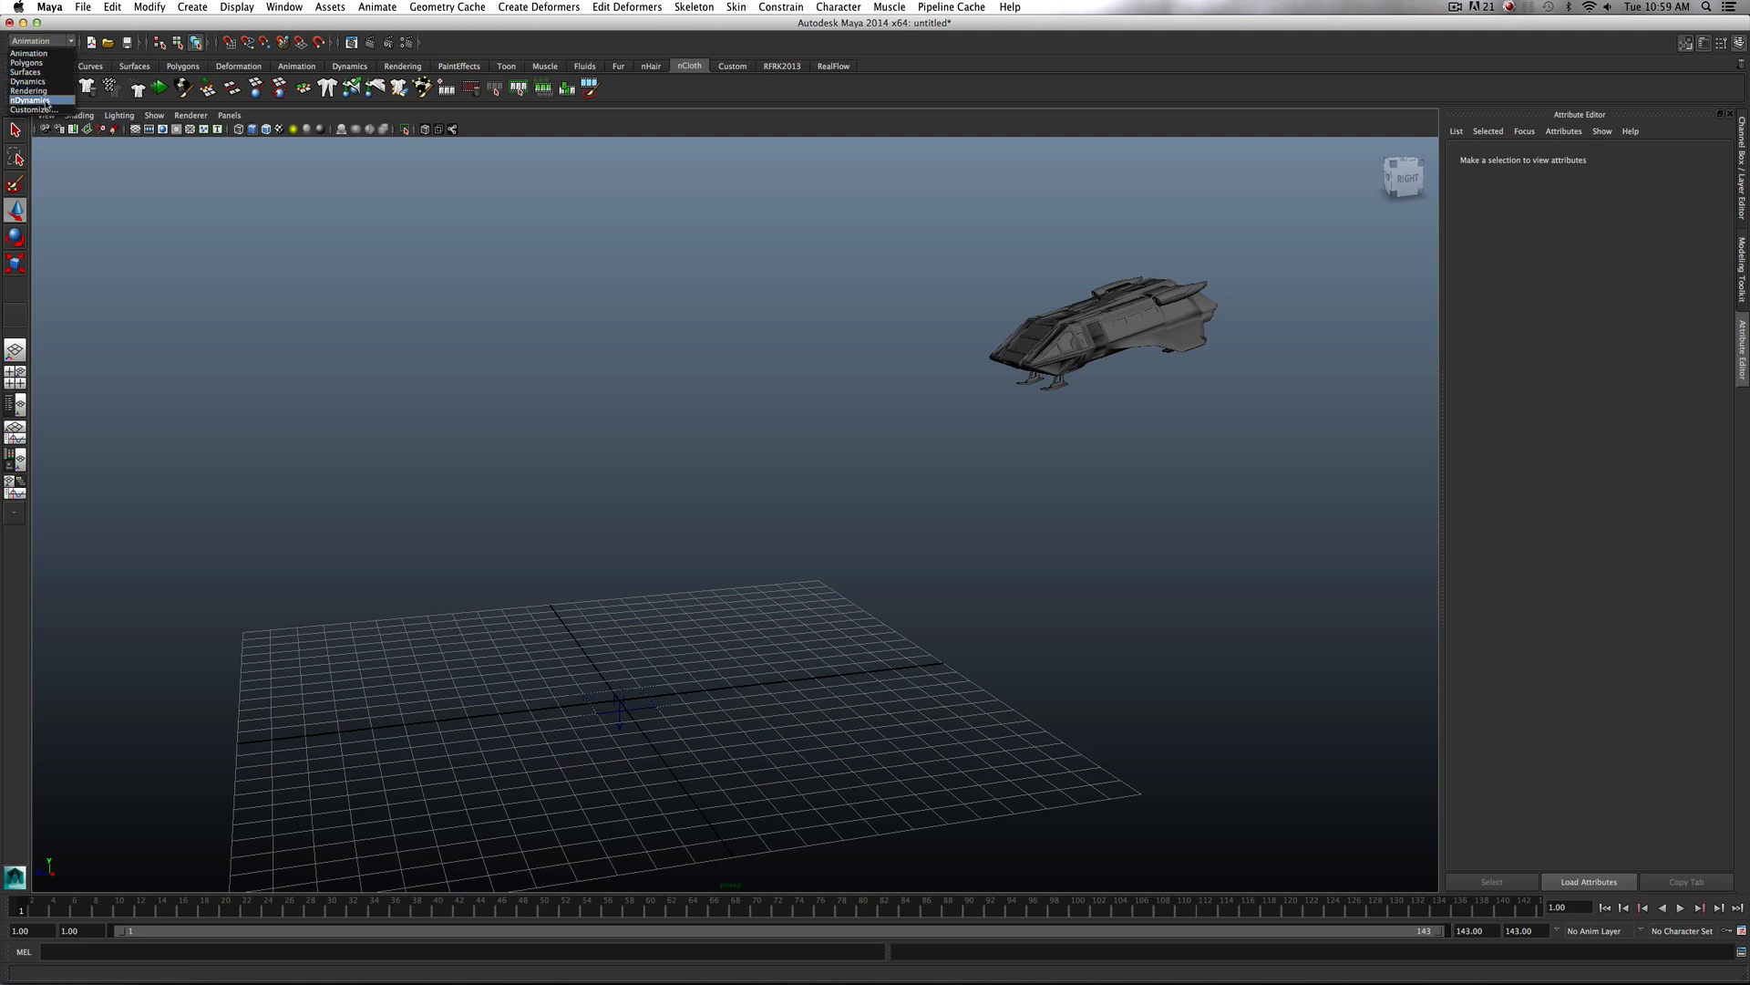
left_click(32, 99)
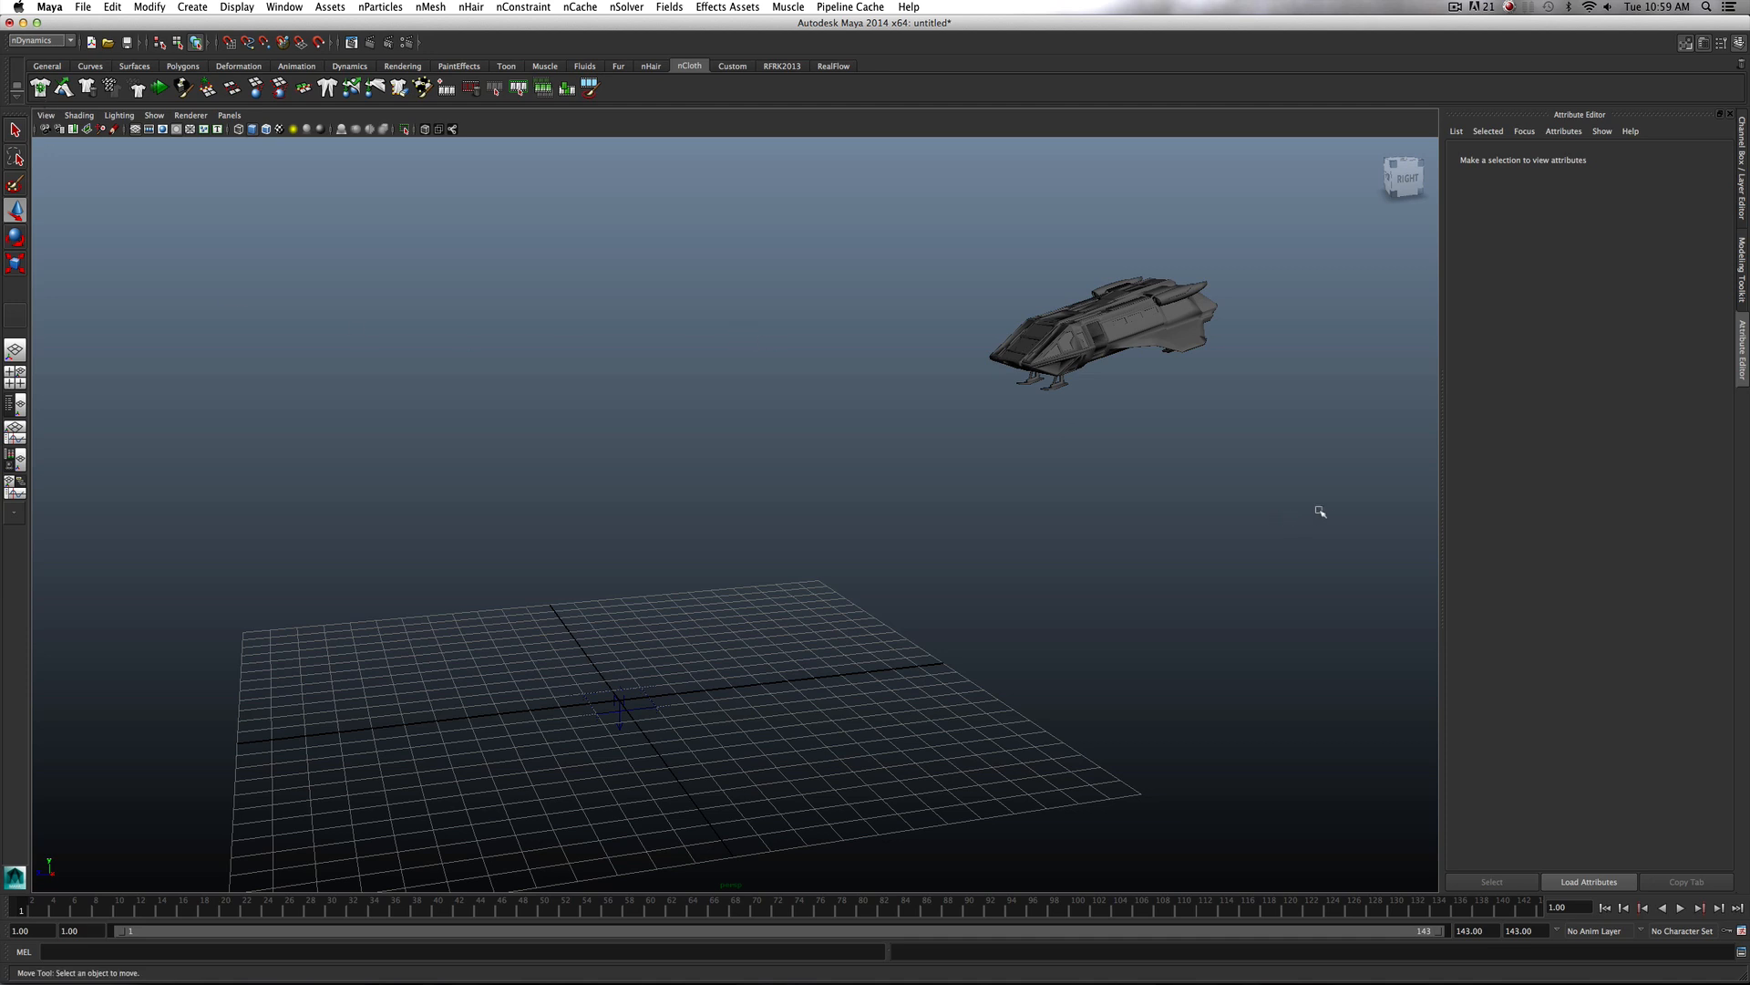
left_click(618, 66)
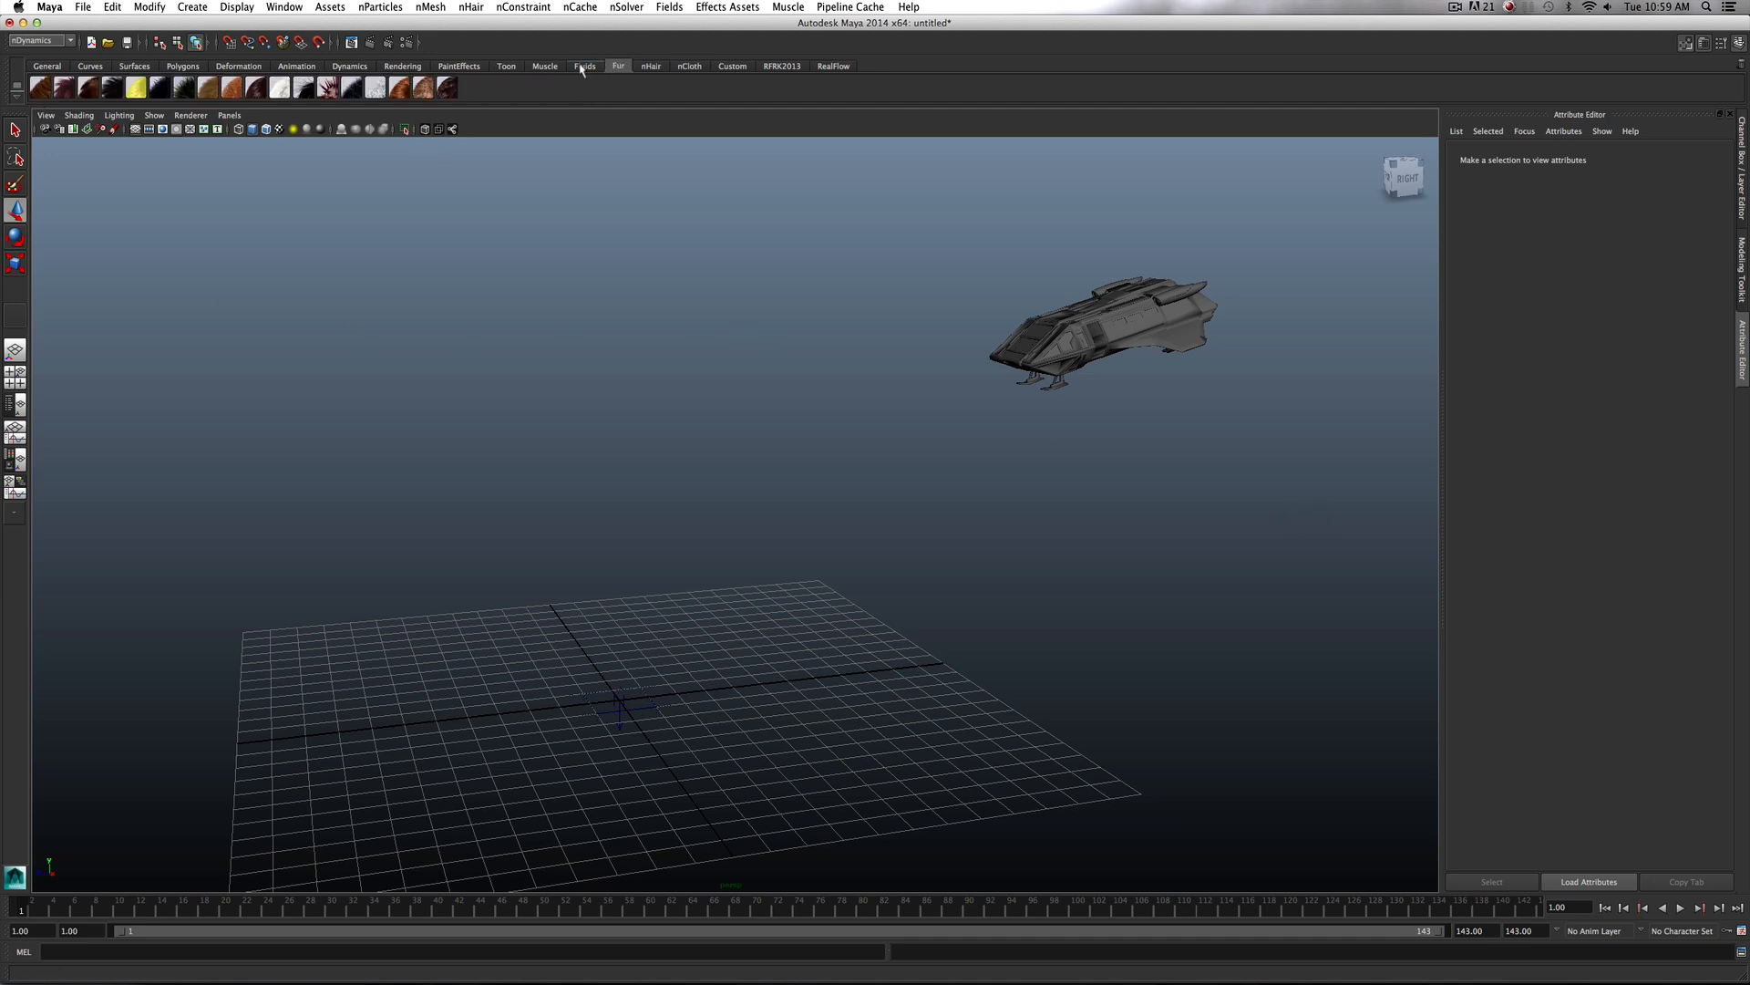
left_click(689, 65)
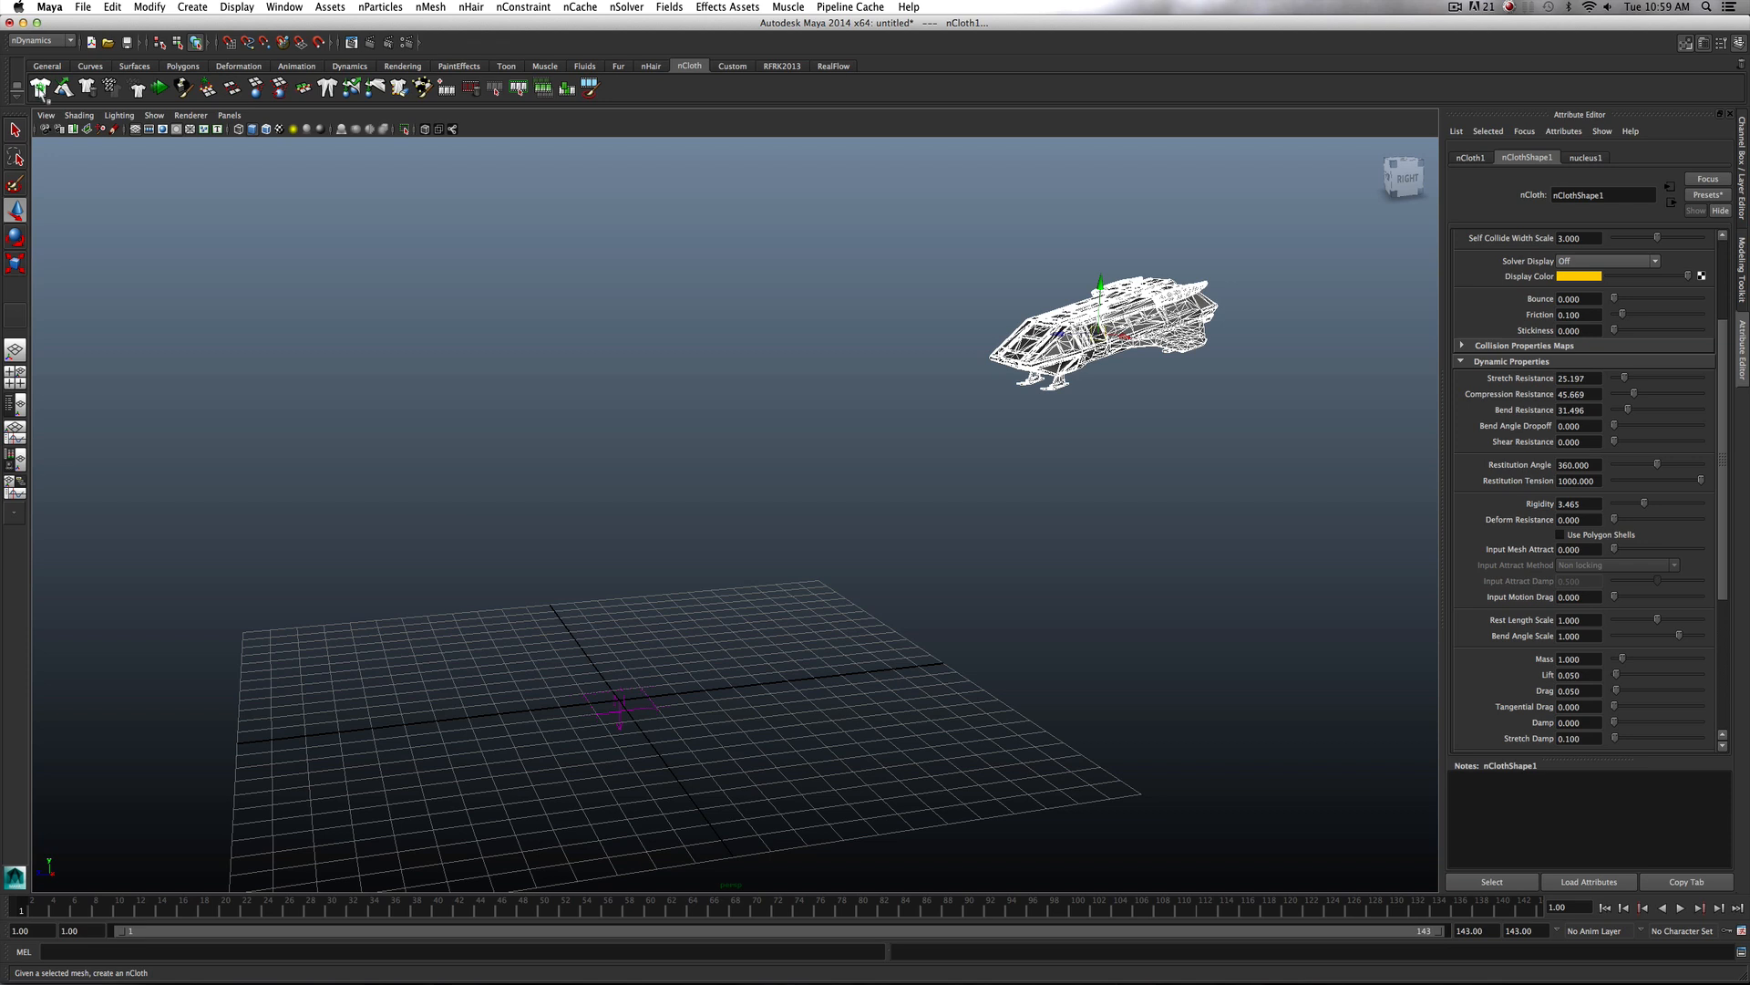
mouse_move(40, 88)
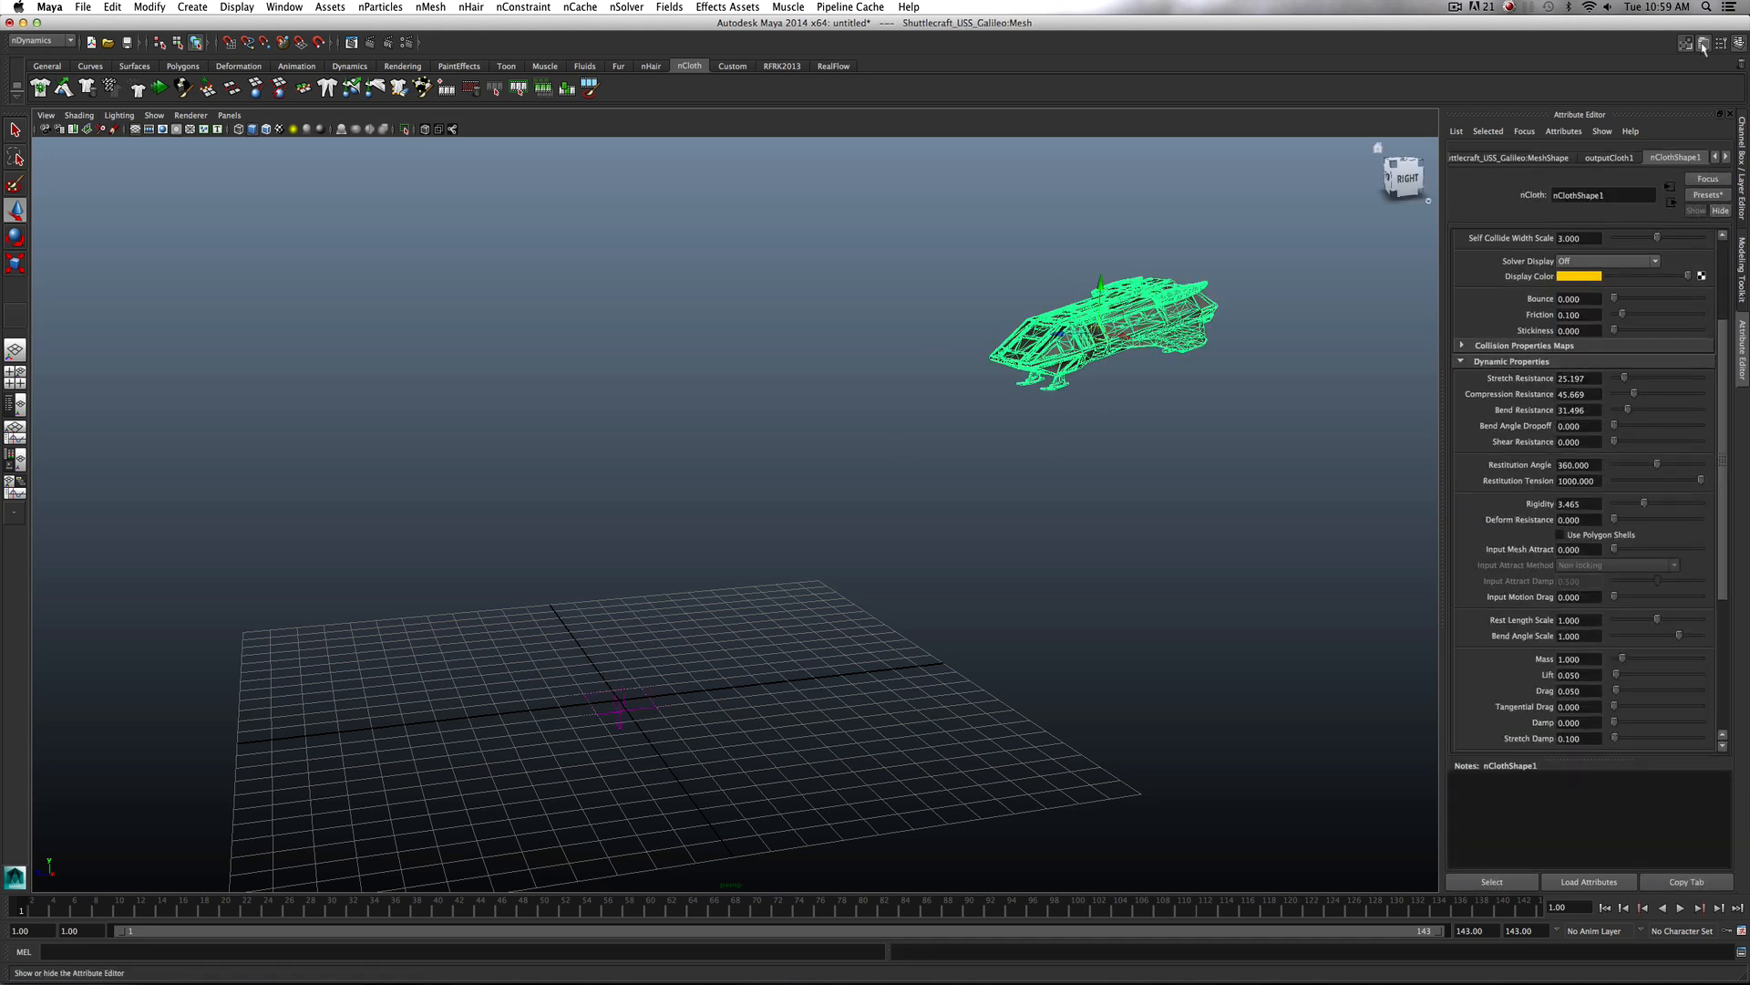
Lower the spaceship's nClothShape1 Rigidity from about 3.465 to 1.071
left_click(1734, 43)
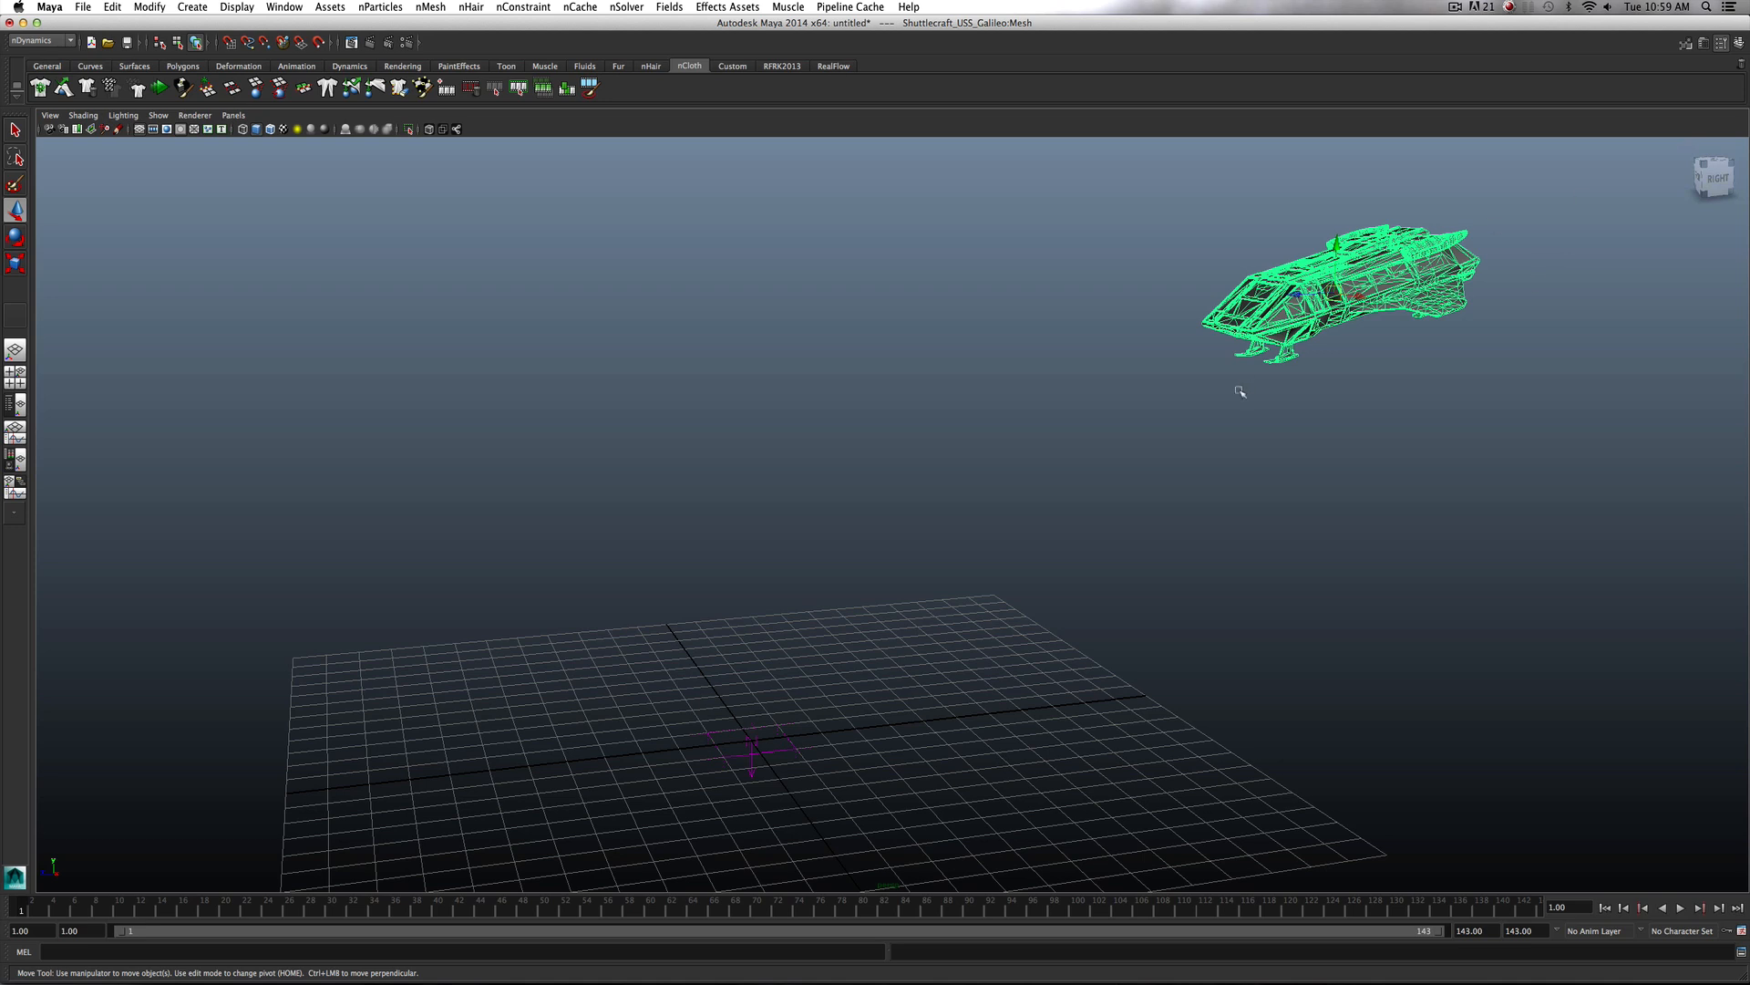
left_click(1703, 43)
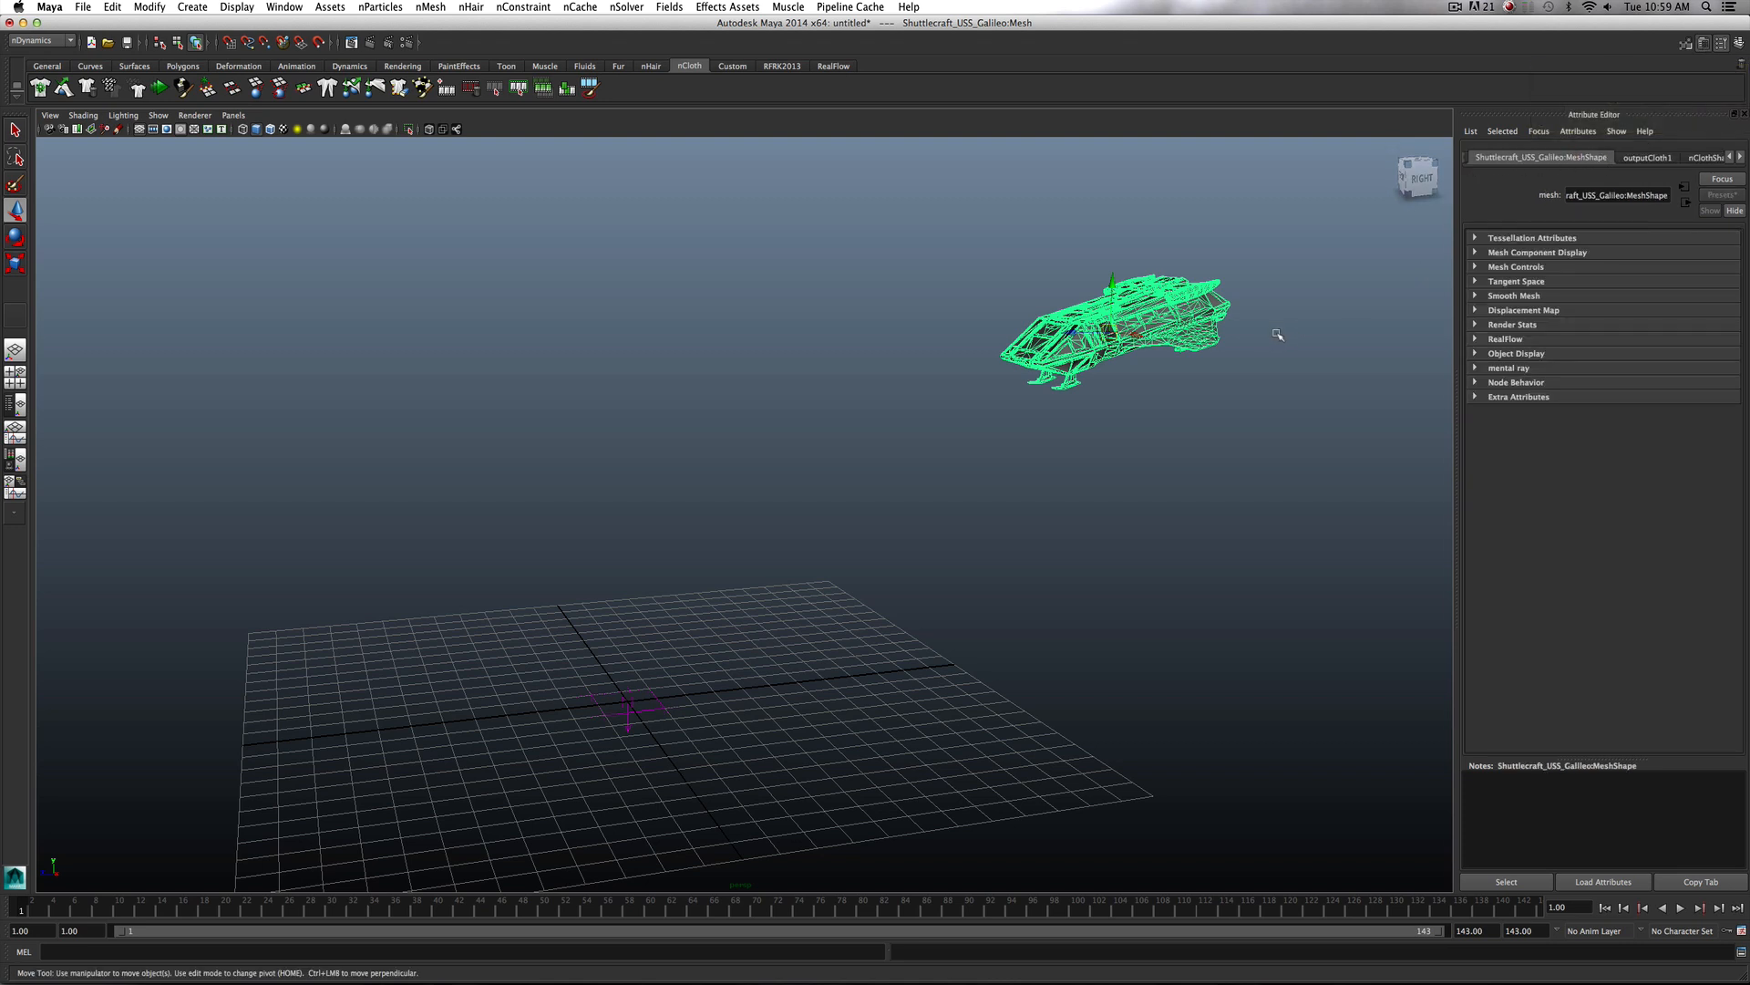
mouse_move(1643, 169)
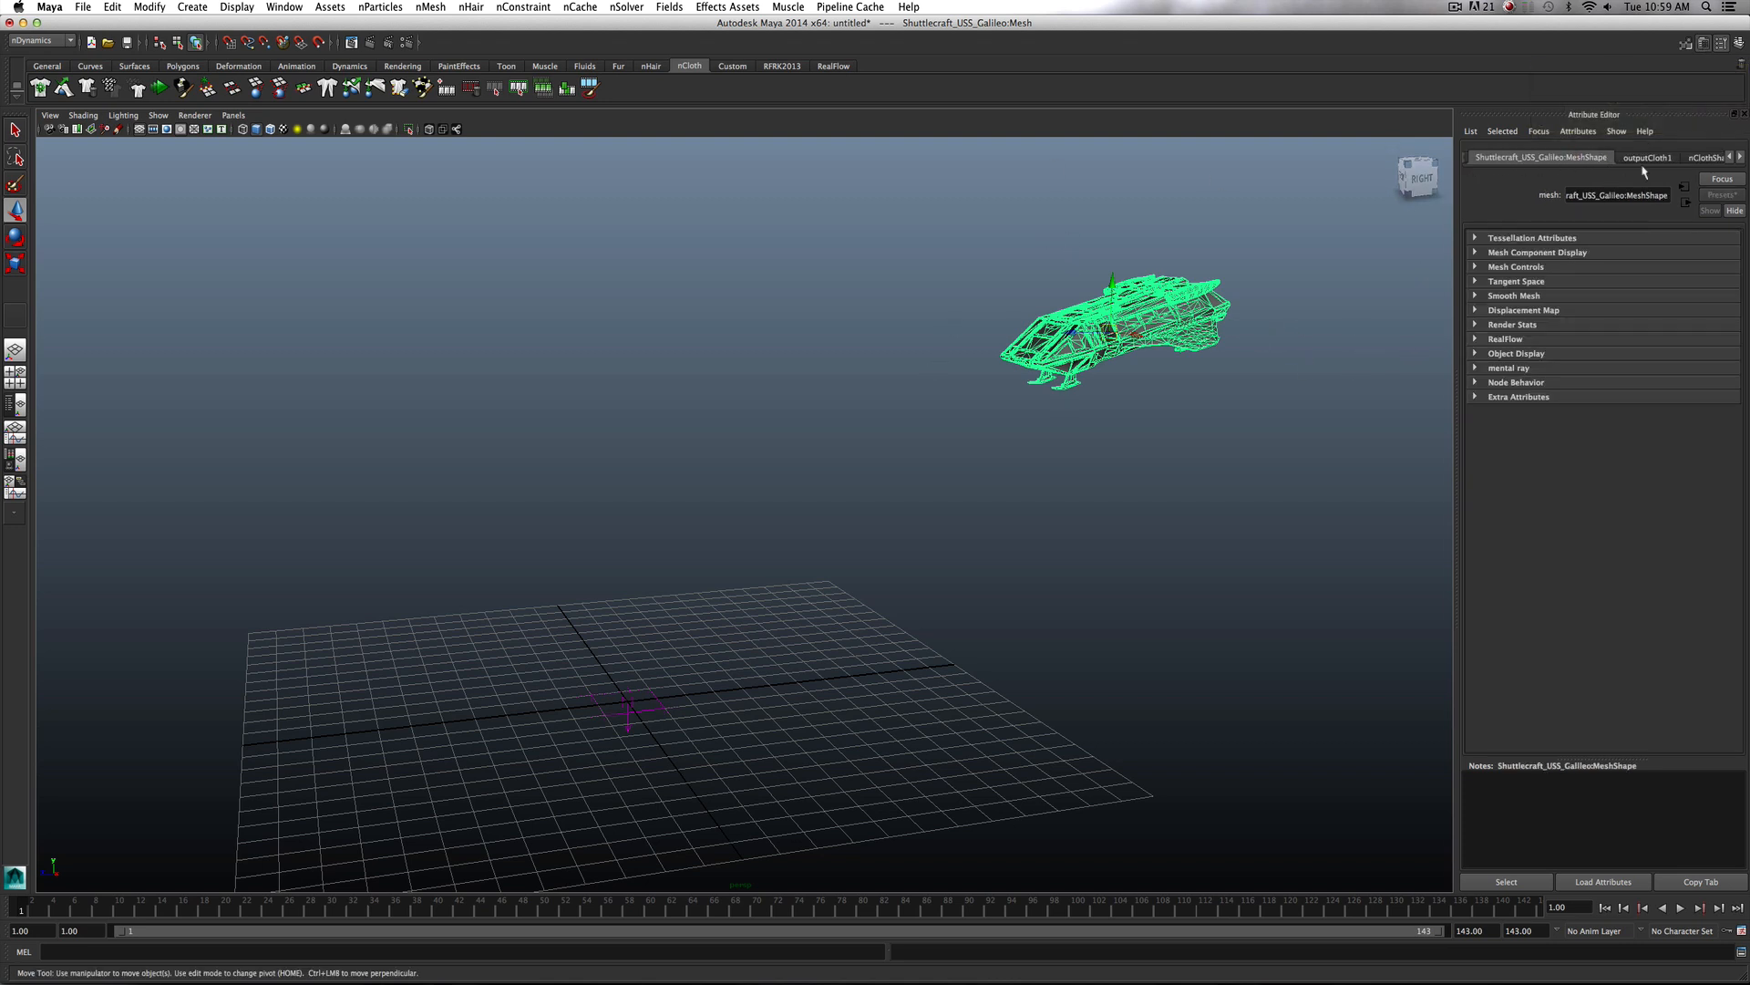
left_click(1706, 157)
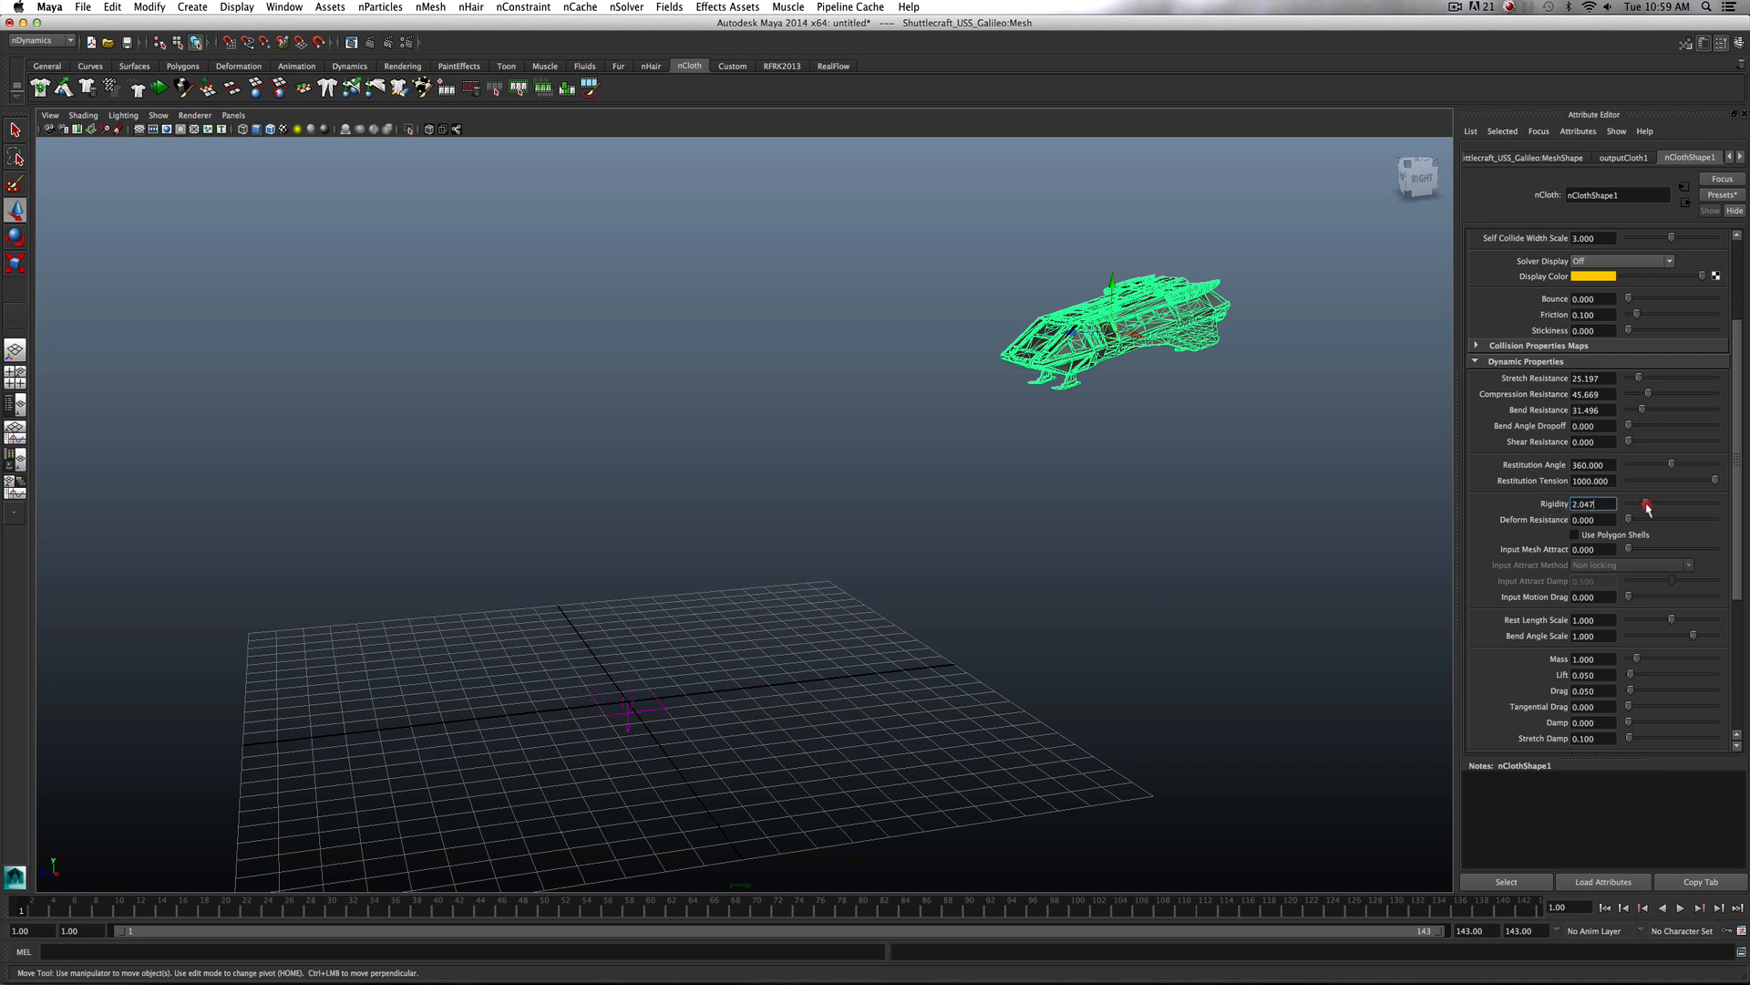
left_click_drag(1657, 503, 1663, 503)
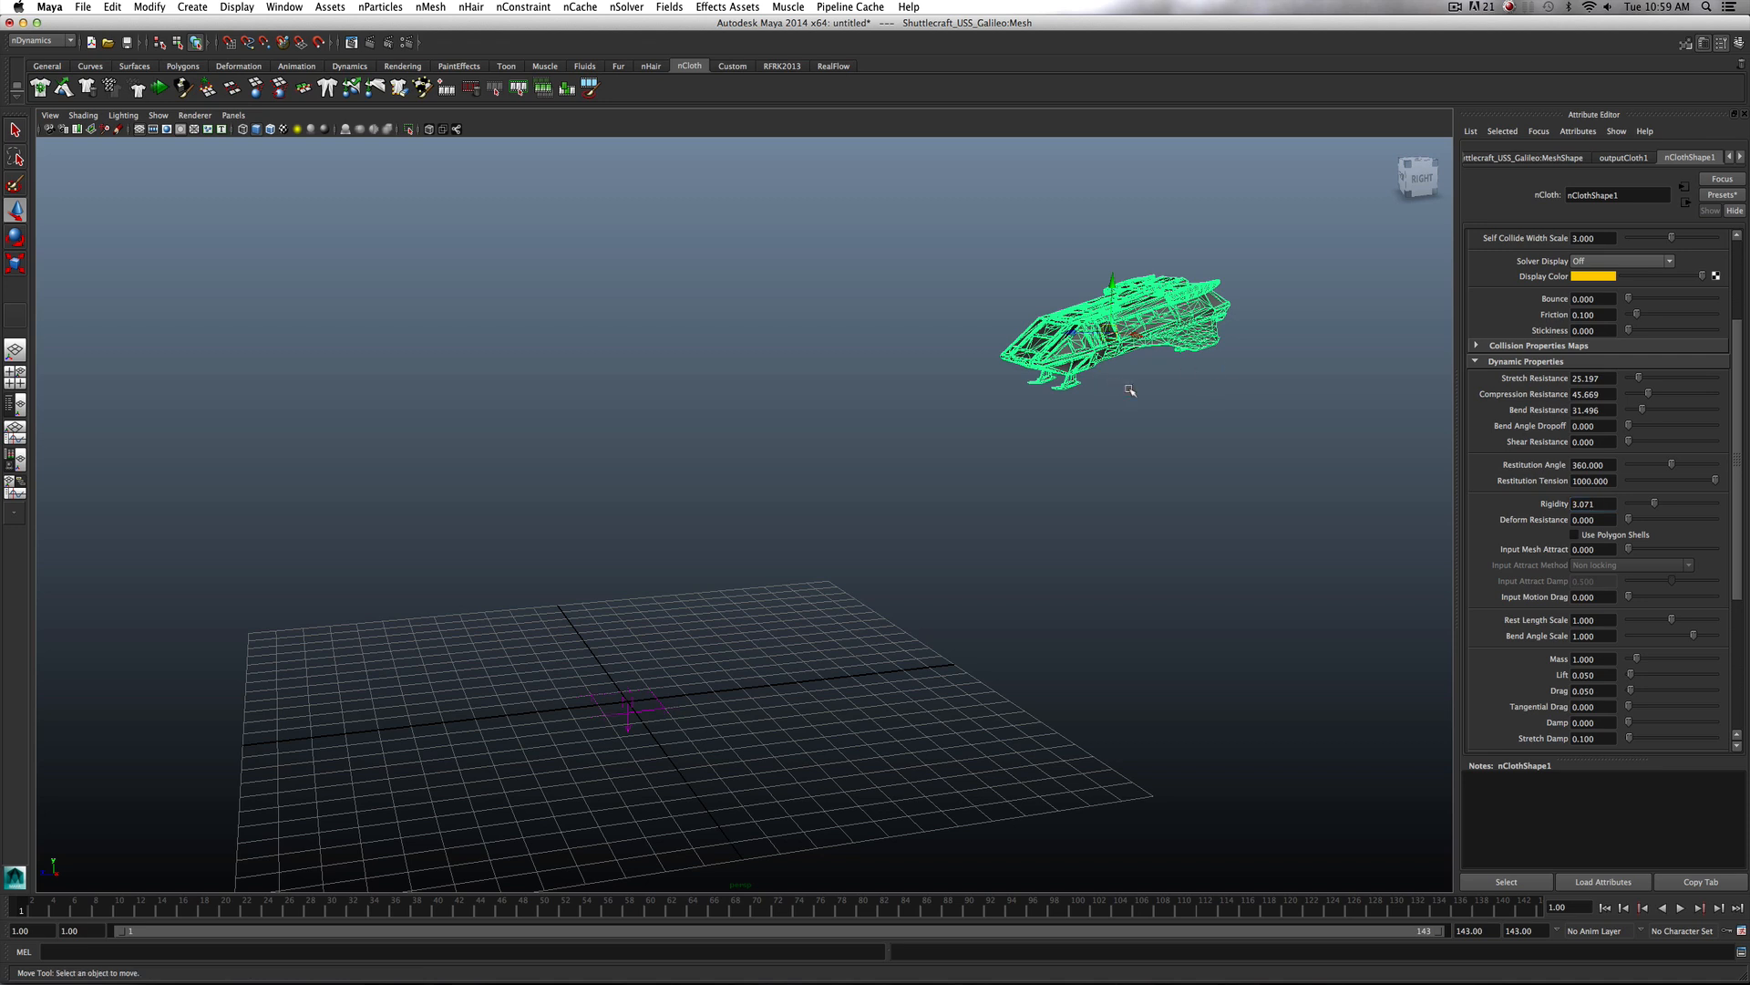
left_click(1104, 325)
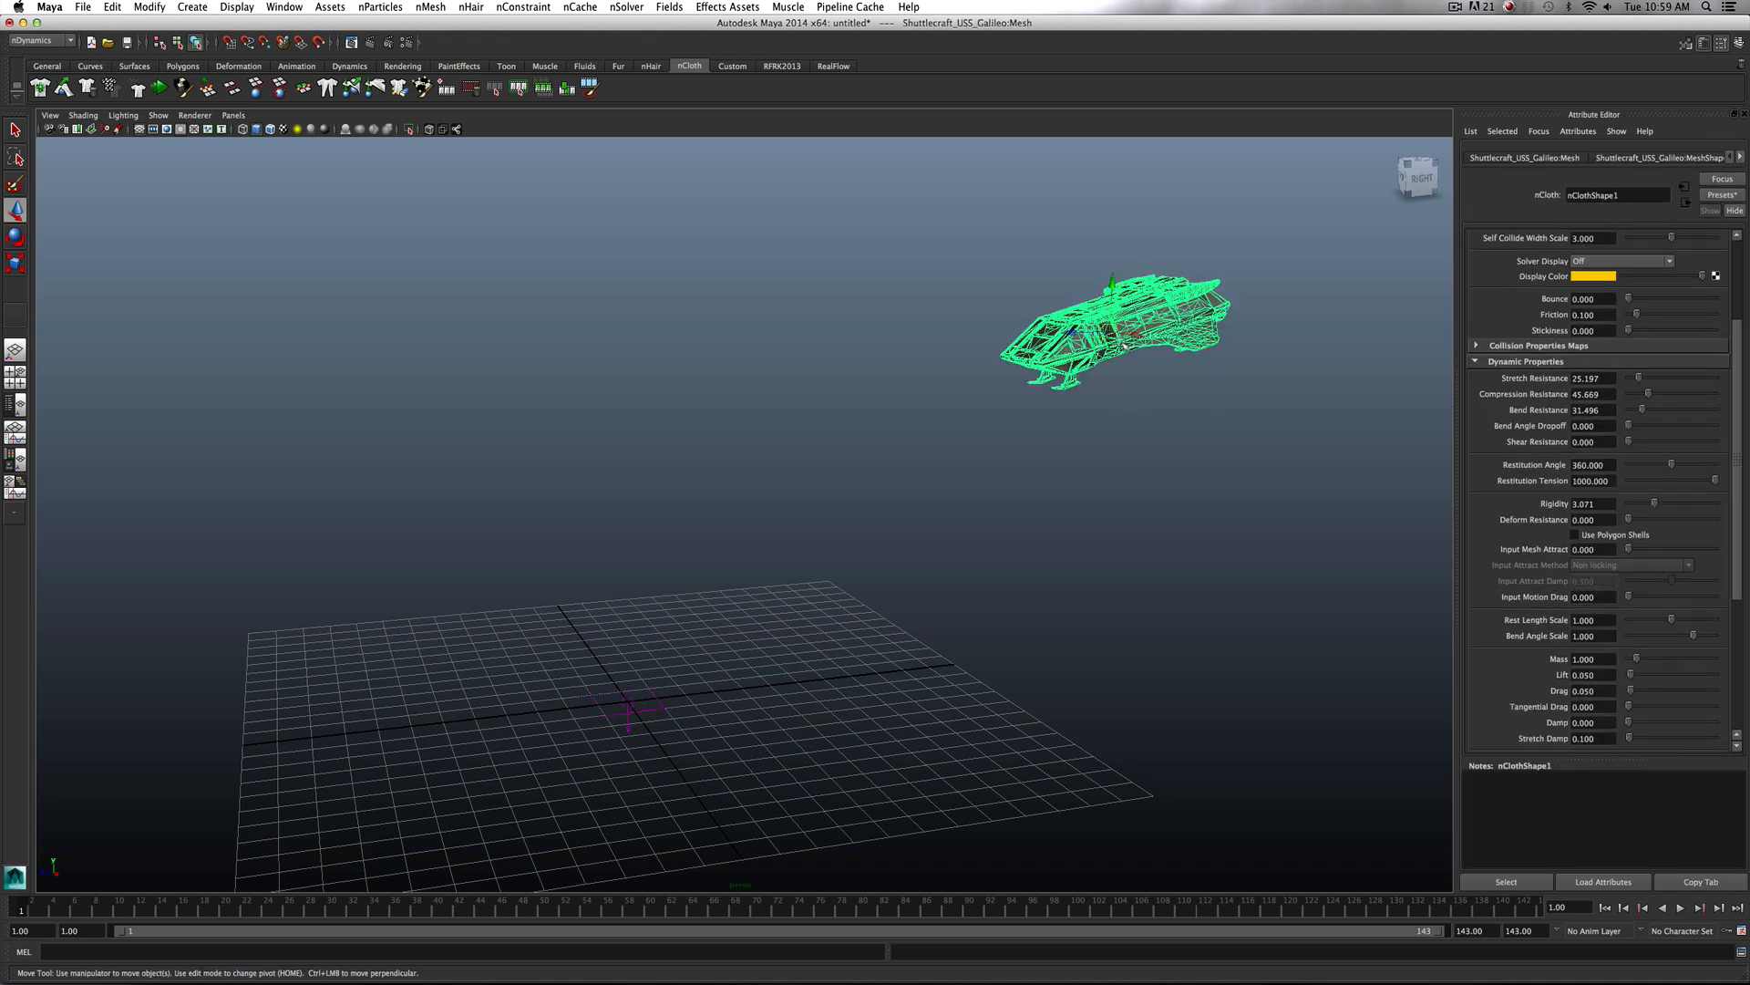
mouse_move(1424, 390)
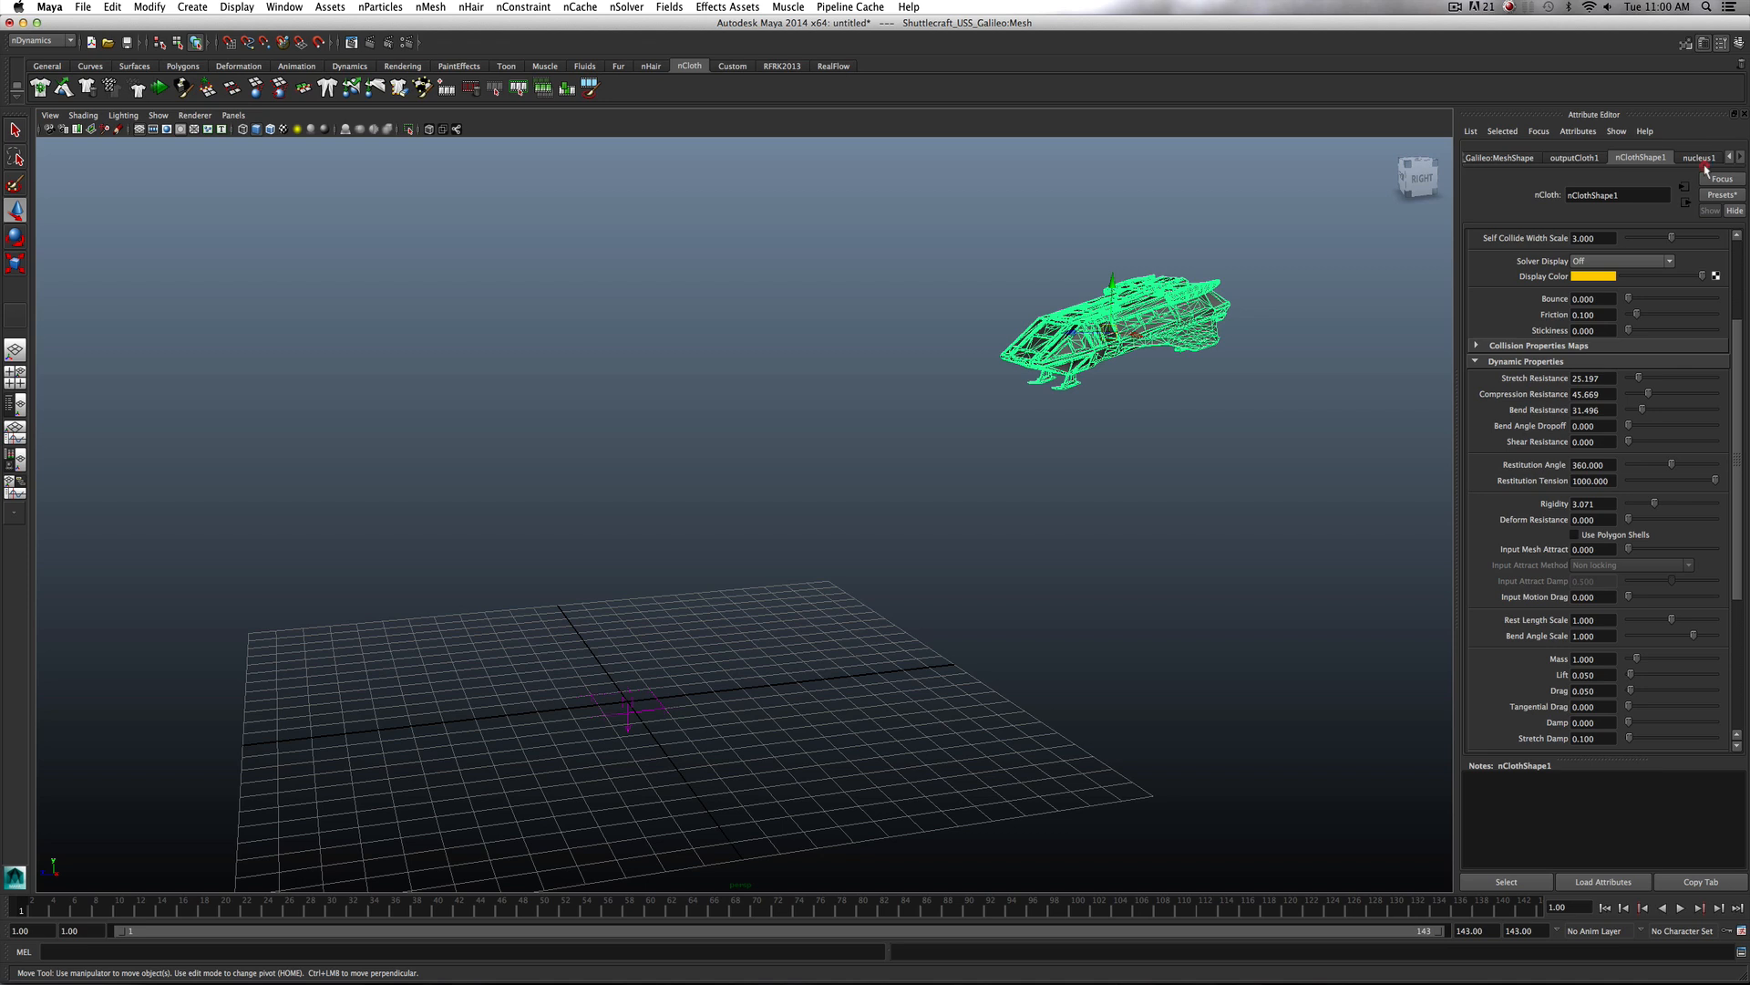
On nucleus1 set Wind Speed to 19.681 and Wind Direction to 0, 0, 1
left_click(1698, 157)
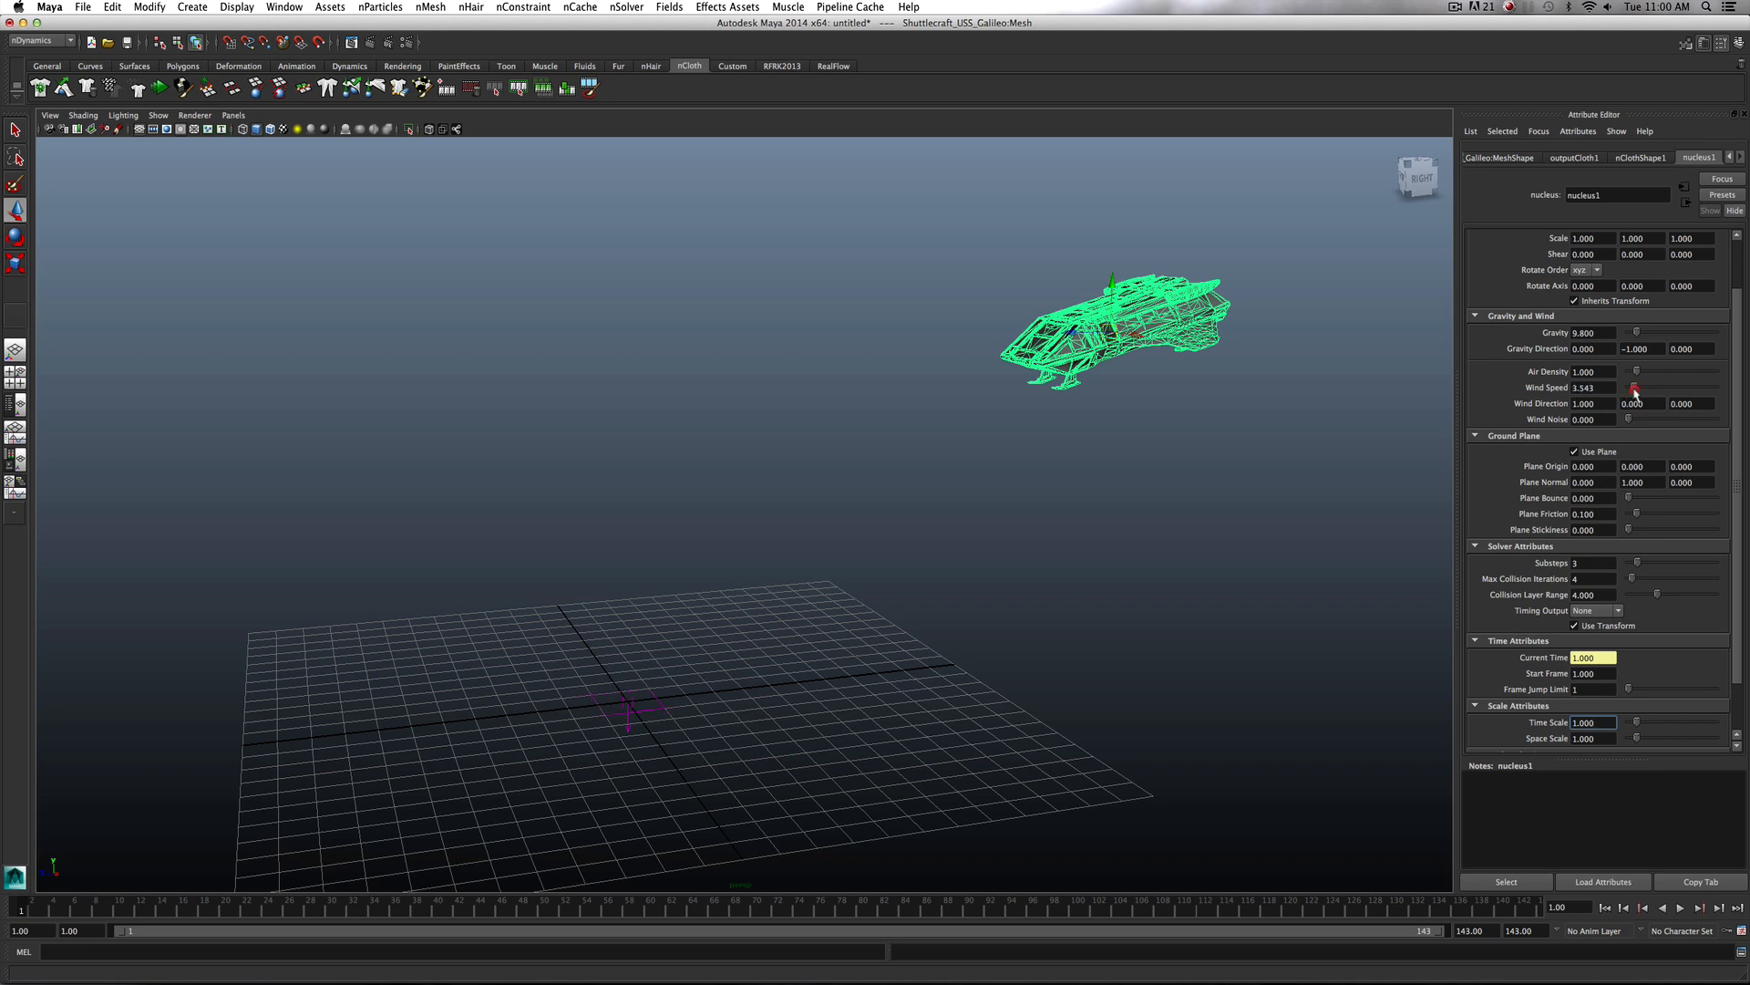
left_click_drag(1634, 386, 1659, 387)
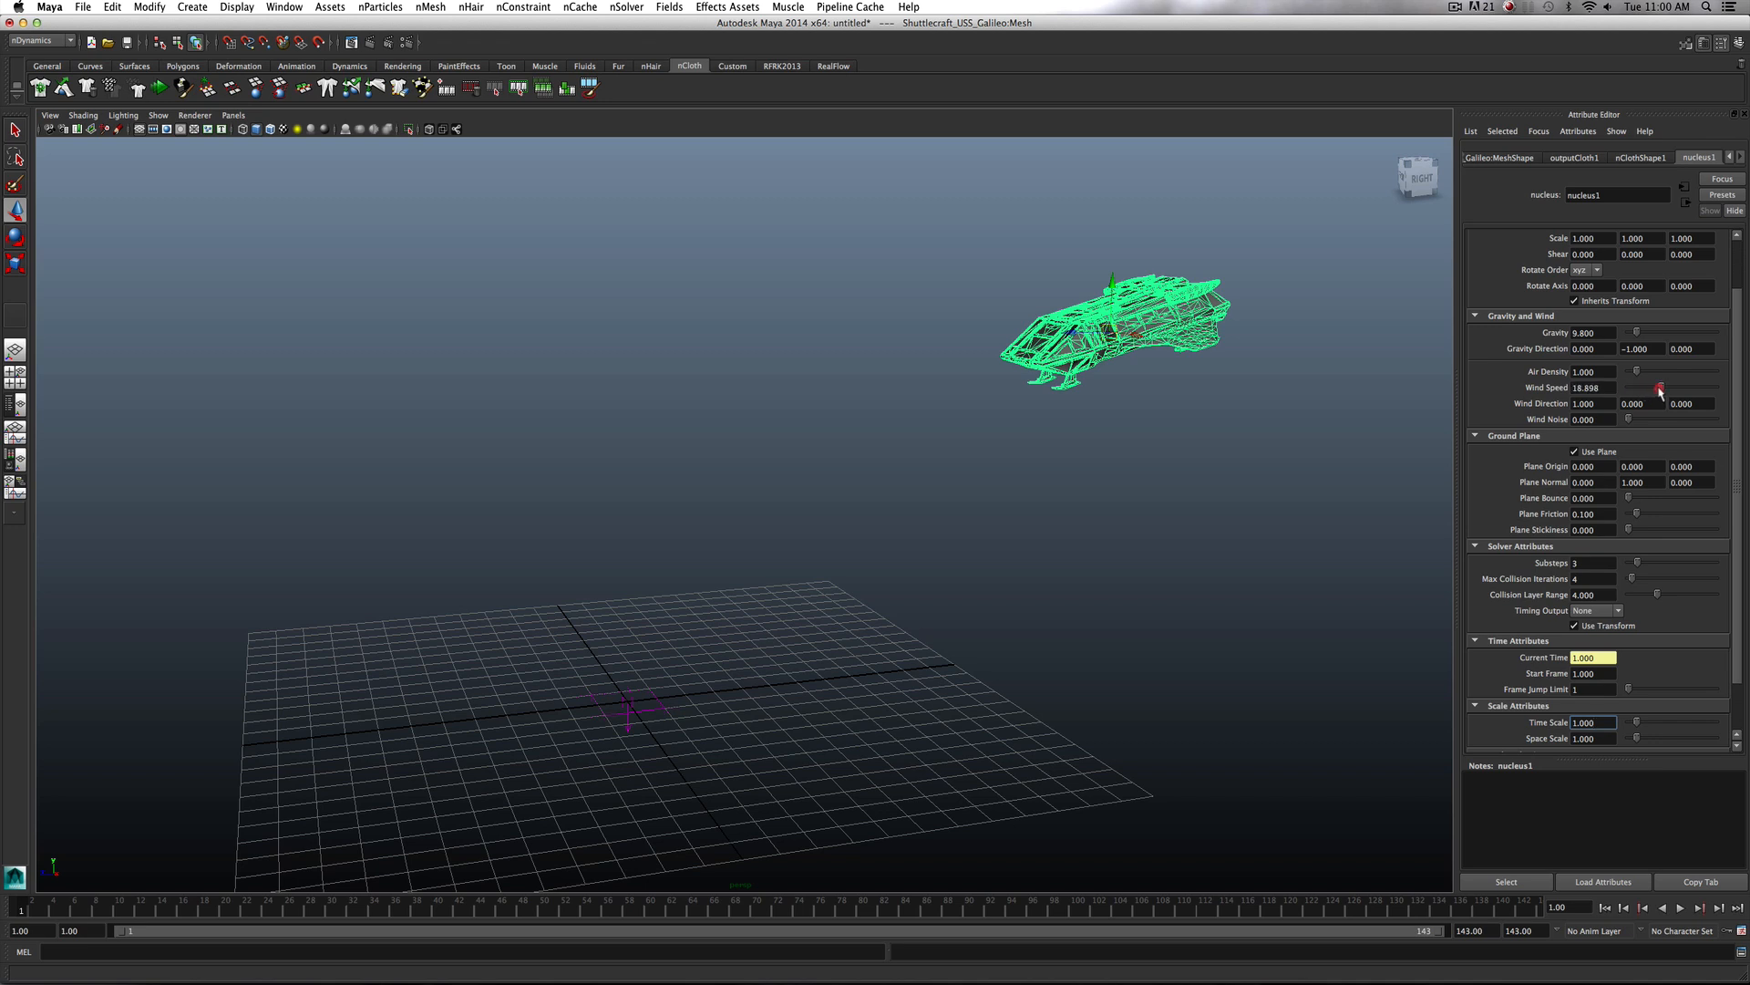
left_click(1588, 387)
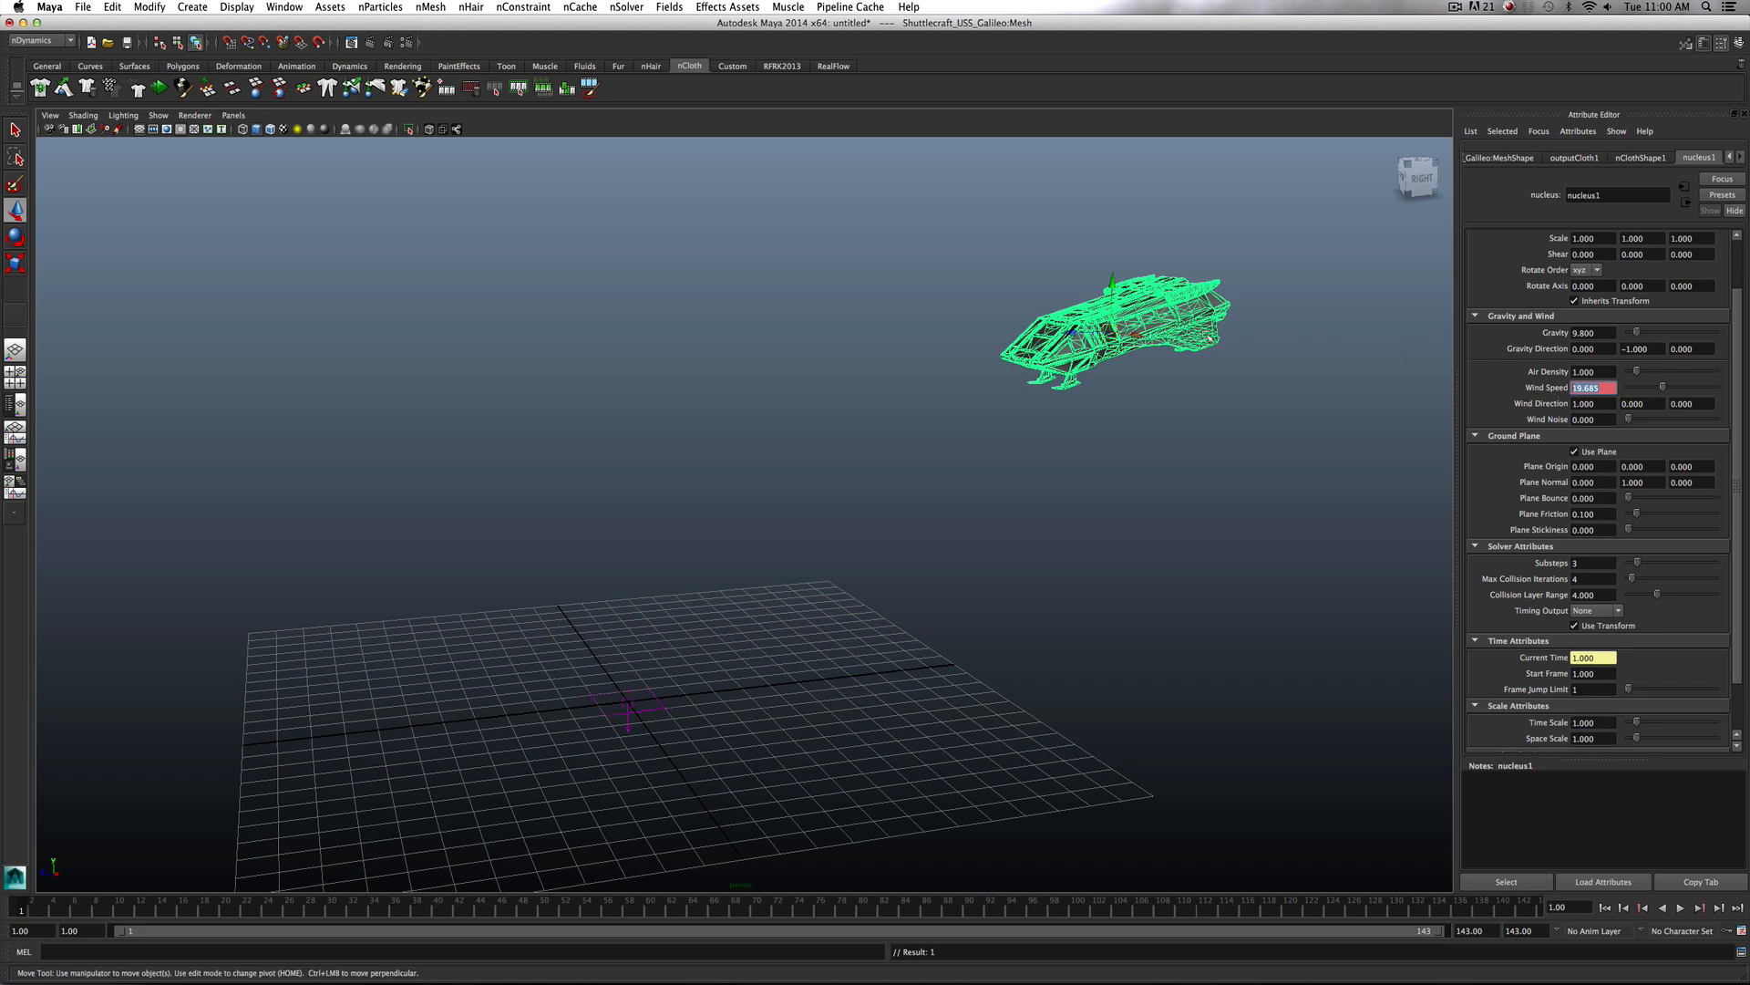
mouse_move(1138, 348)
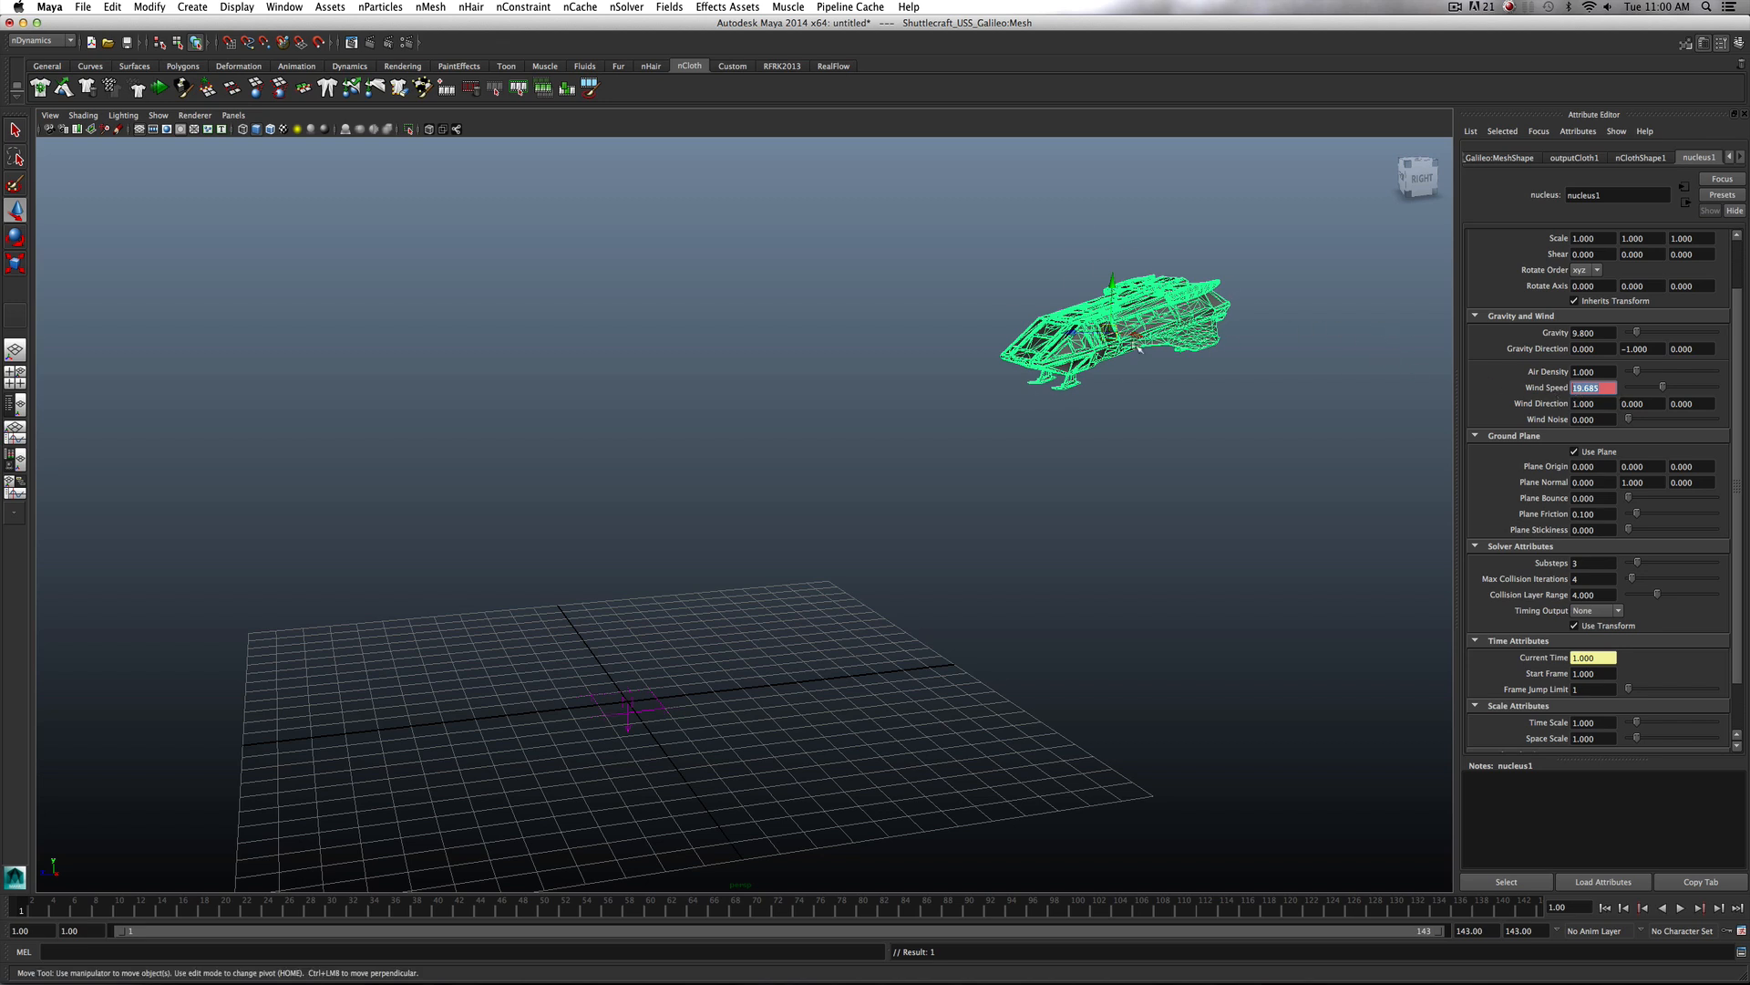
left_click(1589, 403)
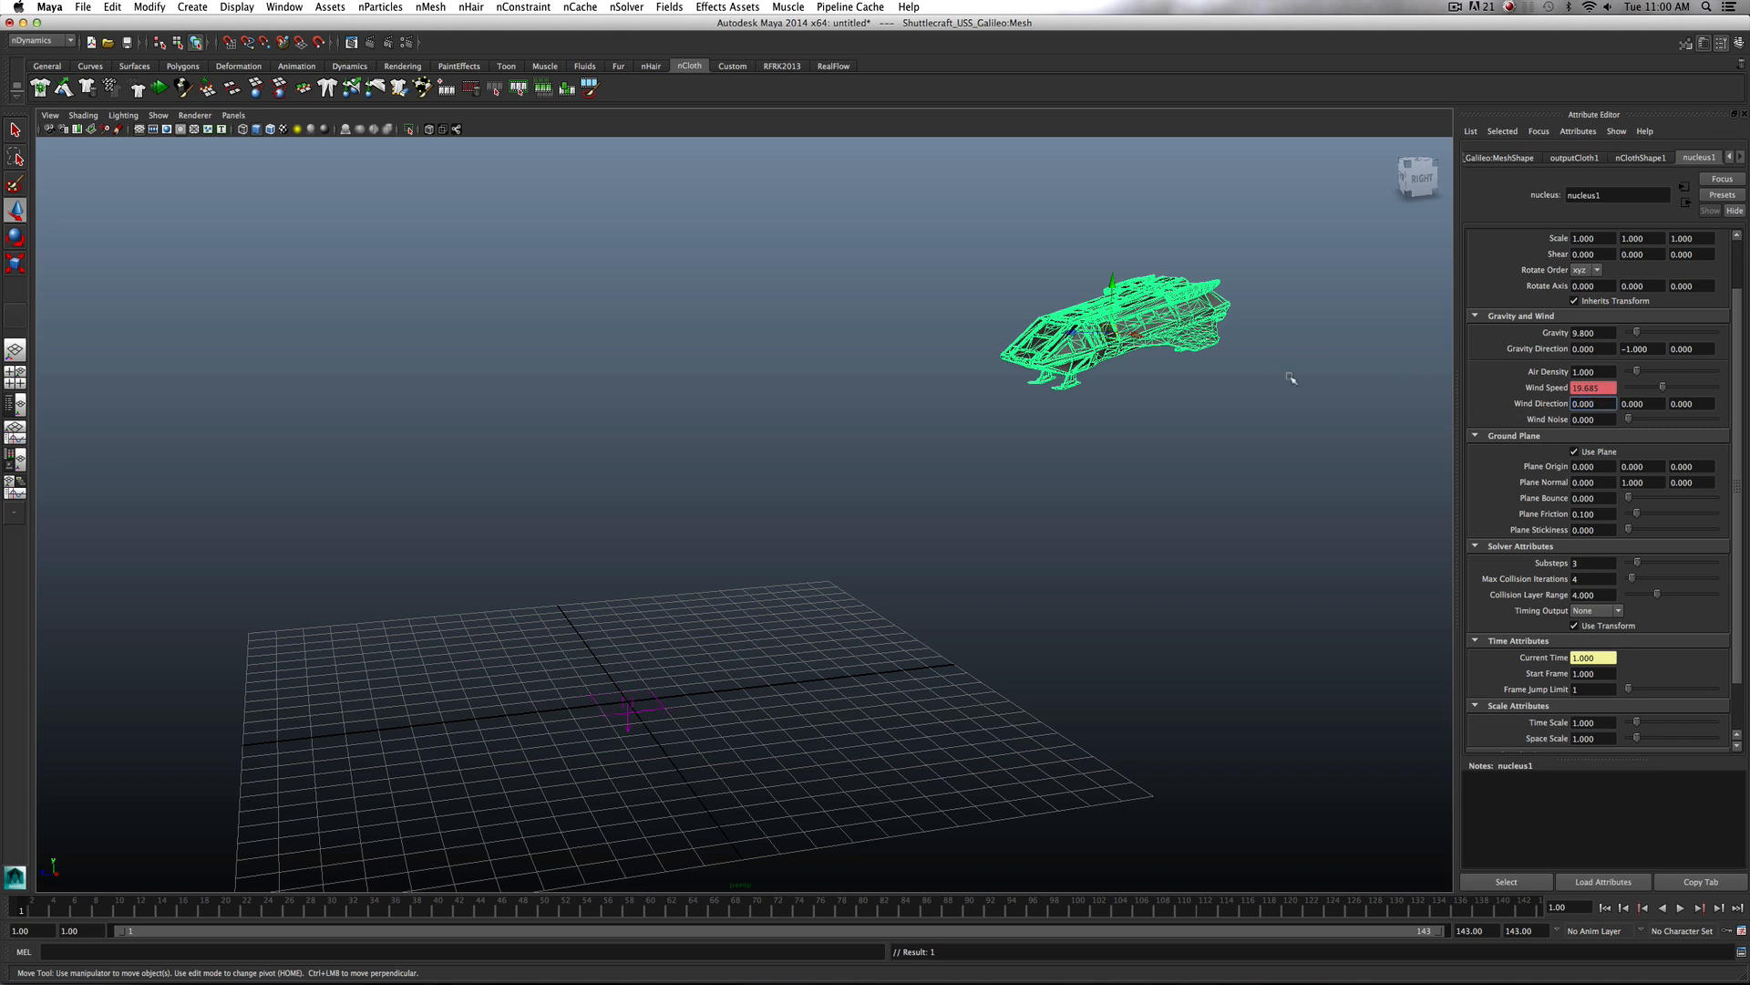
left_click(1688, 403)
type("1.000")
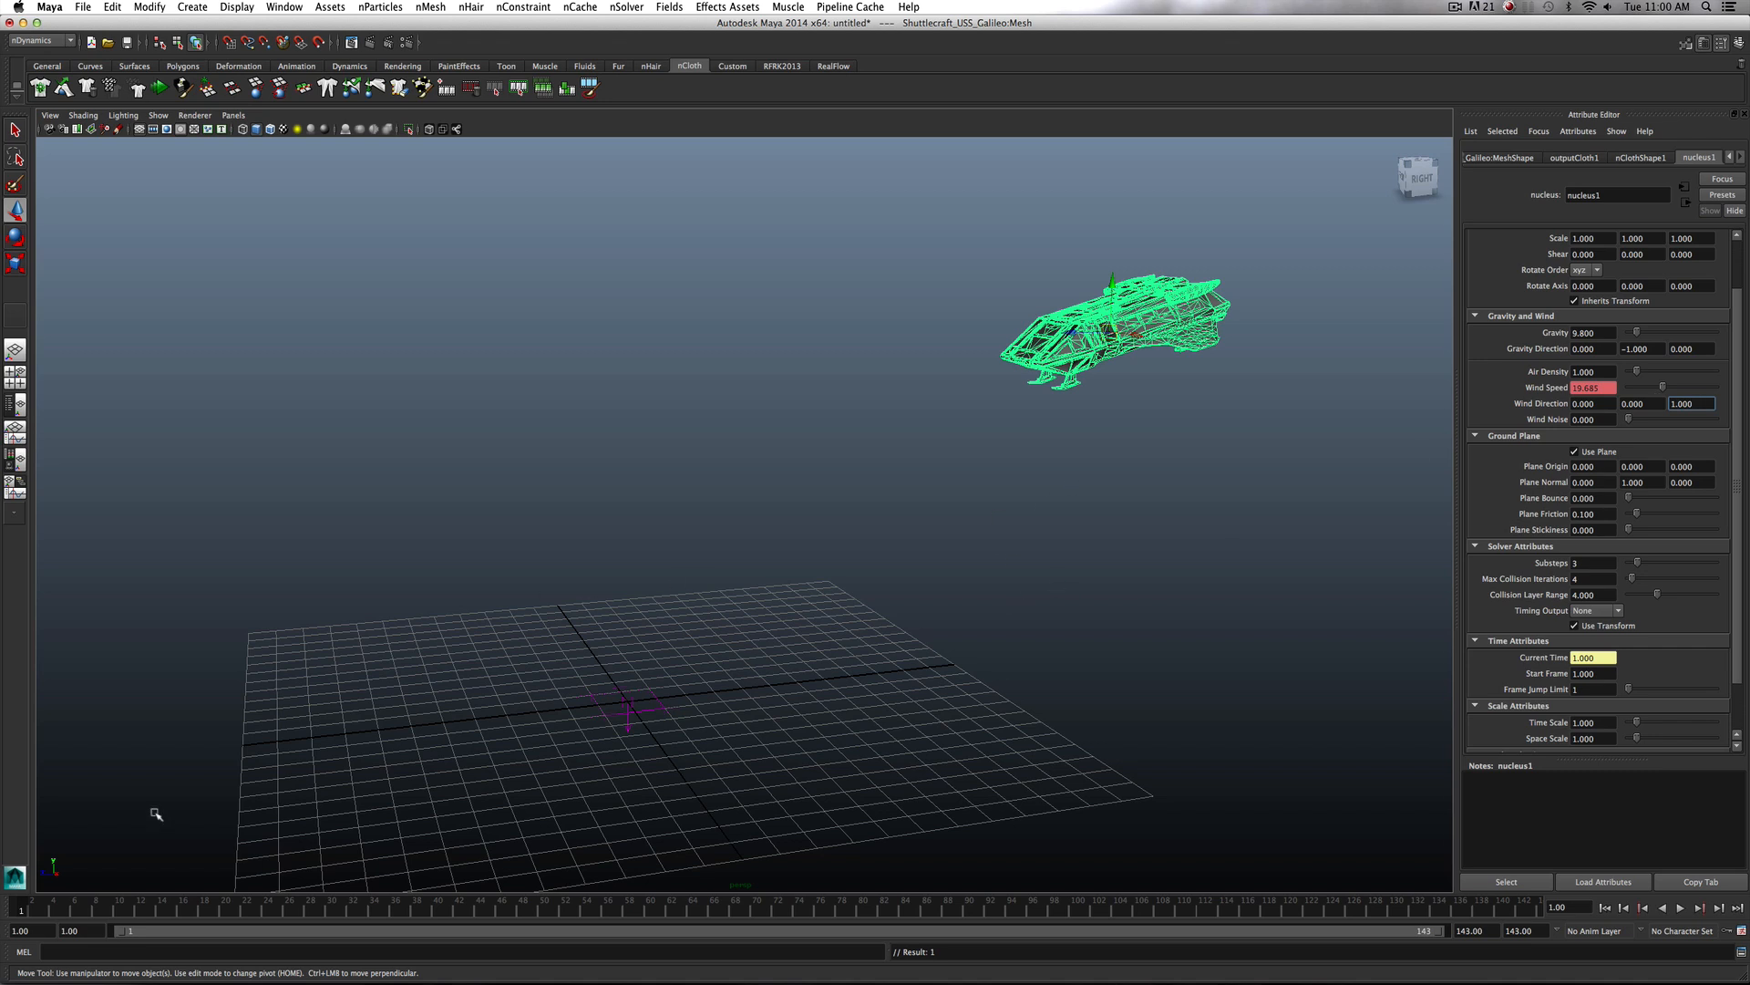
mouse_move(450, 742)
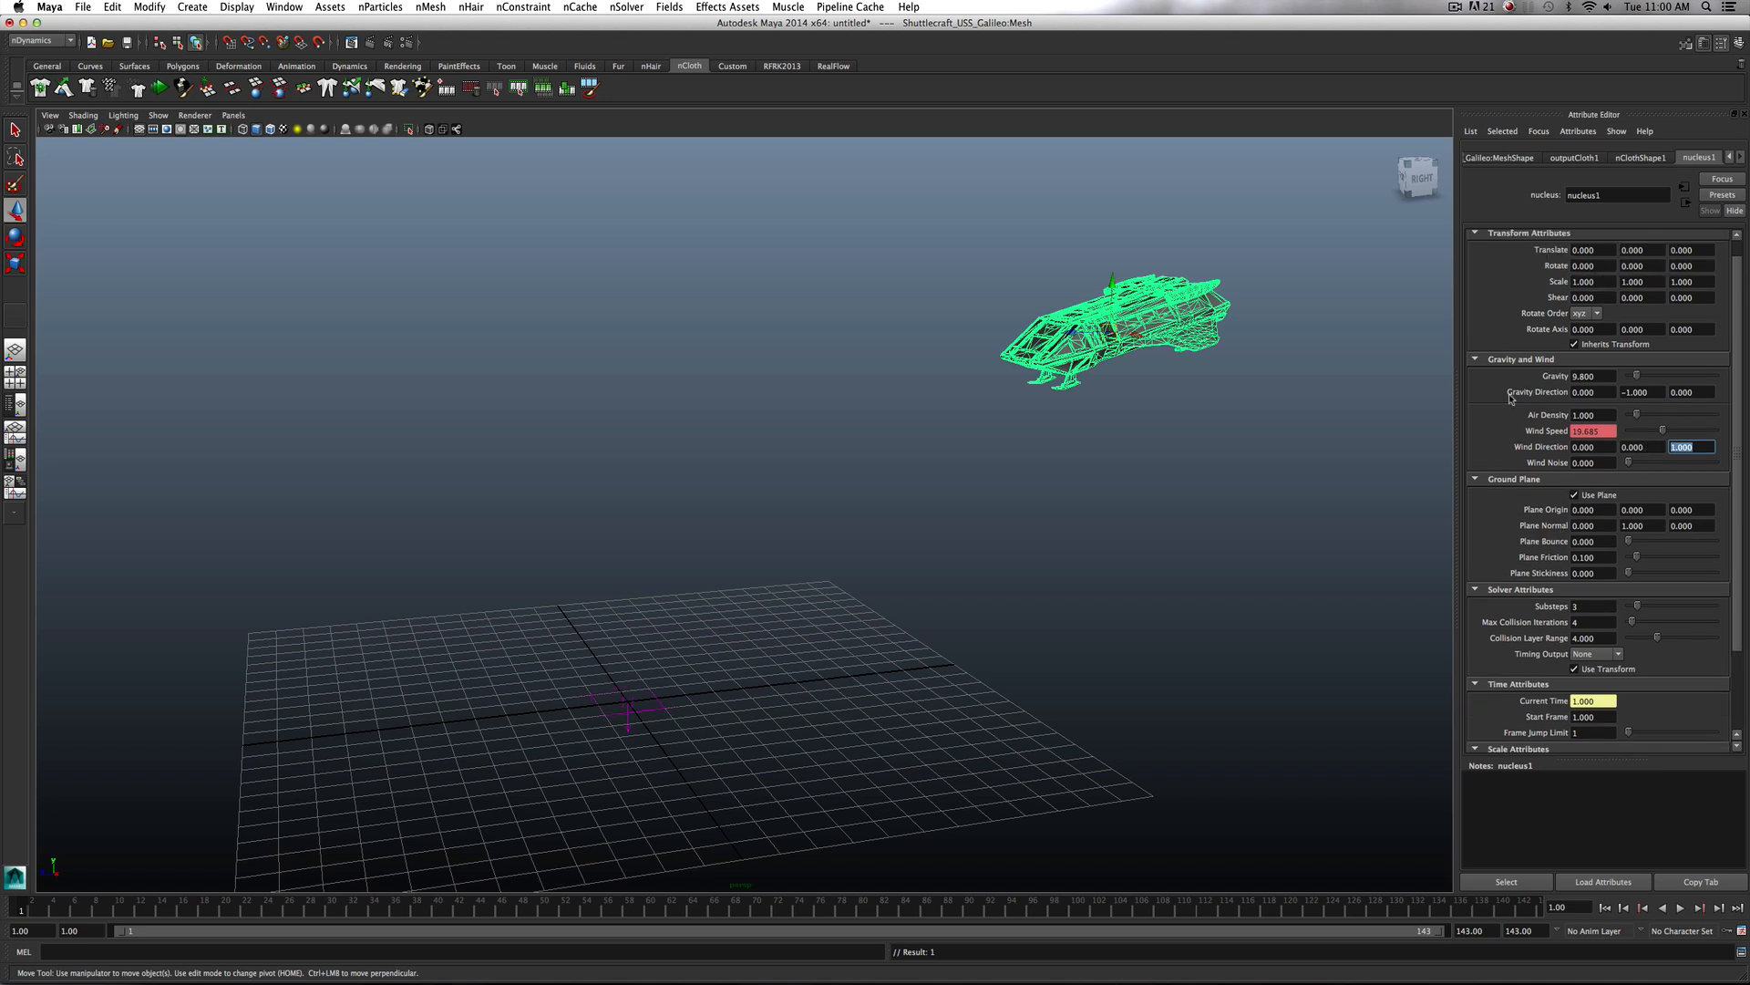
mouse_move(1457, 445)
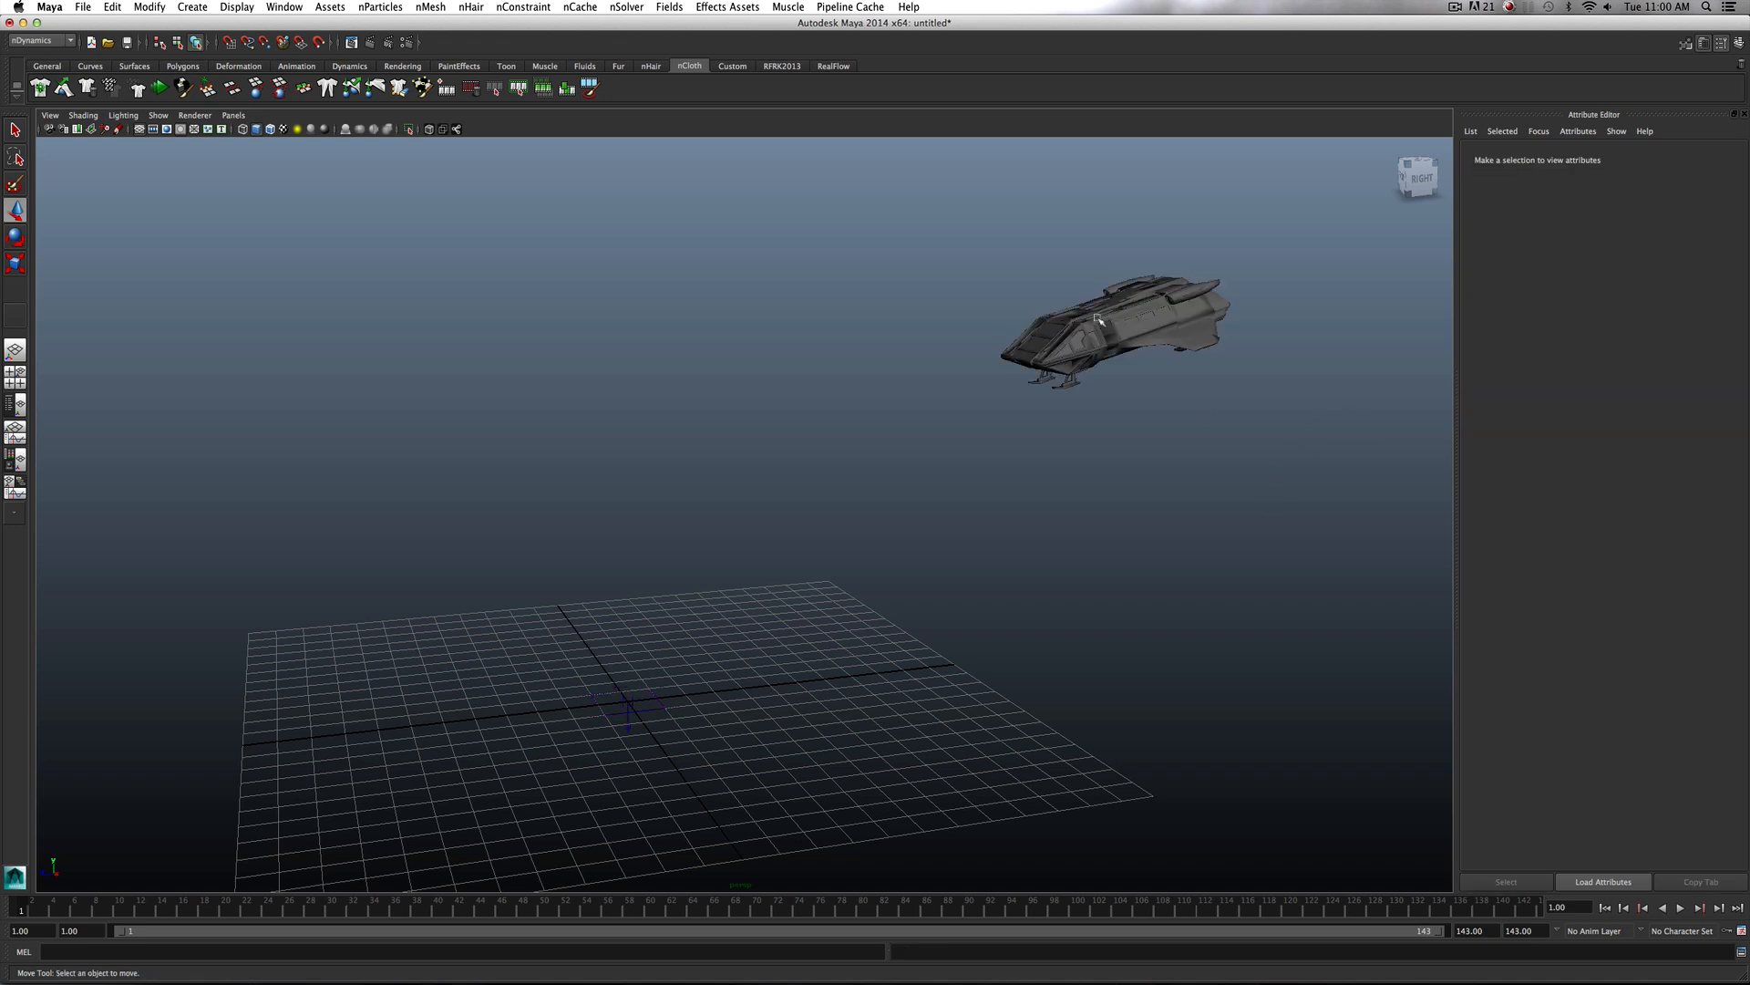
Reselect the ship and toggle the nucleus Use Plane off and back on
left_click(1112, 317)
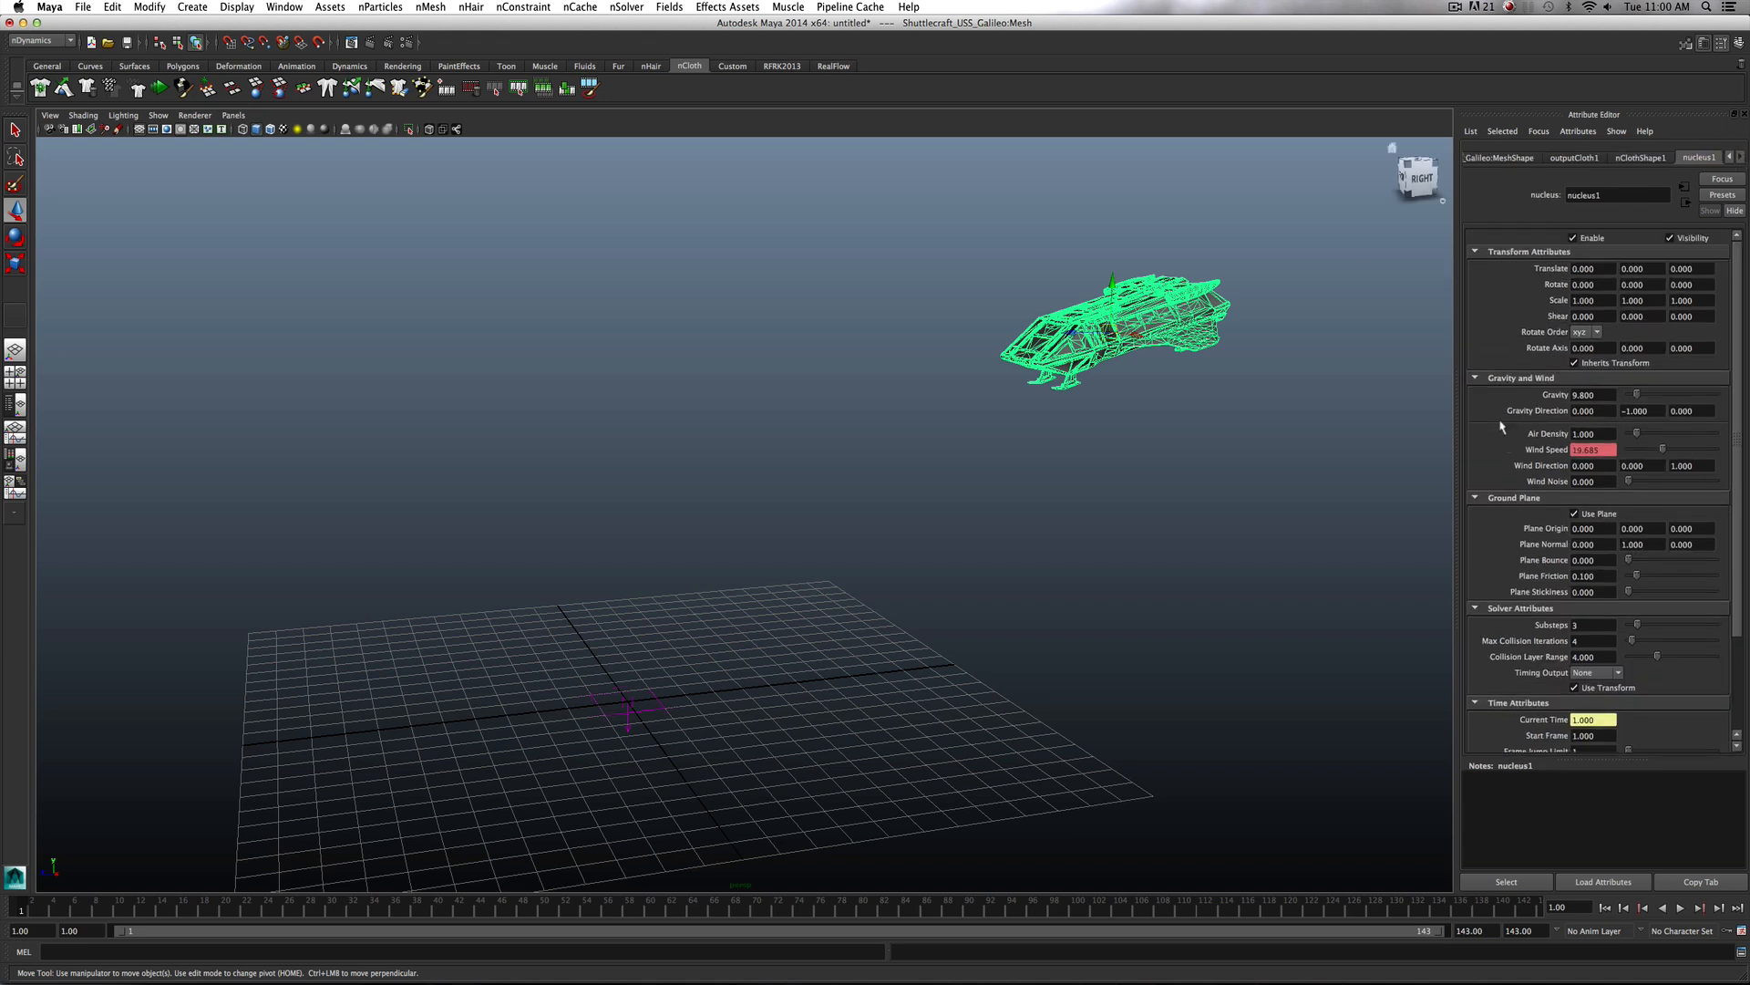
left_click(1574, 515)
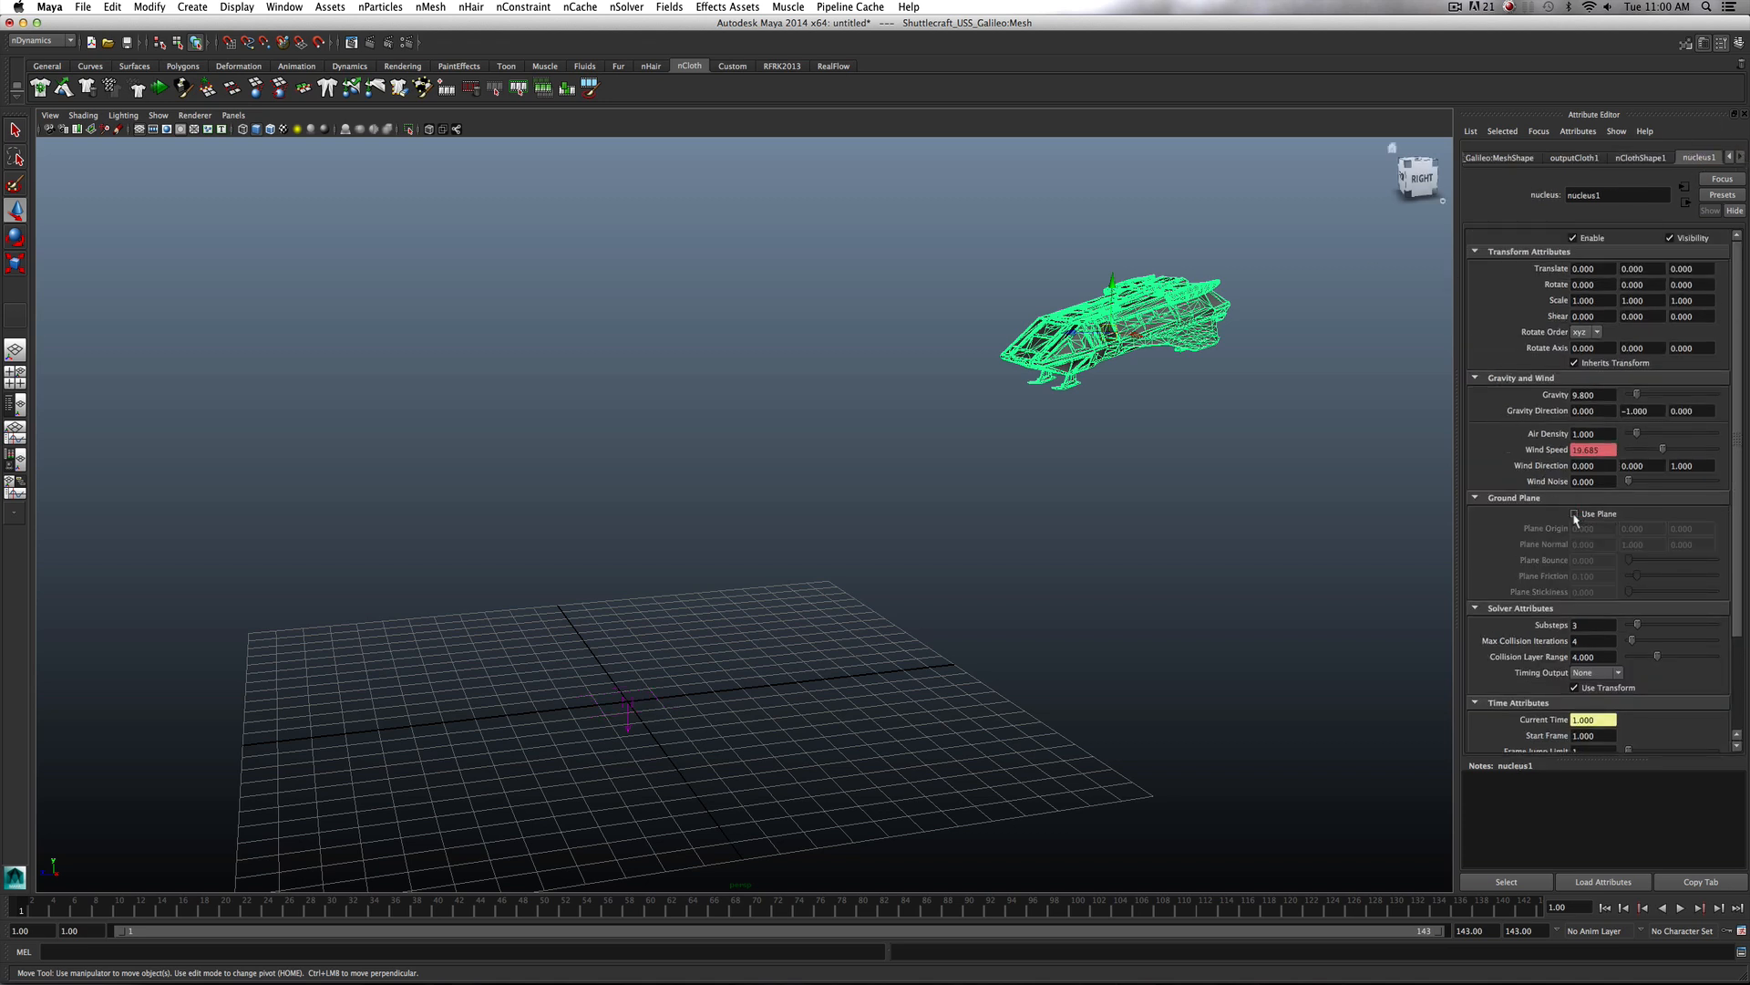
left_click(1574, 514)
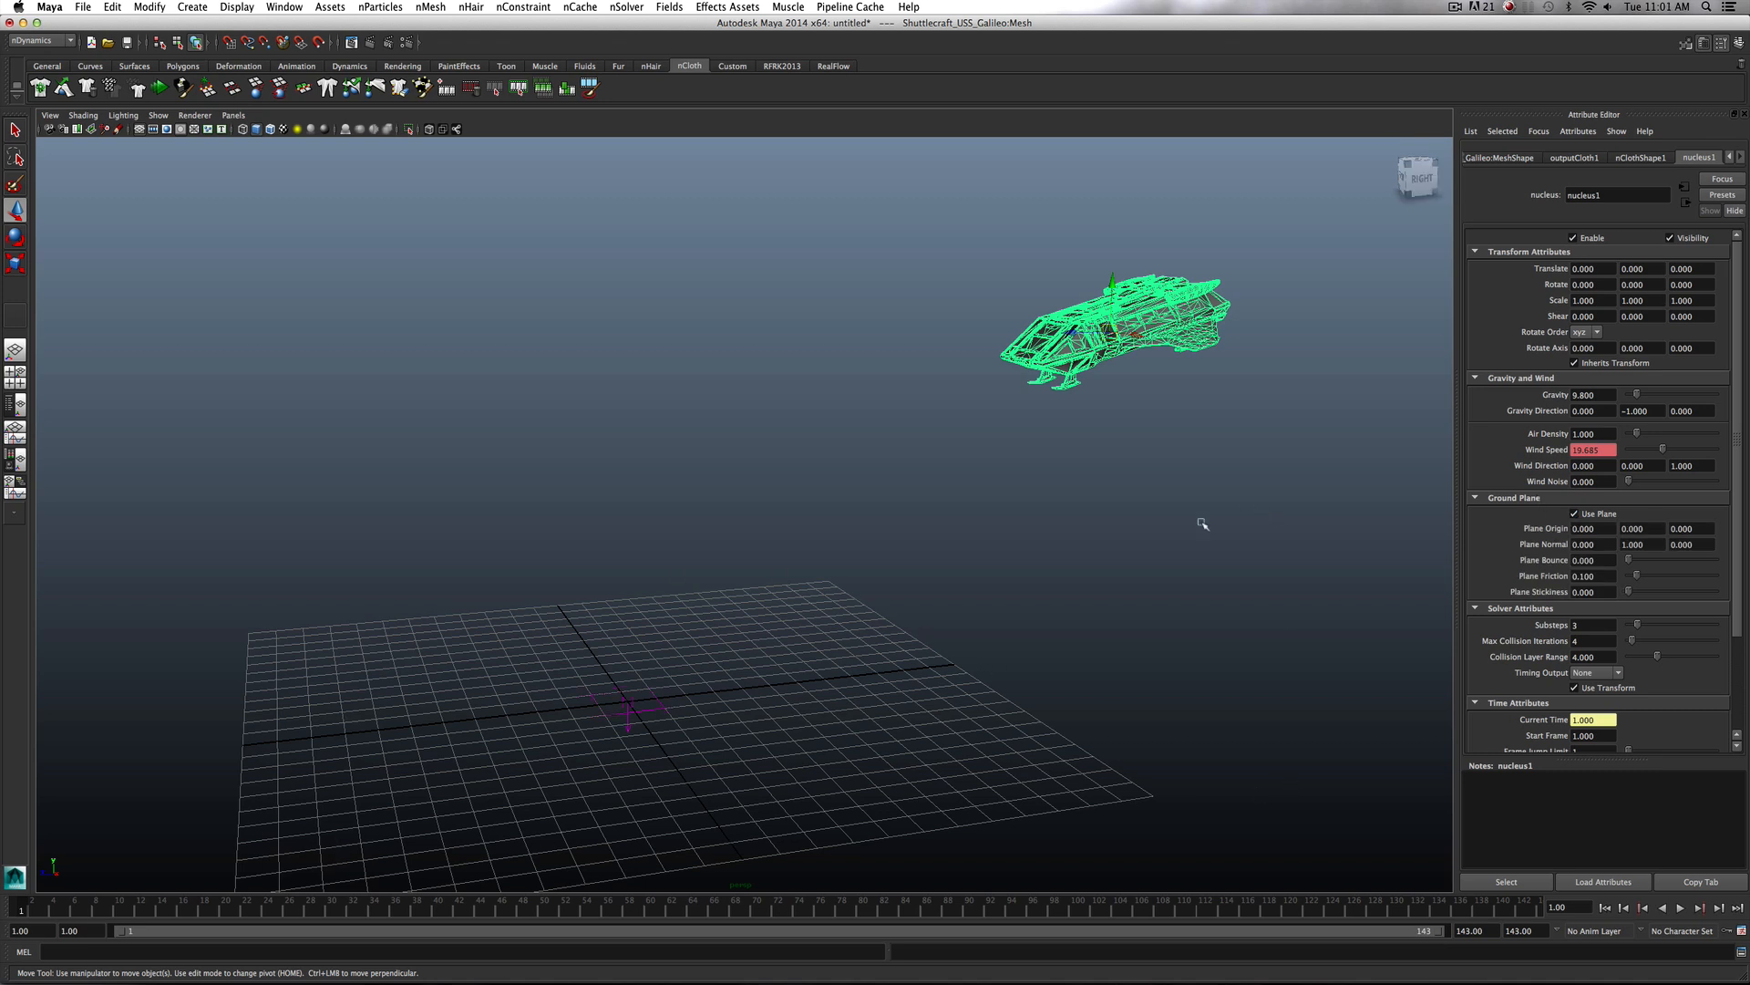
mouse_move(544, 702)
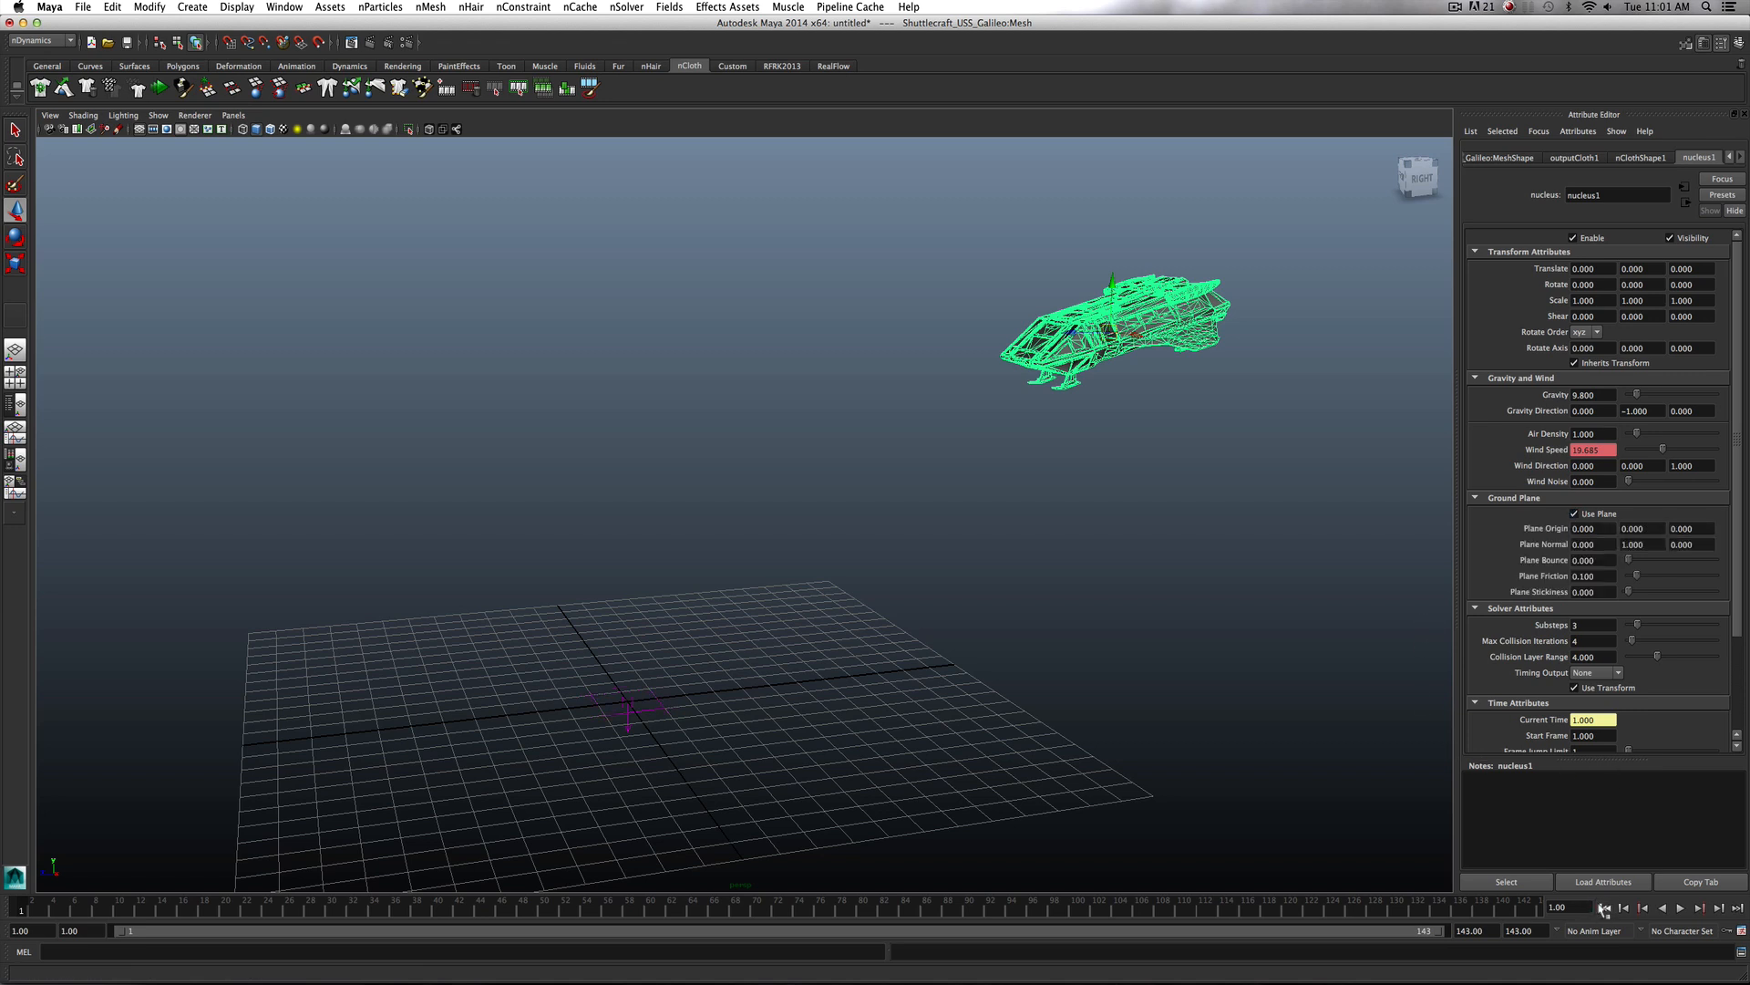
left_click(1681, 908)
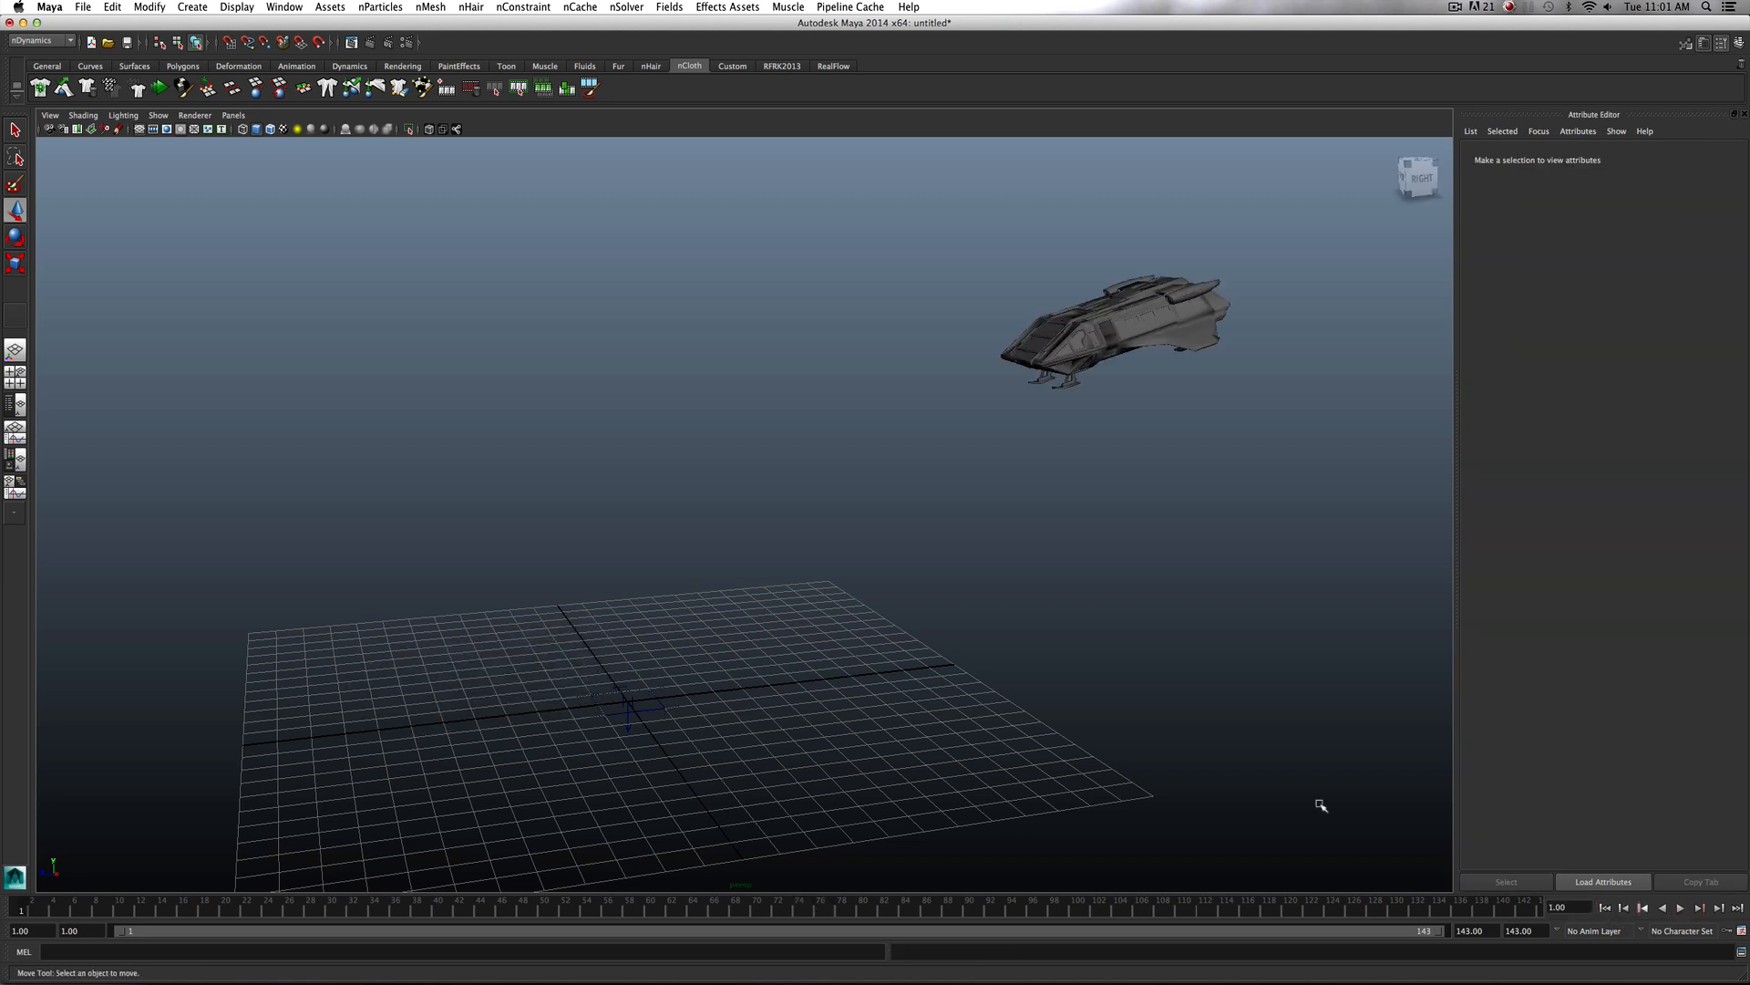
left_click(1680, 908)
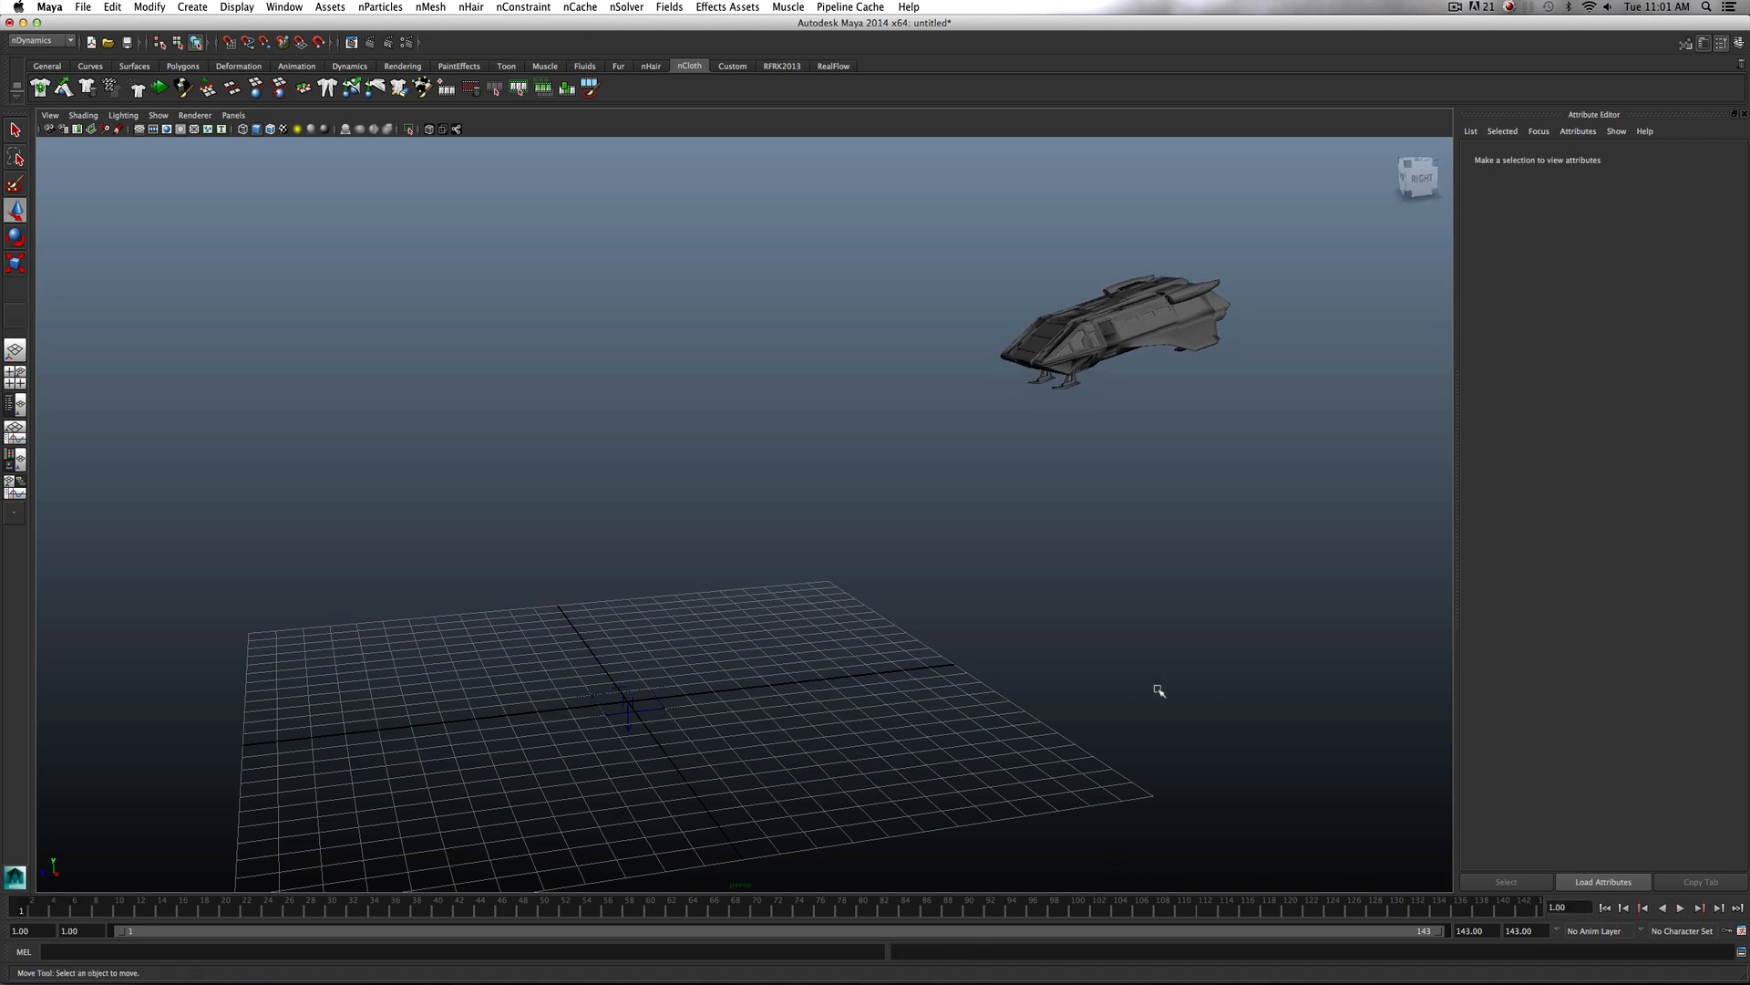
Create a new nCache for the ship's nCloth, replacing the existing cache
left_click(1112, 324)
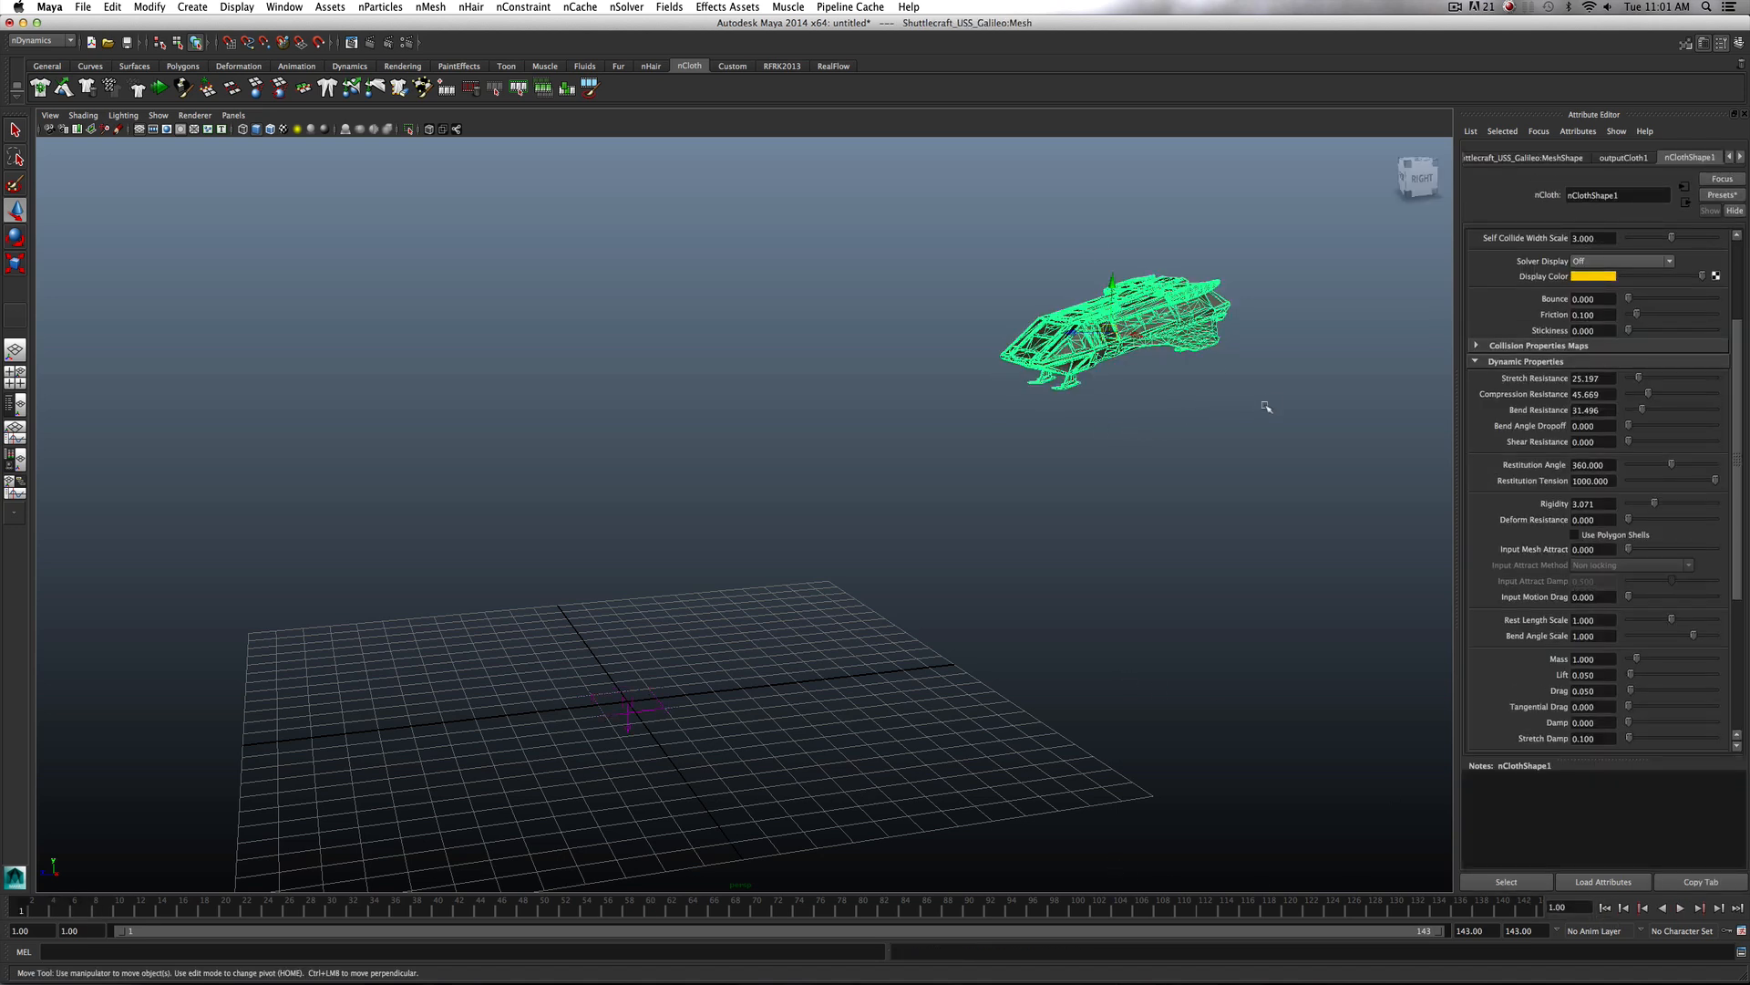
mouse_move(862, 210)
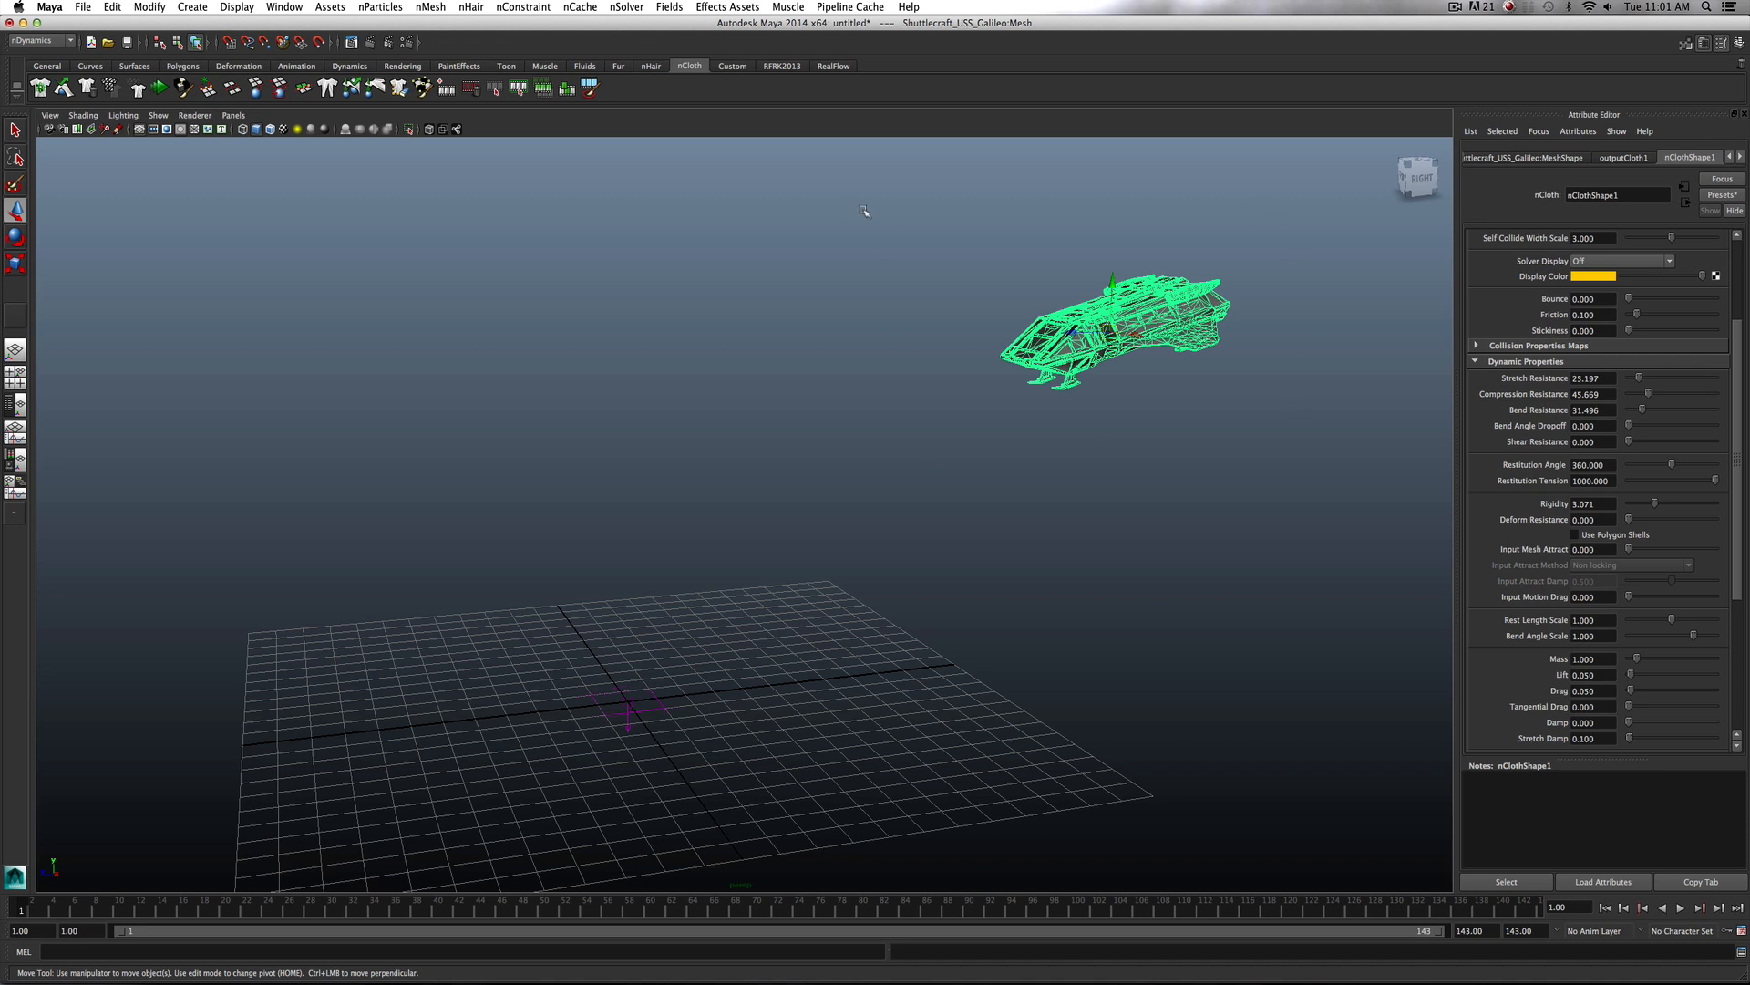
mouse_move(580, 10)
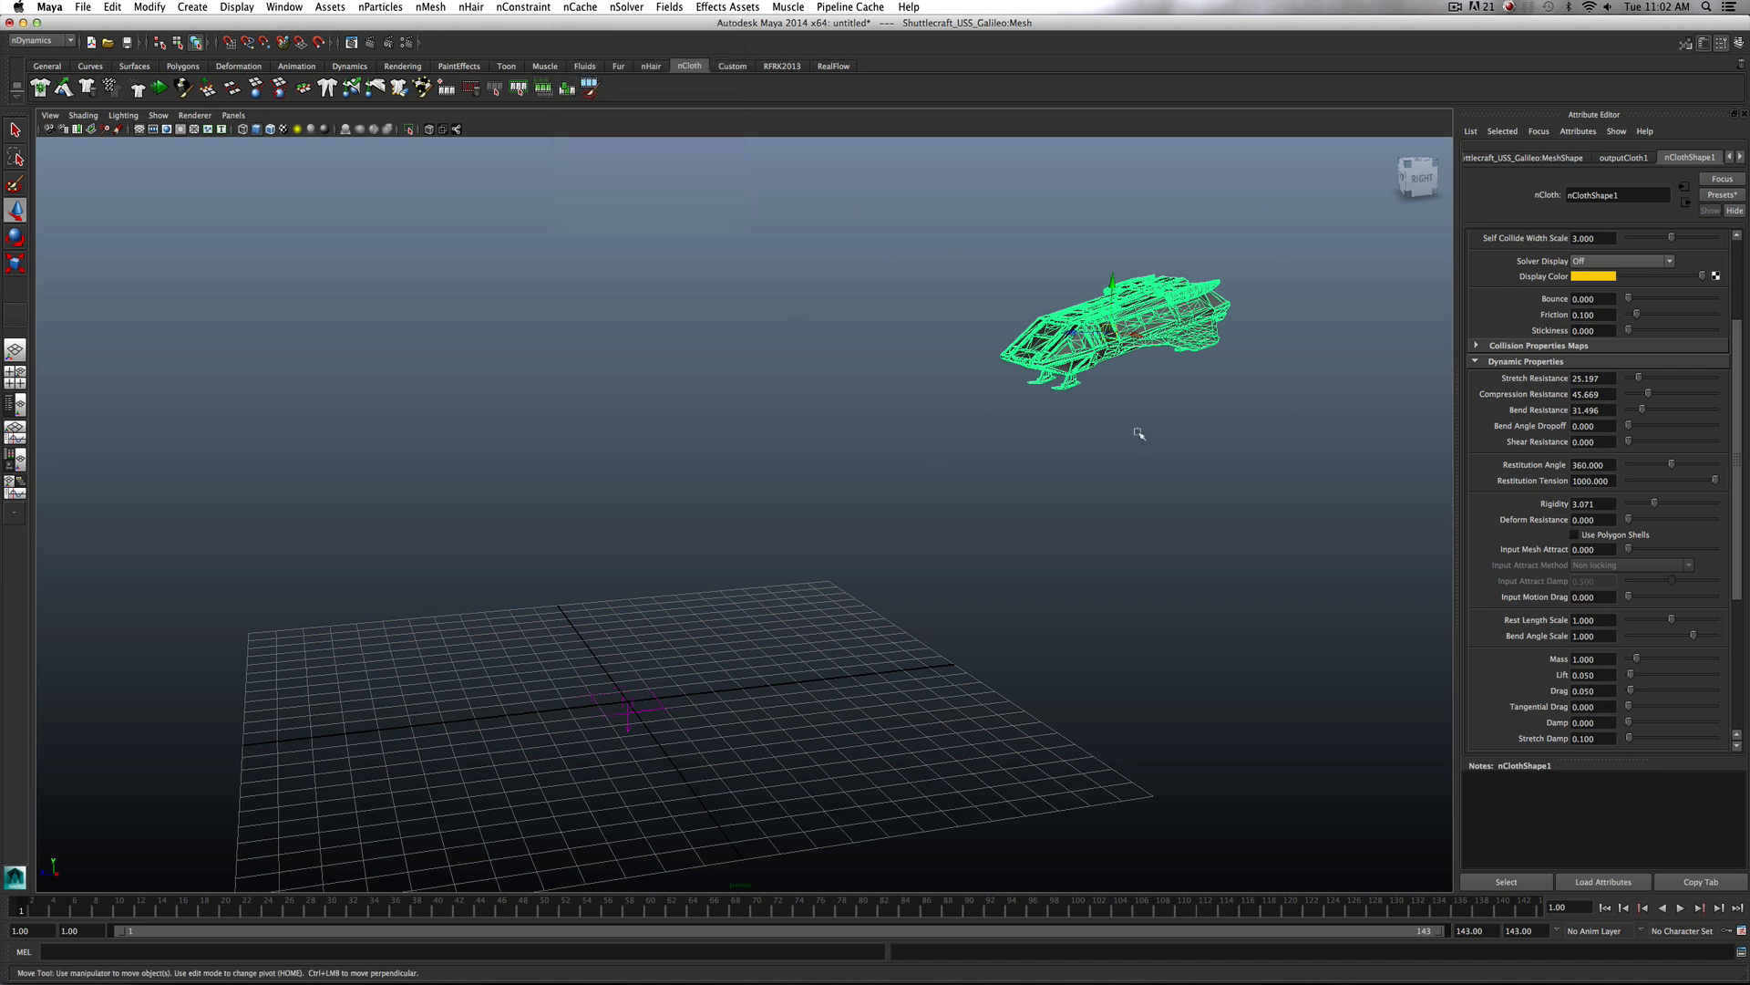
mouse_move(973, 461)
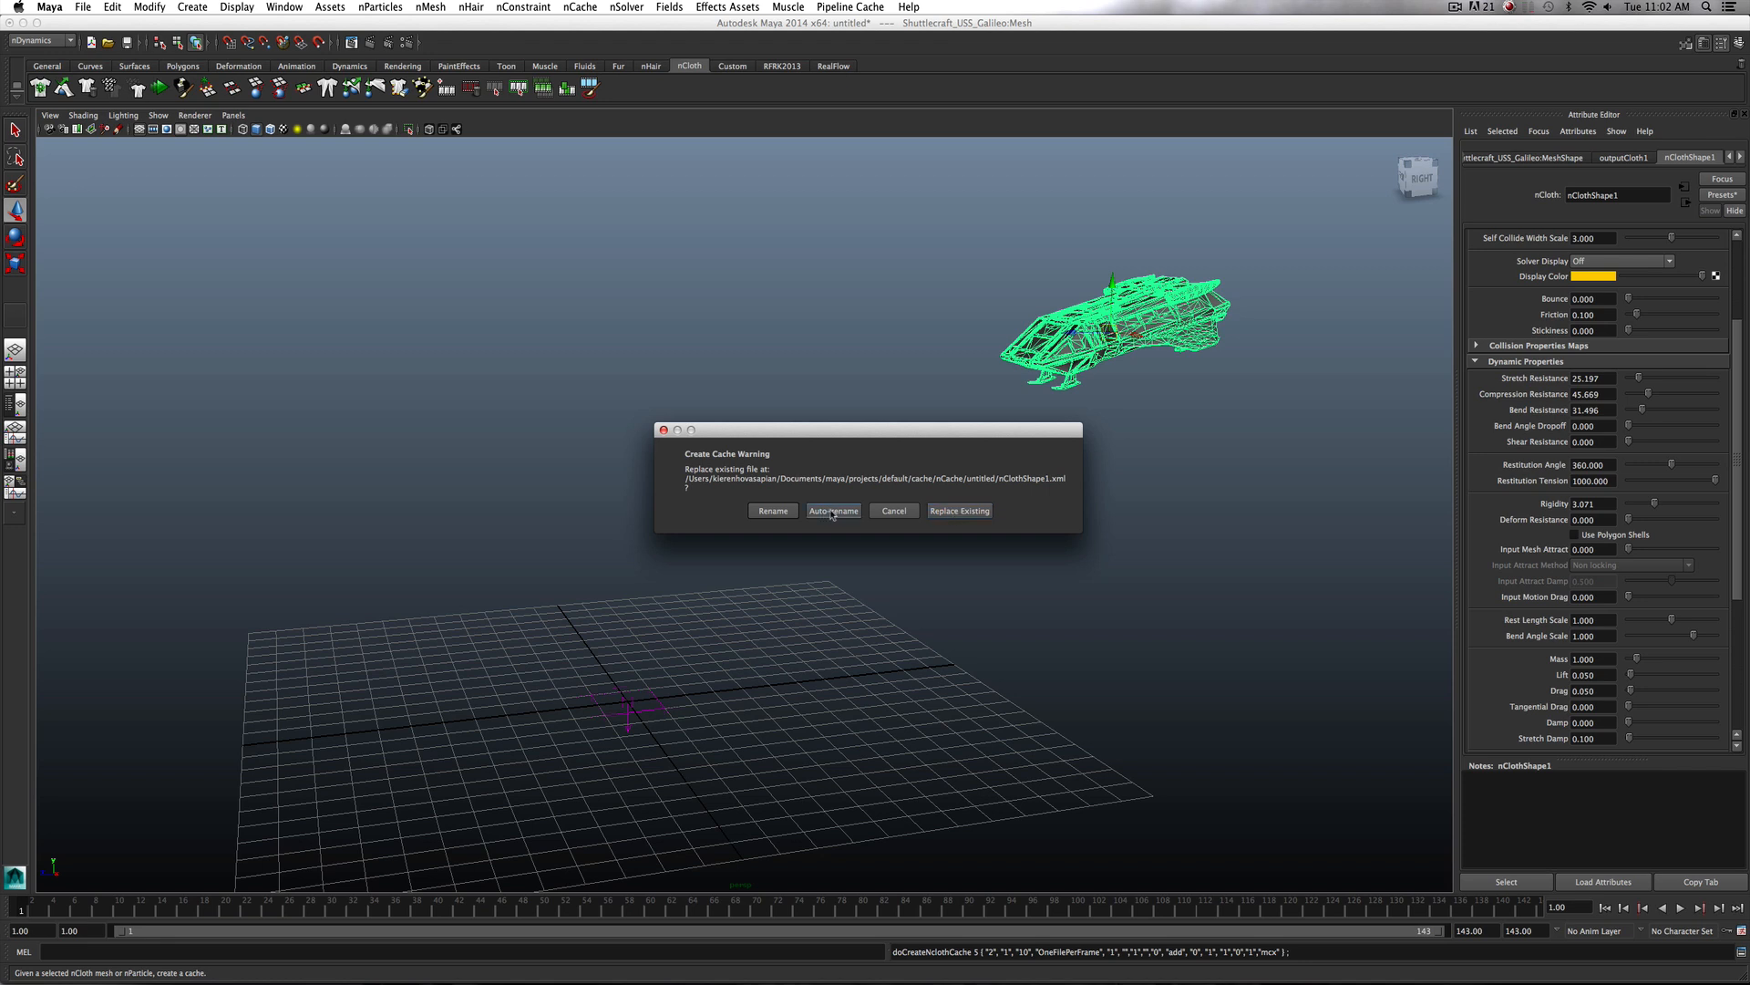
mouse_move(957, 511)
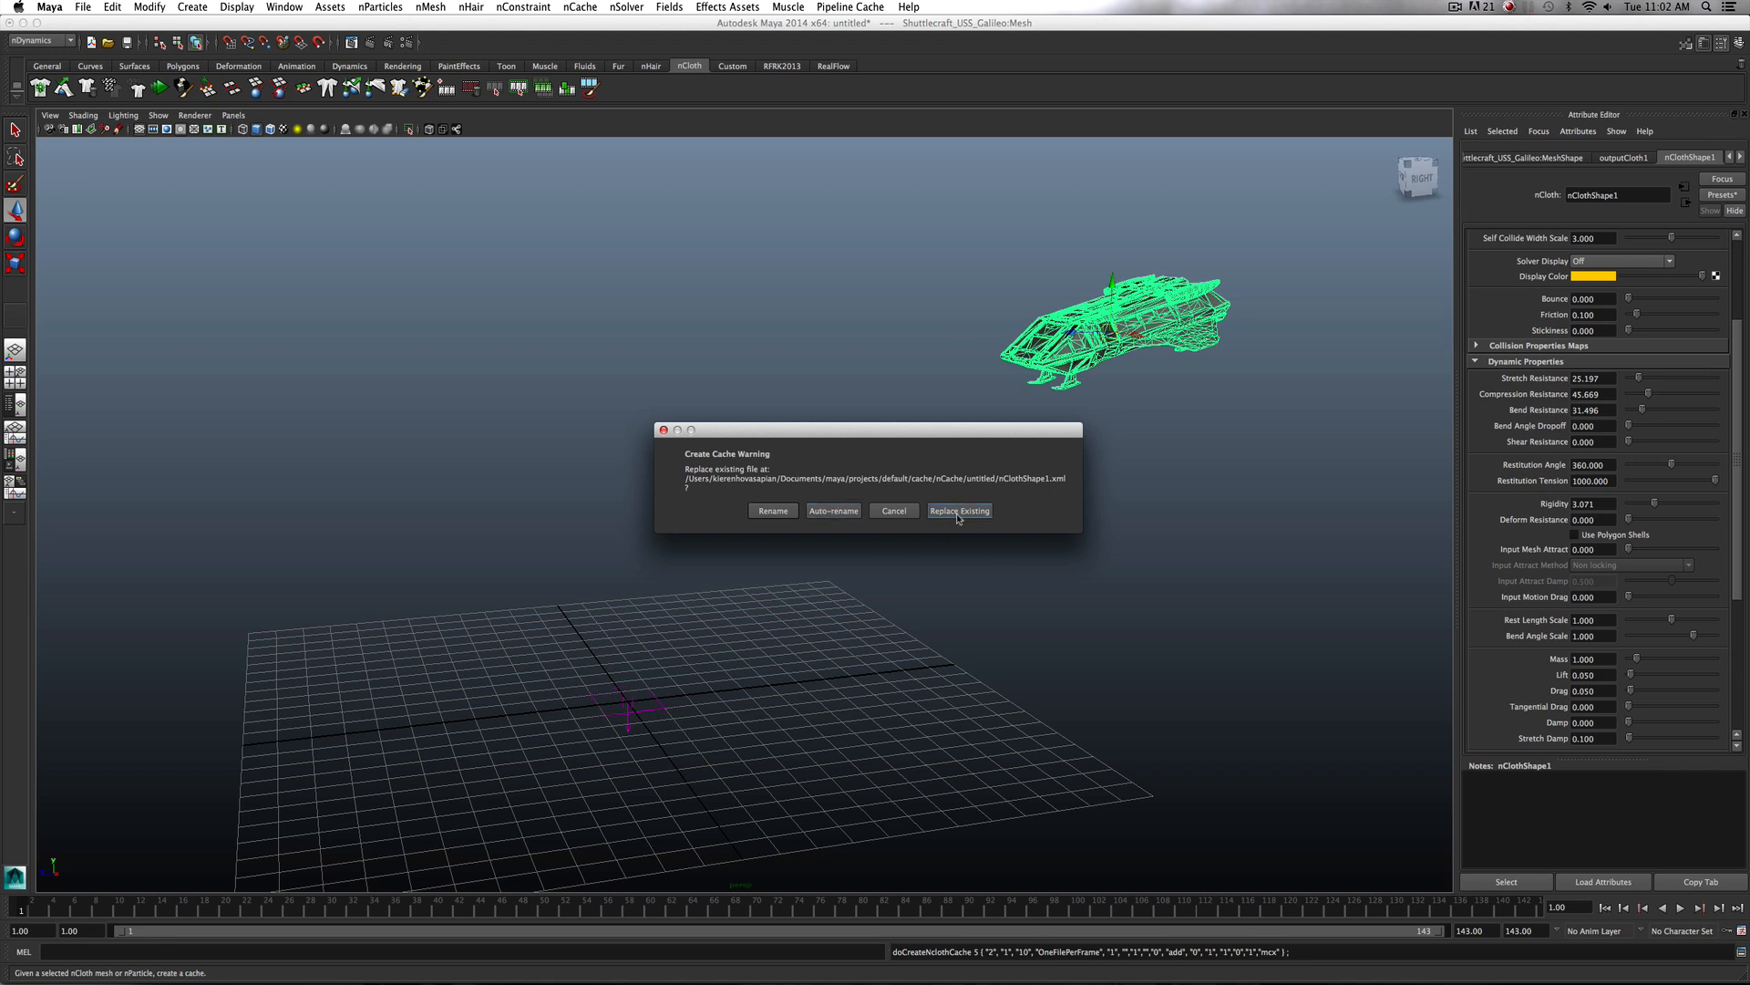
left_click(958, 510)
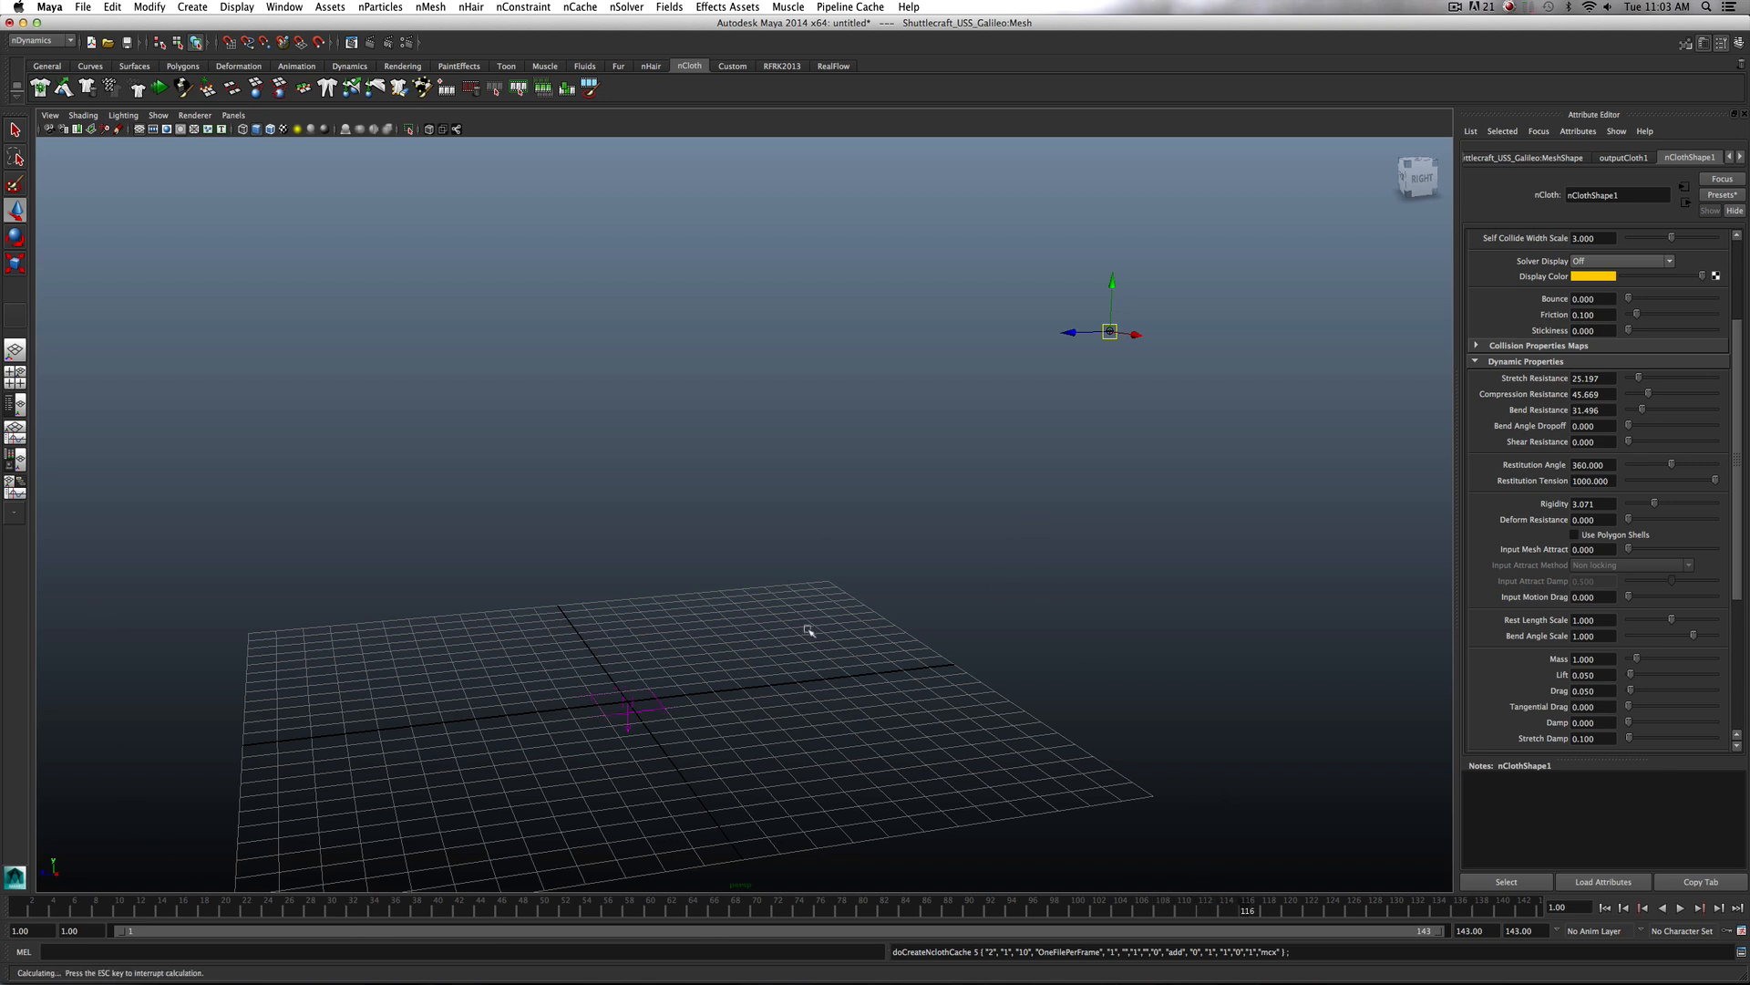
mouse_move(782, 784)
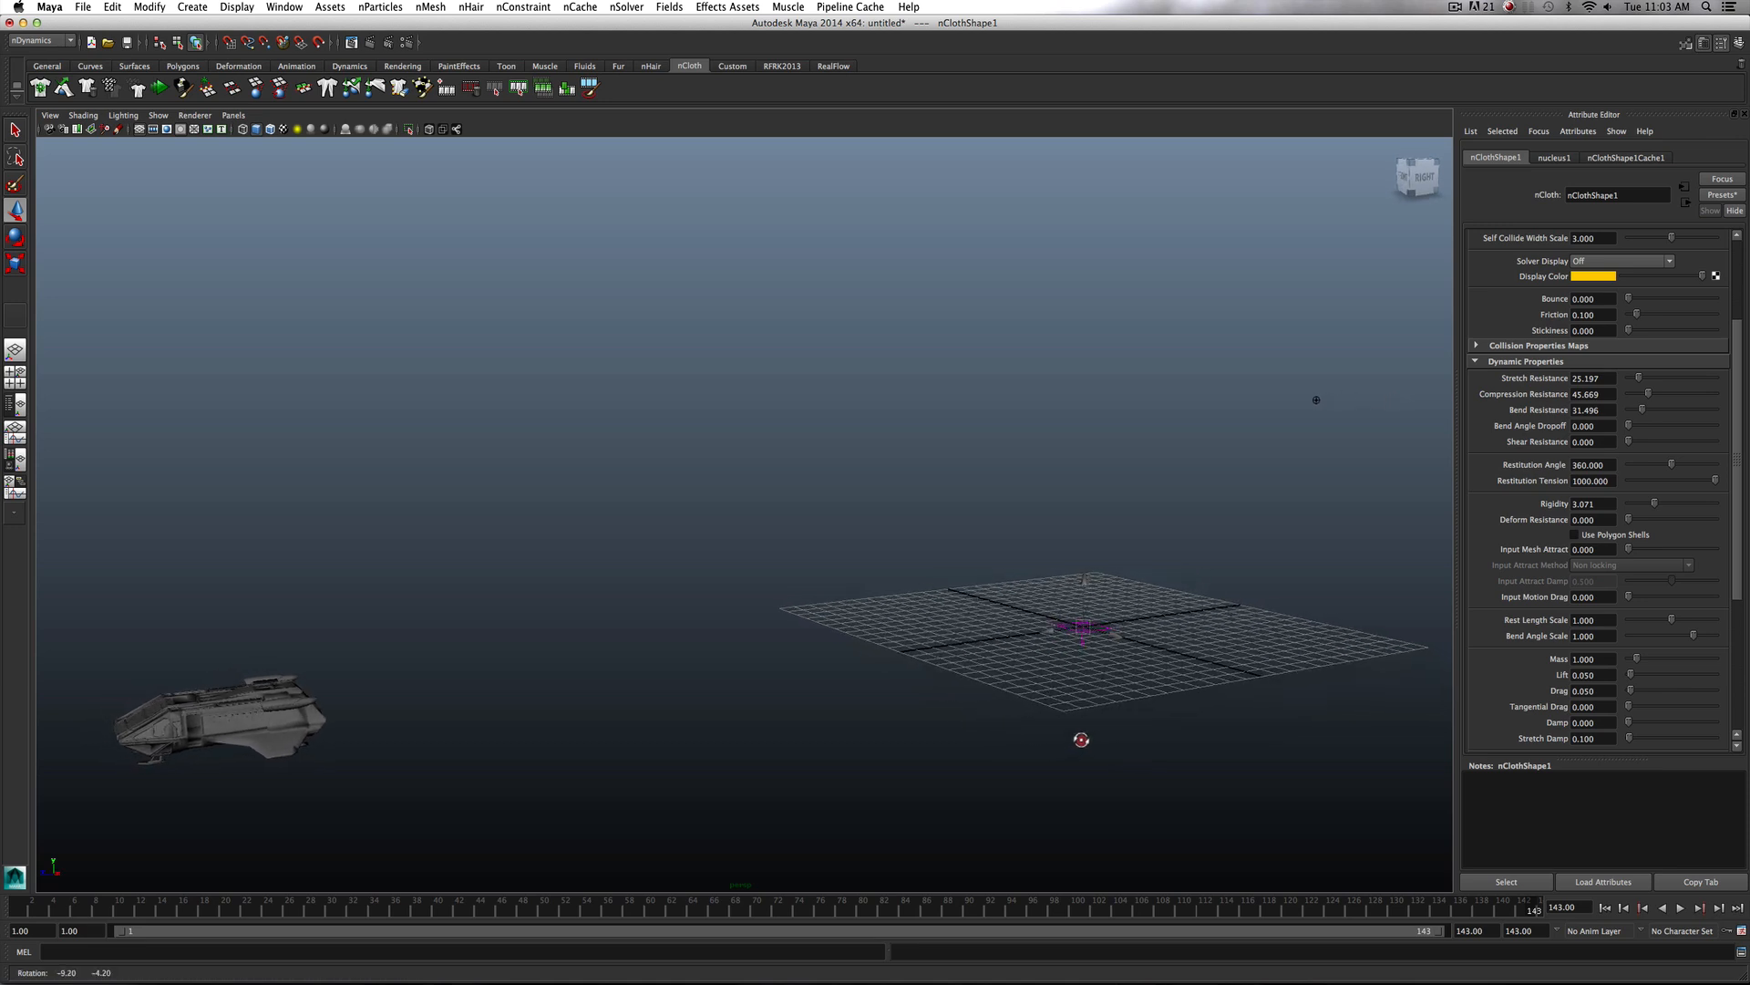
Rewind to frame 1 and play back the cached crash simulation
left_click(1604, 906)
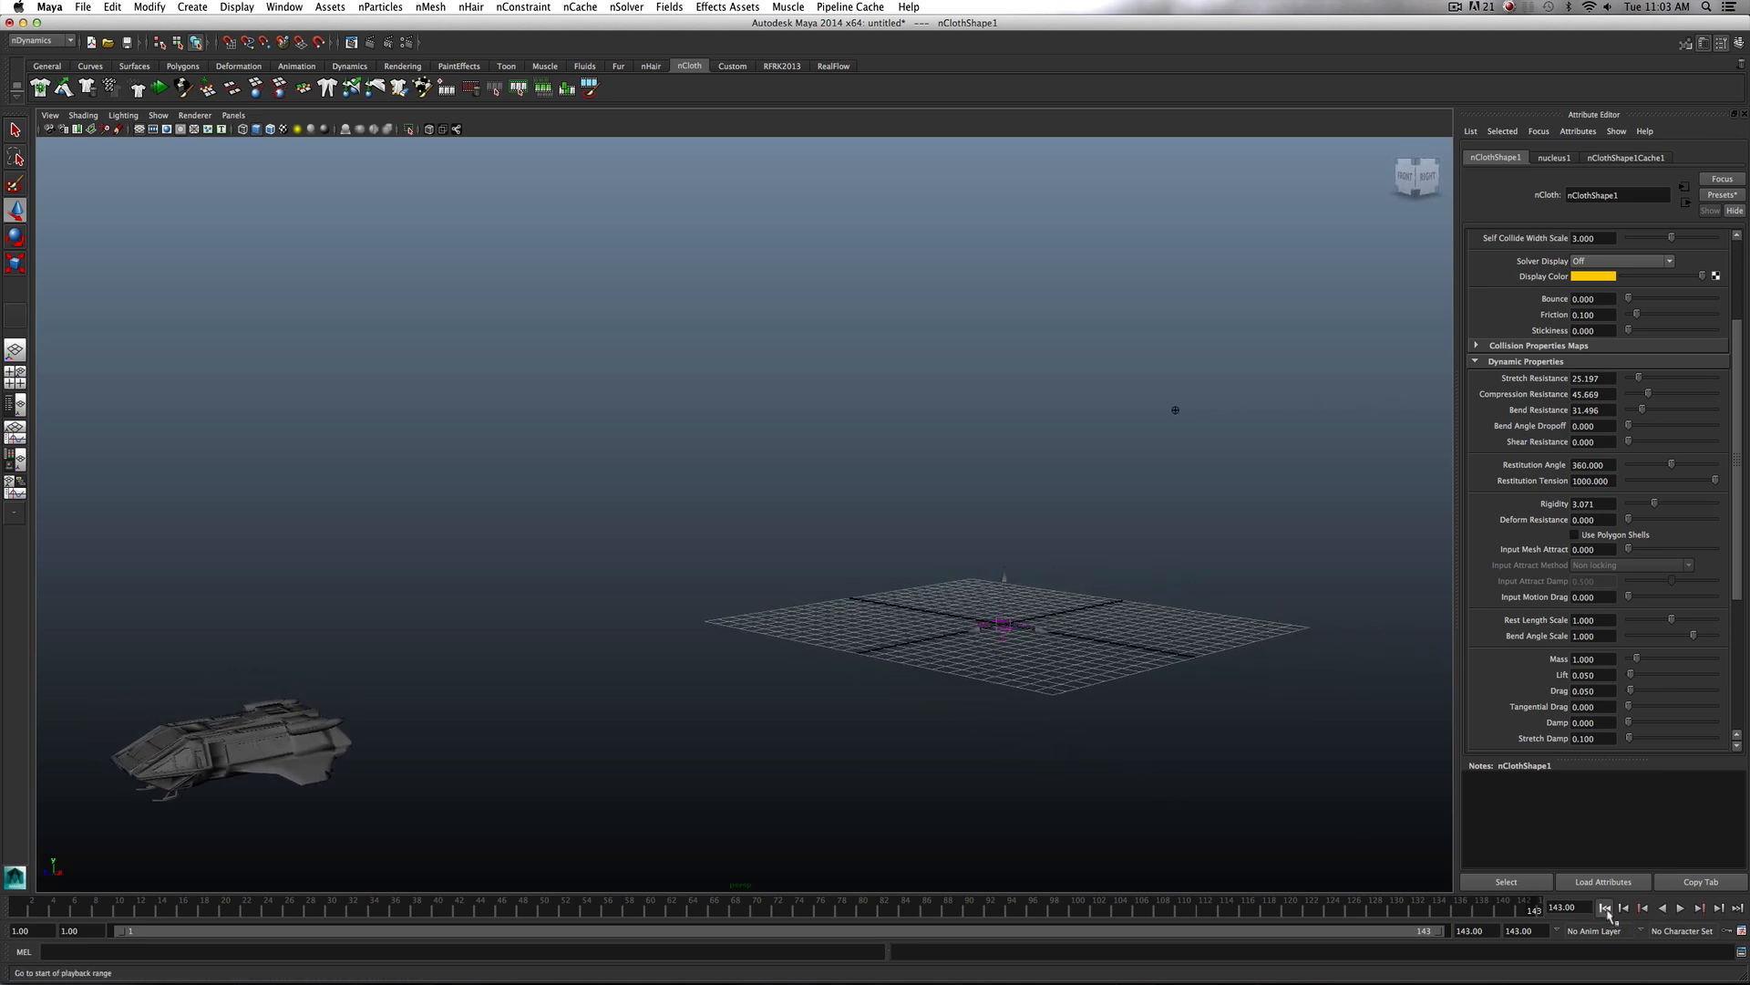
left_click(1606, 906)
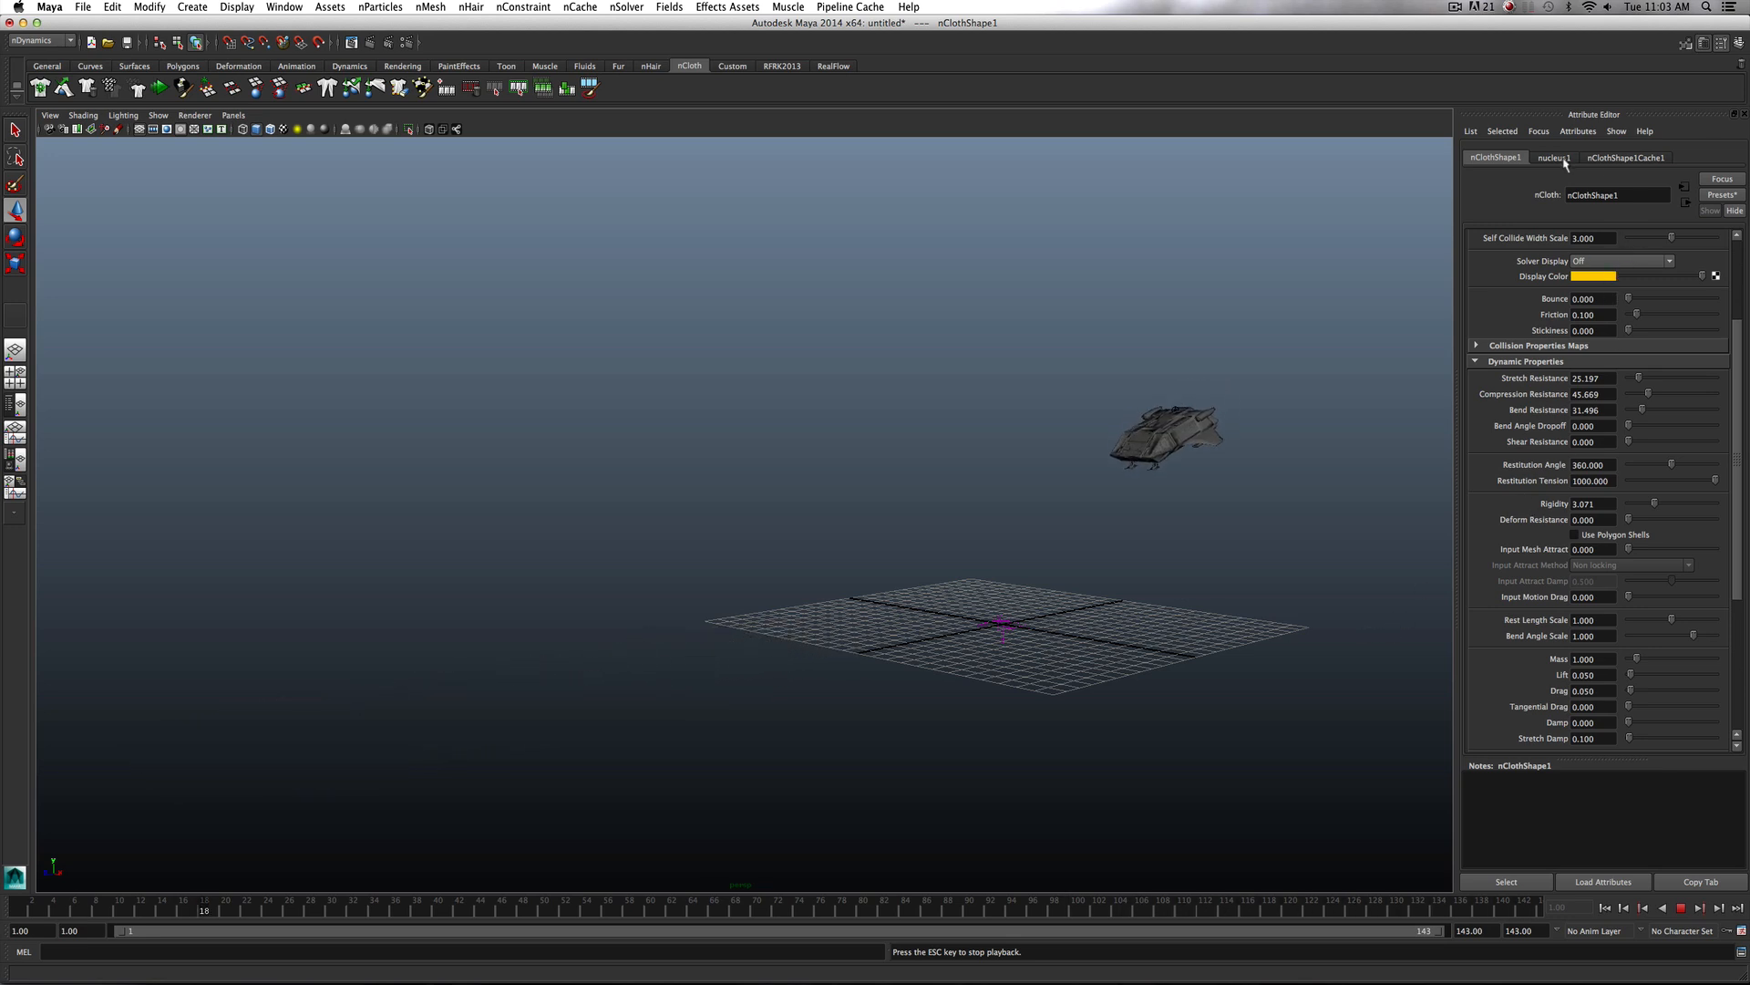
left_click(1554, 157)
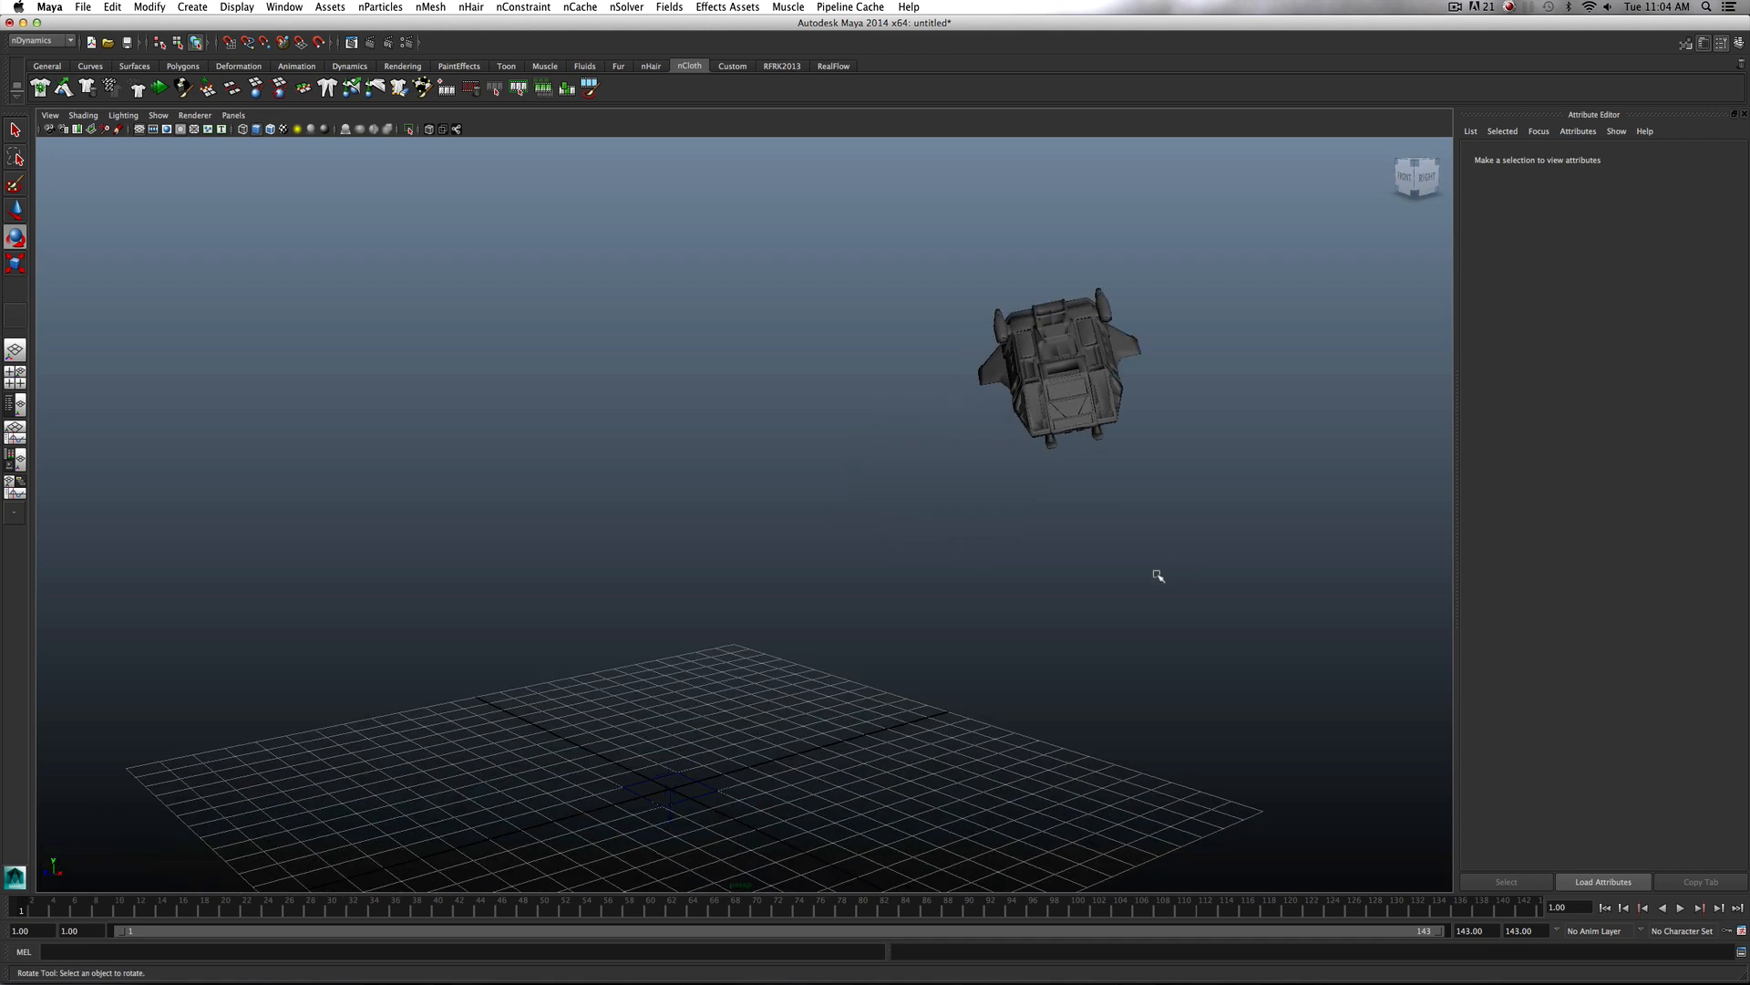
Open the nucleus1_windSpeed animation curve from Wind Speed and edit its key value
left_click(1056, 369)
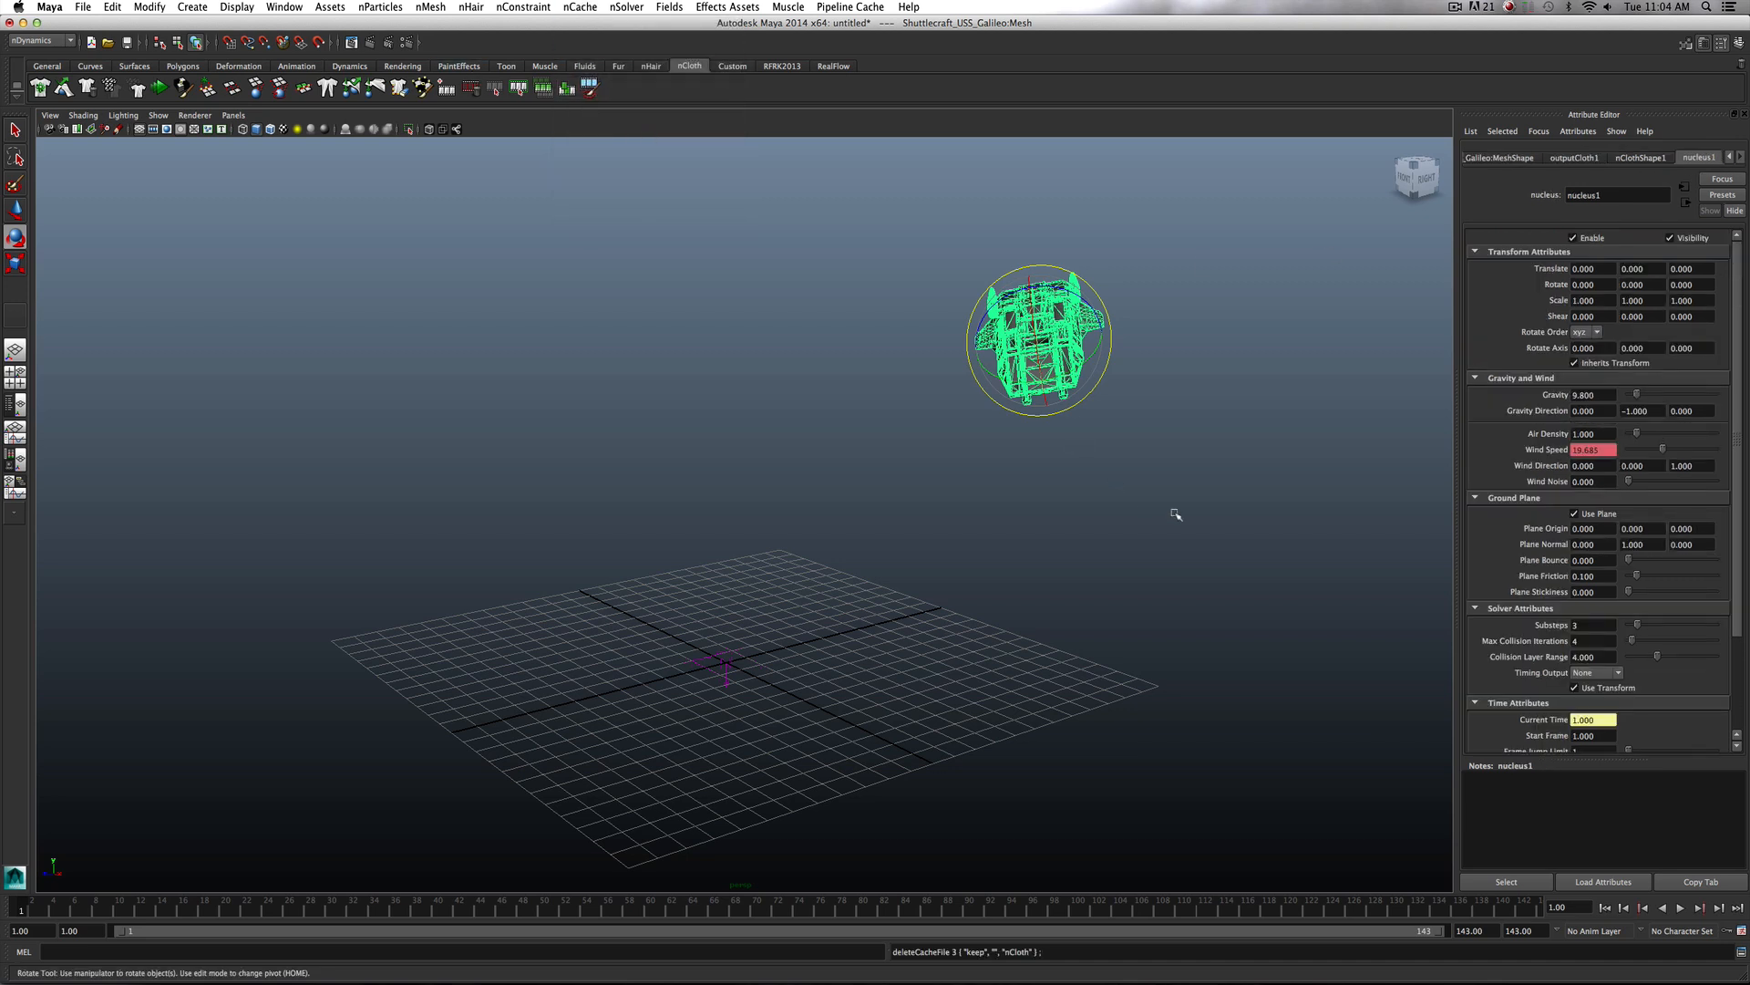
mouse_move(1140, 549)
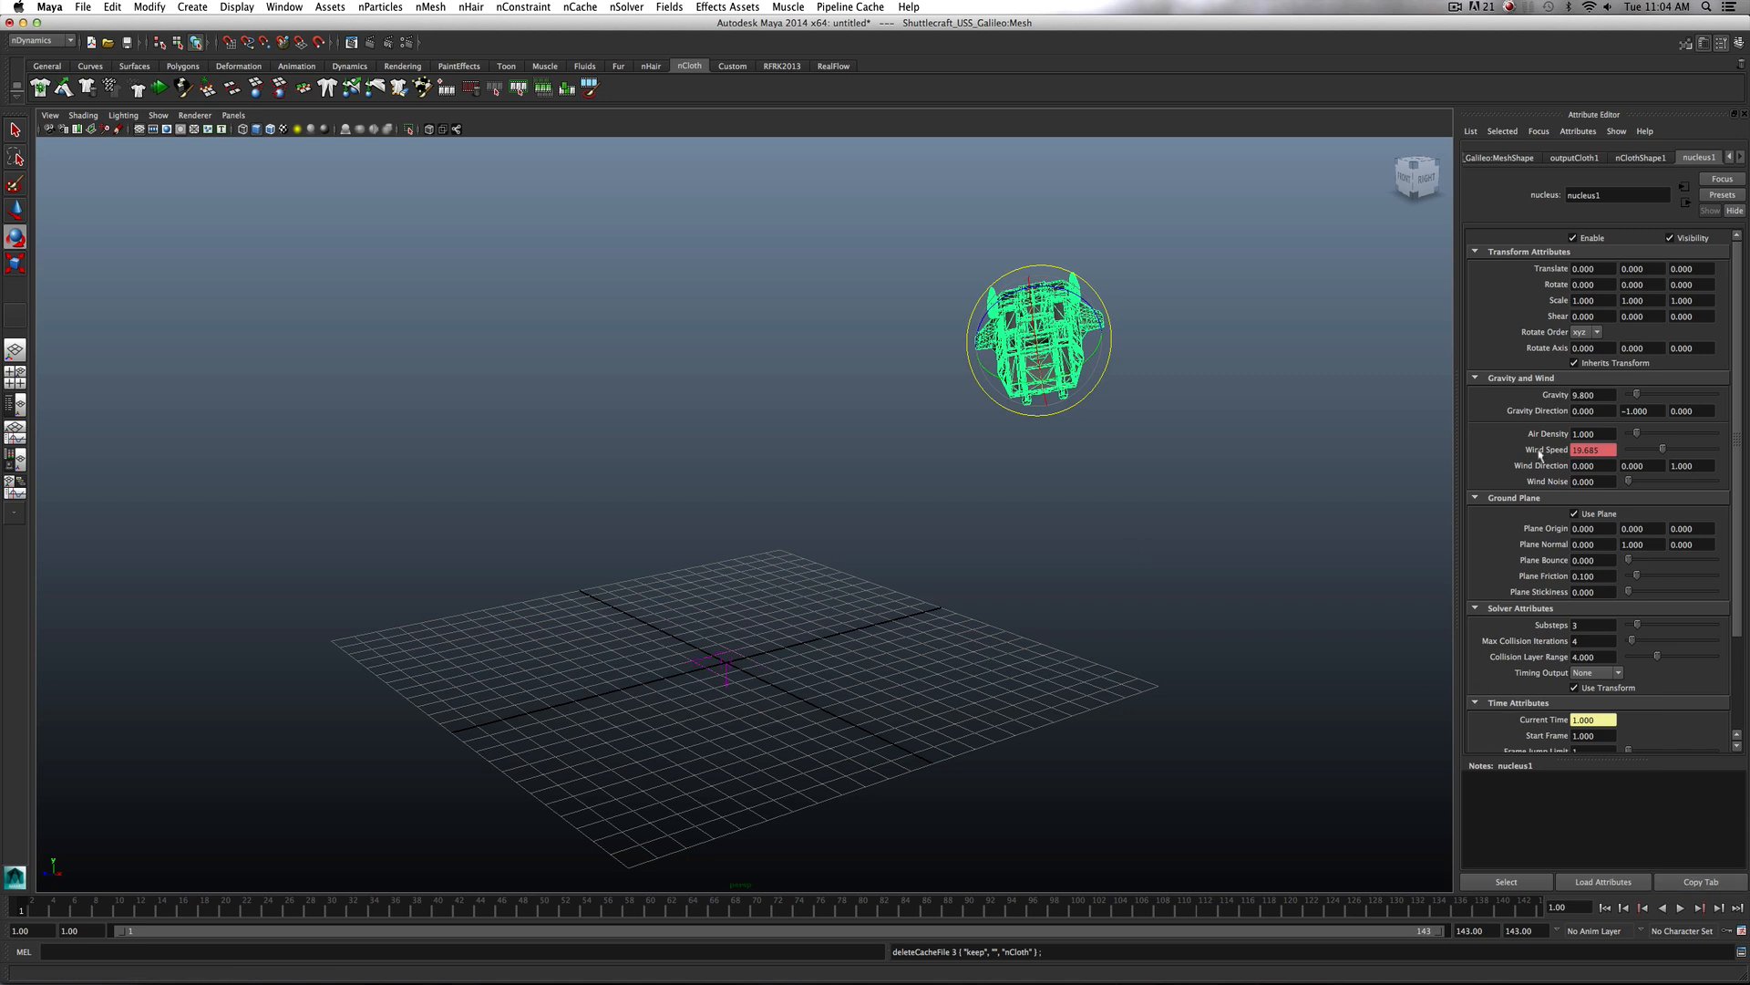
right_click(1584, 449)
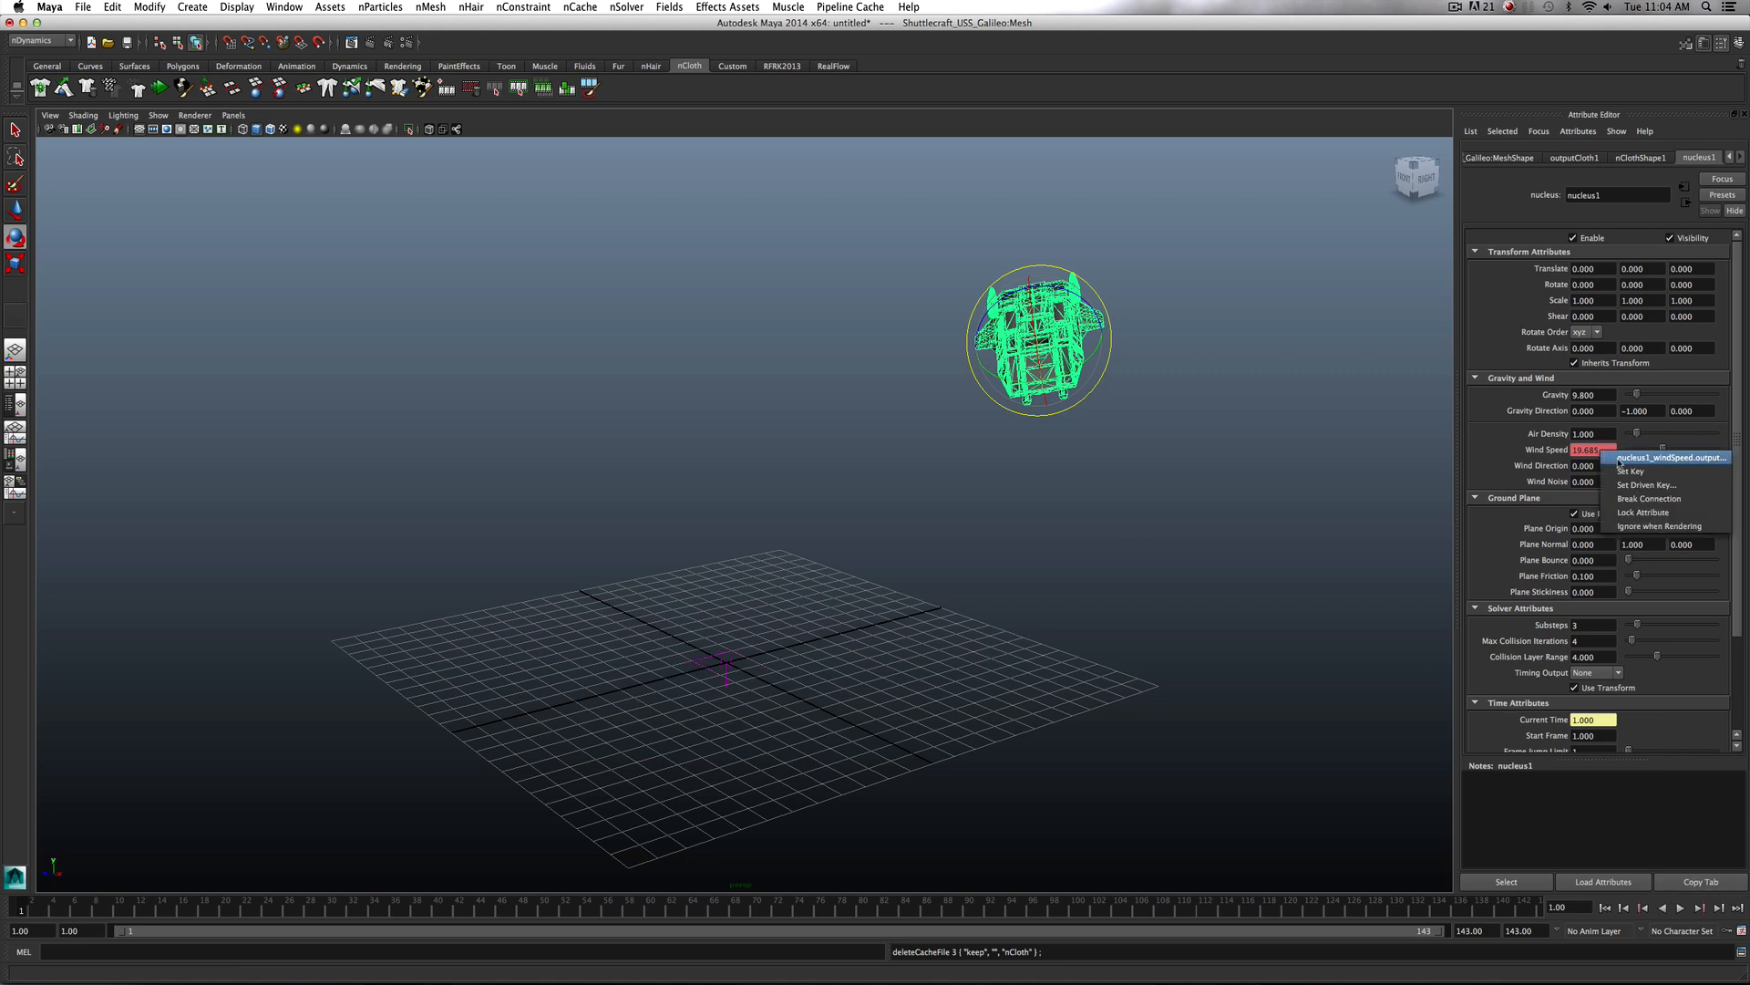
left_click(1668, 456)
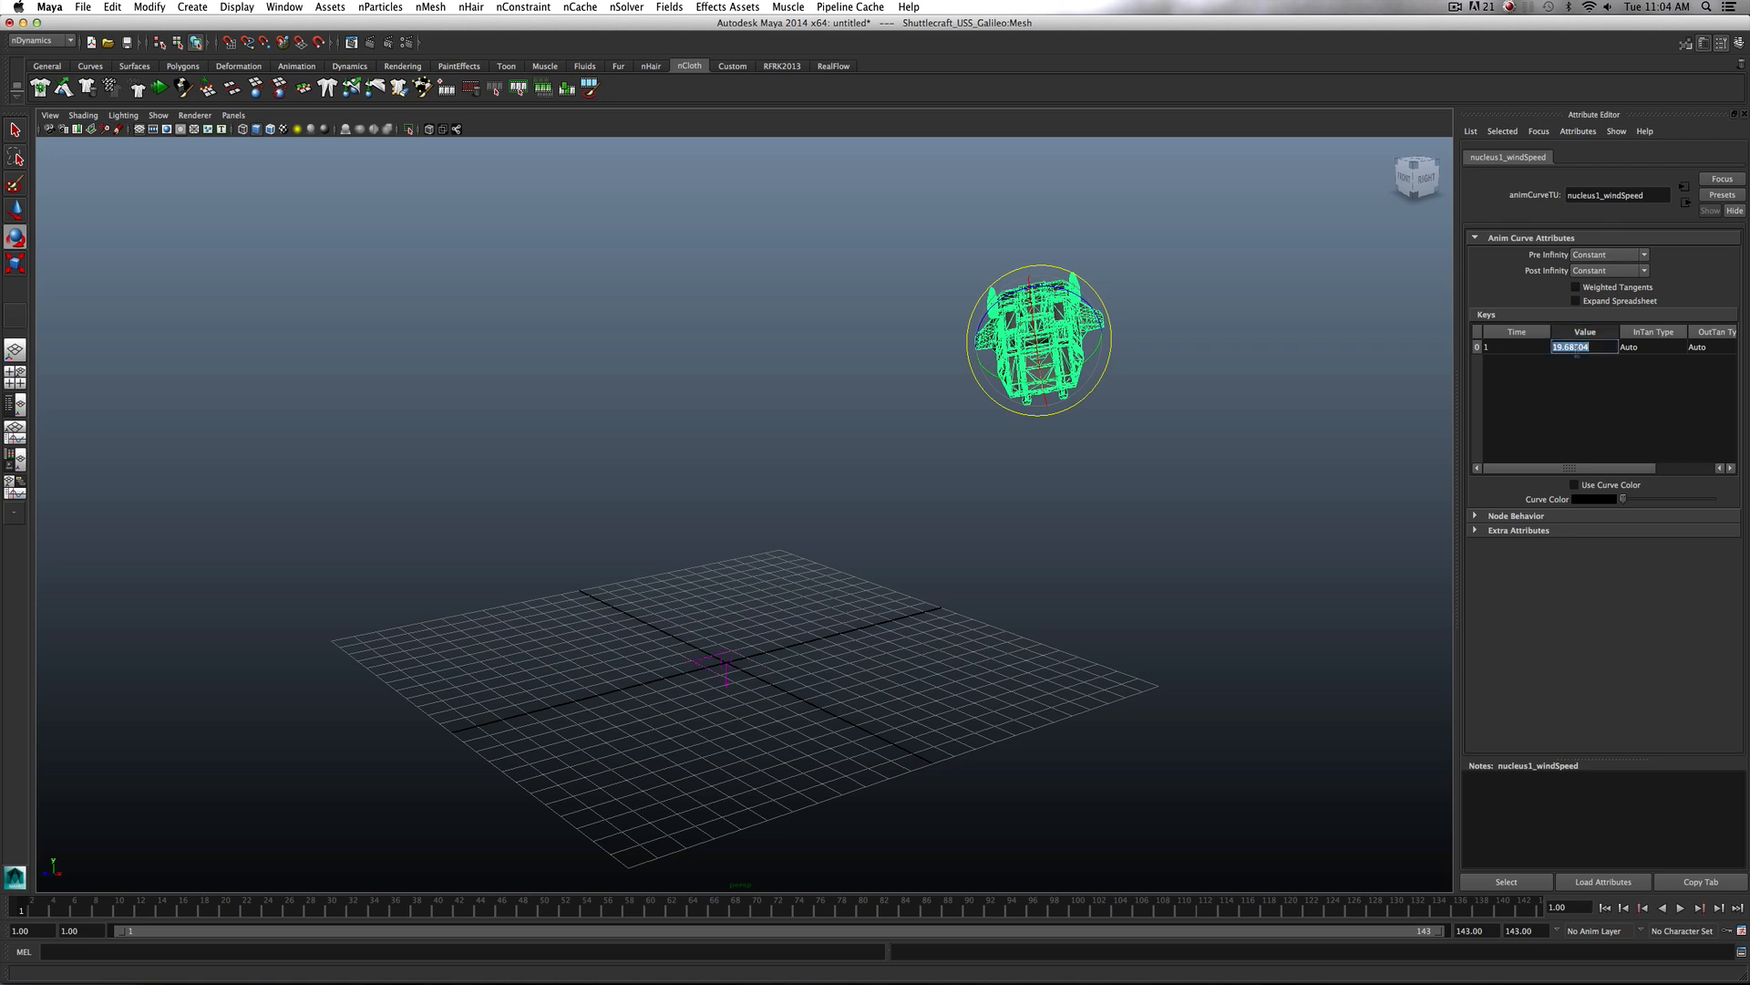
type("2")
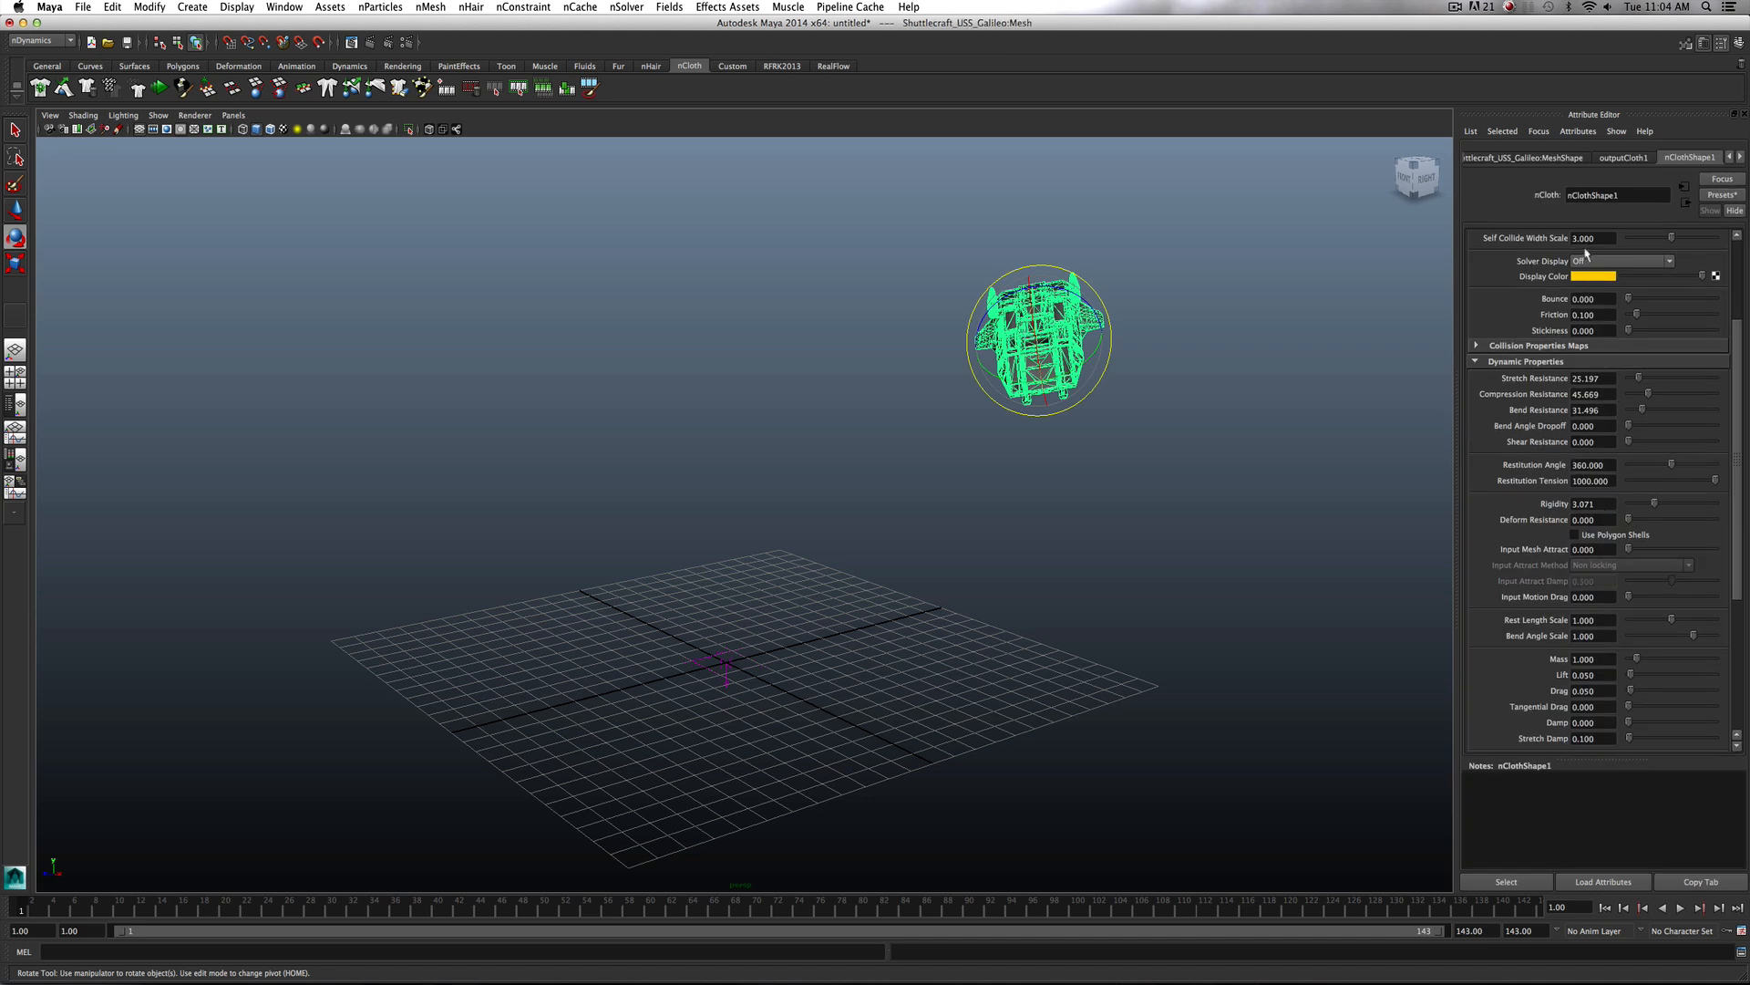
Revisit the nucleus1_windSpeed connection from the solver tab, then reselect the ship
left_click(1697, 157)
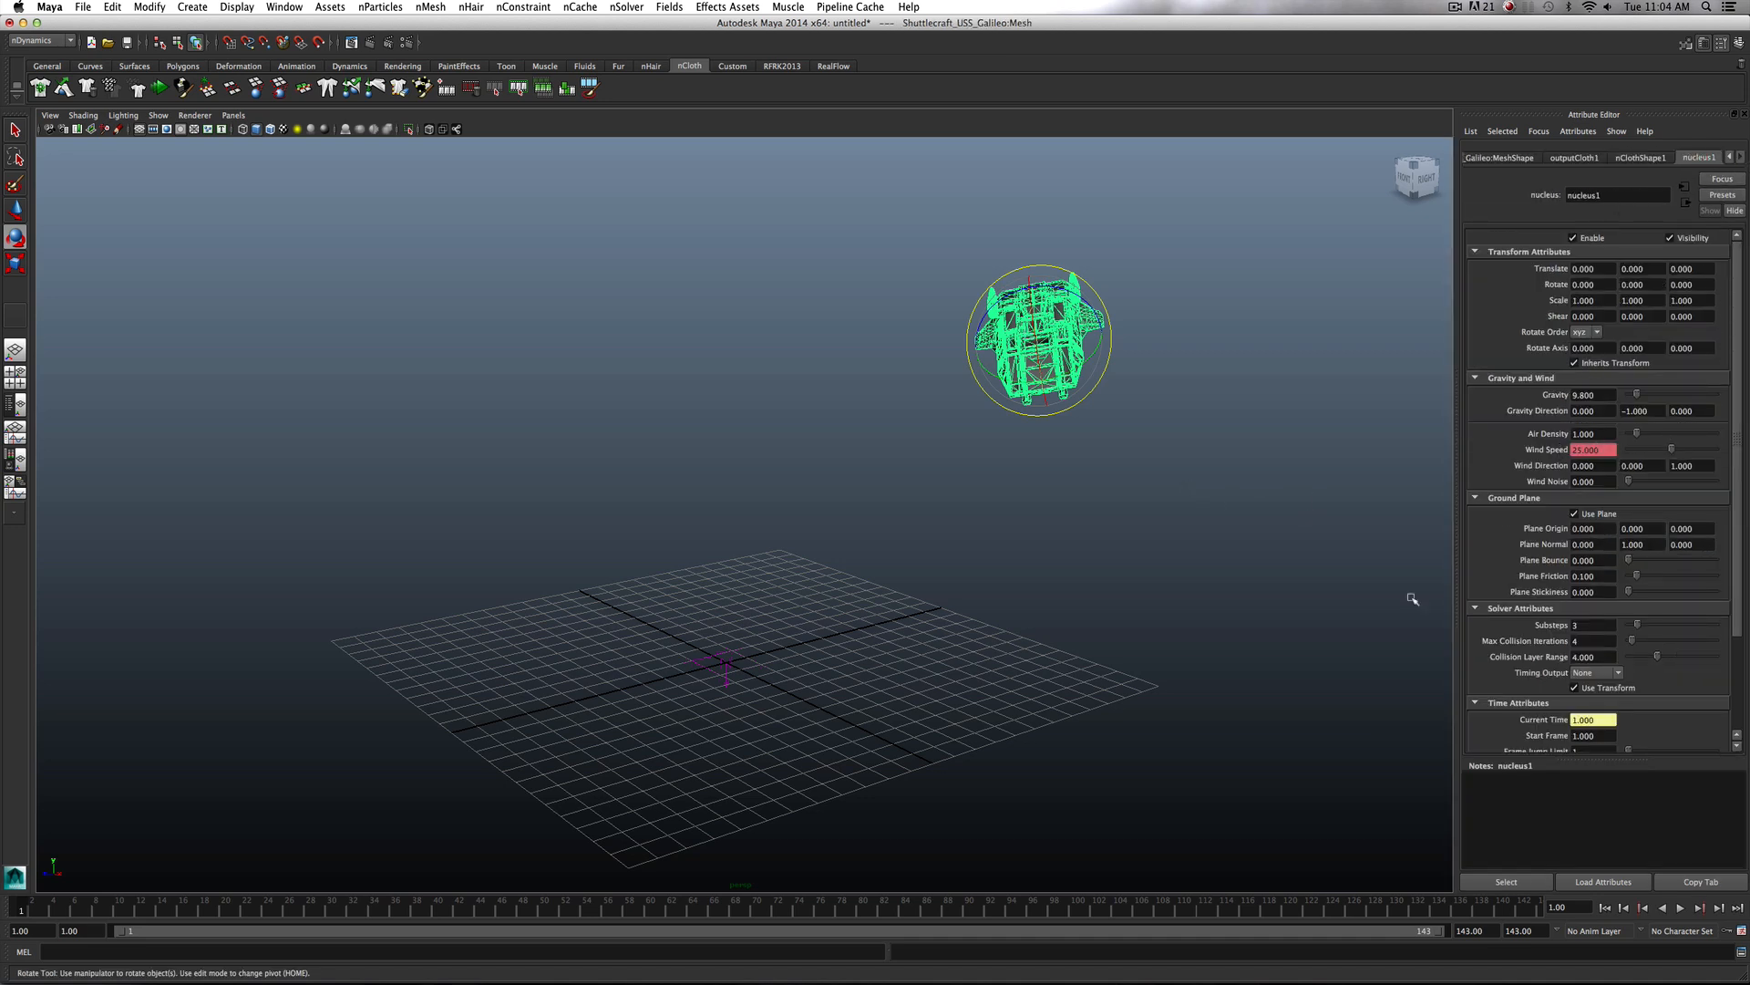
right_click(1590, 448)
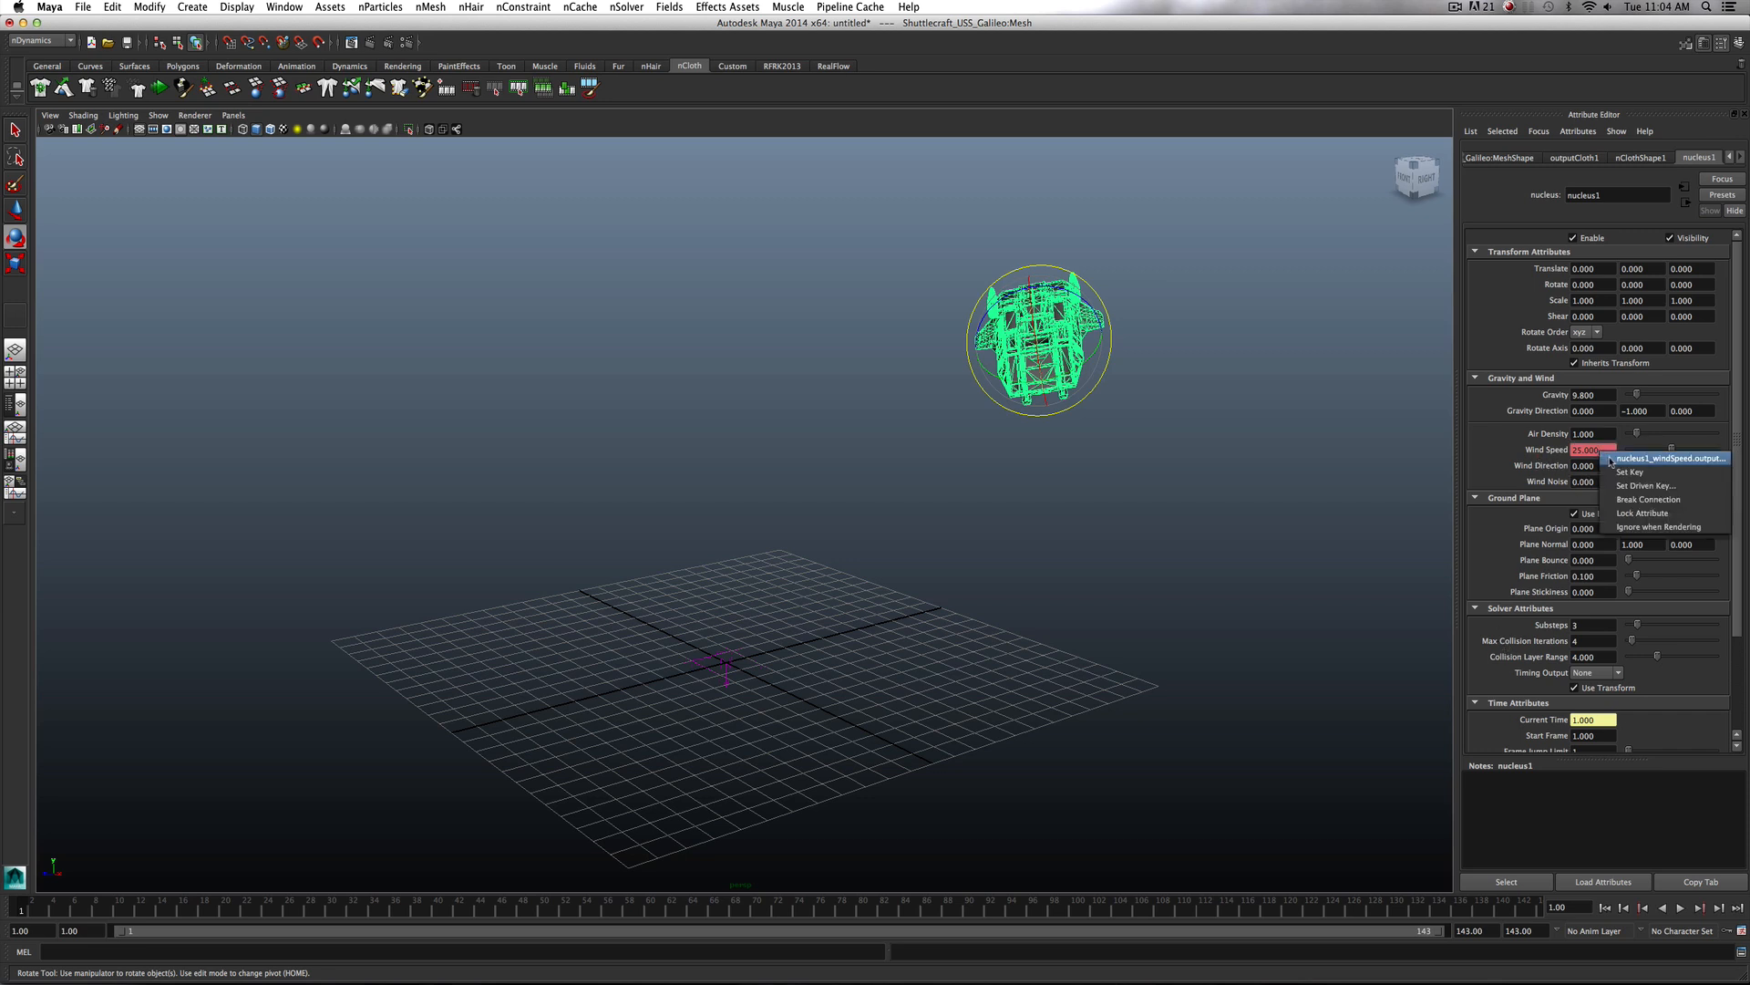
mouse_move(1669, 459)
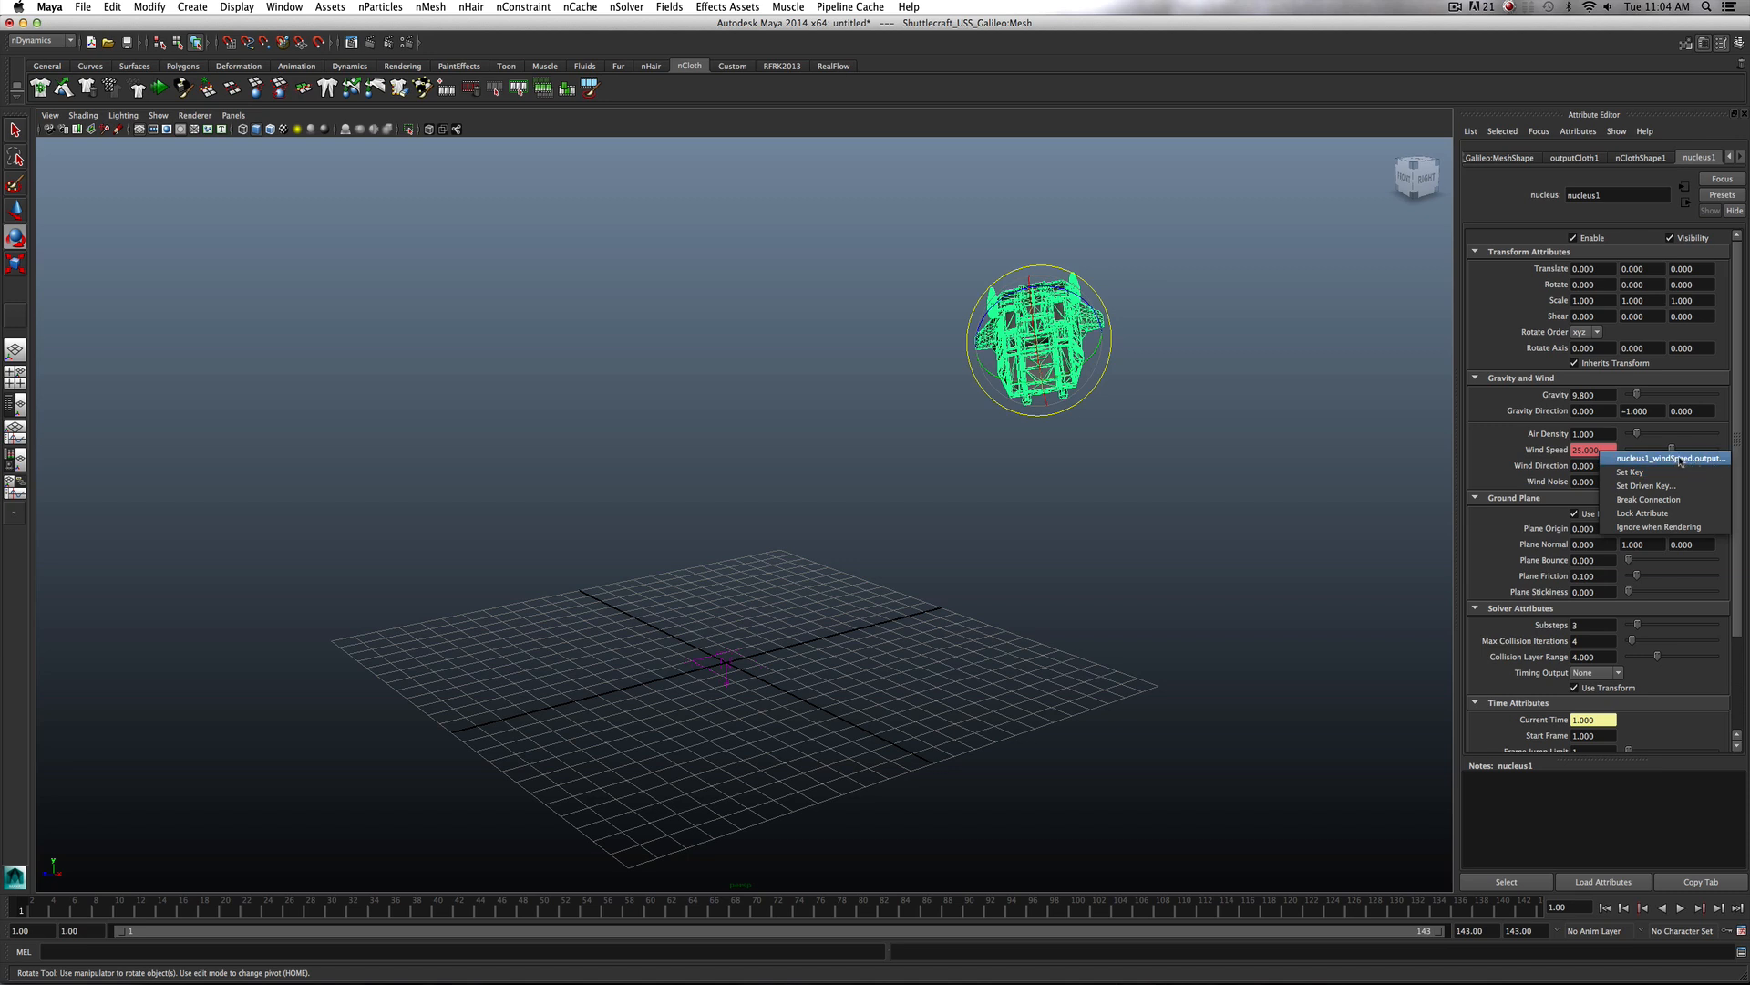
left_click(1668, 457)
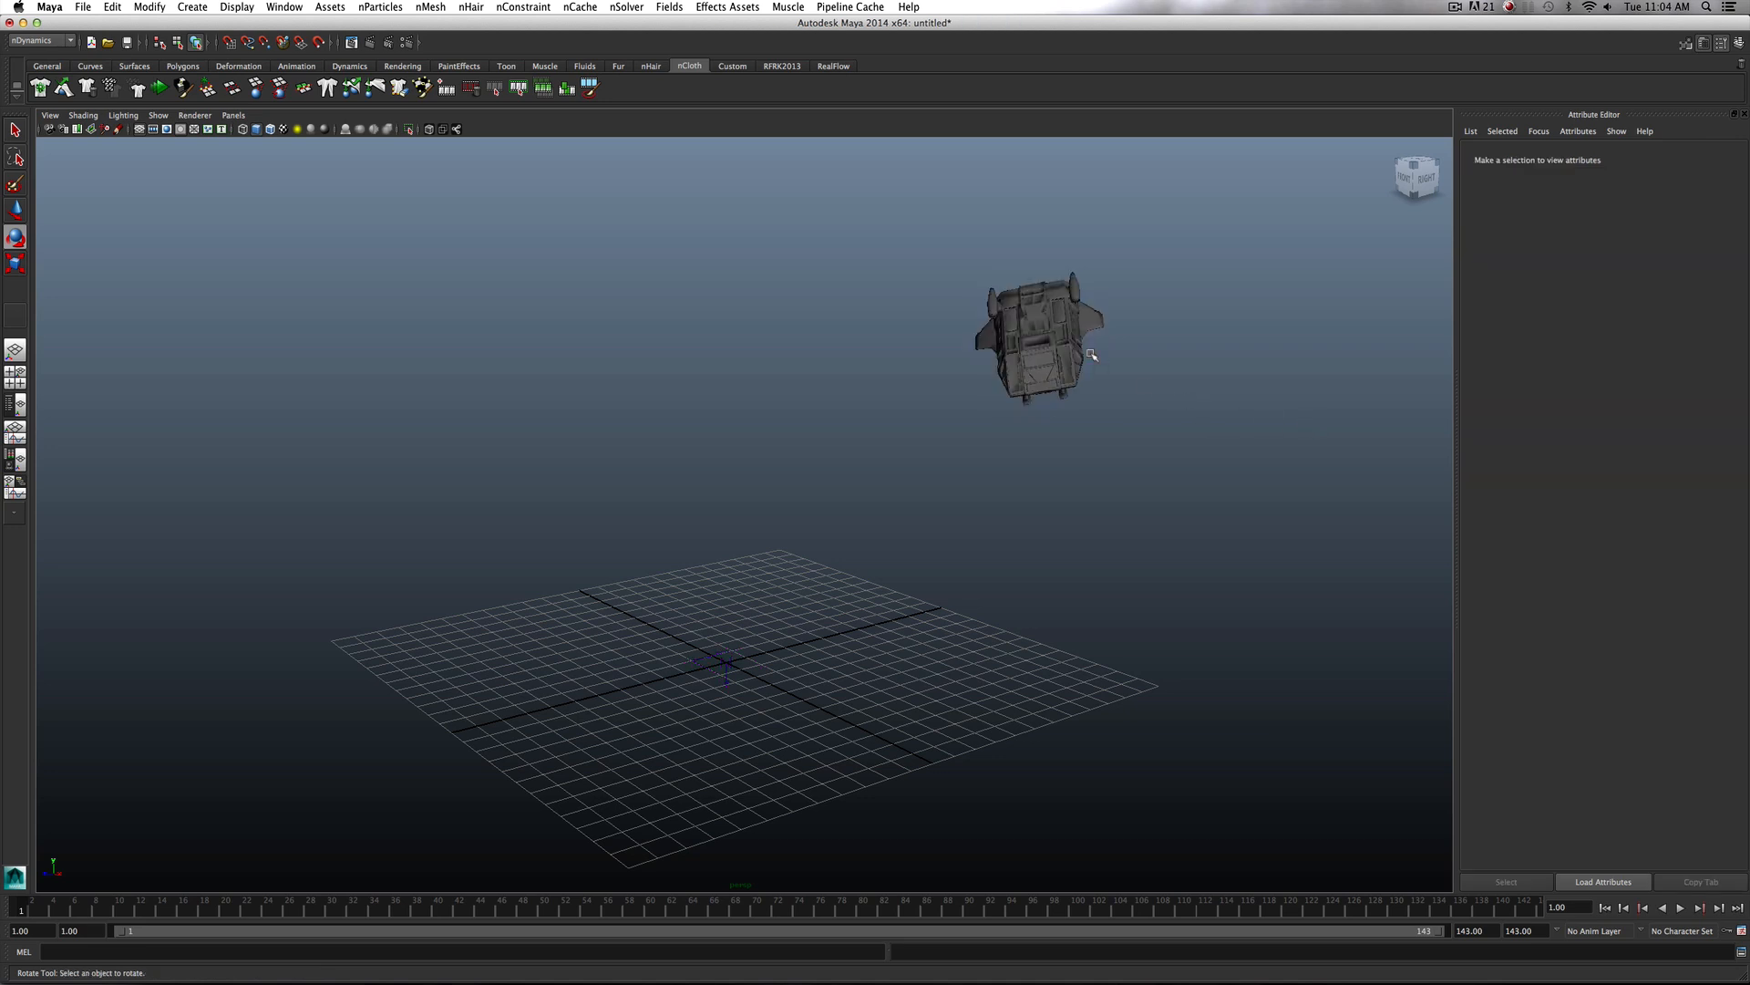
left_click(1035, 339)
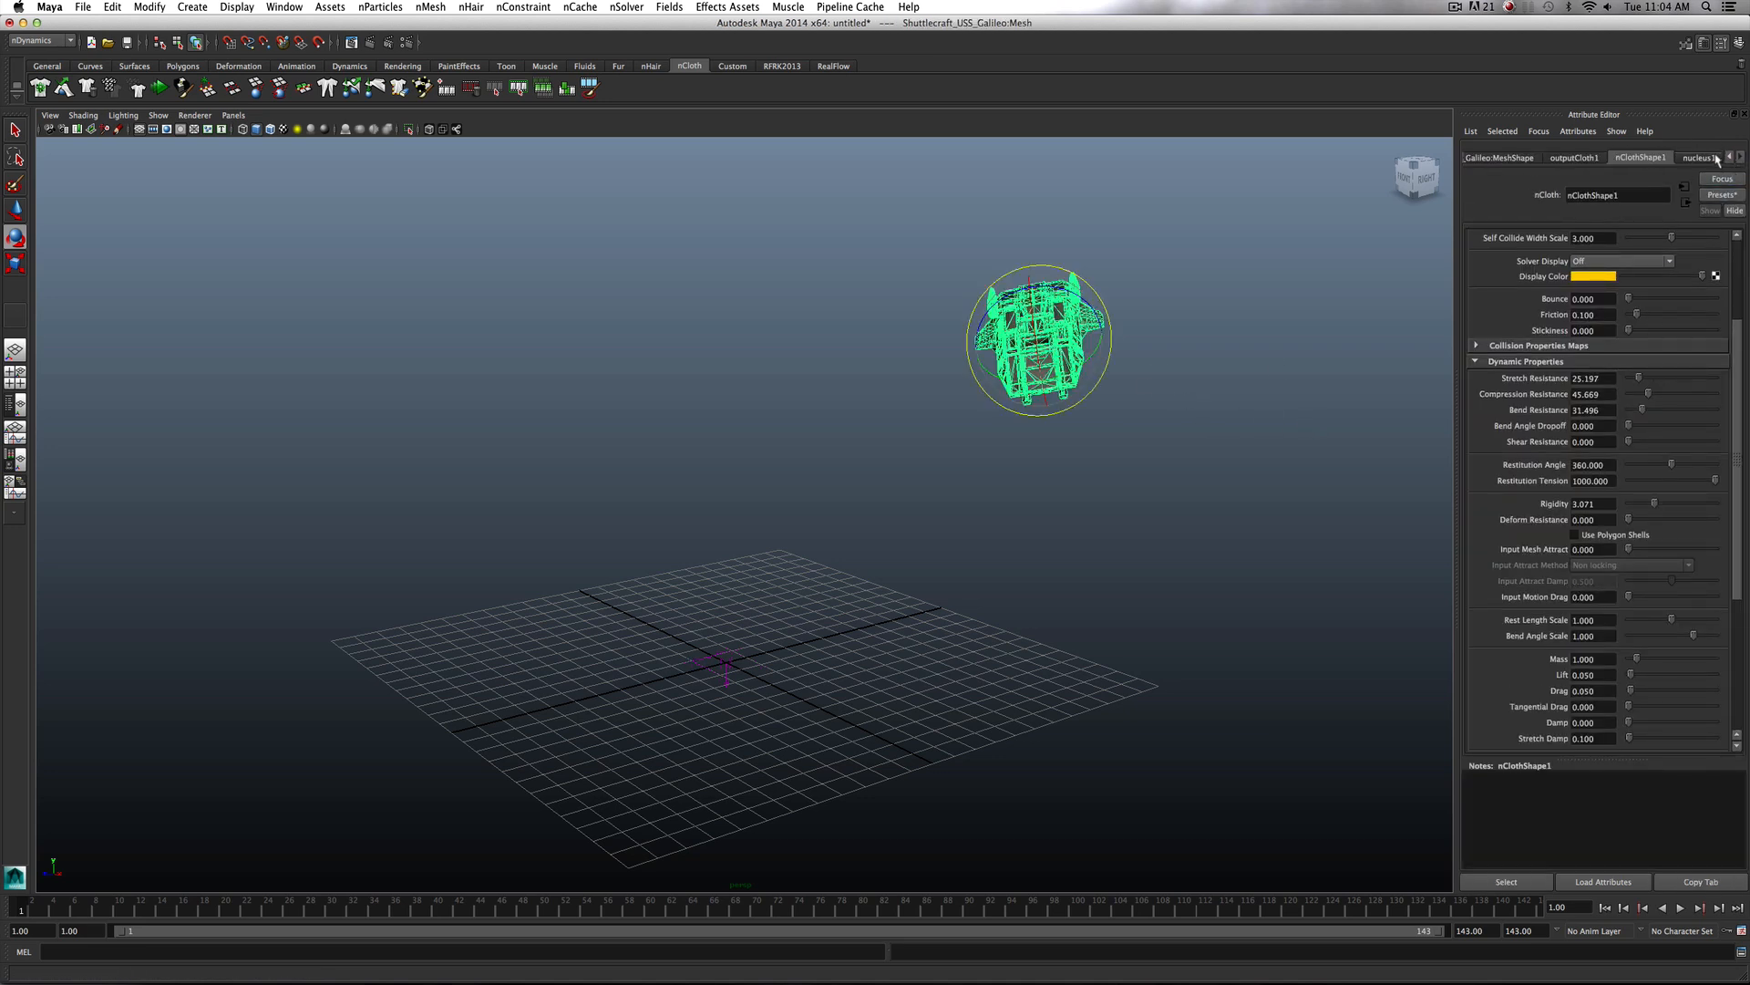
Play the simulation with the keyed wind so the ship drops and crumples around frame 44
left_click(1697, 157)
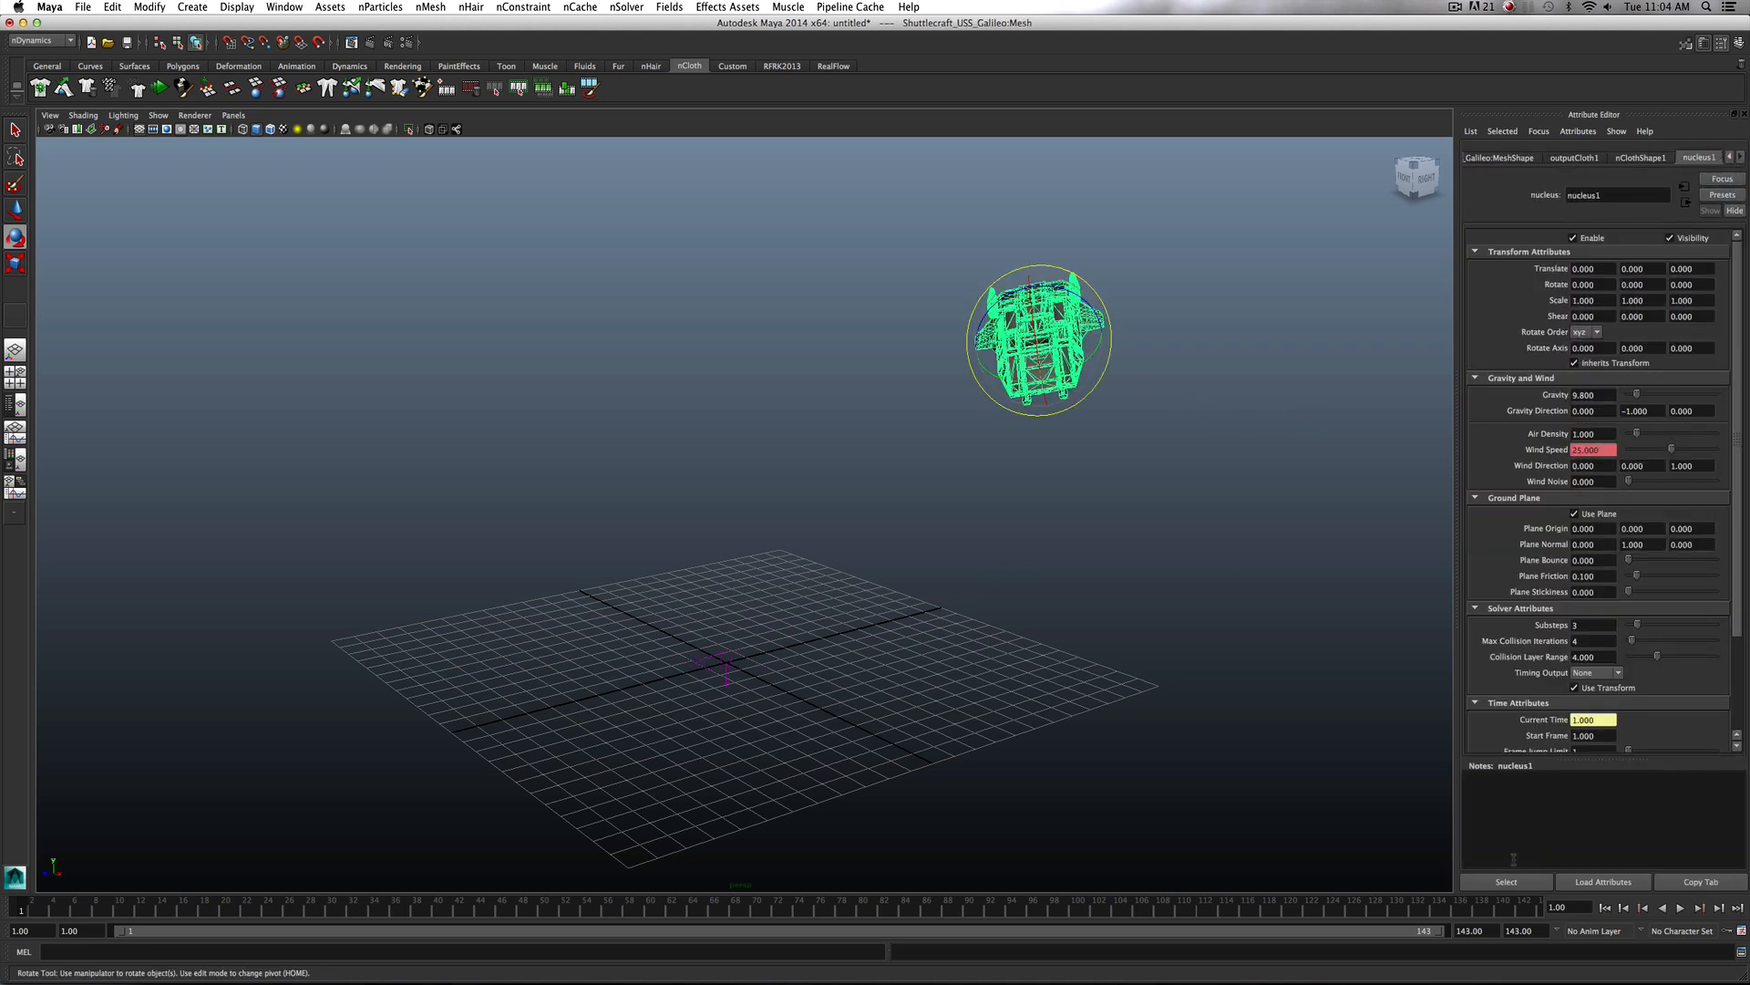
left_click(1679, 908)
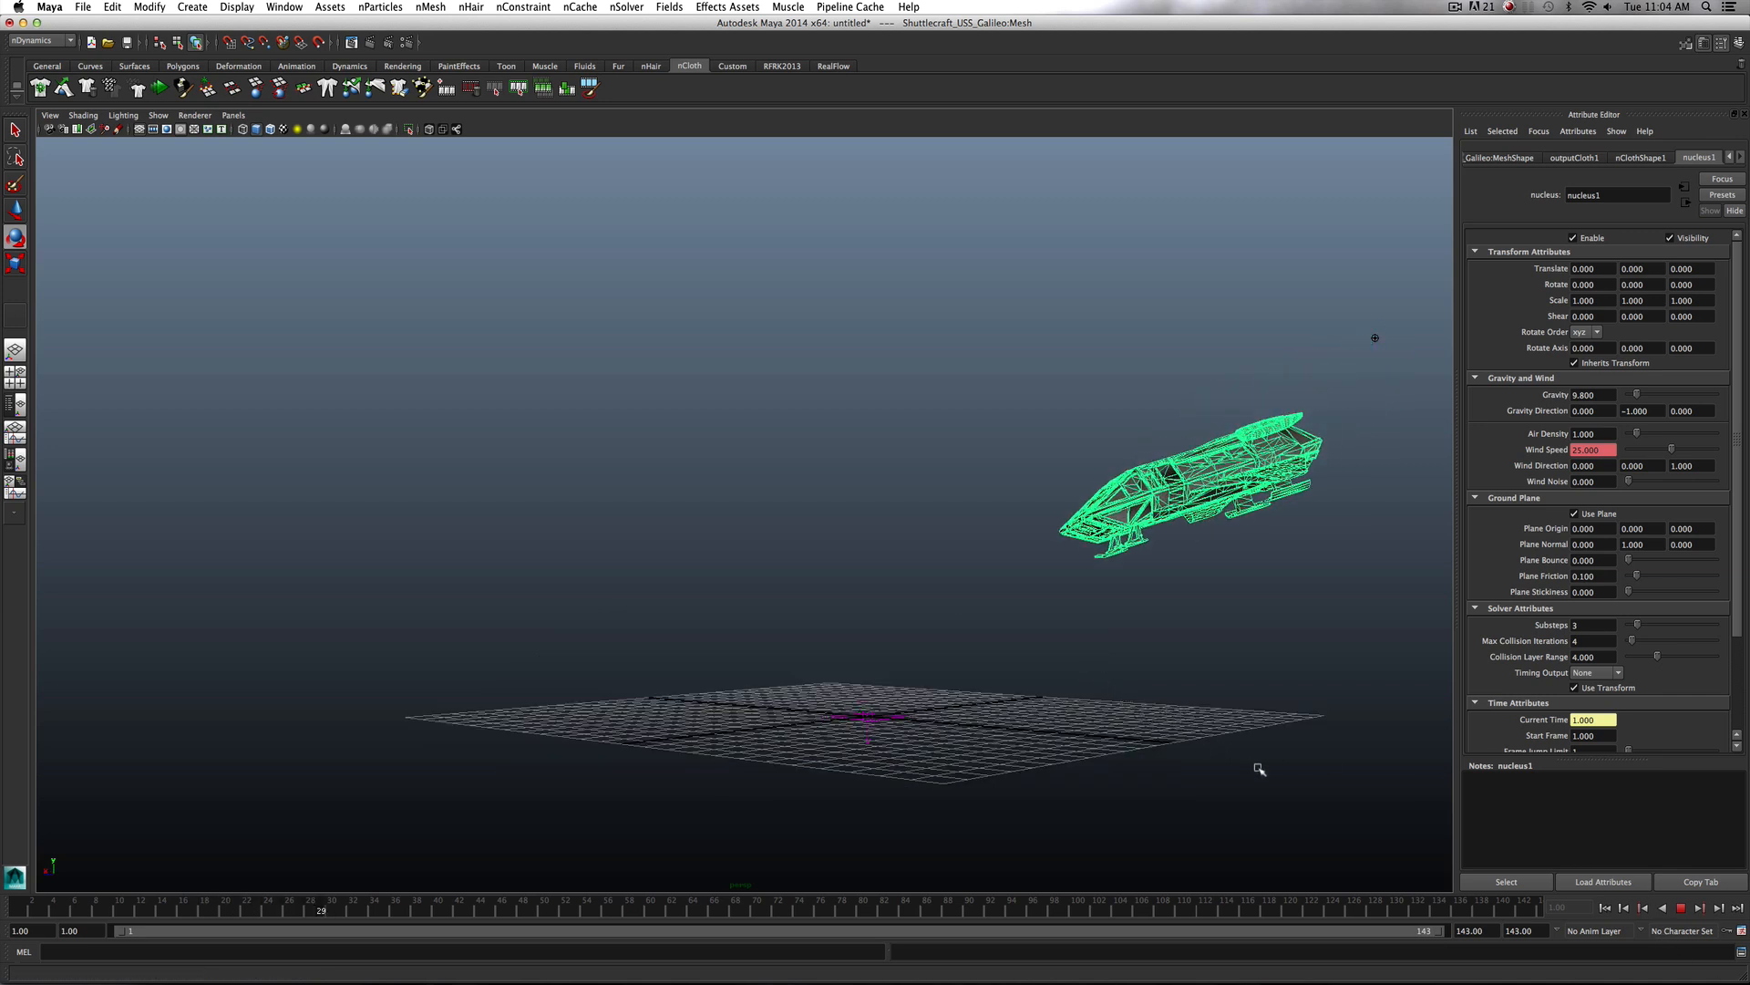
left_click(1679, 908)
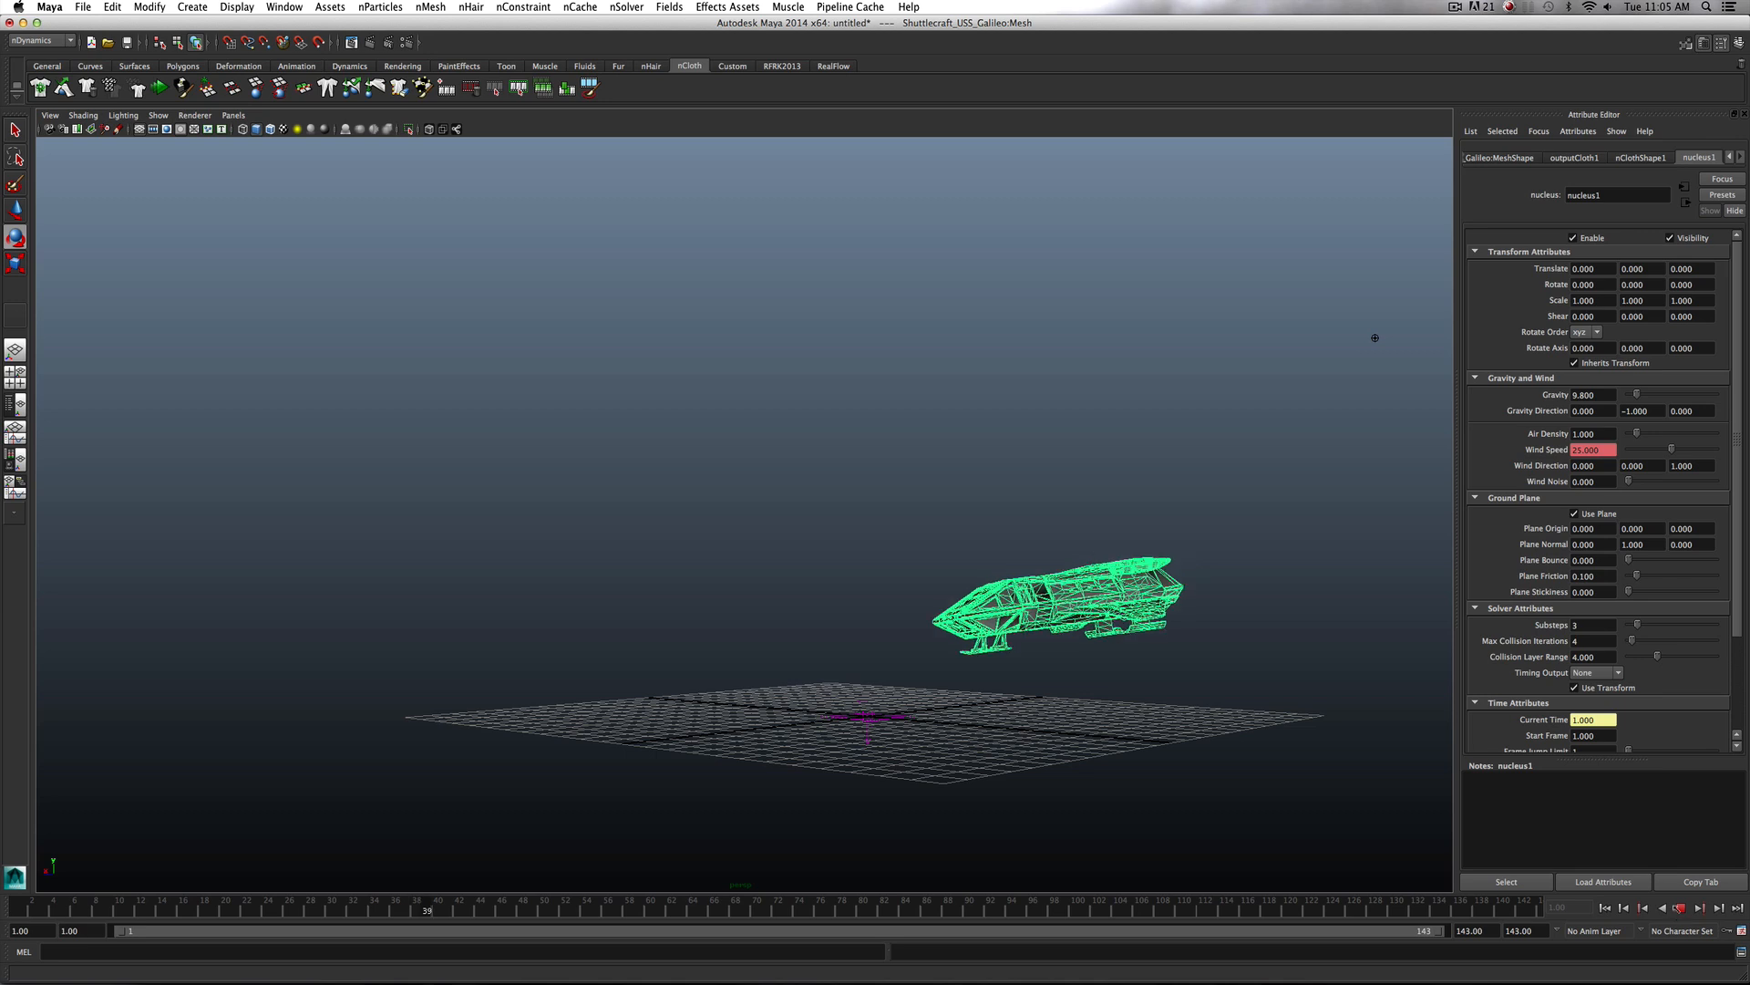
left_click(1681, 908)
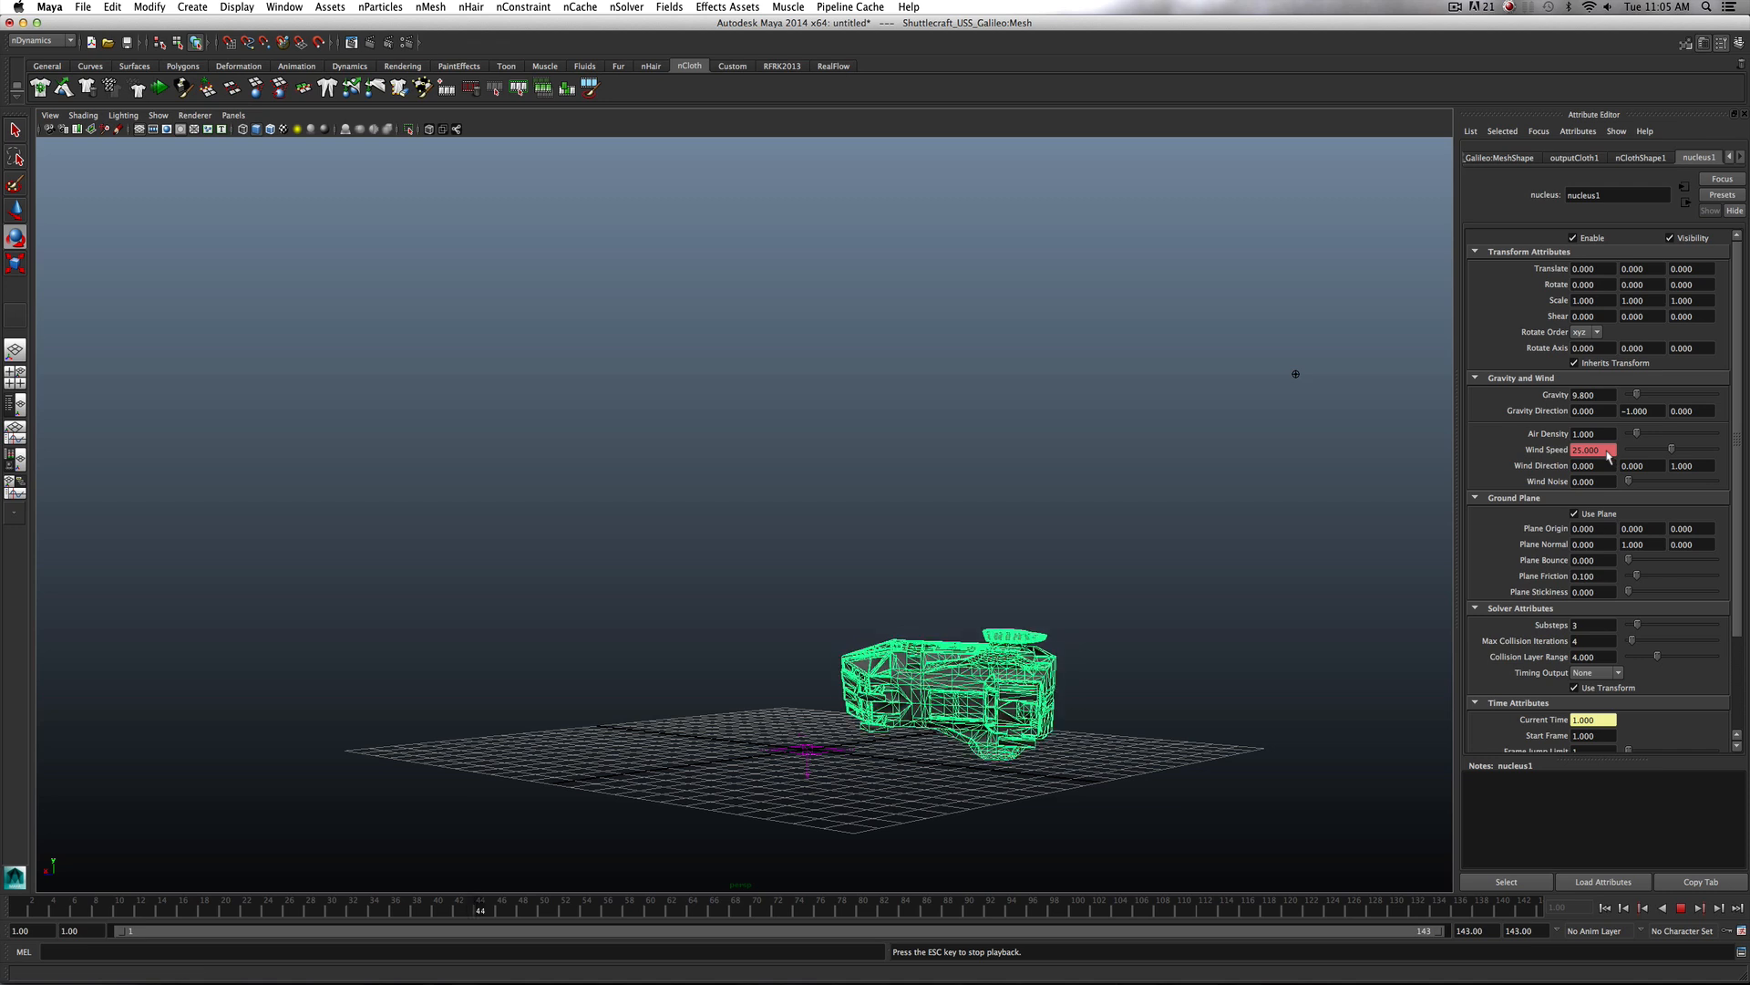
Key Wind Speed at frames 44 and 78 and edit the nucleus1_windSpeed key table values
right_click(1584, 449)
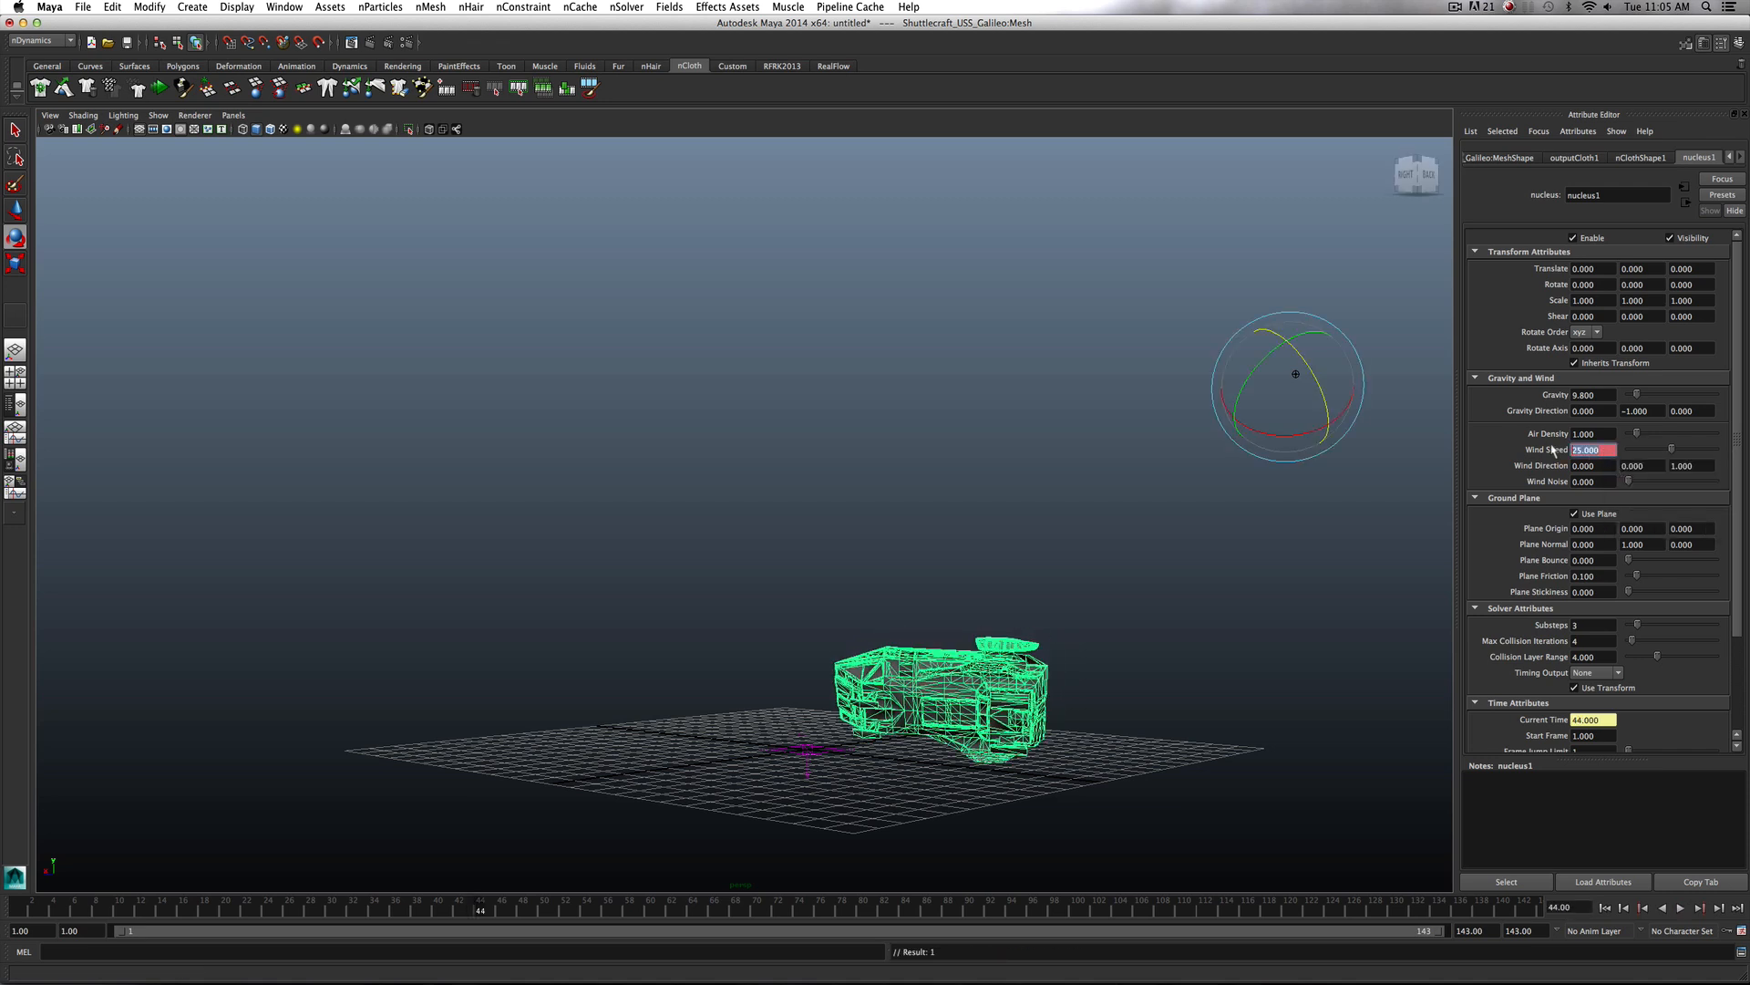
type("1.000")
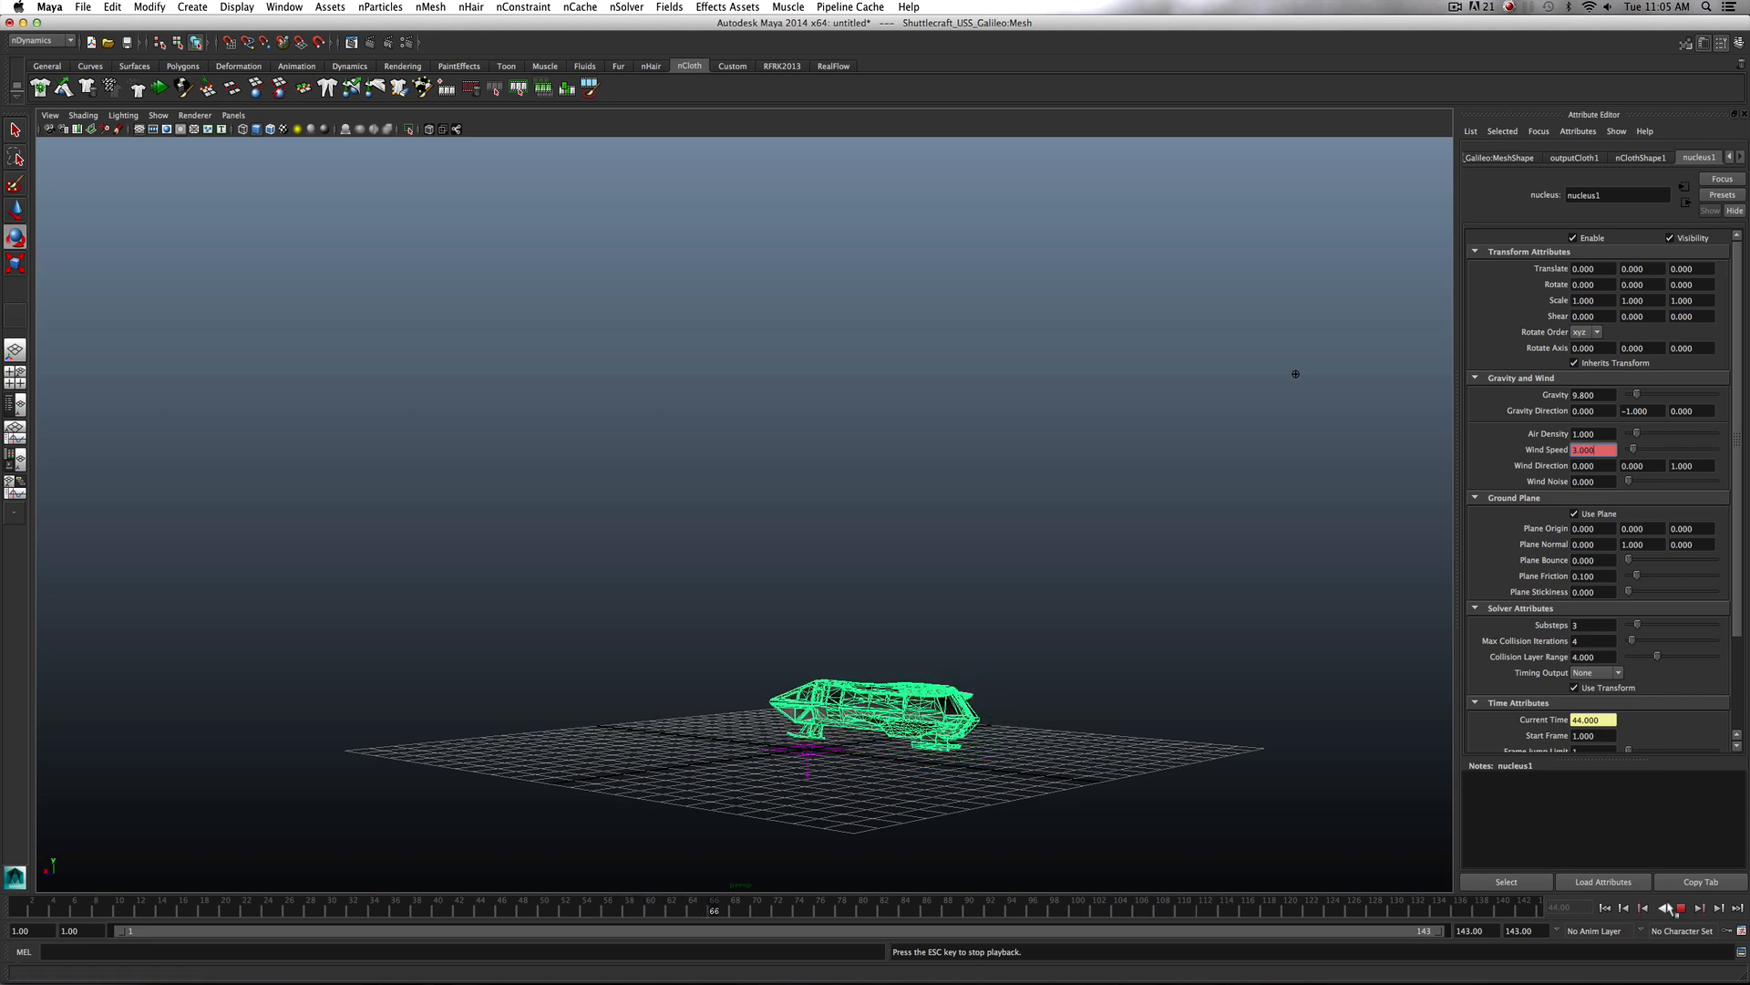
left_click(1681, 908)
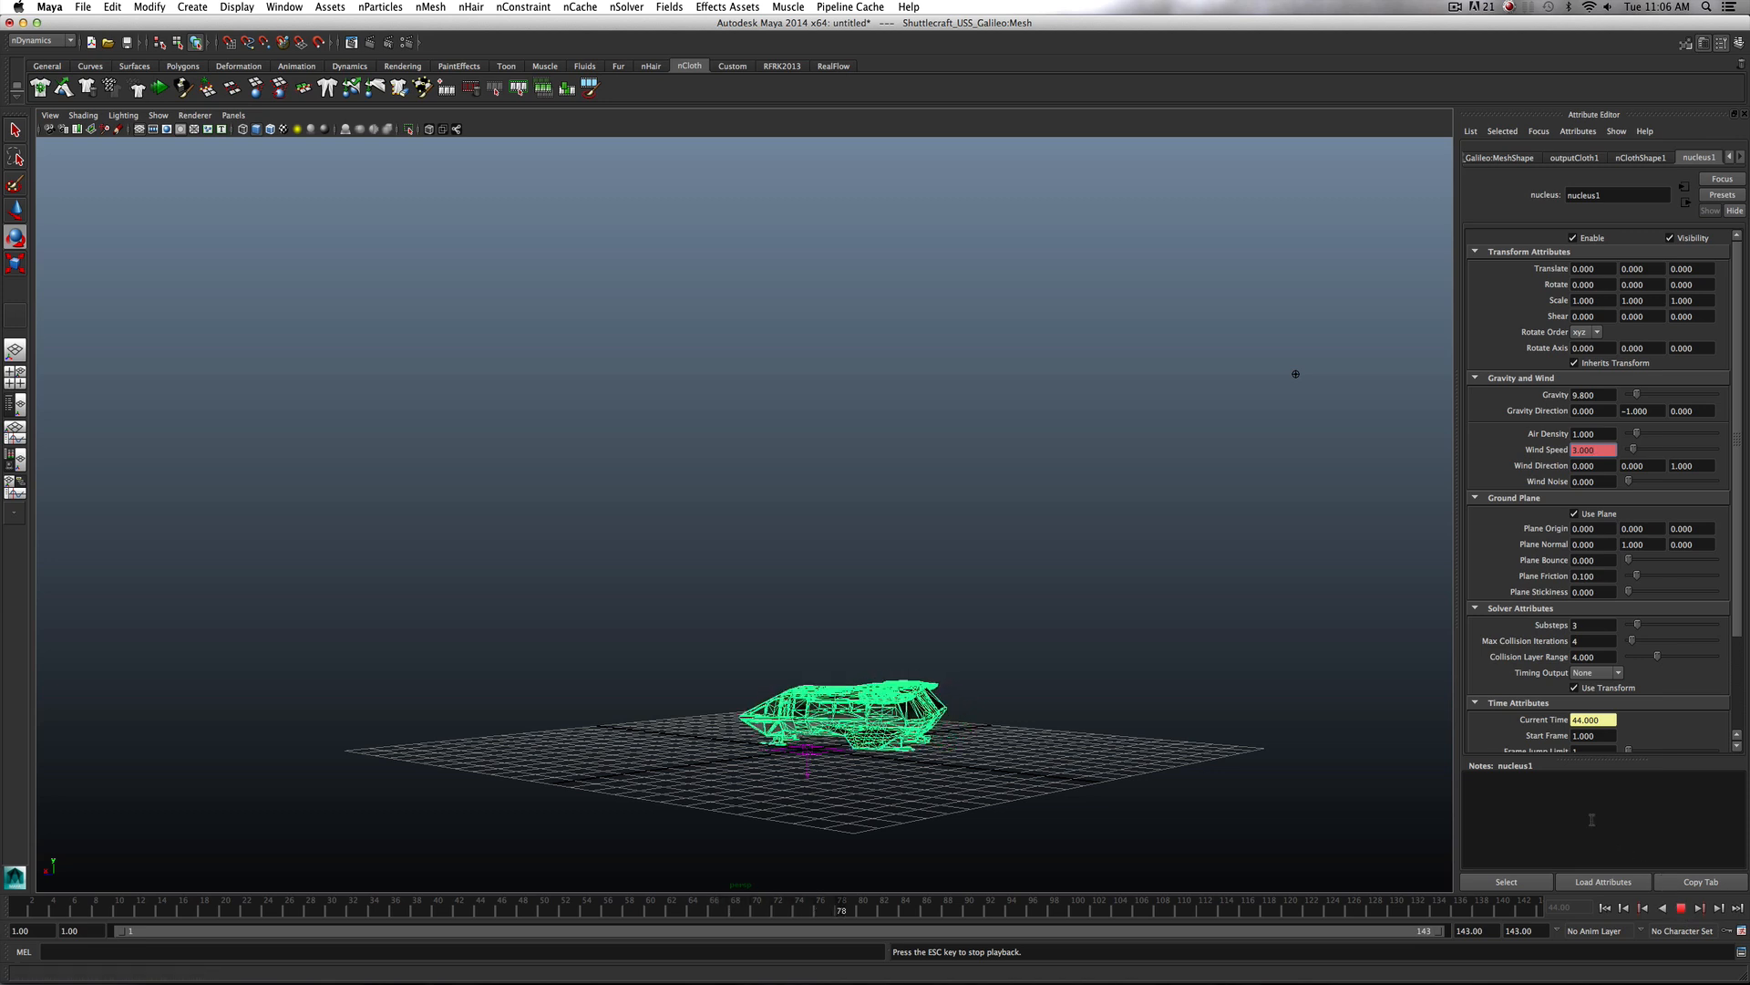
right_click(1590, 448)
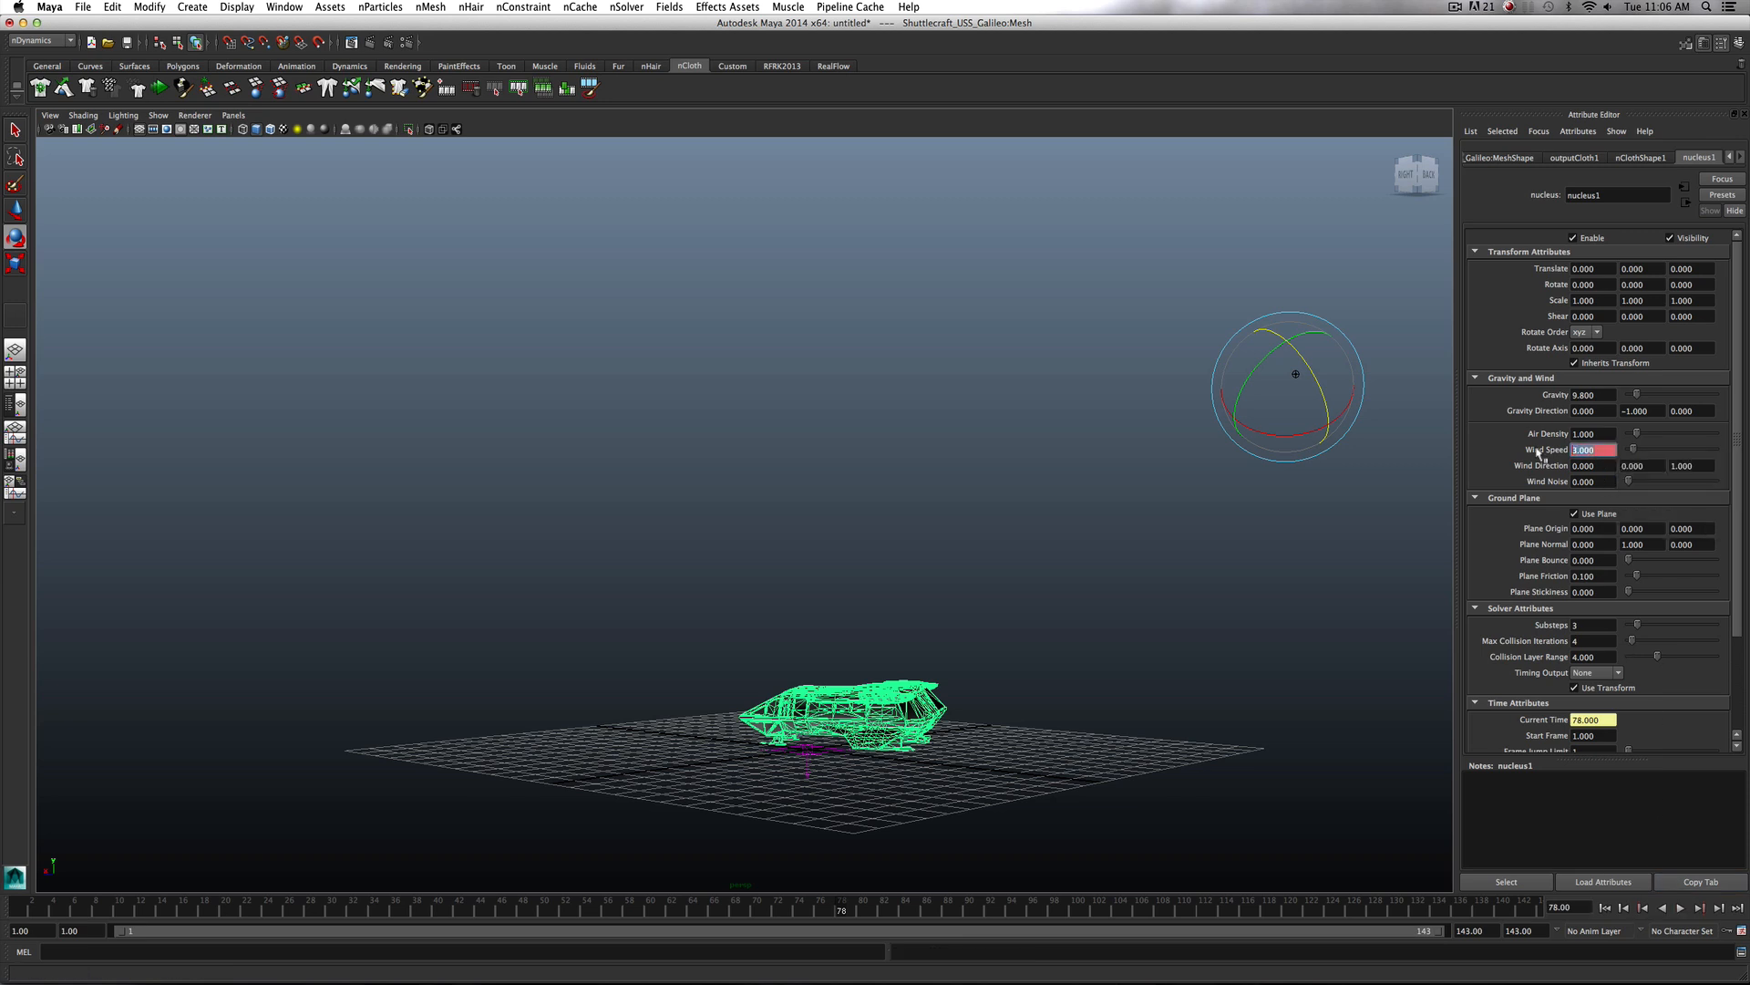
right_click(1634, 448)
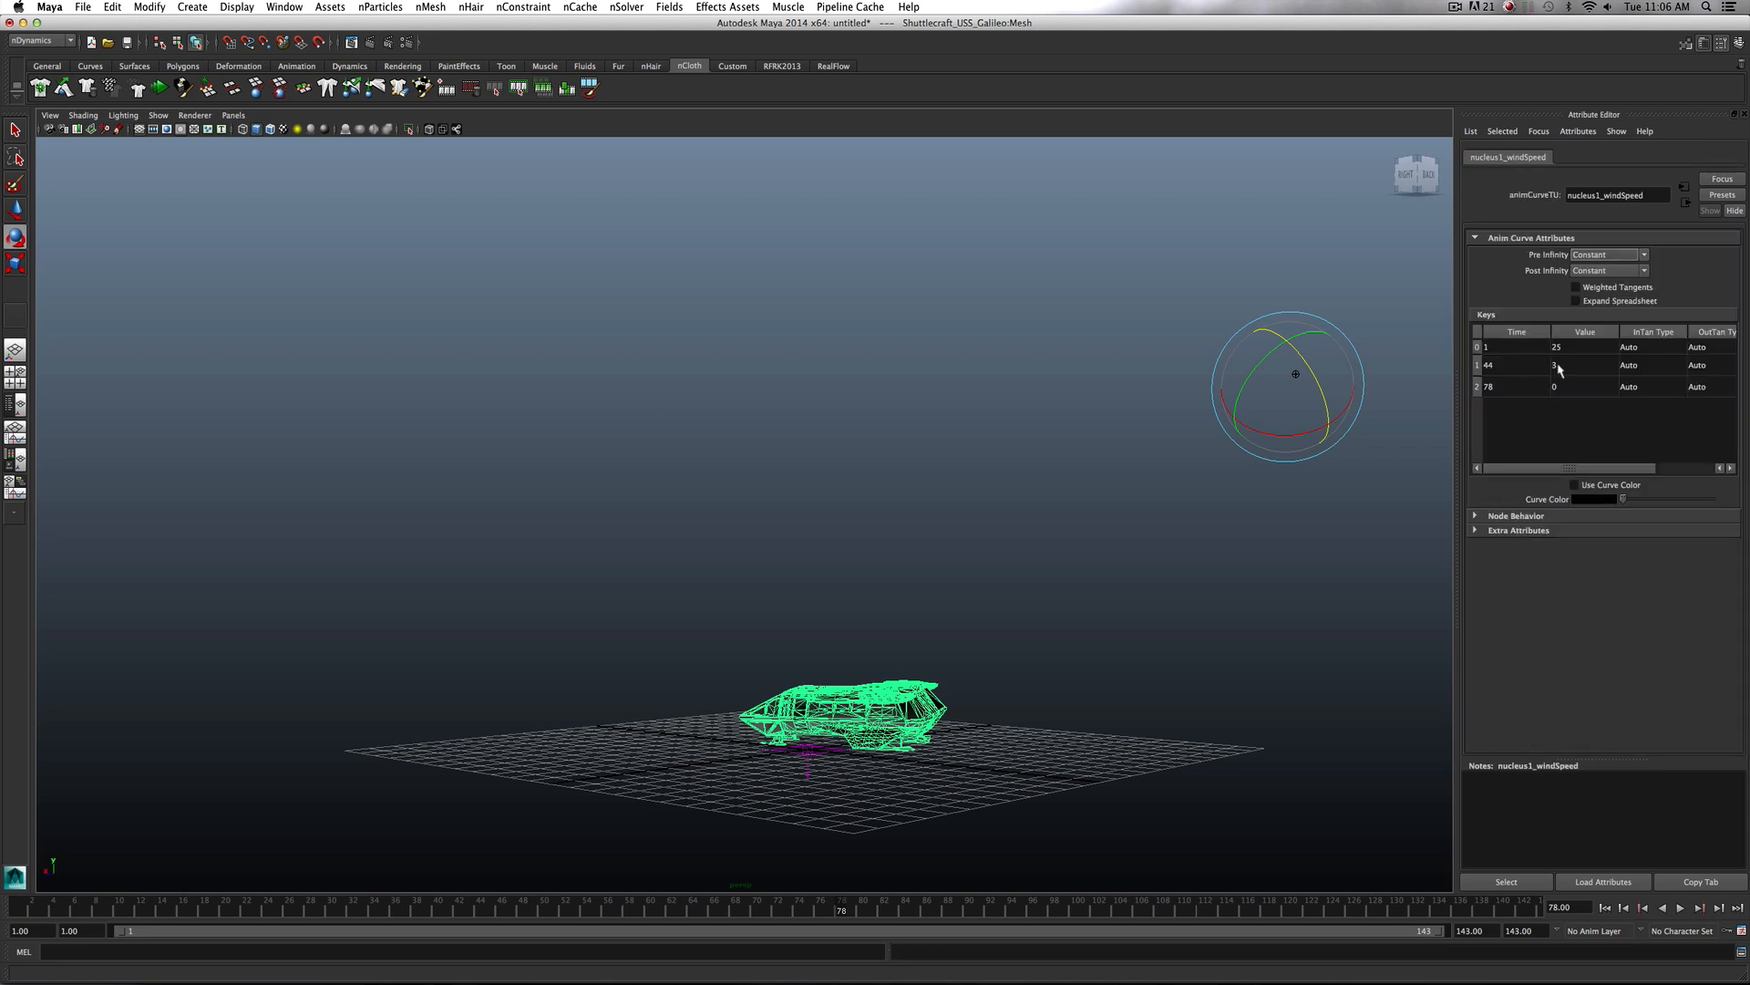
type("10")
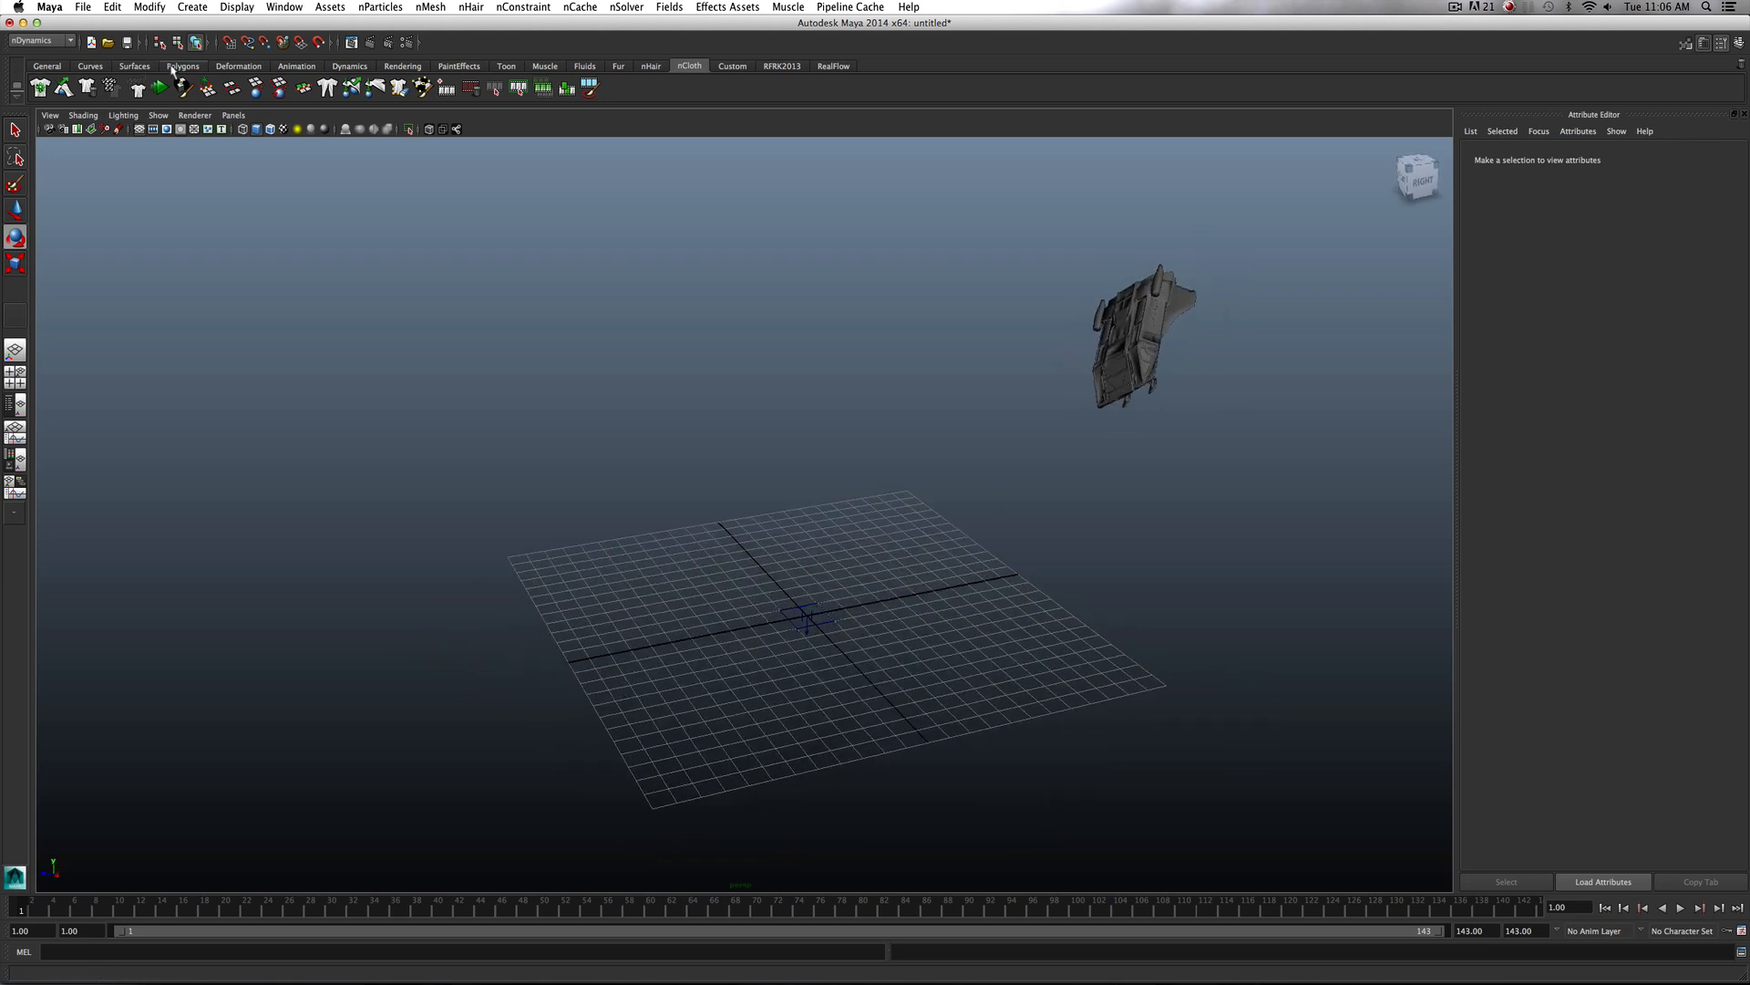
Select faces on the subdivided ground plane and raise them into ridges and hills
left_click(183, 65)
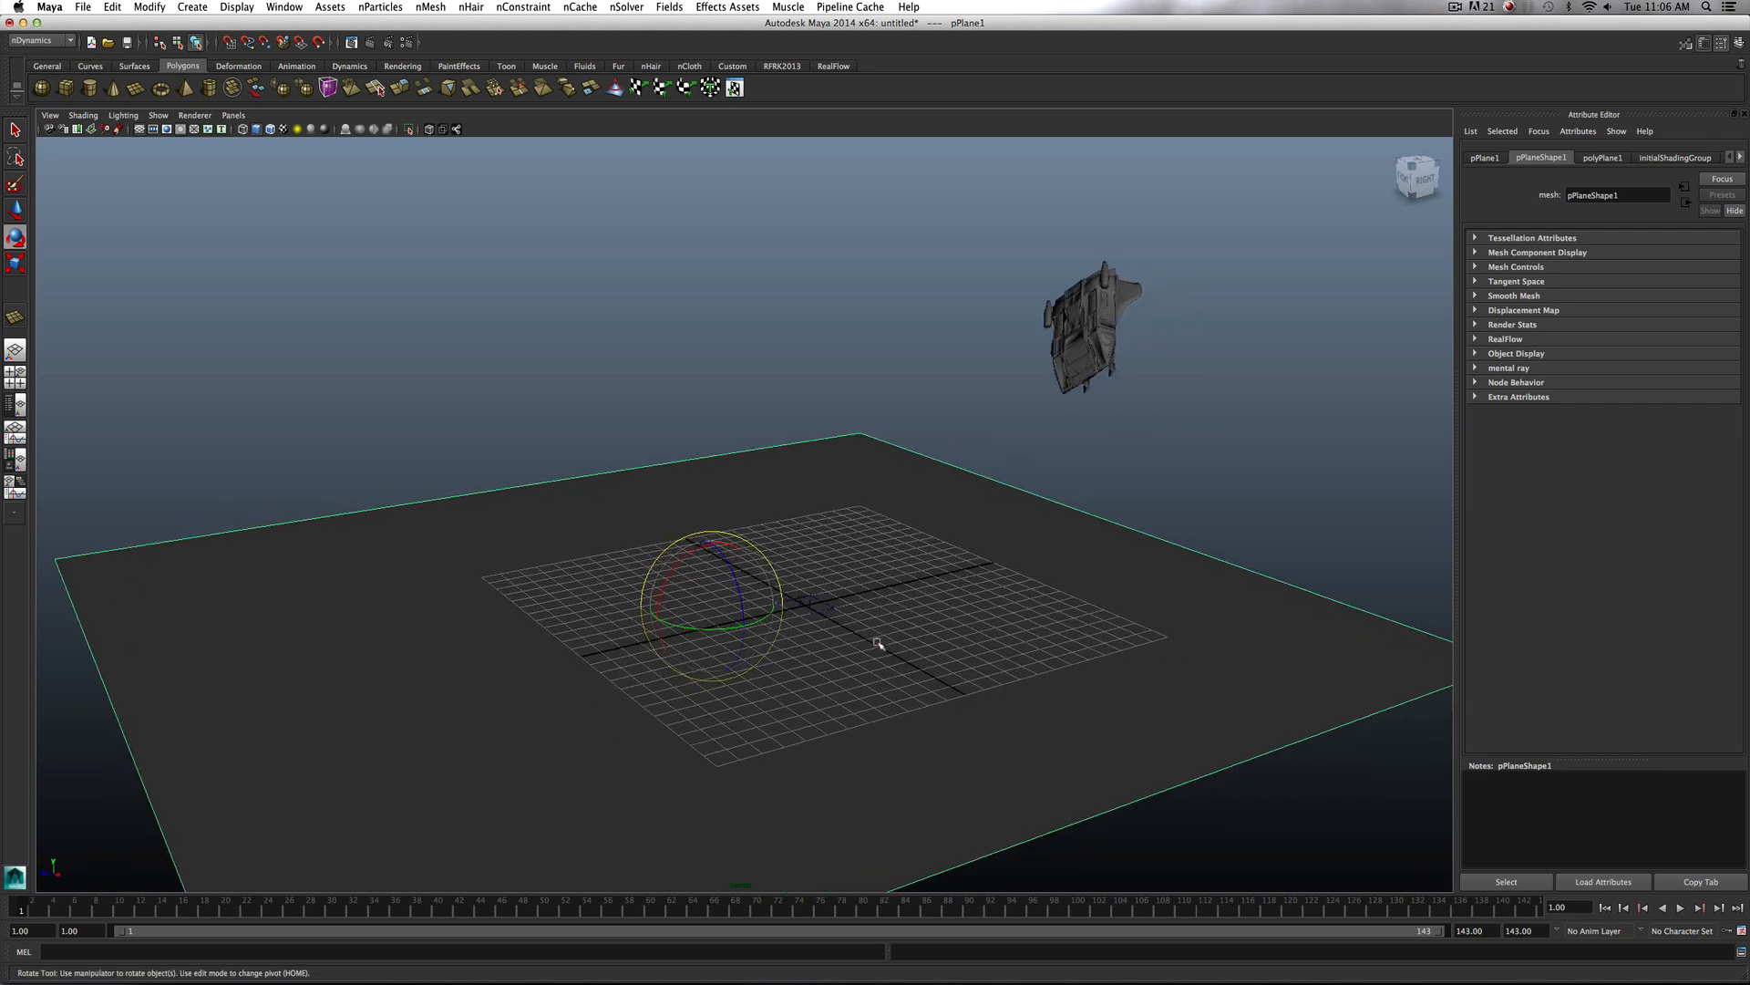
left_click(1601, 157)
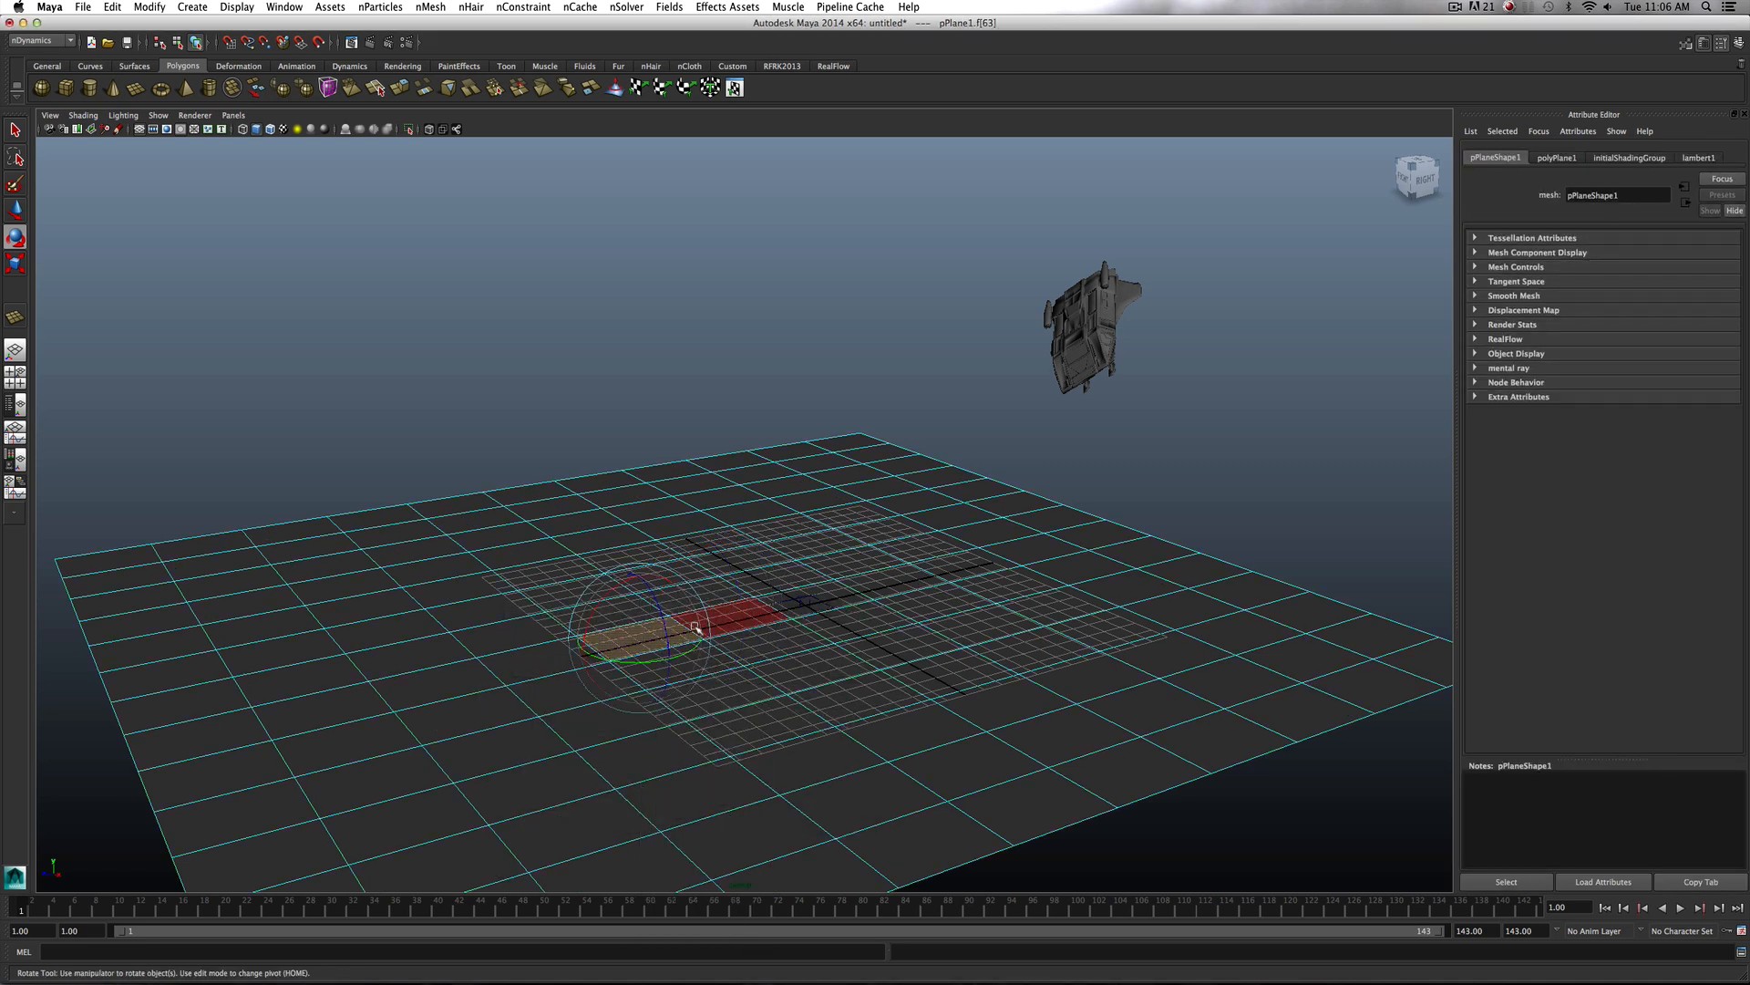
left_click_drag(698, 625, 679, 600)
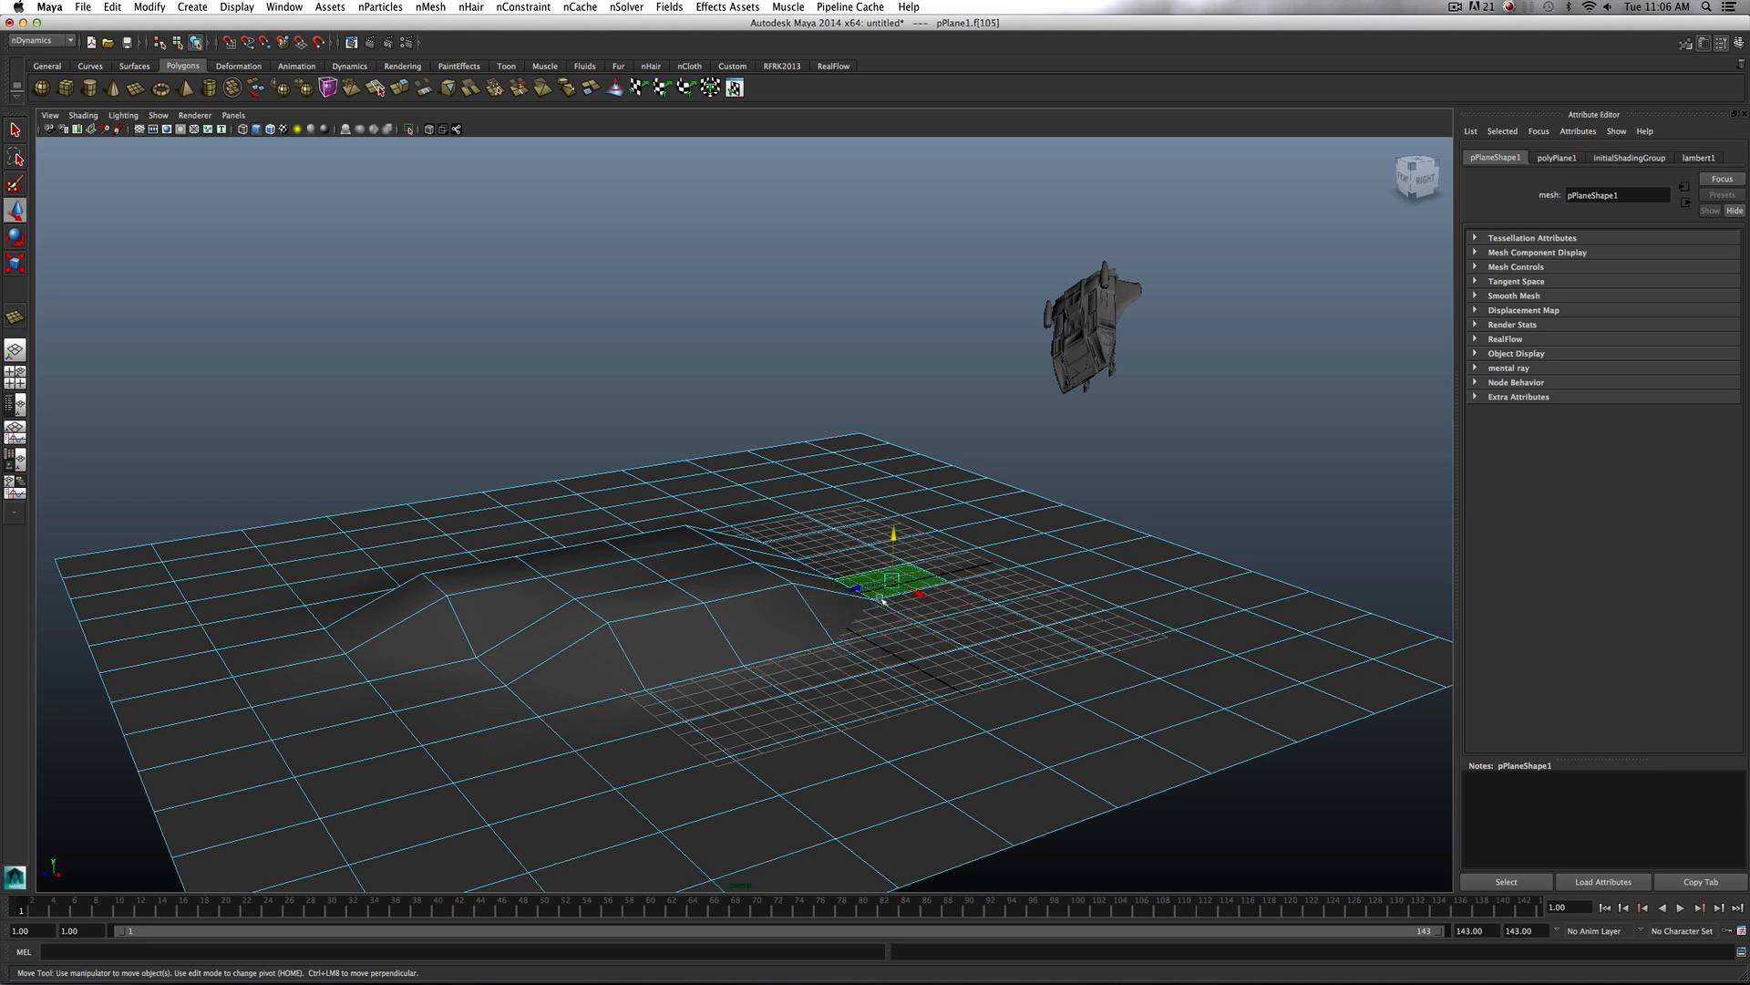
left_click_drag(893, 580, 932, 608)
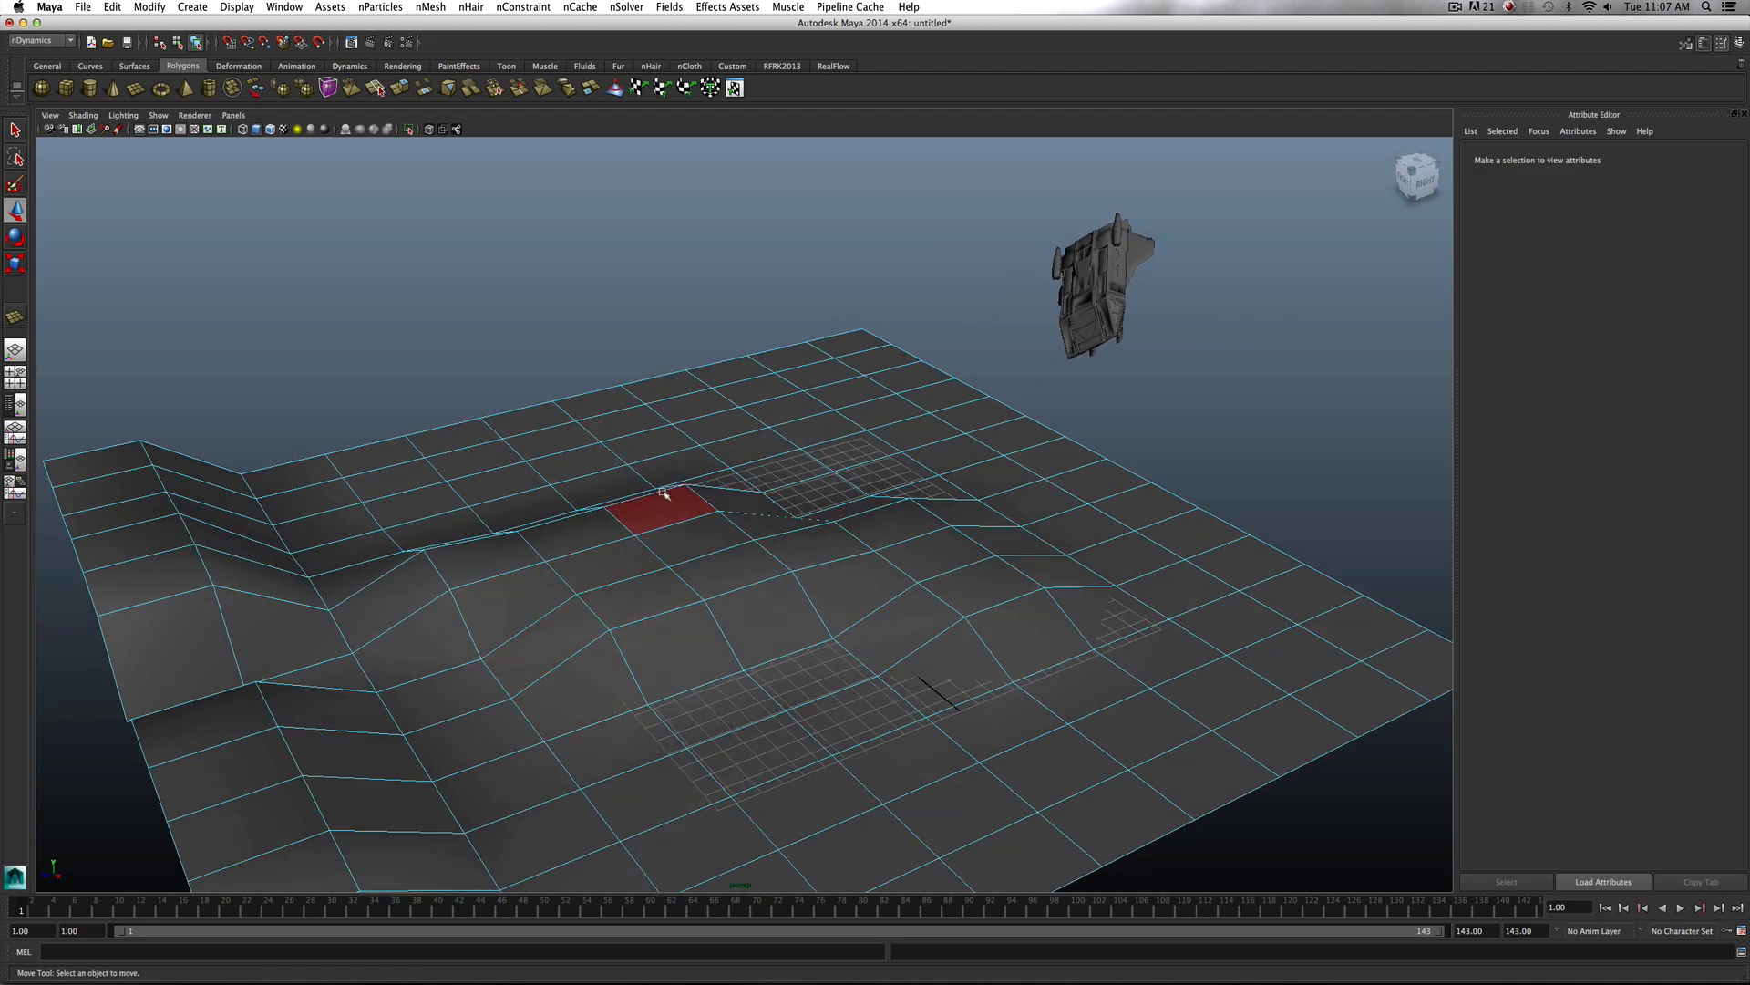
Extrude the dome's selected base faces outward with the Thickness manipulator to form an entrance slab
right_click(662, 500)
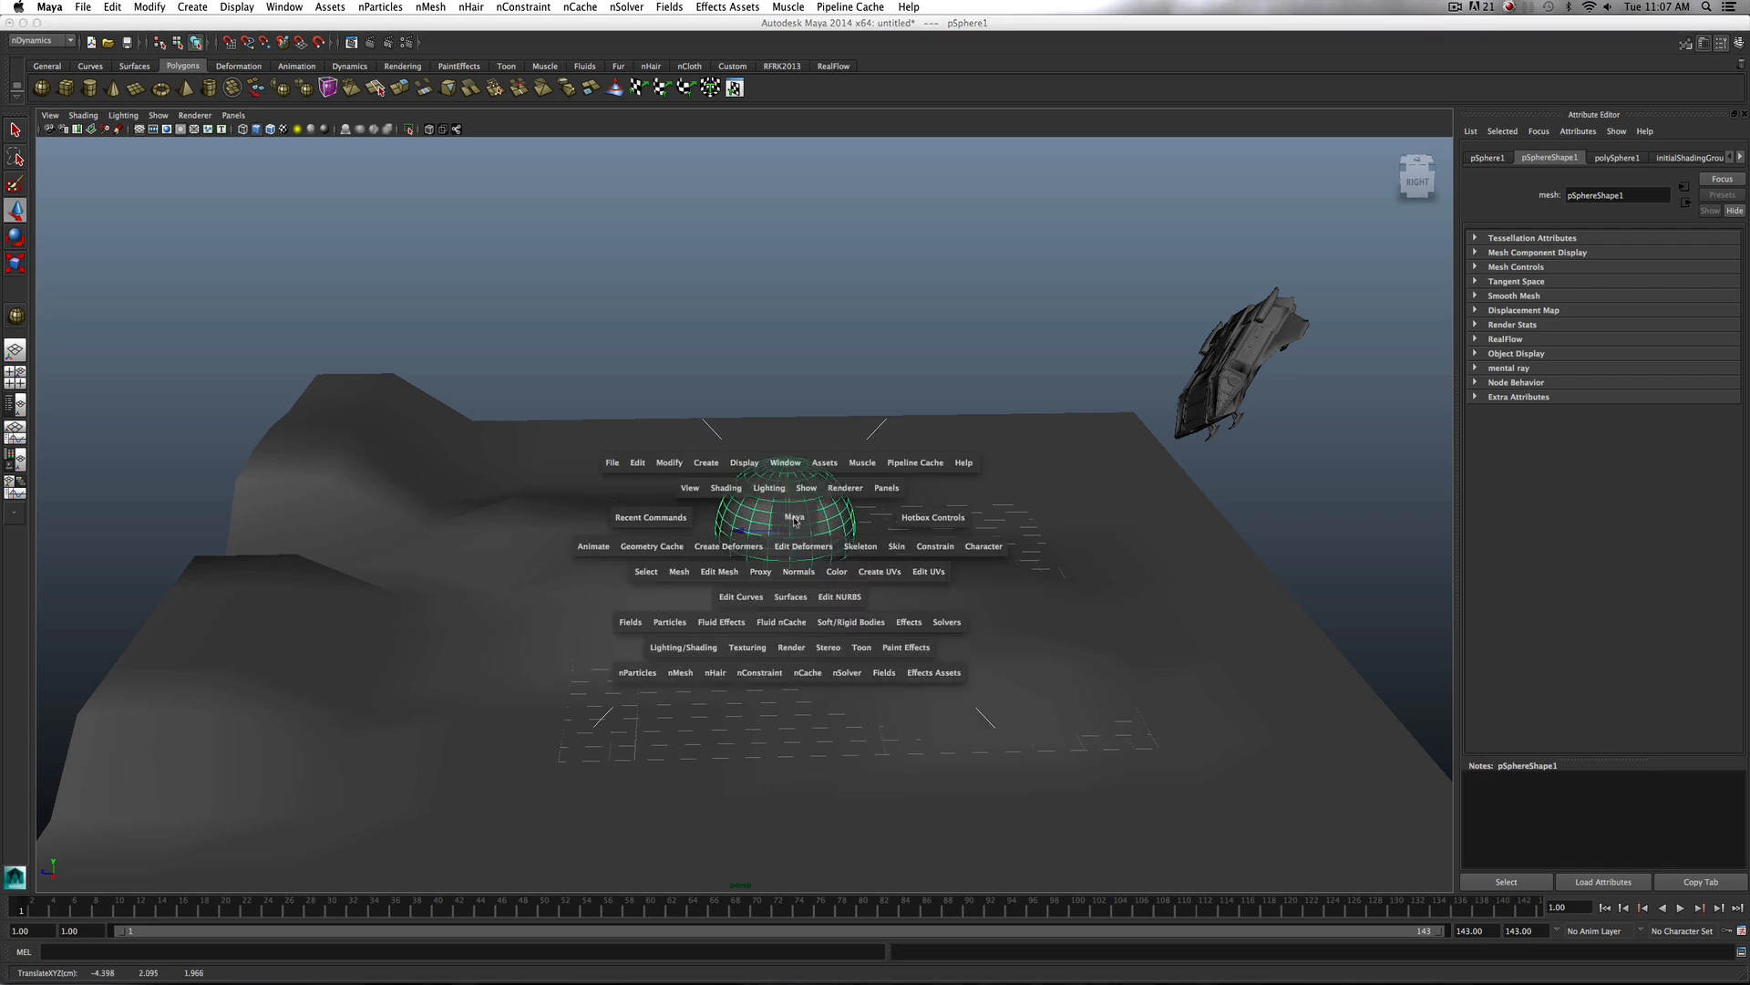
left_click(678, 571)
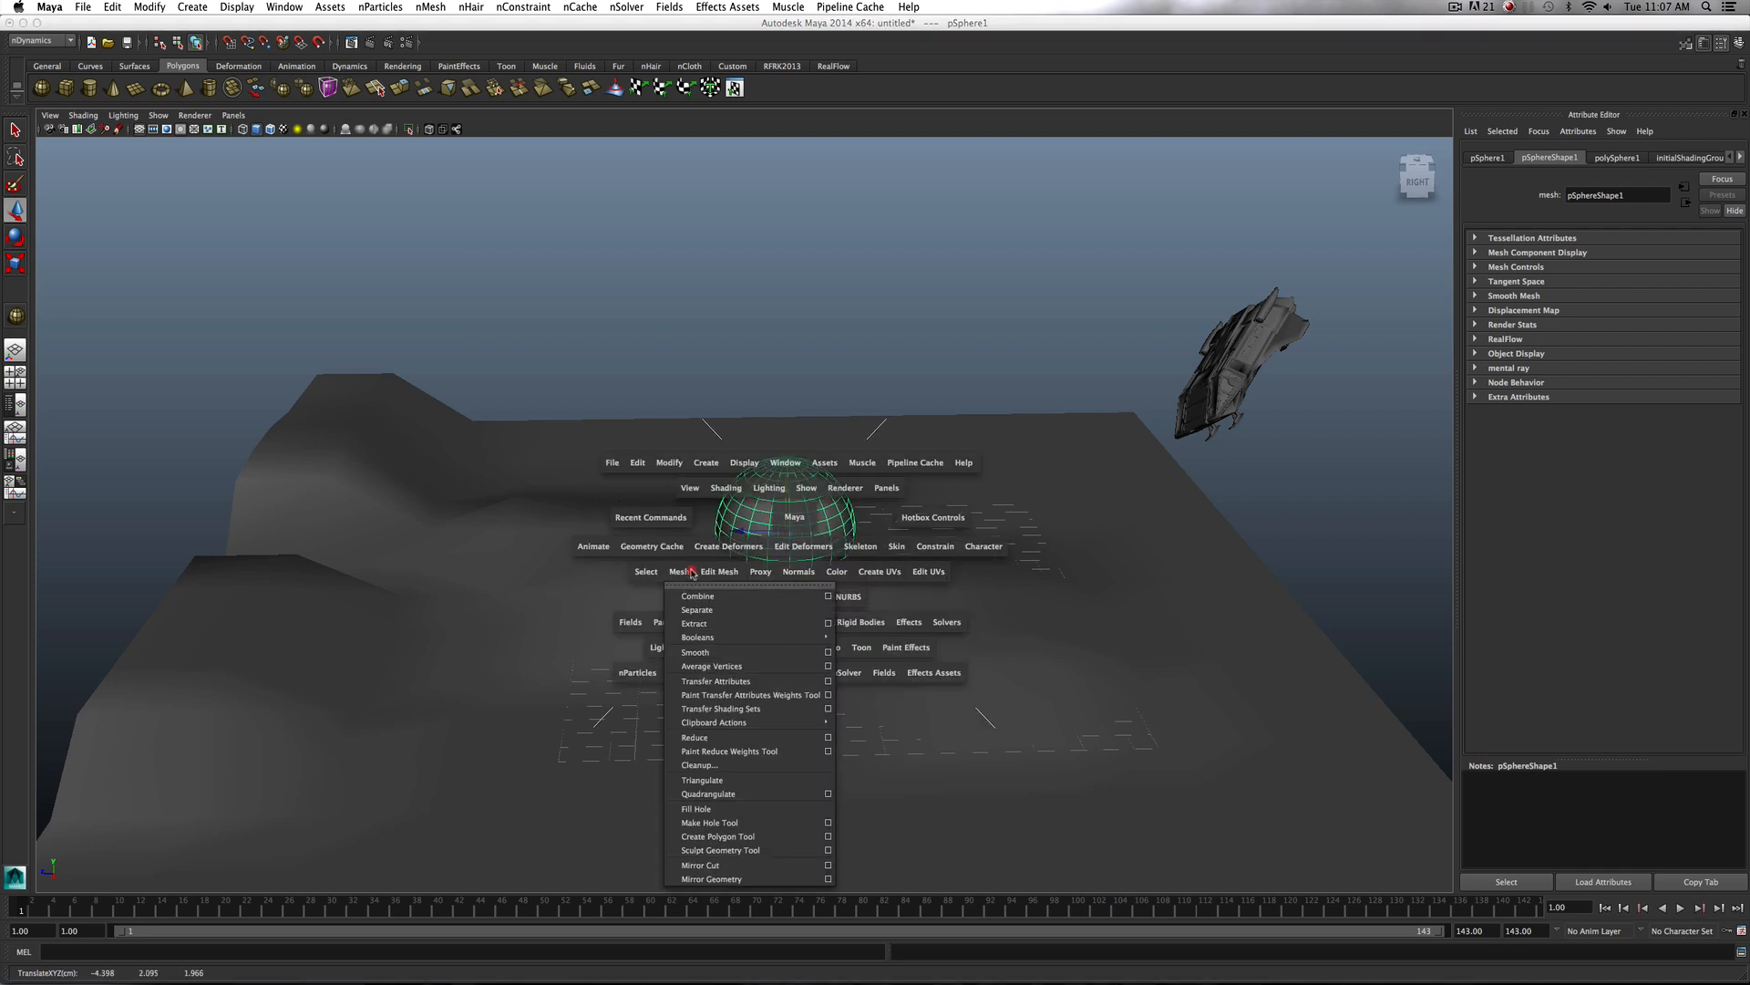
mouse_move(698, 580)
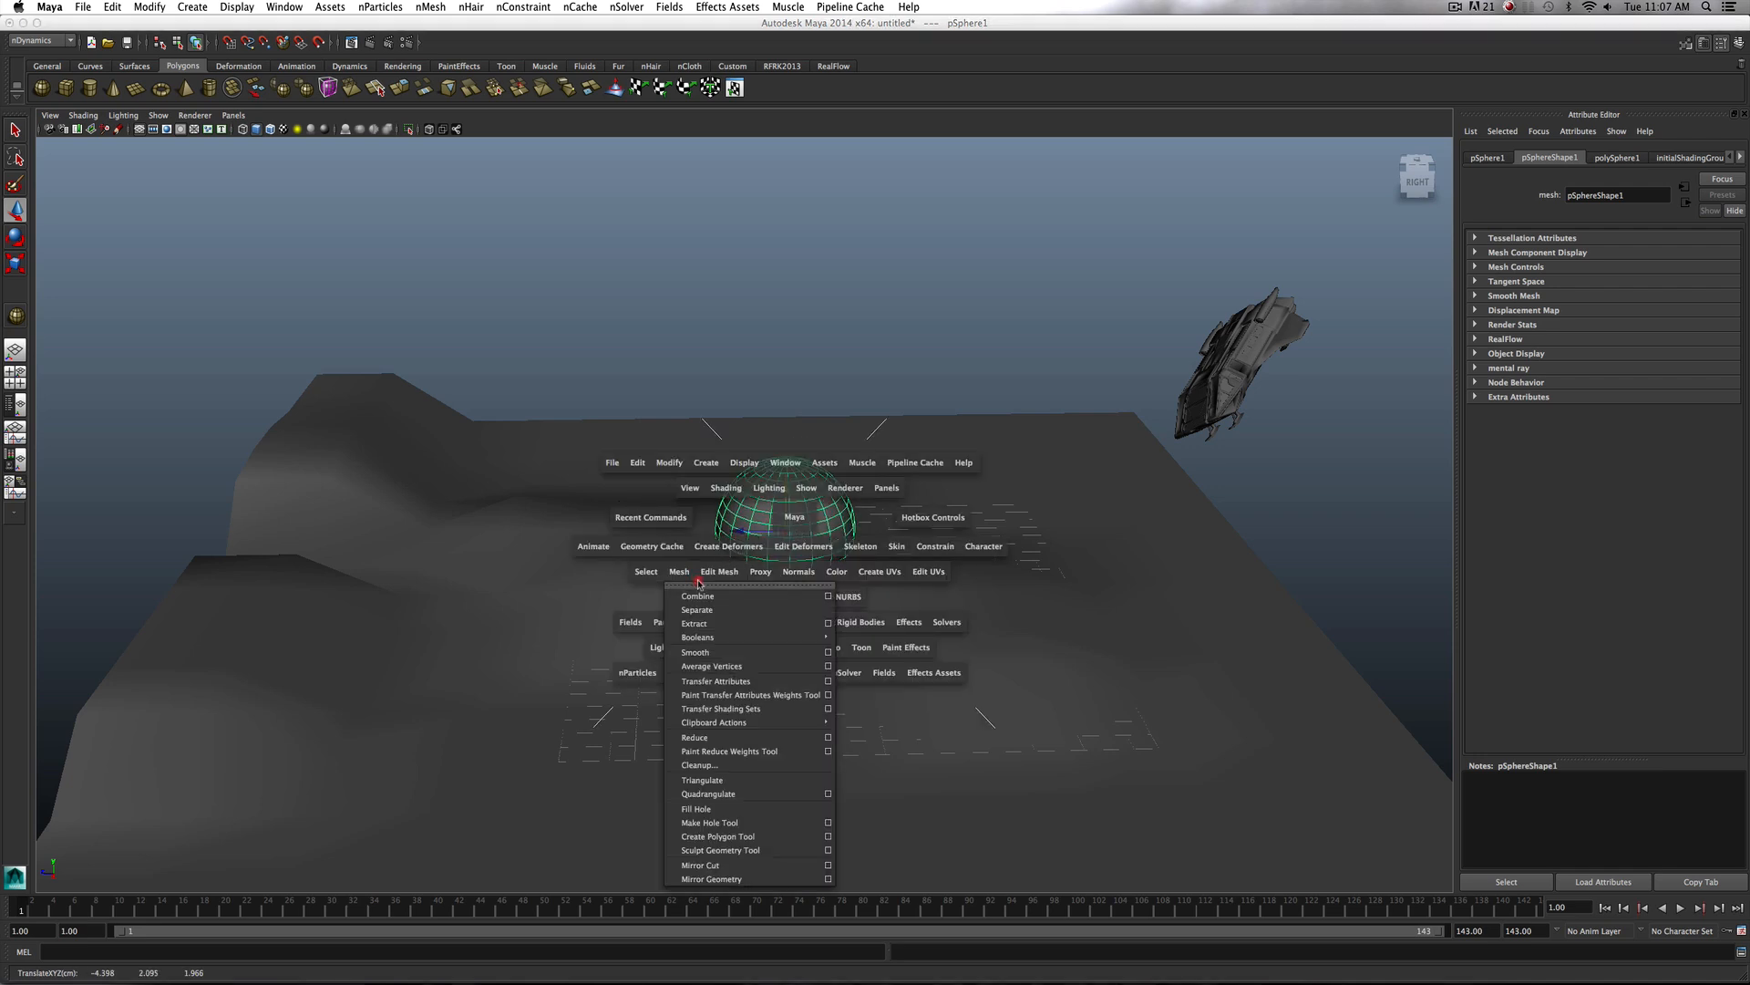
left_click(718, 571)
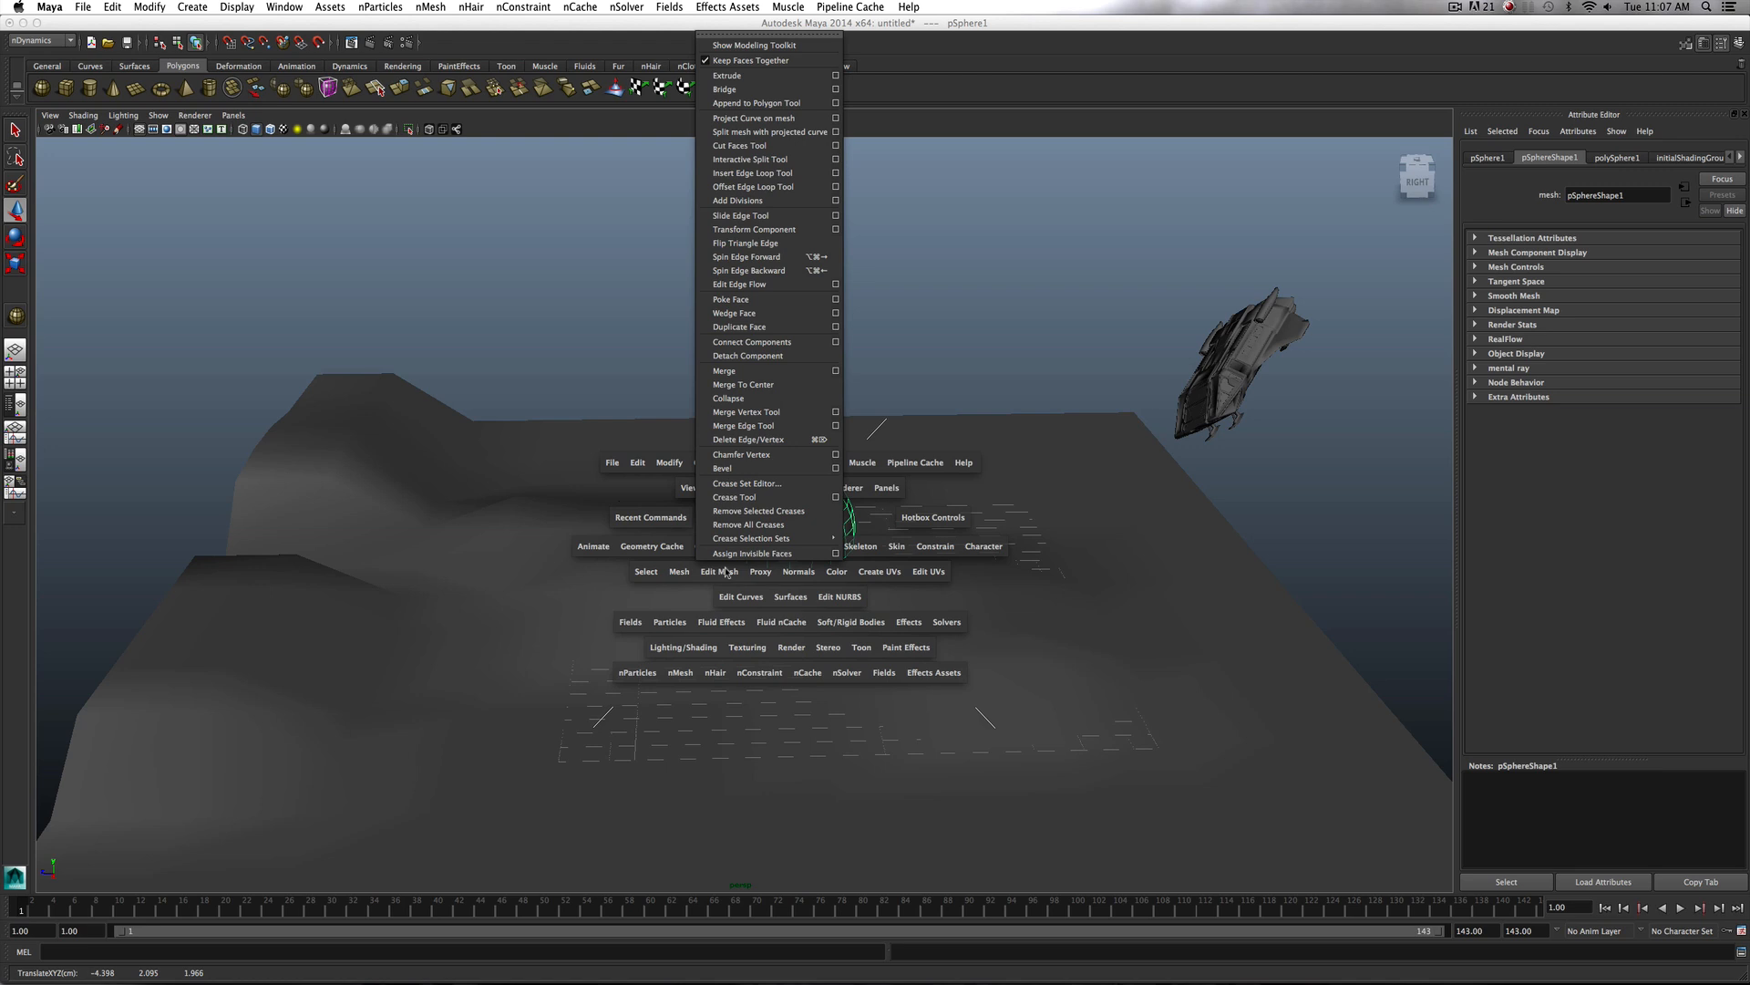
mouse_move(728, 75)
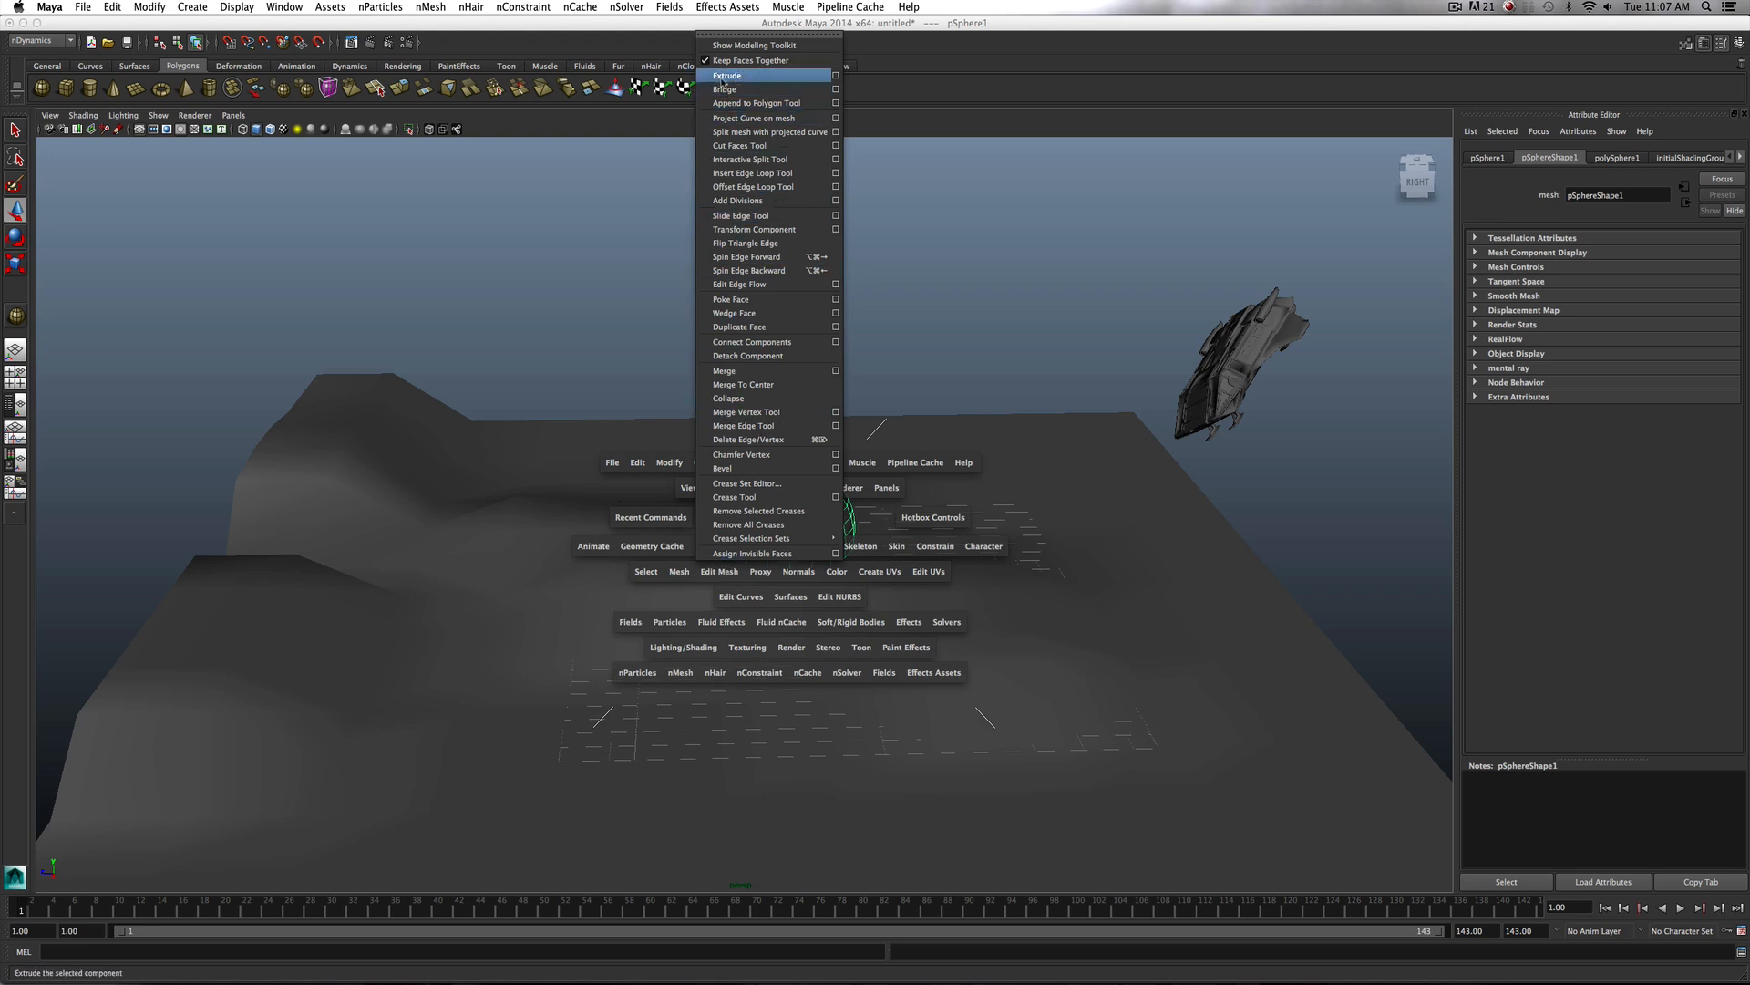
left_click(726, 75)
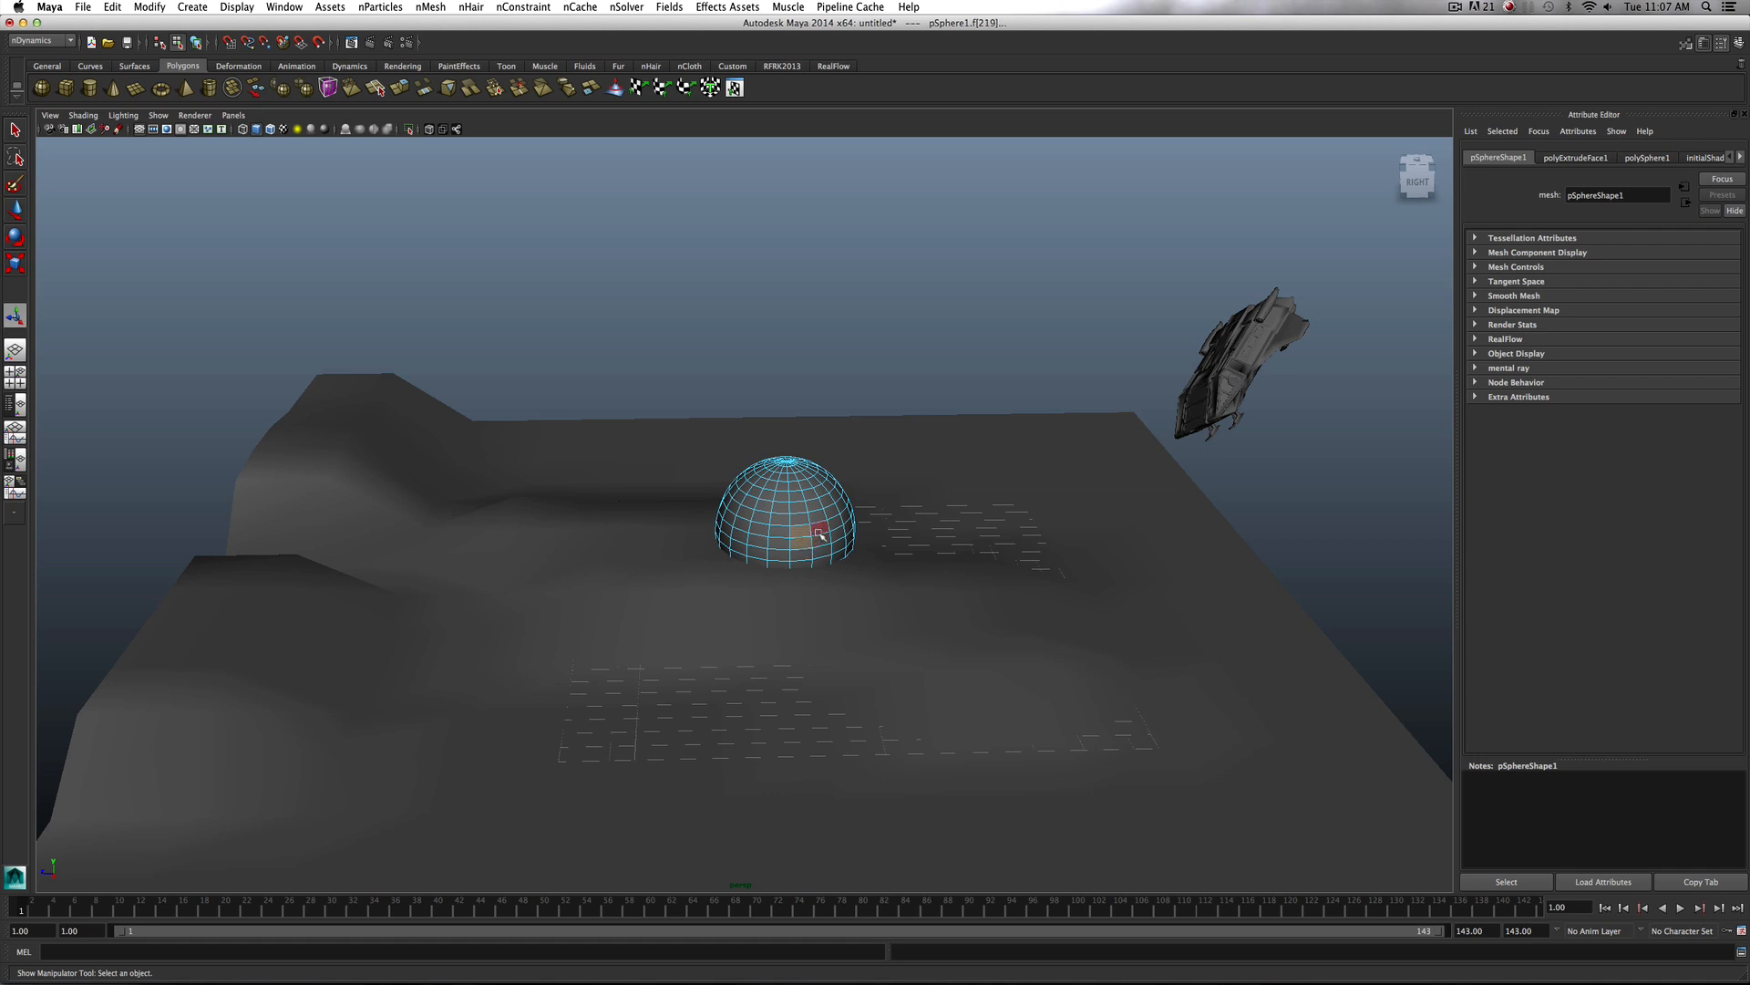
key("space")
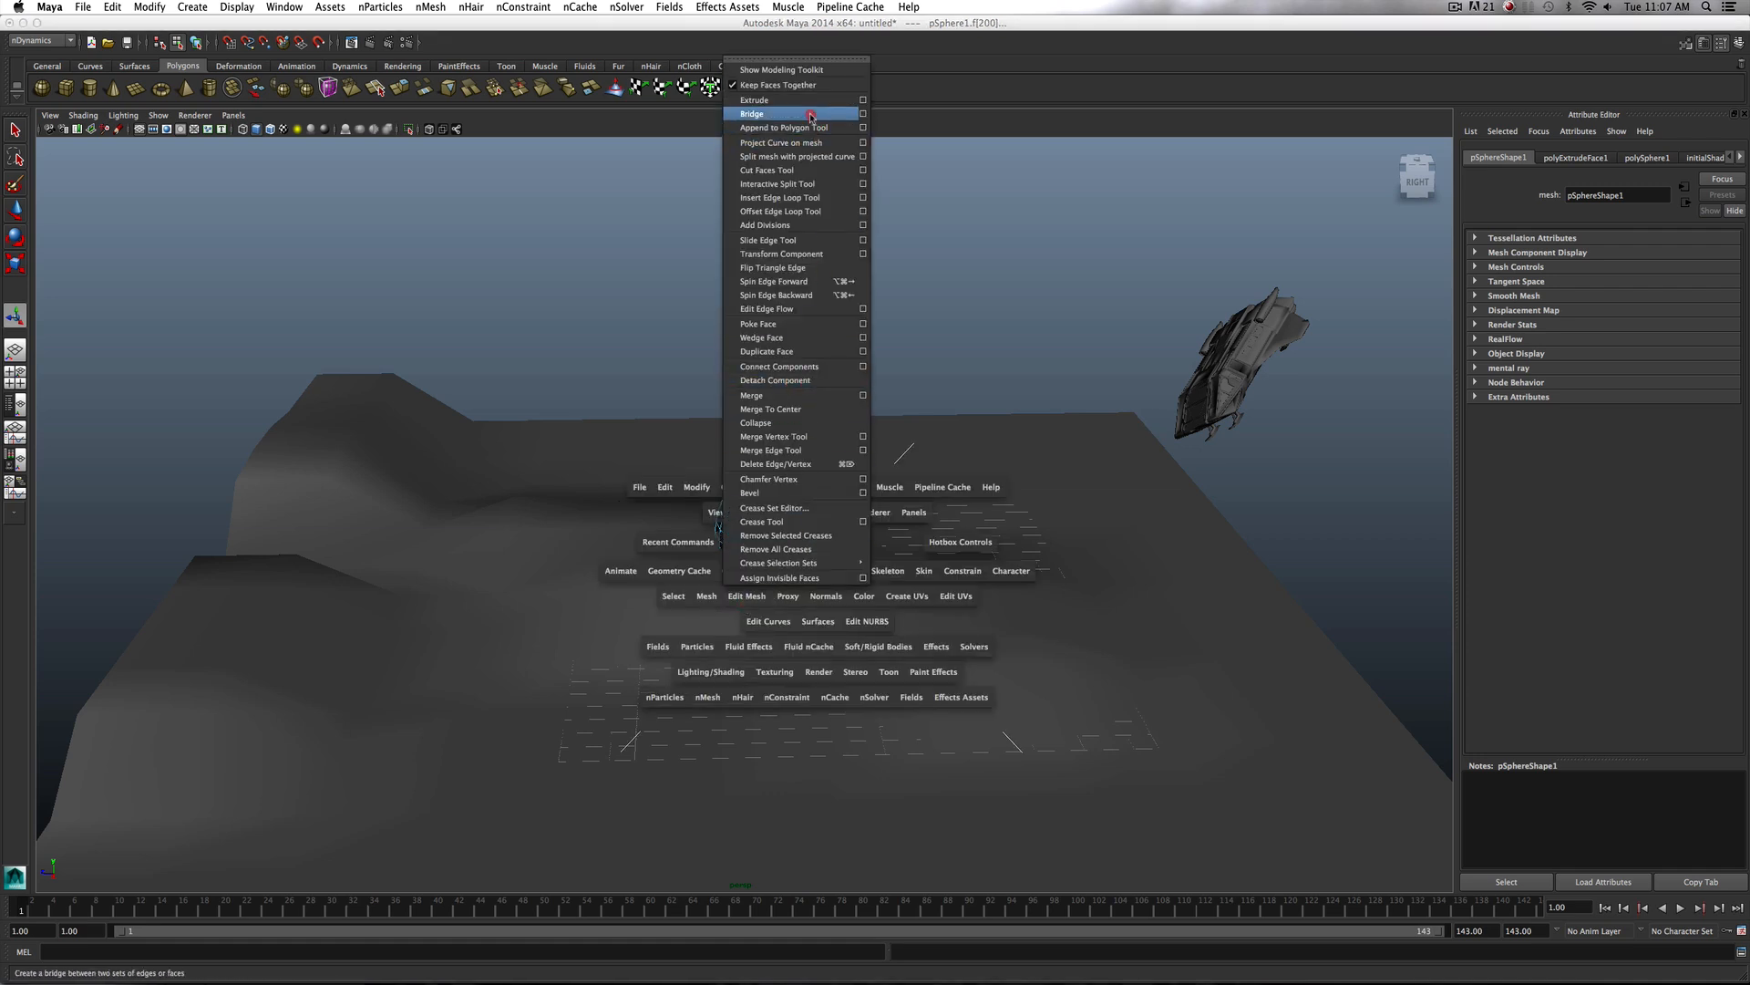
left_click(755, 98)
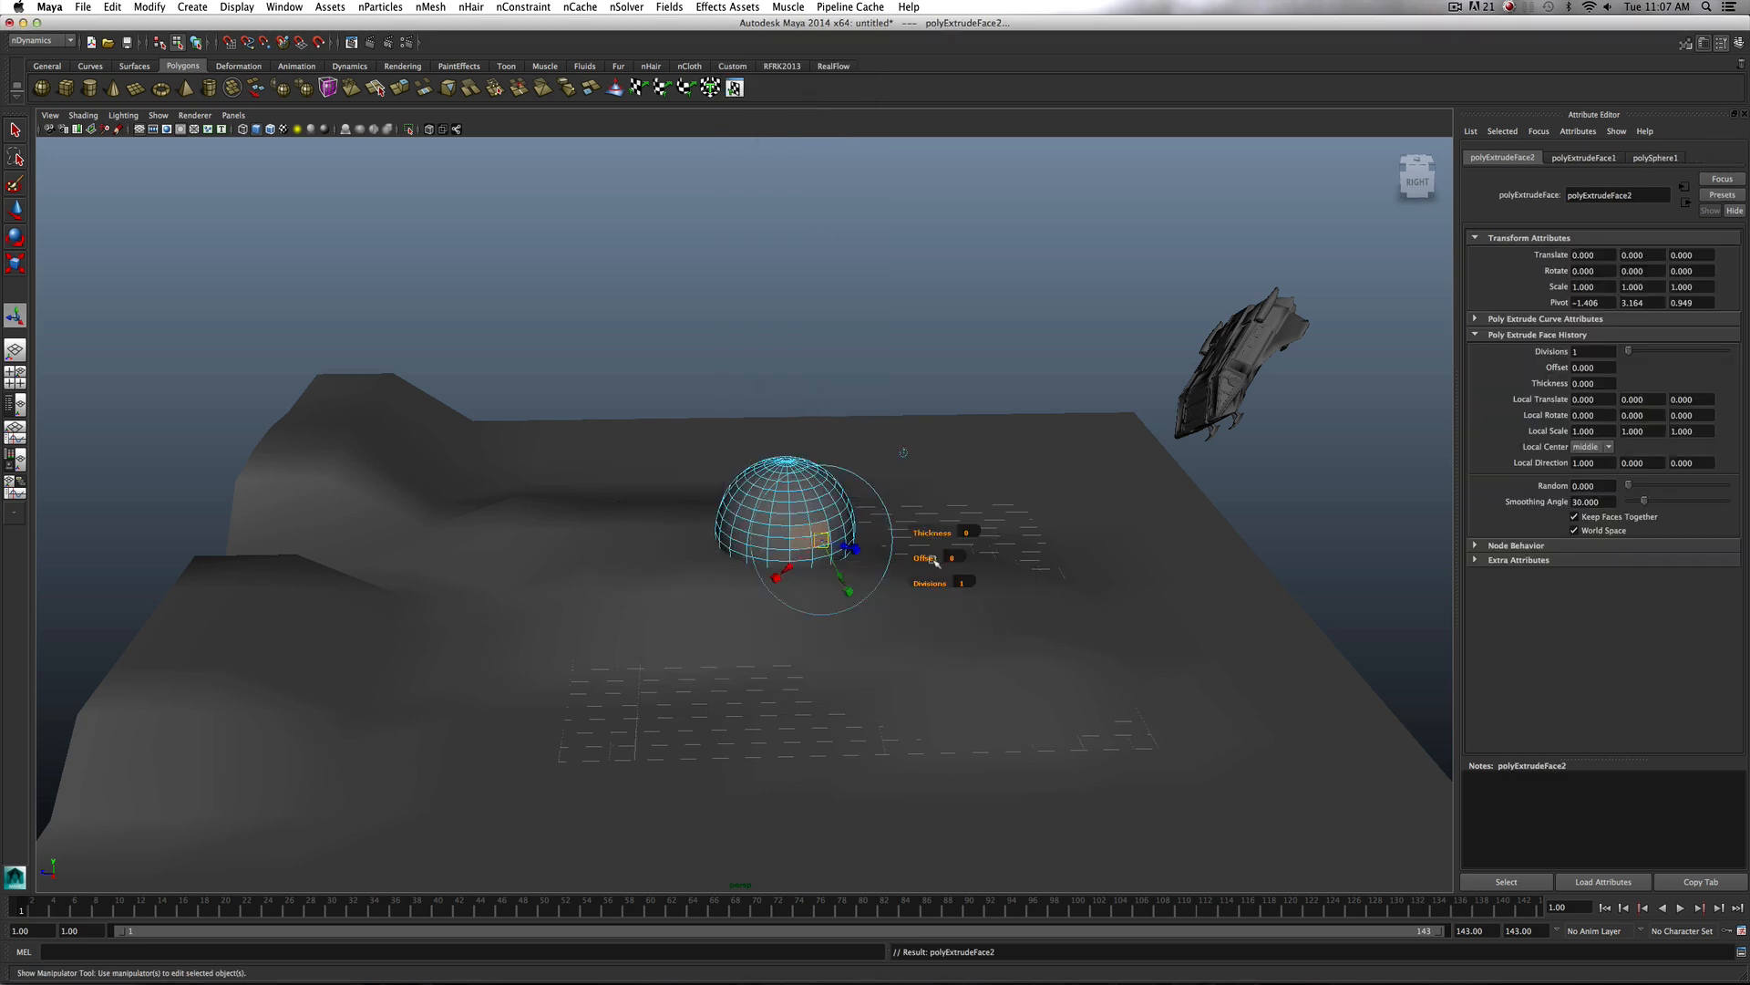
left_click_drag(931, 558, 958, 558)
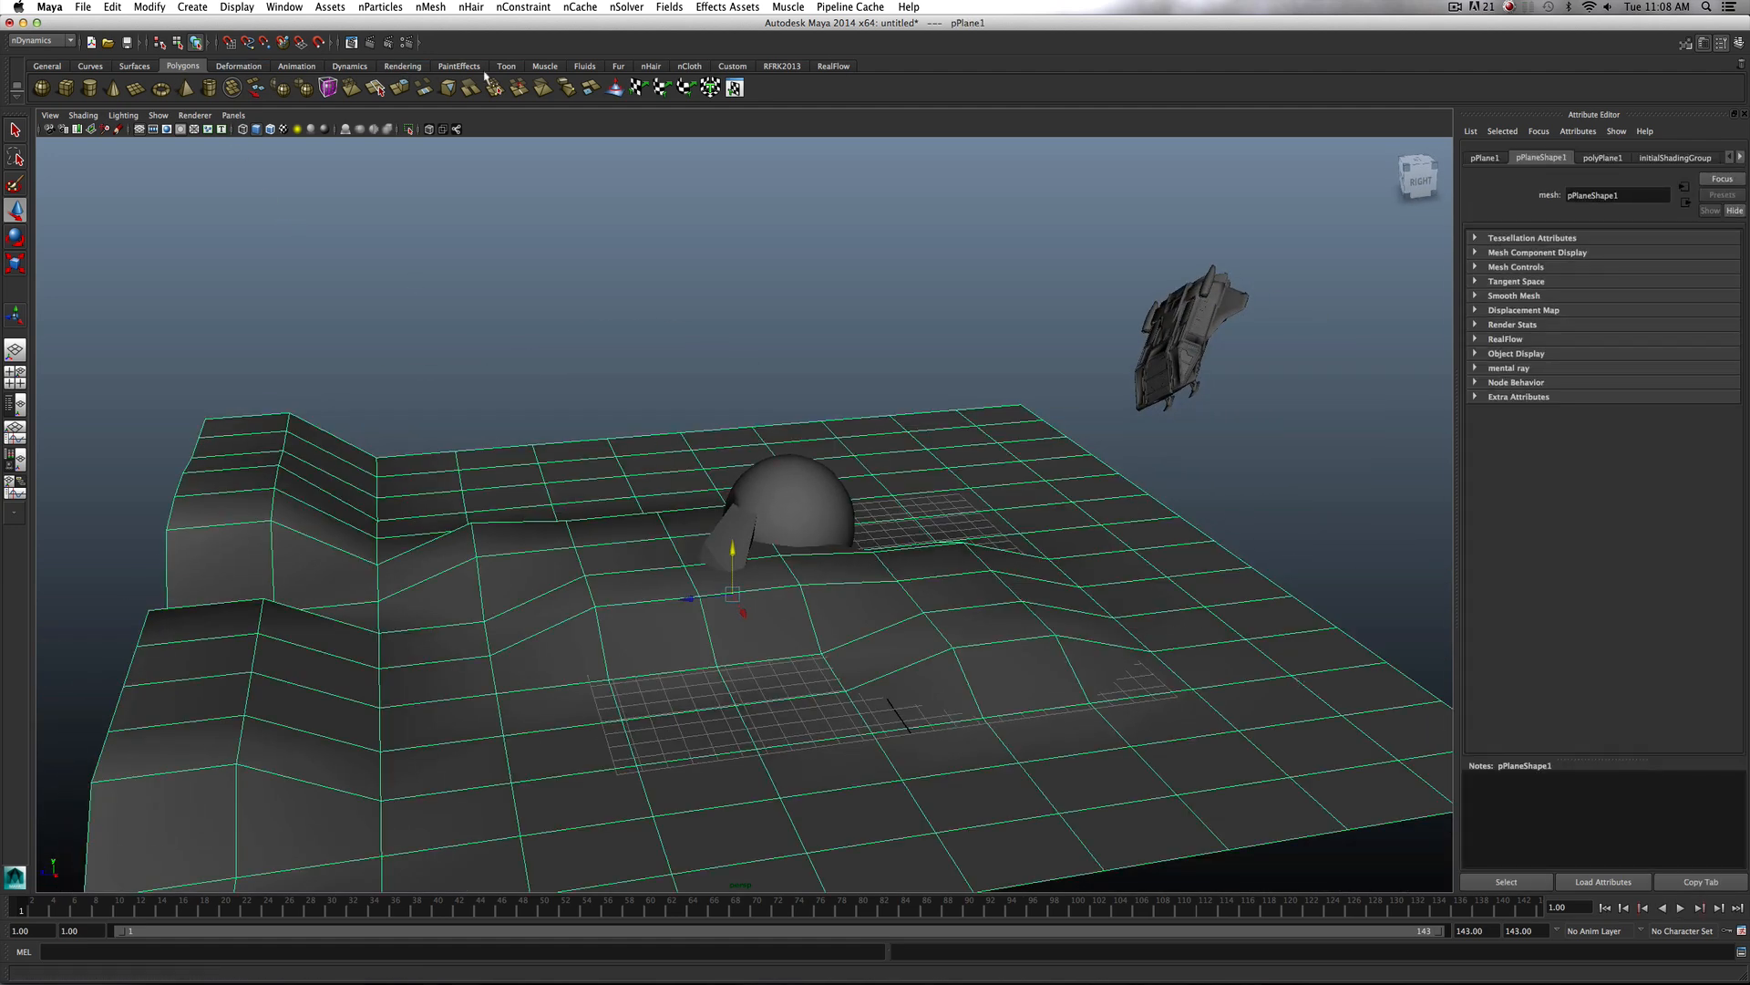
Make the terrain a passive nCloth collider from the nCloth shelf, then pick the dome
left_click(689, 66)
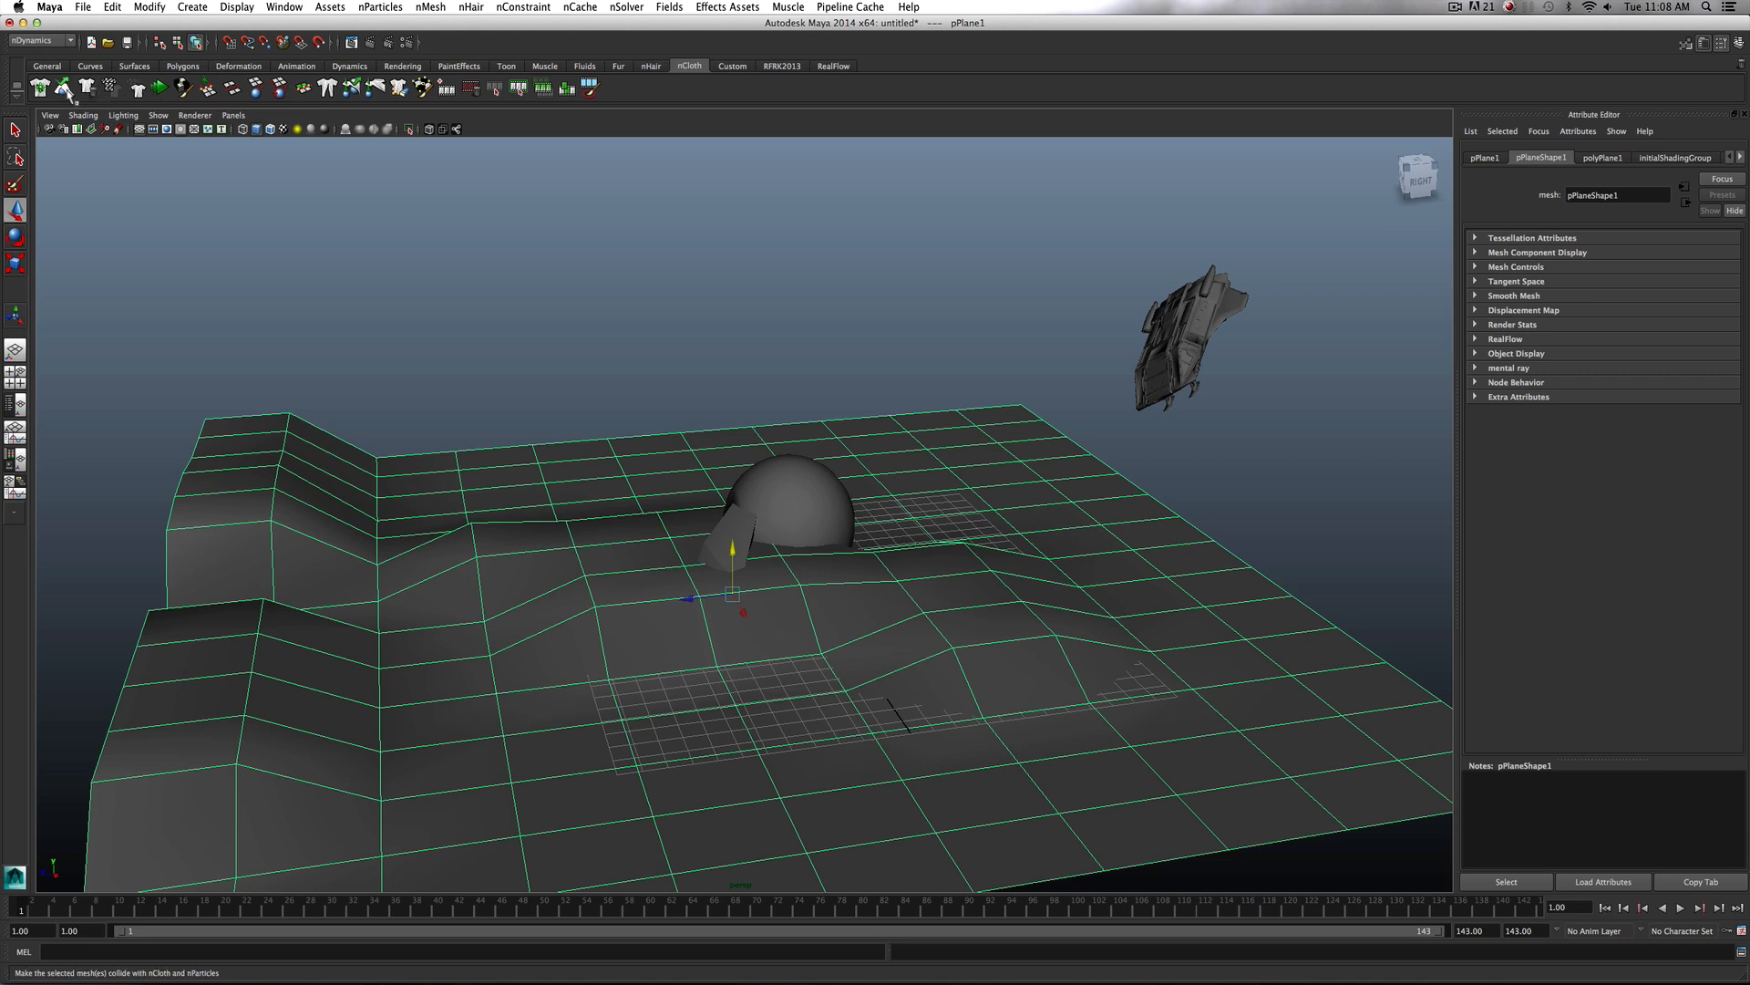
mouse_move(64, 89)
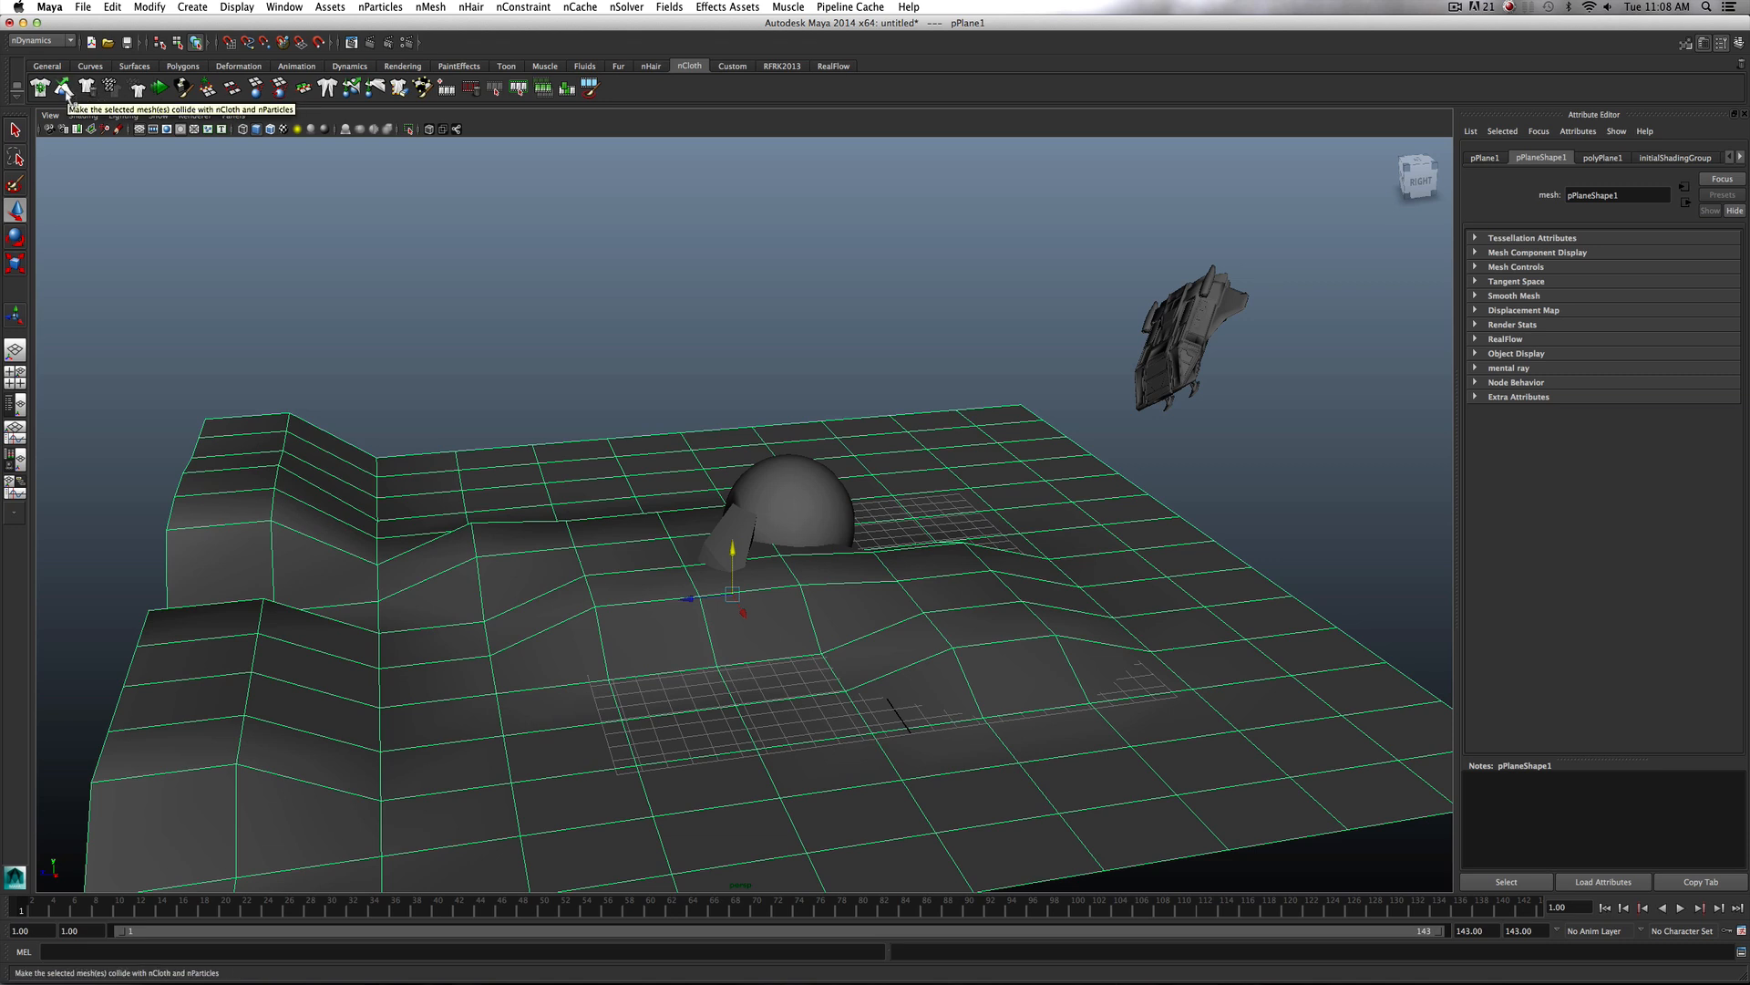
left_click(787, 509)
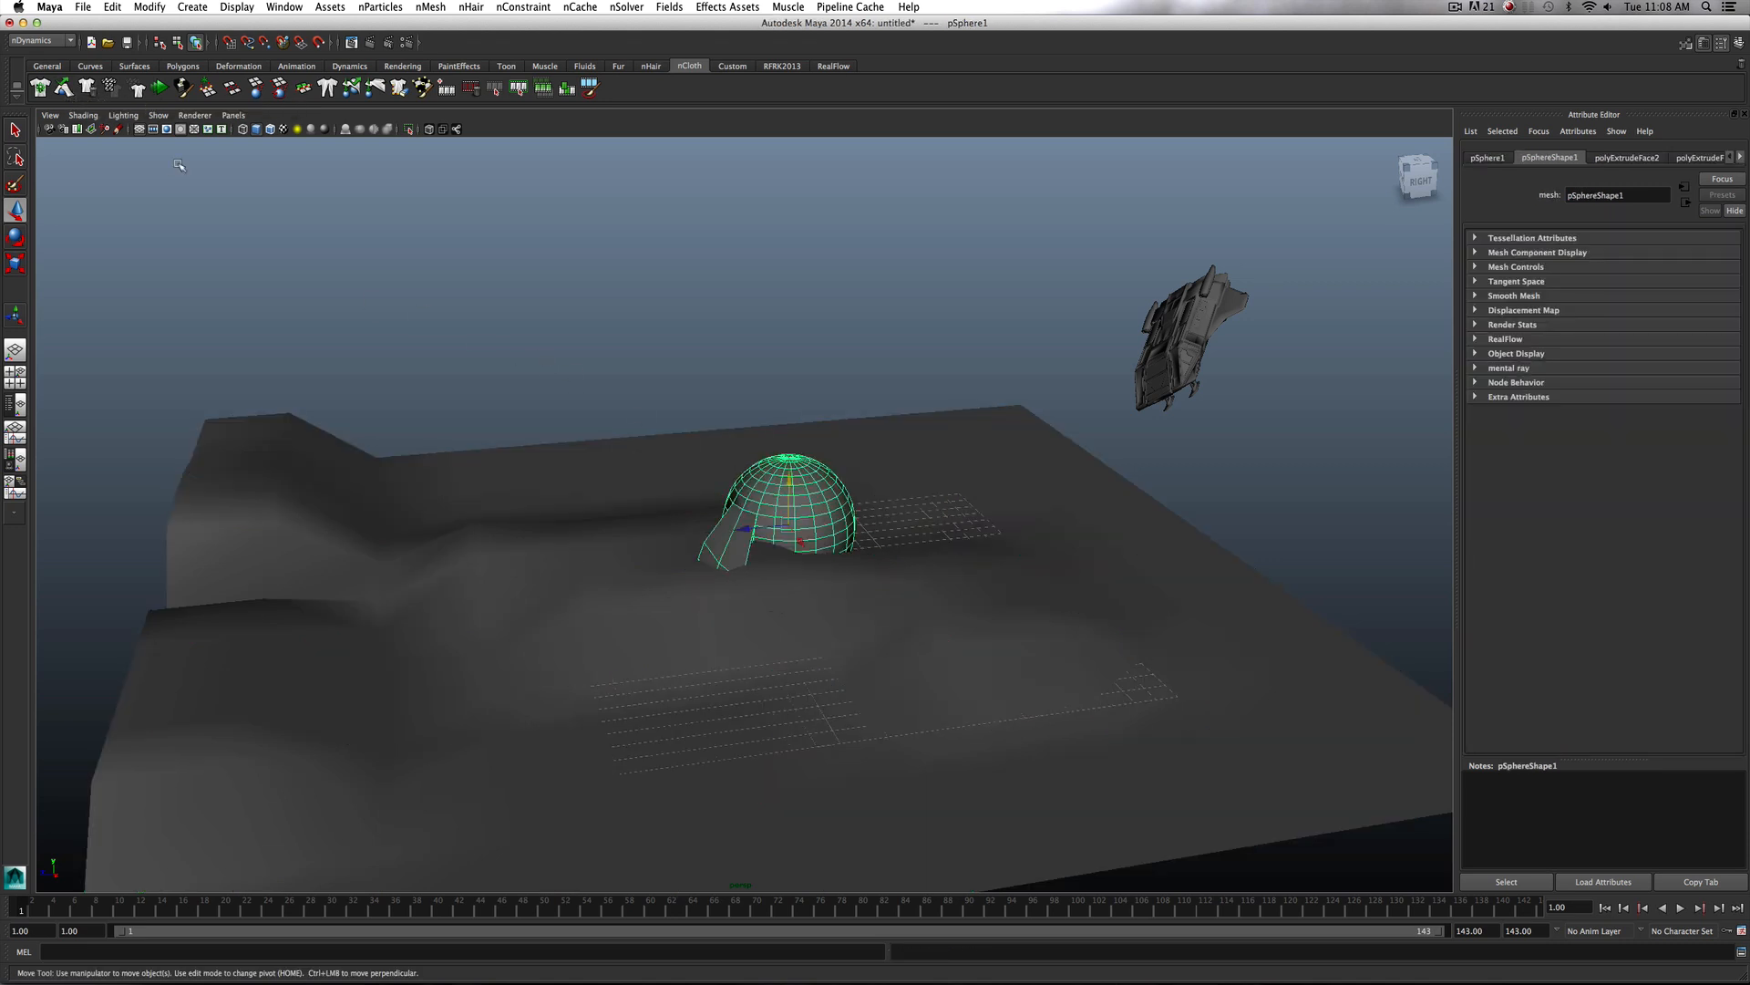
left_click(988, 672)
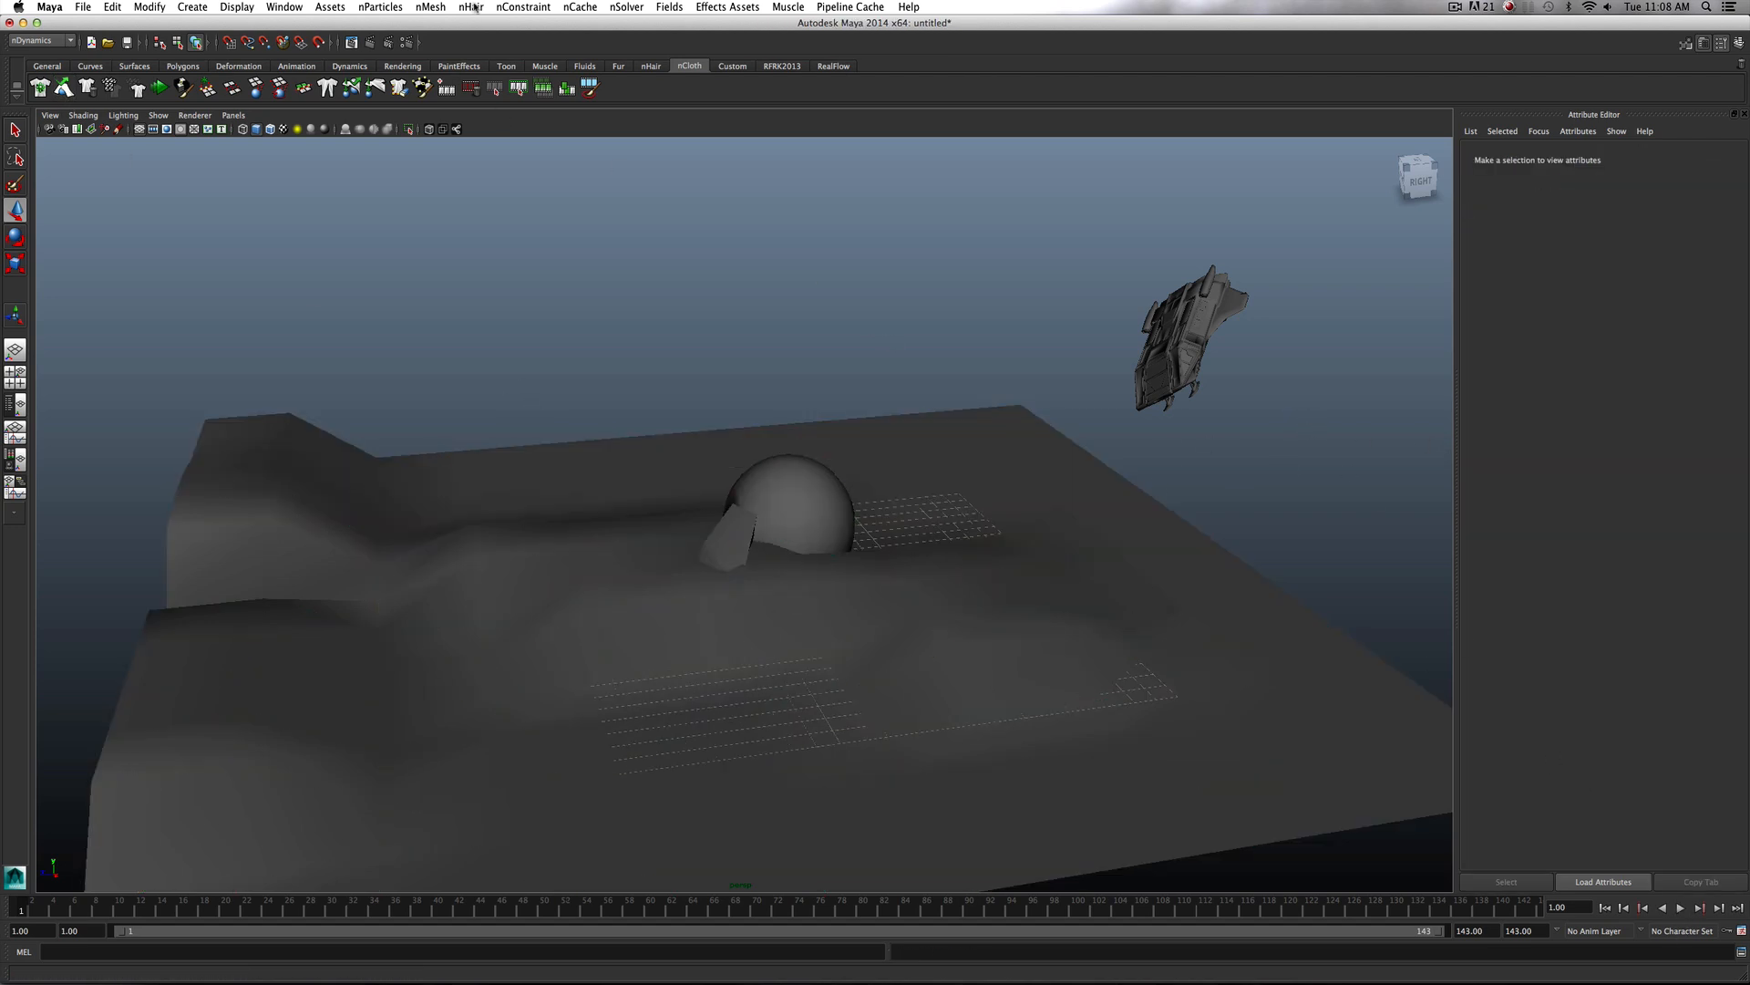
Delete the old nCache and play the timeline so the spaceship simulates live against dome and terrain
left_click(579, 7)
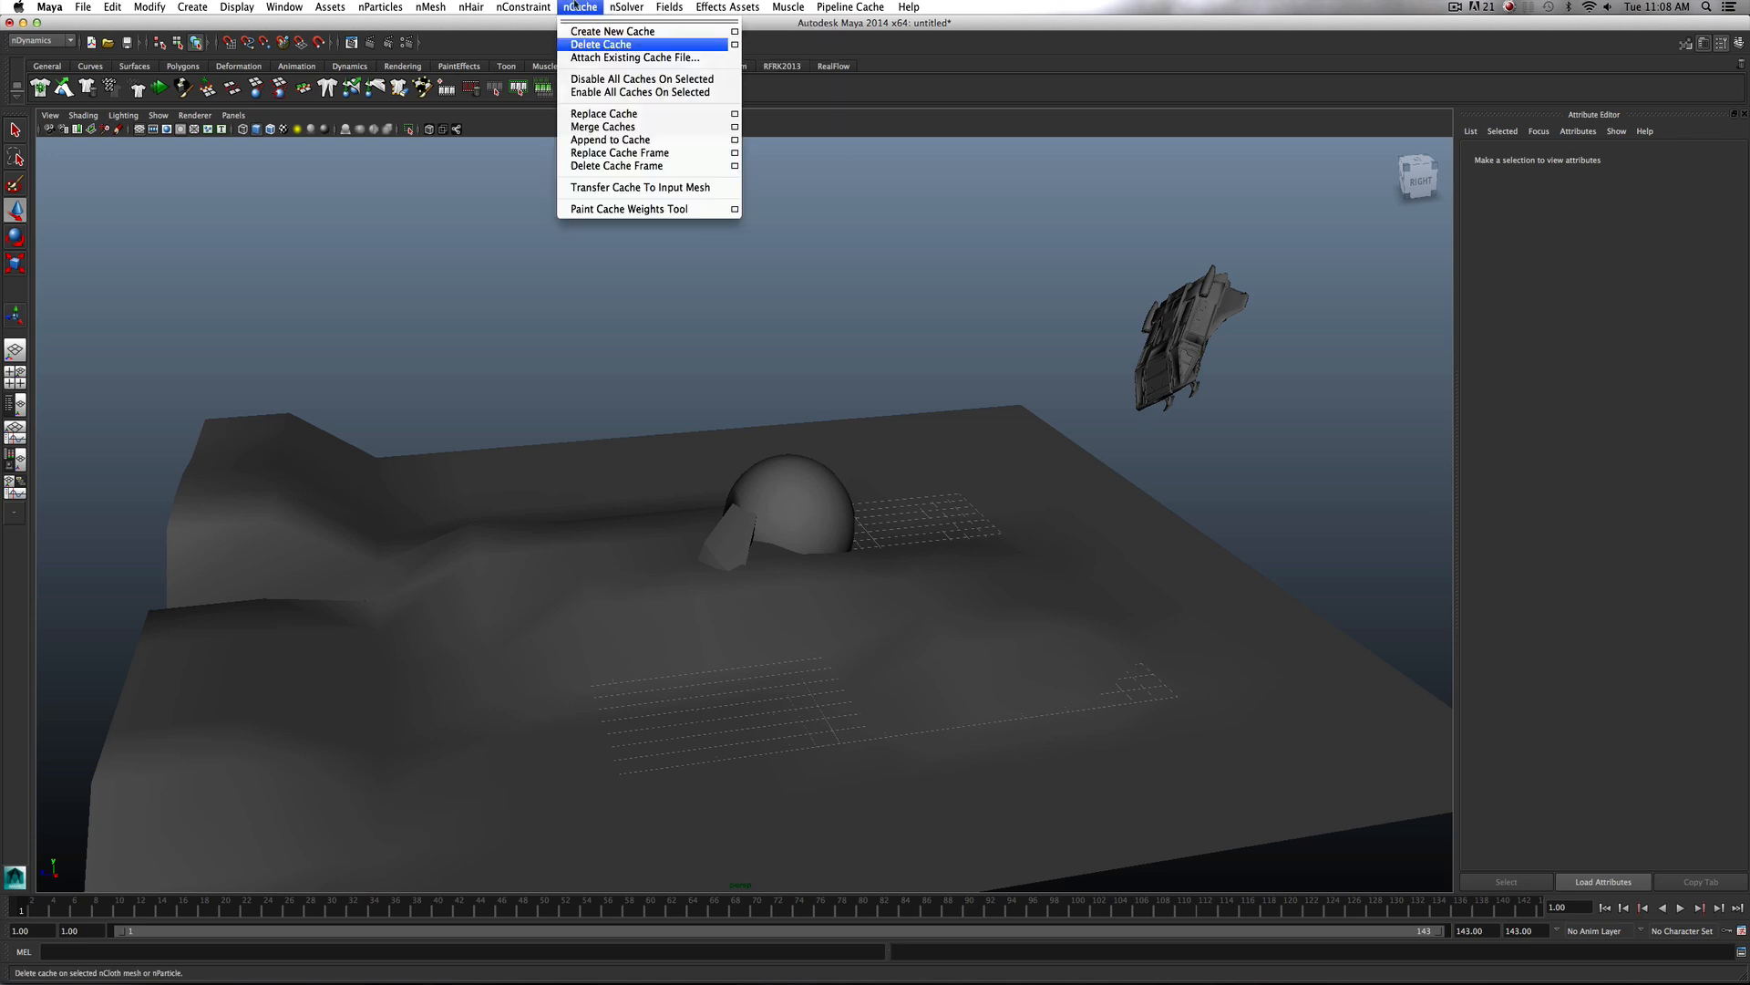
left_click(1455, 7)
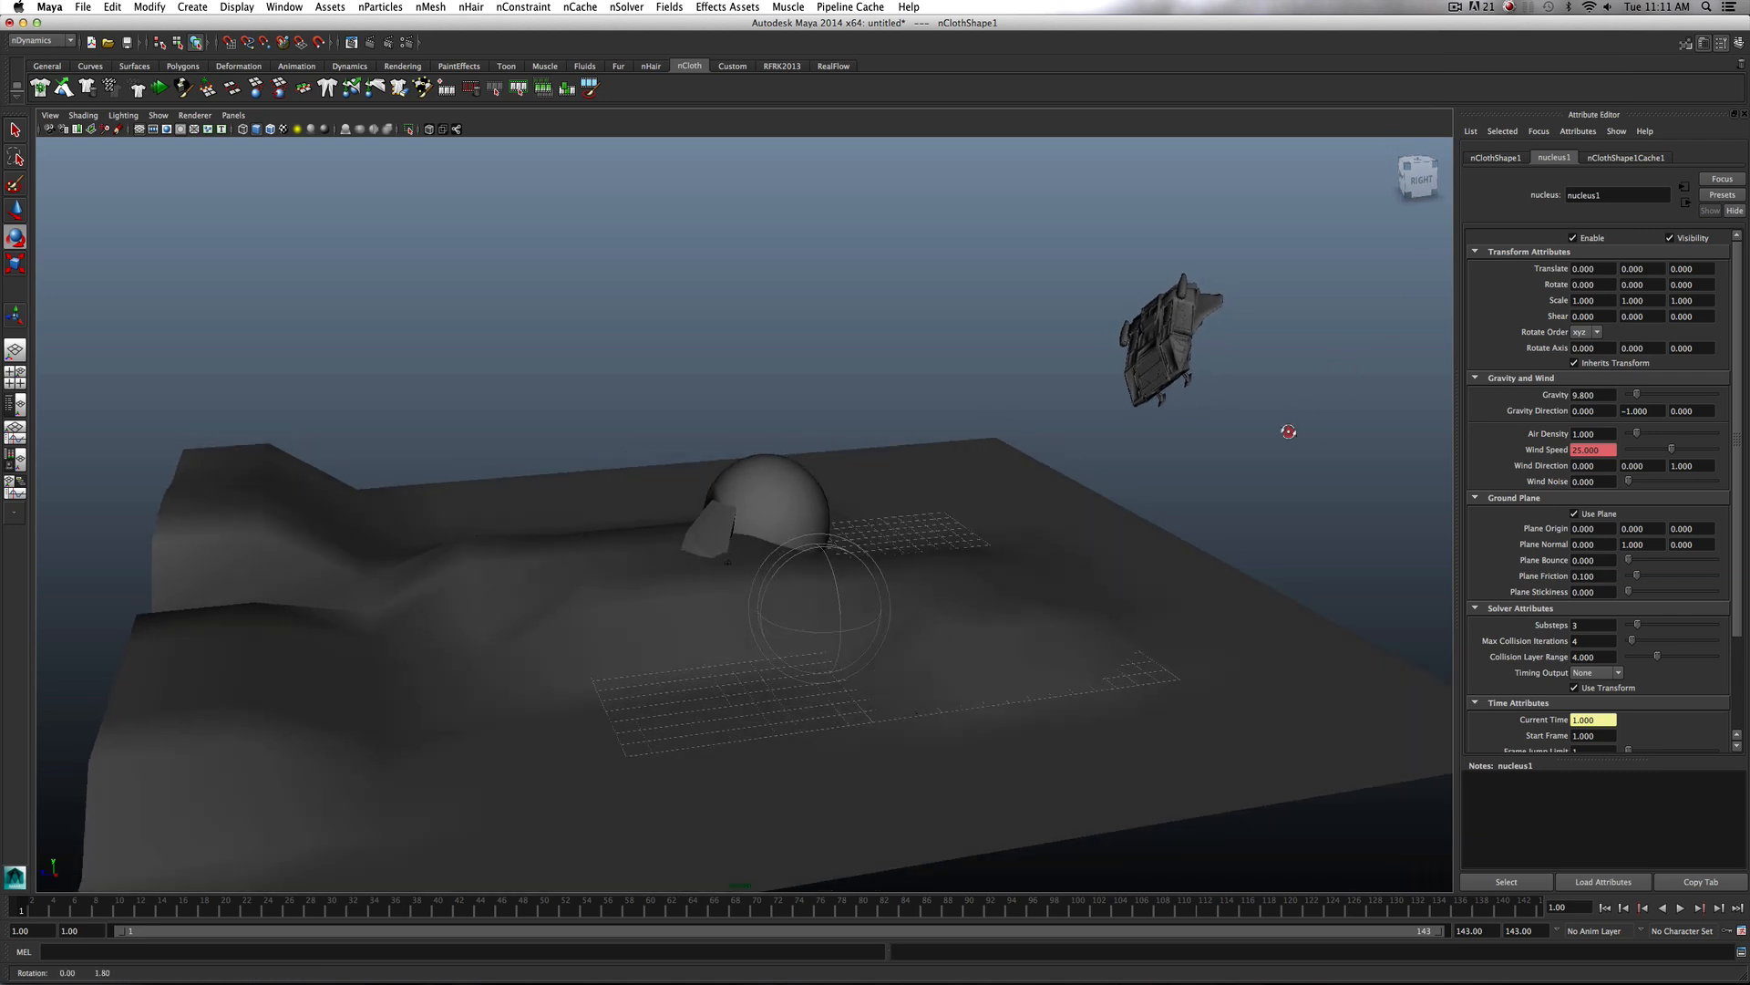
mouse_move(1420, 629)
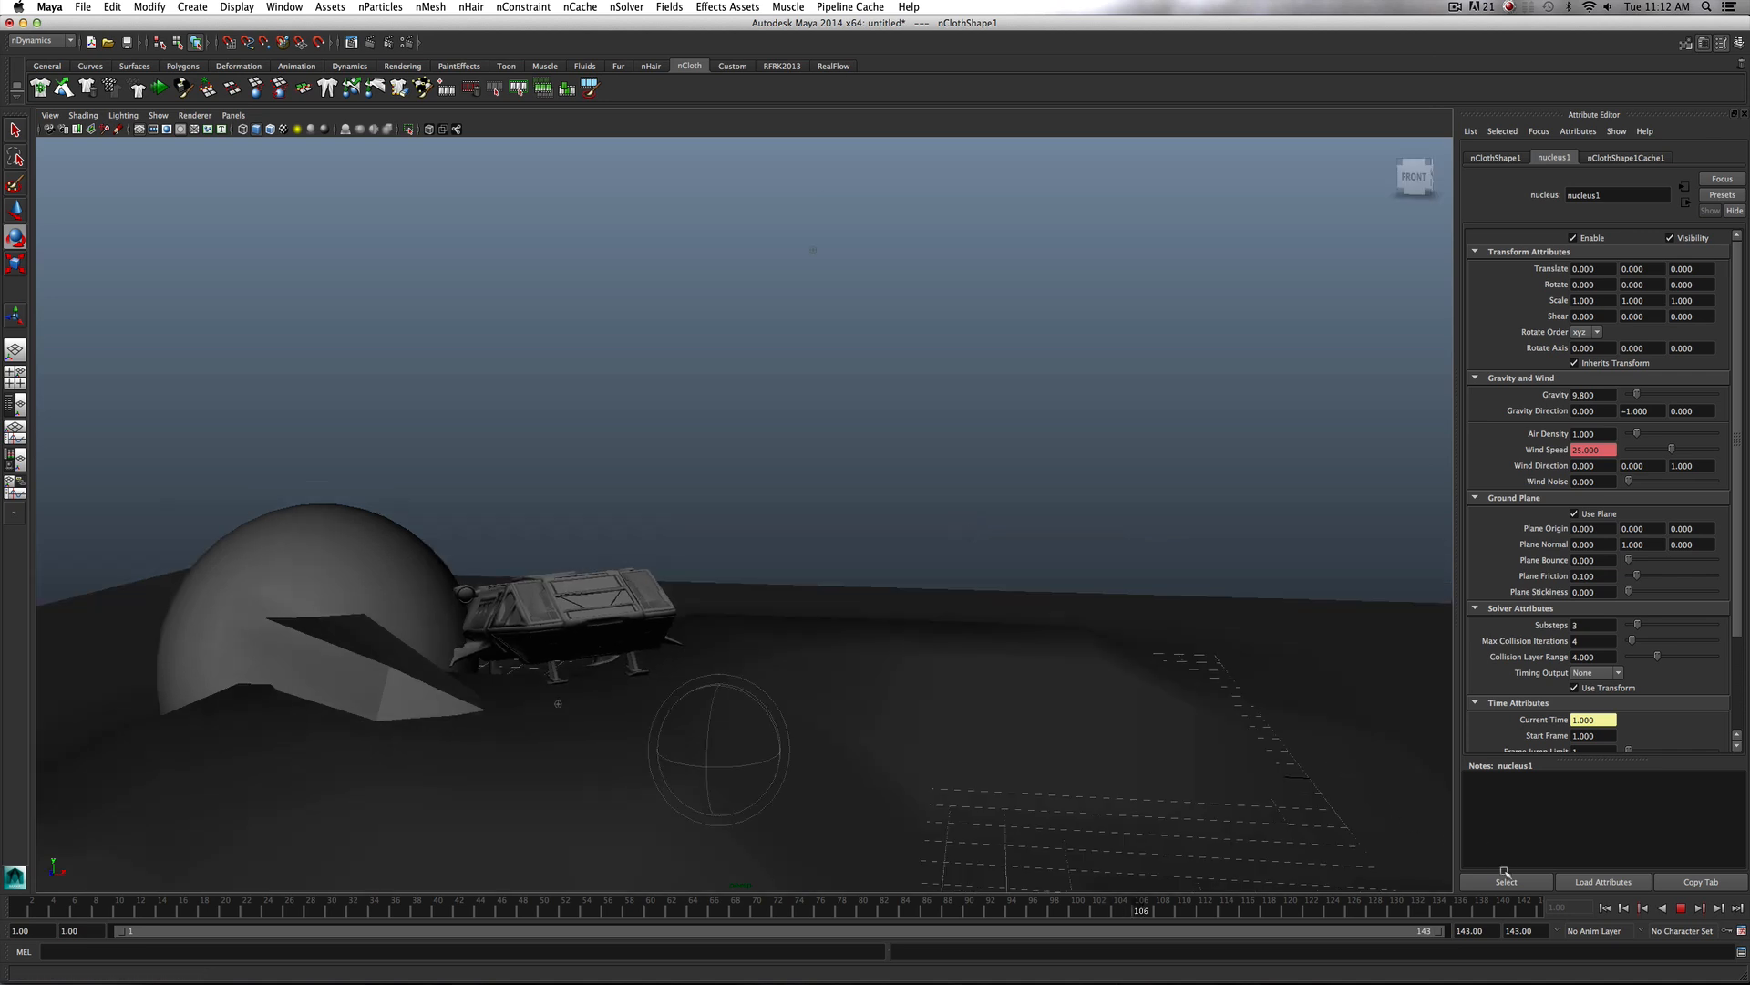
left_click(1679, 908)
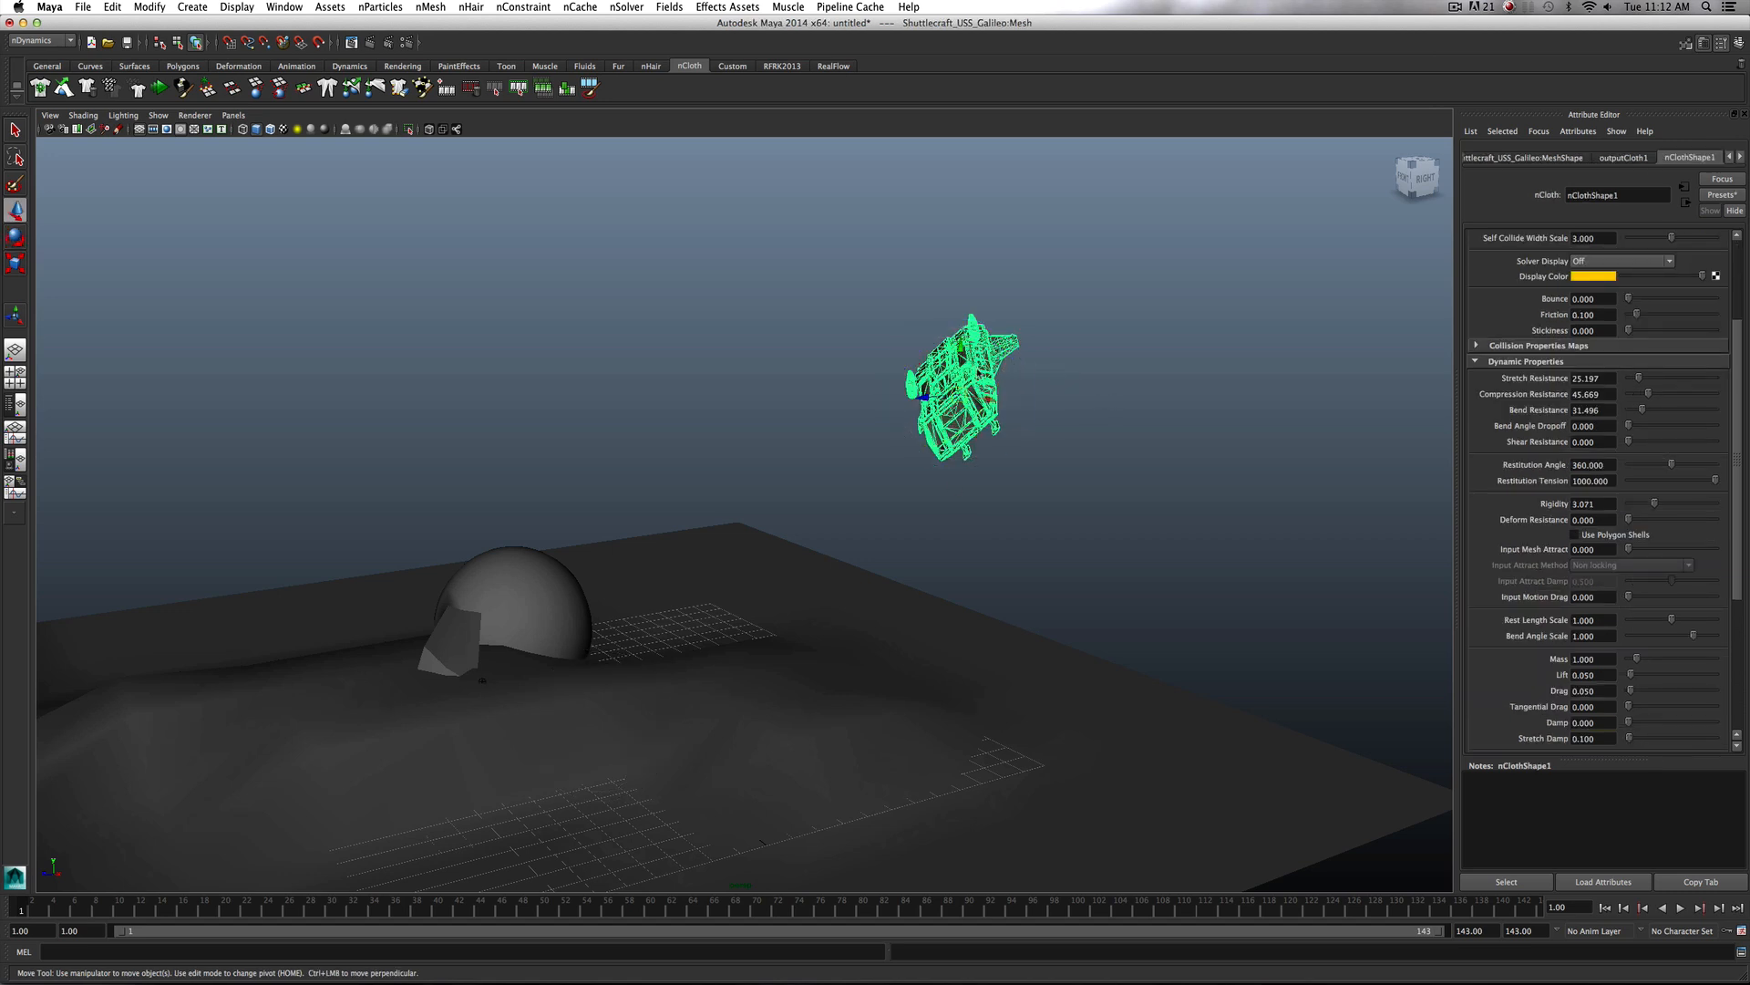
Tilt the ship's start pose and retime the nucleus wind-speed keys to frames 34 and 60
left_click_drag(957, 385, 991, 390)
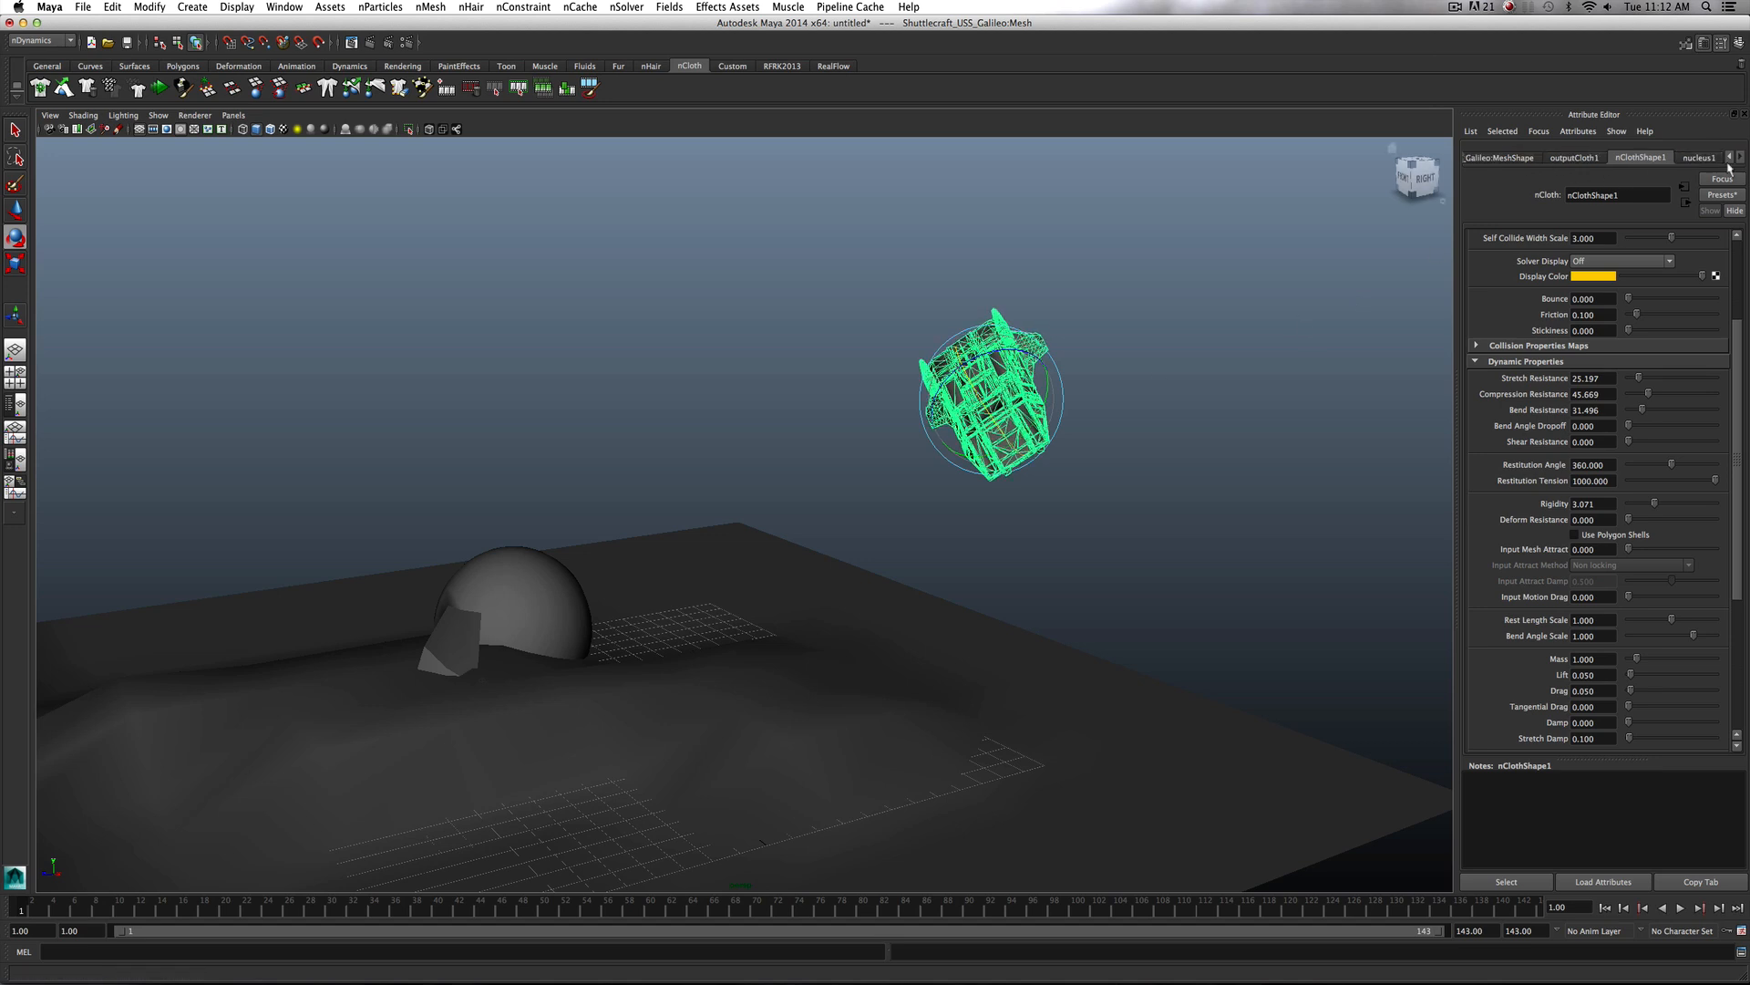
left_click(1697, 157)
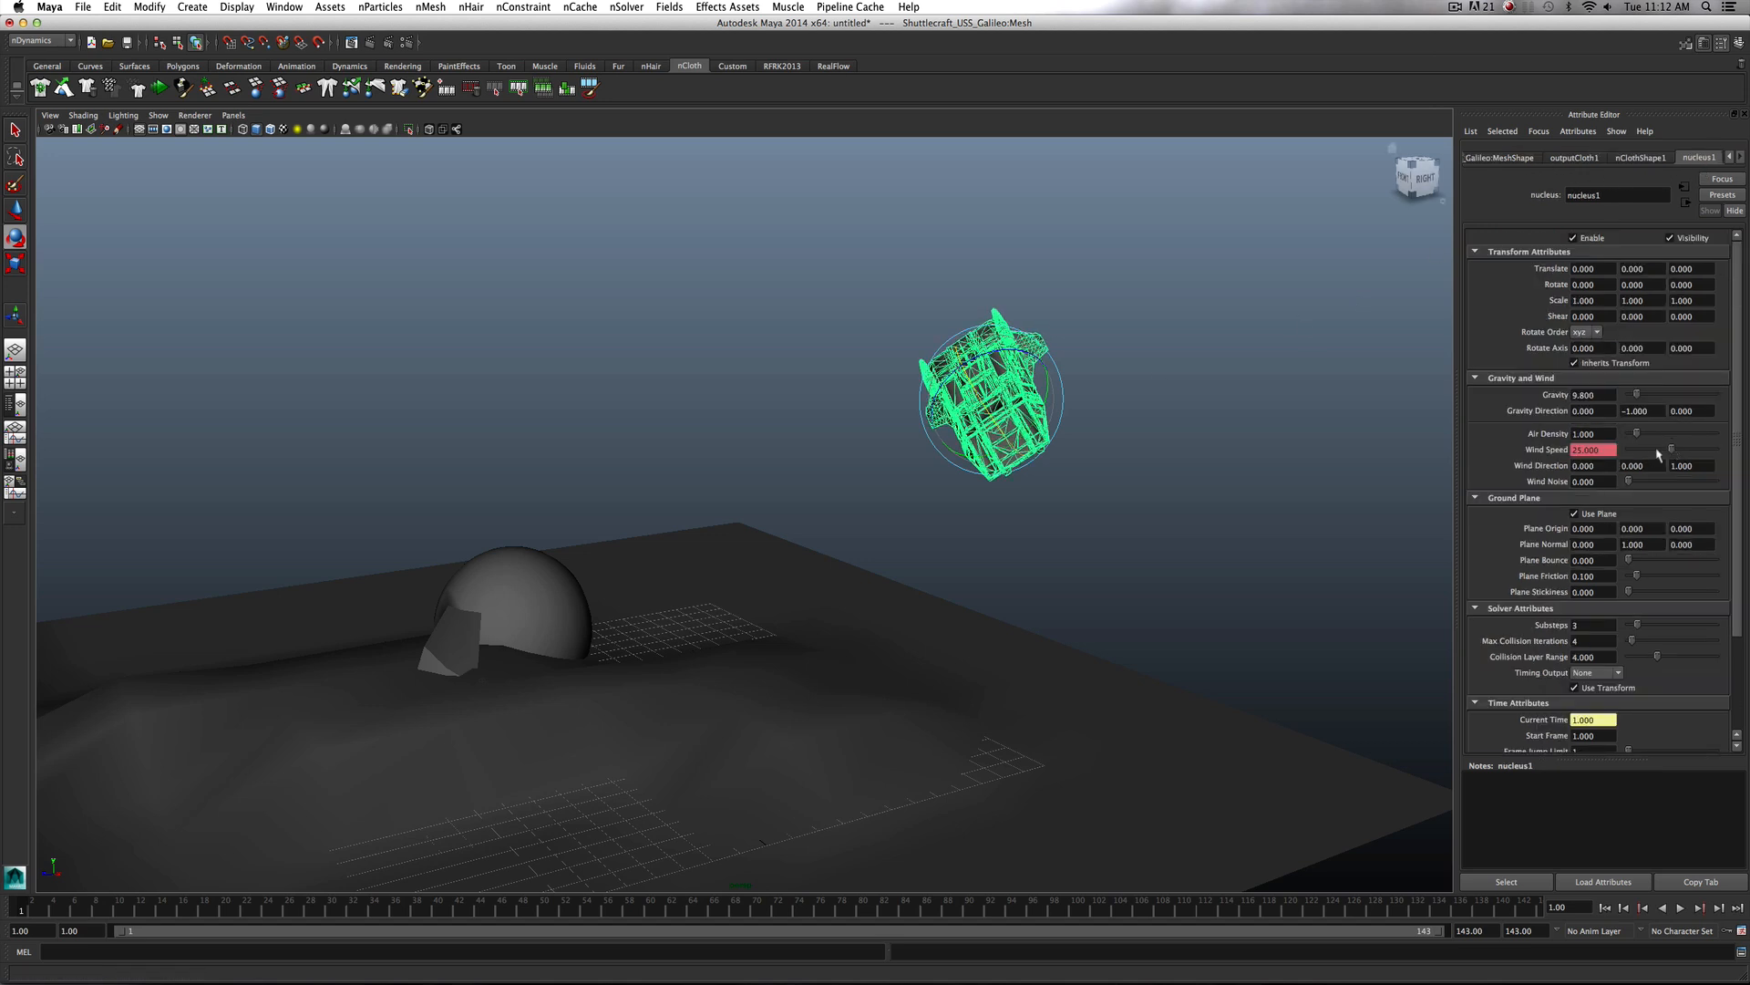
left_click(1672, 448)
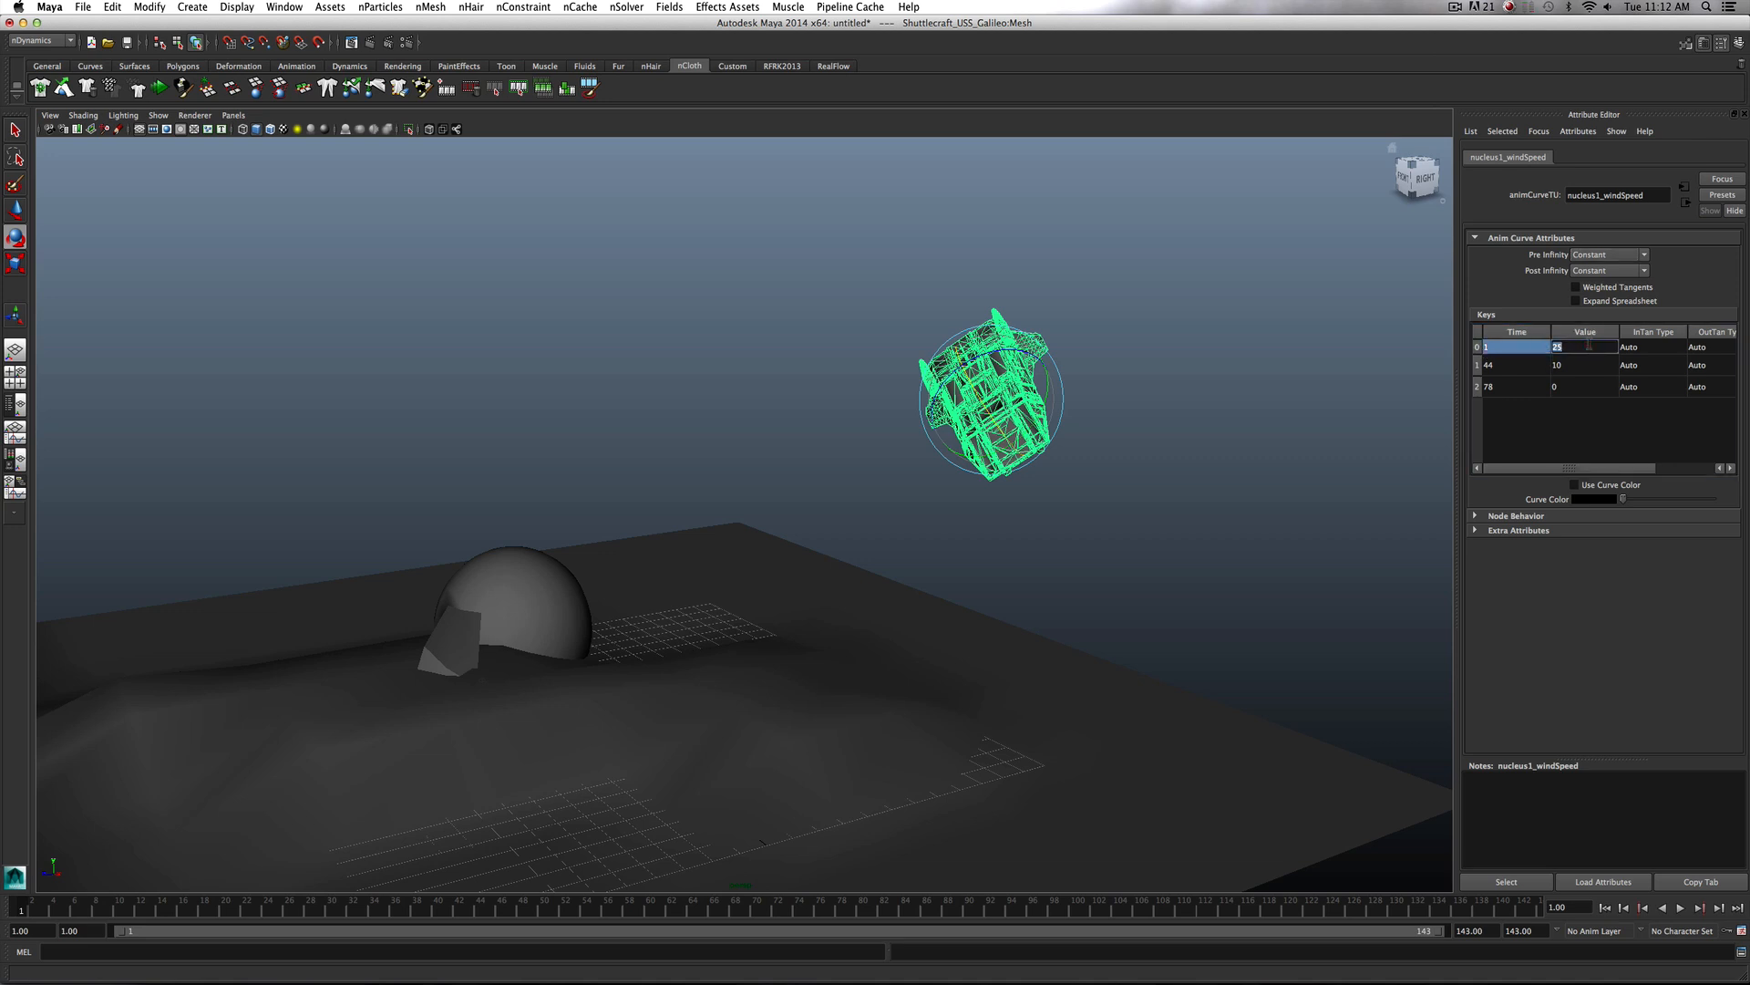
type("34")
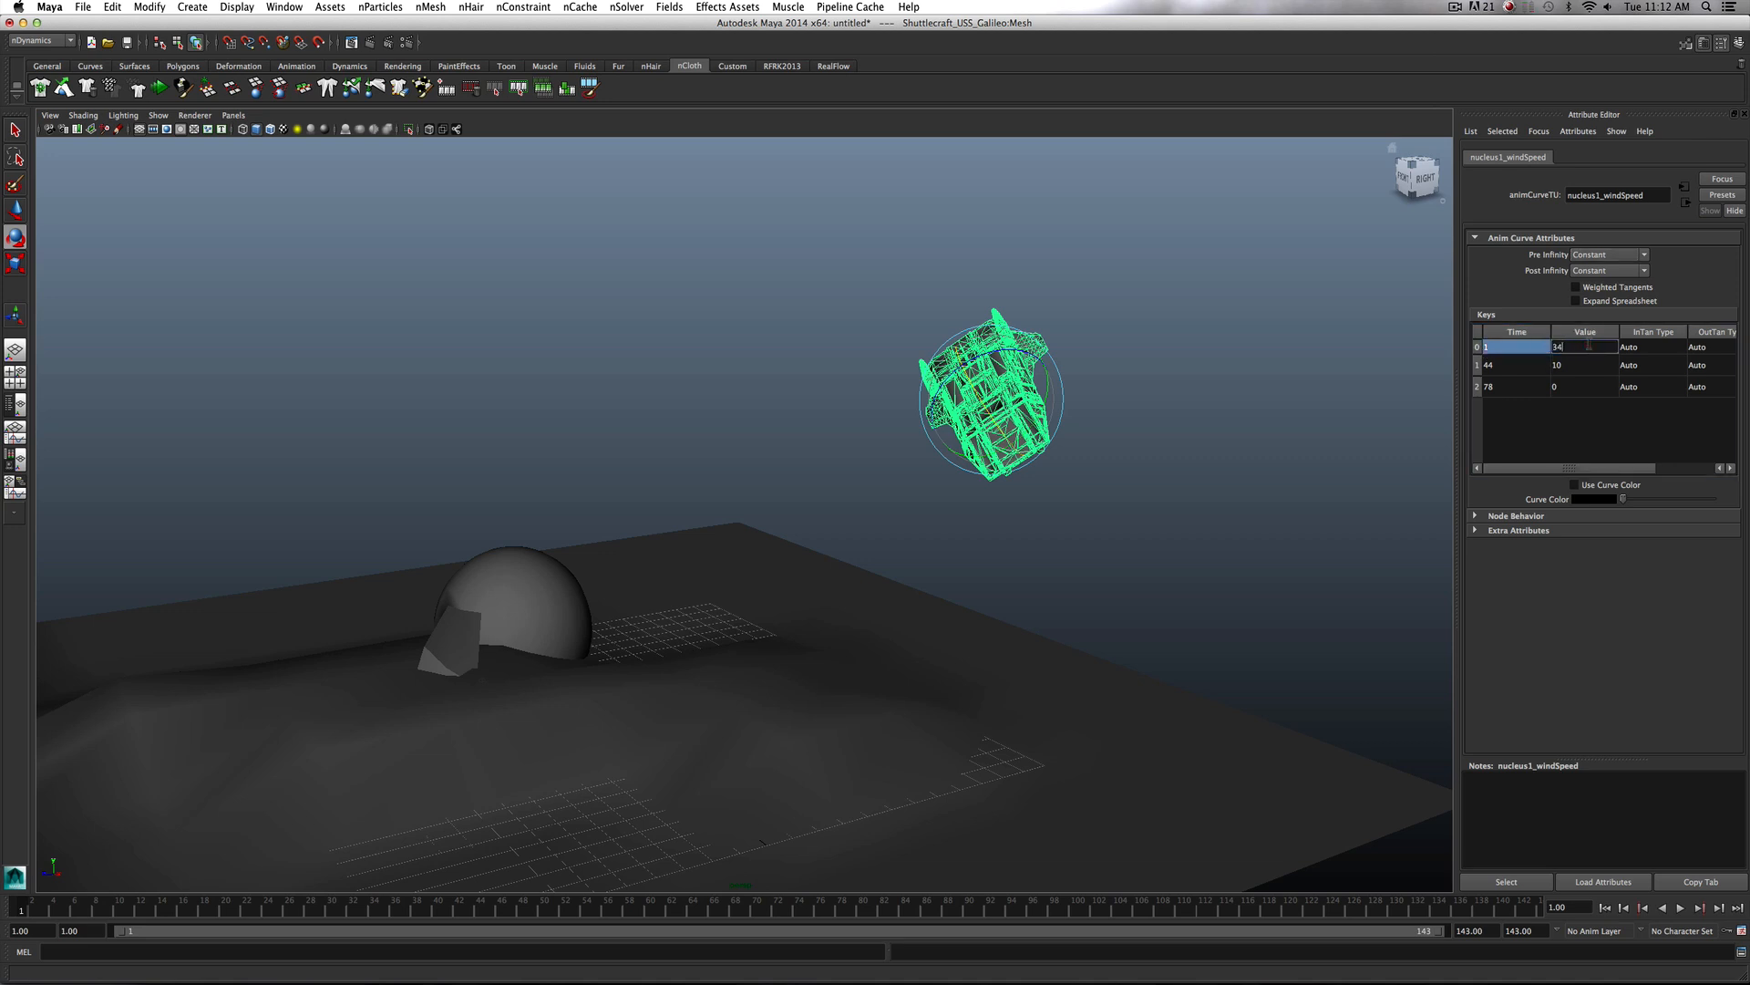
left_click(1584, 365)
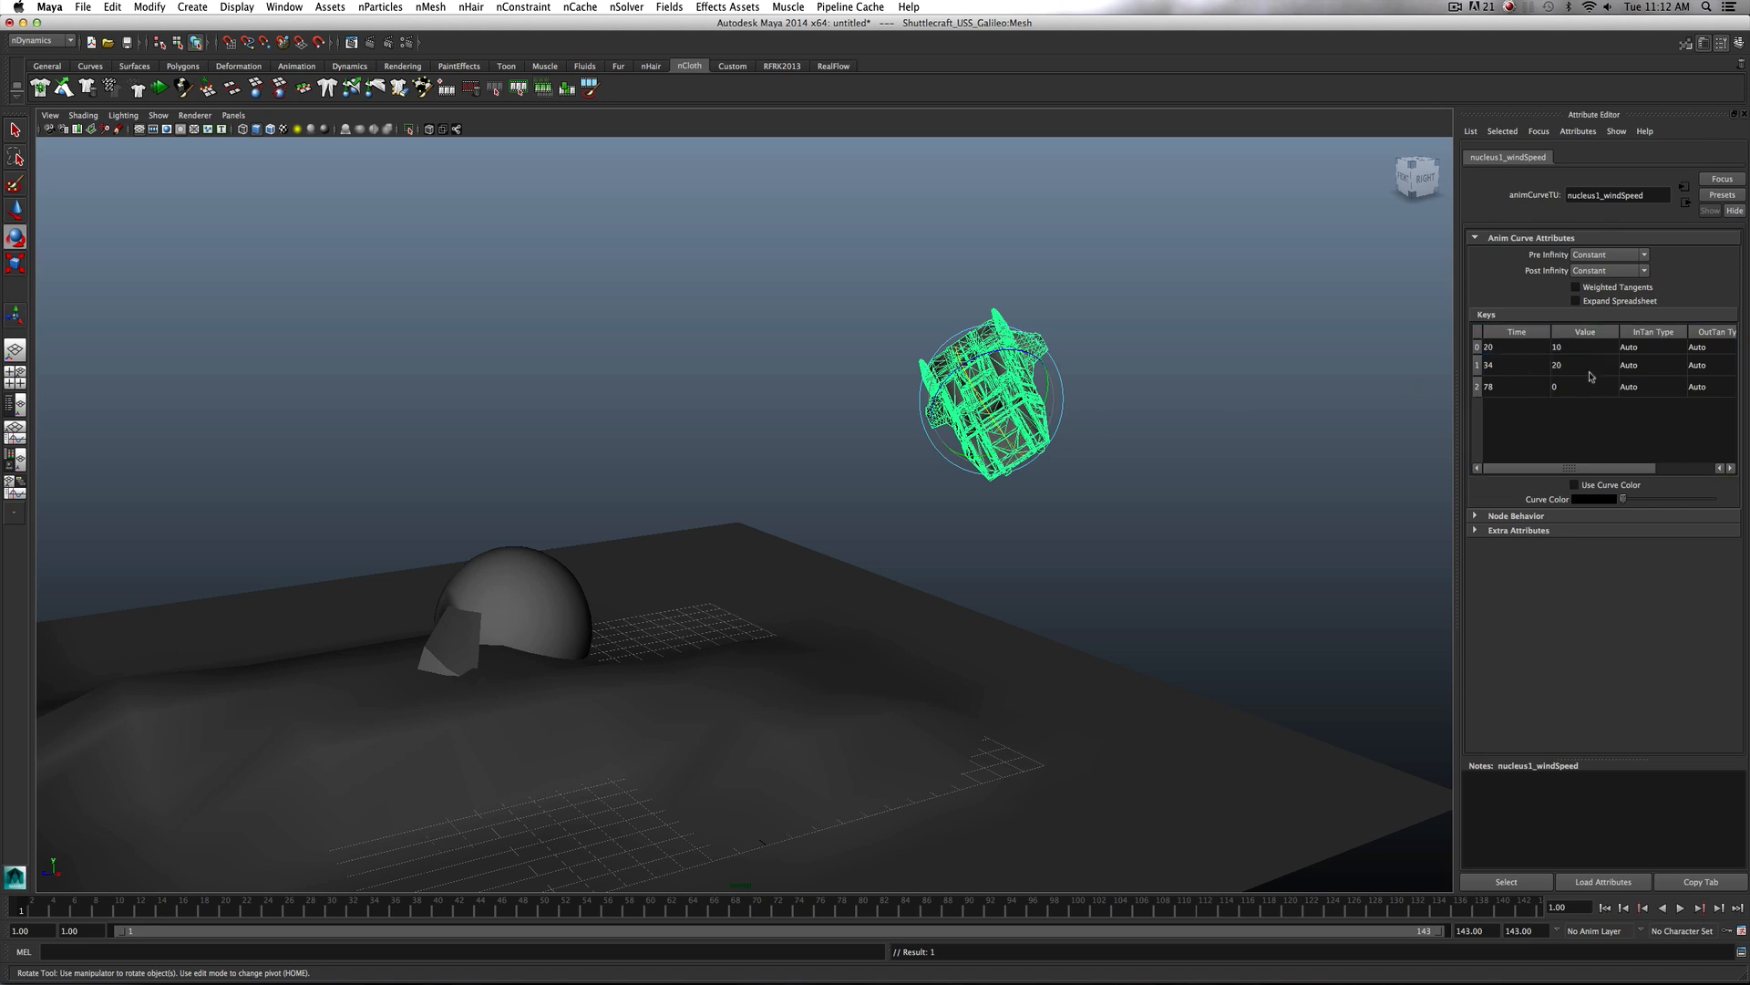
left_click(1513, 385)
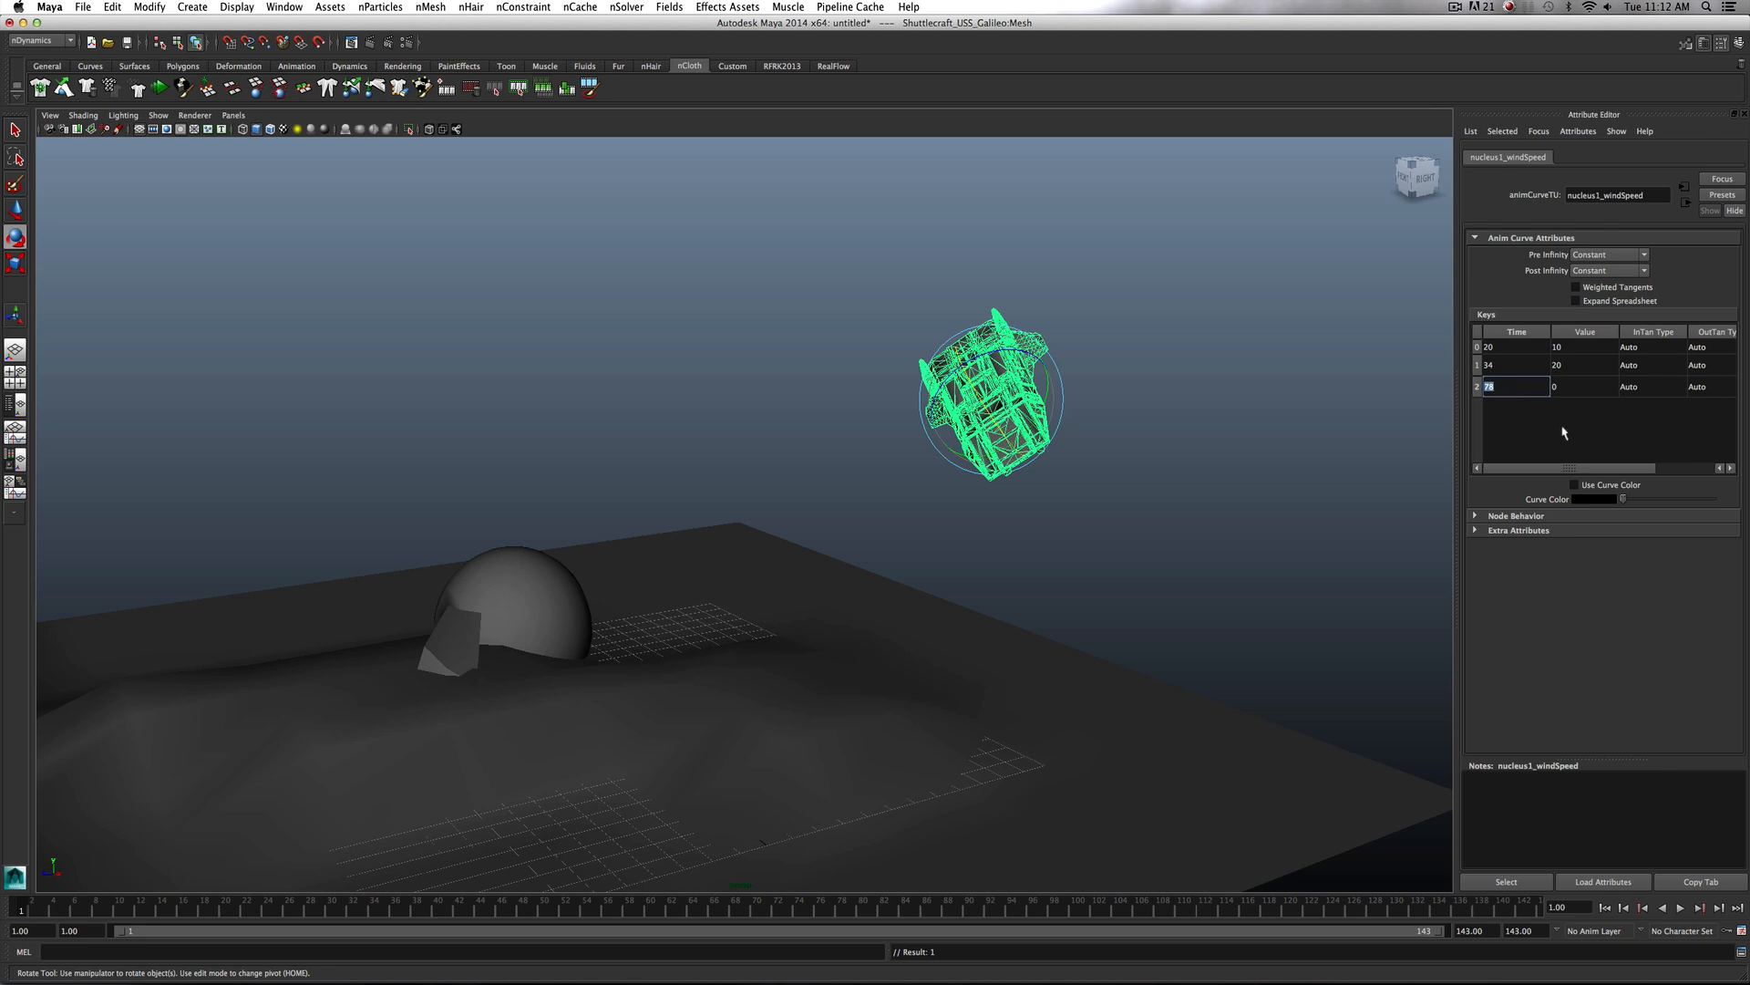
type("60")
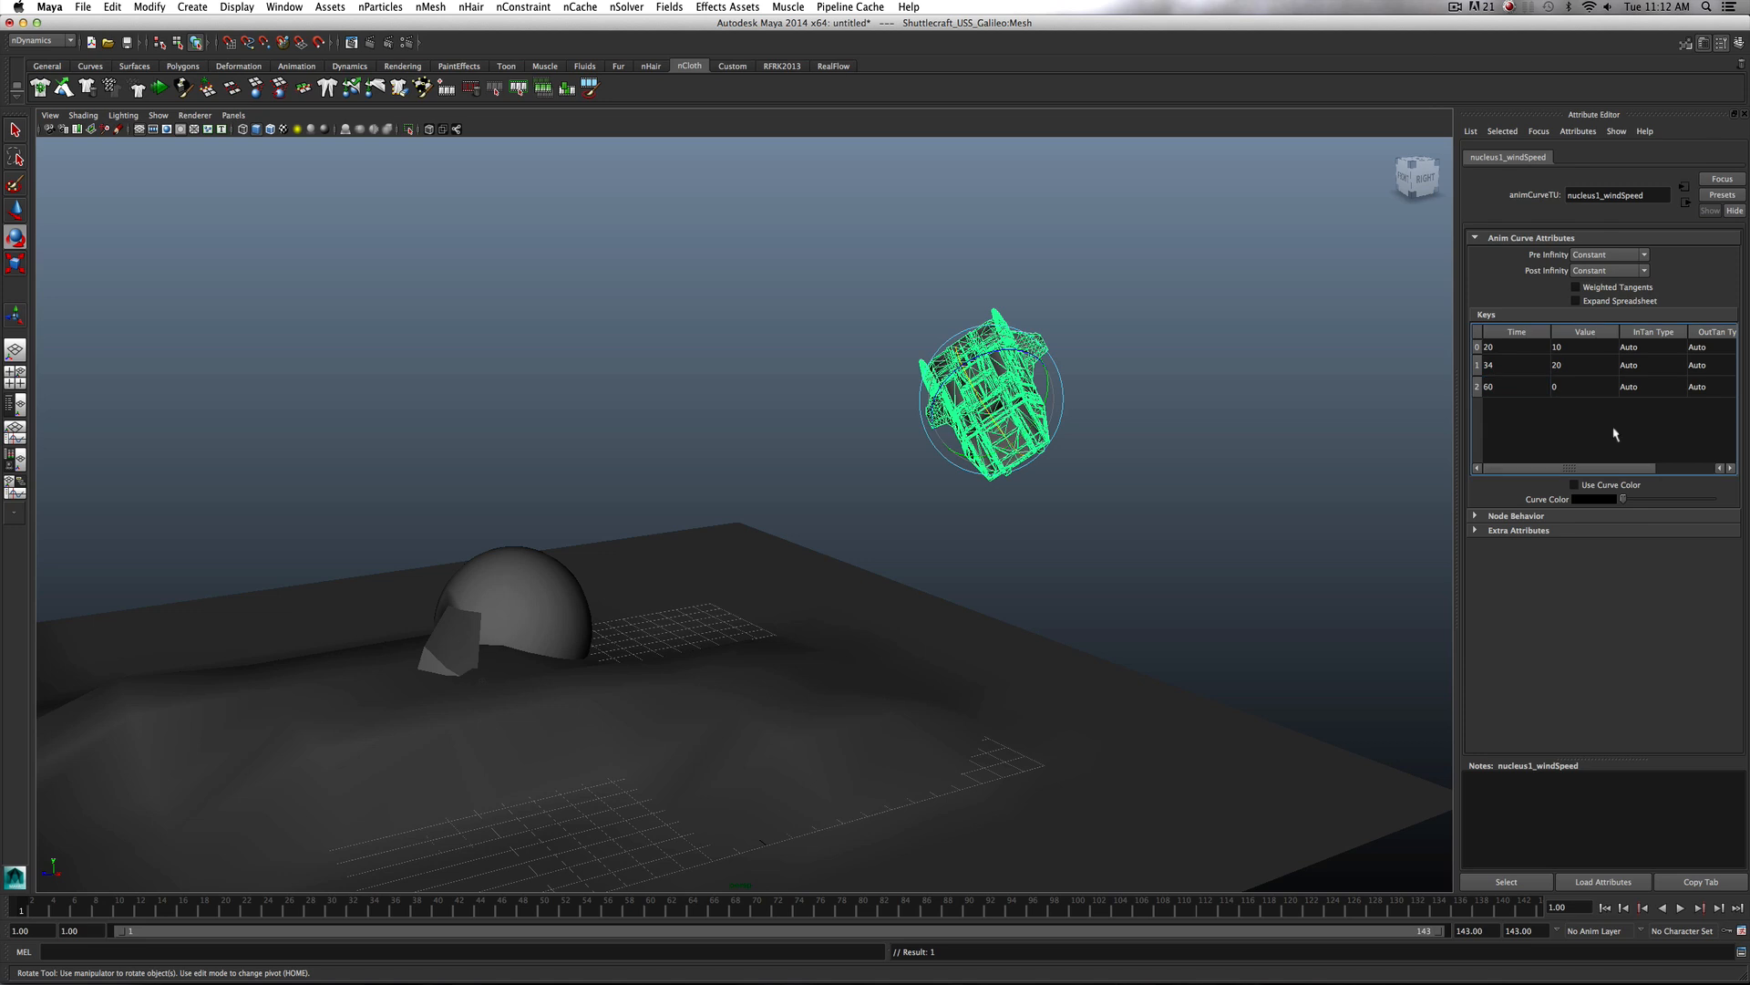
mouse_move(1391, 580)
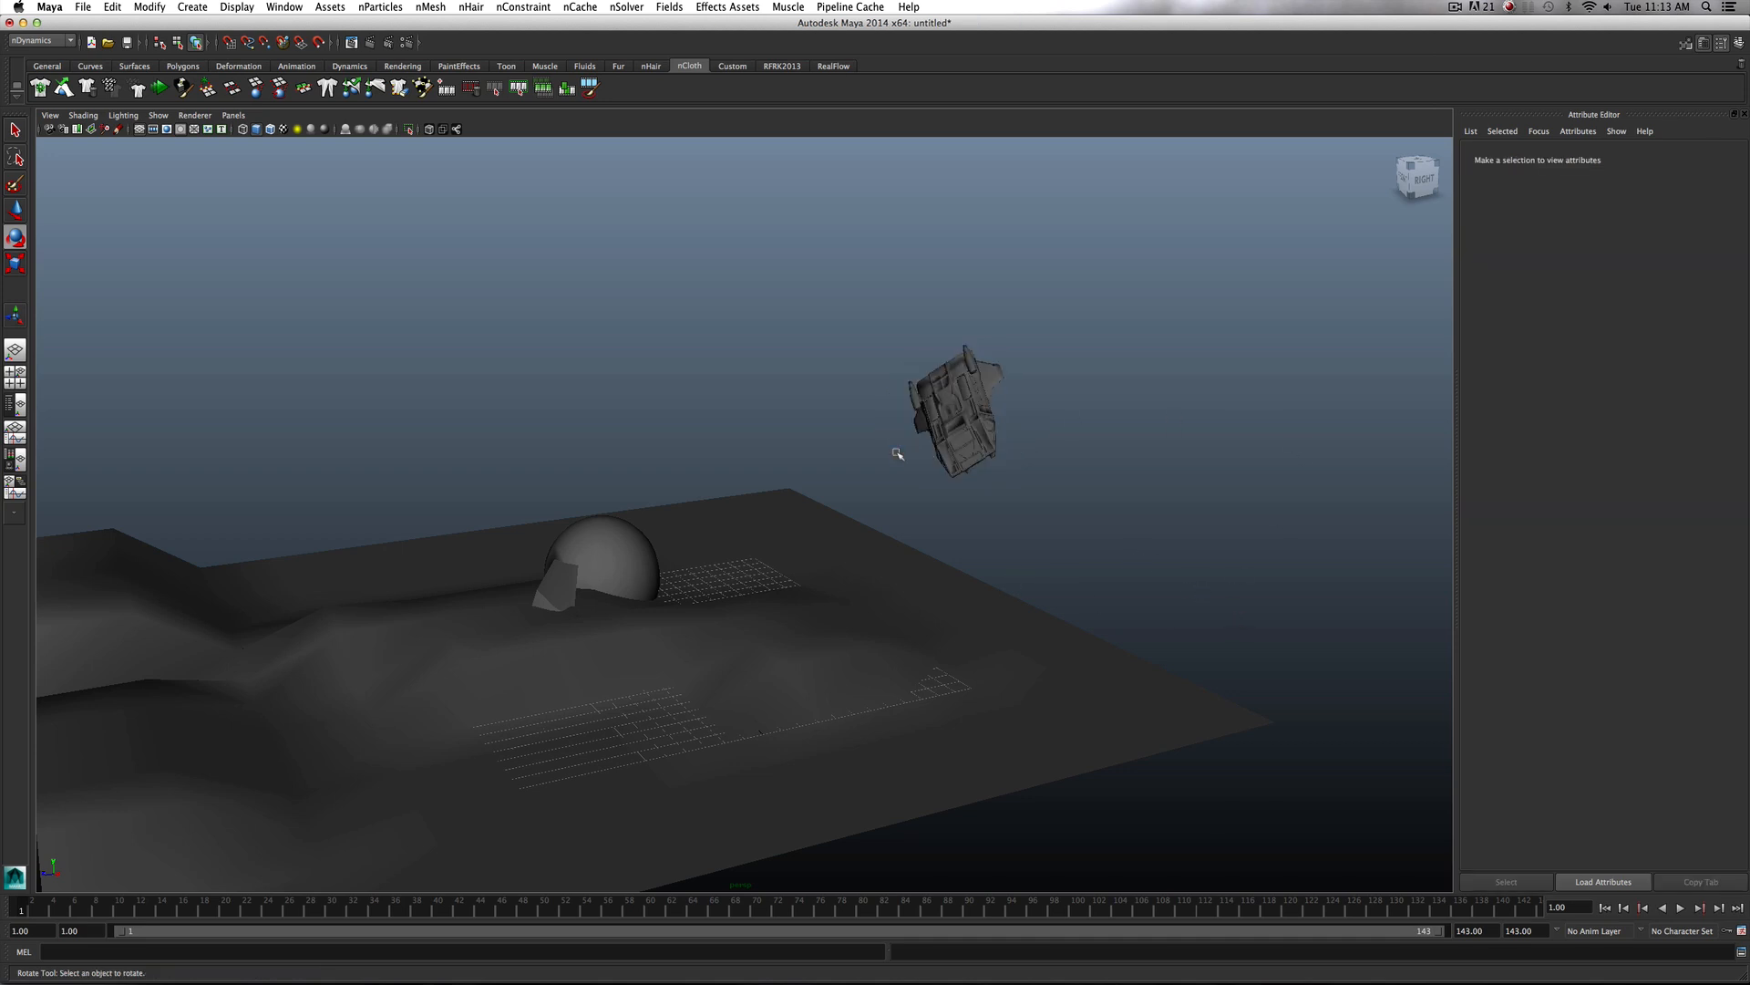
Create a new nCache for the spaceship and play the crash forward and backward
left_click(578, 8)
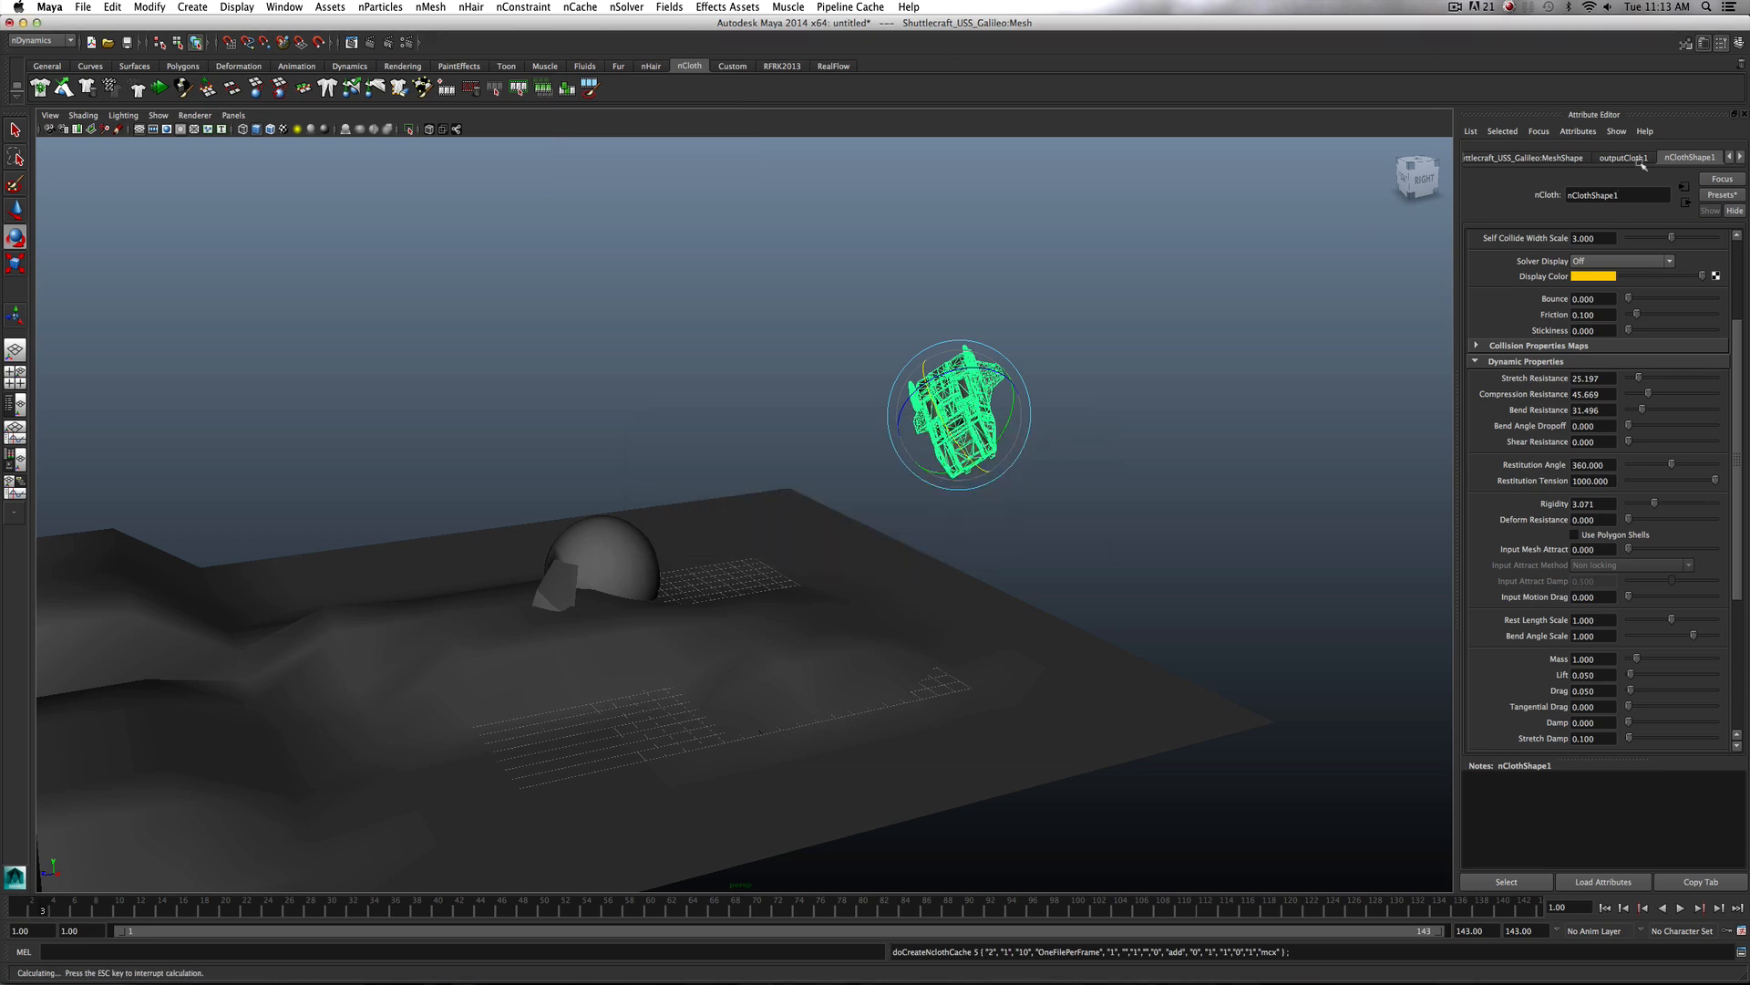
left_click(1453, 7)
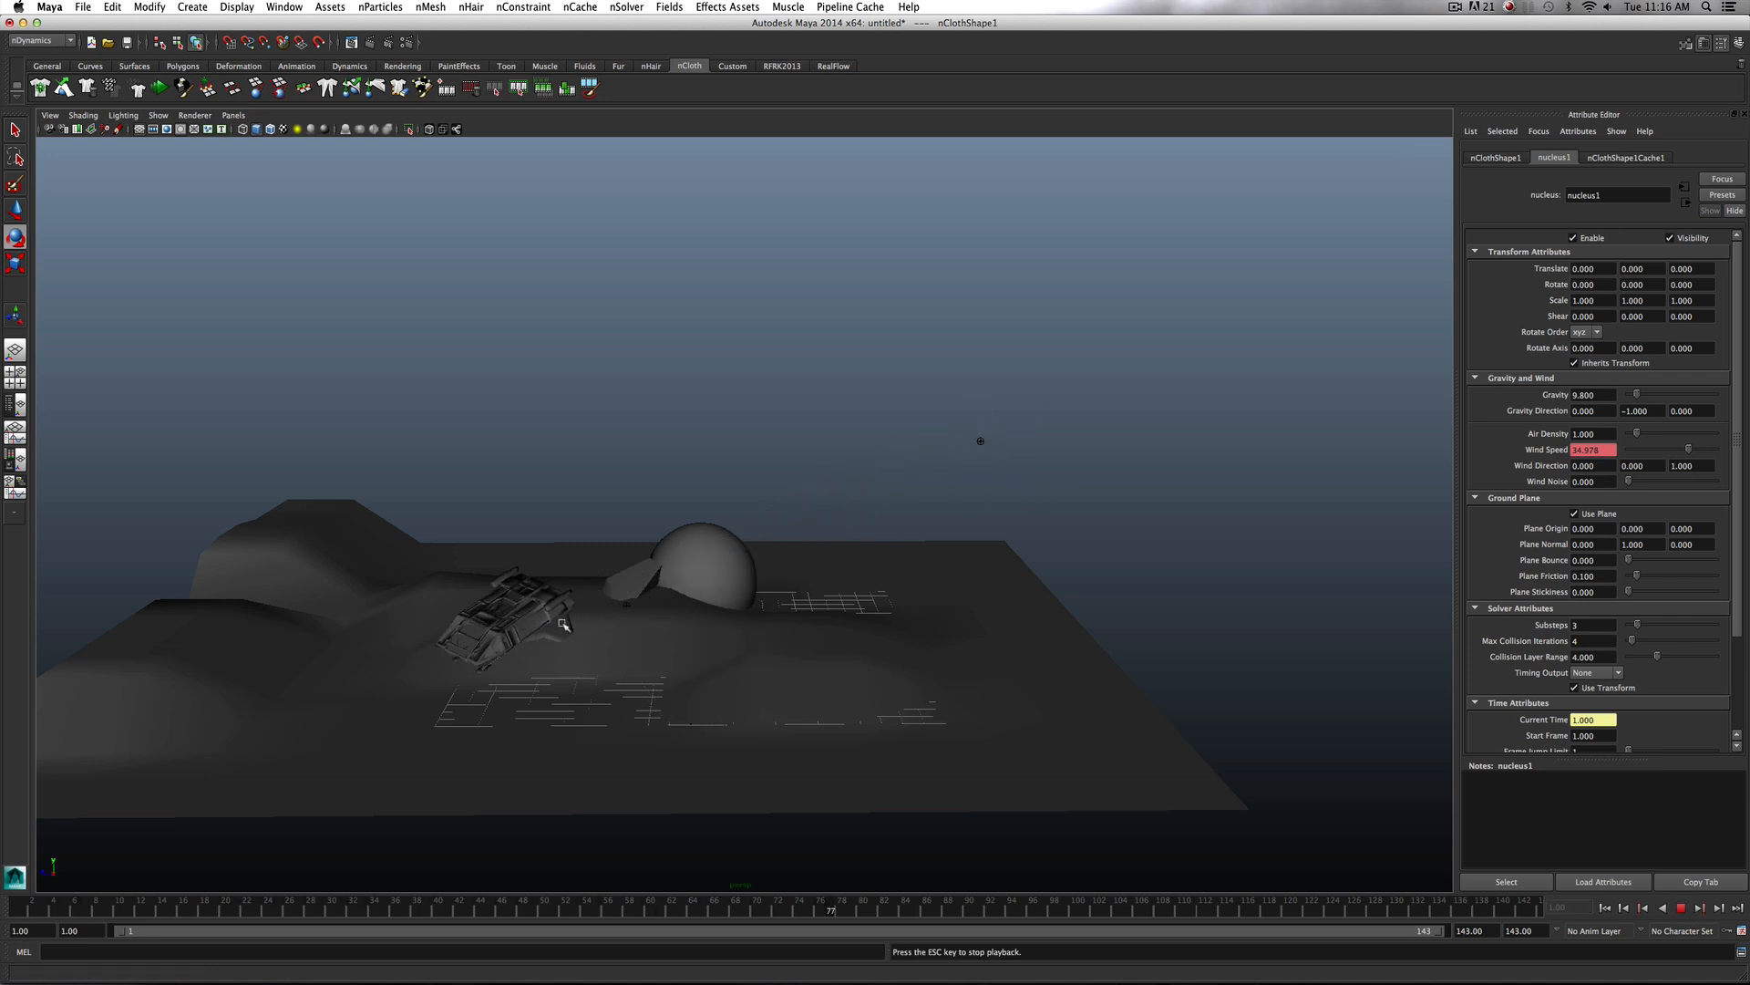
left_click(1661, 908)
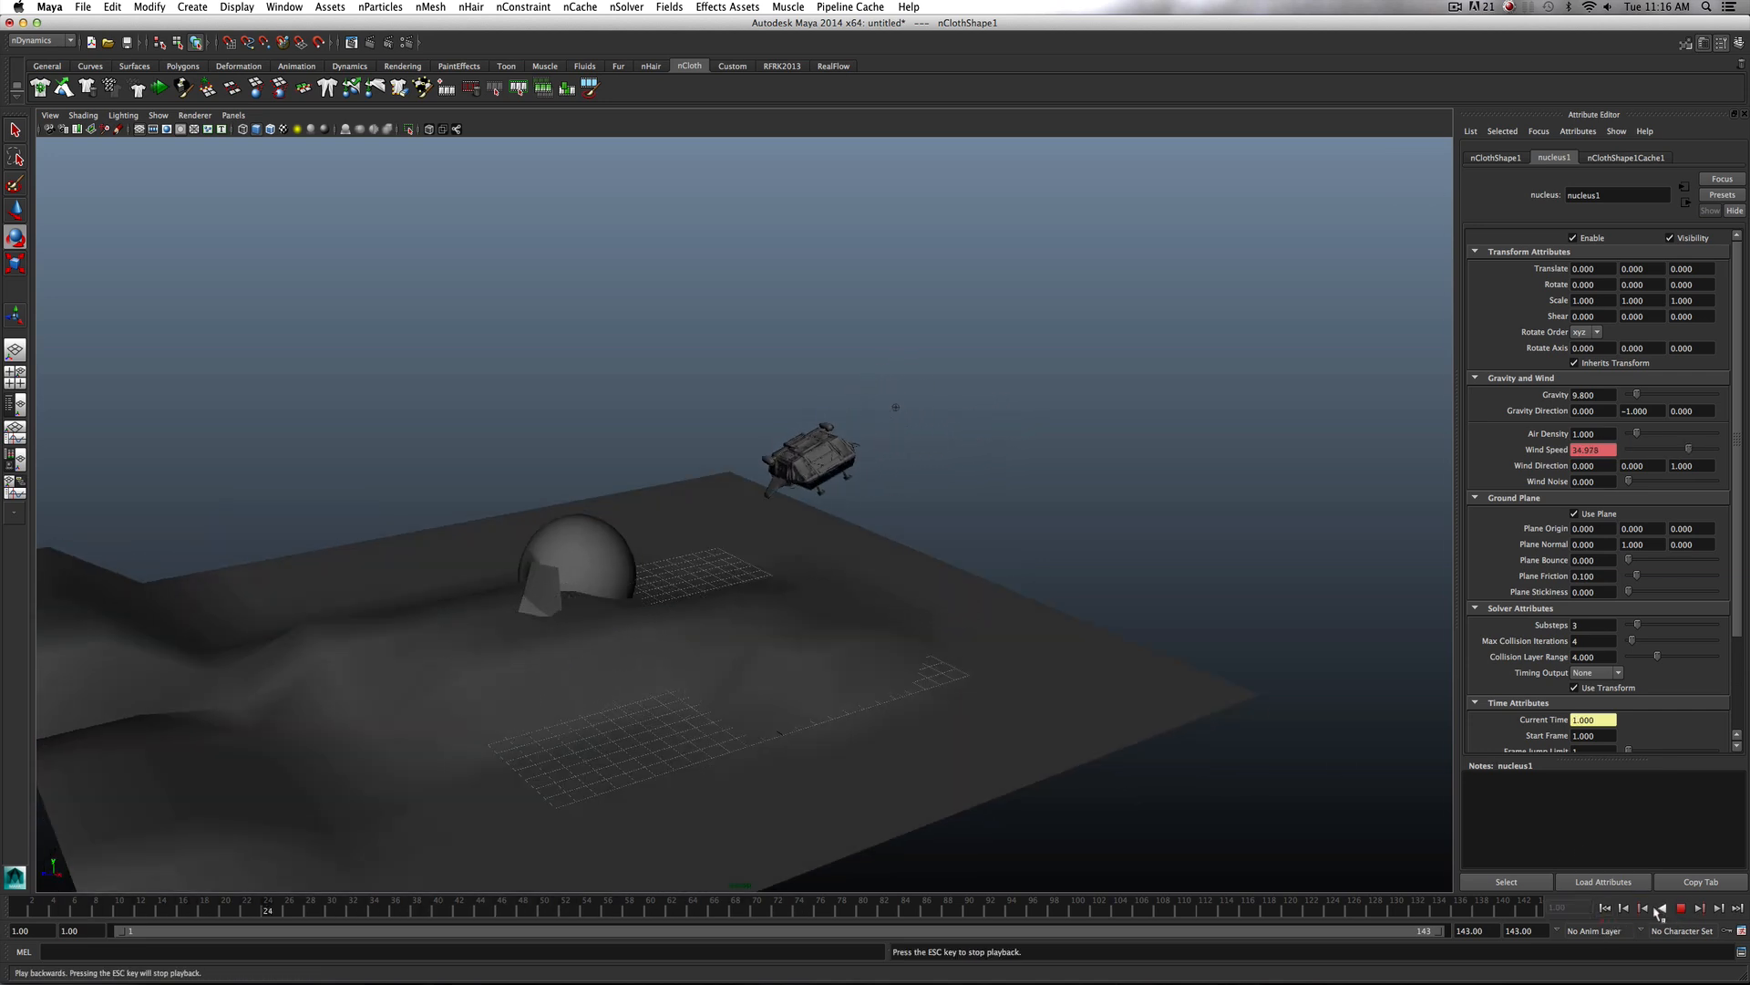
left_click(1680, 908)
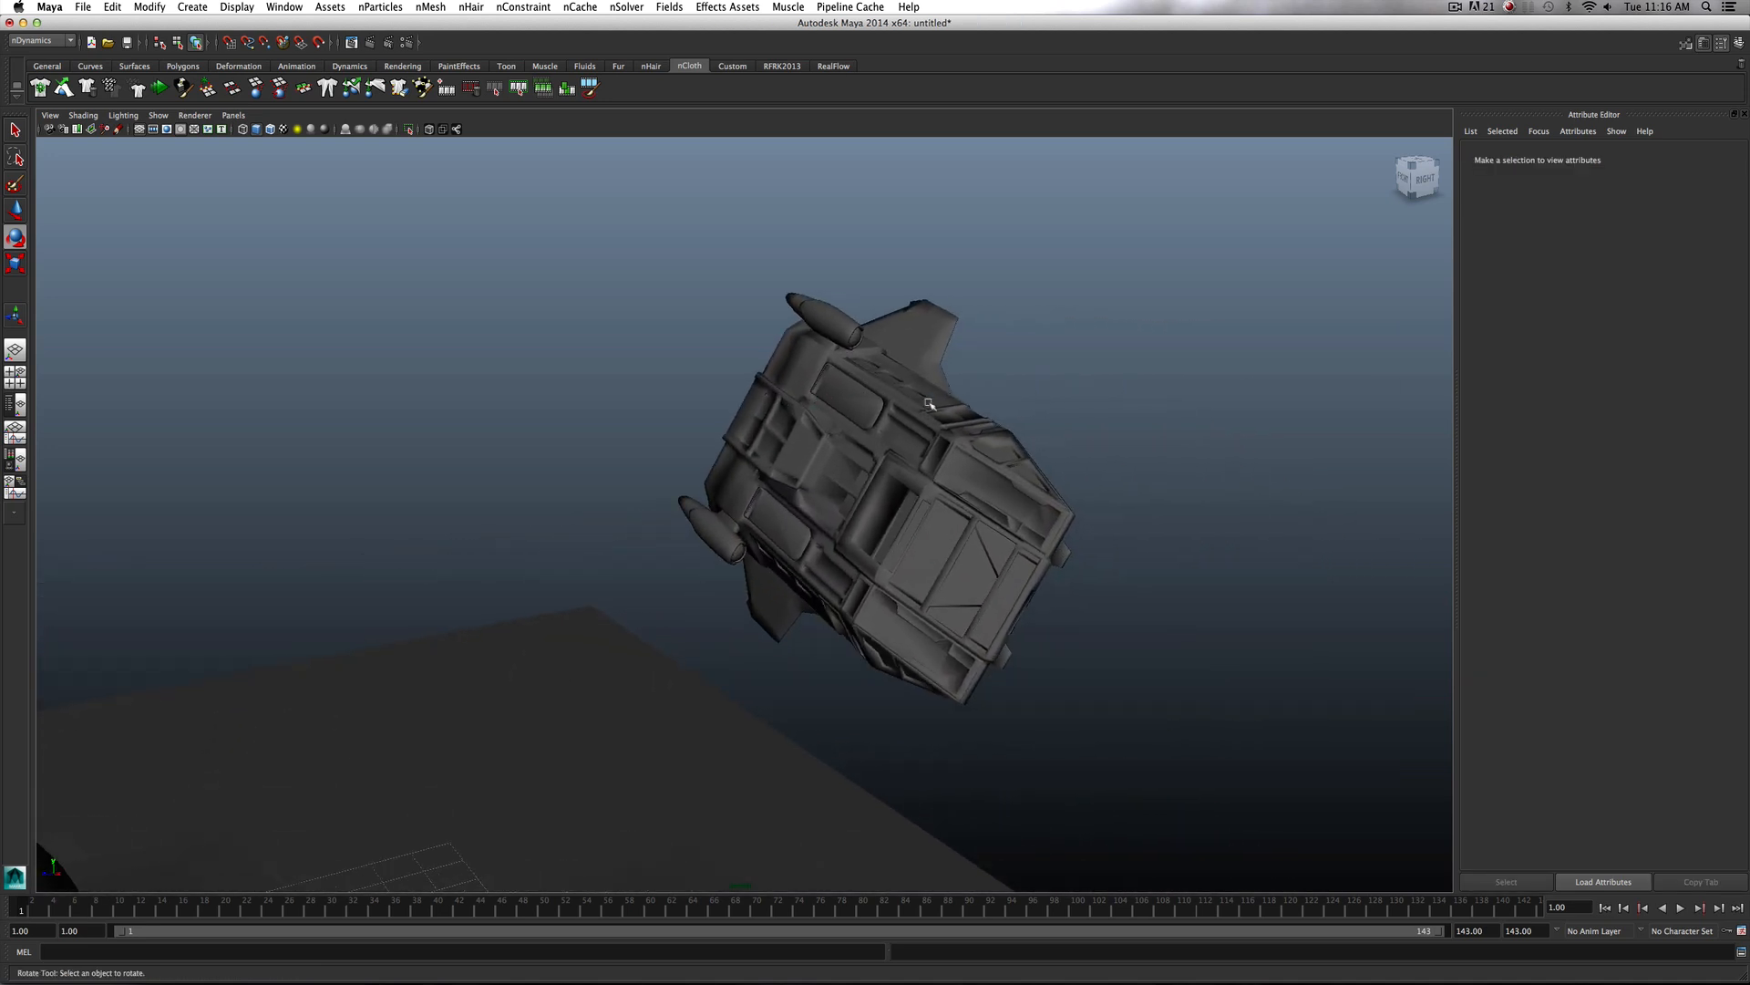
Select the spaceship and set its nCloth Solver Display to Collision Thickness
left_click_drag(930, 405, 679, 510)
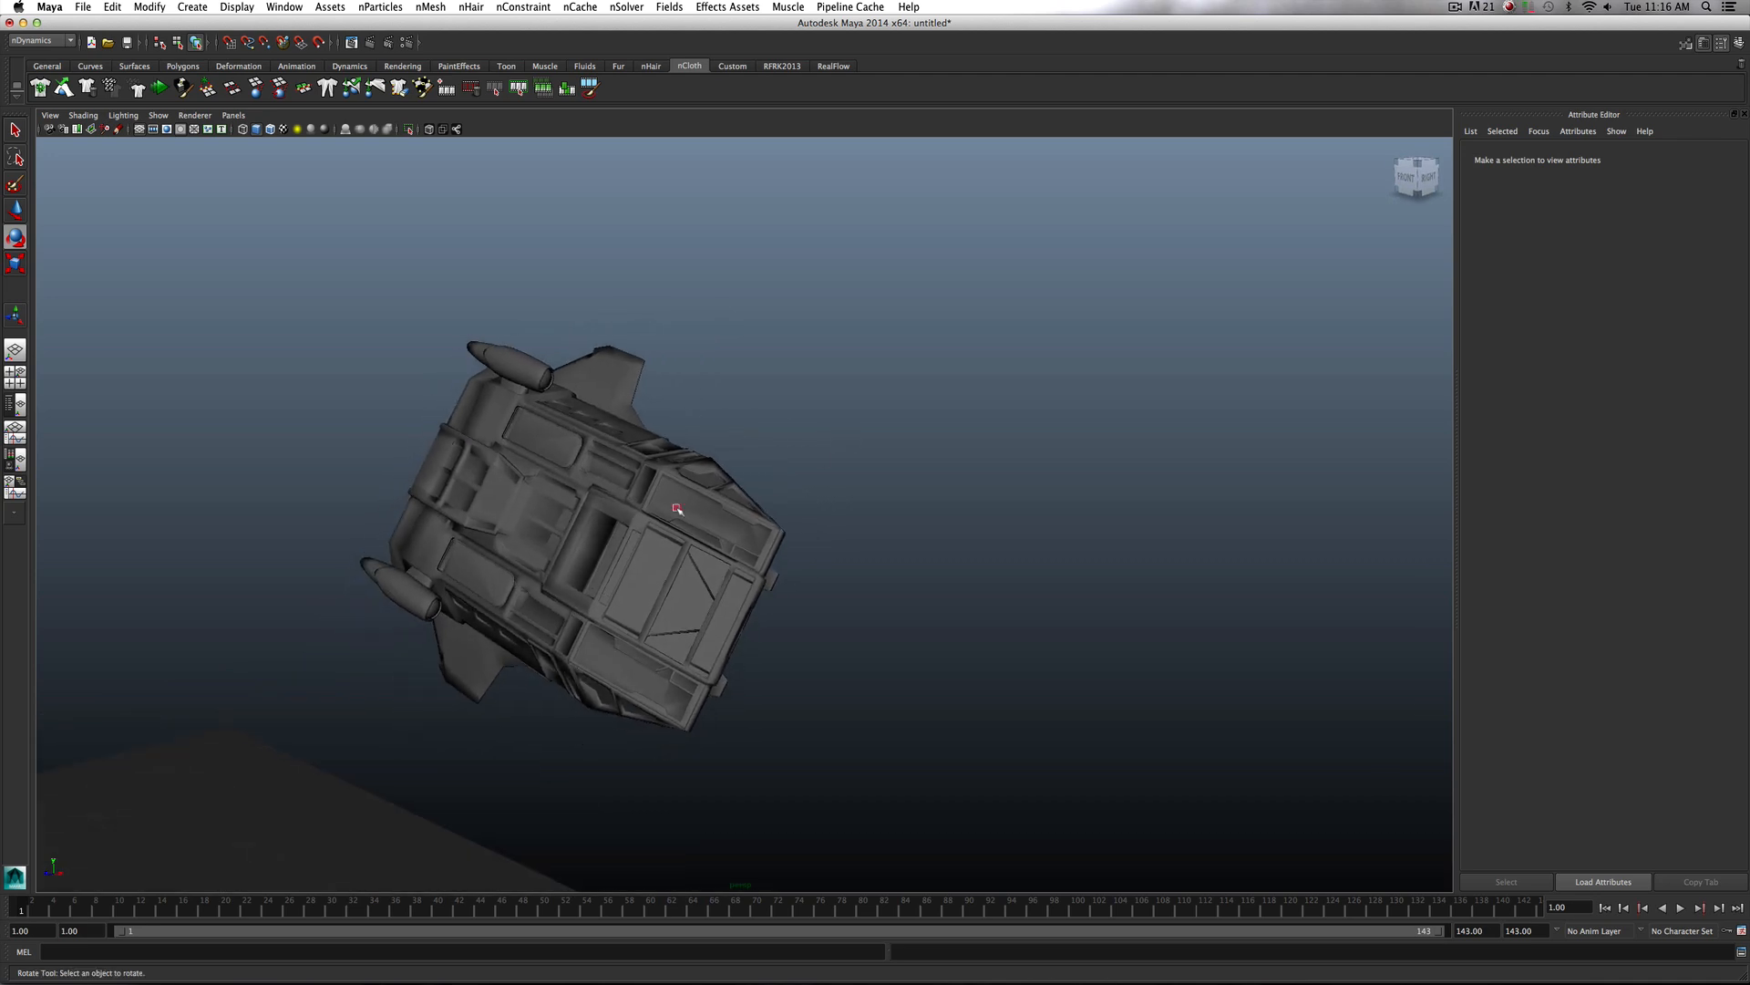
left_click(675, 508)
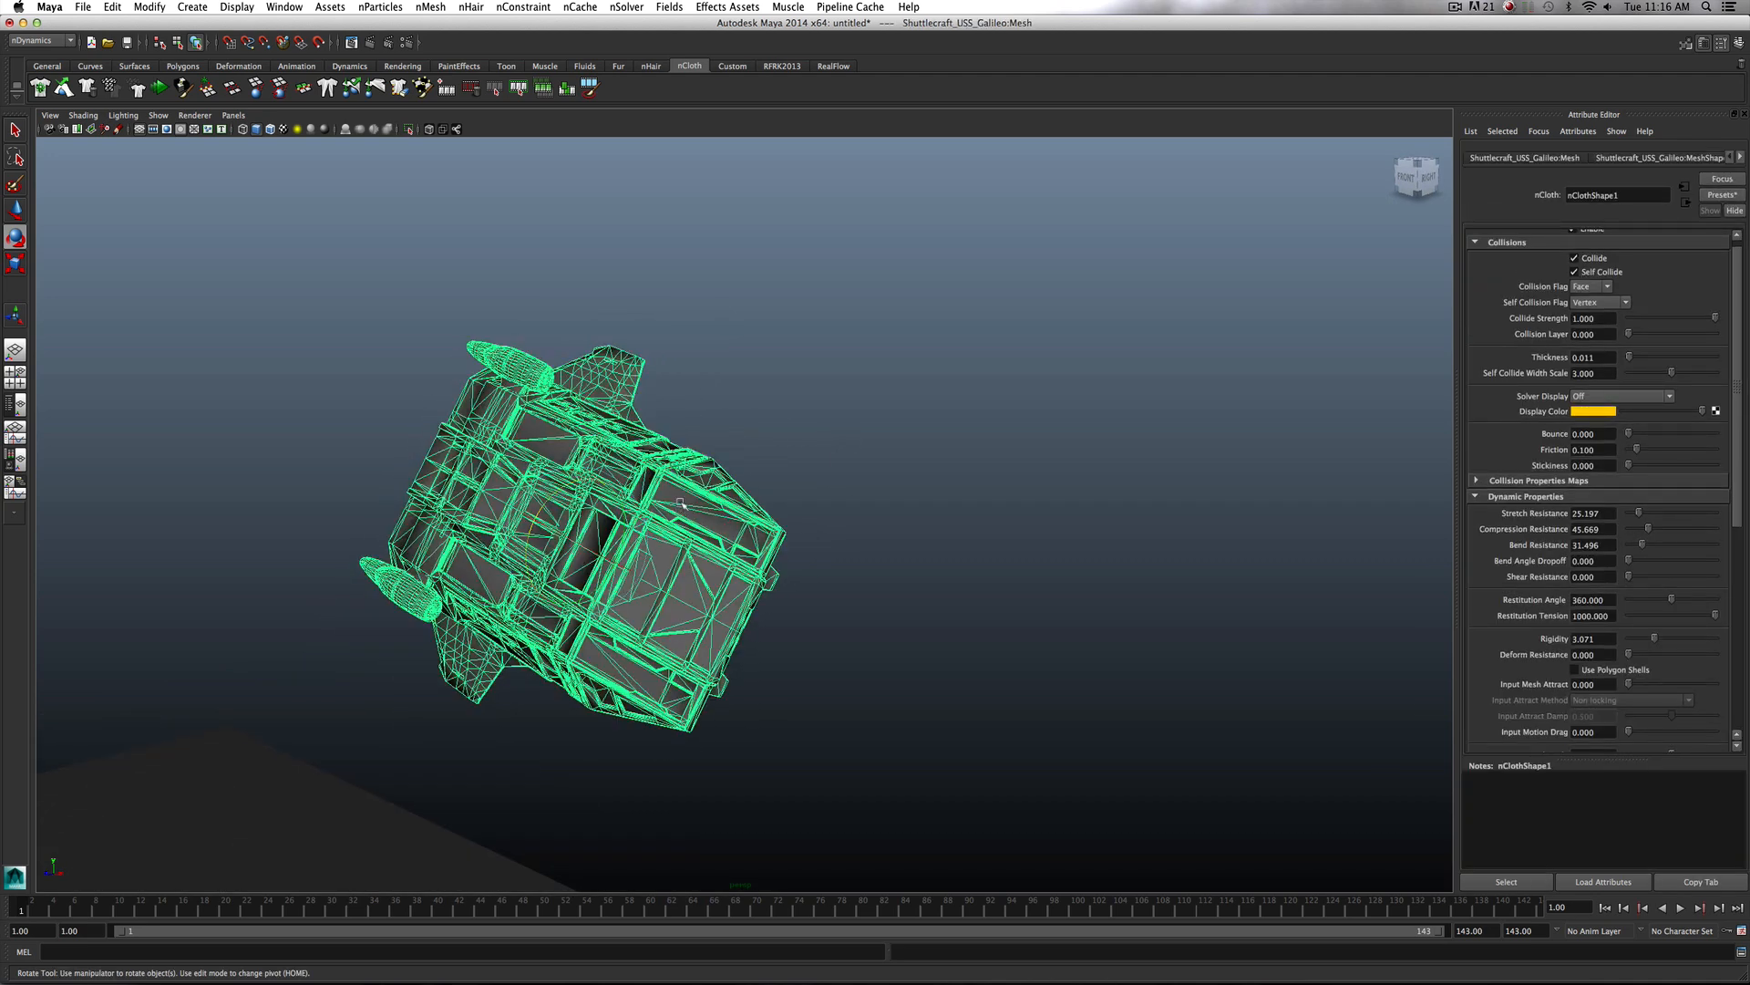
mouse_move(727, 528)
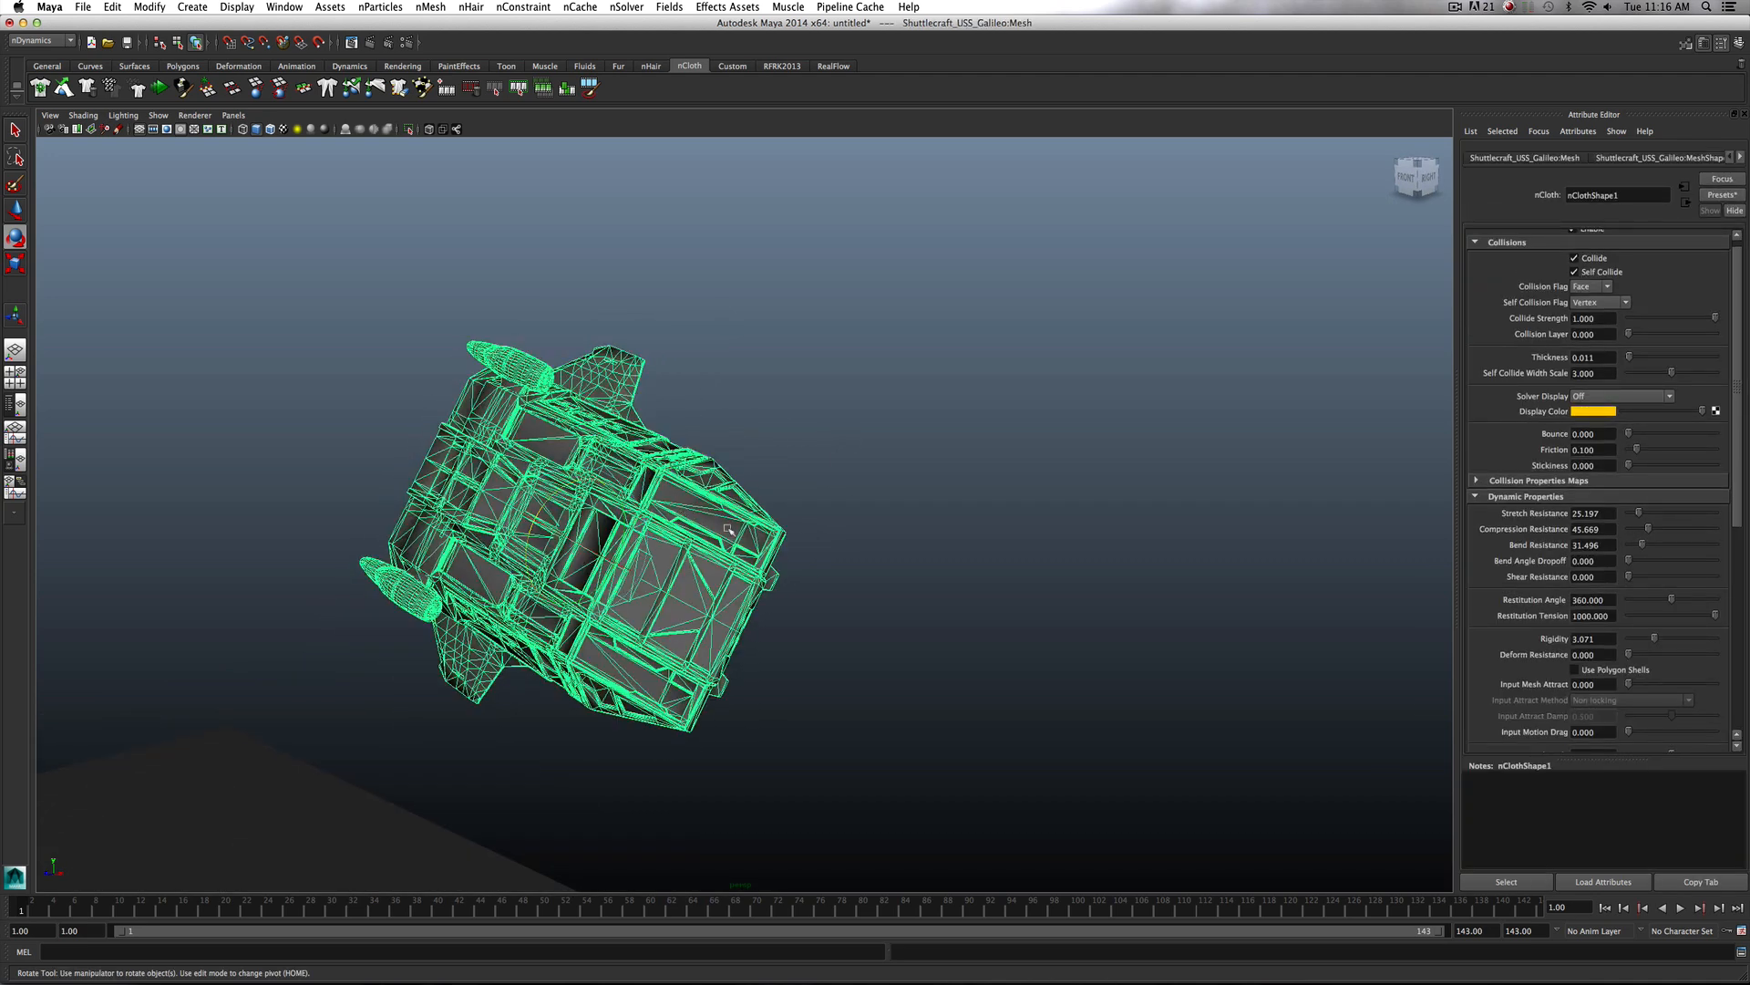
left_click_drag(726, 531, 793, 551)
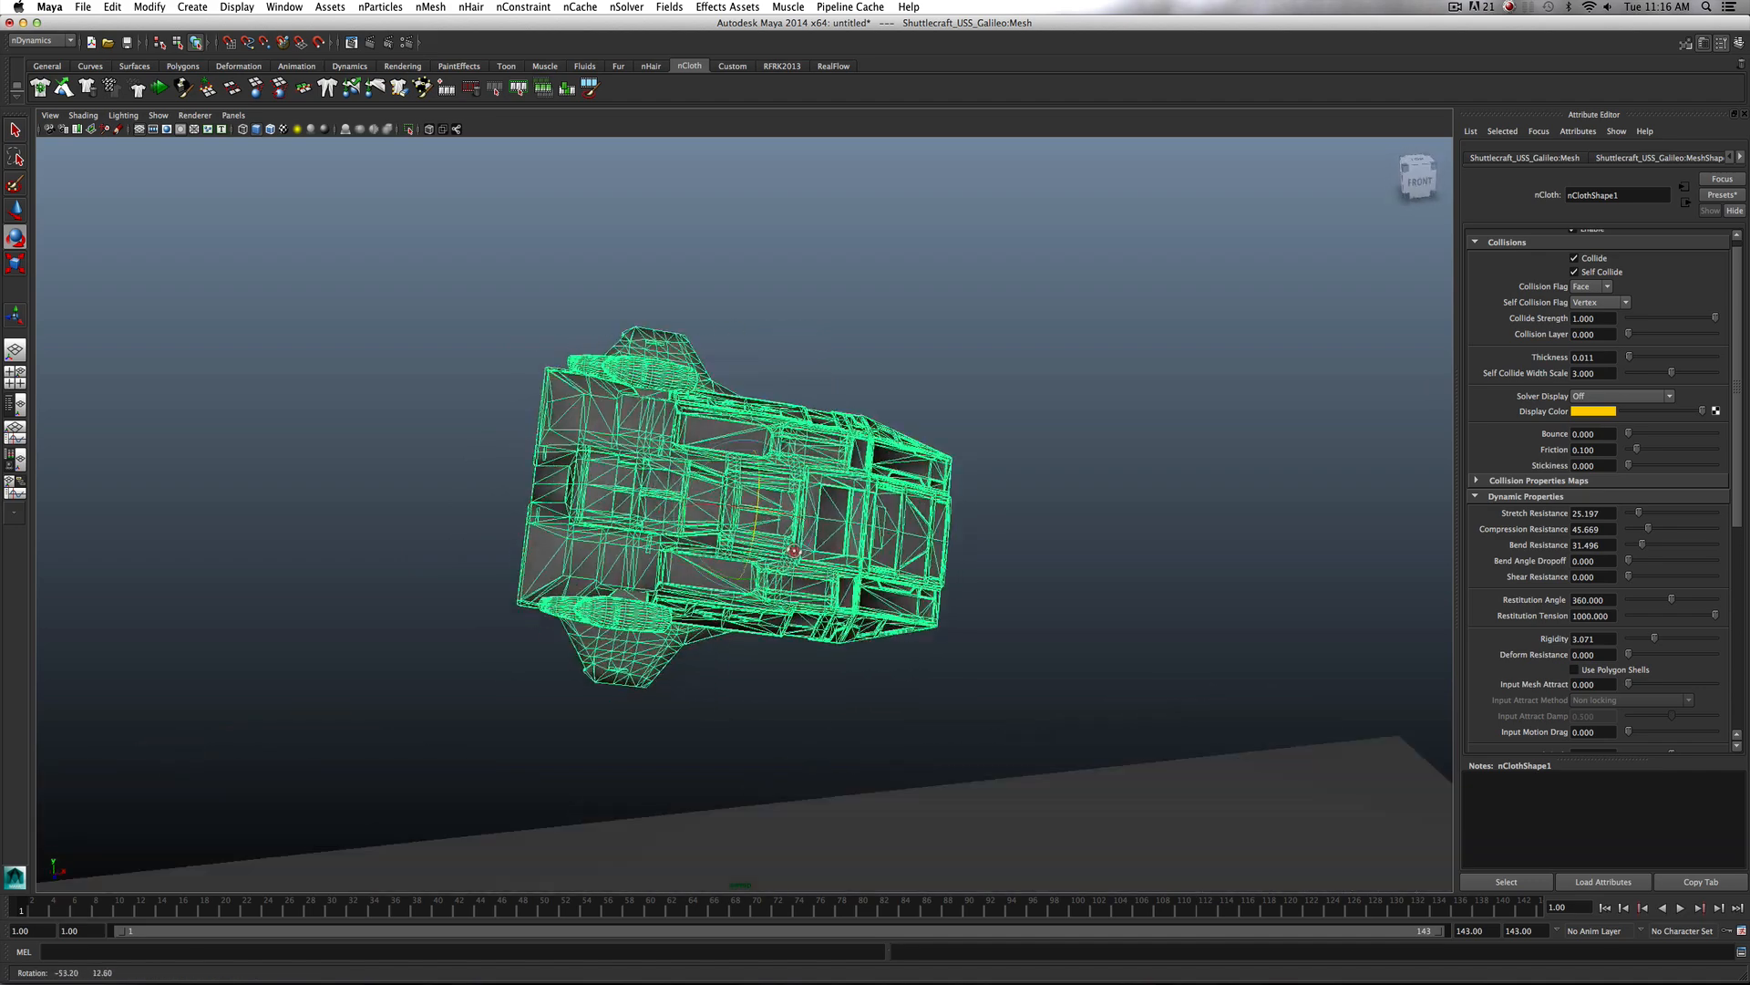
left_click(1670, 395)
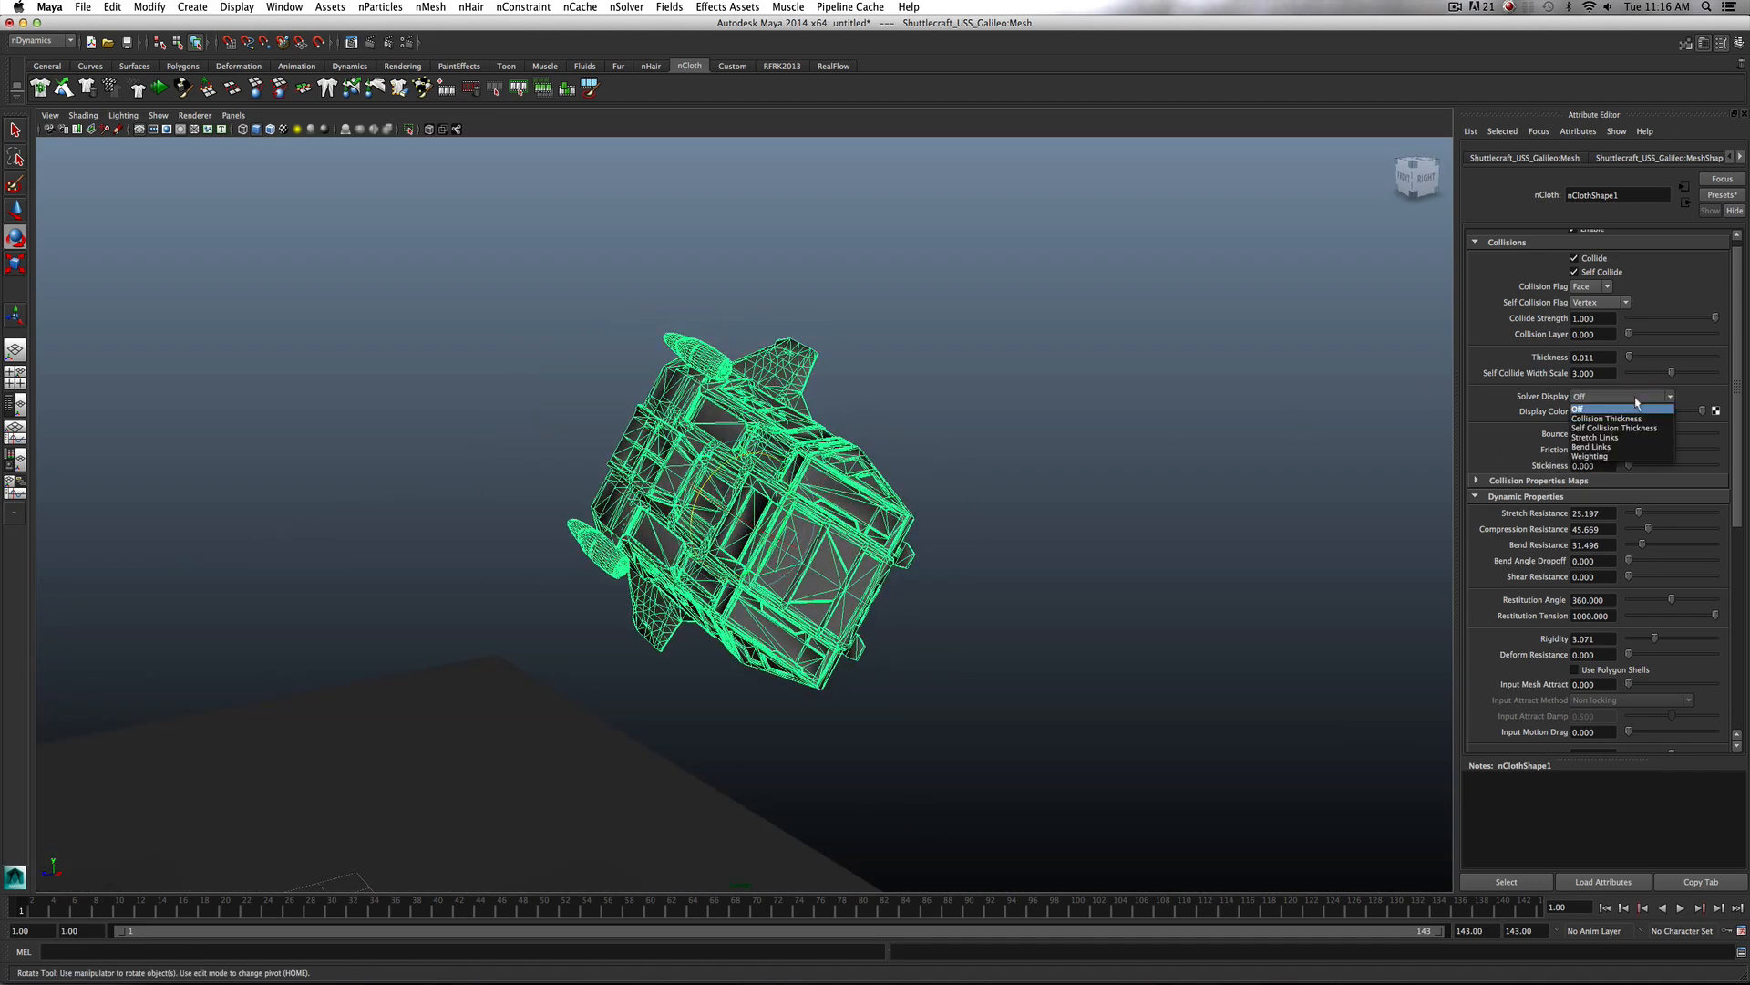
left_click(1604, 419)
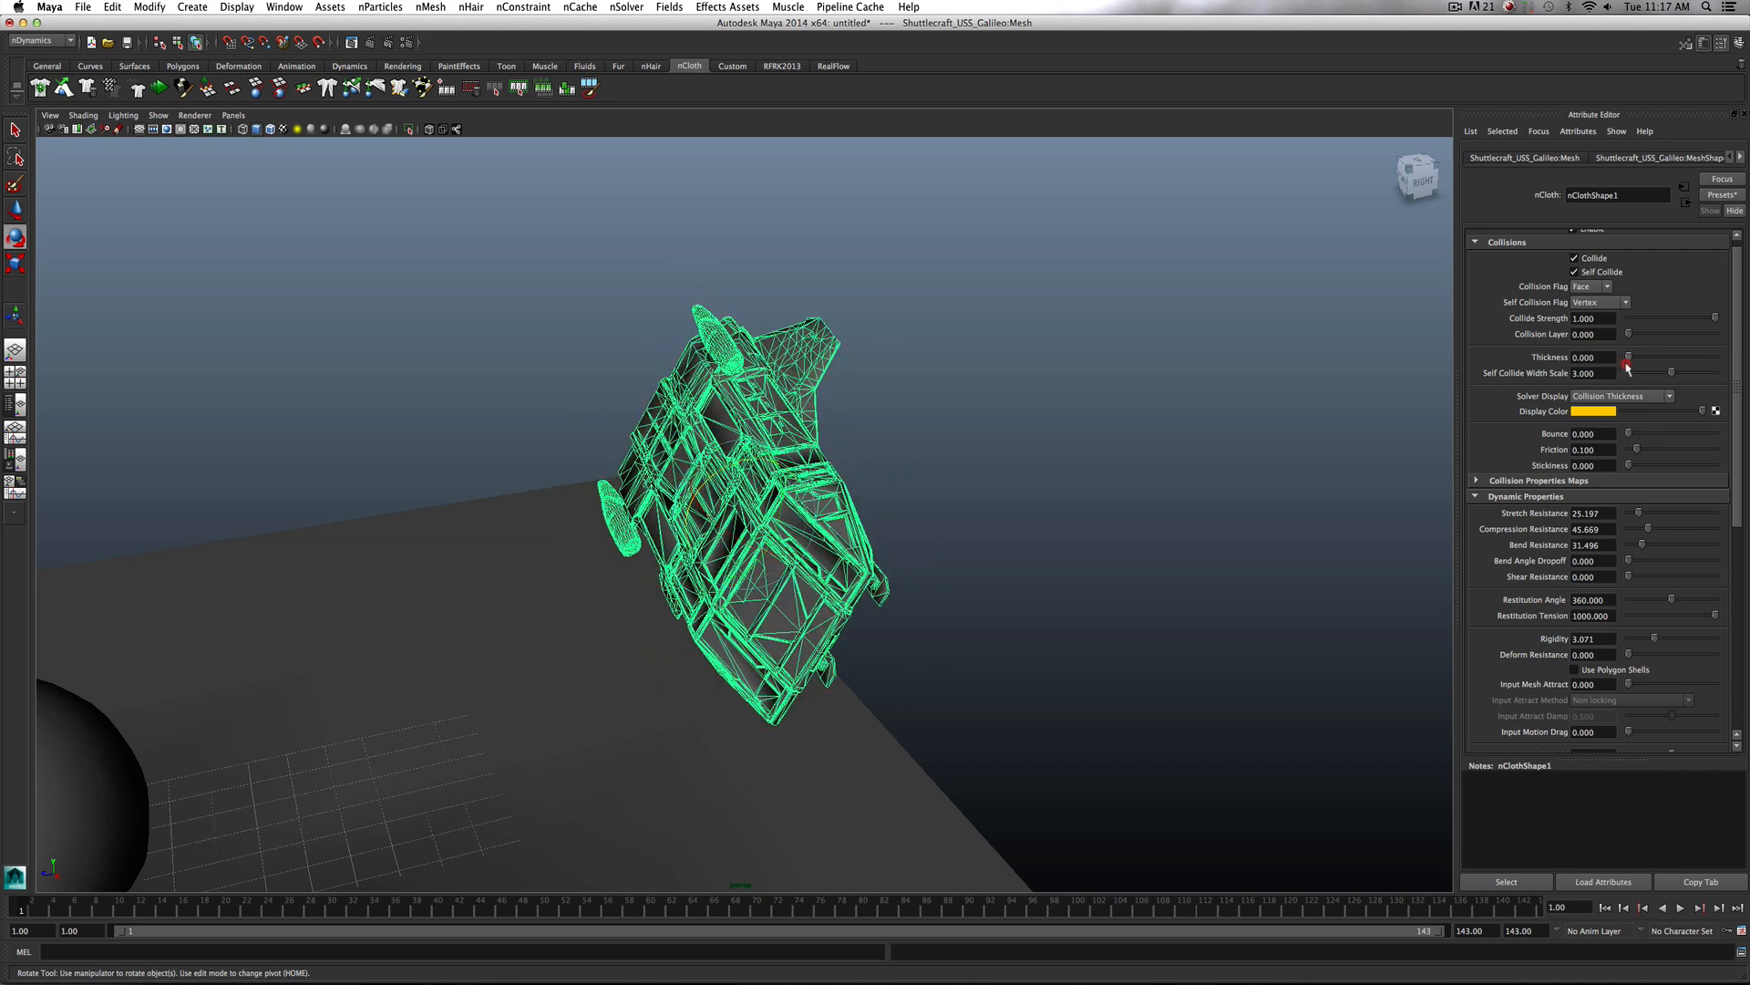
Preview the collision thickness by dragging, then set it to 0.055 and deselect
left_click(1594, 356)
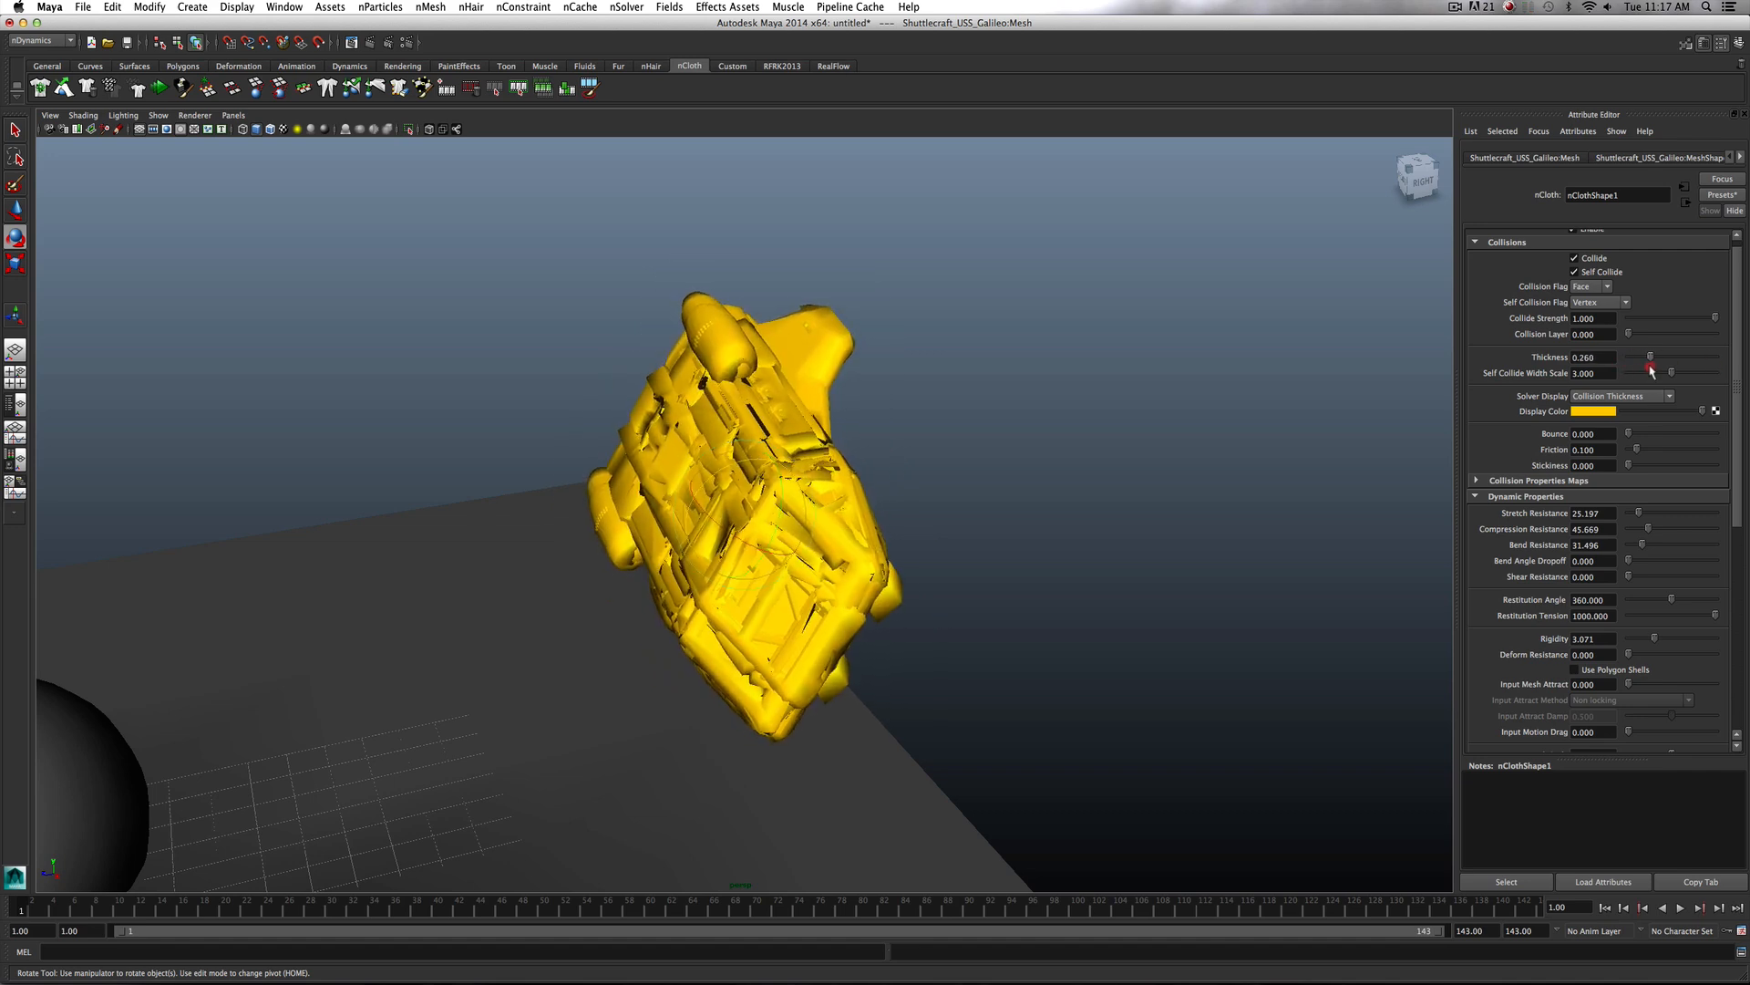
left_click_drag(1650, 358, 1630, 372)
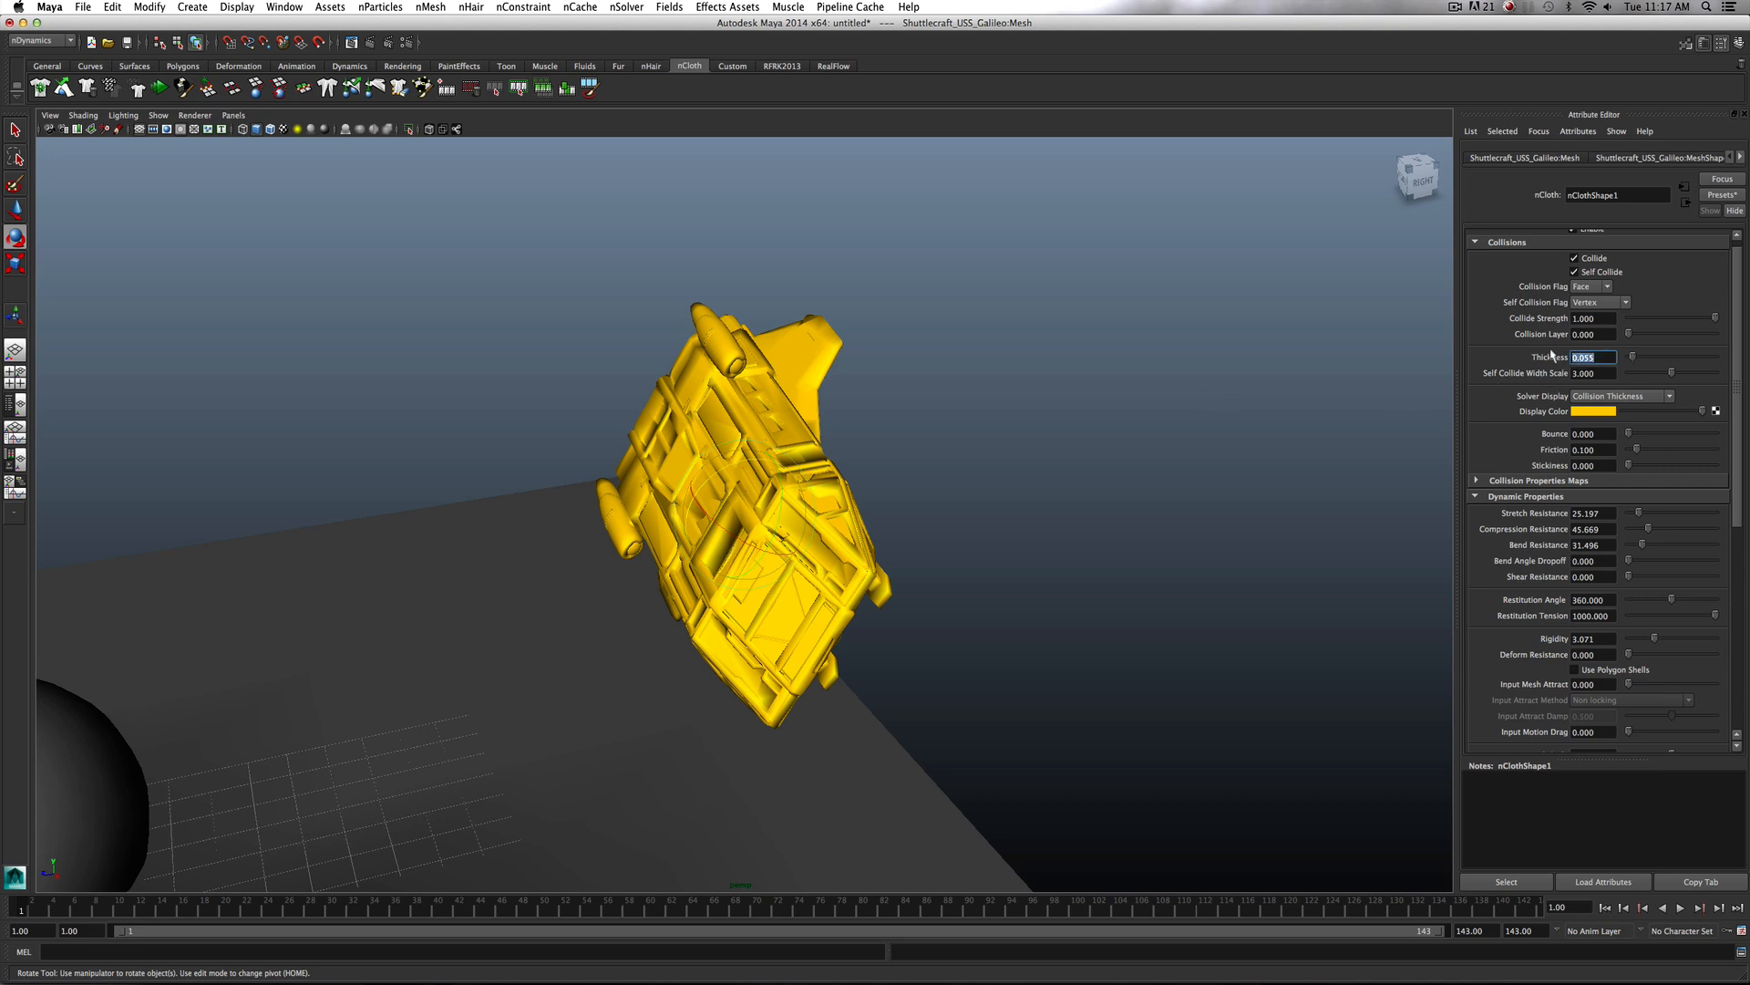
type("0.011")
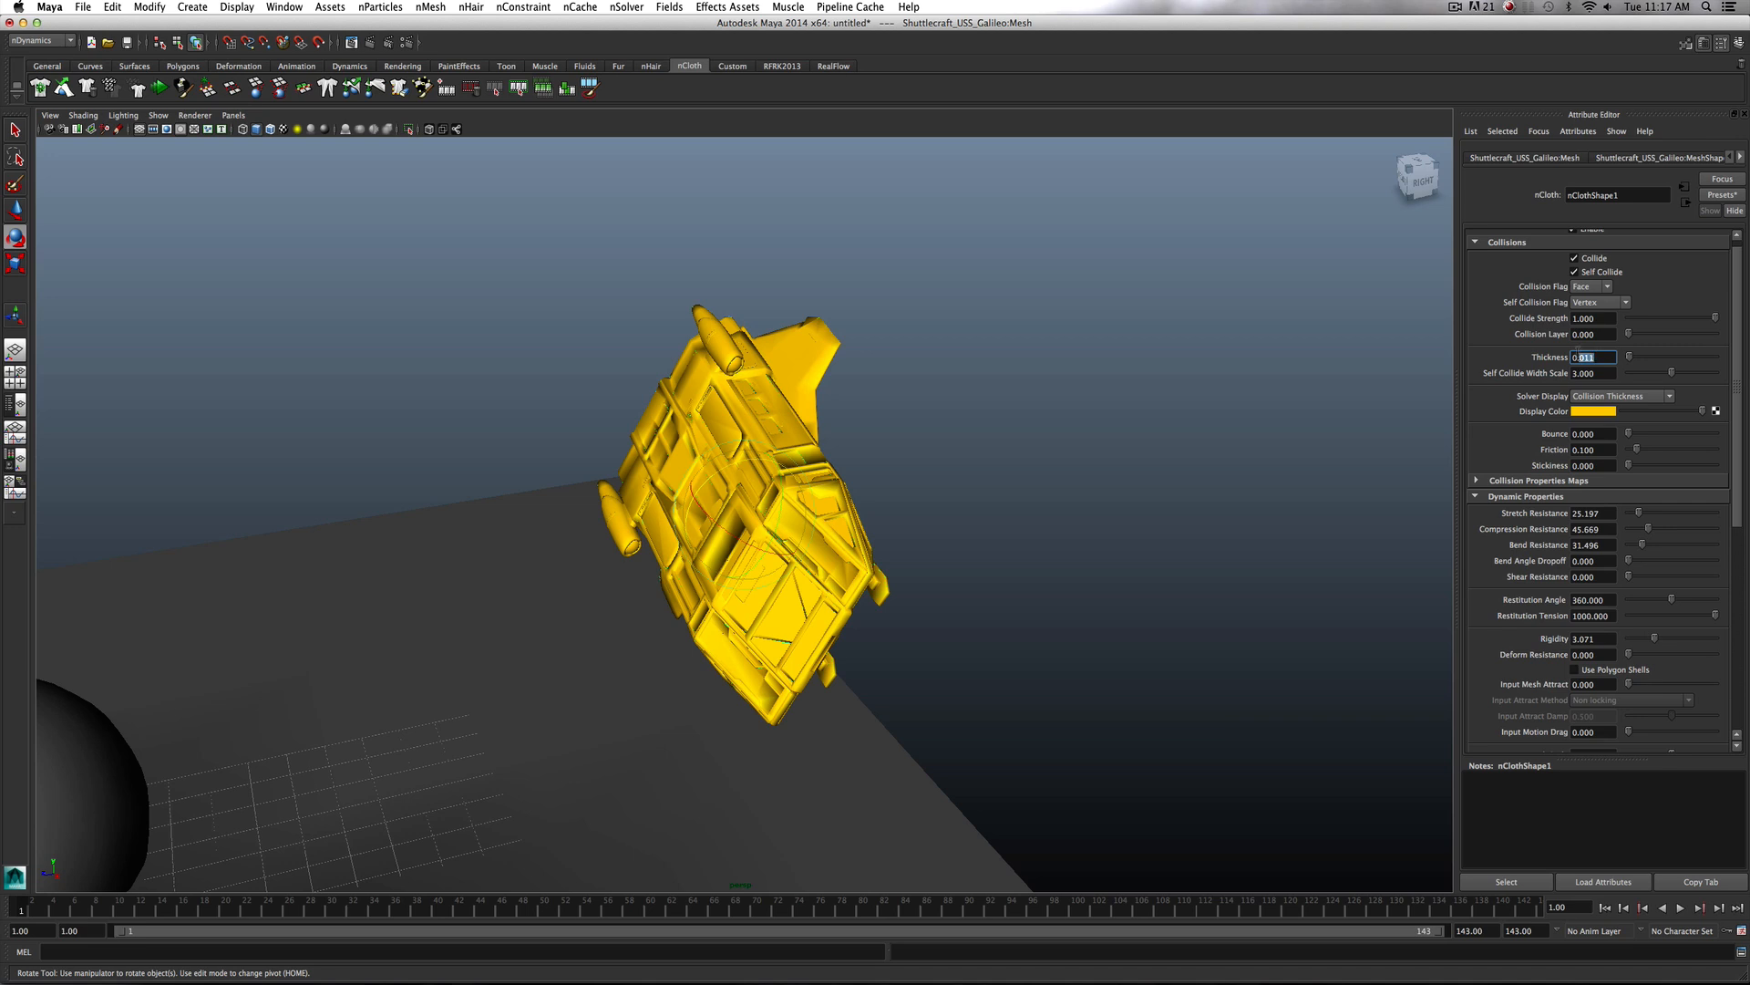
type("0.055")
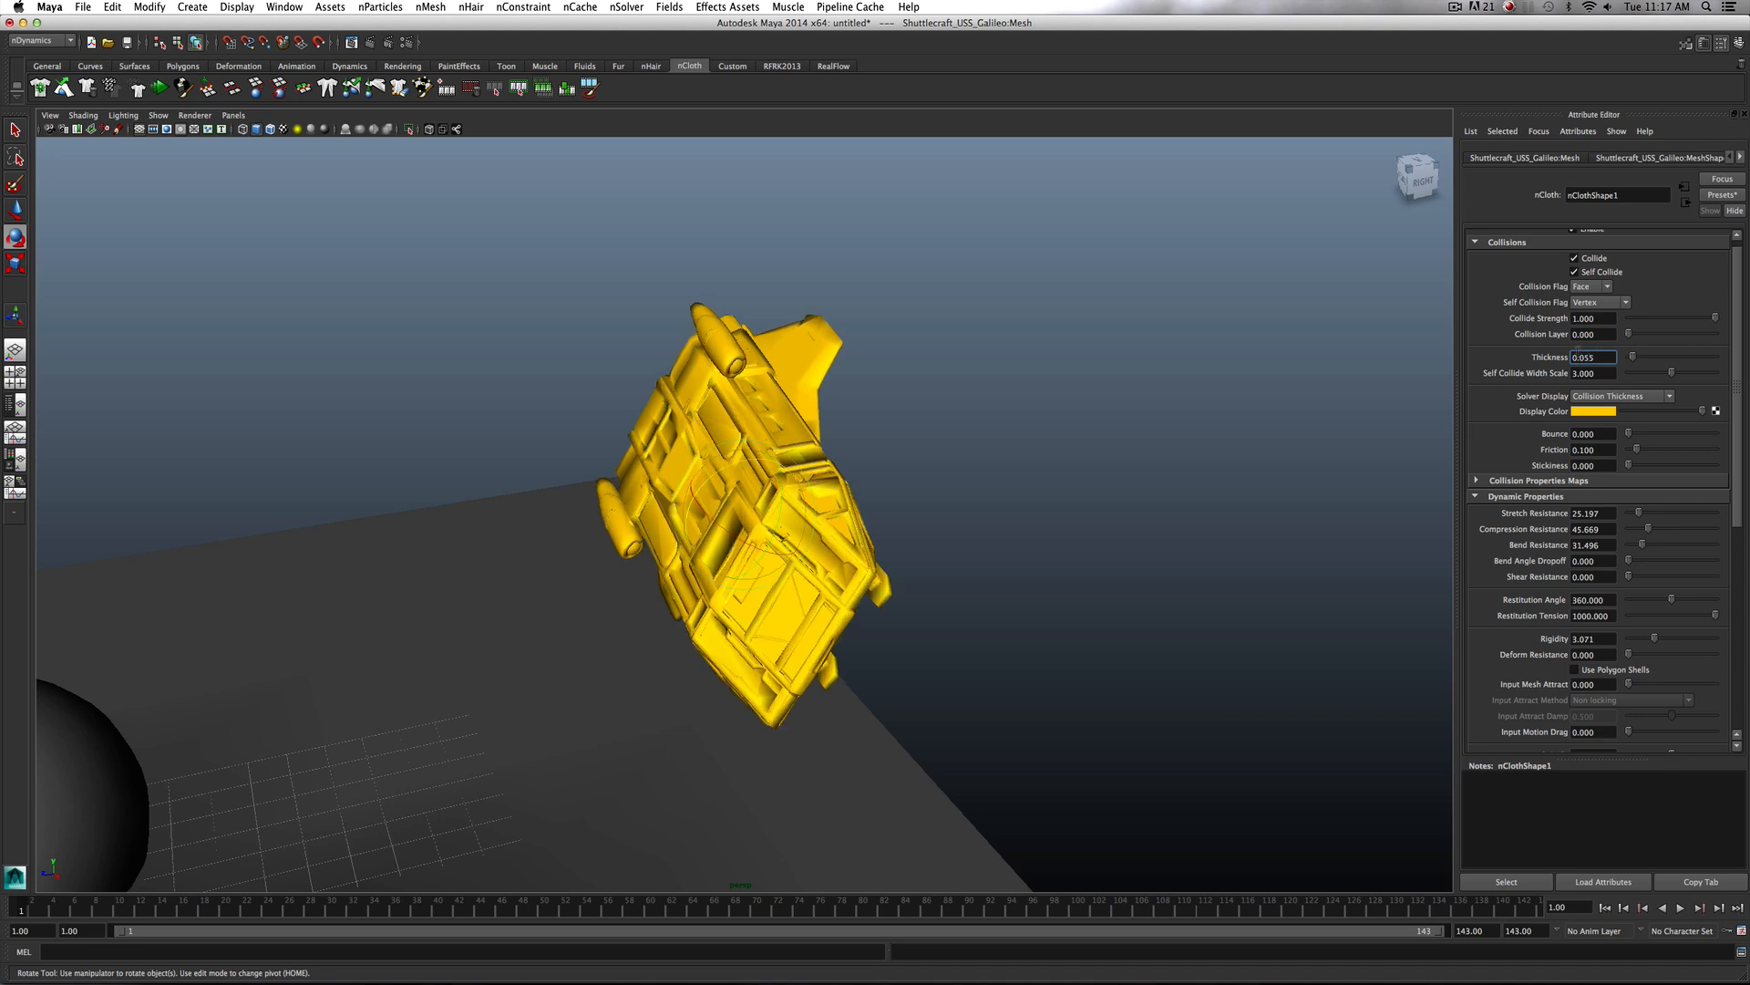
left_click(905, 549)
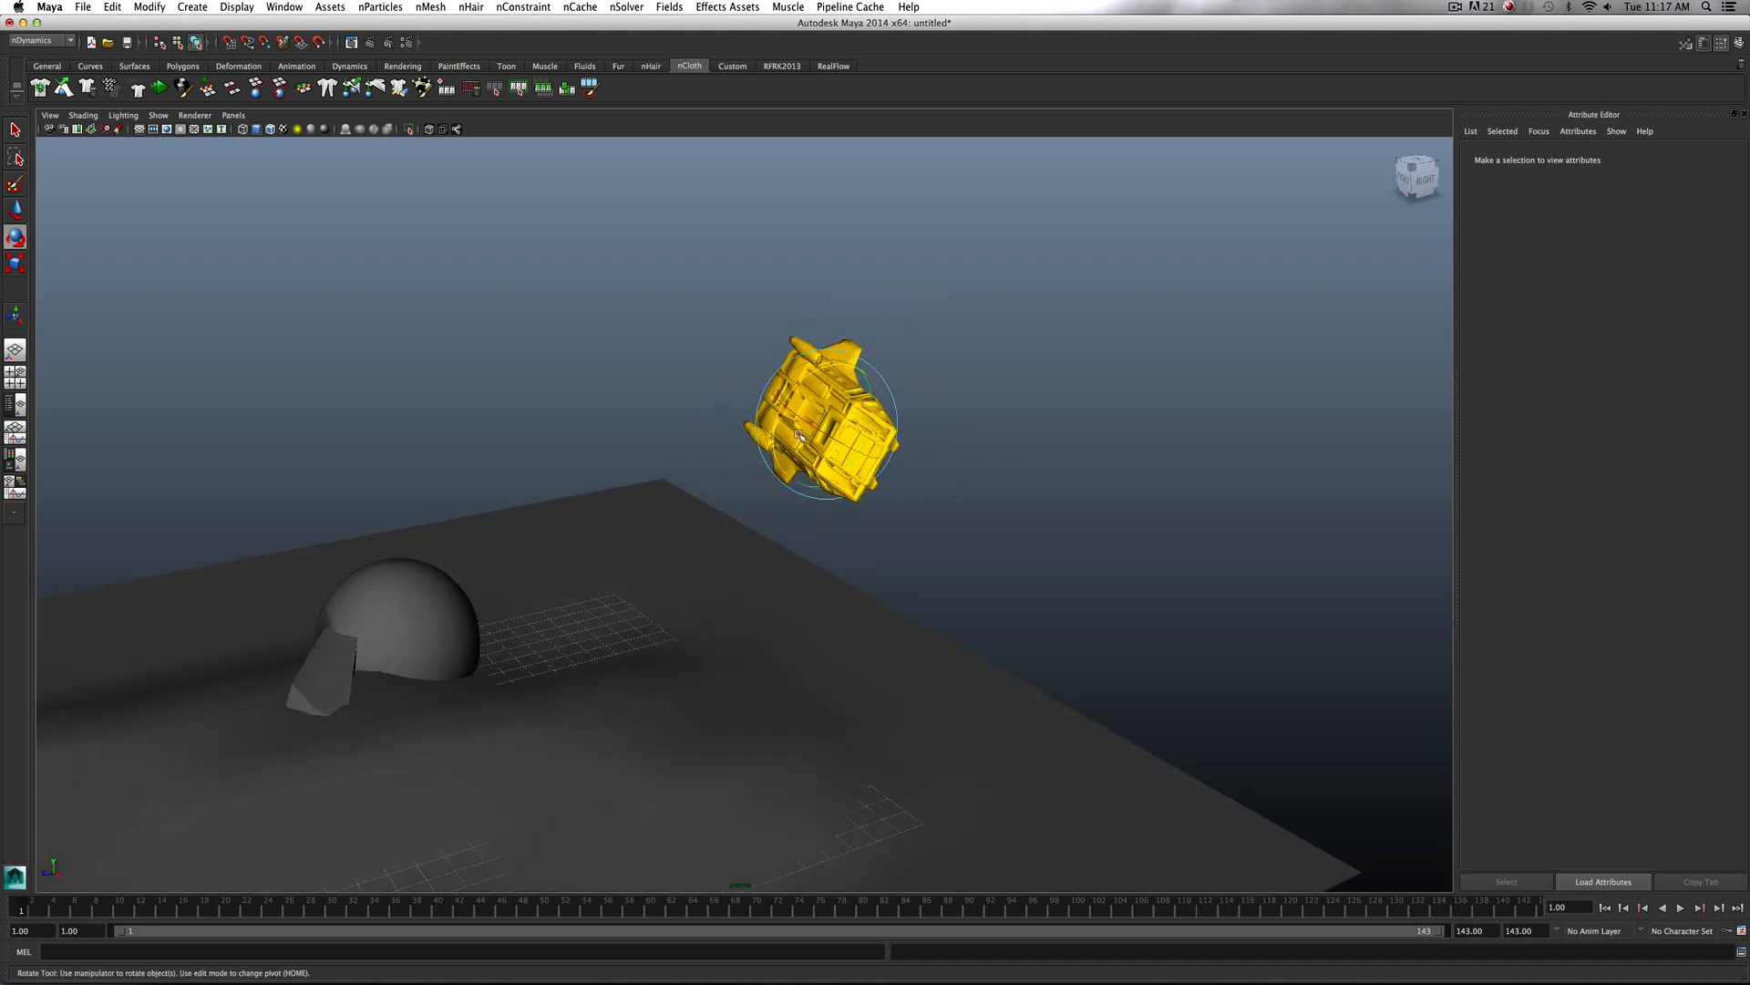
Select the spaceship cloth and key its current Rigidity value of 0.071
left_click(824, 422)
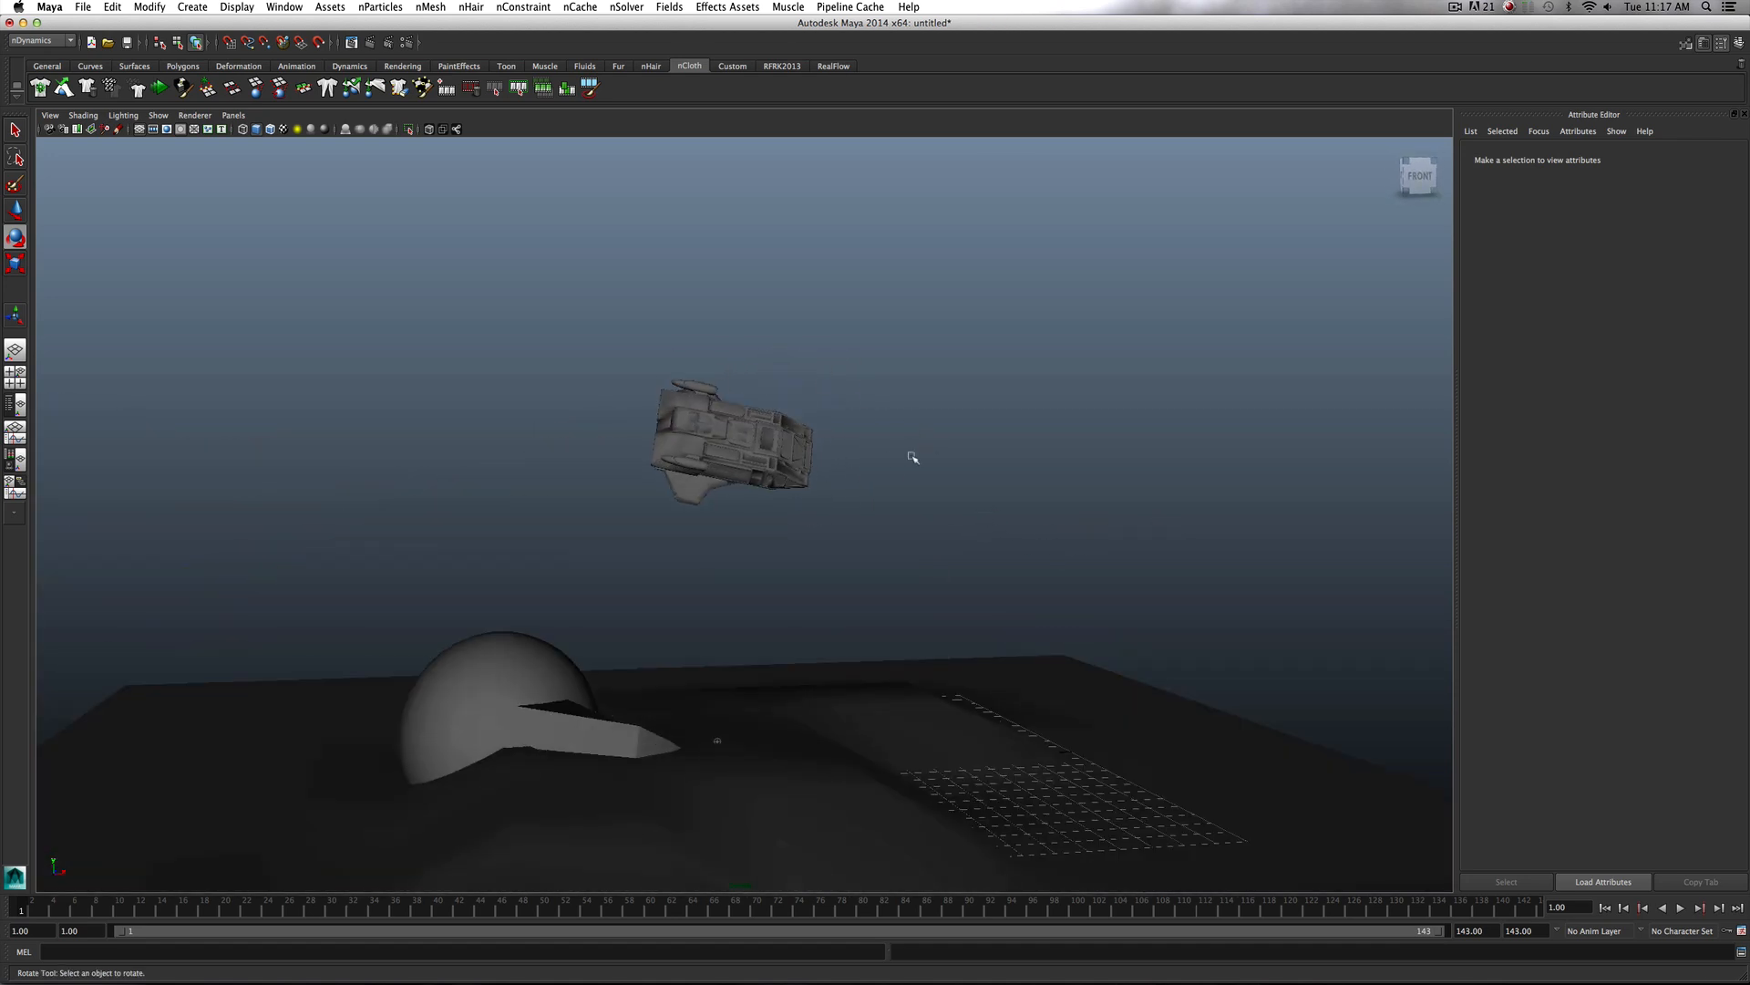
left_click(731, 442)
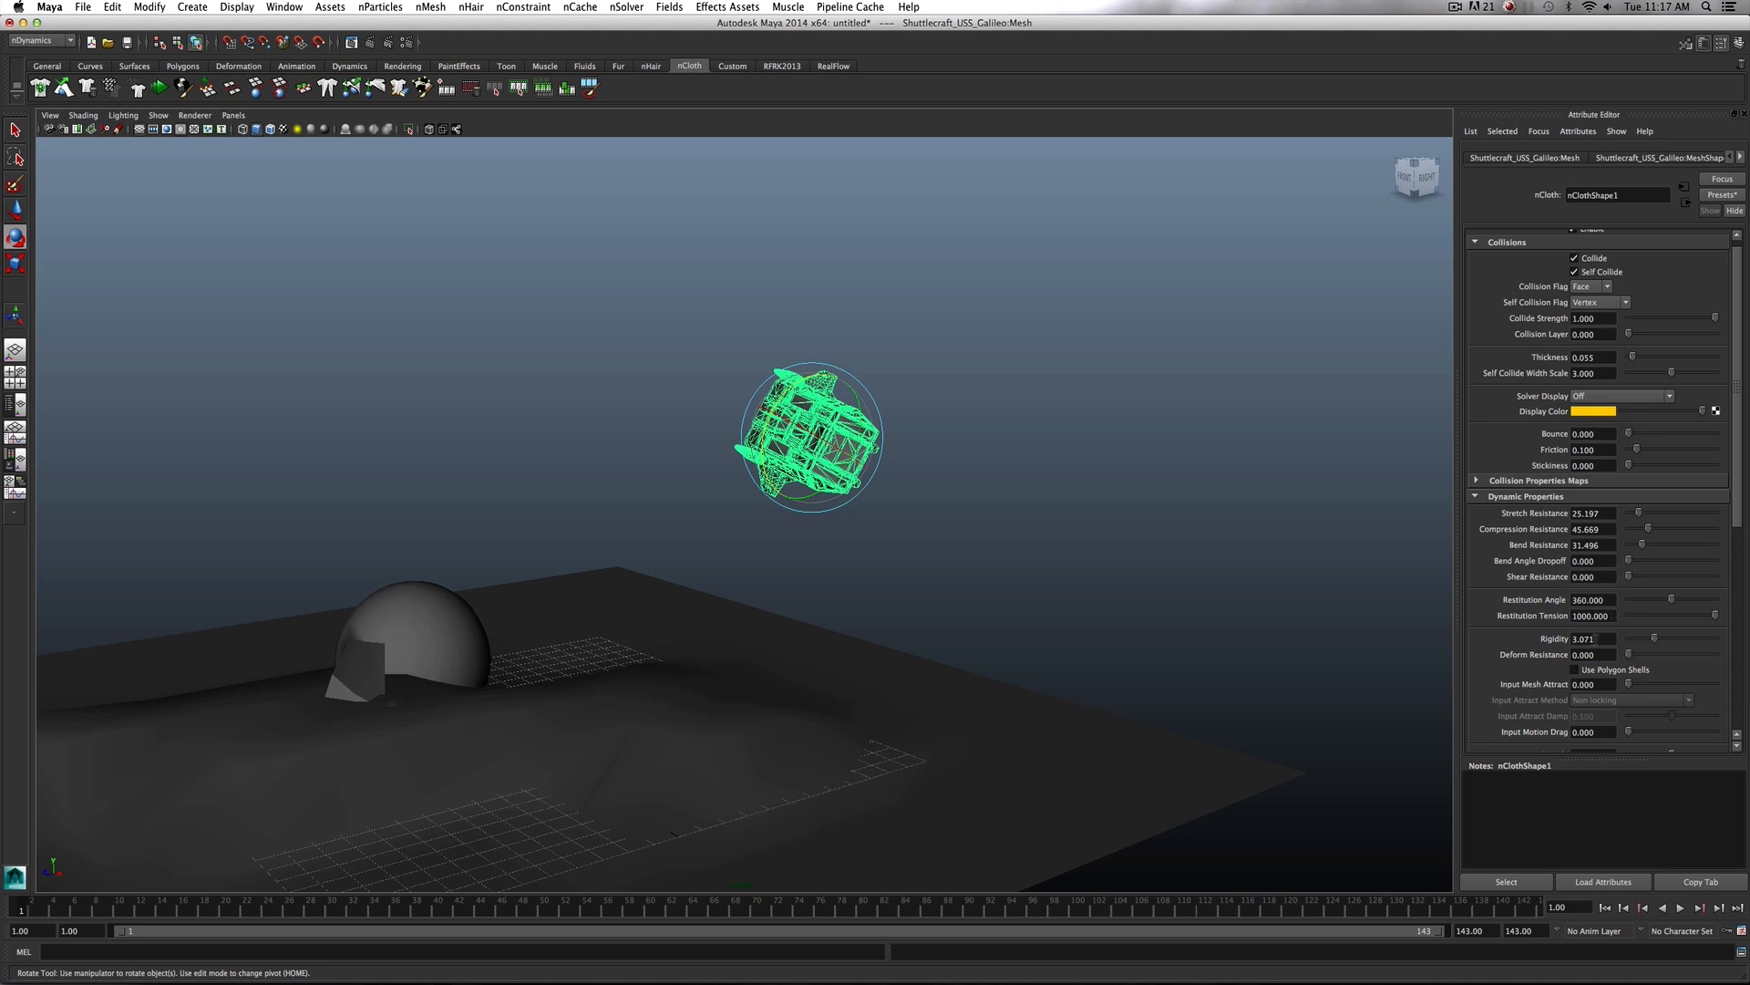
right_click(1628, 652)
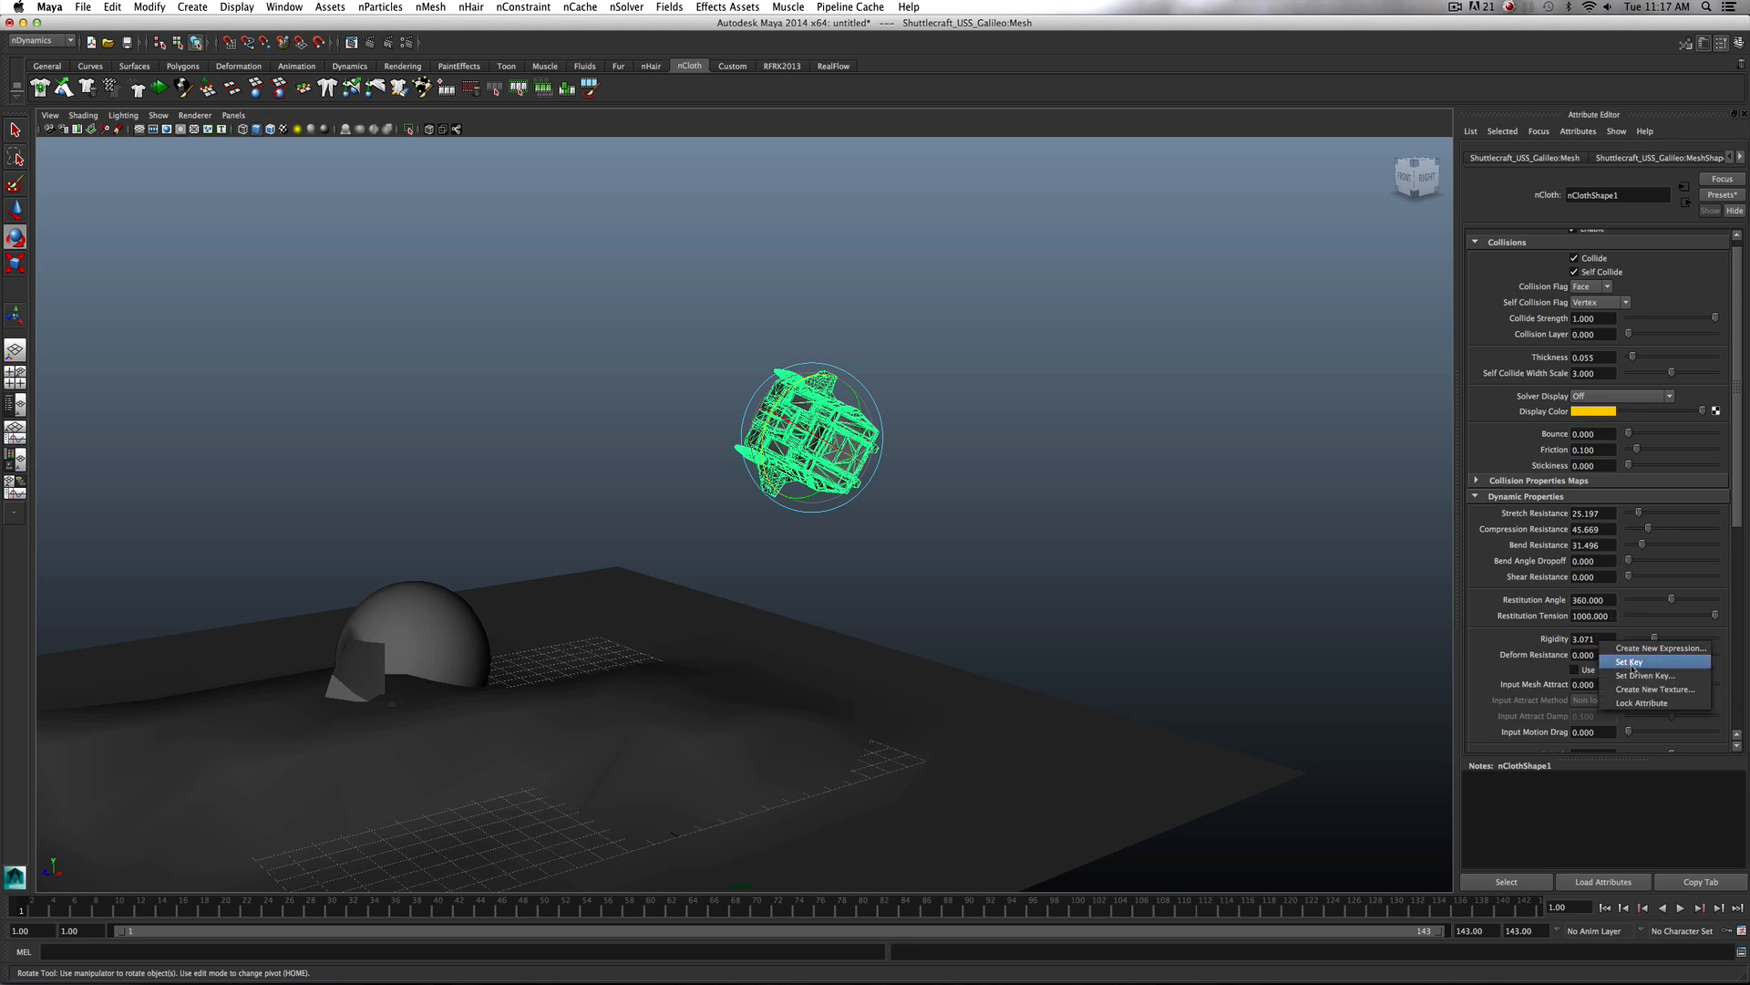
left_click(1629, 660)
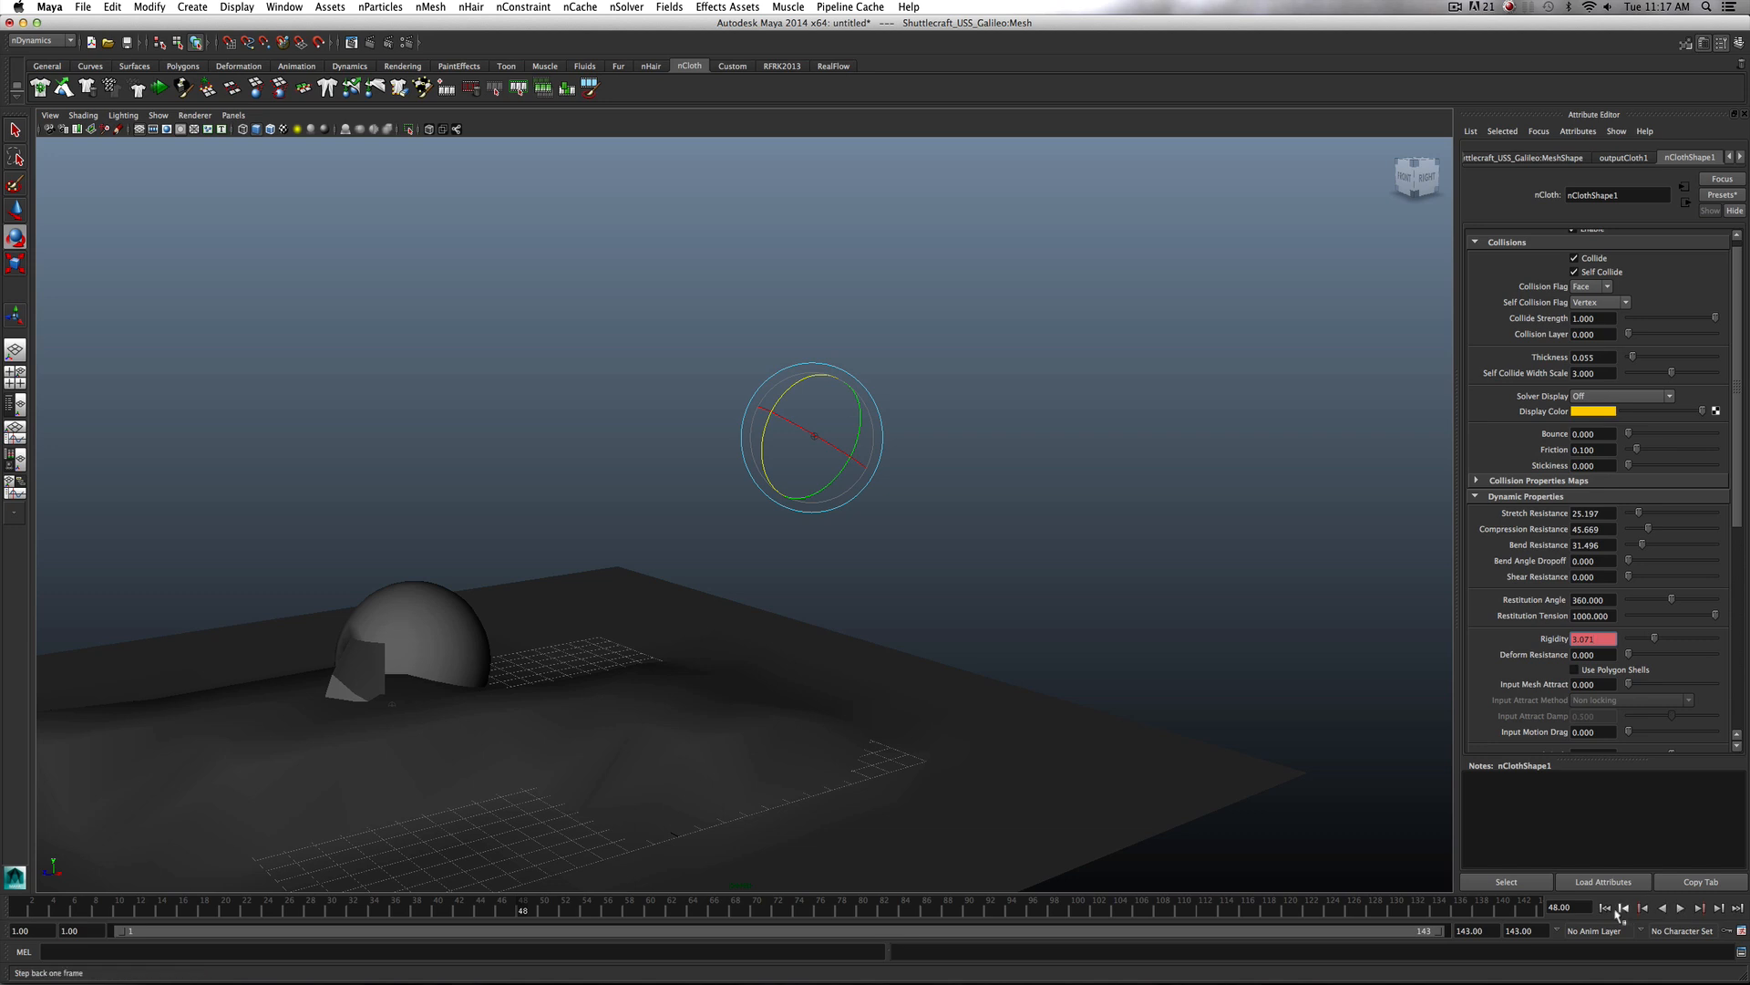
Go to frame 29 and key Rigidity at 0.000 so the ship softens during the fall
left_click(1679, 908)
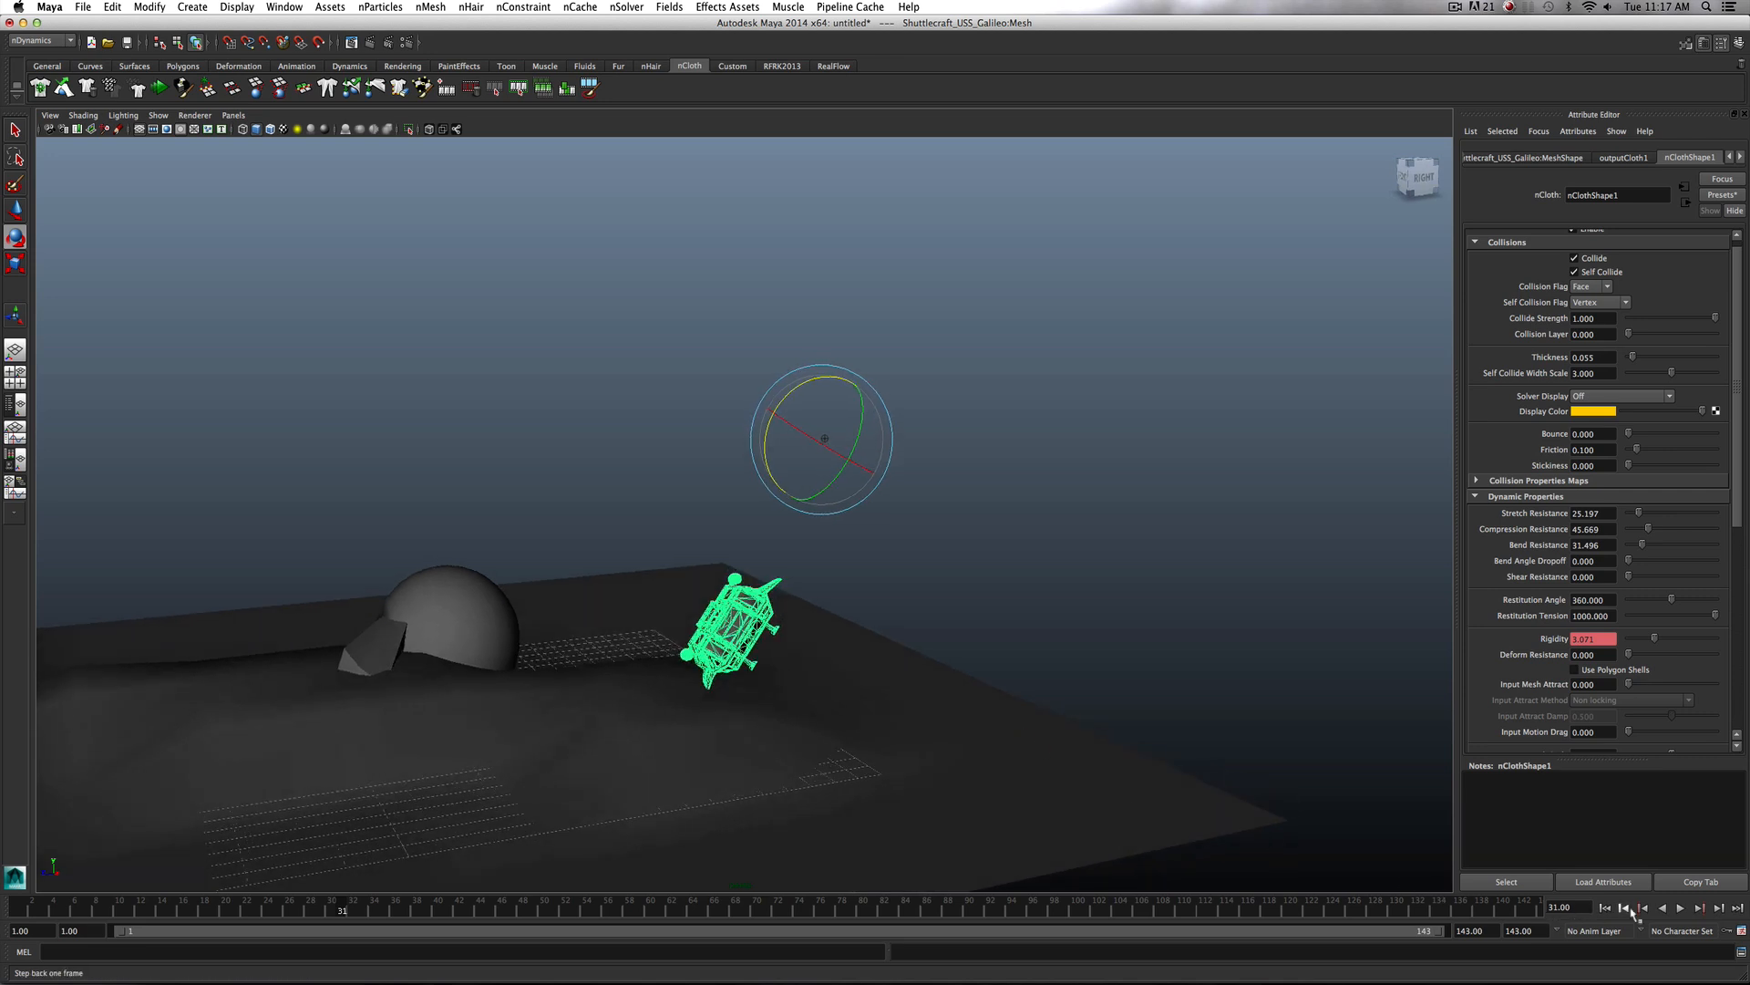
left_click(1625, 908)
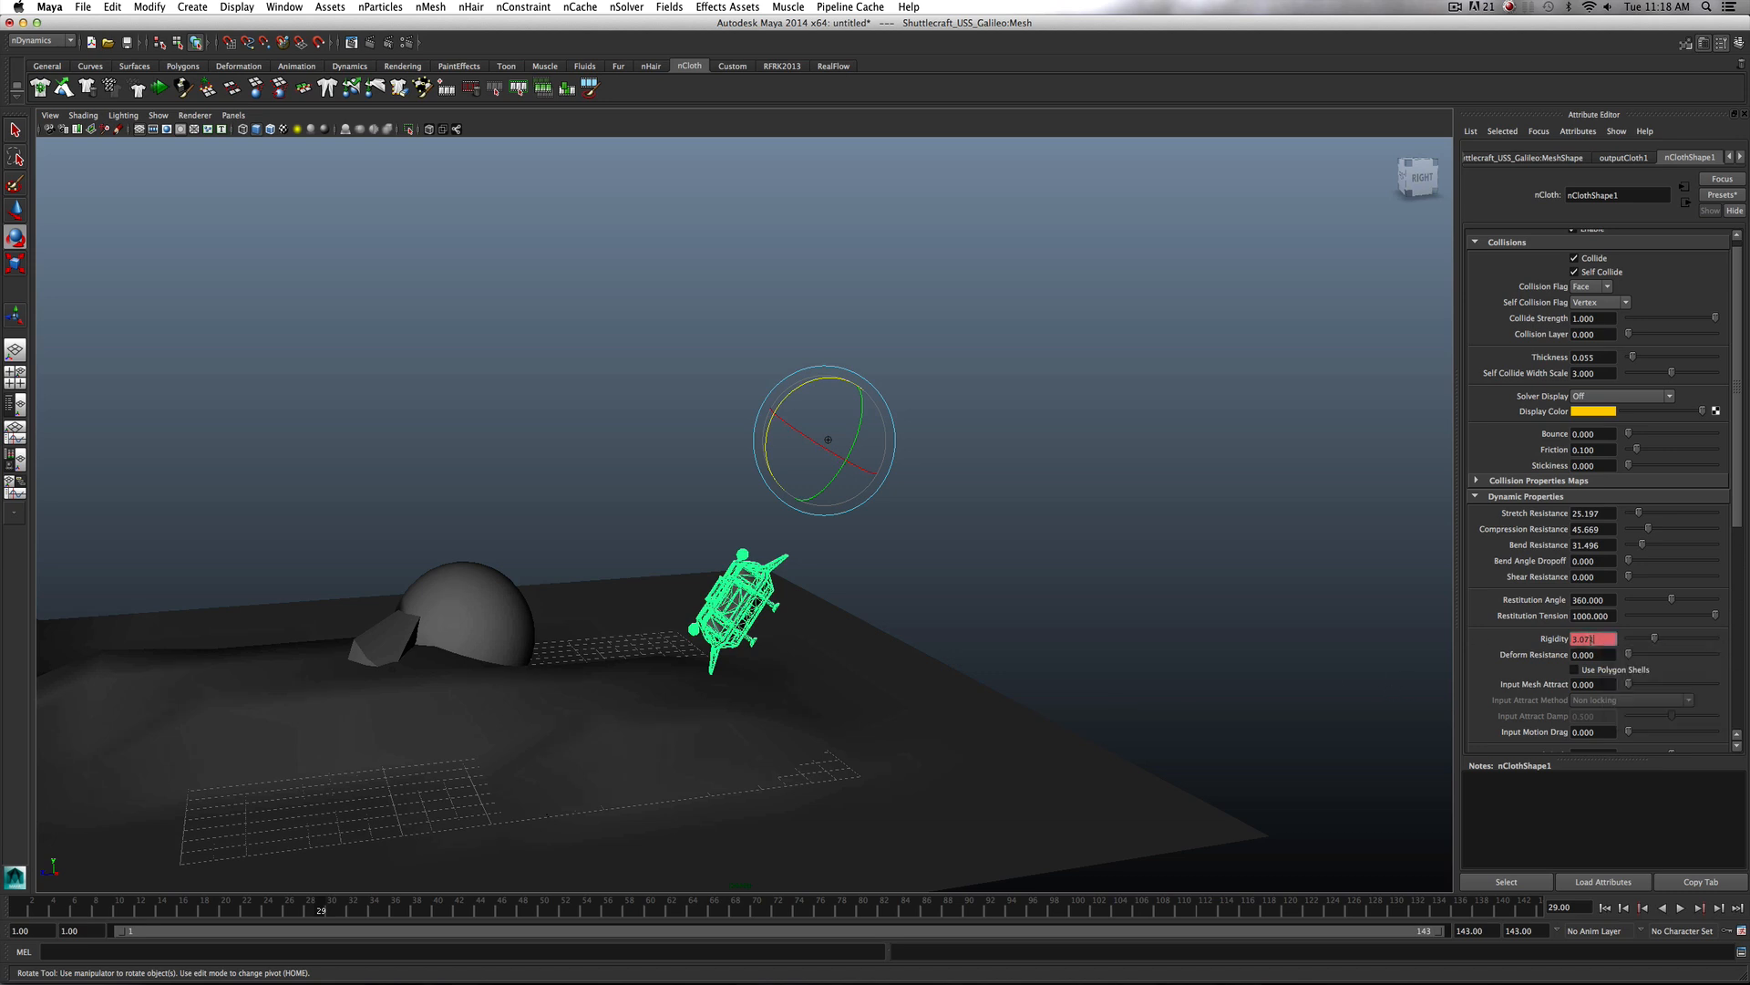
type("0.000")
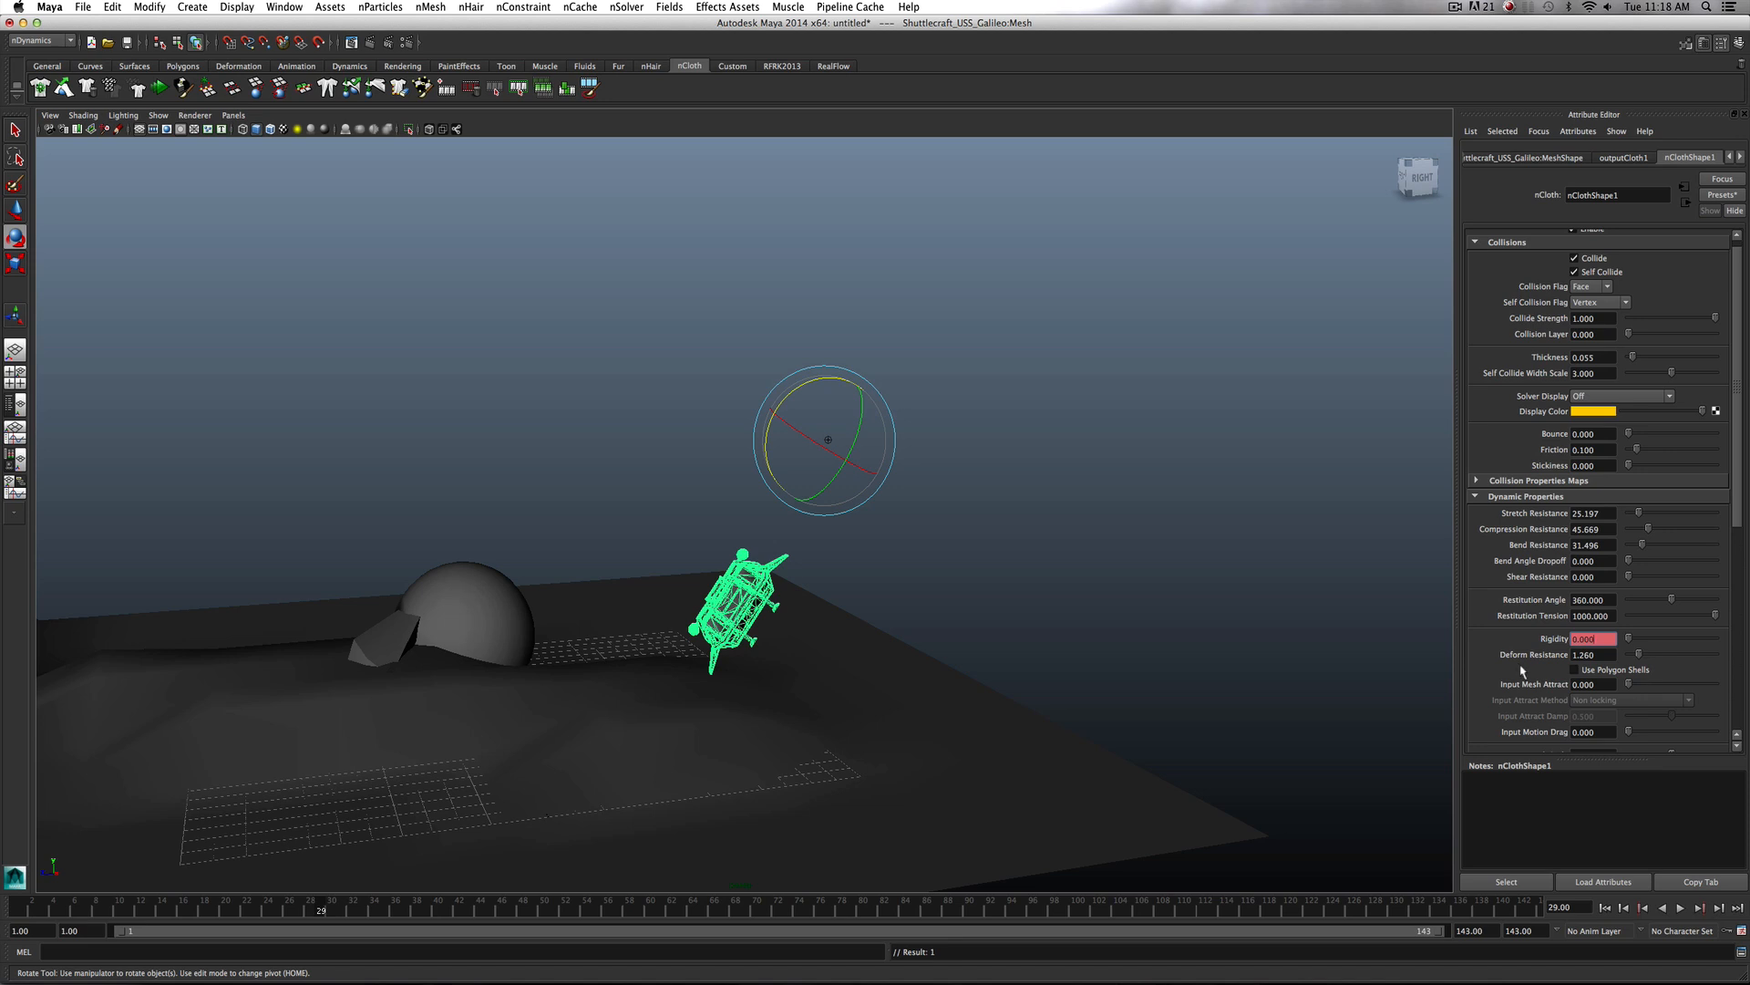
mouse_move(1267, 651)
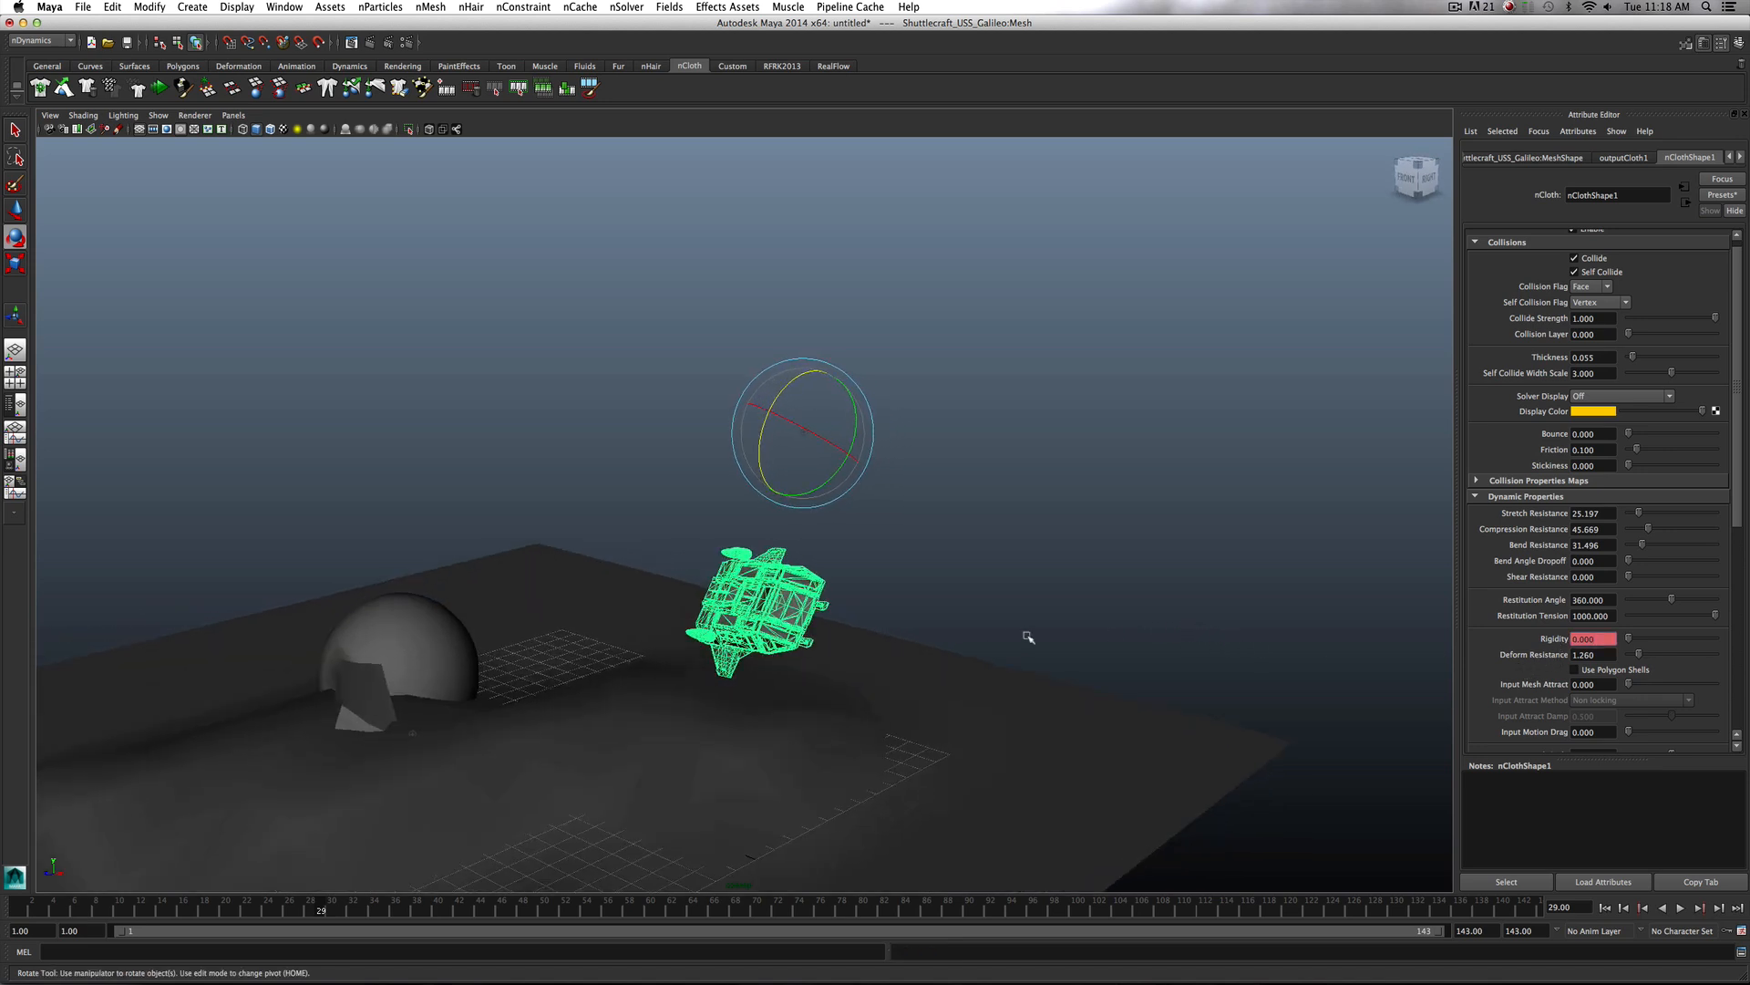
left_click_drag(1027, 636, 986, 632)
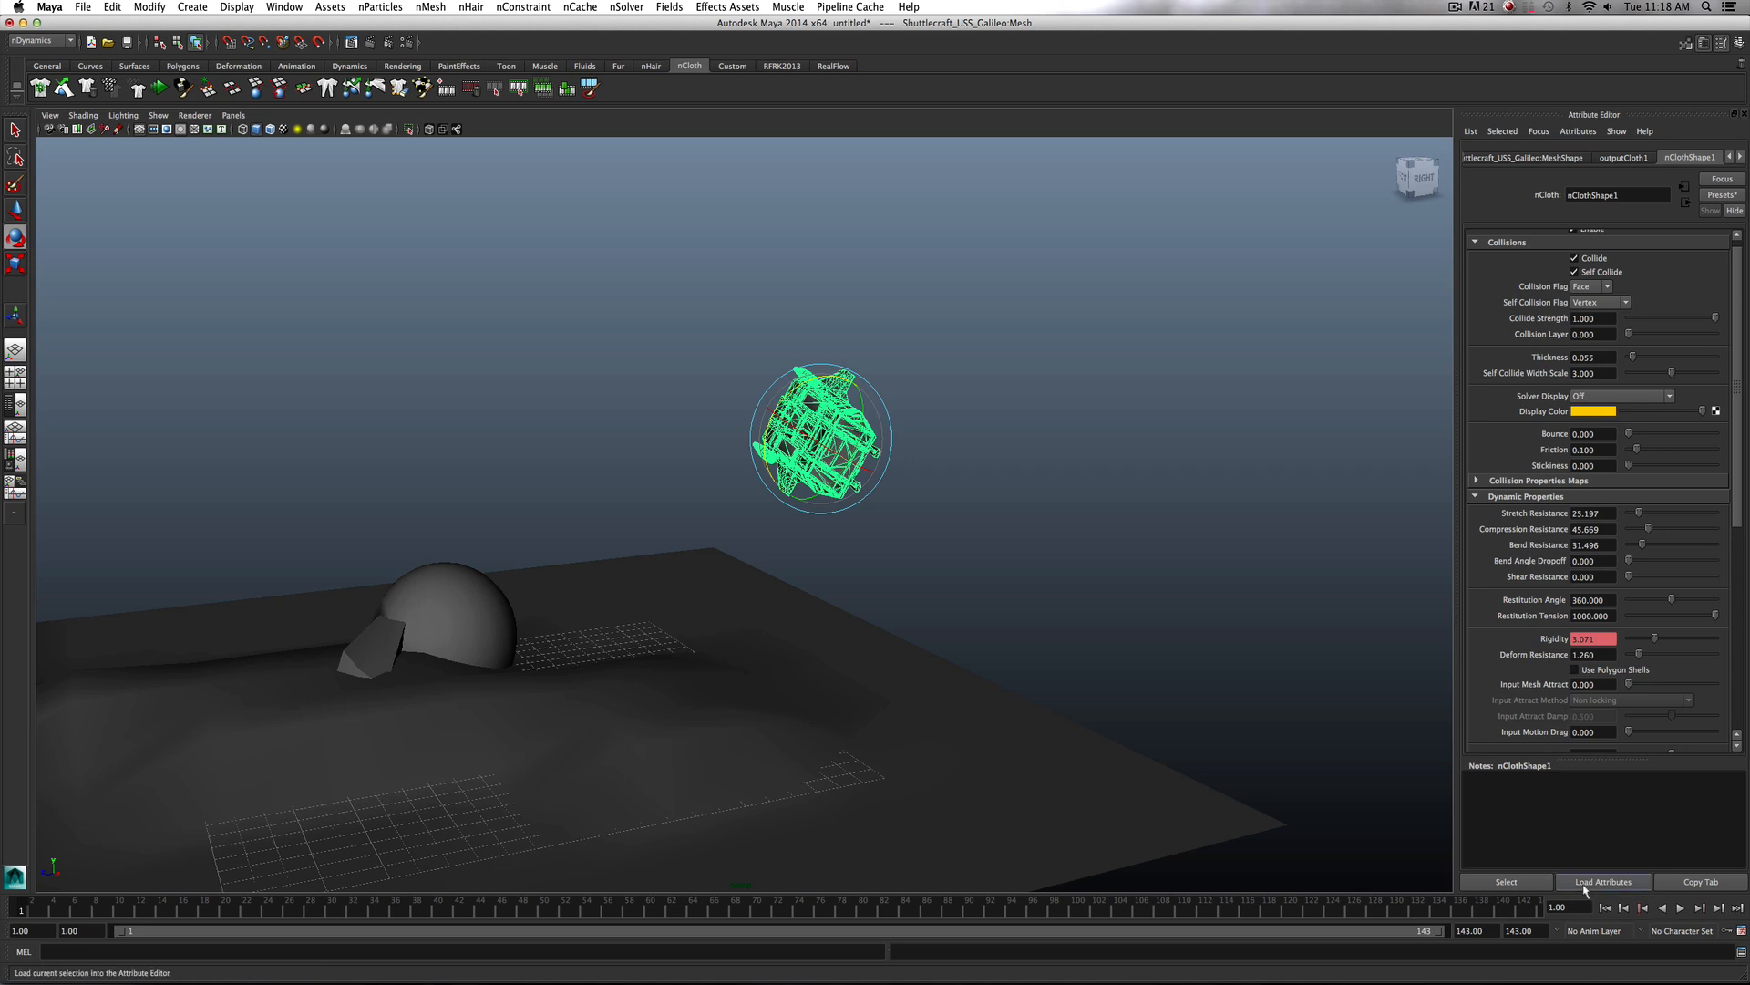
left_click(1679, 908)
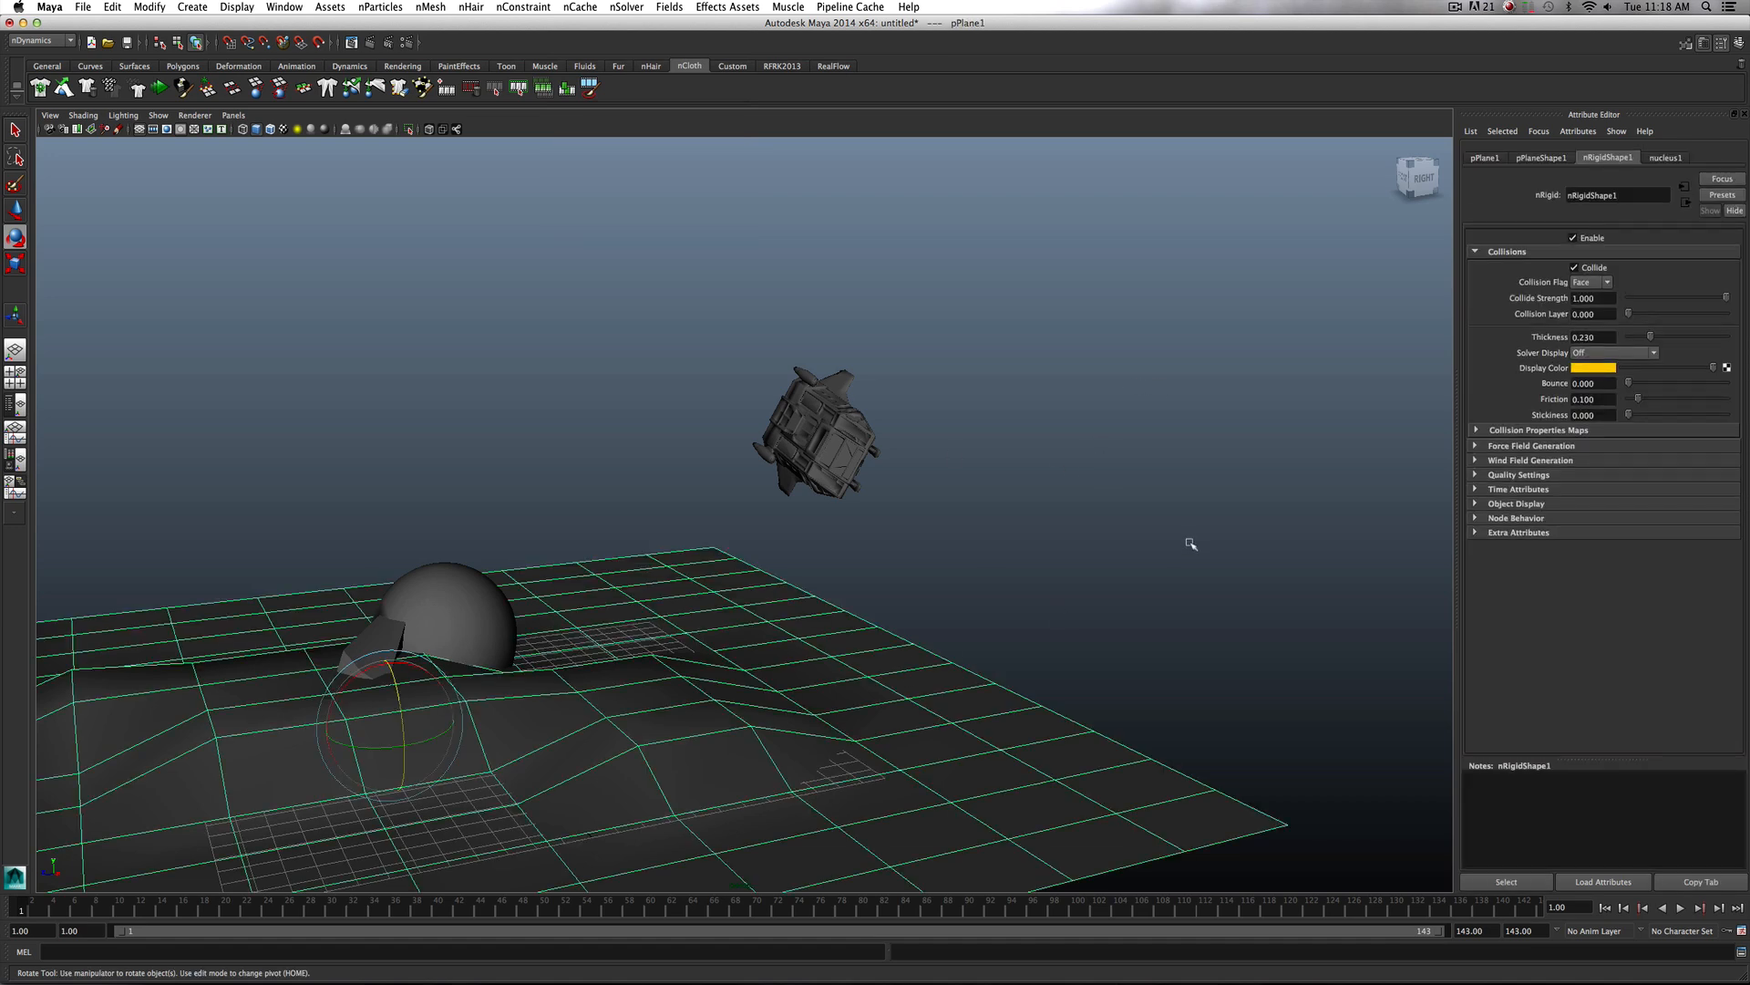
mouse_move(1643, 397)
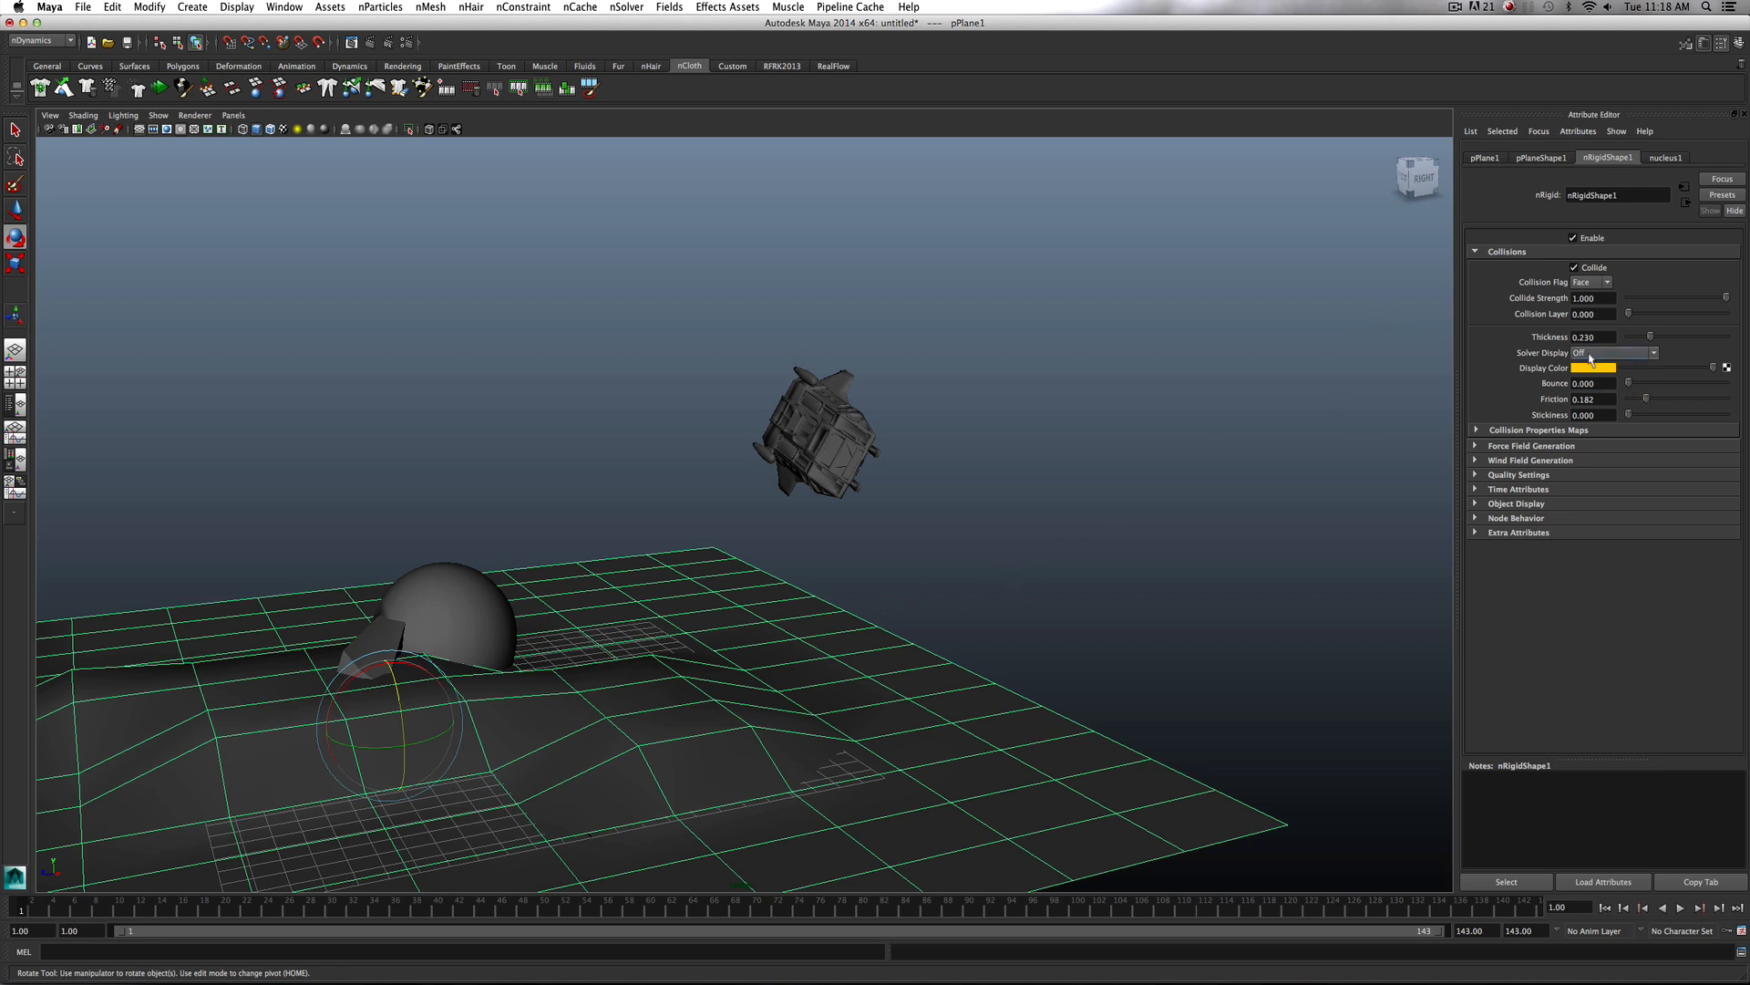
left_click(1613, 352)
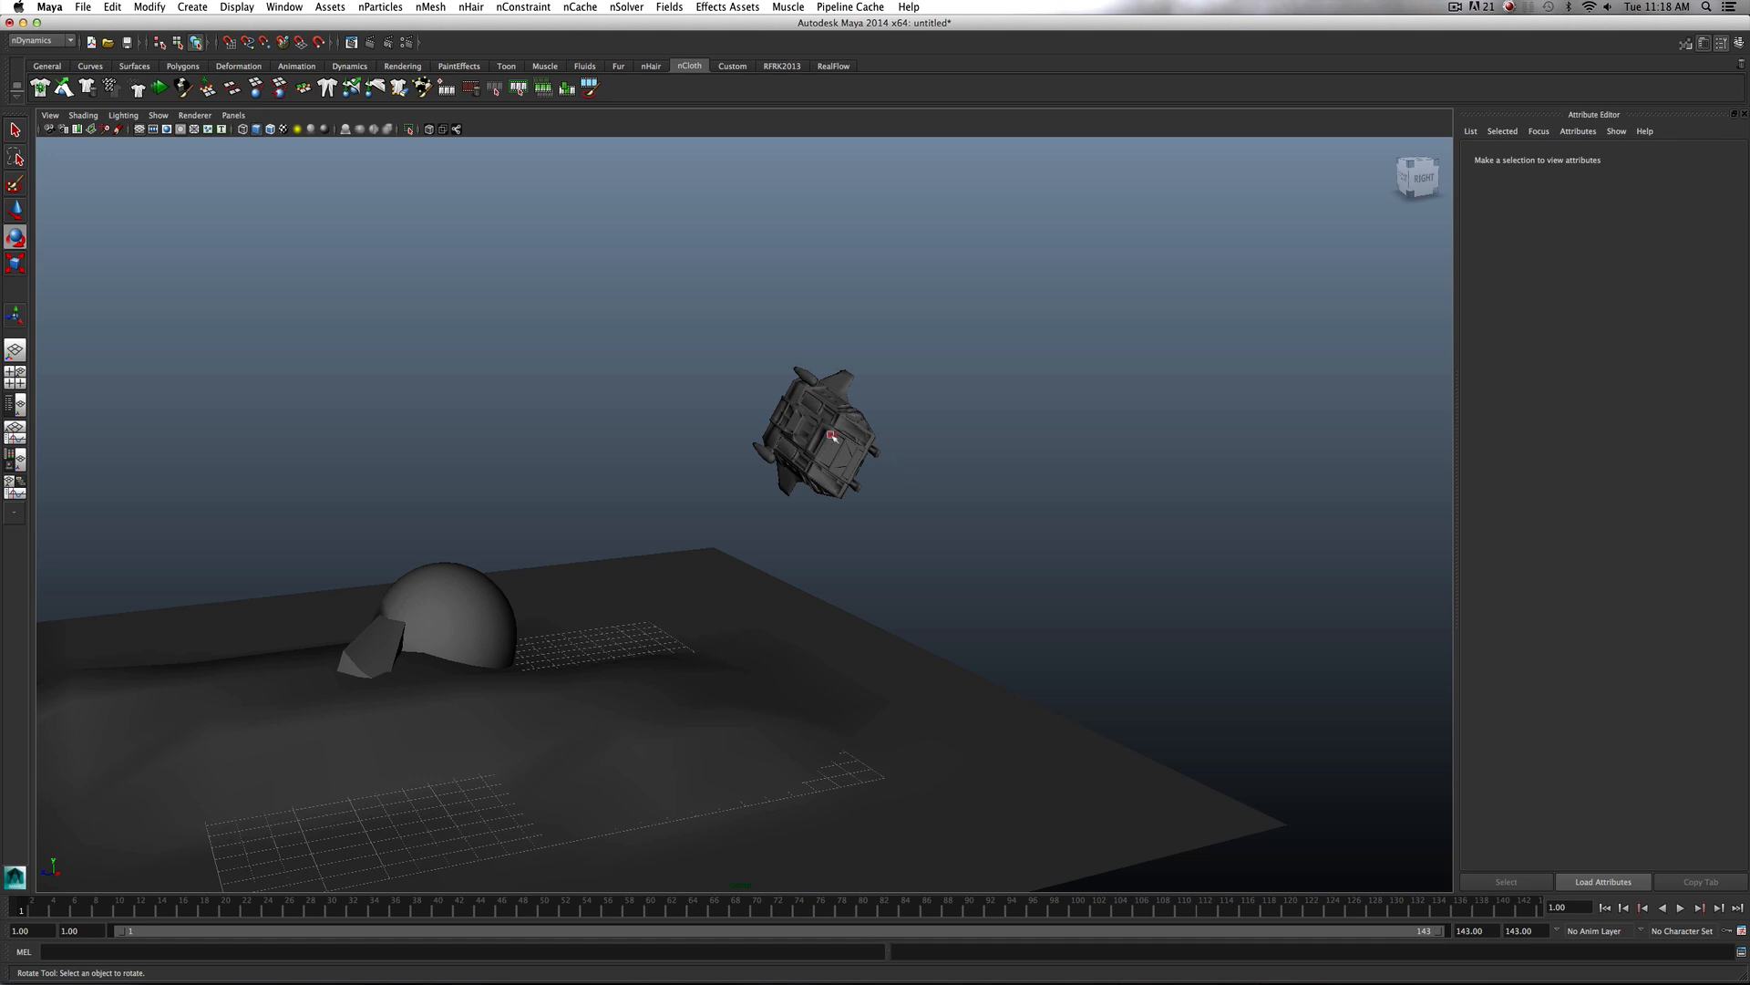
left_click(817, 435)
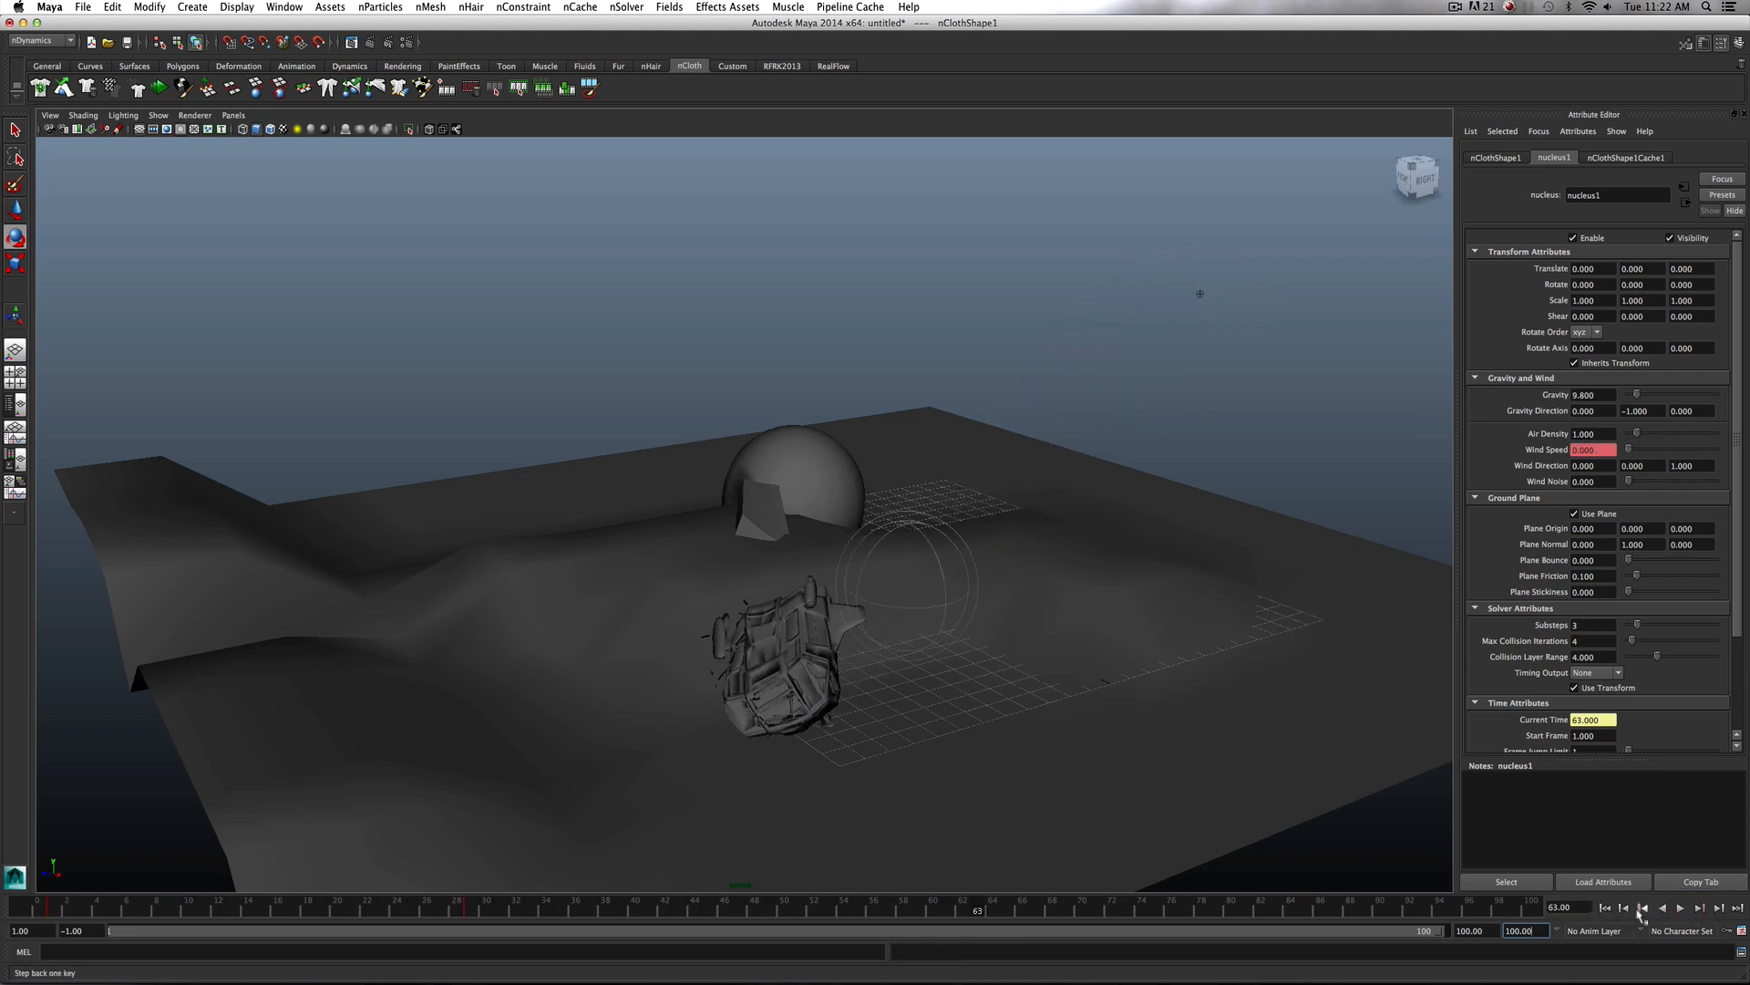
Scrub through the 100-frame cached crash and jump to the end to review the ship crumpling
left_click(1623, 908)
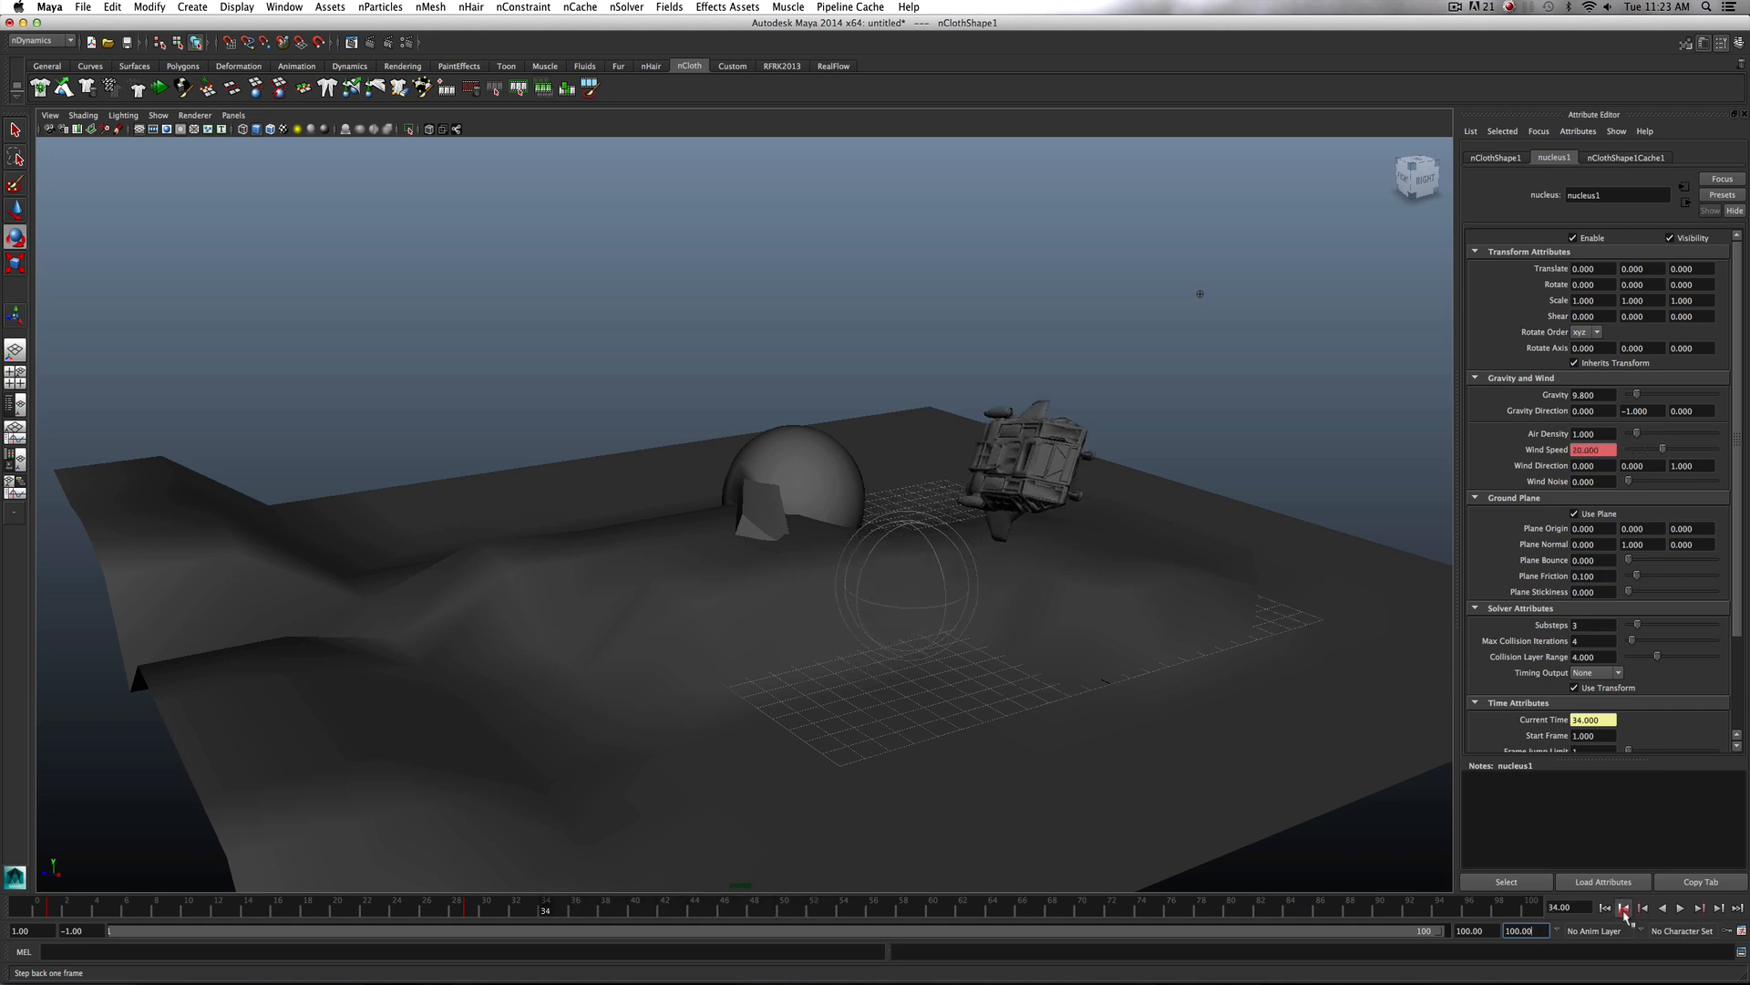
left_click(1625, 908)
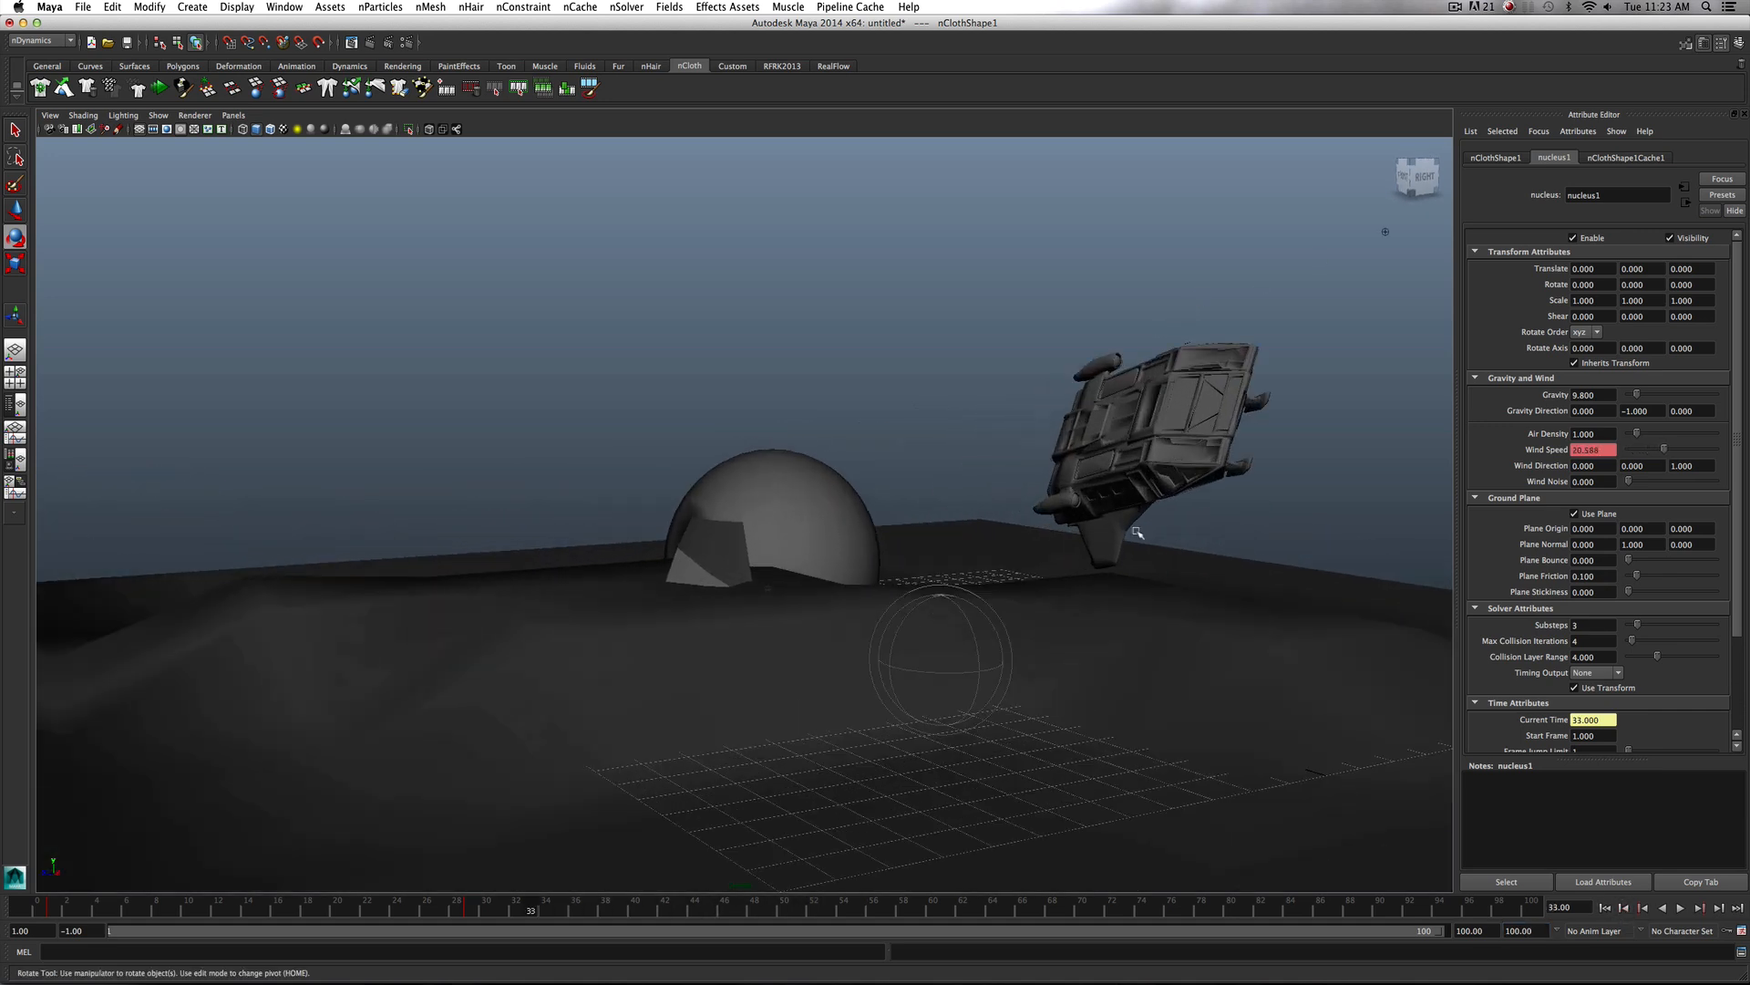
left_click(1697, 906)
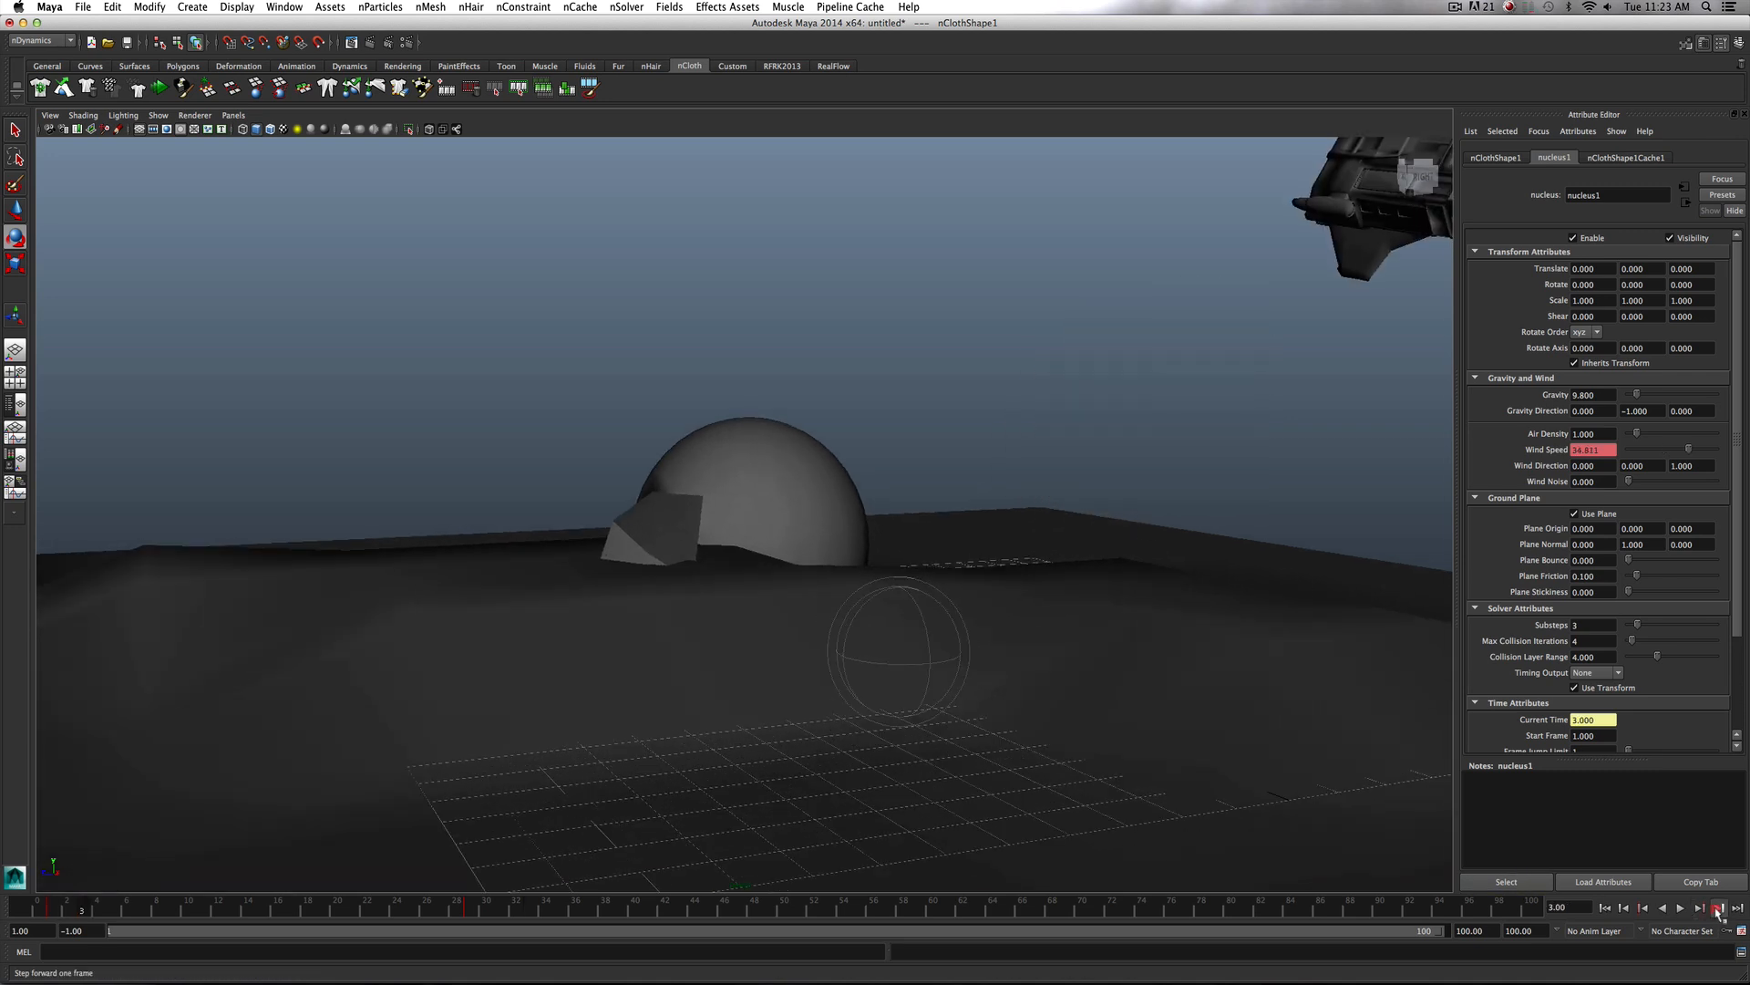
left_click(1679, 906)
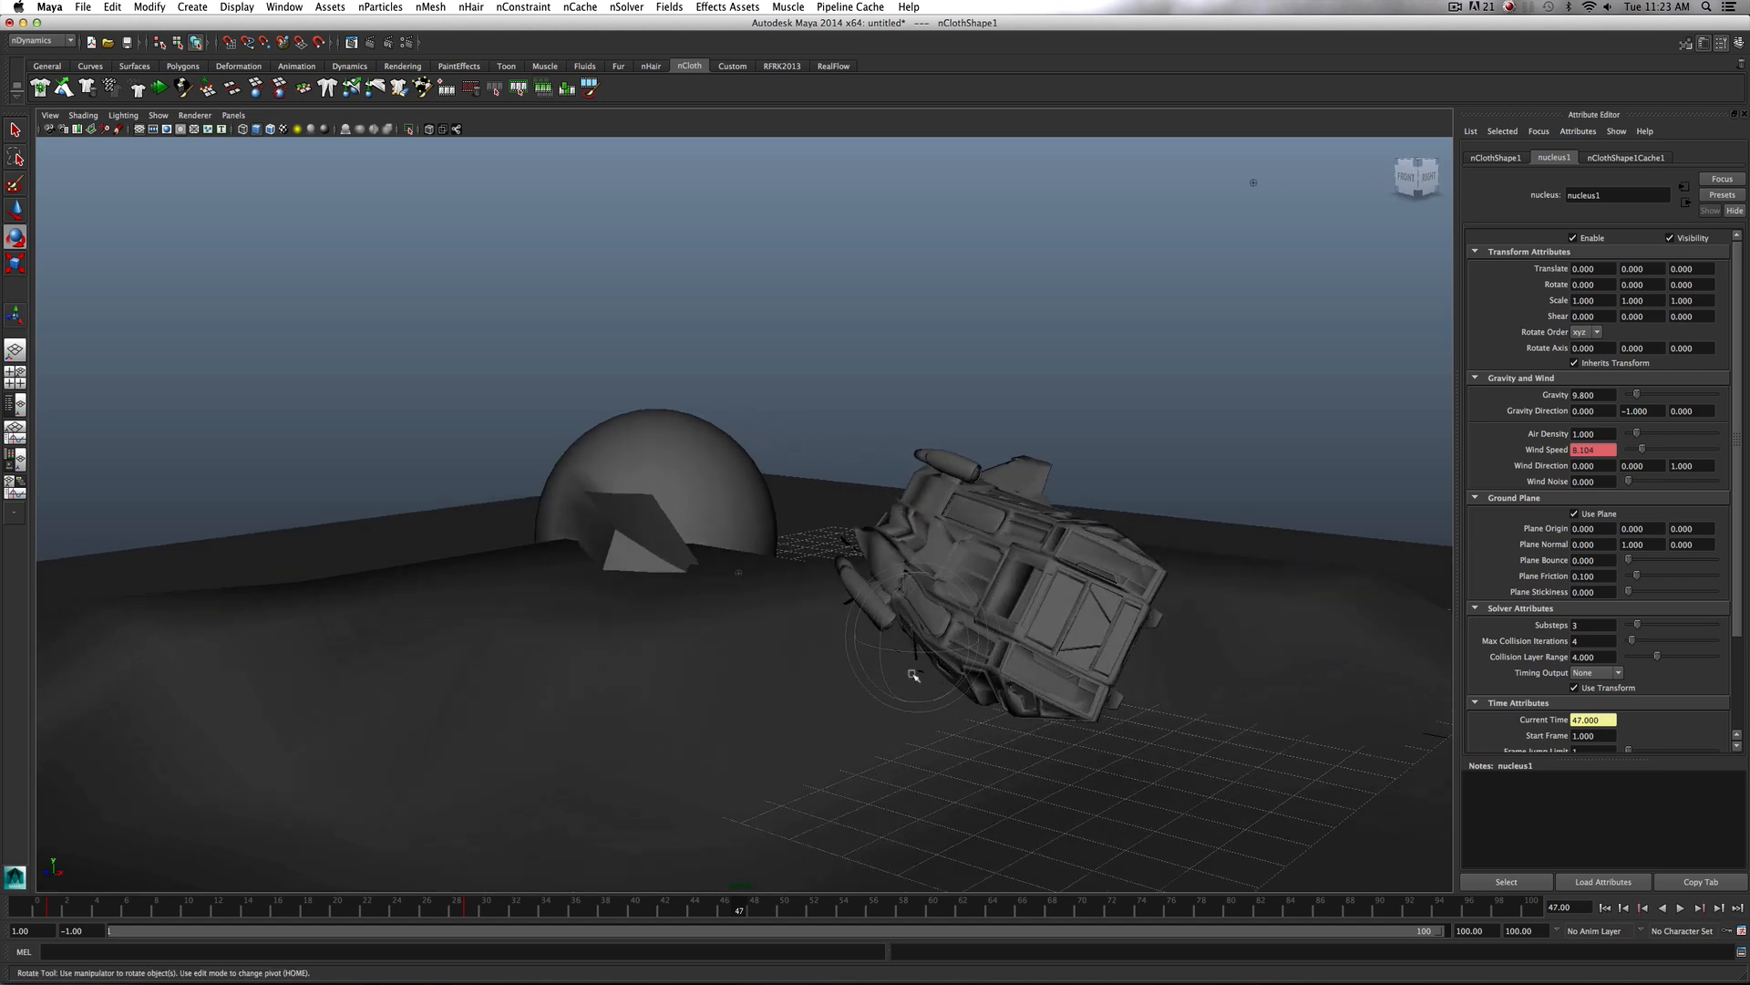
left_click(1720, 908)
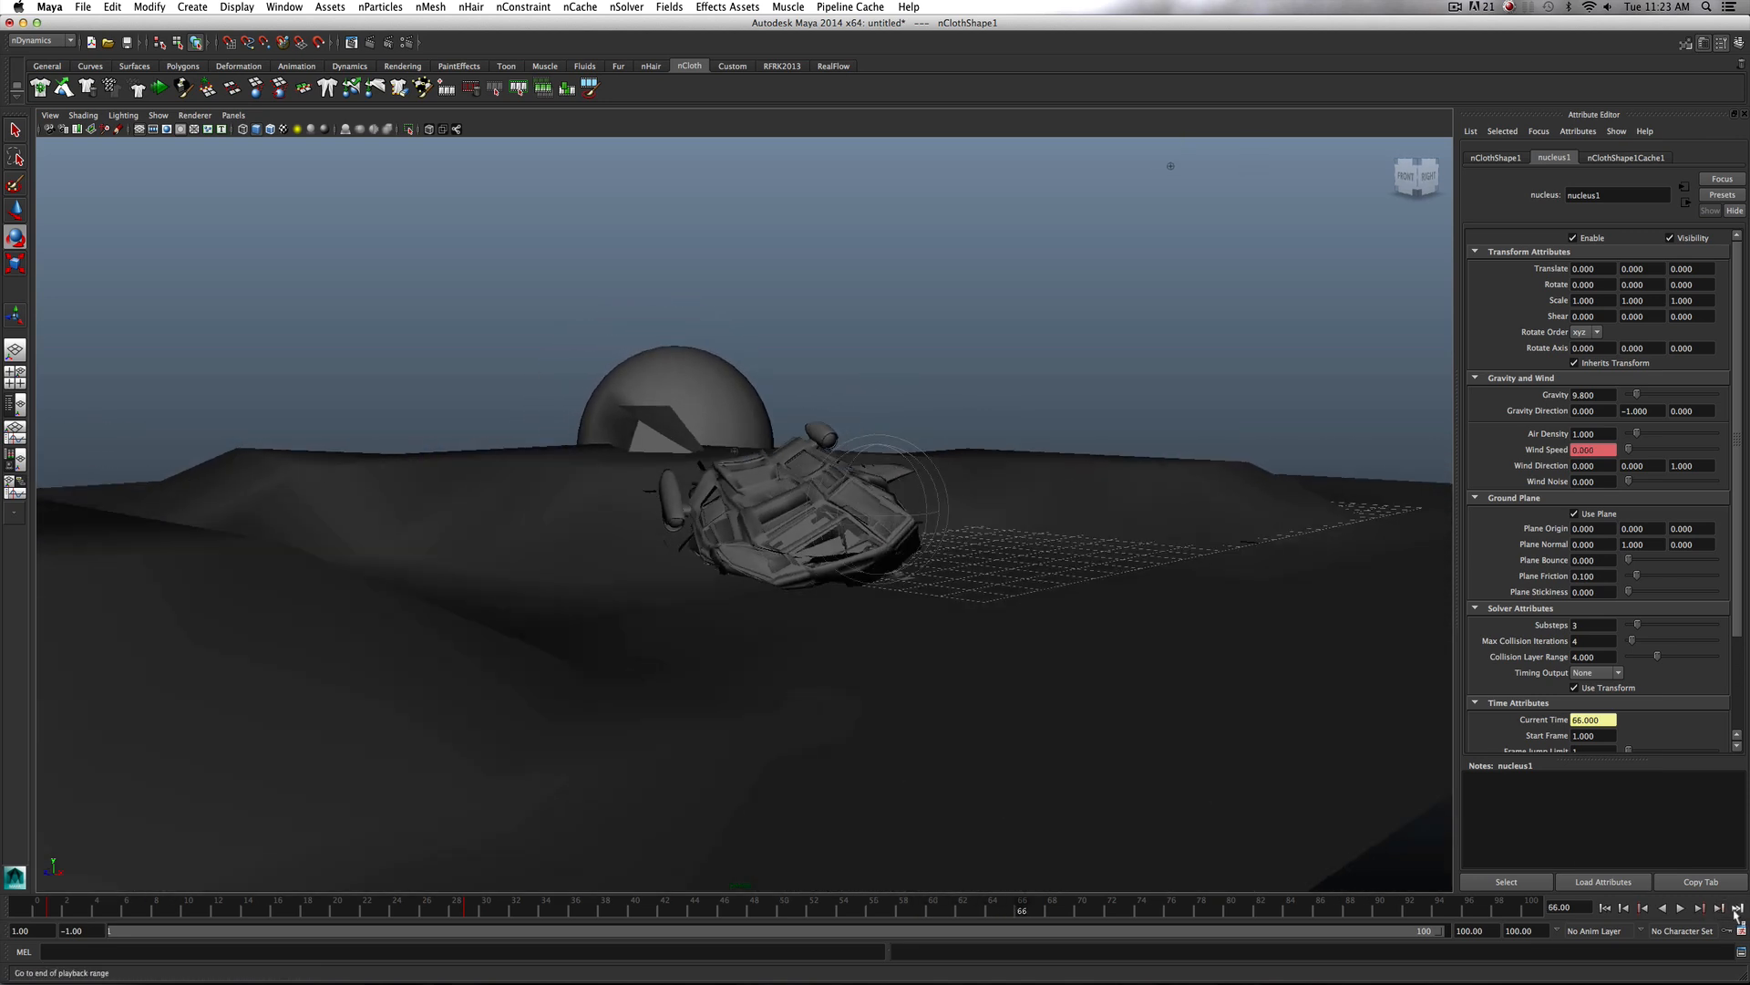
left_click(1680, 908)
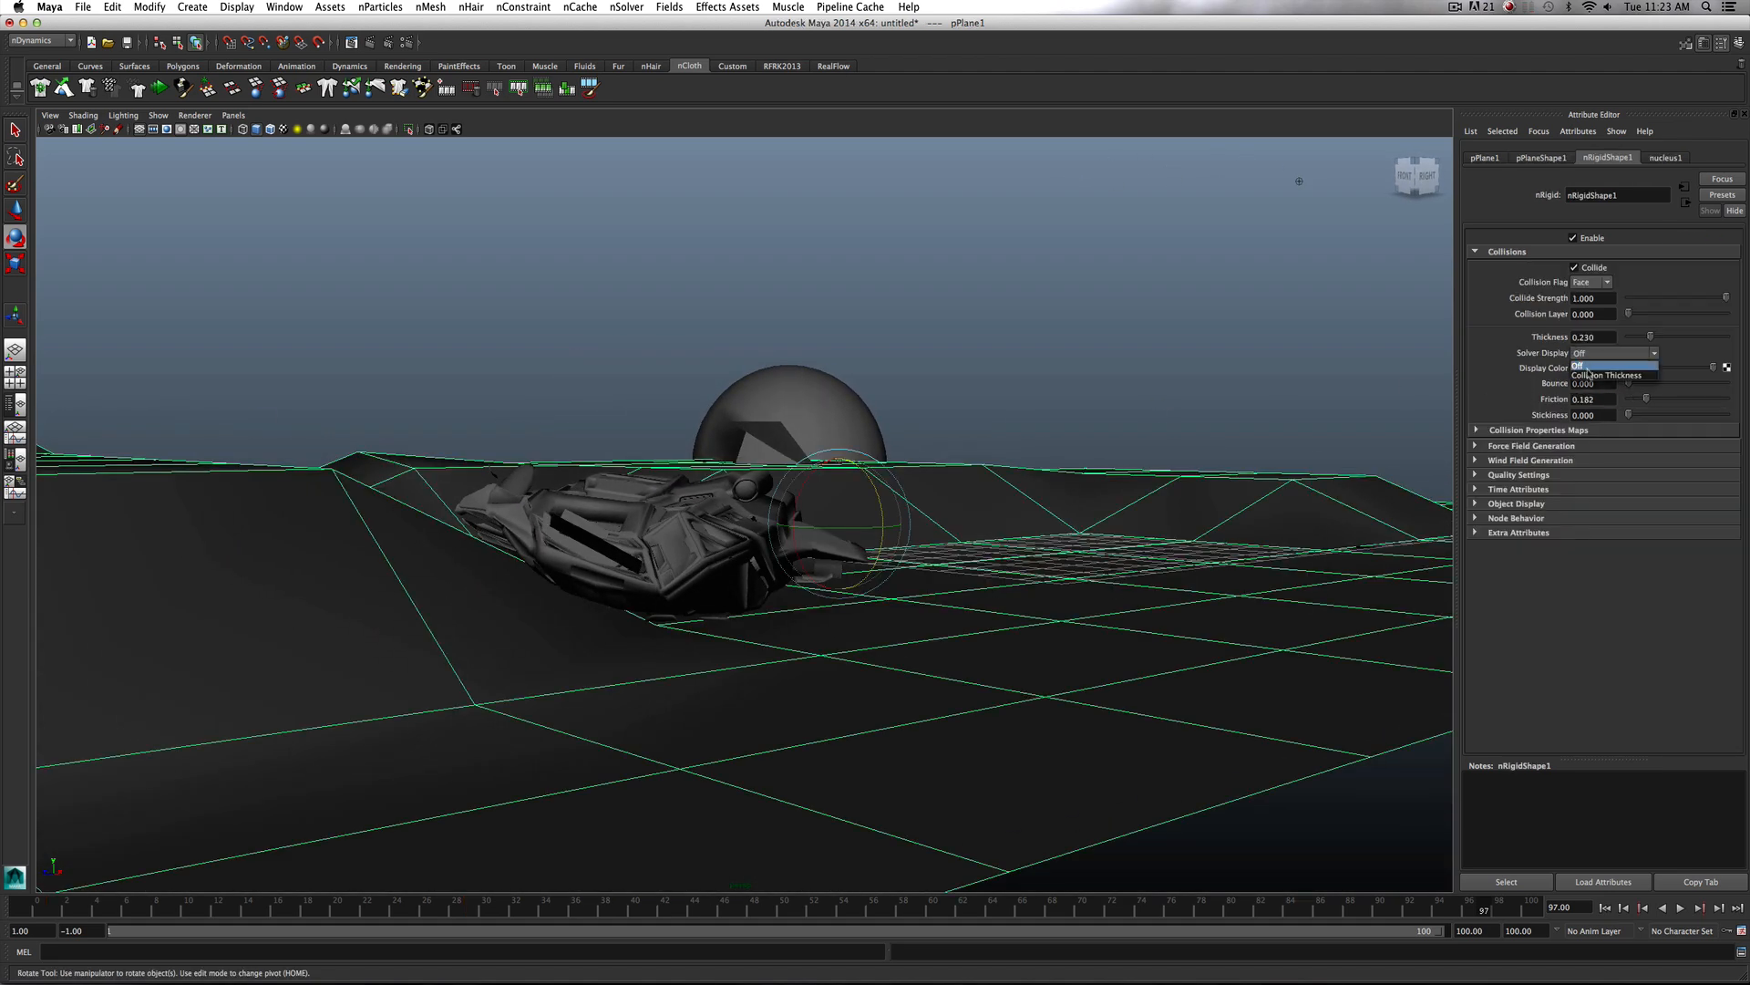
left_click(1604, 373)
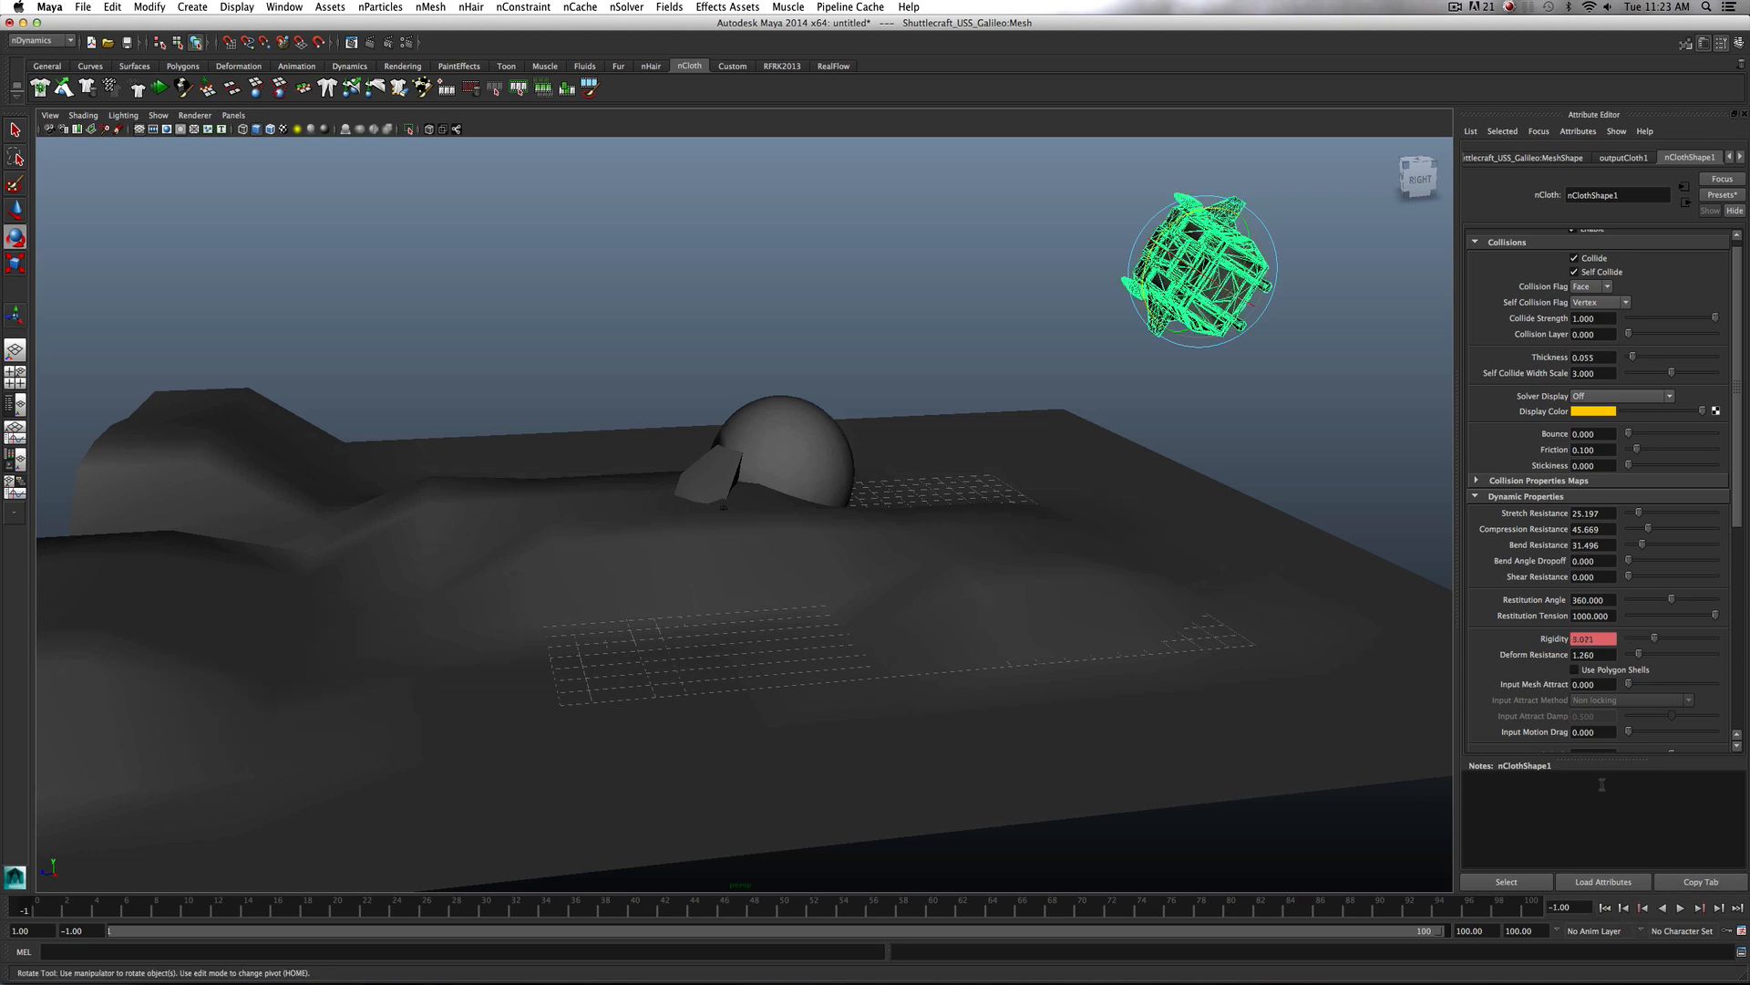
Rewind to frame 1 and show the nClothShape1Cache1 settings in the Attribute Editor
left_click(1681, 906)
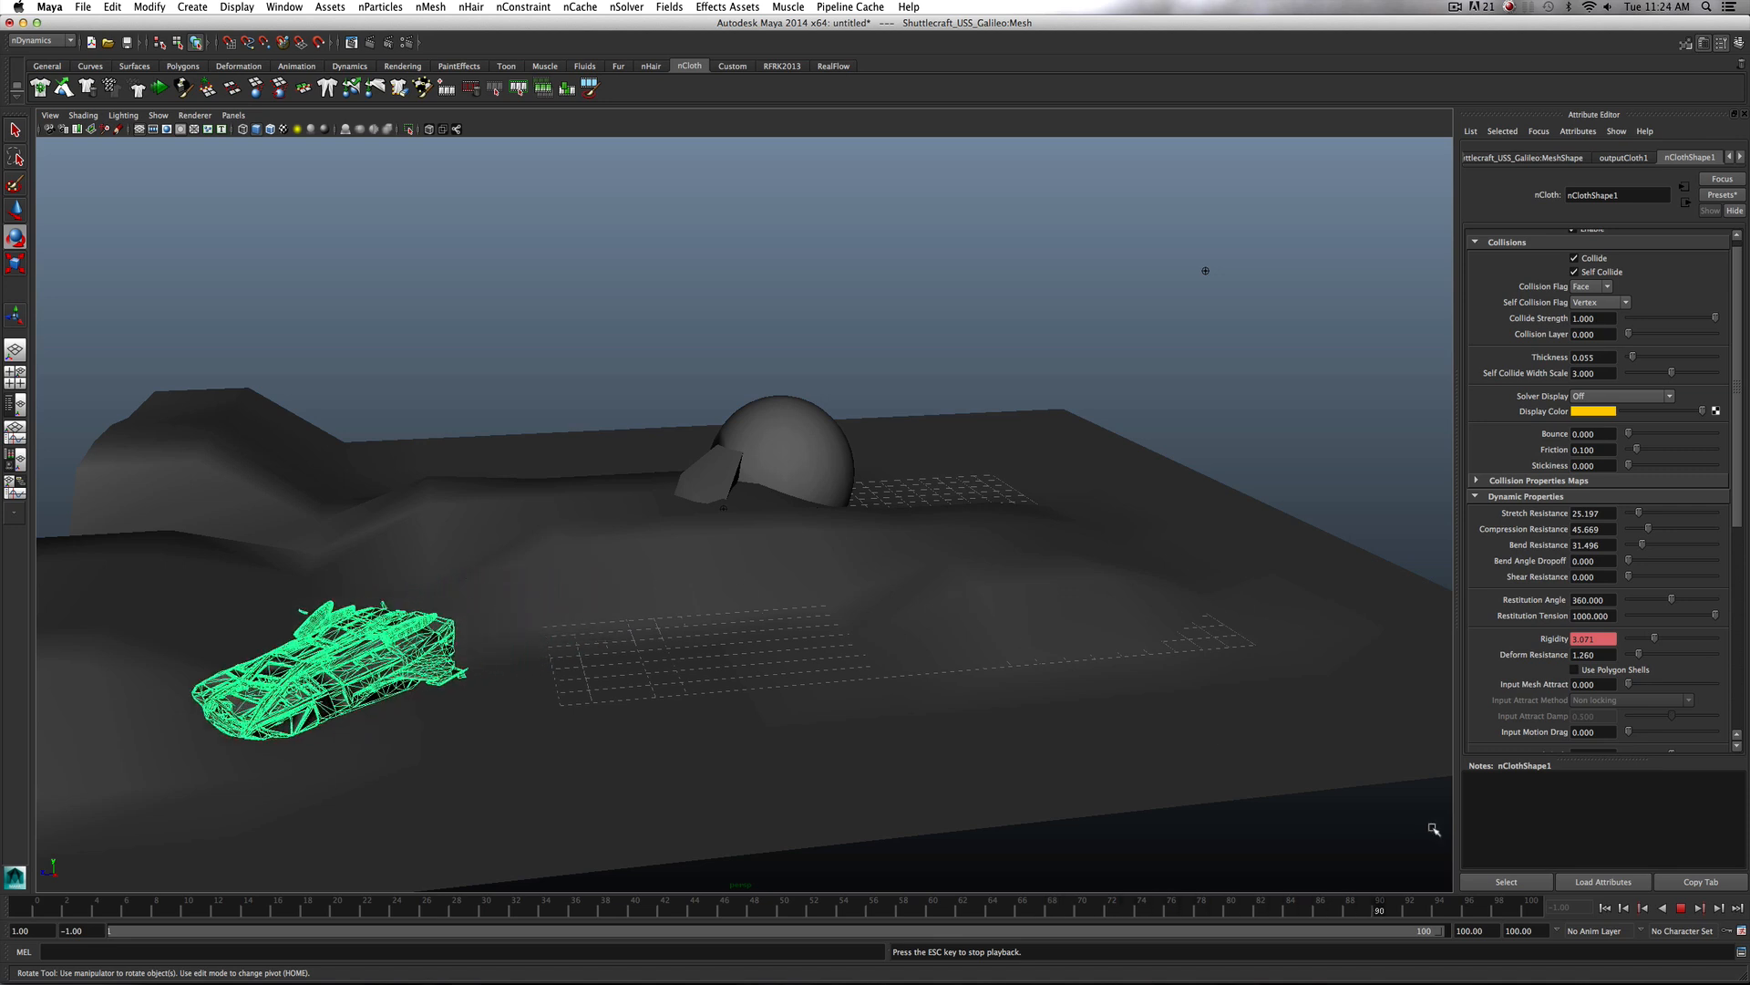
left_click(1663, 908)
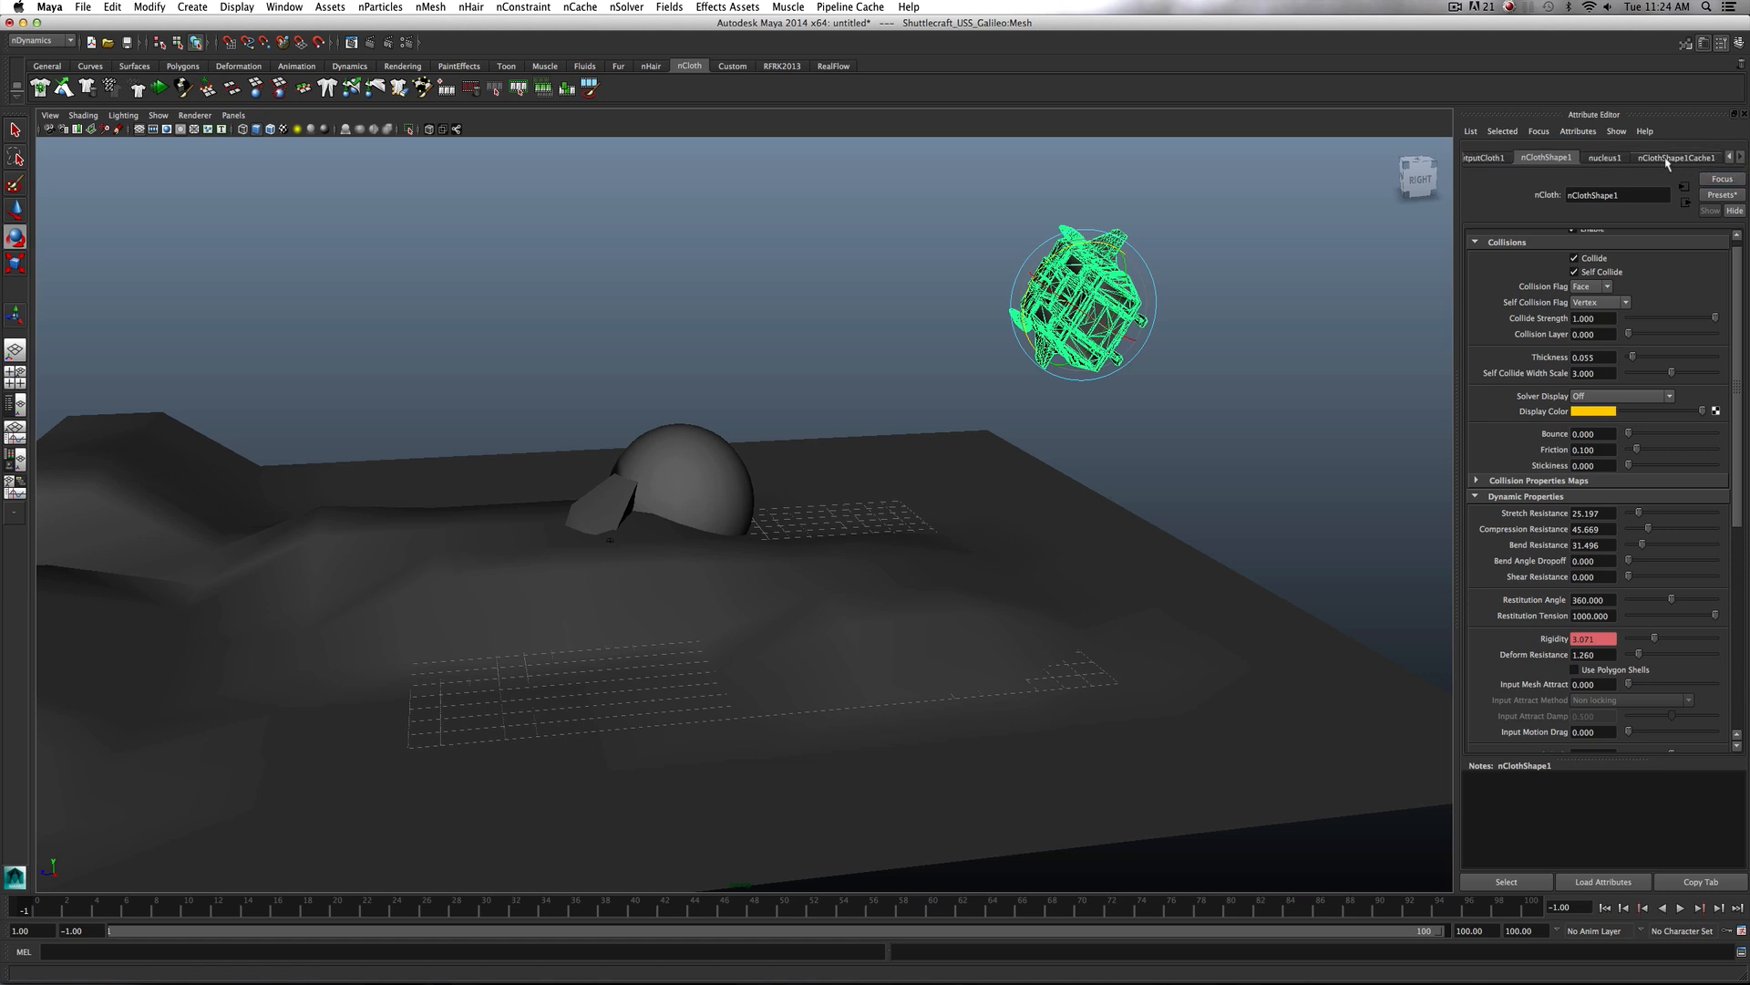
left_click(1604, 157)
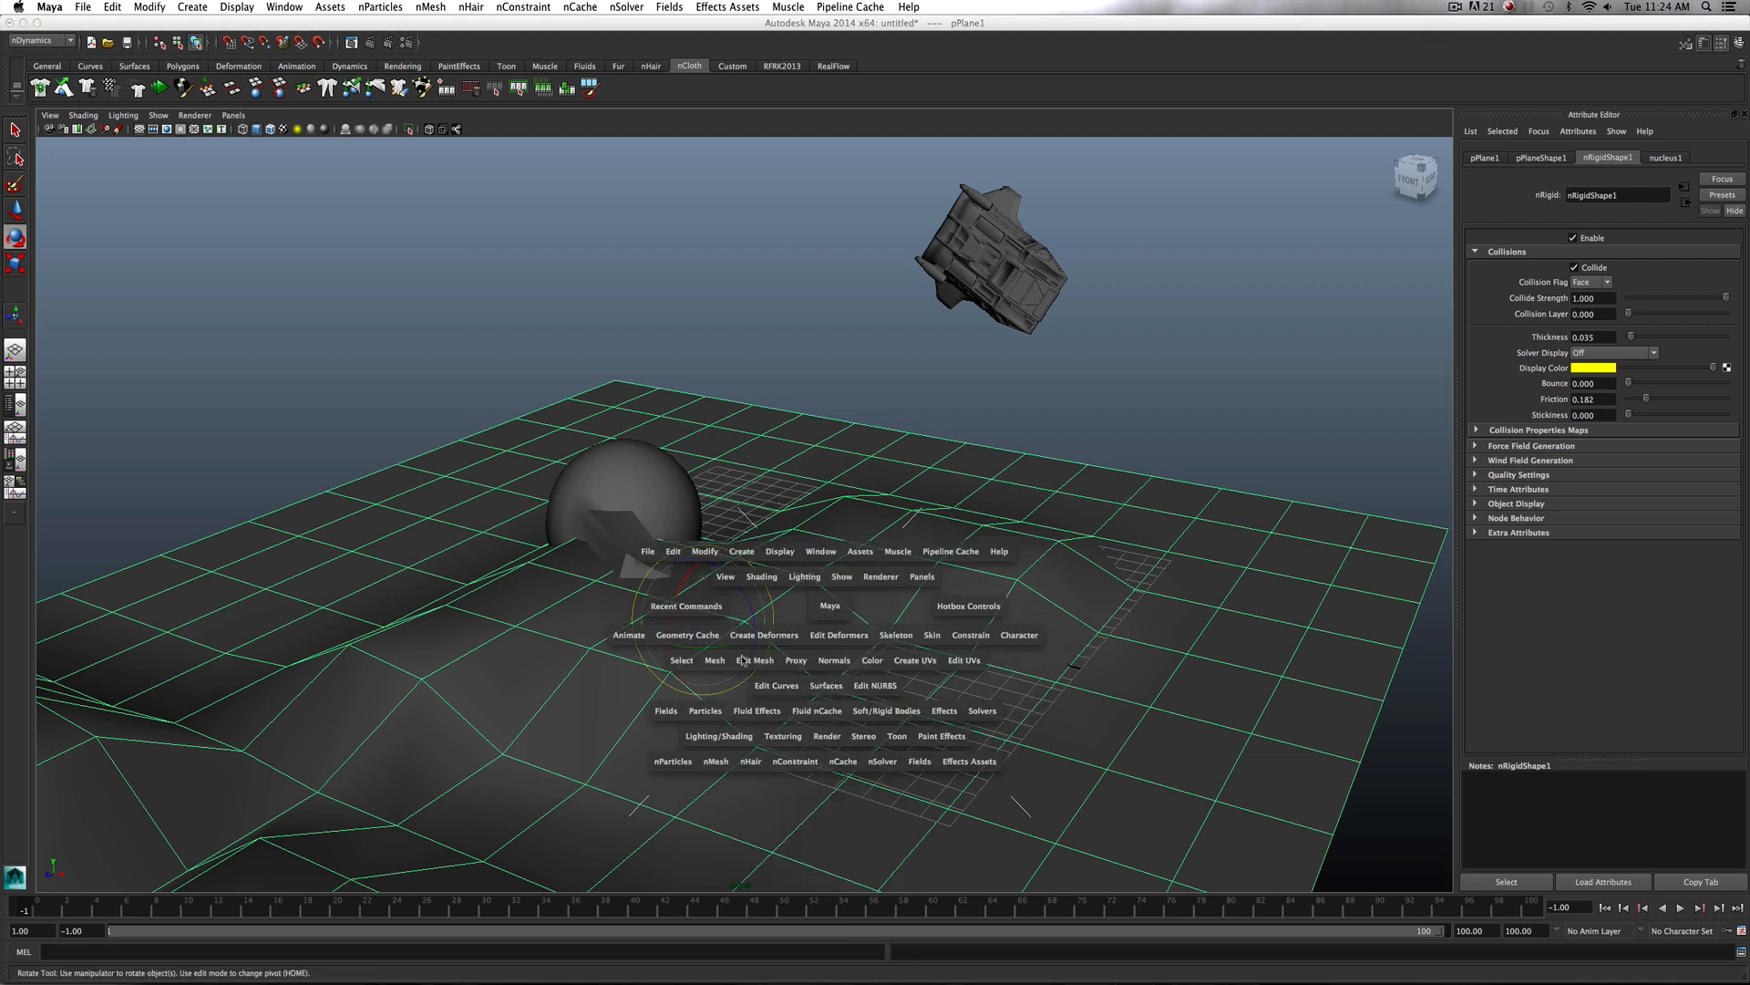
Select the dome collider to enlarge and stretch it into a larger mound
left_click(715, 660)
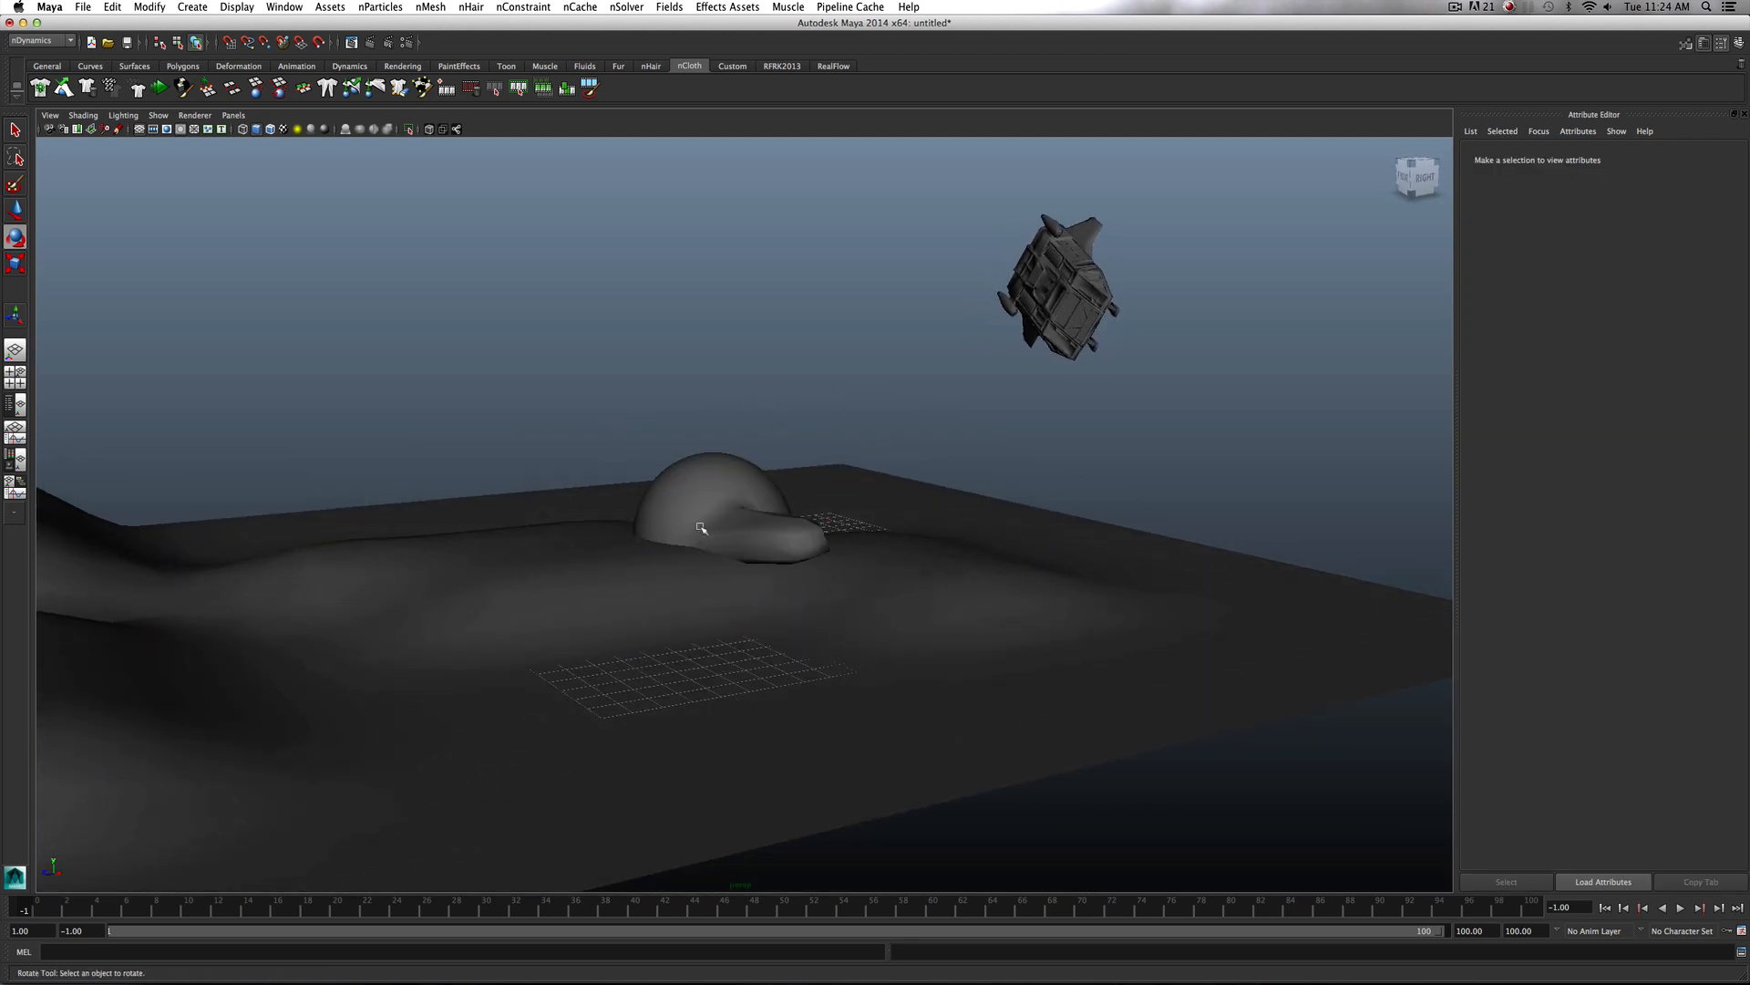
left_click(704, 514)
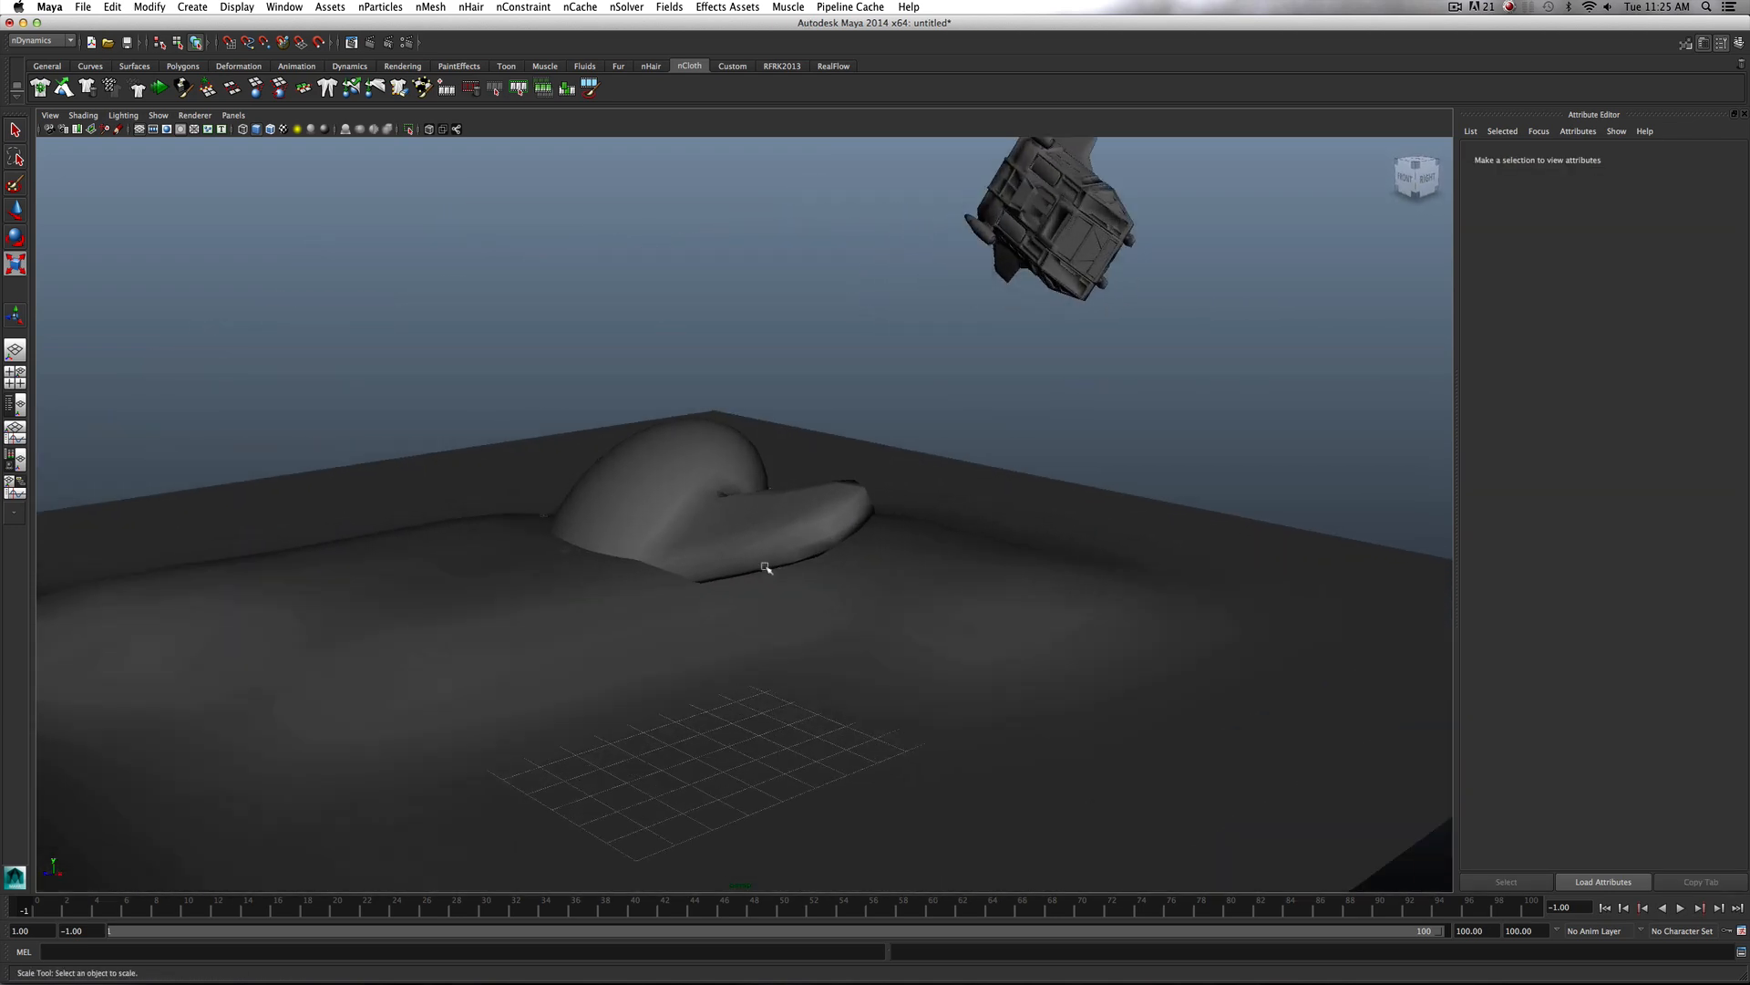
mouse_move(1226, 615)
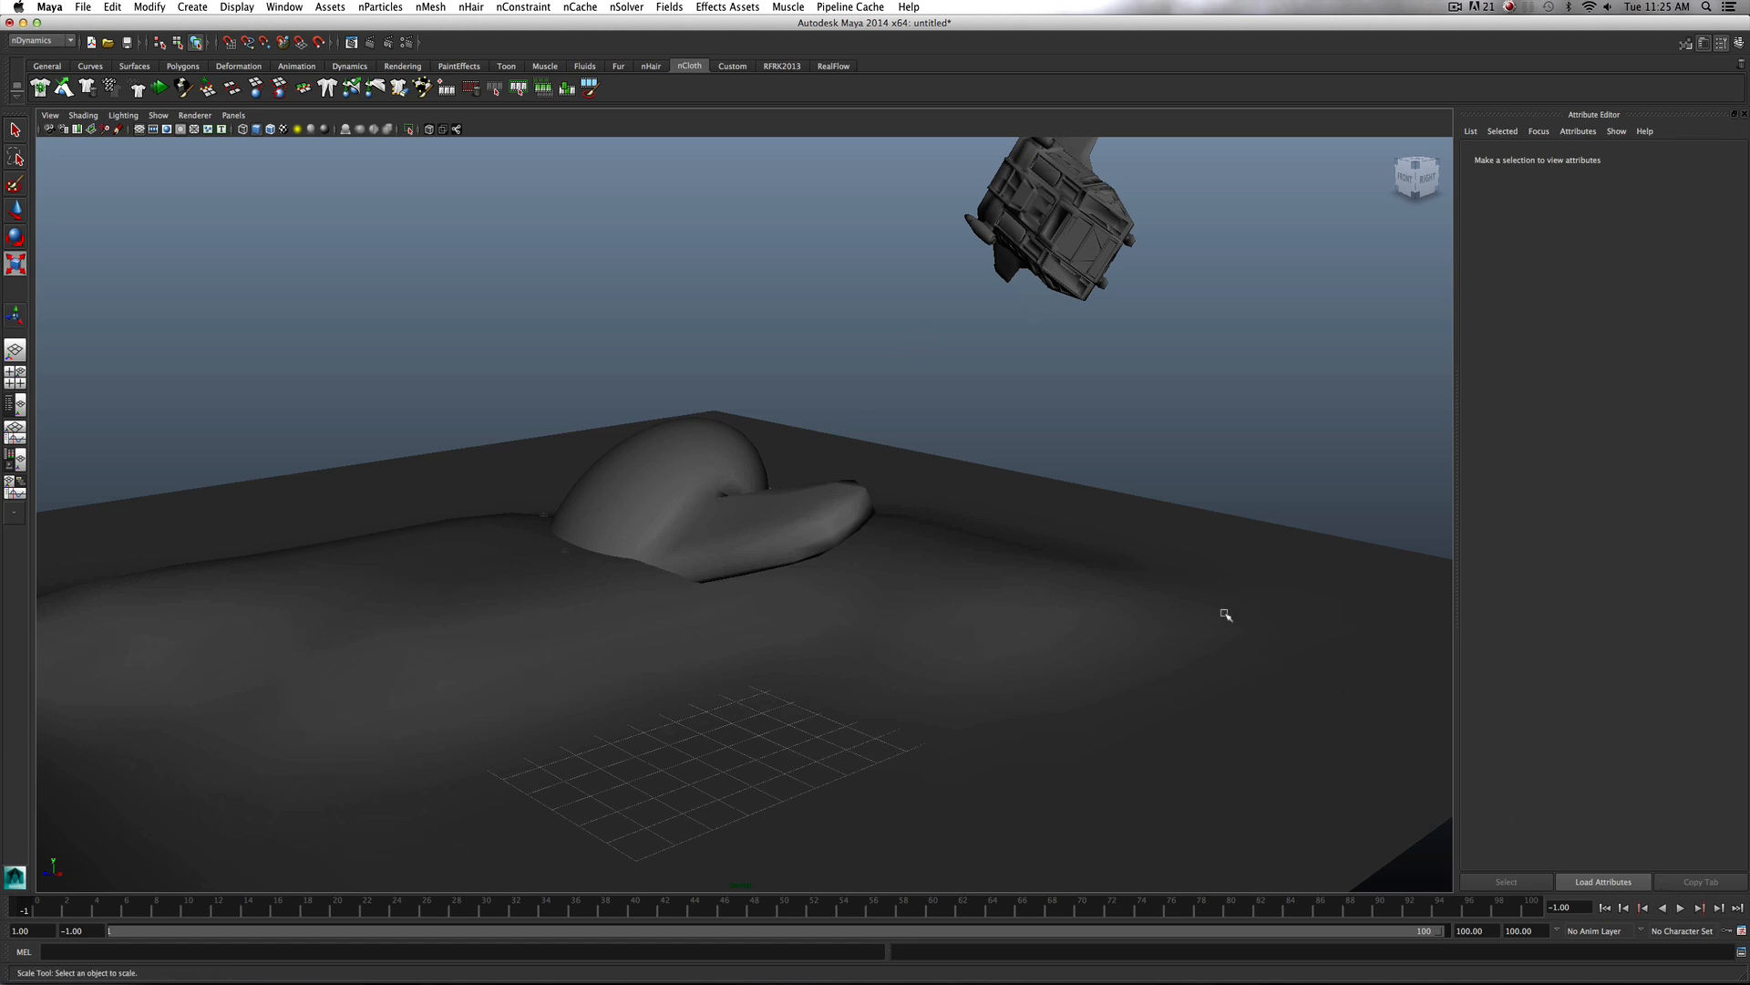
Create a new nCache for the ship, replacing the existing cache file, and let it simulate
left_click(1050, 217)
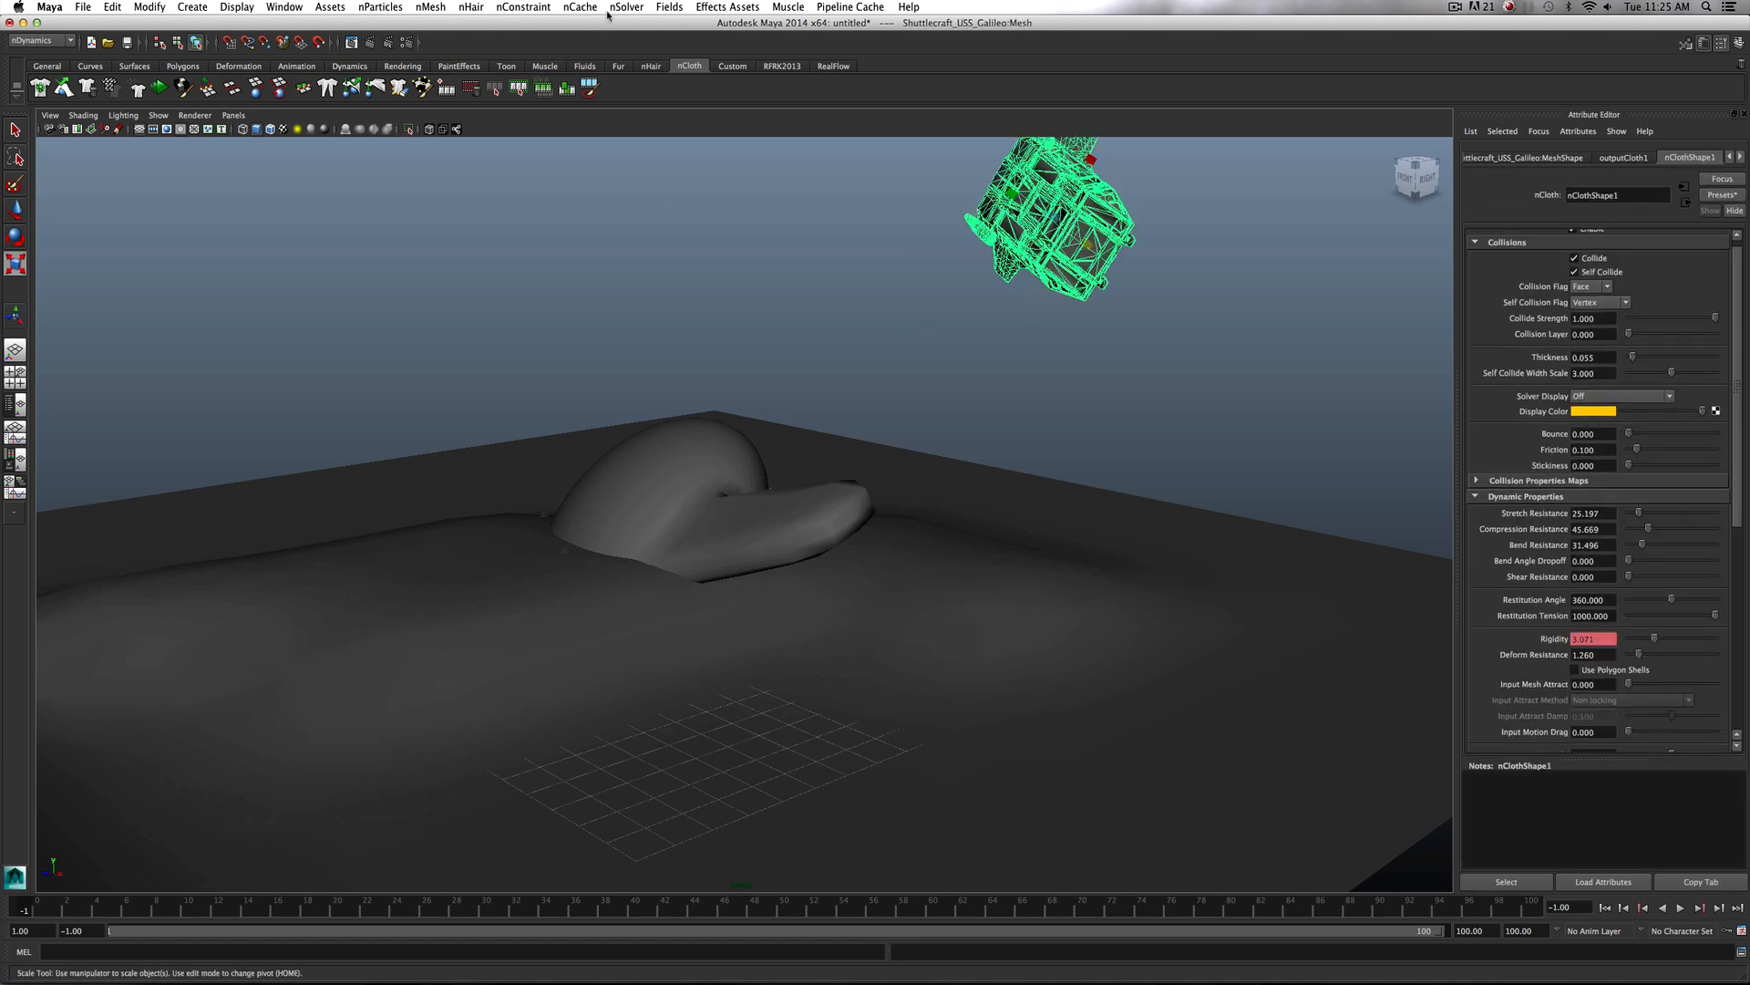
left_click(580, 8)
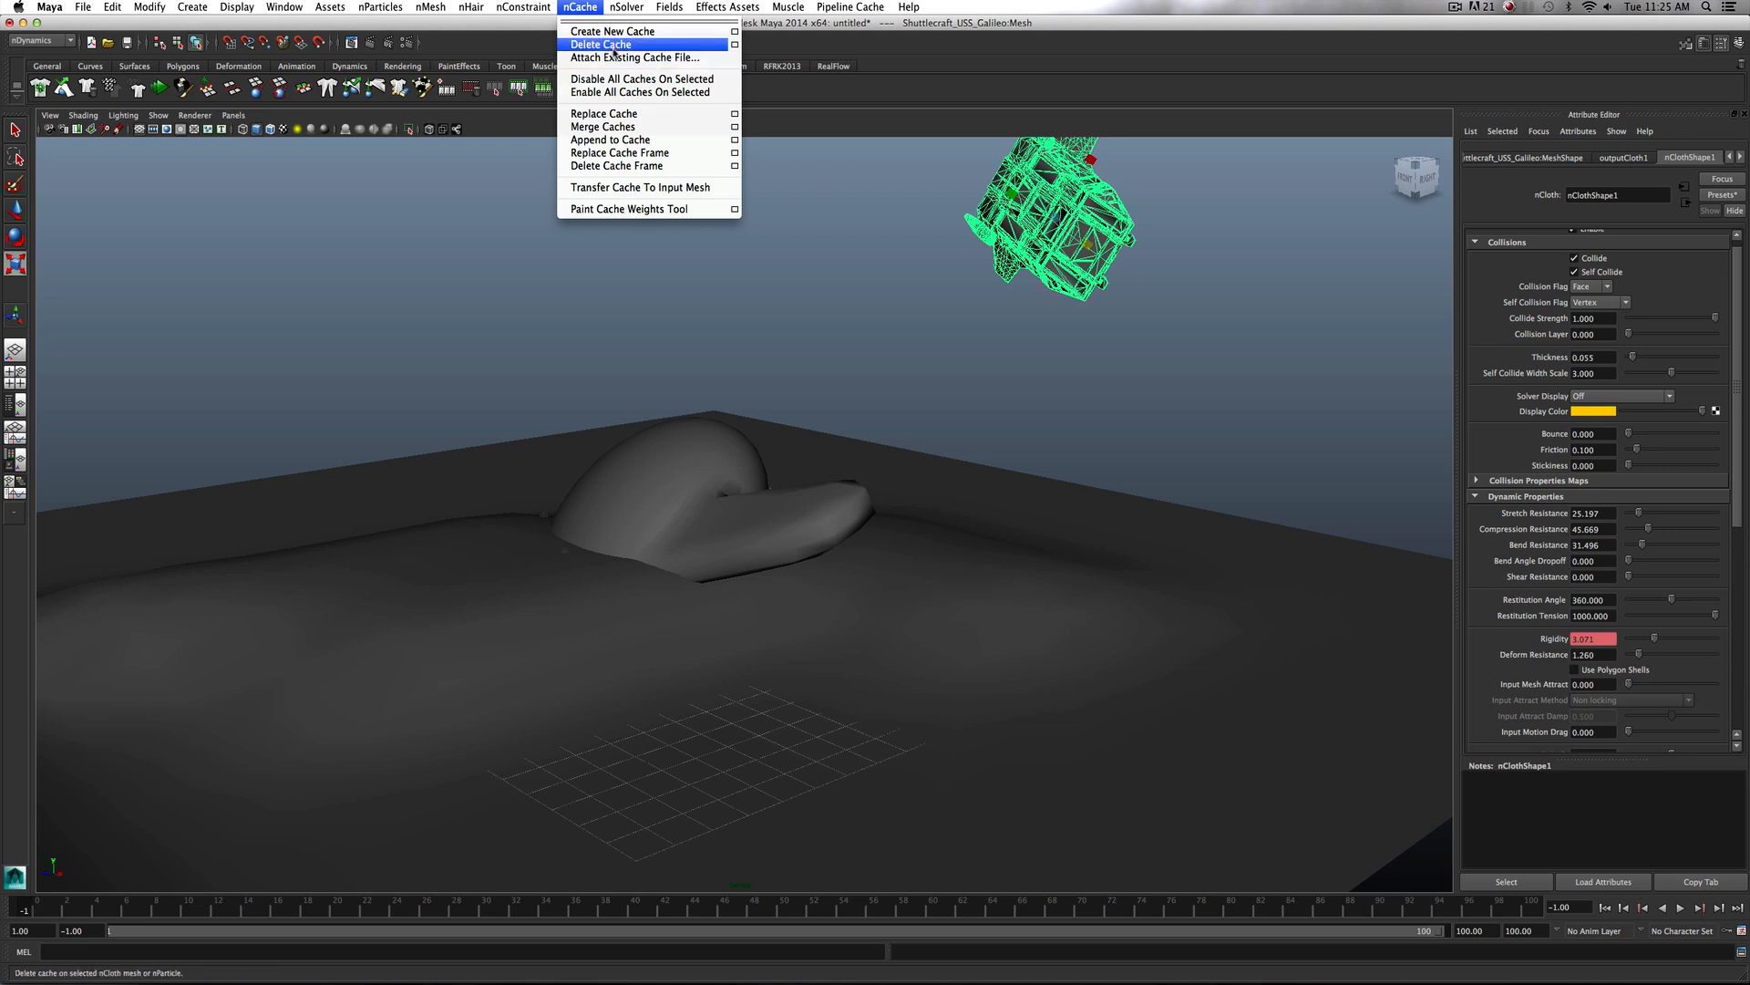
left_click(613, 31)
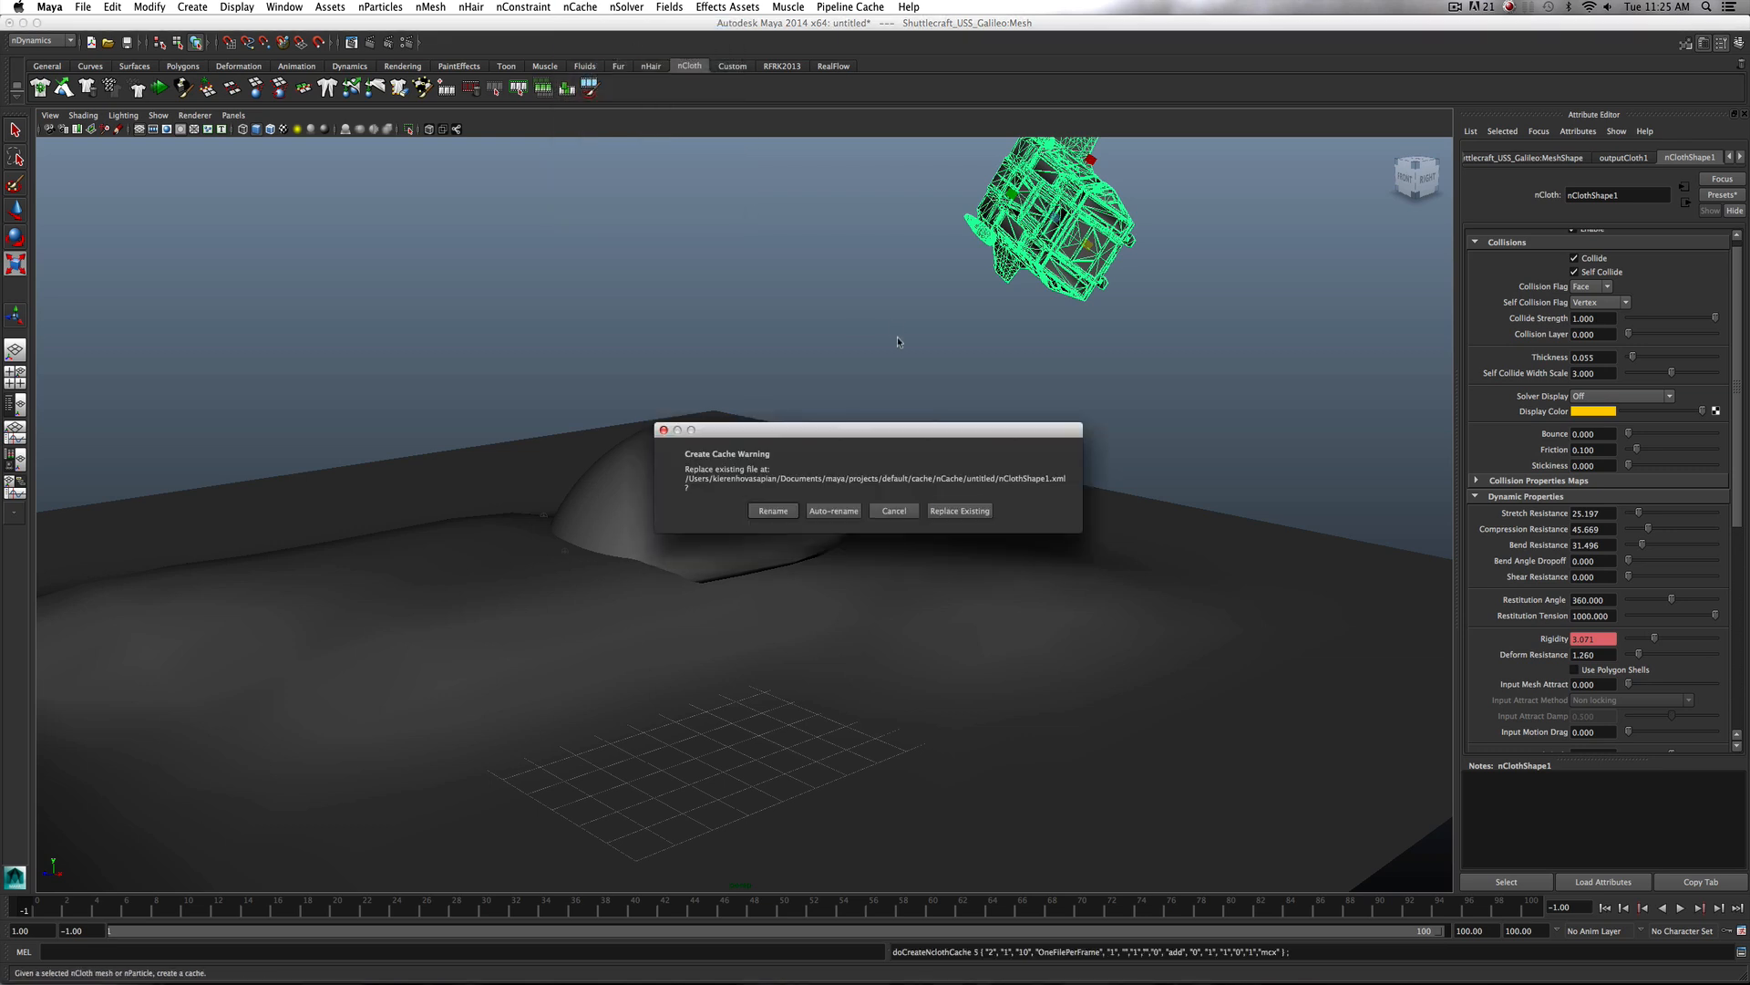
left_click(958, 510)
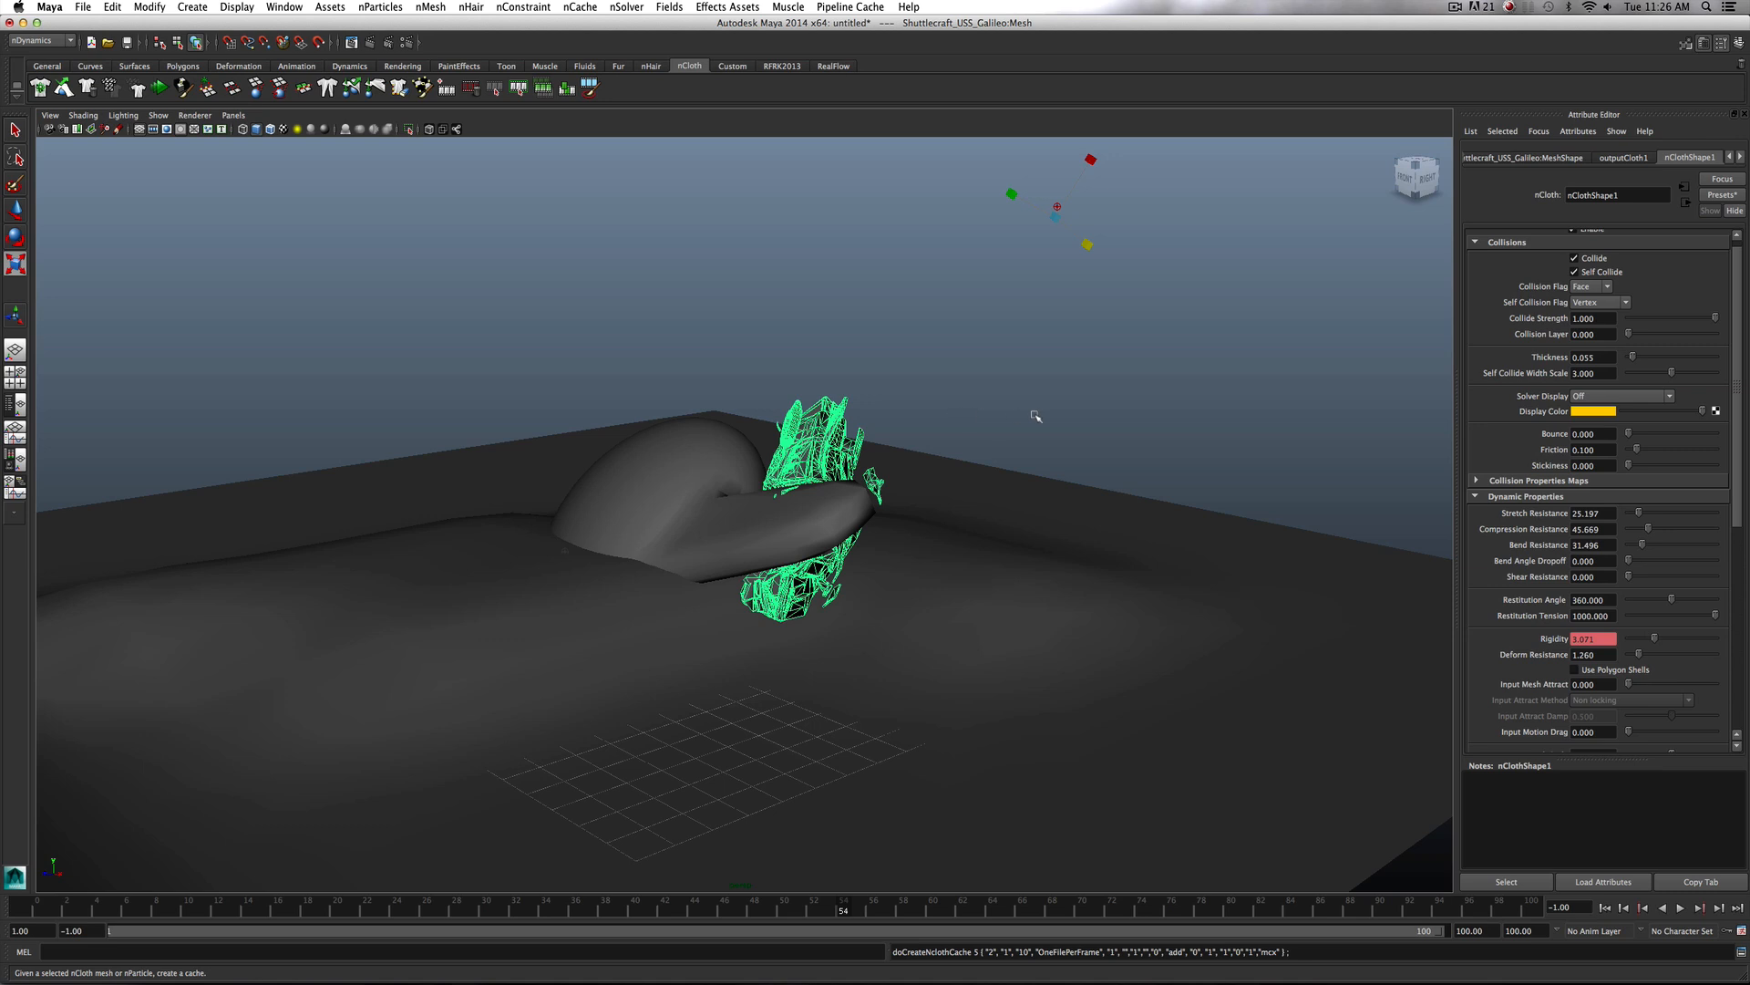
left_click(866, 911)
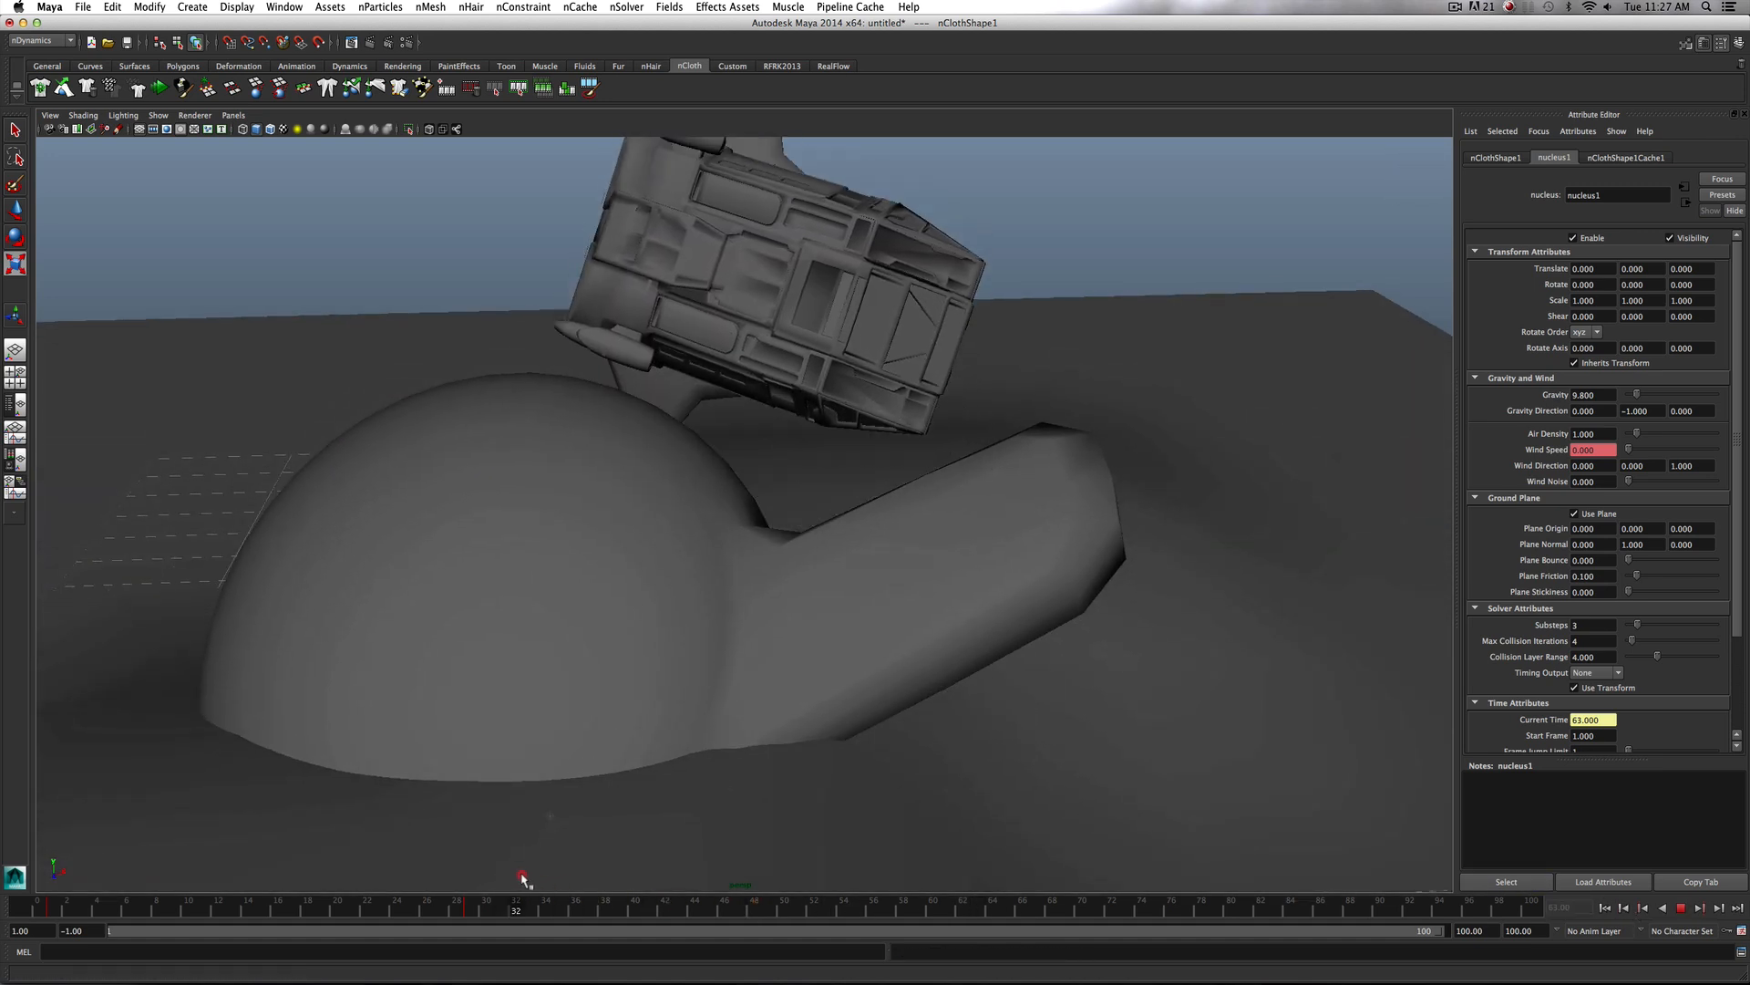
left_click_drag(523, 881, 691, 881)
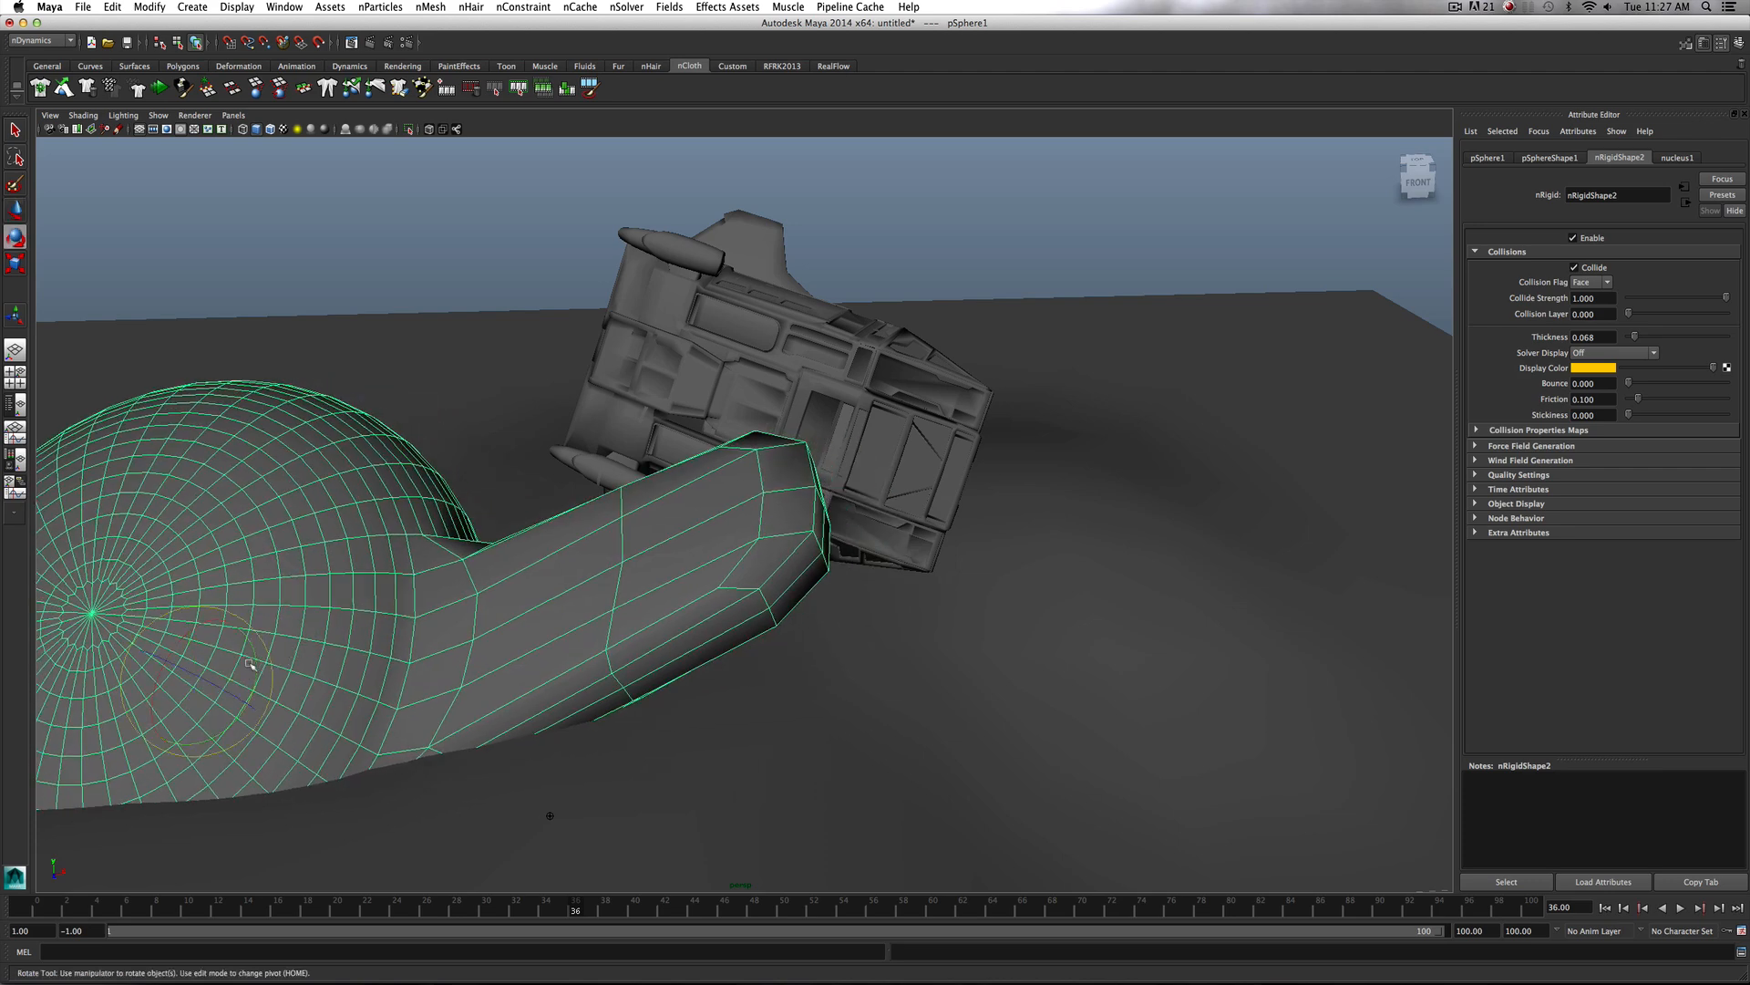
left_click_drag(252, 664, 282, 651)
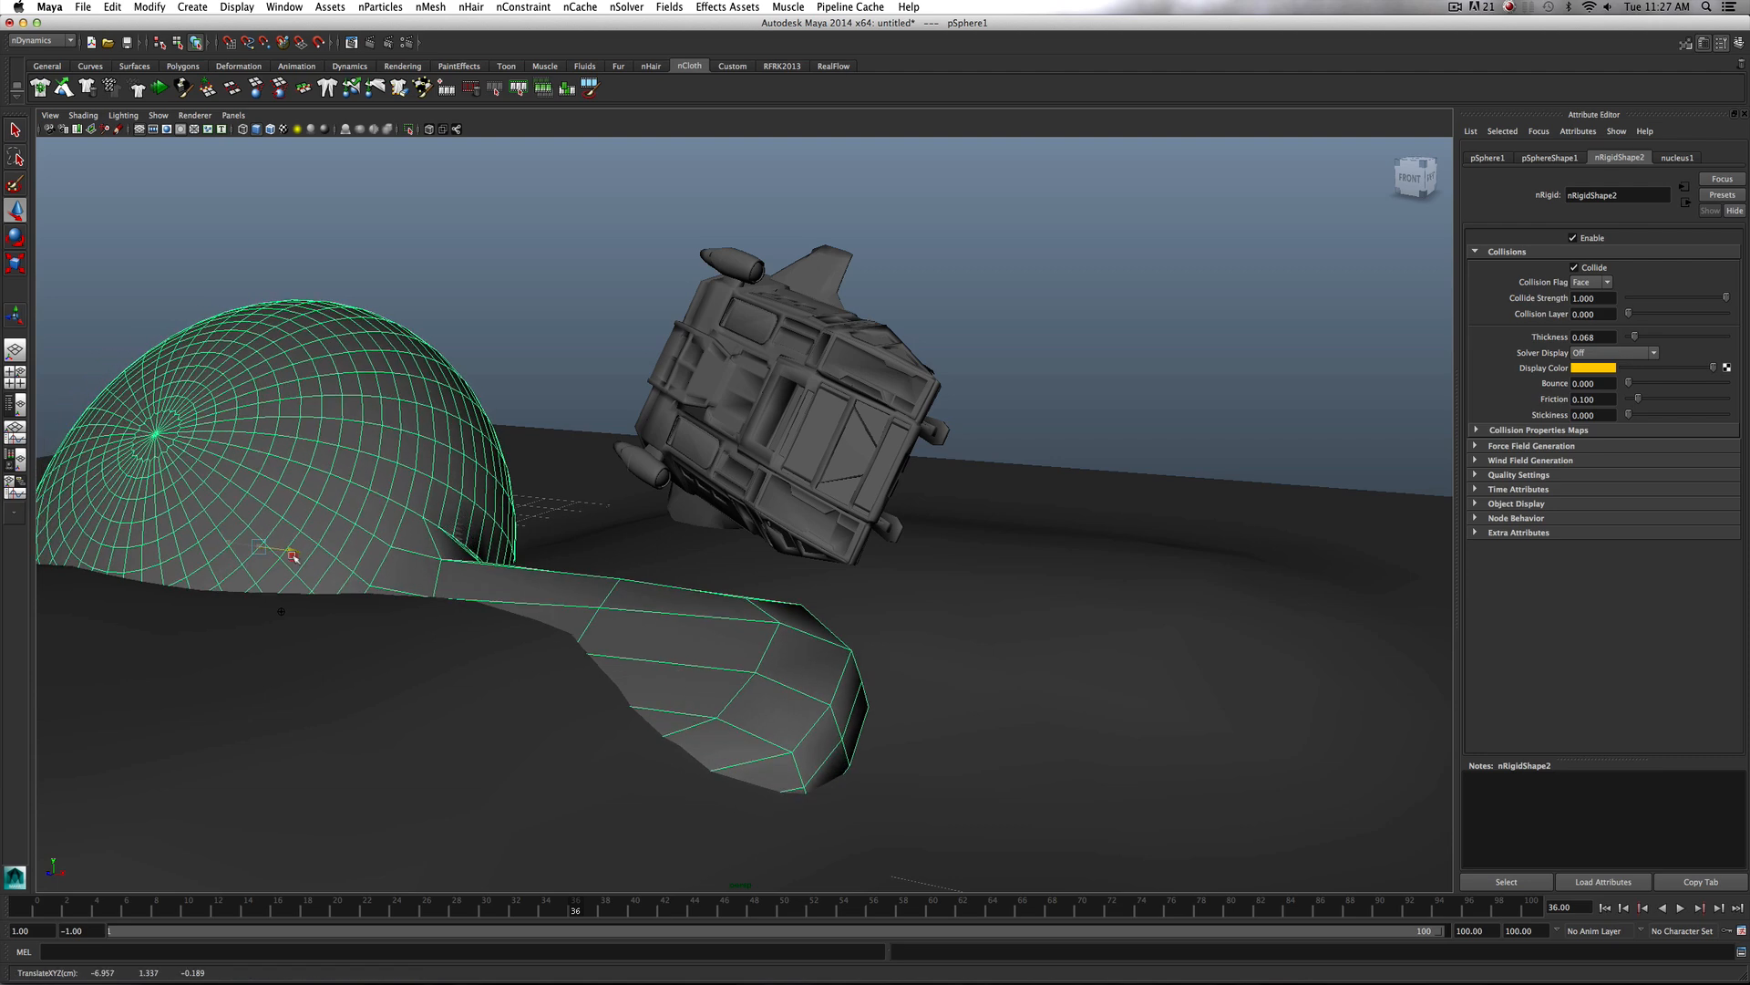
left_click_drag(279, 558, 300, 574)
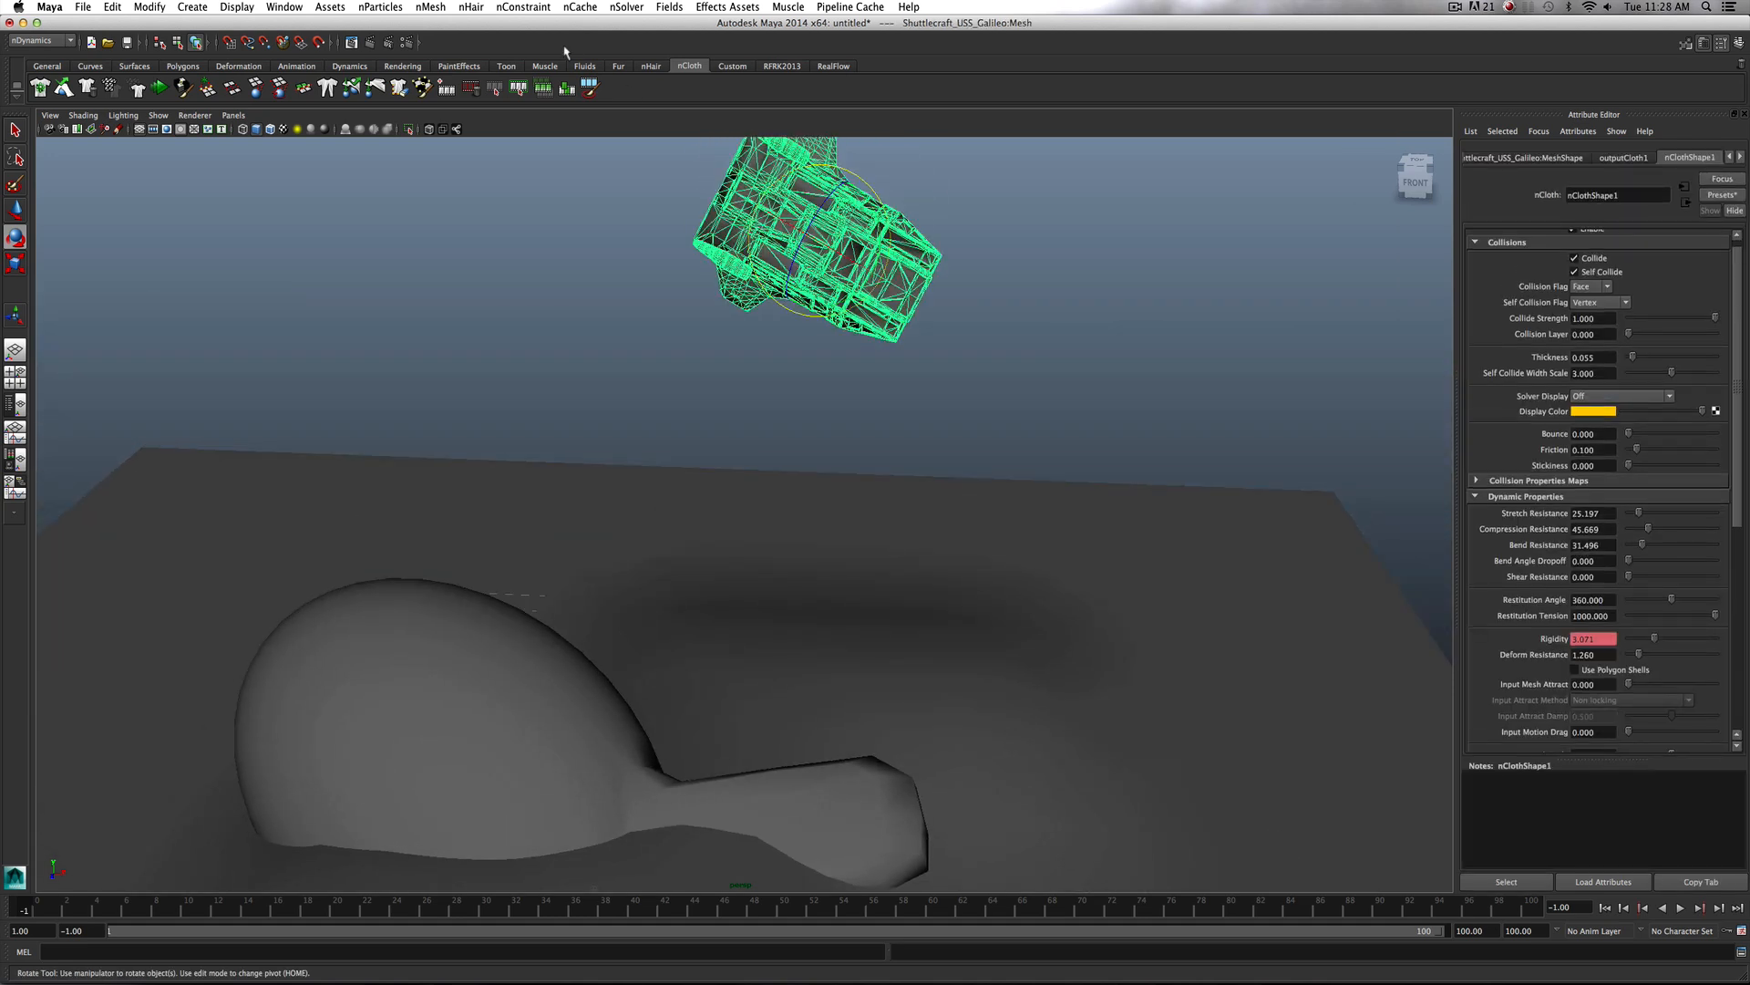
Cancel the cache replacement warning and set the ship's Deform Resistance to 1.500
left_click(579, 7)
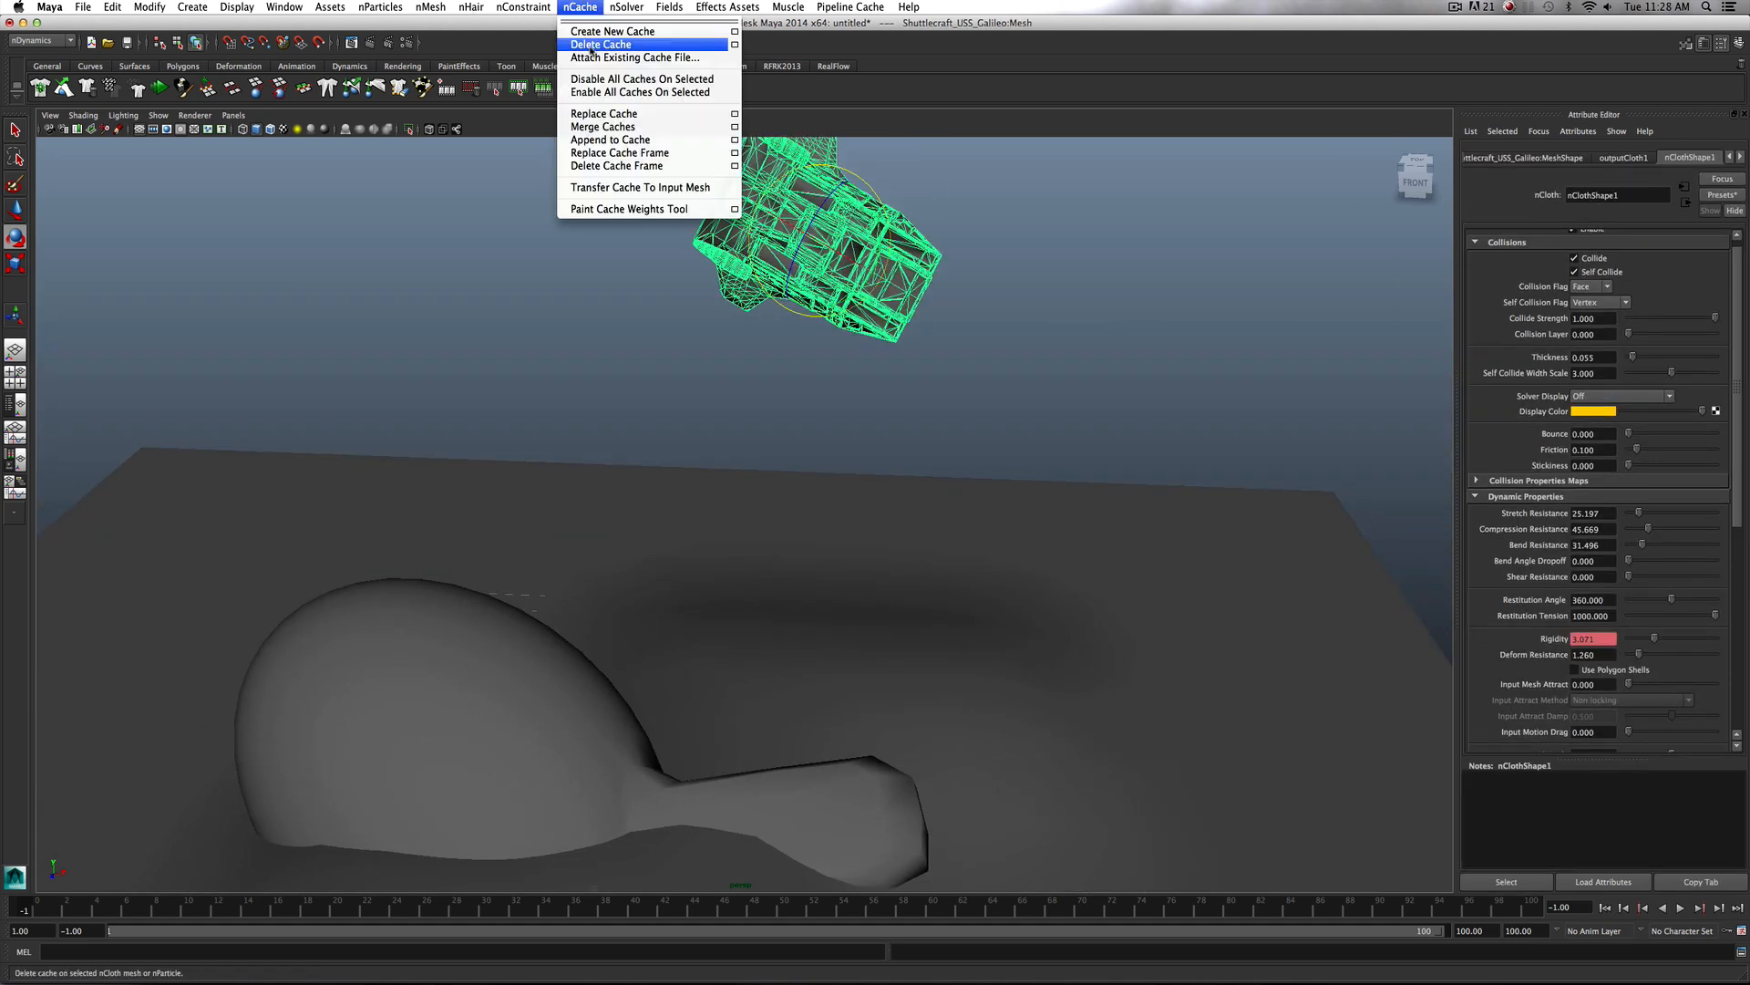
left_click(612, 31)
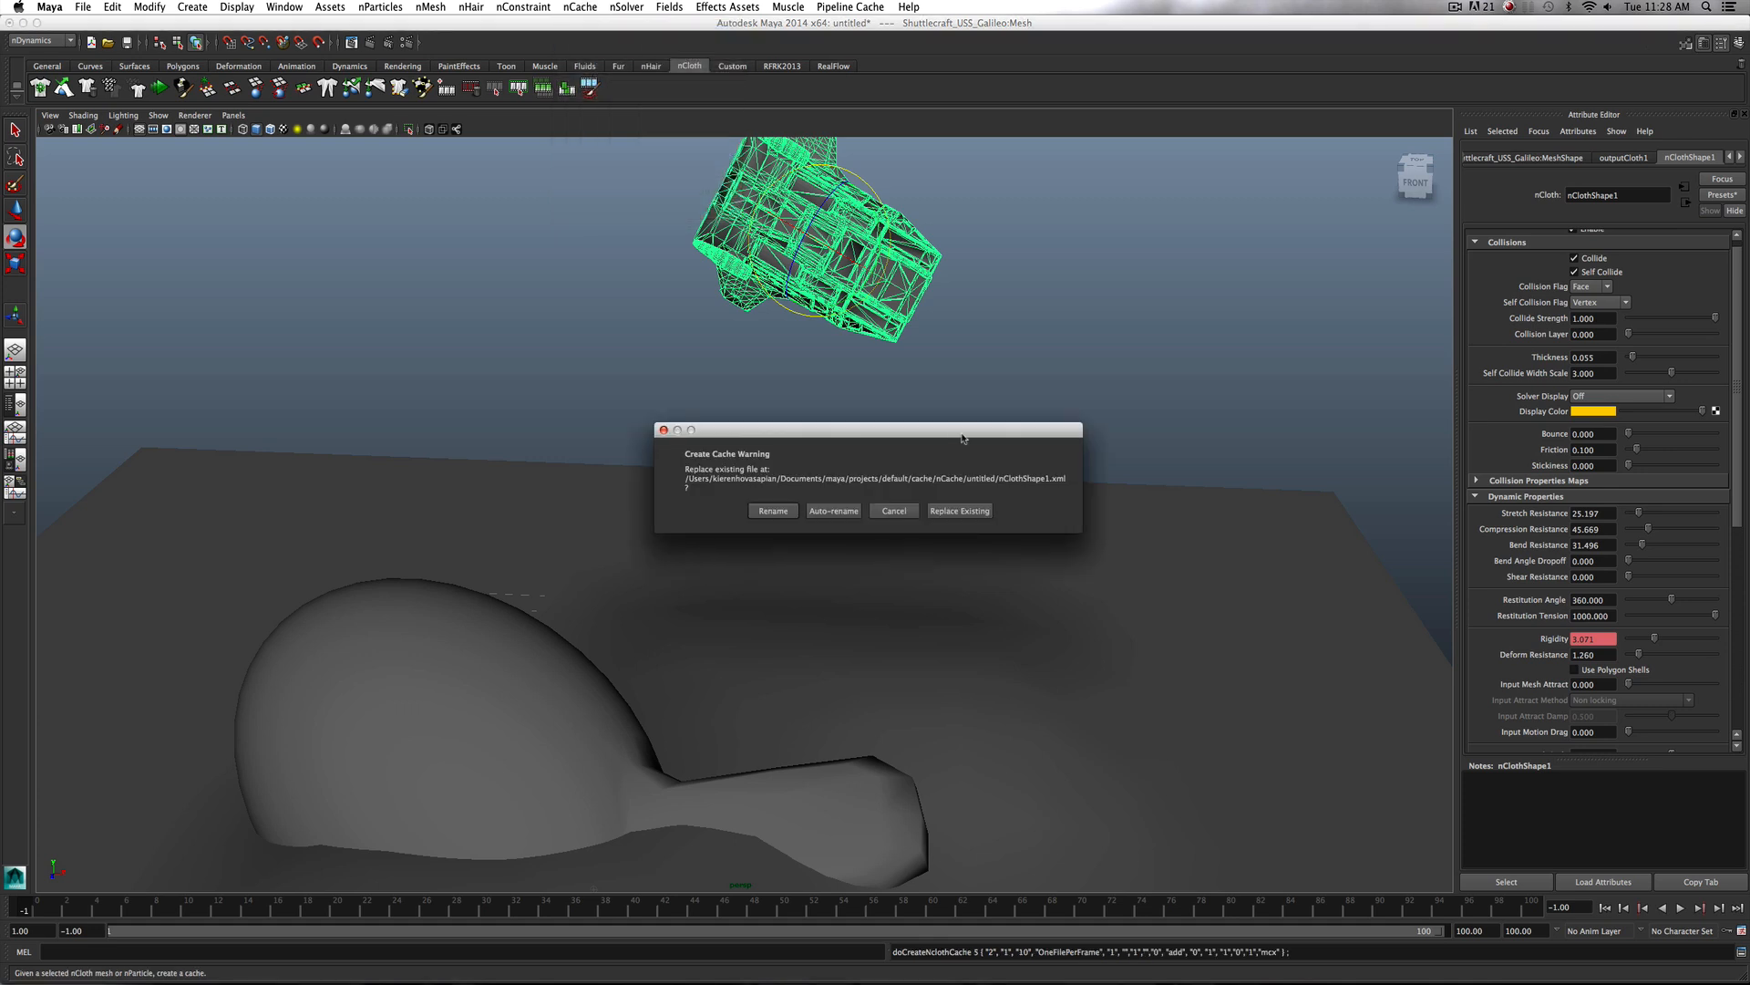
left_click(894, 511)
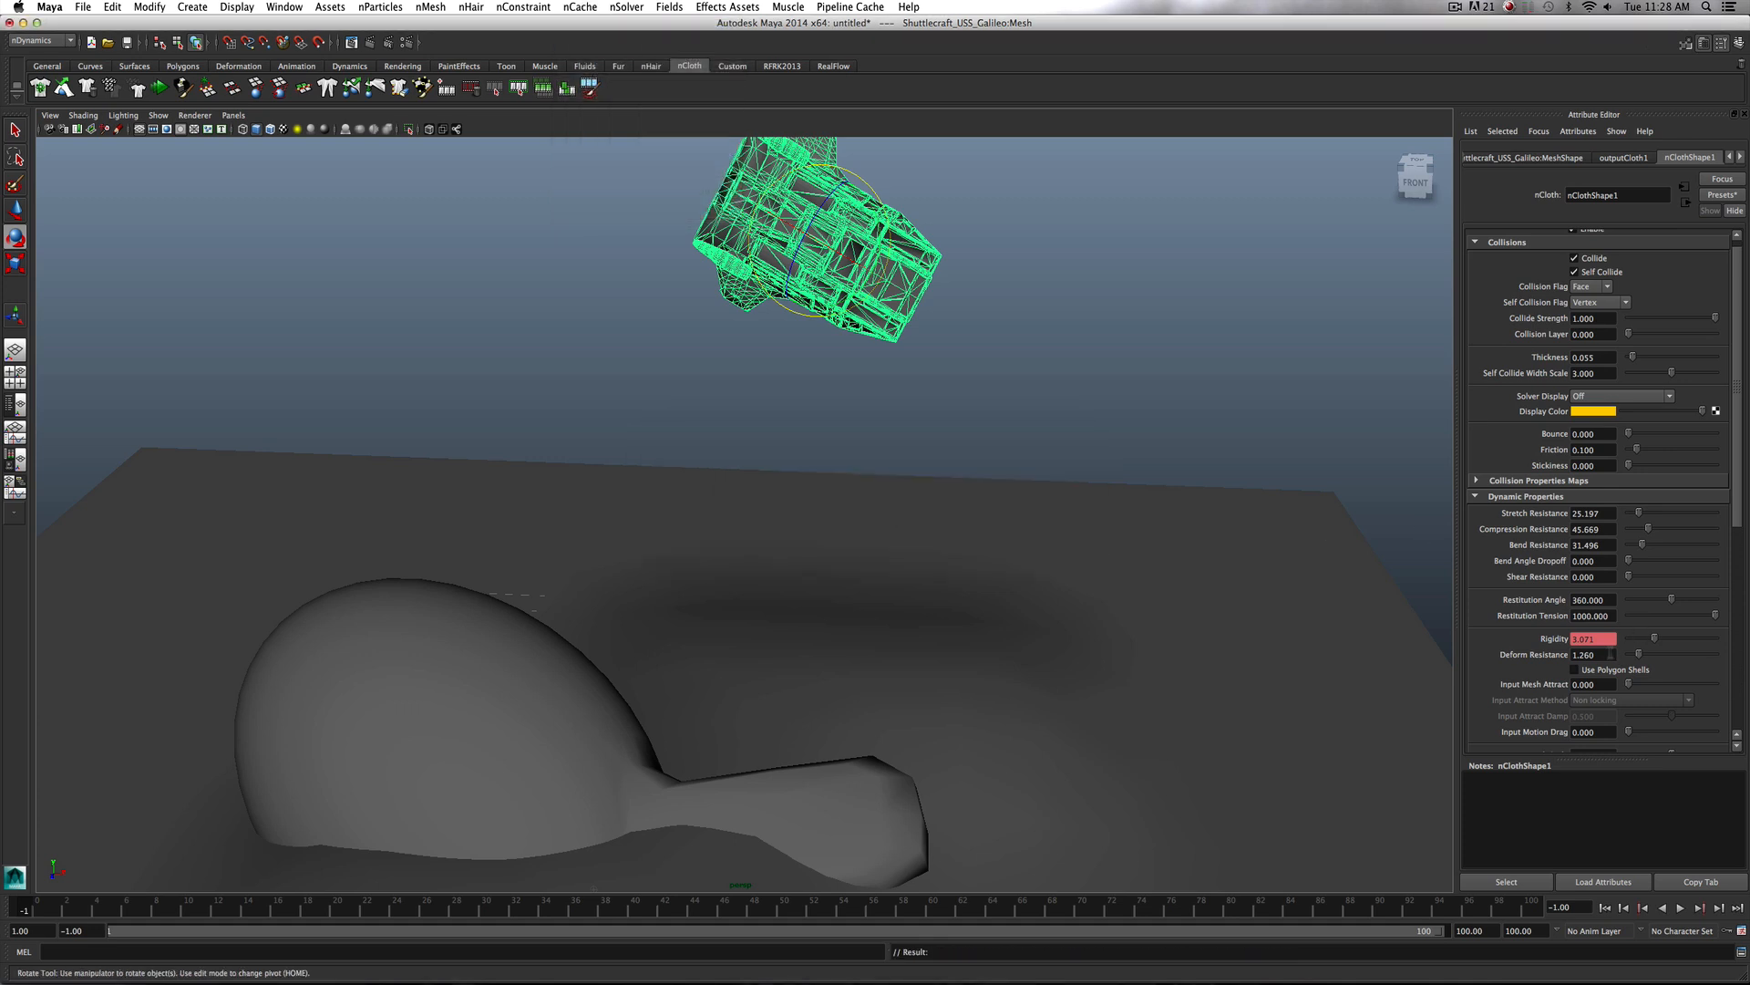
left_click(1590, 654)
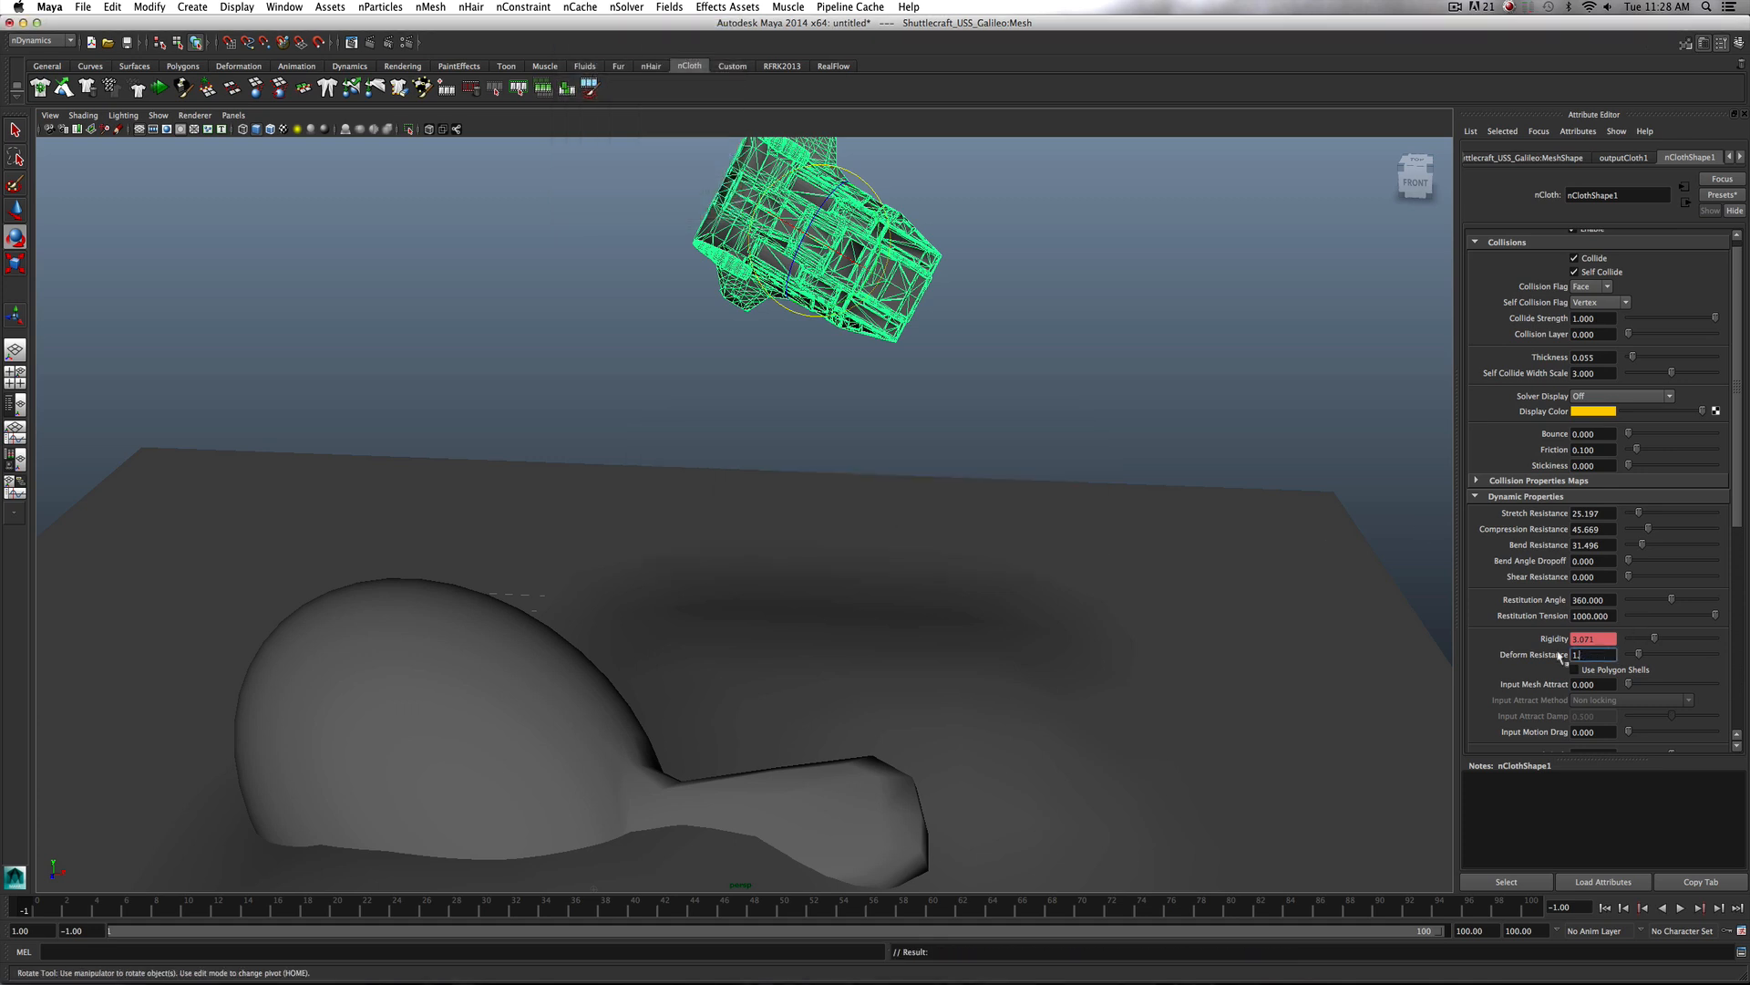
type("1.500")
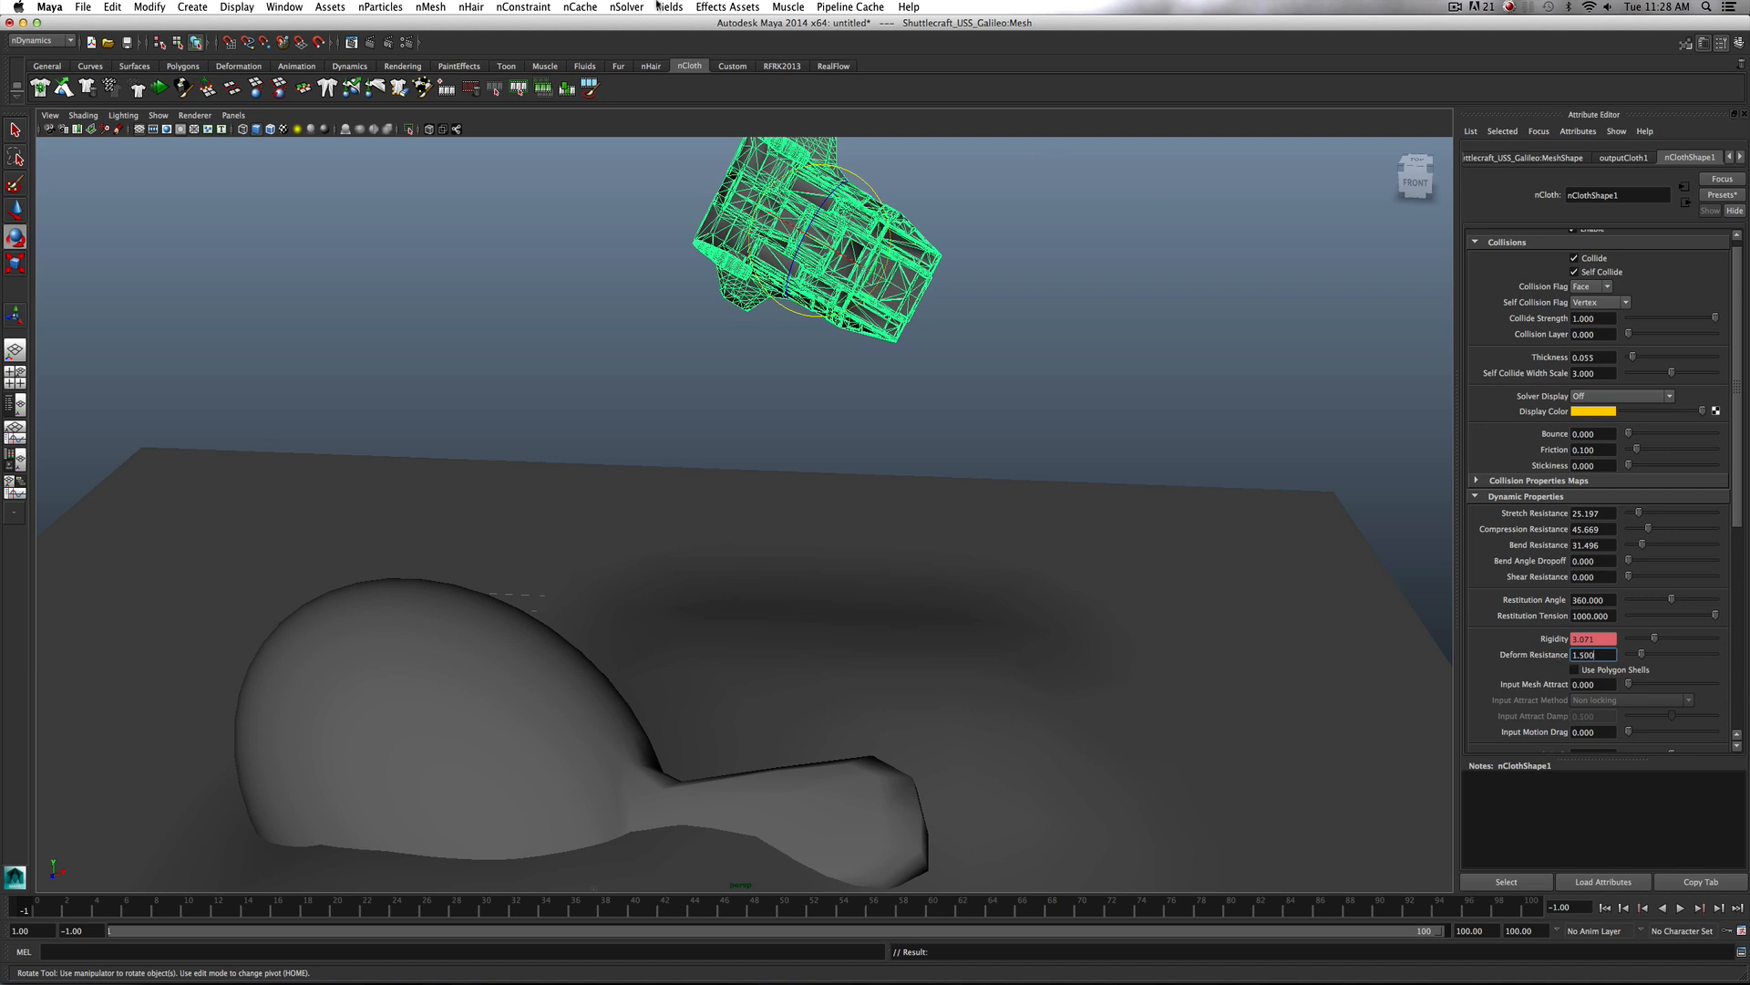
Delete the ship's existing nCache so the new setting takes effect
left_click(580, 7)
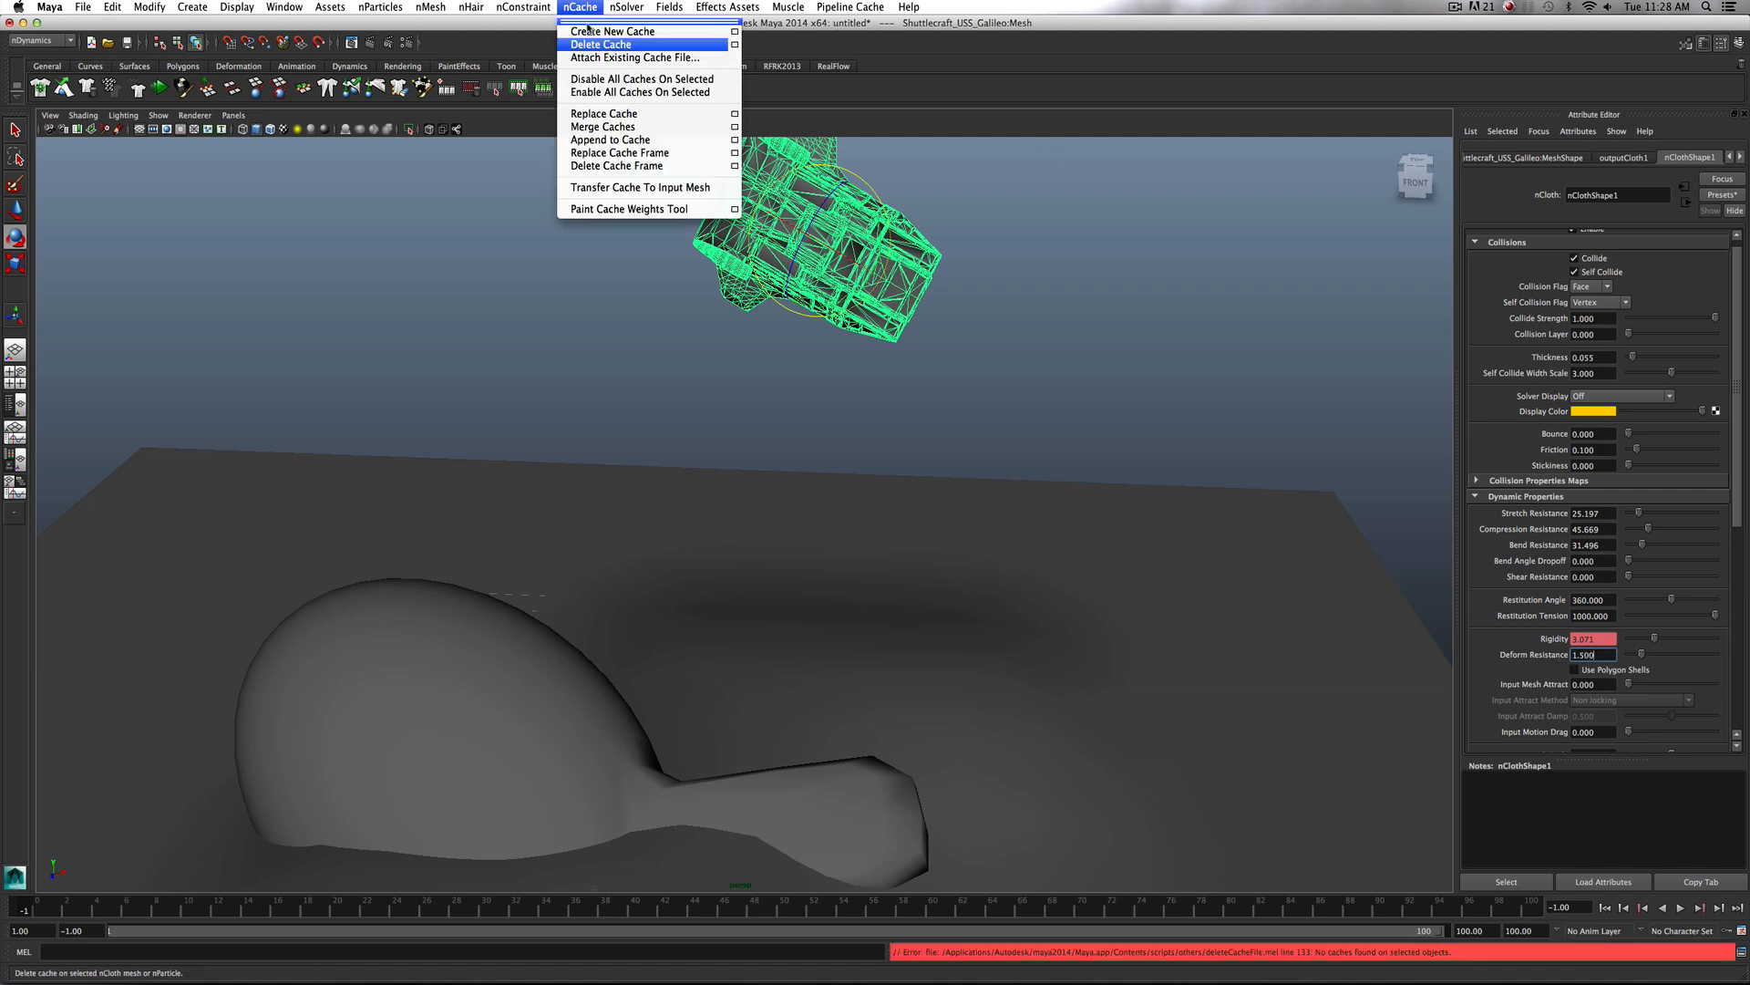
left_click(611, 31)
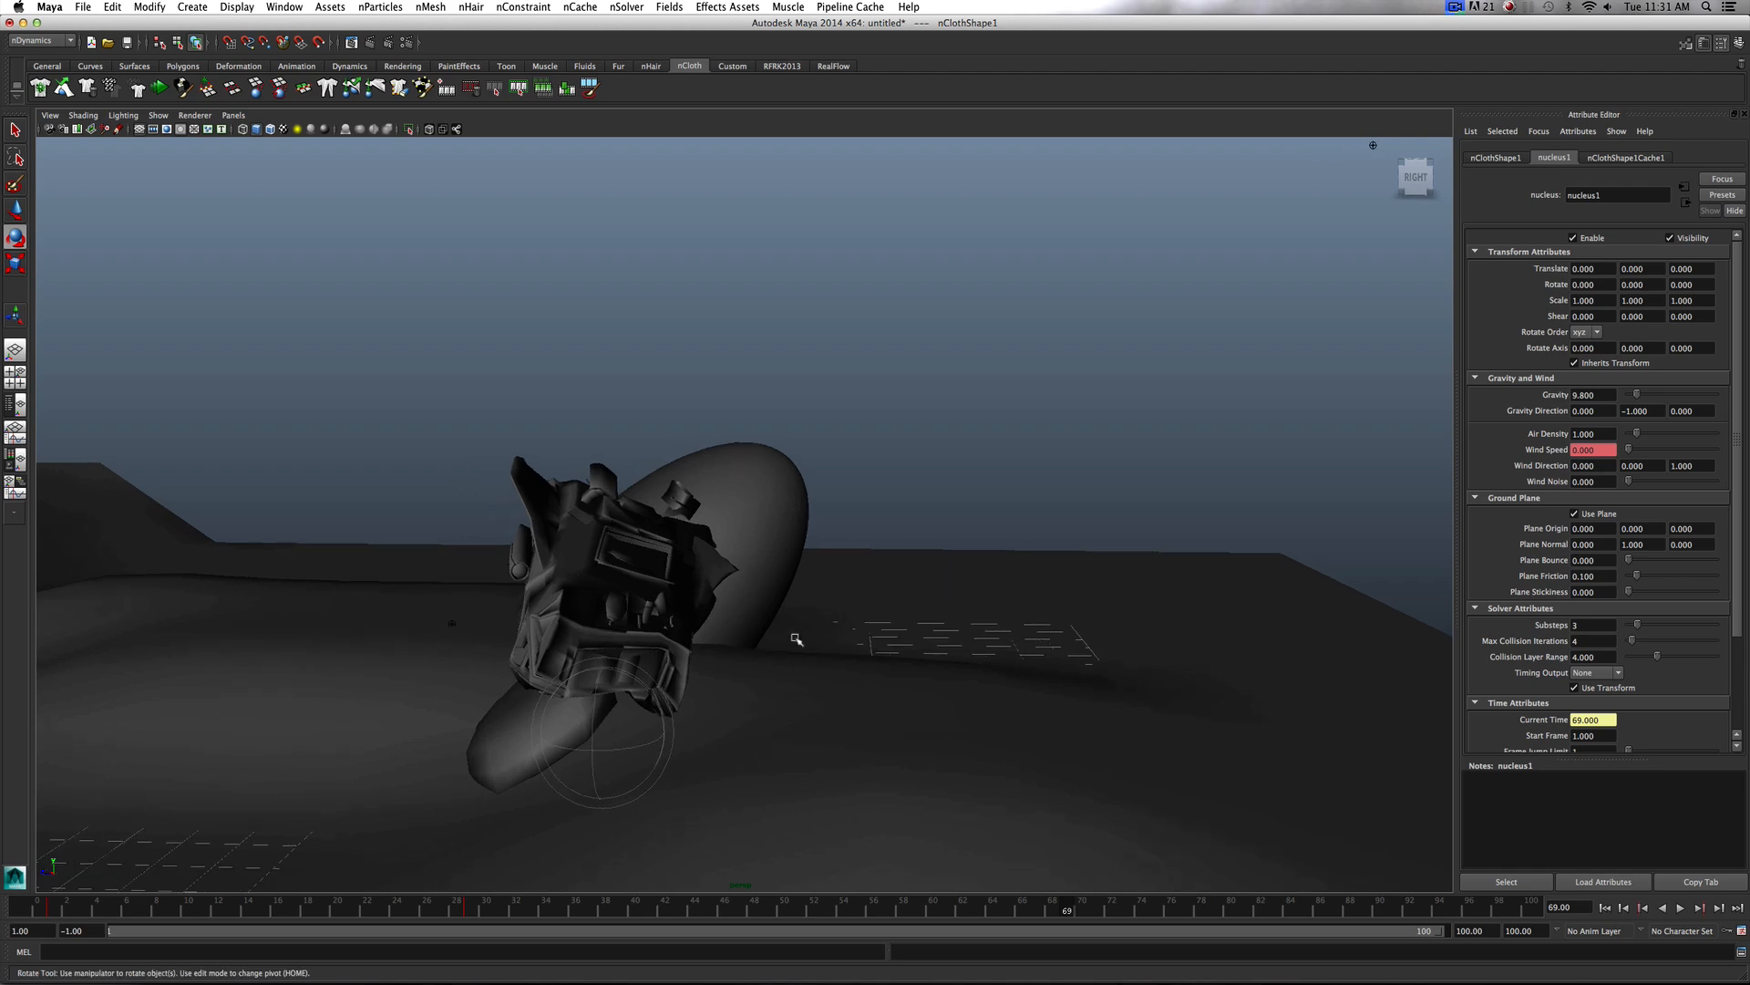
Orbit the view around the wrecked ship crumpled against the dome
left_click_drag(797, 629, 796, 629)
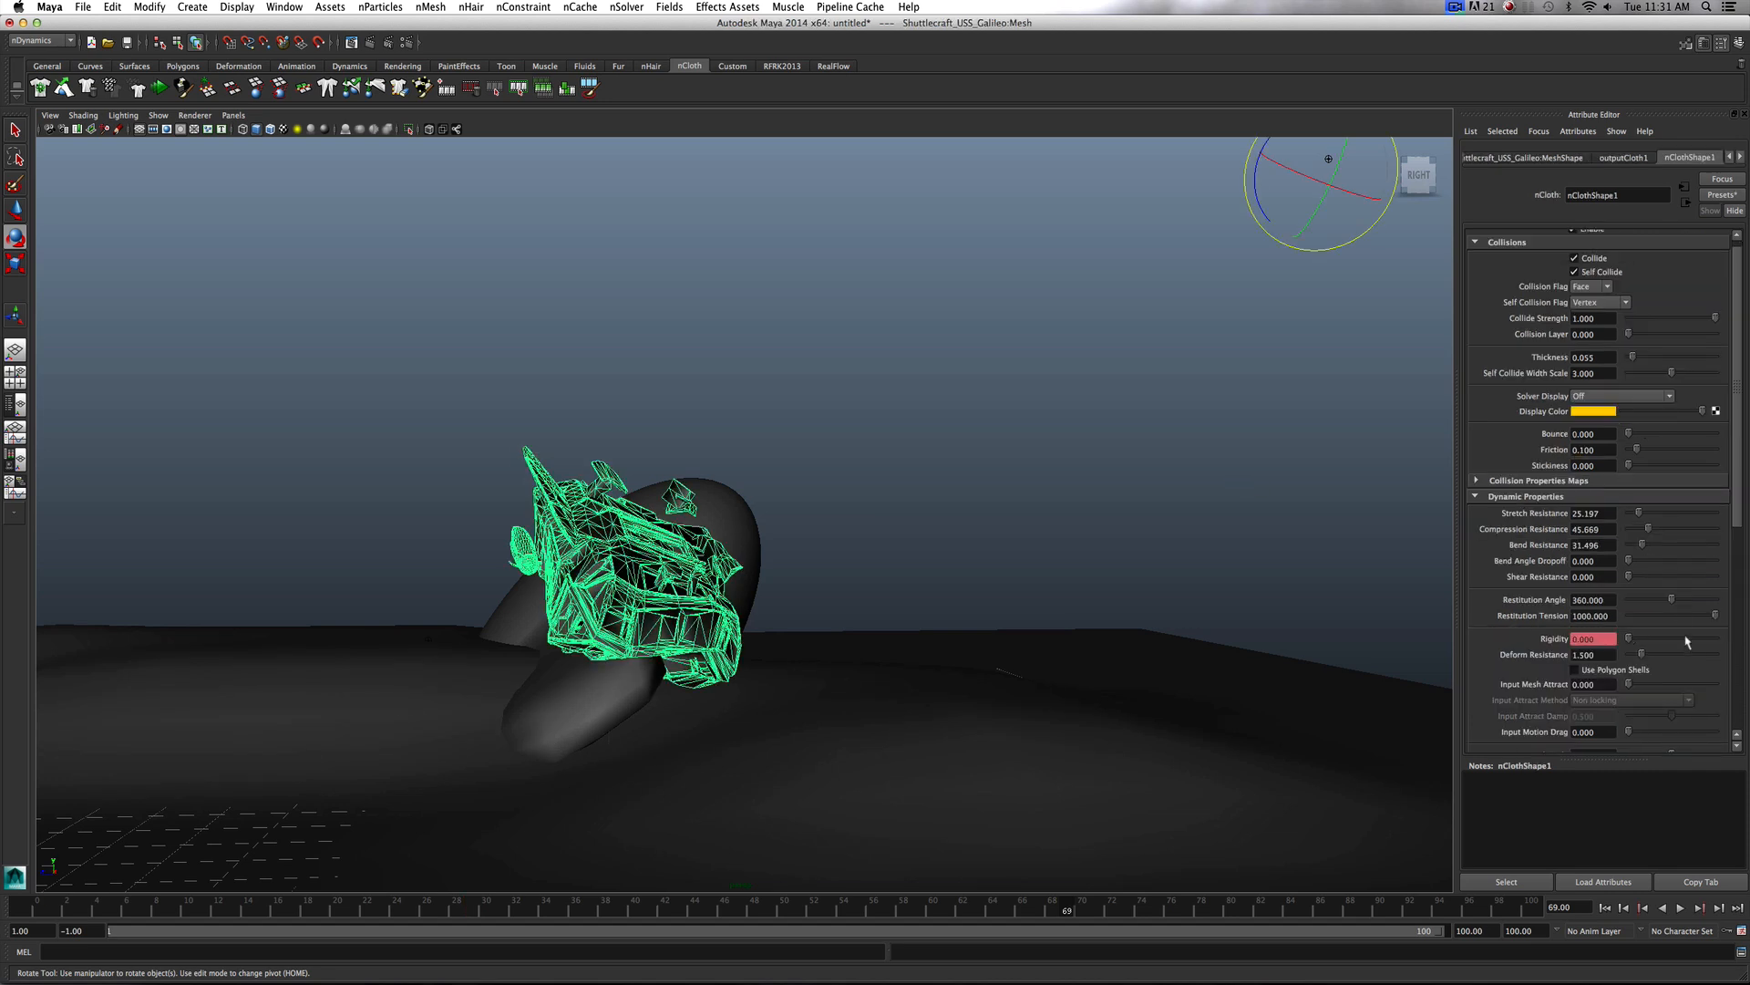
Set the nucleus wind speed key at frame 60 to 20 and scrub forward to check the result
left_click(1697, 157)
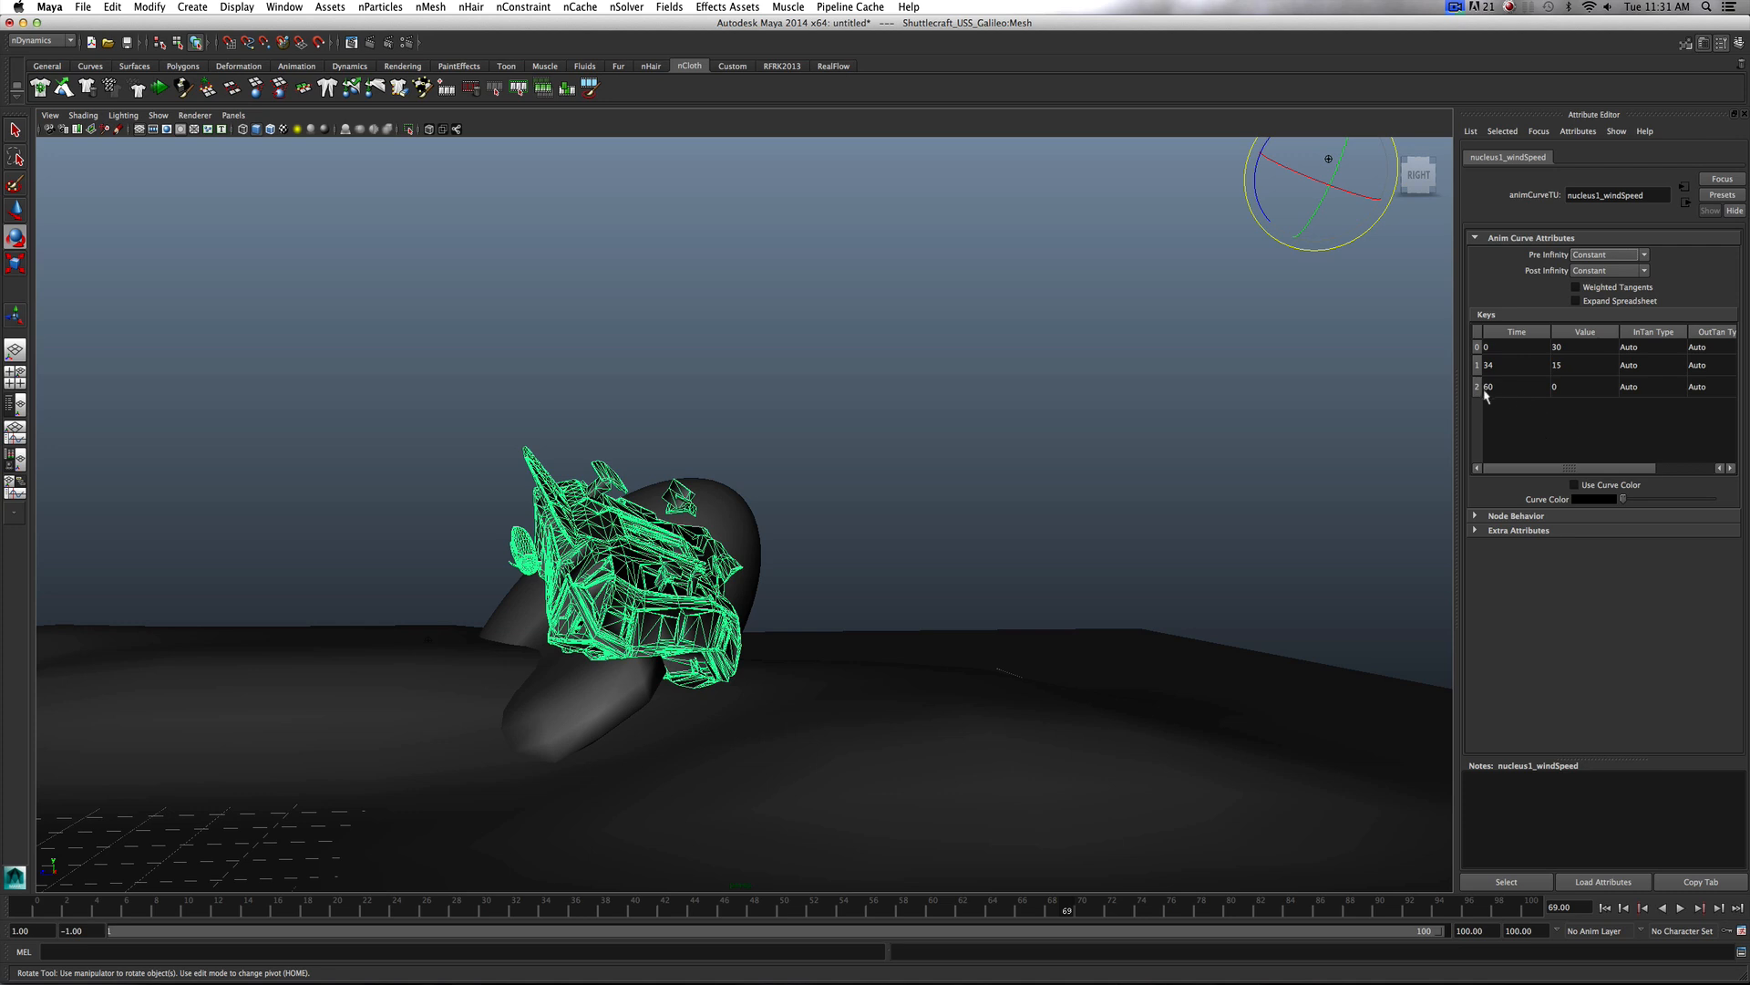
mouse_move(1155, 784)
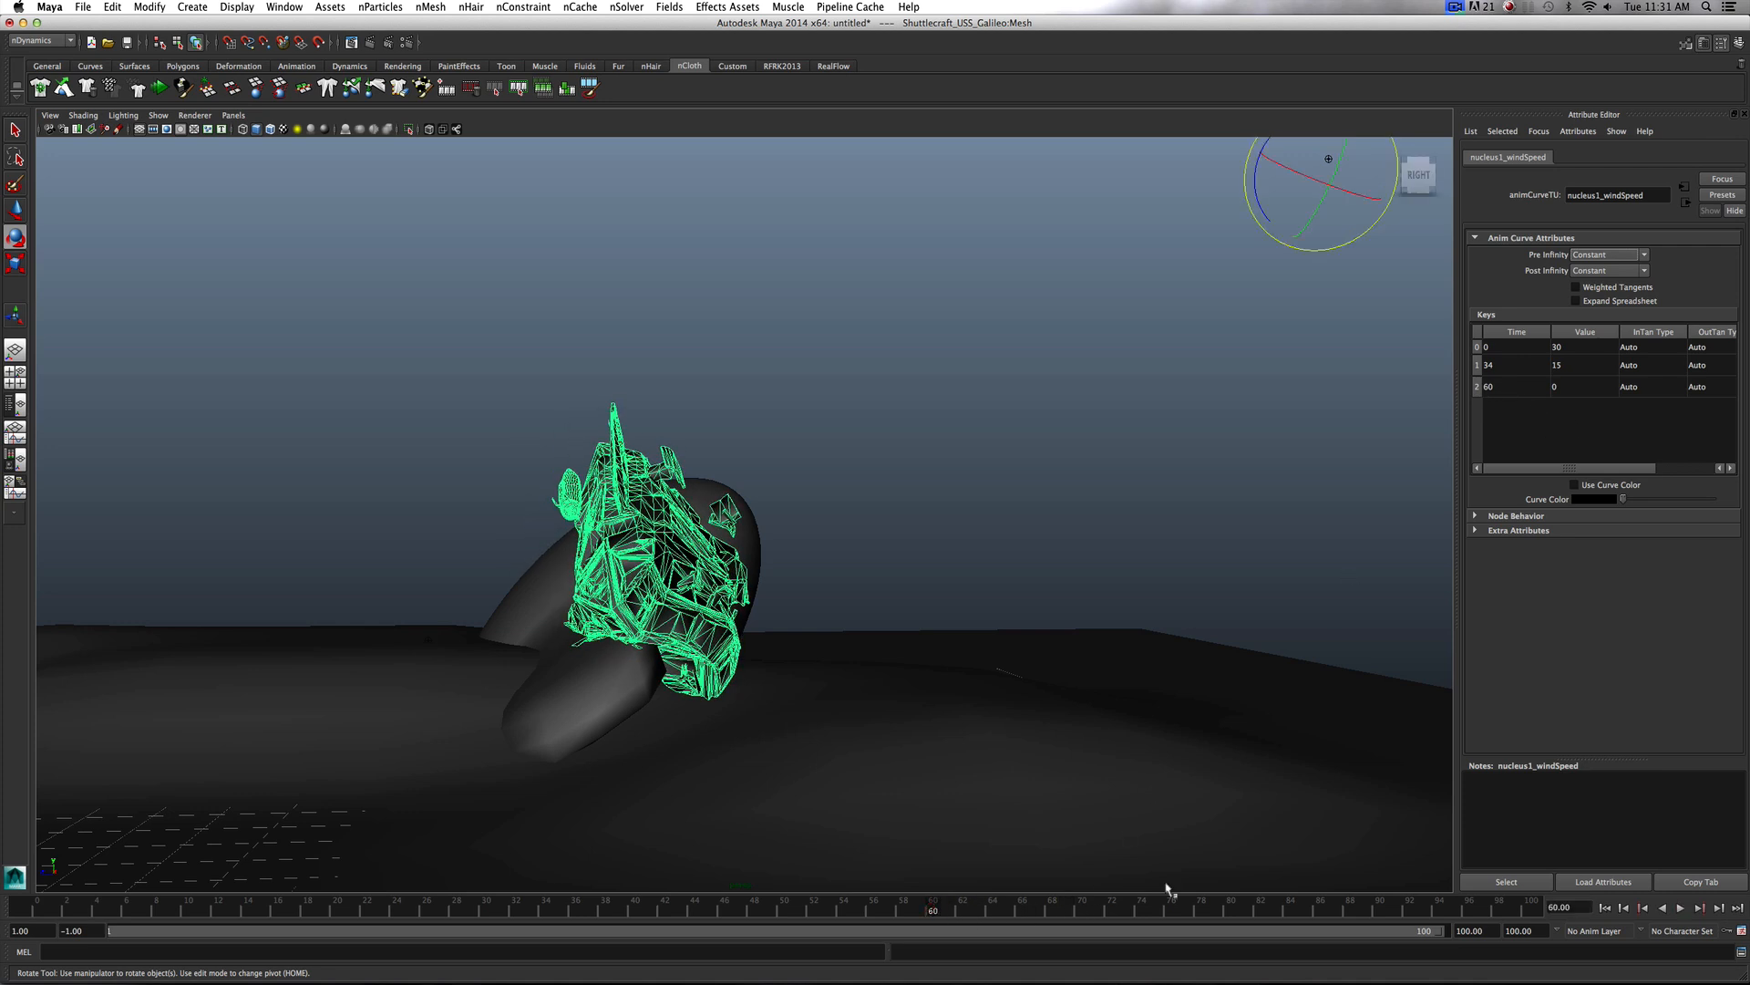
double_click(1582, 386)
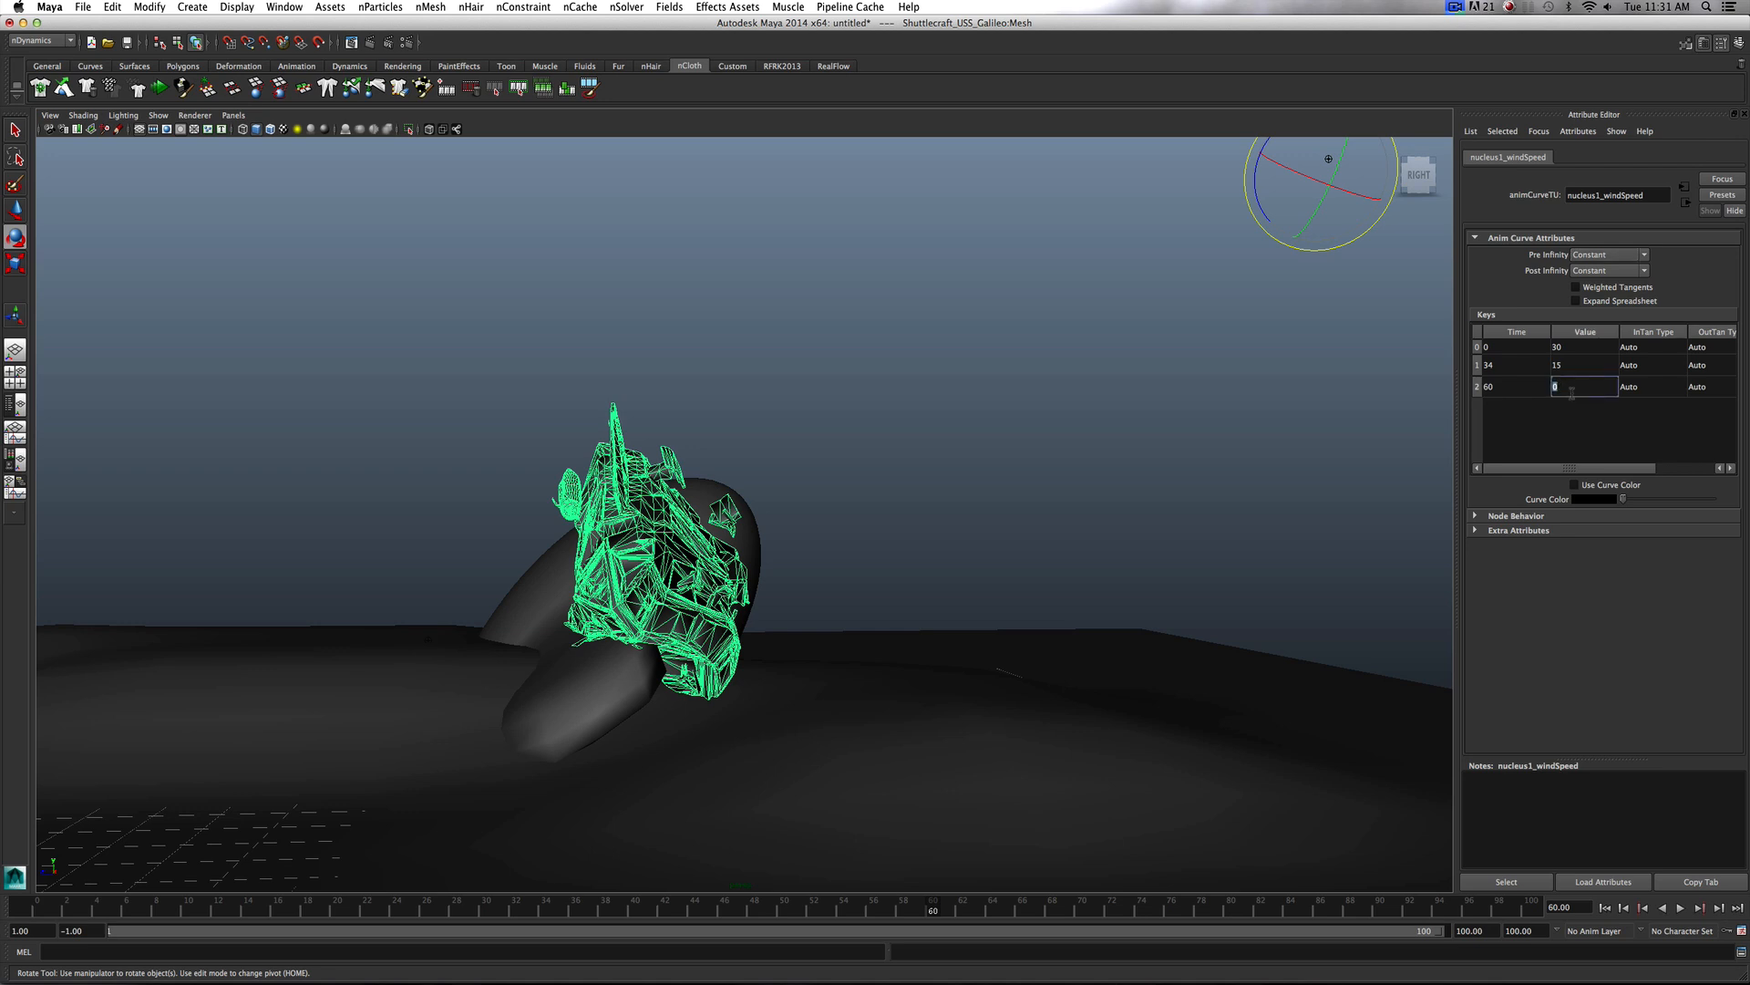
type("20")
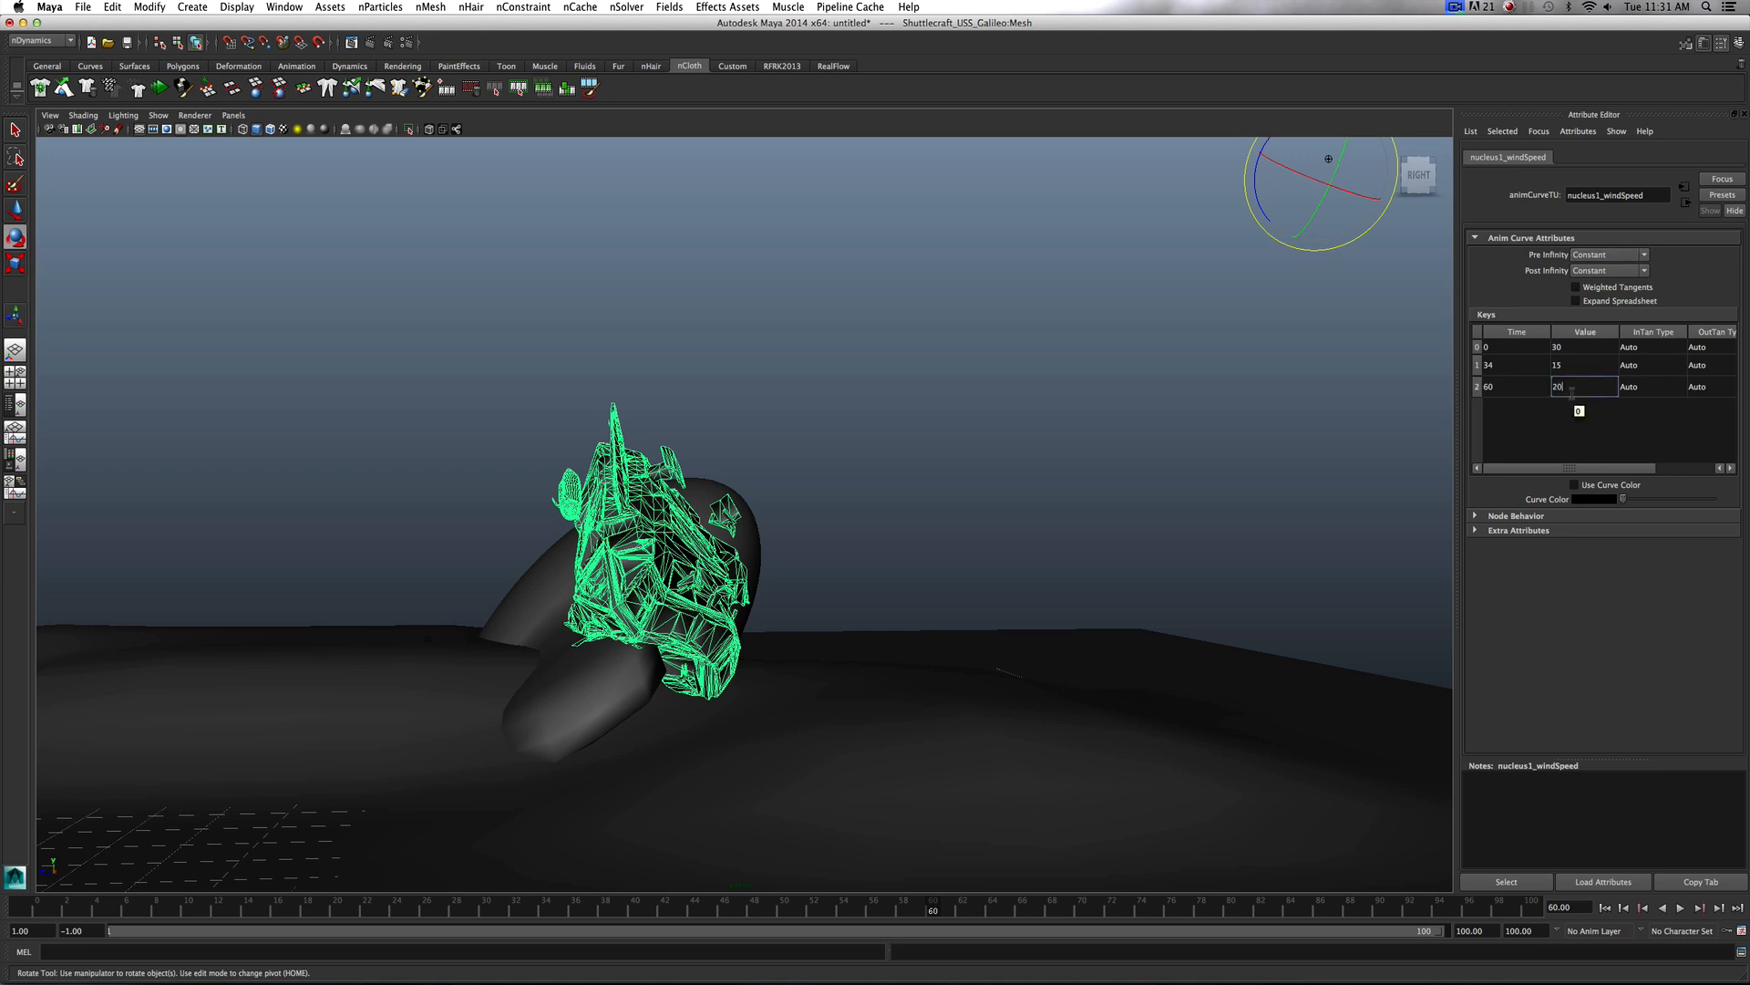
key("Return")
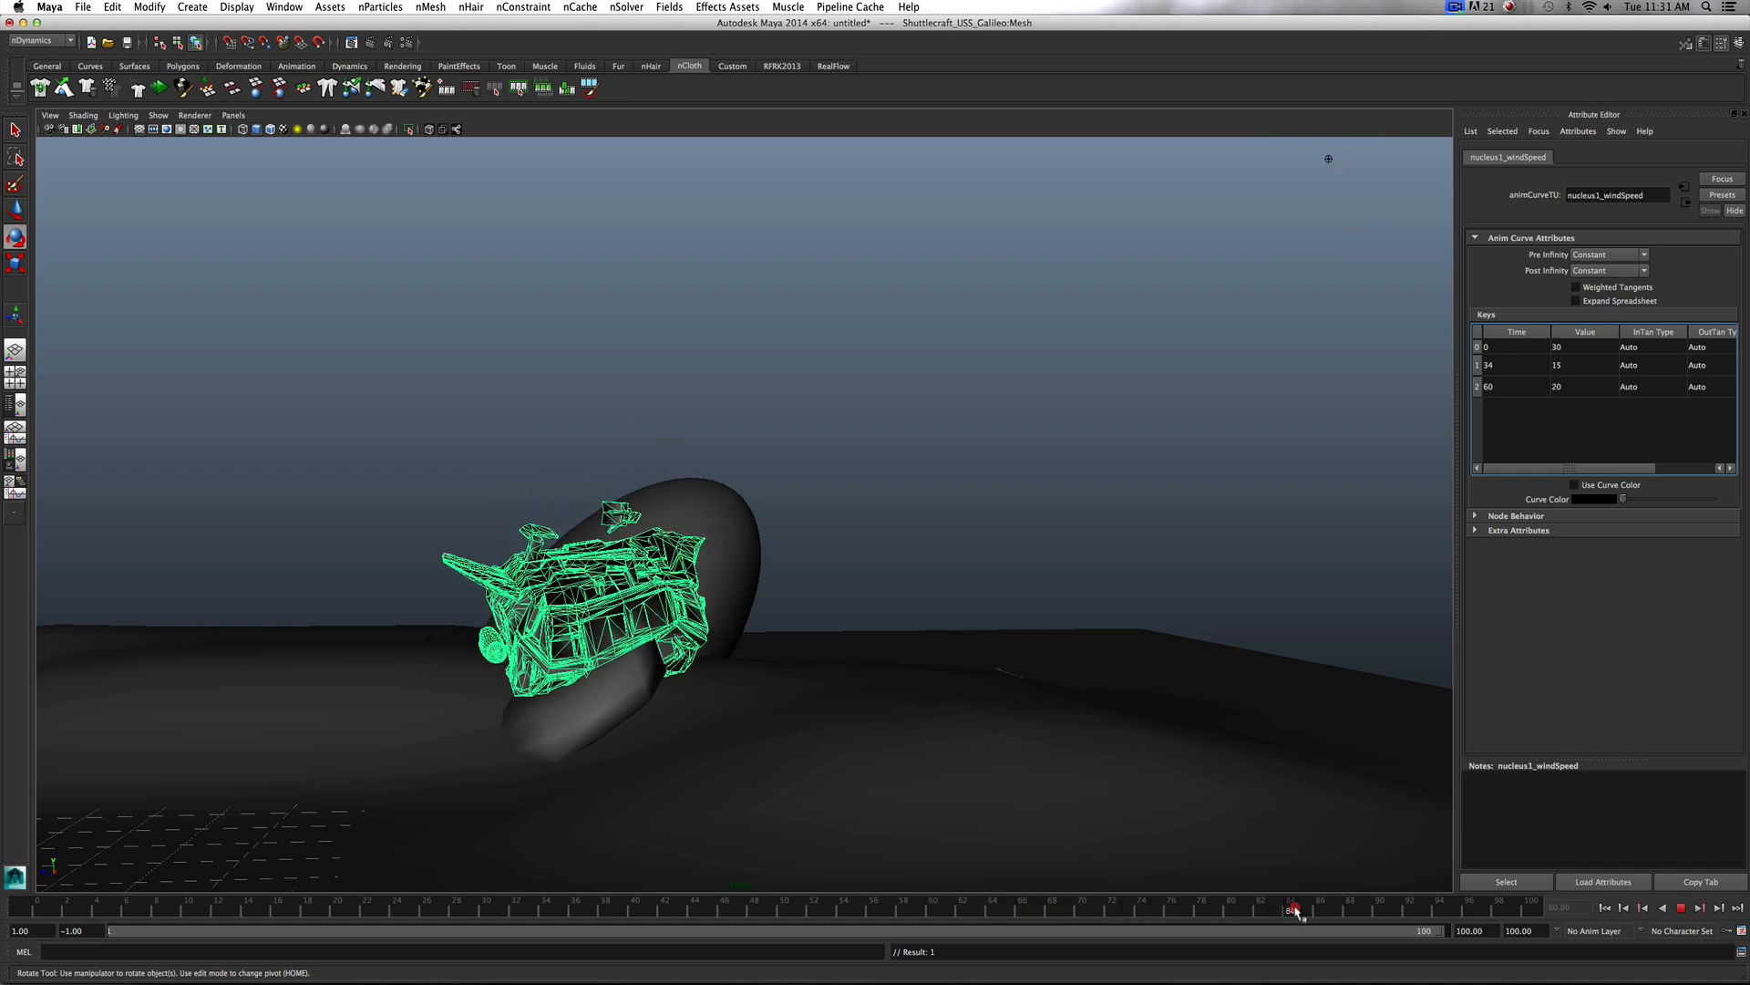
left_click_drag(1295, 909, 1260, 910)
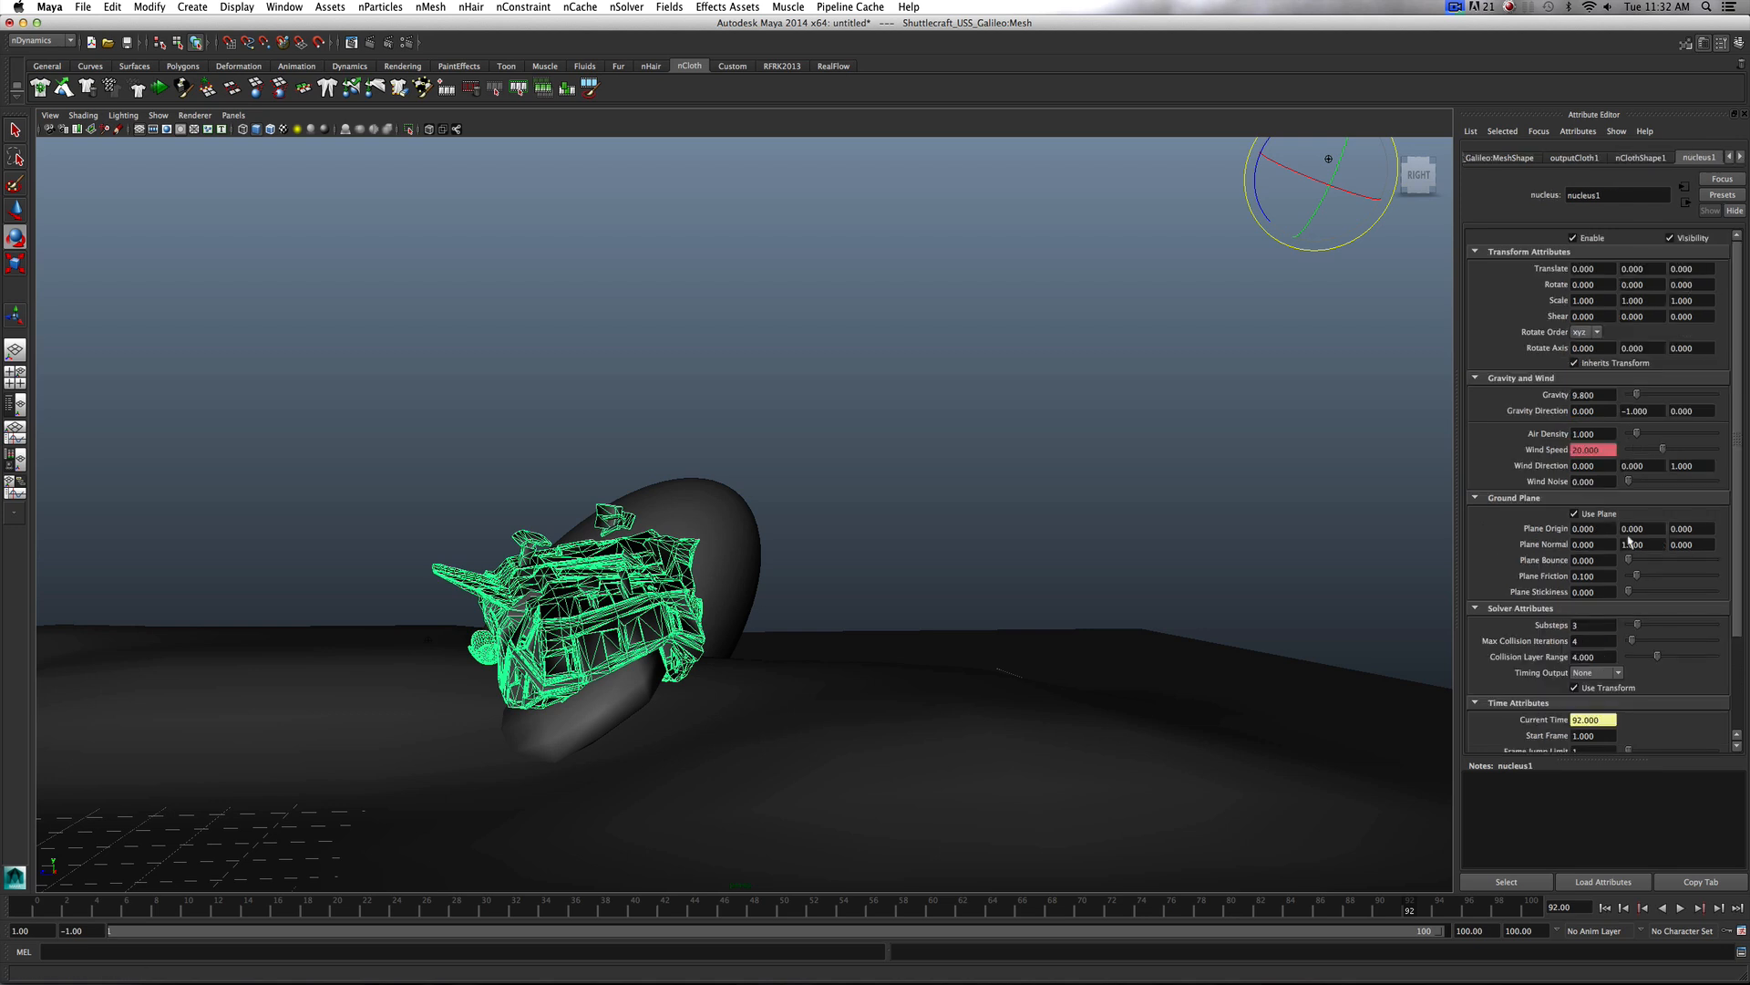
Rewind the simulation to the first frame with the ship above the dome, ready to recache
right_click(1590, 449)
type("0.000")
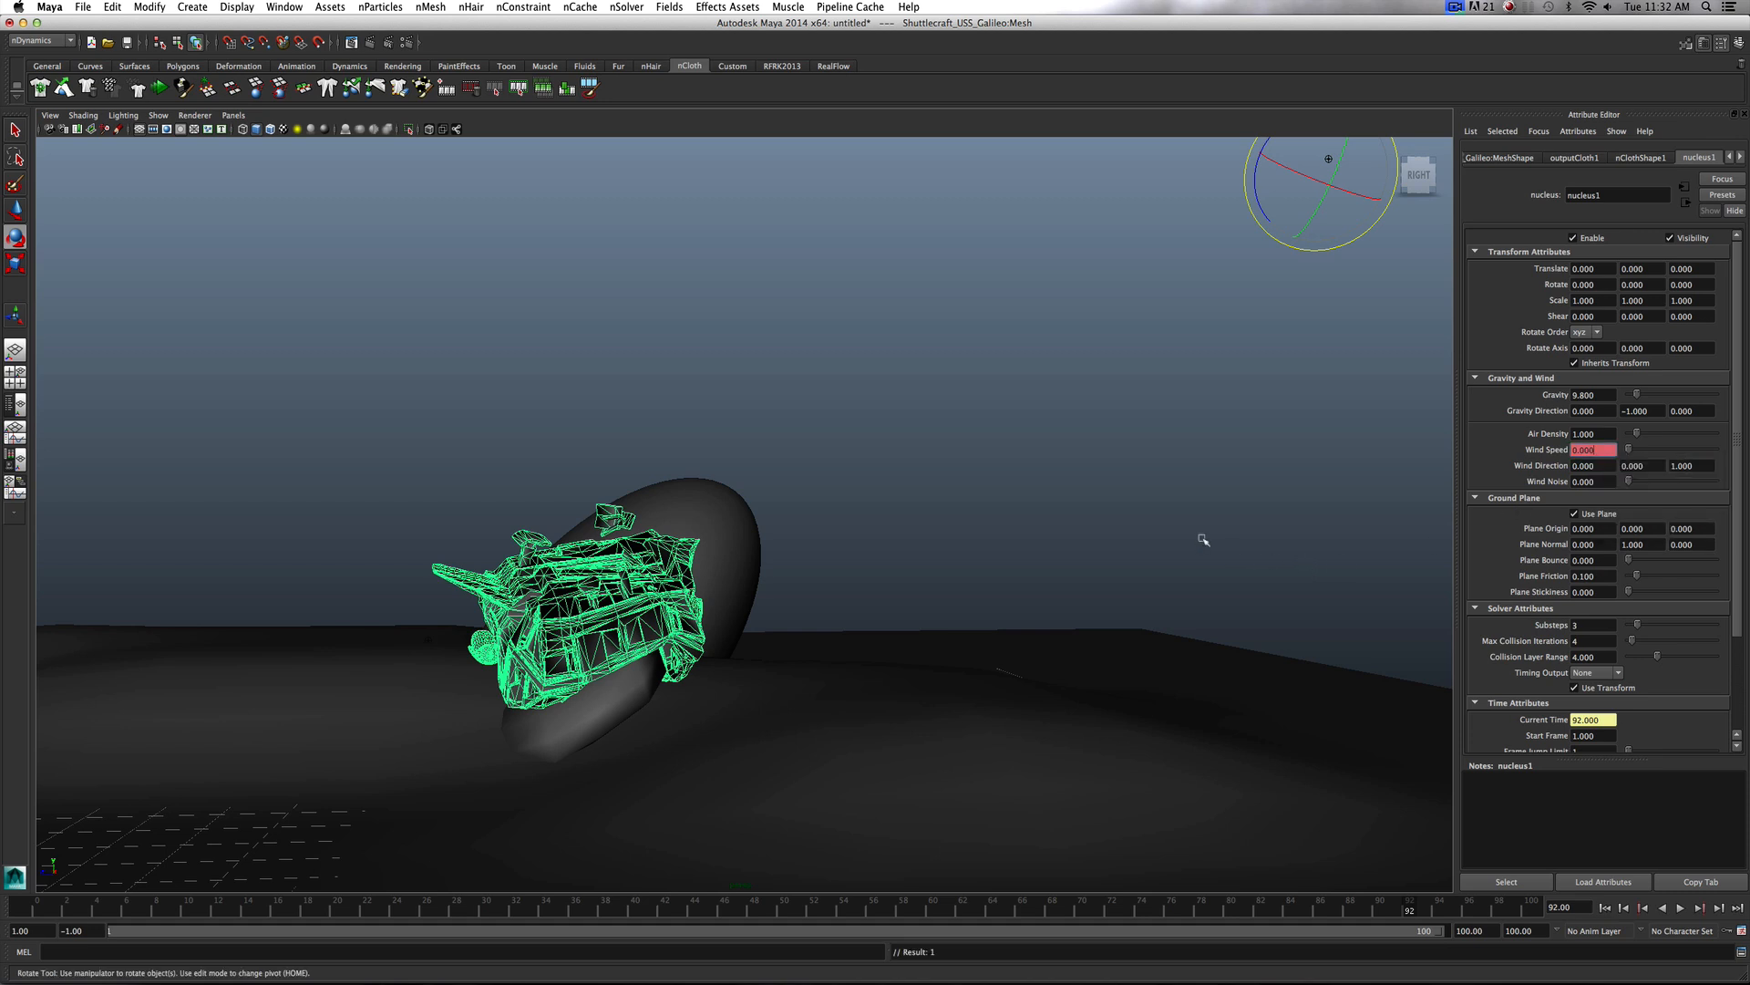
mouse_move(1628, 489)
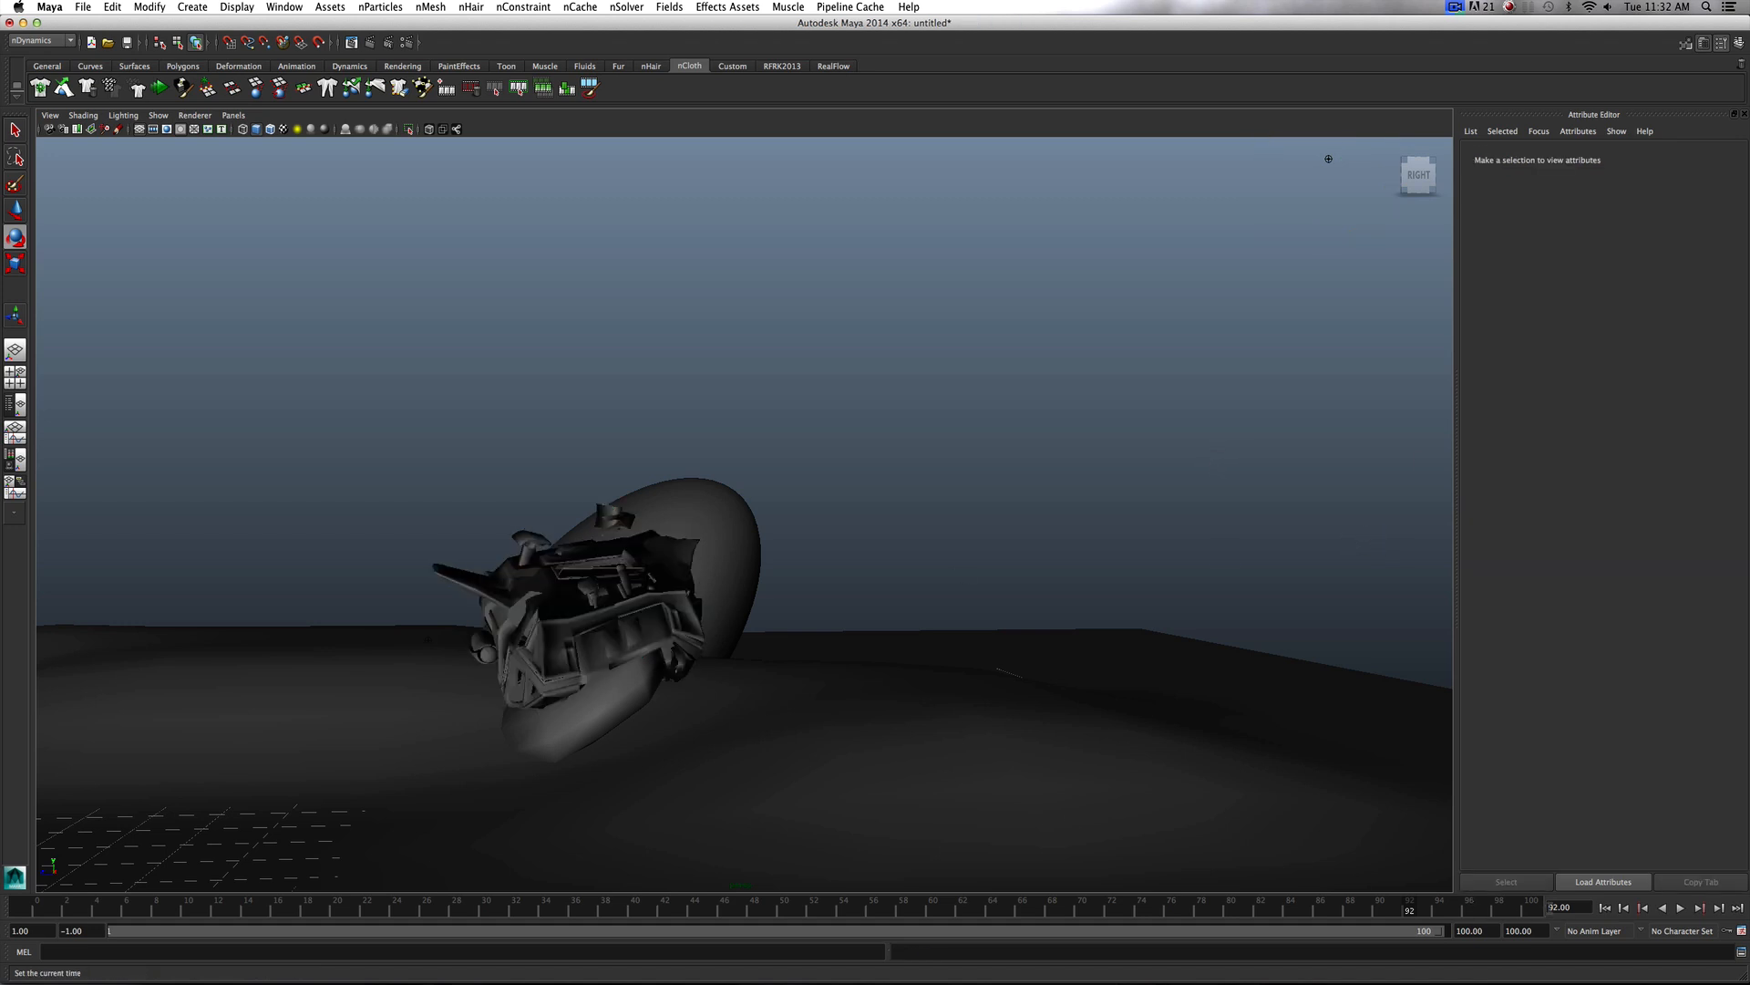
left_click(1604, 906)
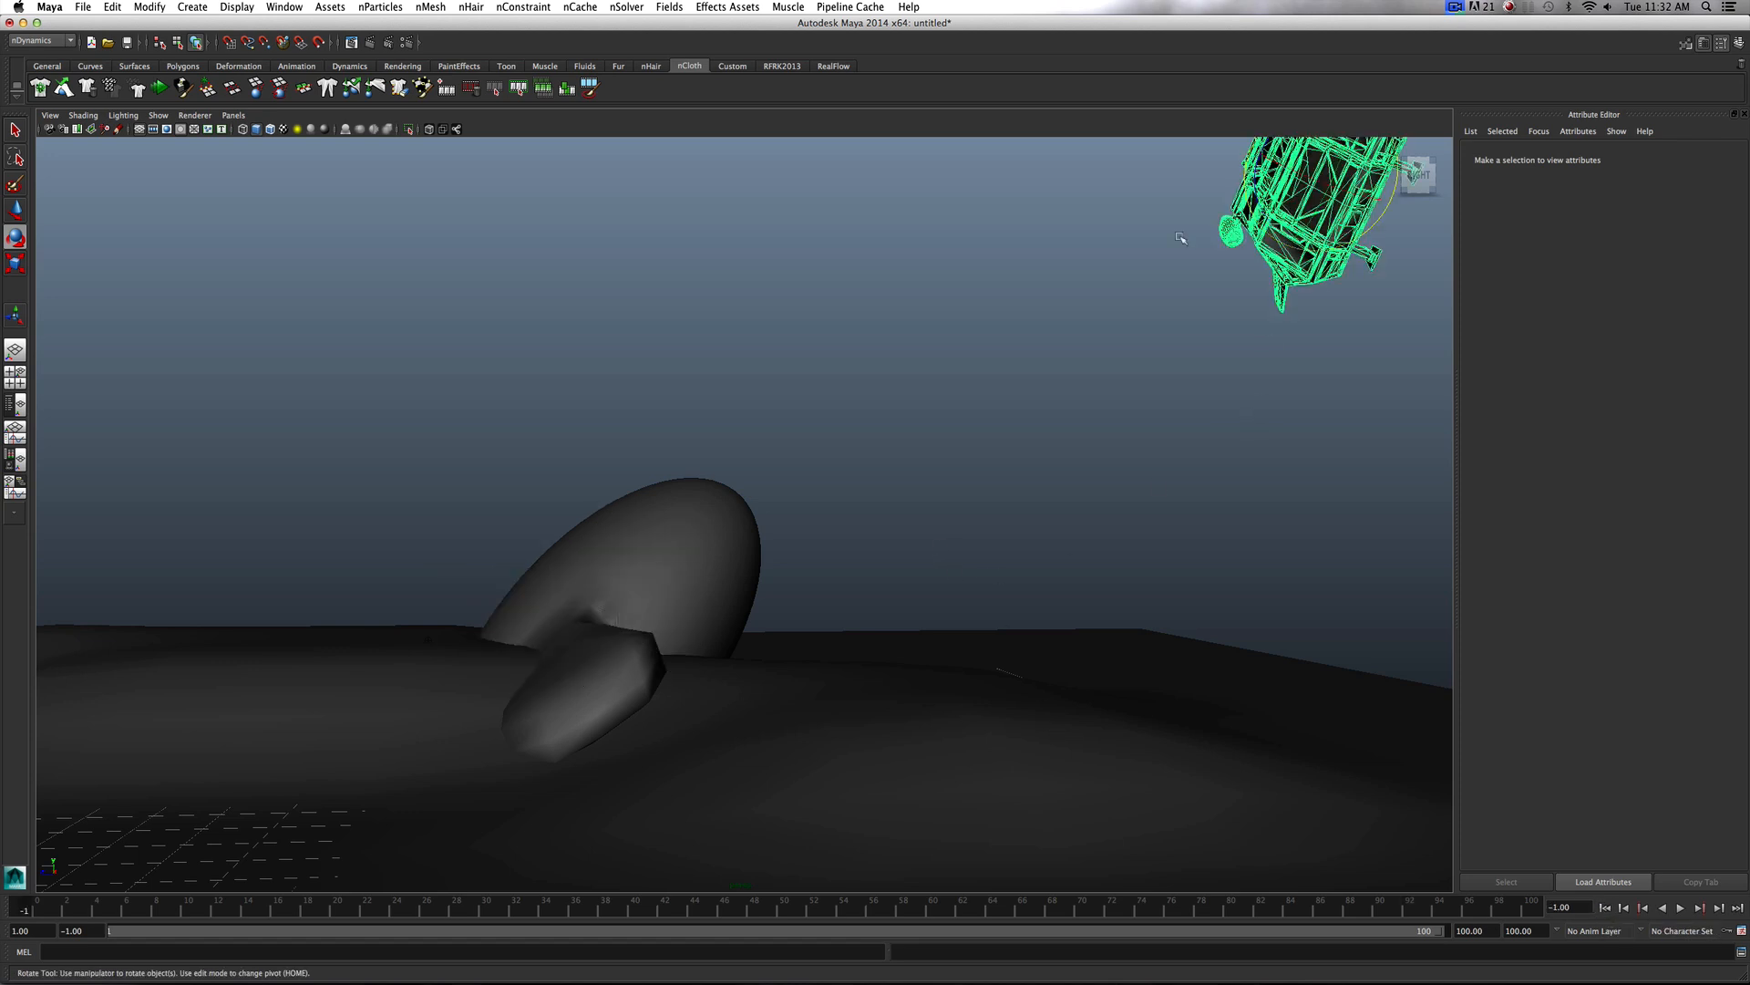
left_click(578, 7)
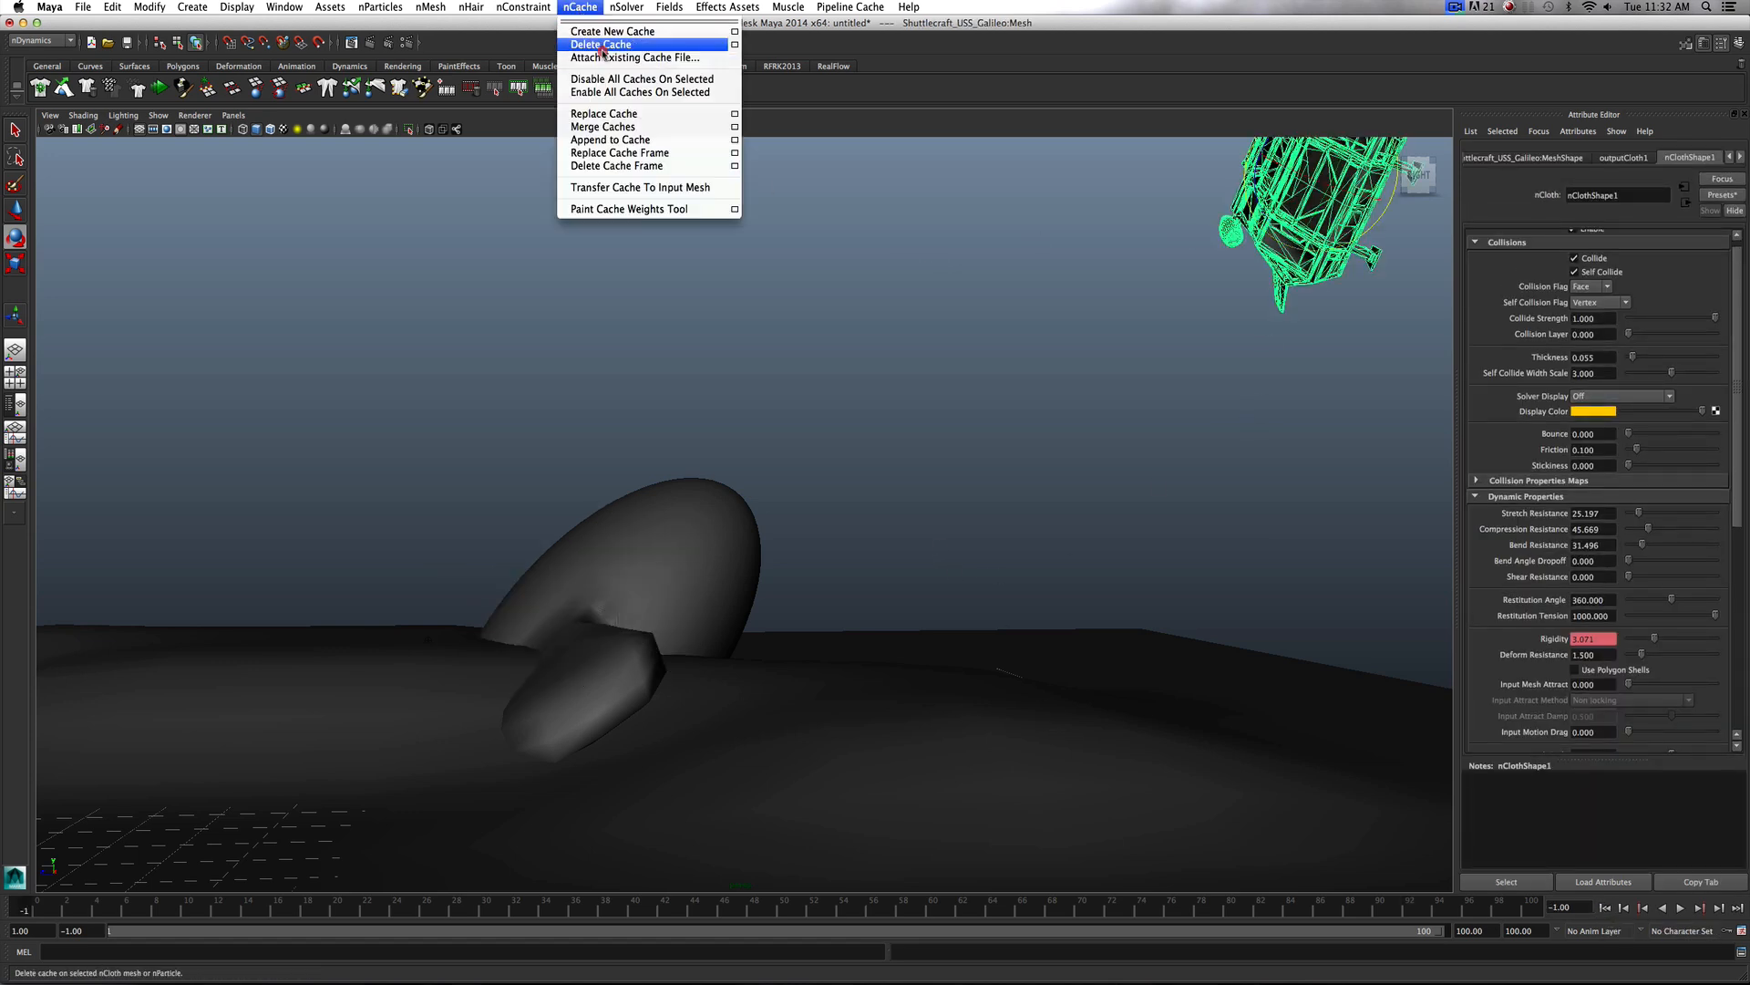
Create a new nCache over the existing file and let the crash simulation calculate
left_click(610, 31)
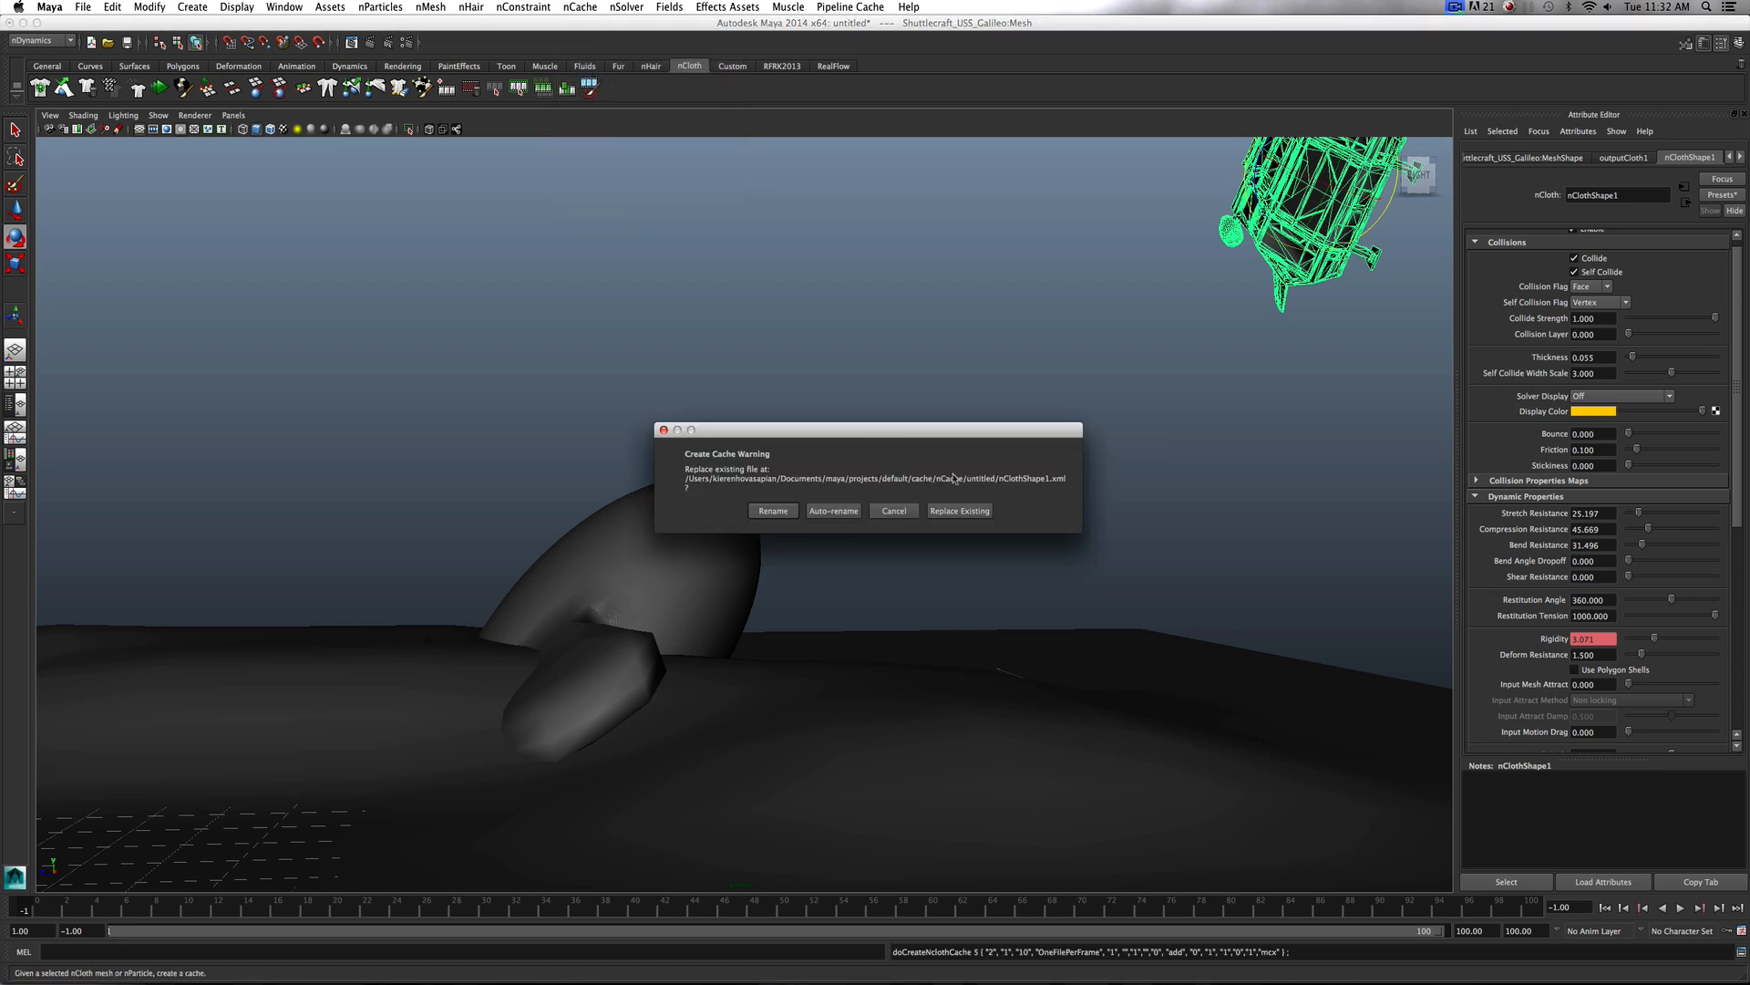
left_click(957, 511)
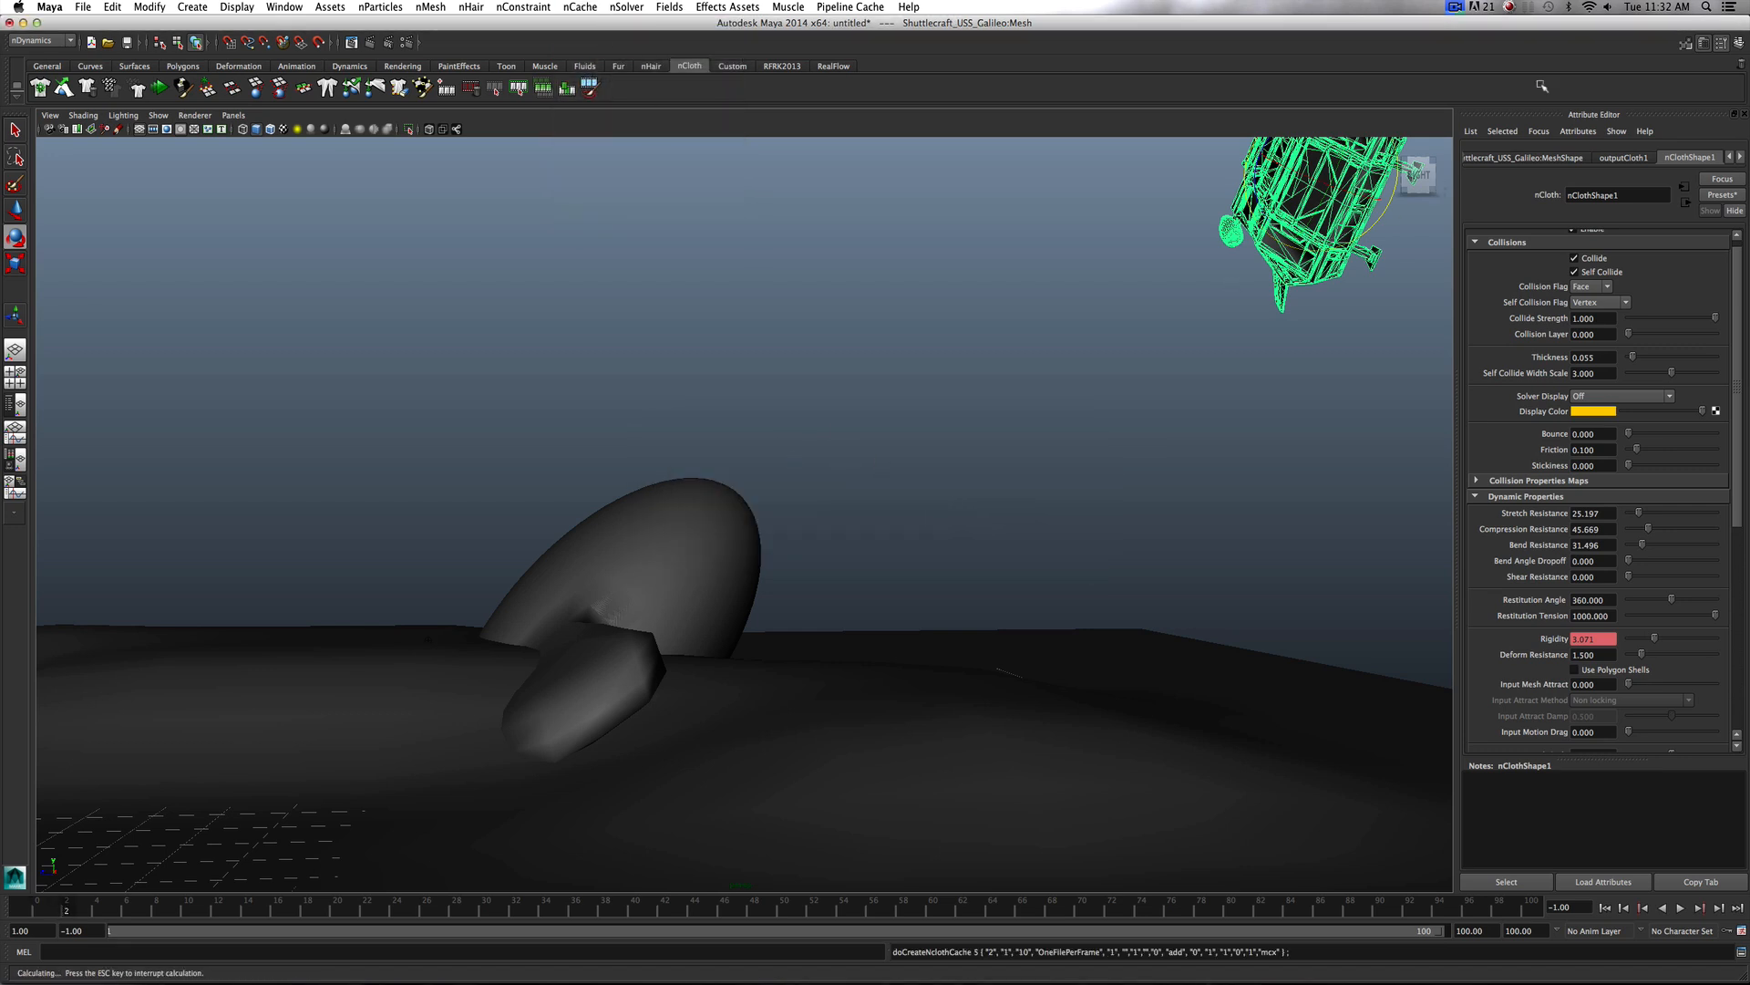
left_click(1482, 7)
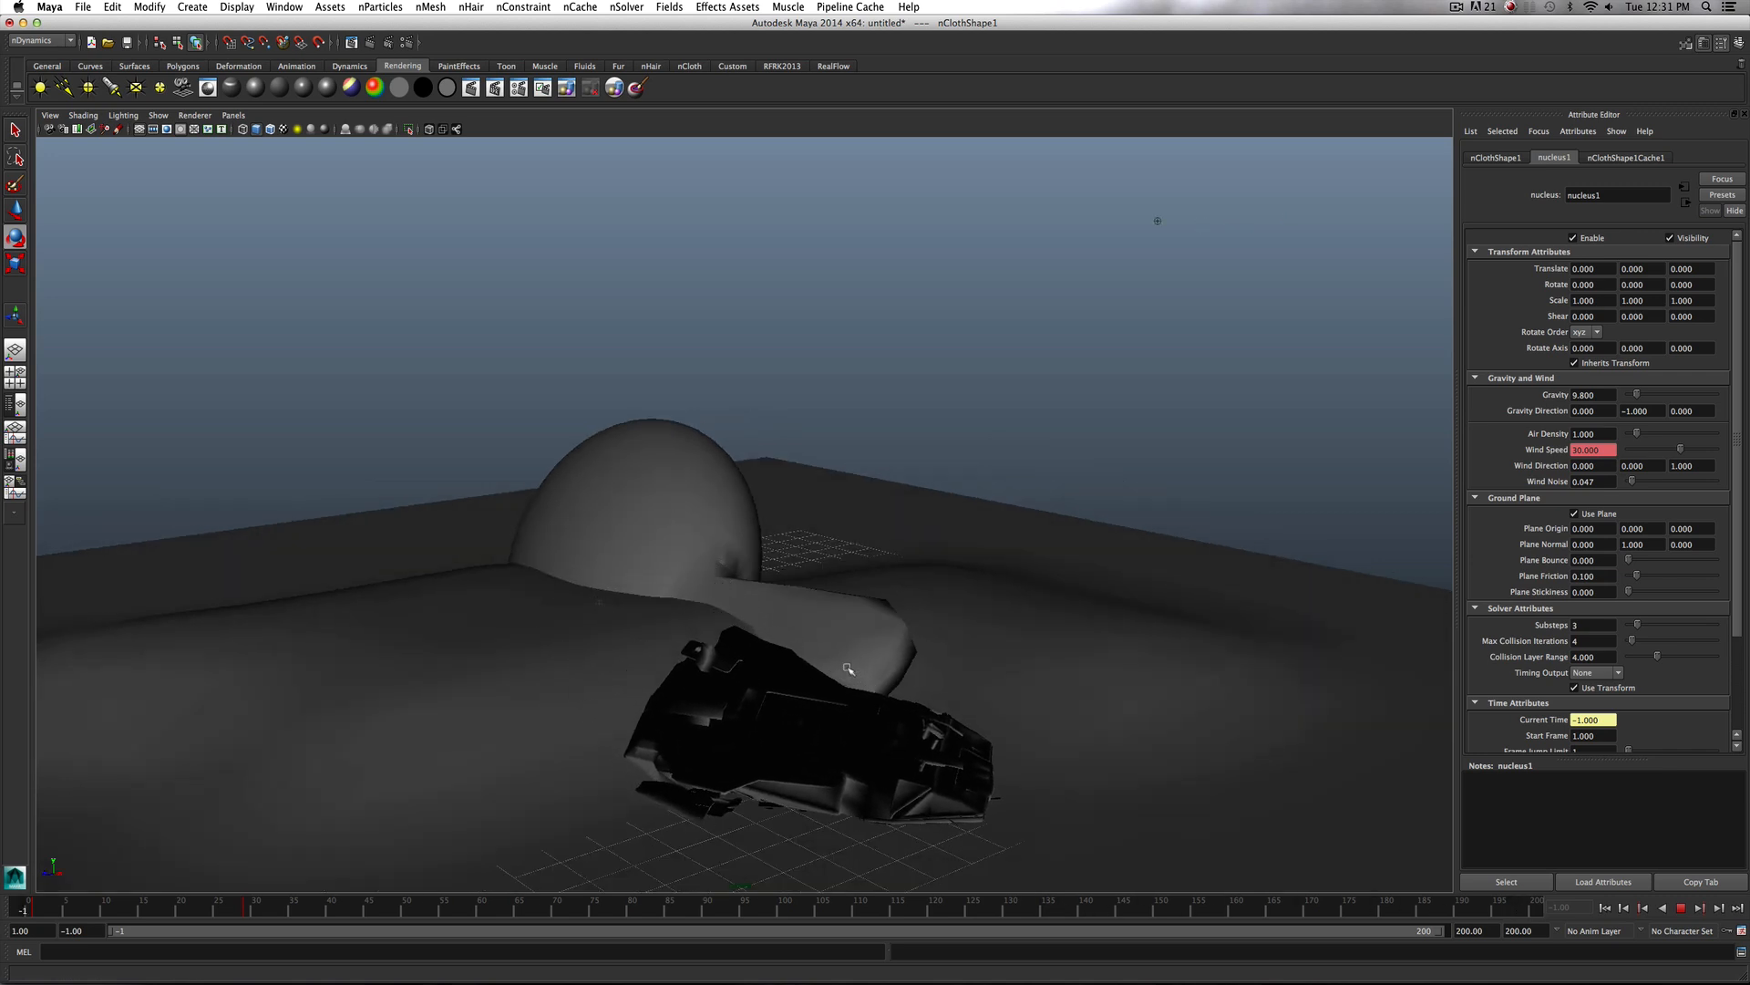
Play and stop the cached crash, then inspect the ground plane's nRigid settings
left_click(1679, 908)
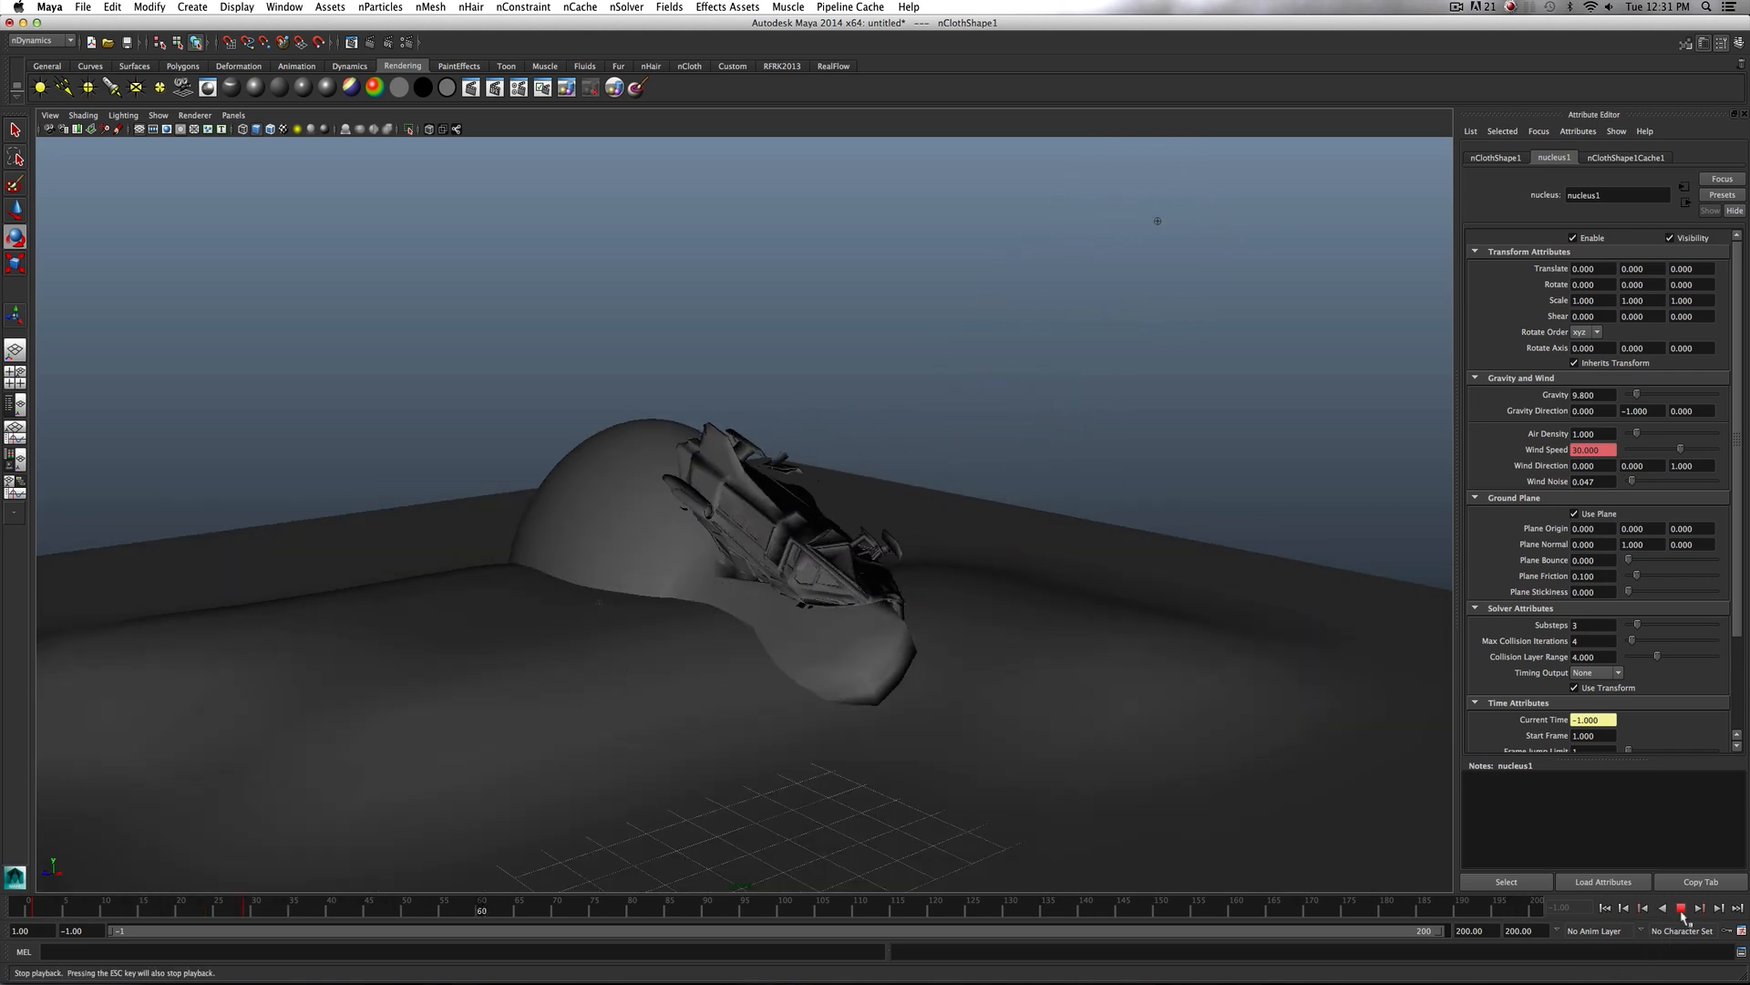
left_click(1680, 908)
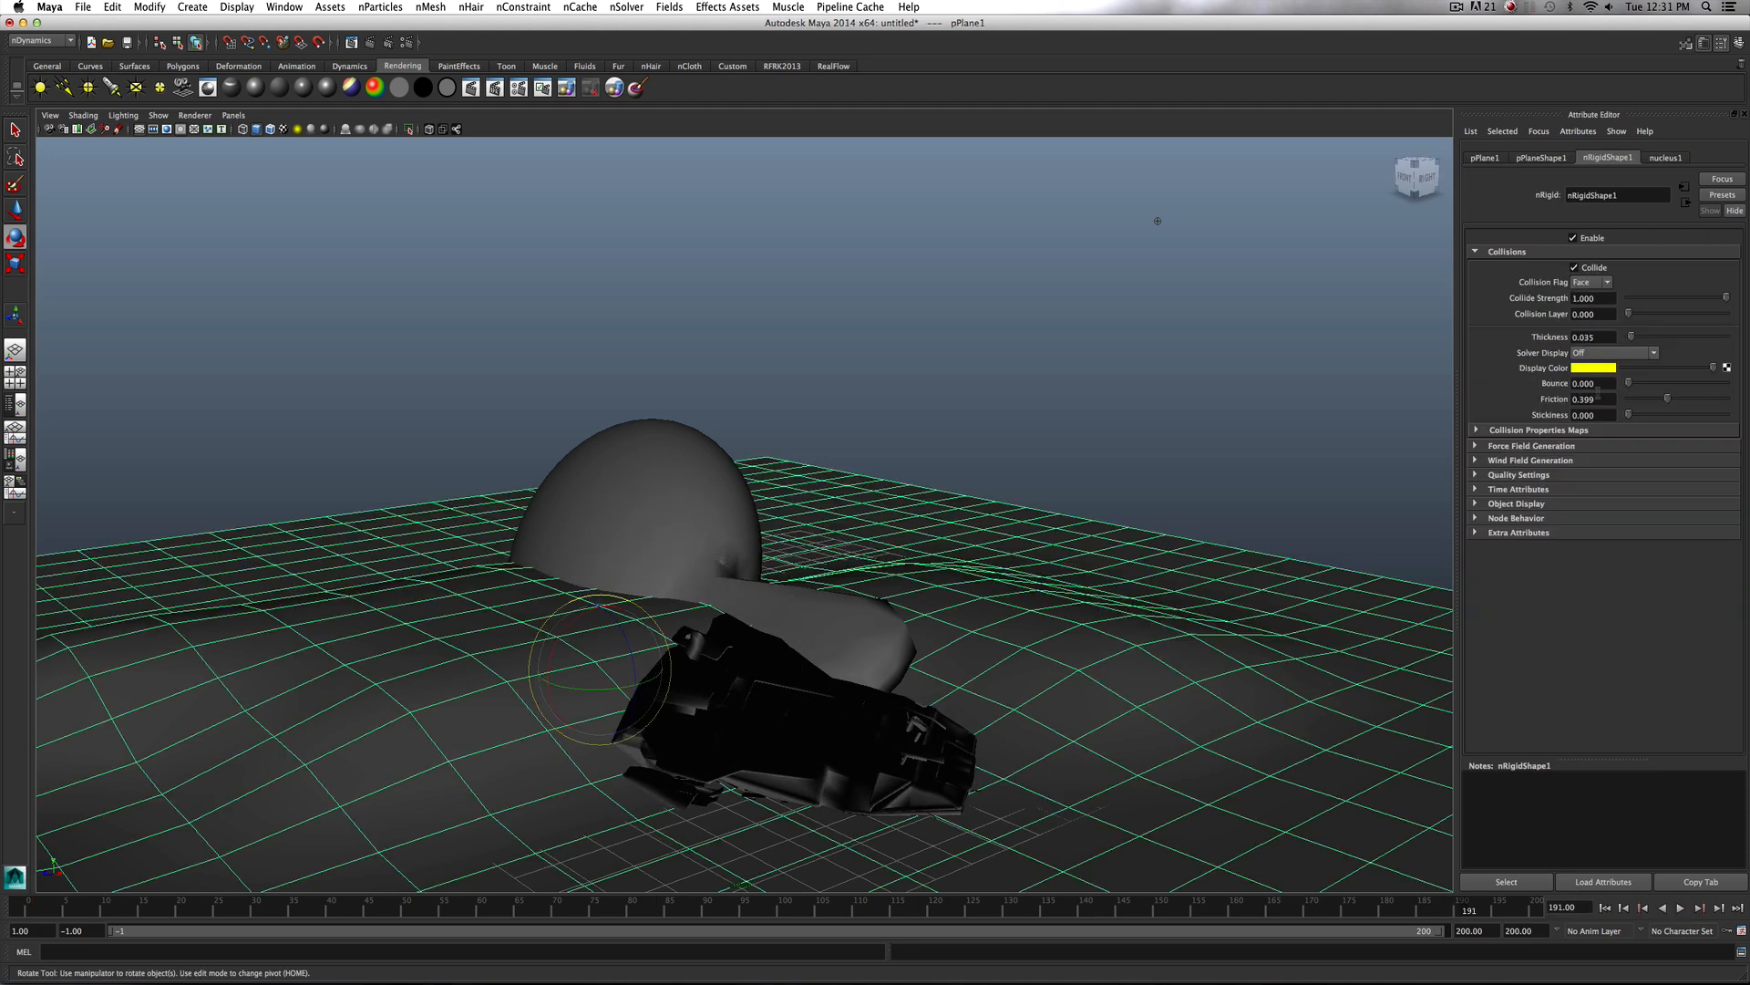
left_click_drag(1628, 399, 1688, 399)
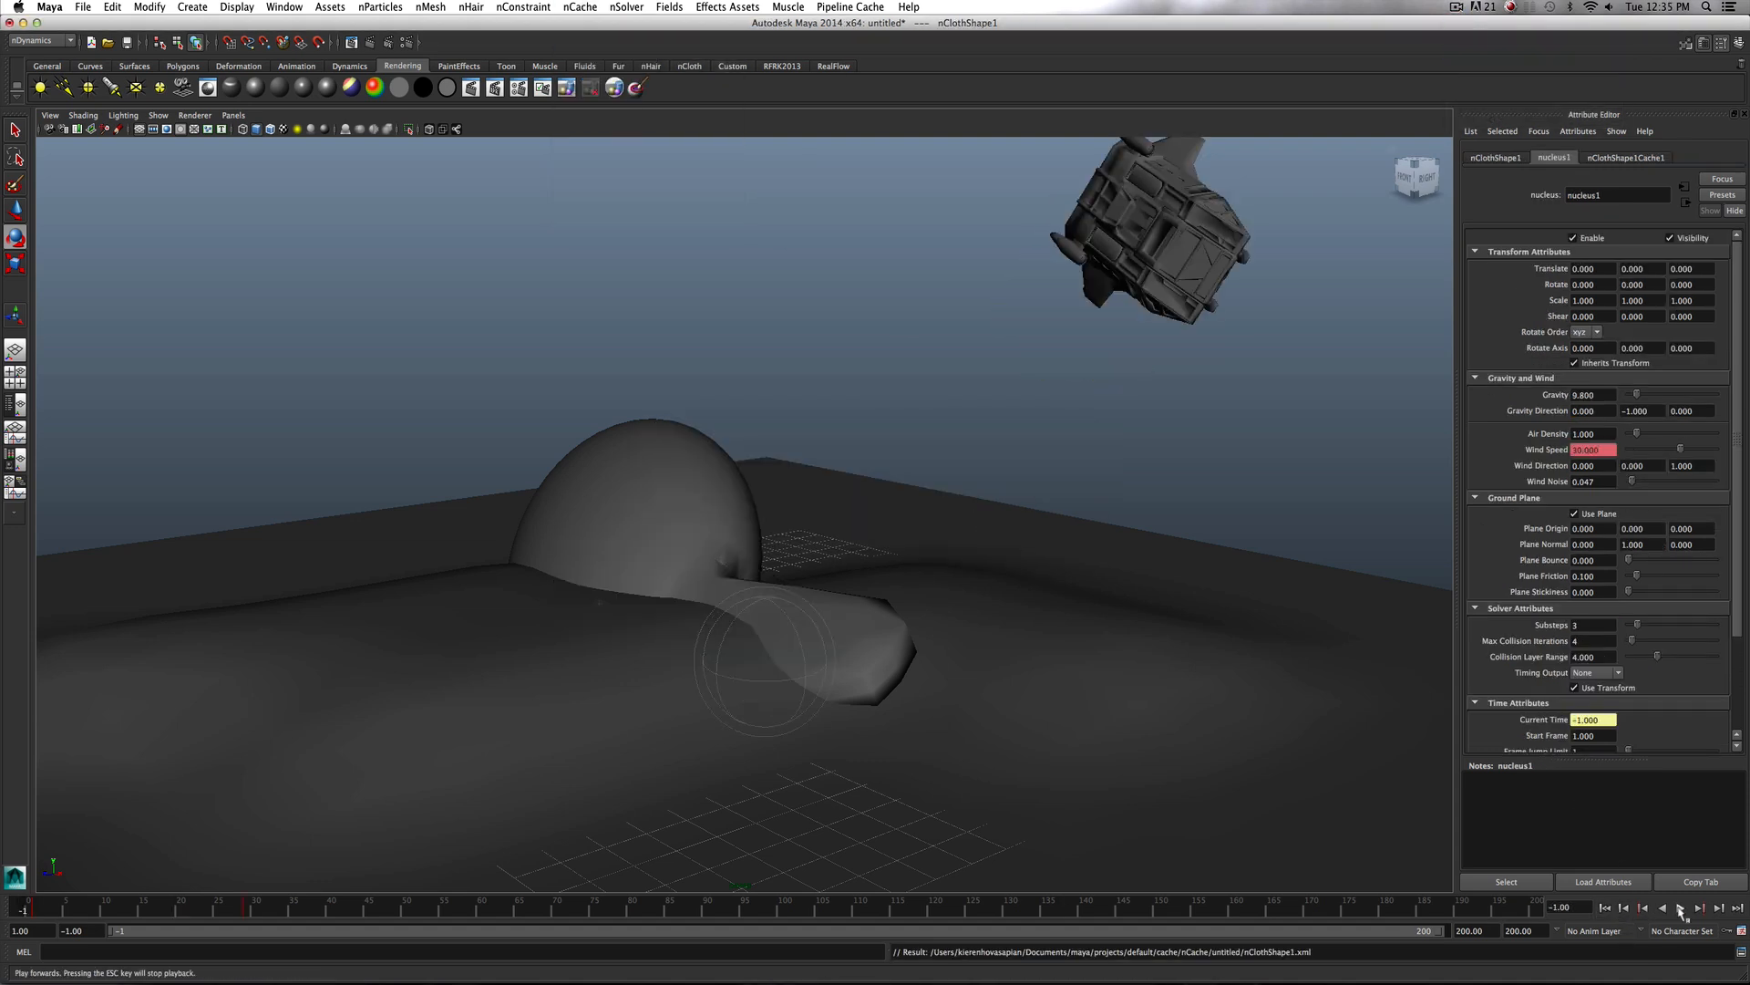
Play the crash again and stop it partway with the ship pressed against the dome
left_click(1680, 908)
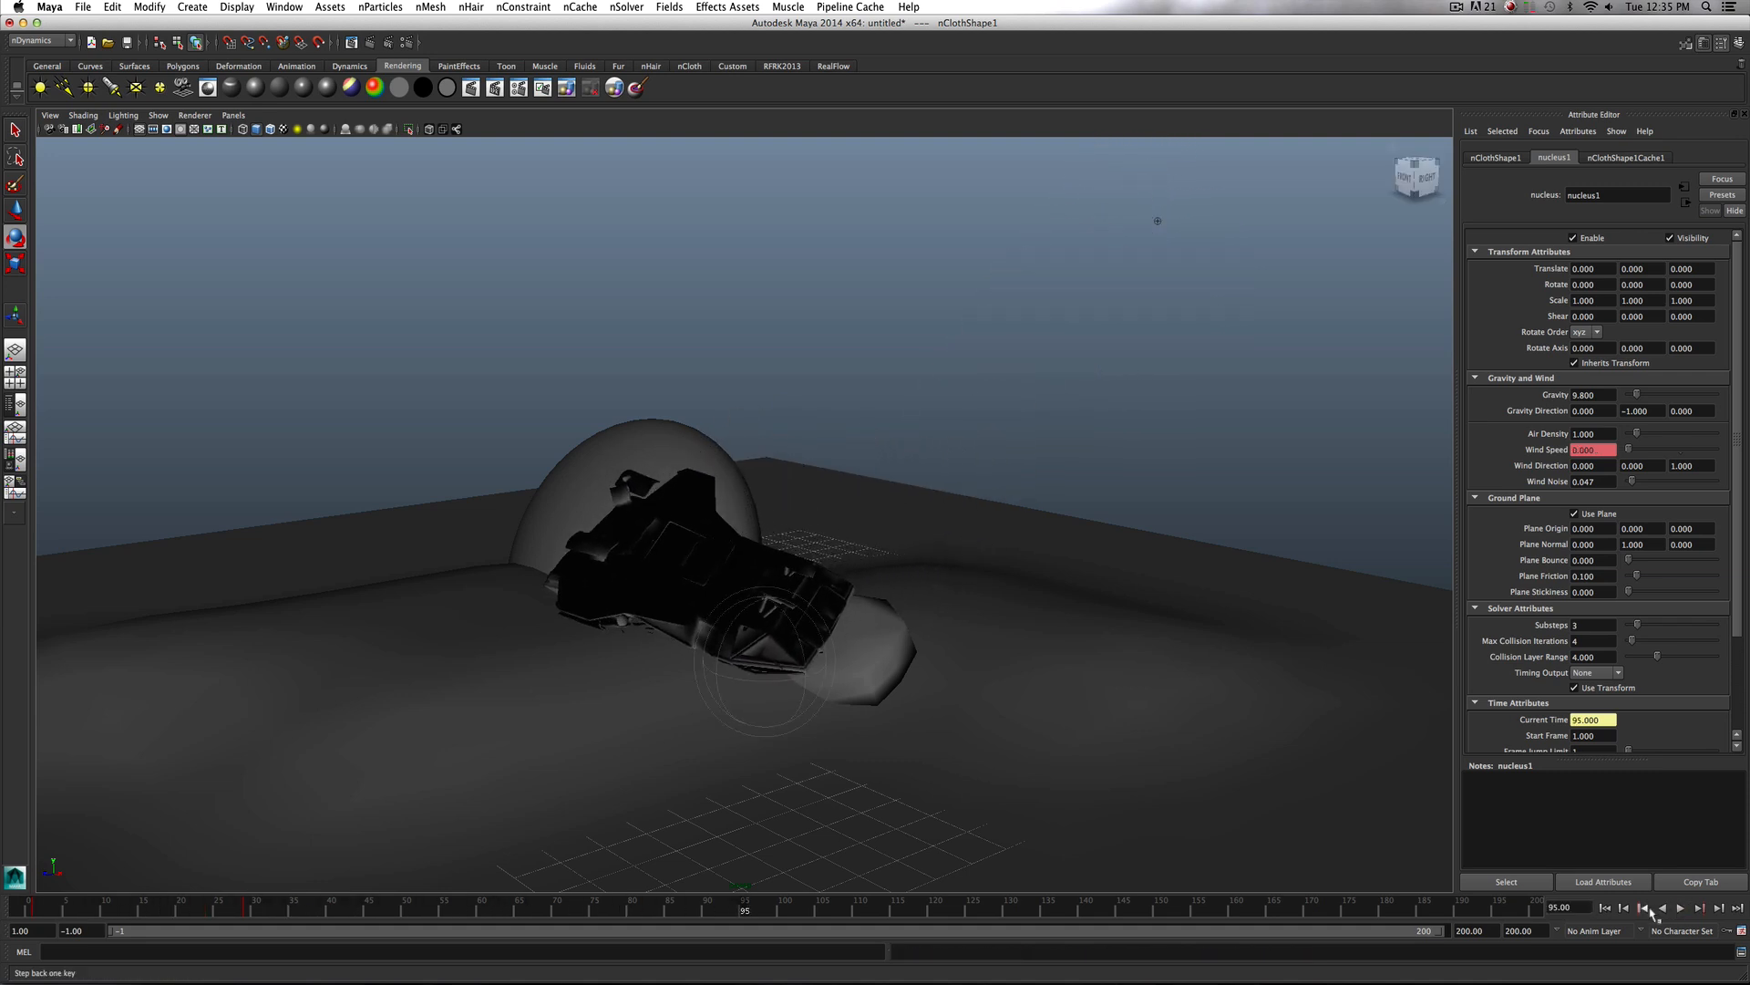
left_click(1679, 908)
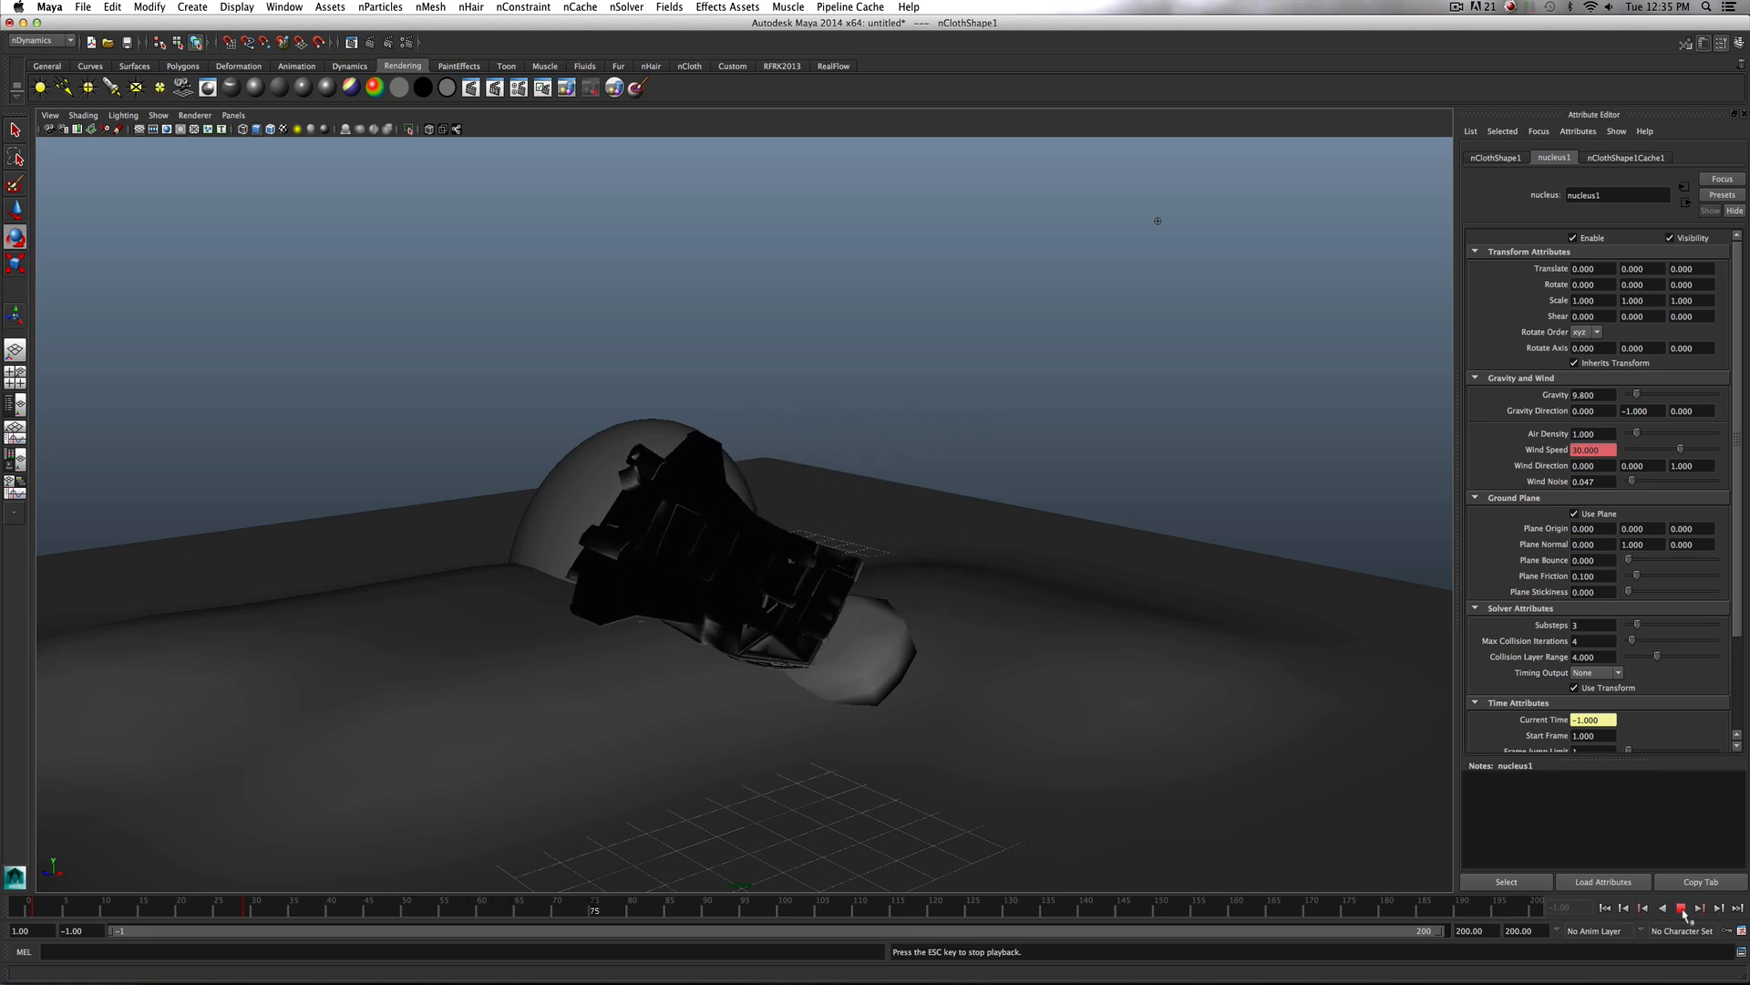
left_click(1678, 908)
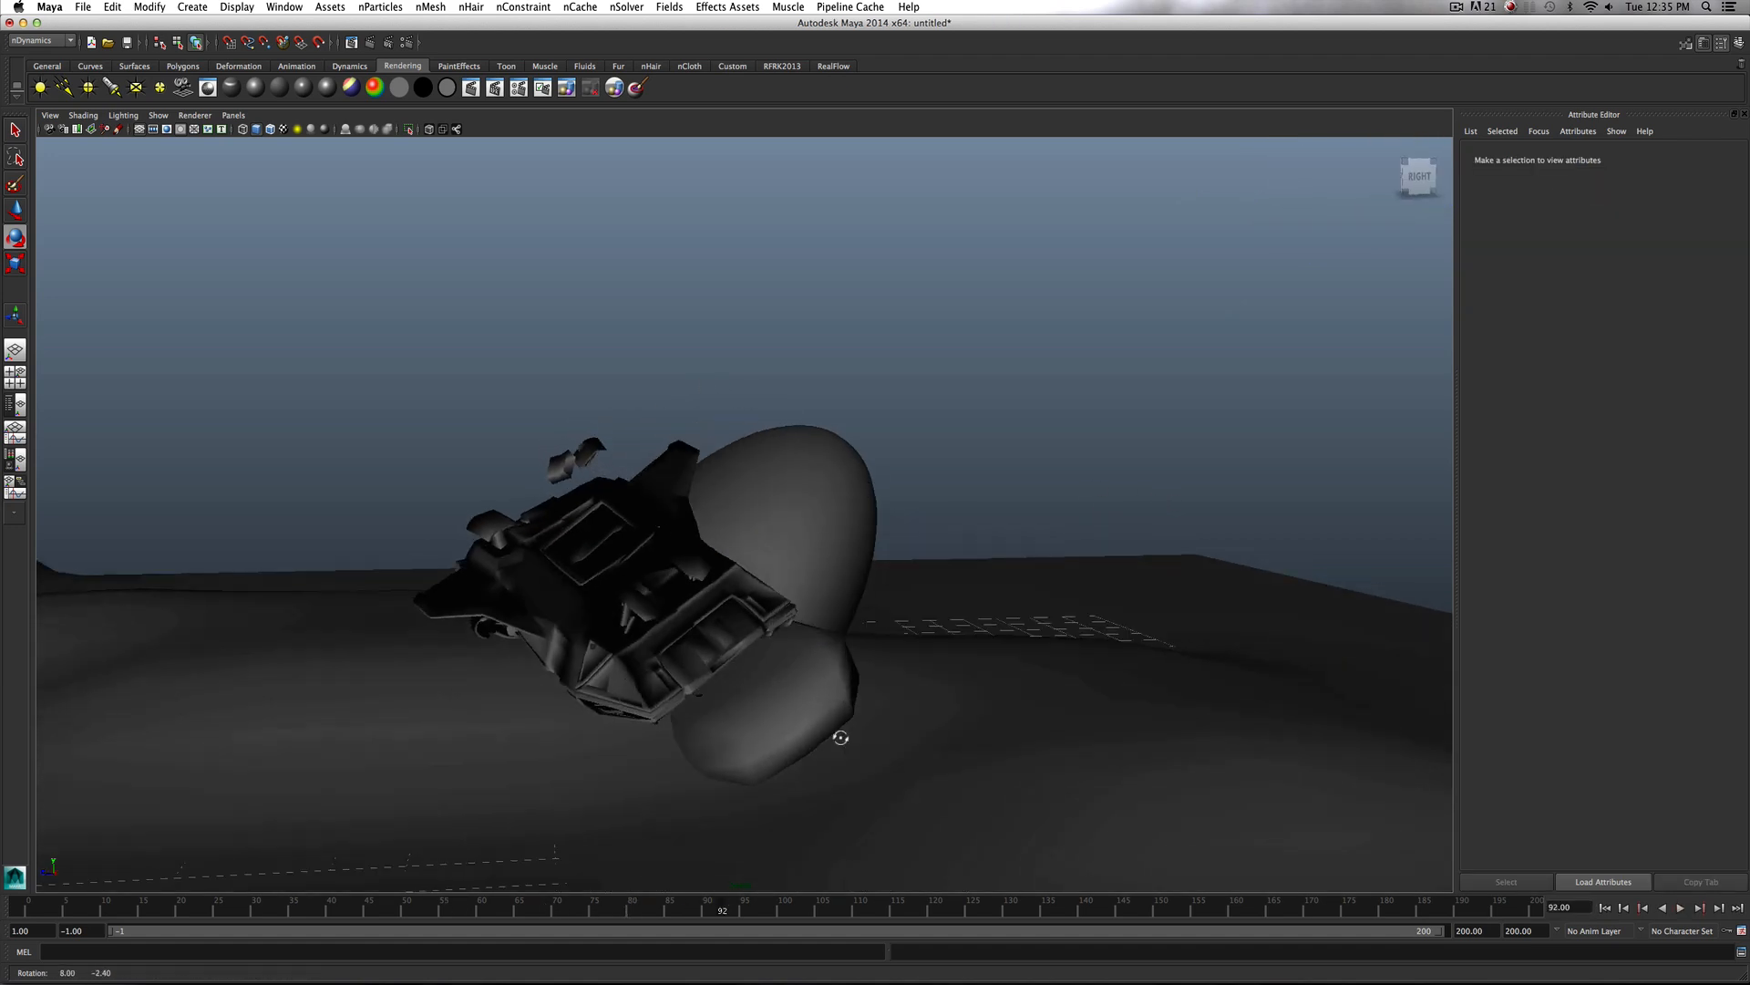
Orbit the viewport around the crashed ship to see it from another side
left_click_drag(841, 737, 1070, 741)
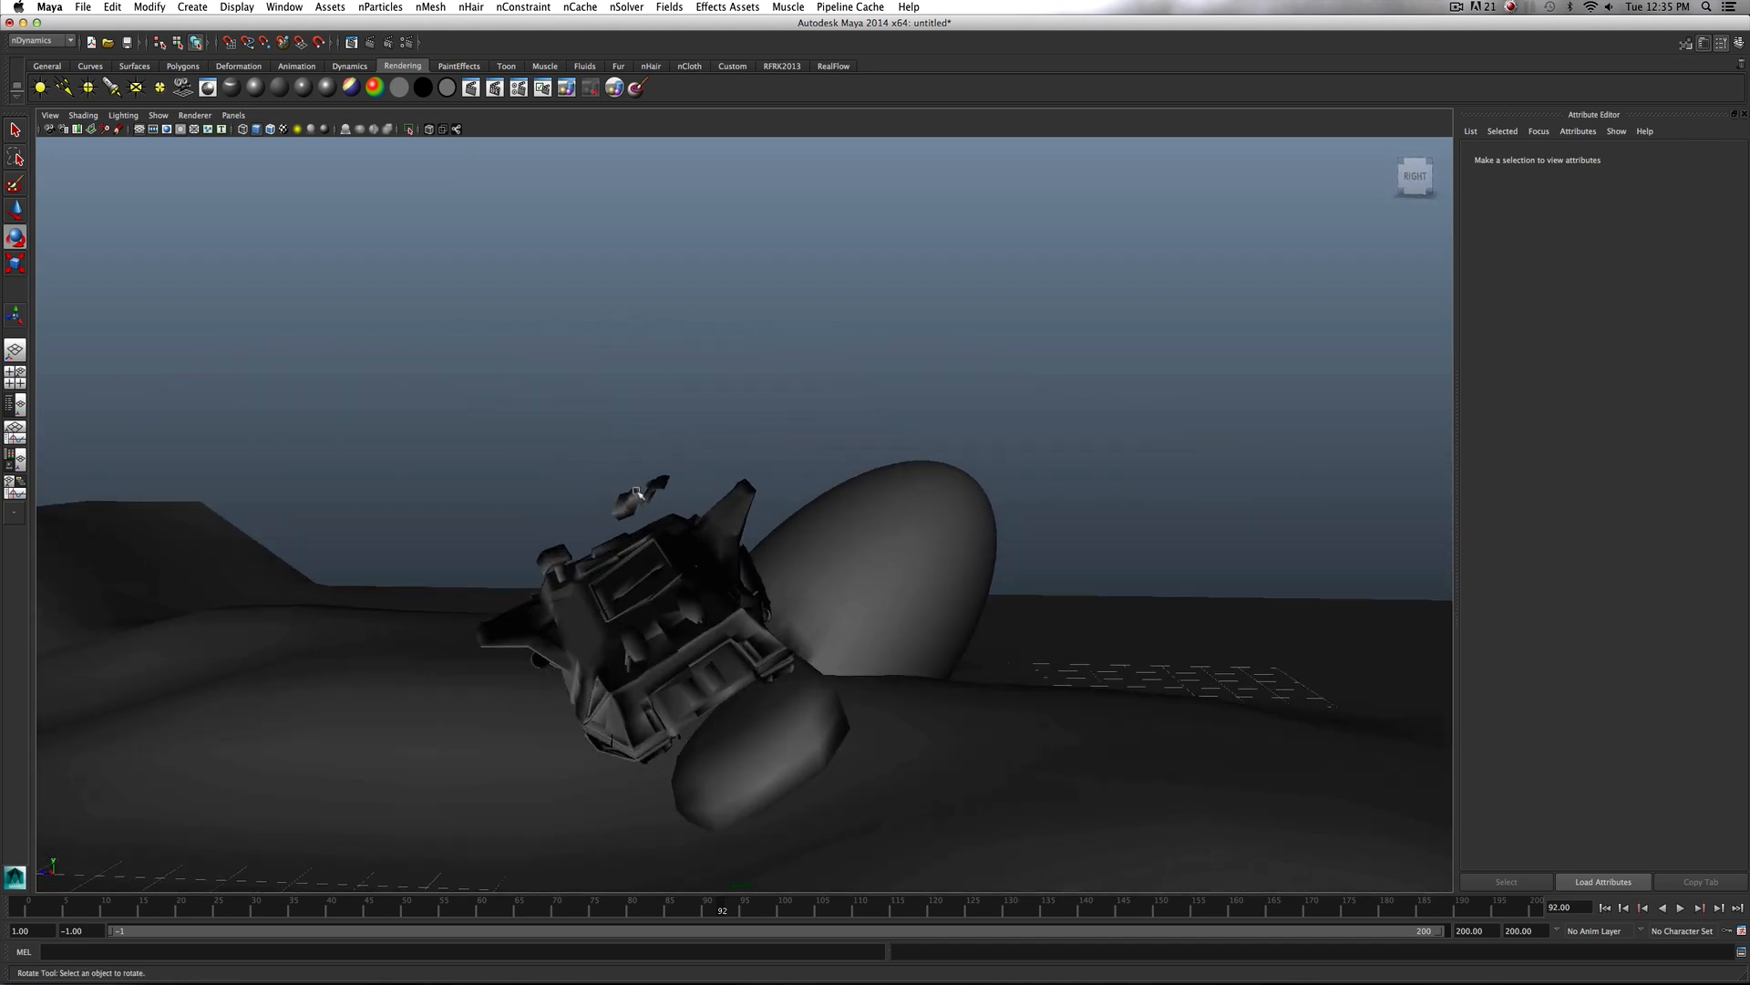
left_click_drag(636, 494, 811, 647)
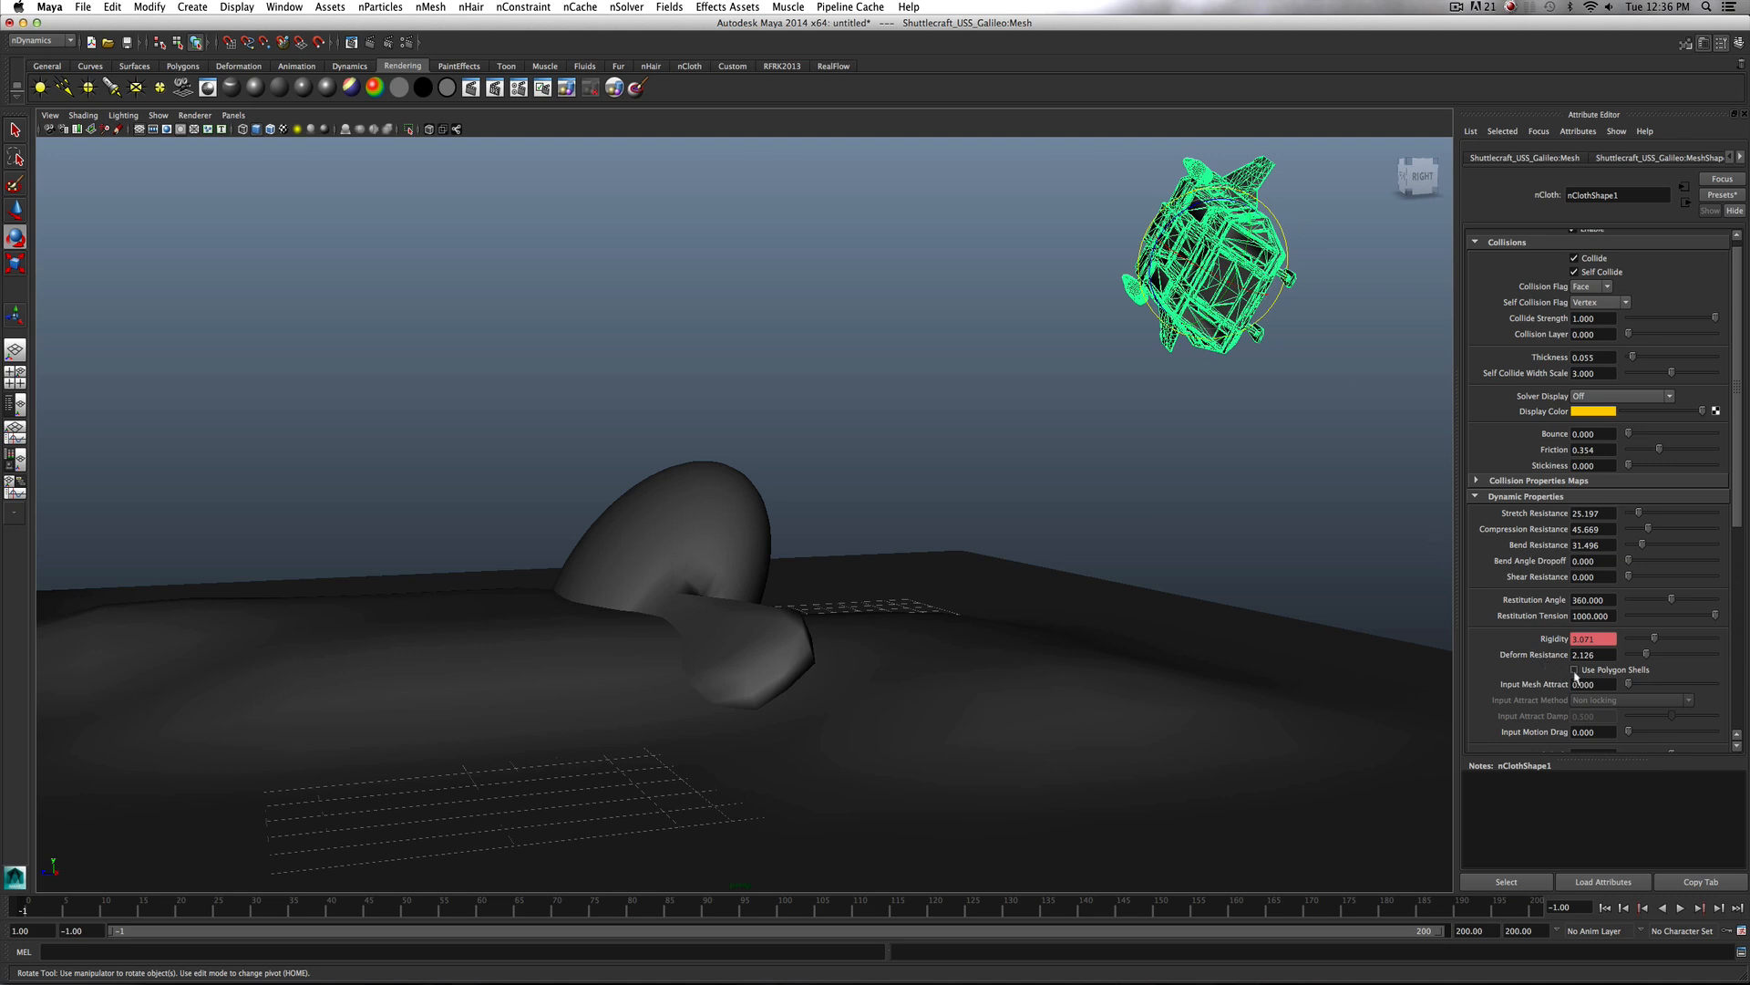
Enable Use Polygon Shells so the ship breaks apart into debris pieces
left_click(1573, 669)
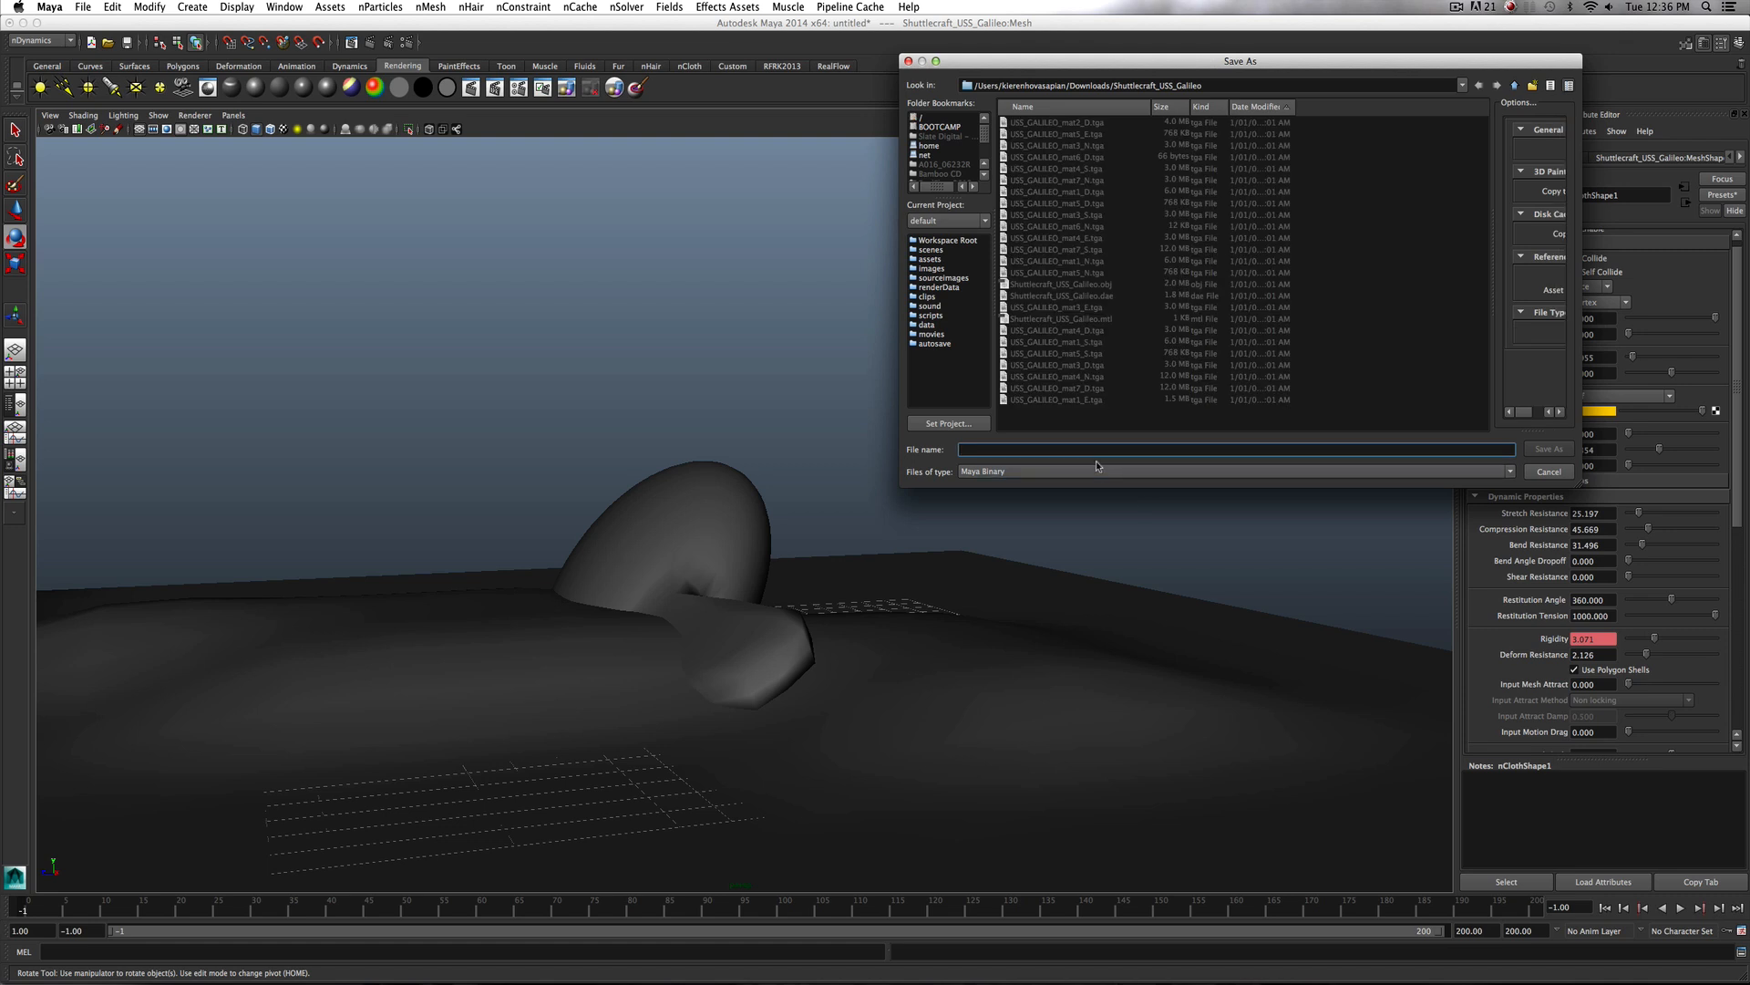
Save the scene as Maya ASCII file R&D_MayaShipSoftBody.ma
left_click(1234, 470)
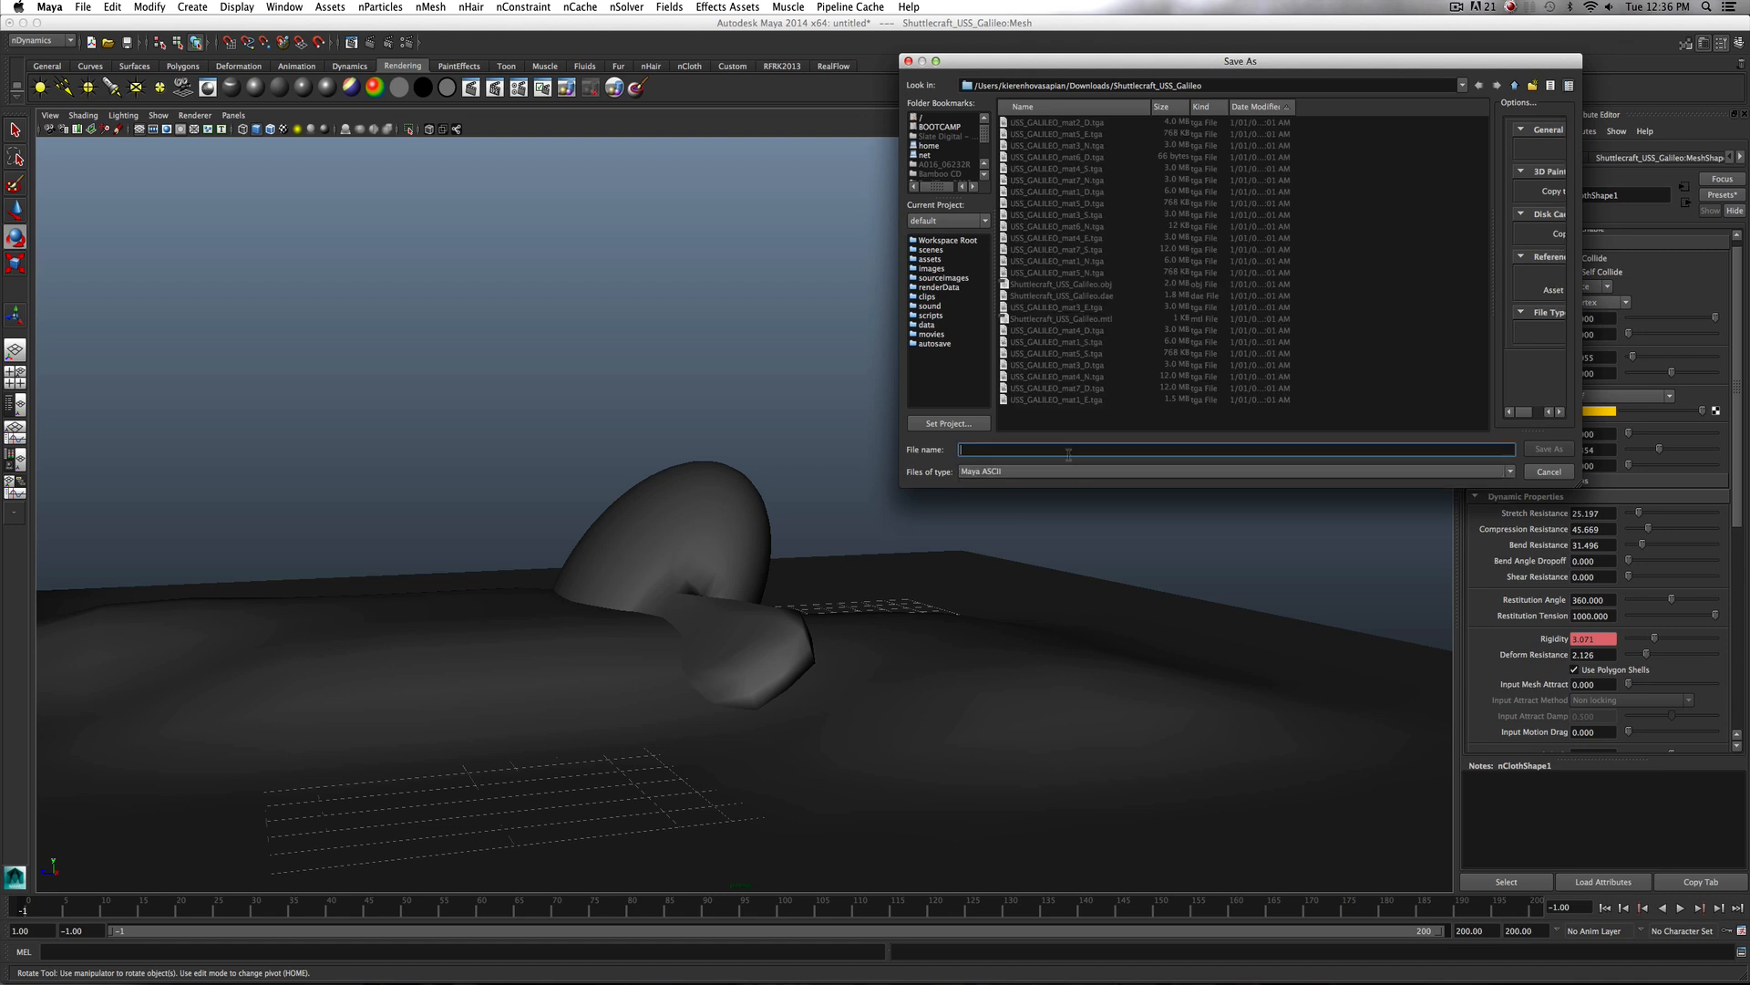
type("n")
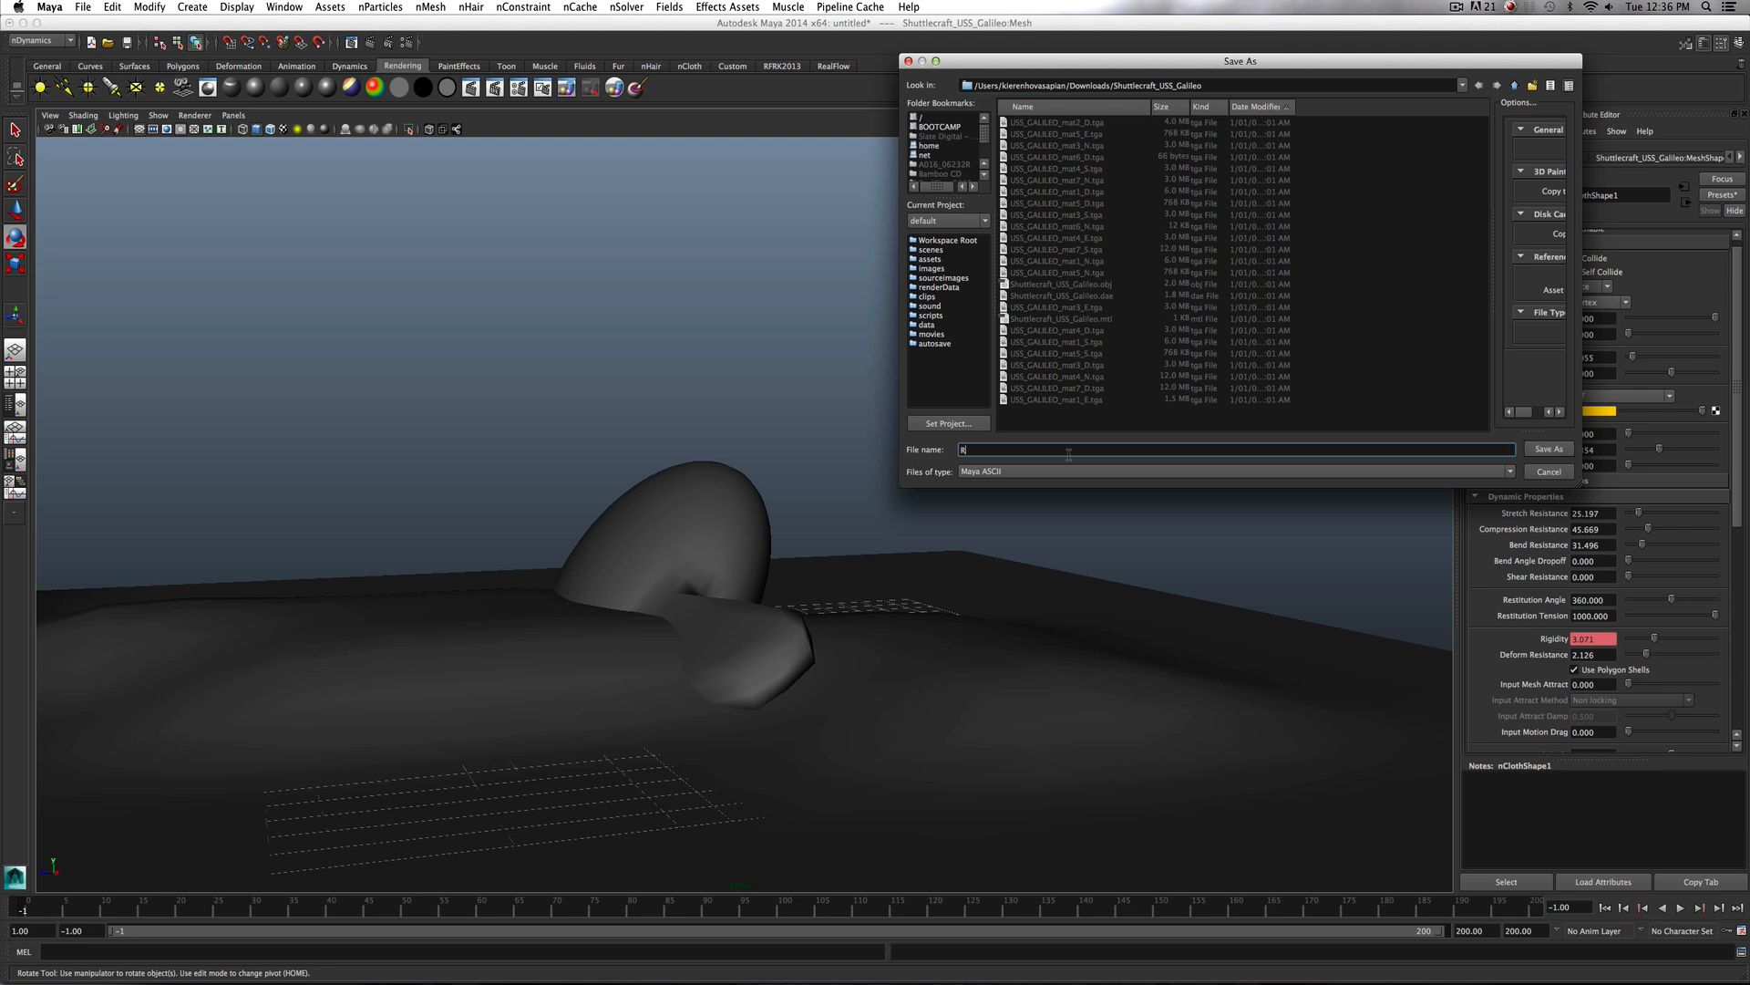
type("R&D_Maya")
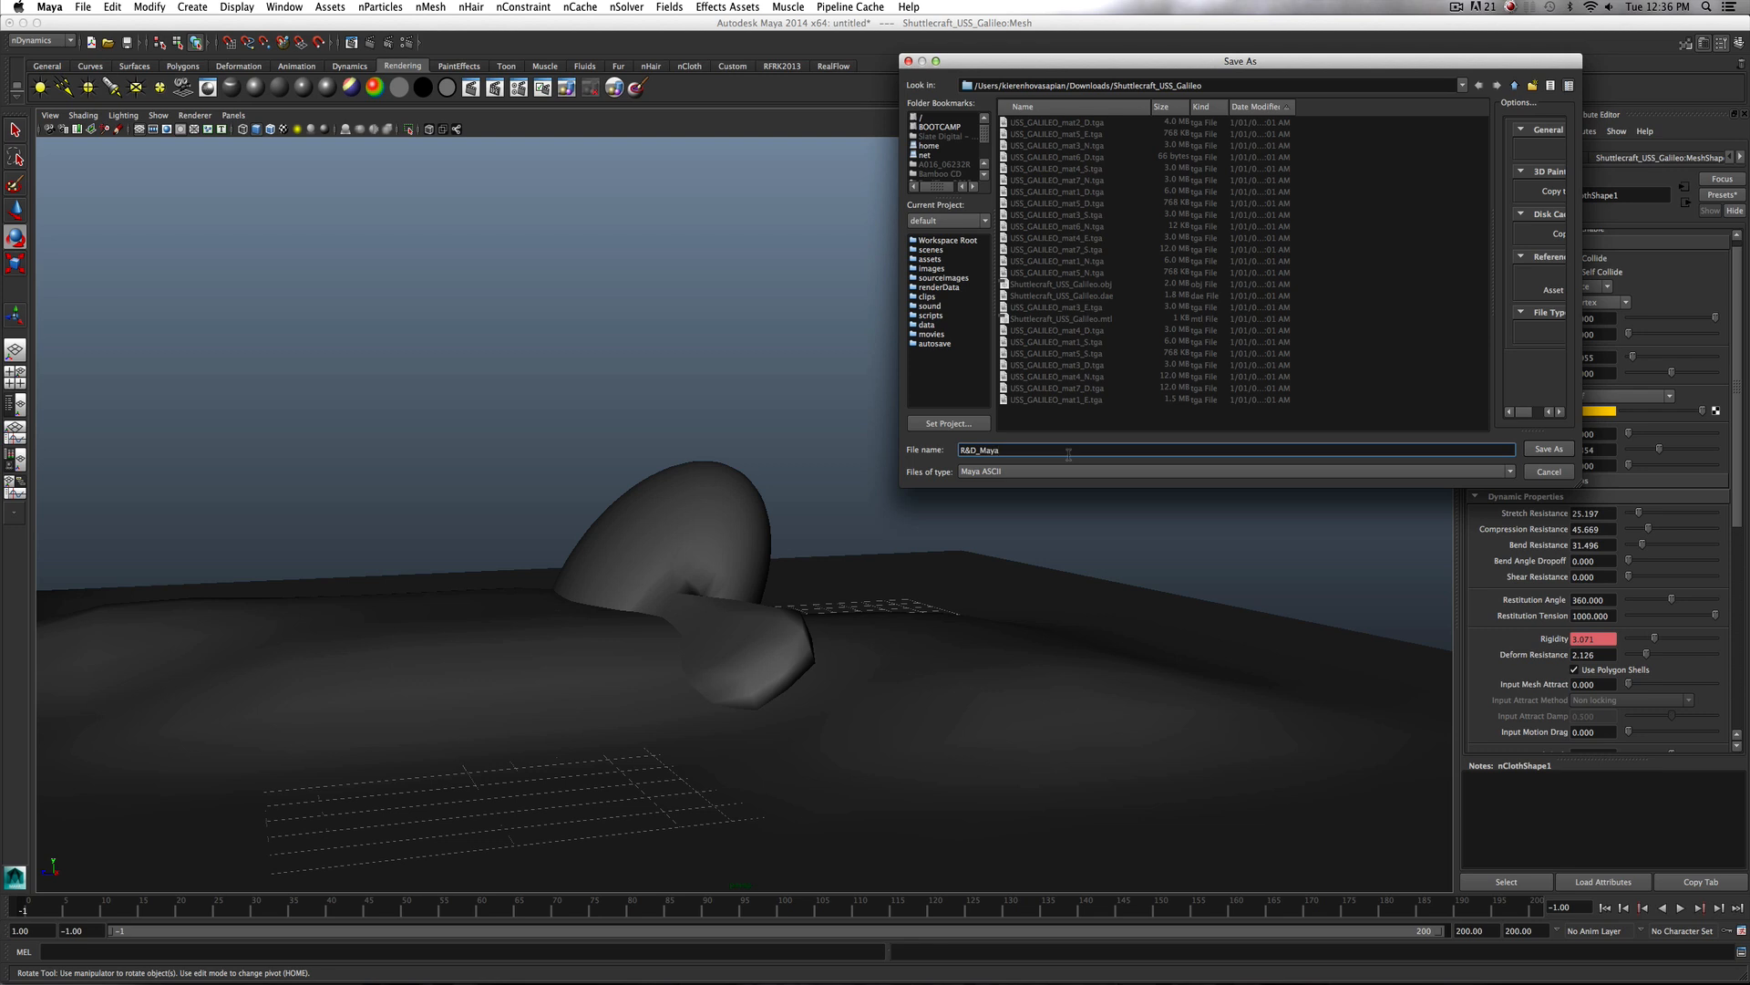
type("Ship")
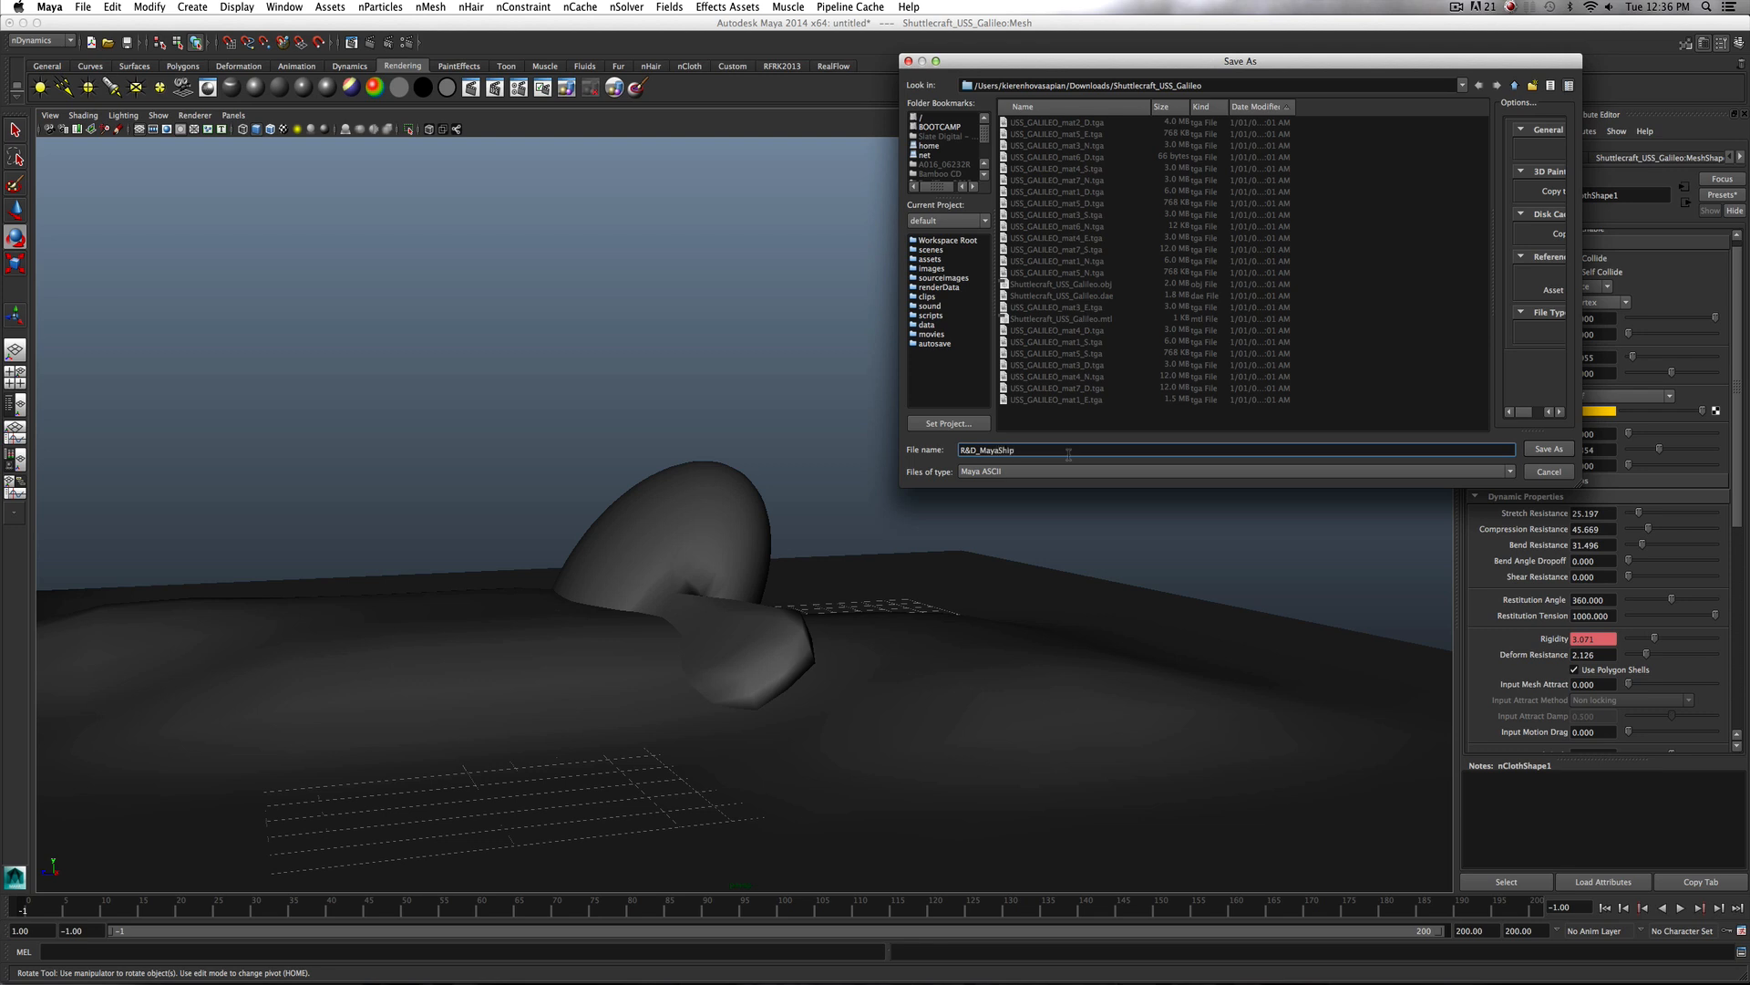
left_click(1549, 449)
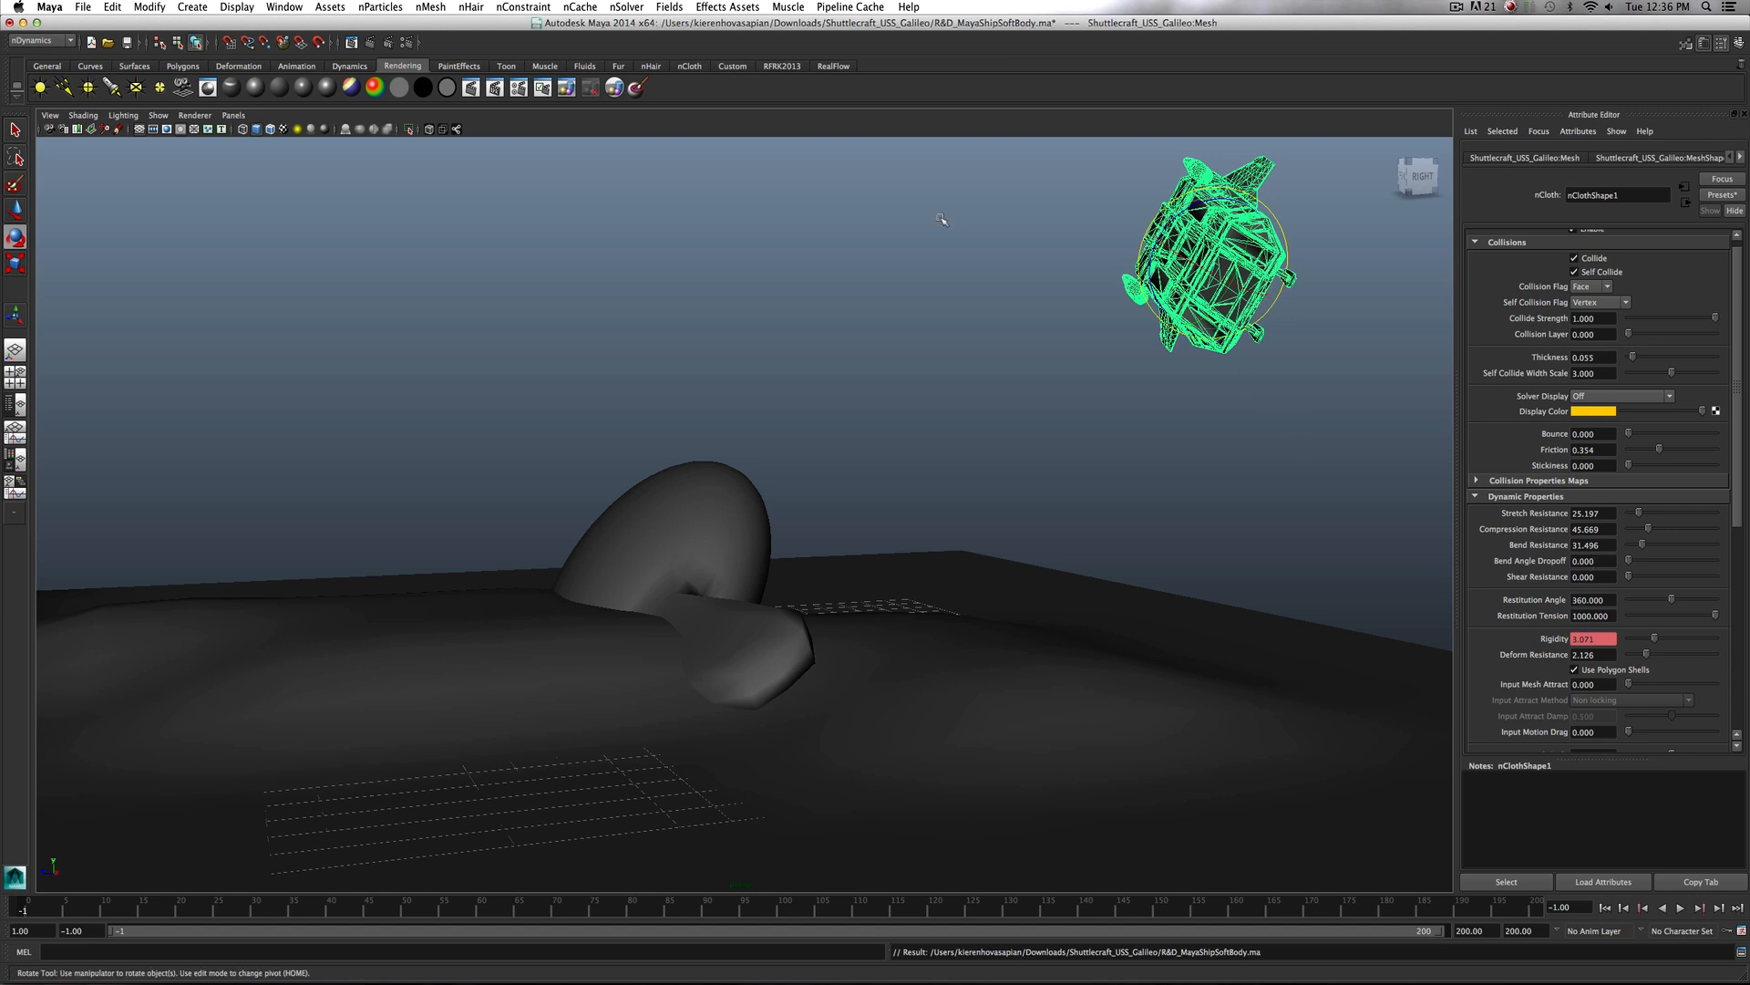
left_click(580, 8)
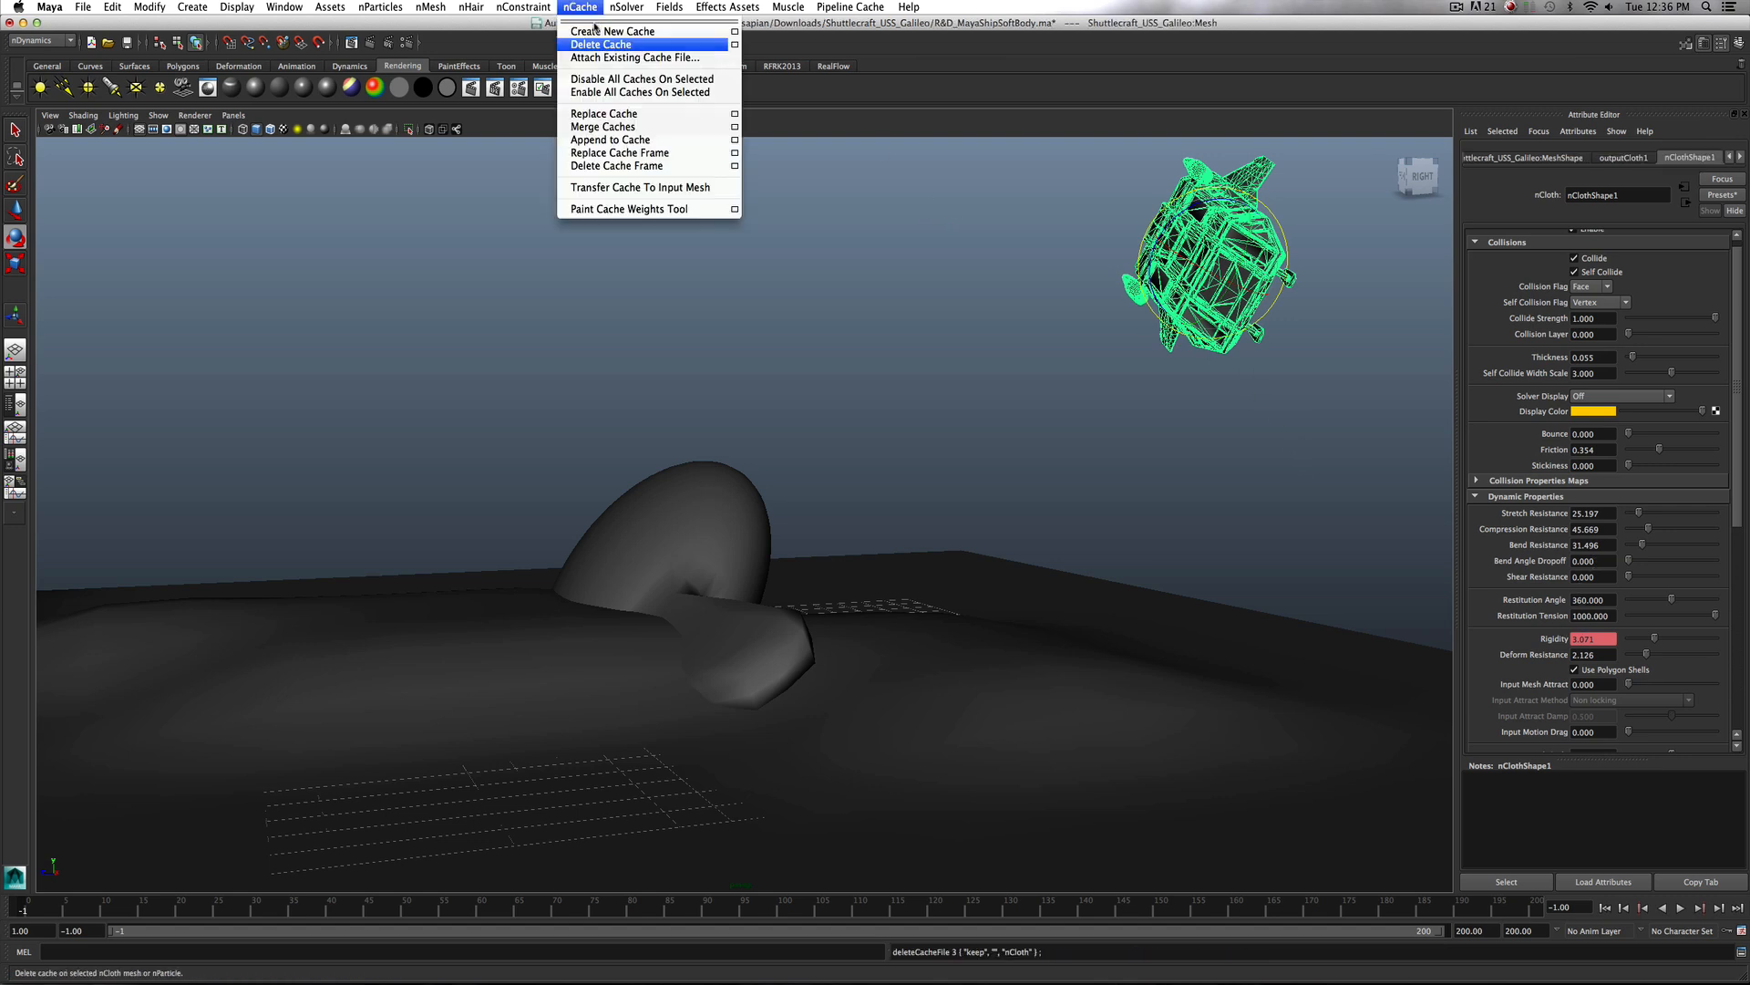
Delete the ship's existing nCache so the shattering simulation can be recached
left_click(611, 31)
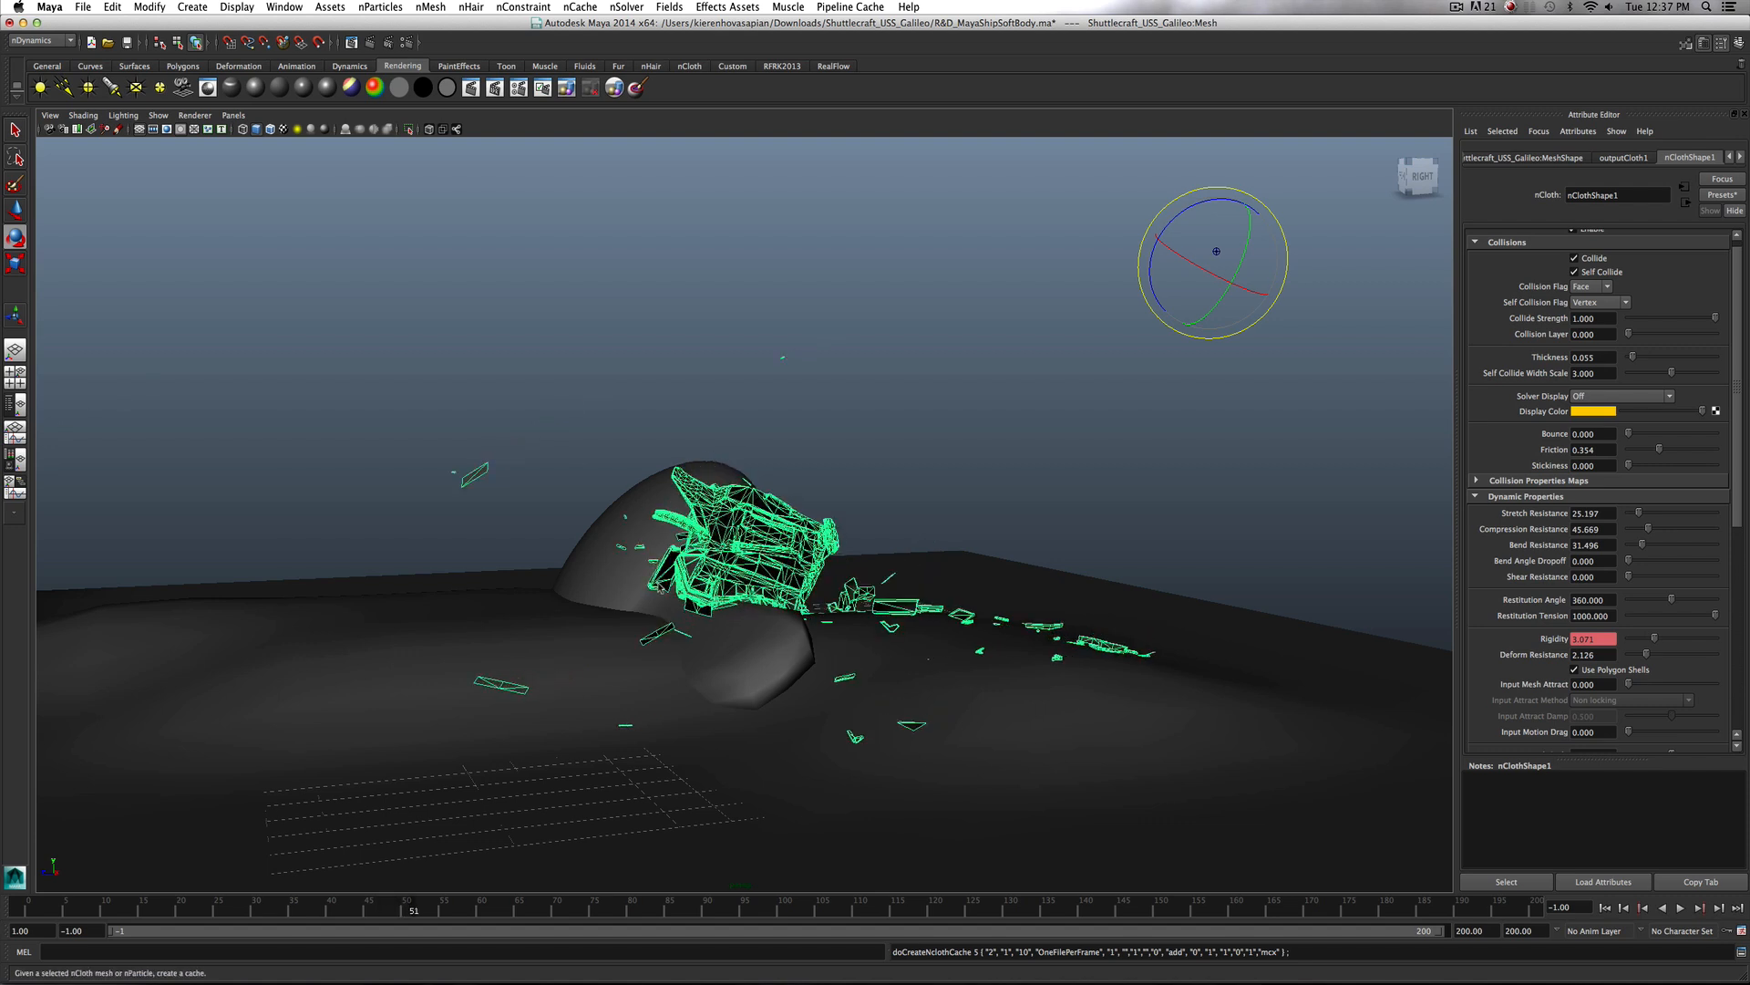
Let the new nCloth cache calculate through frame 200 as debris spreads around the dome
left_click(1679, 906)
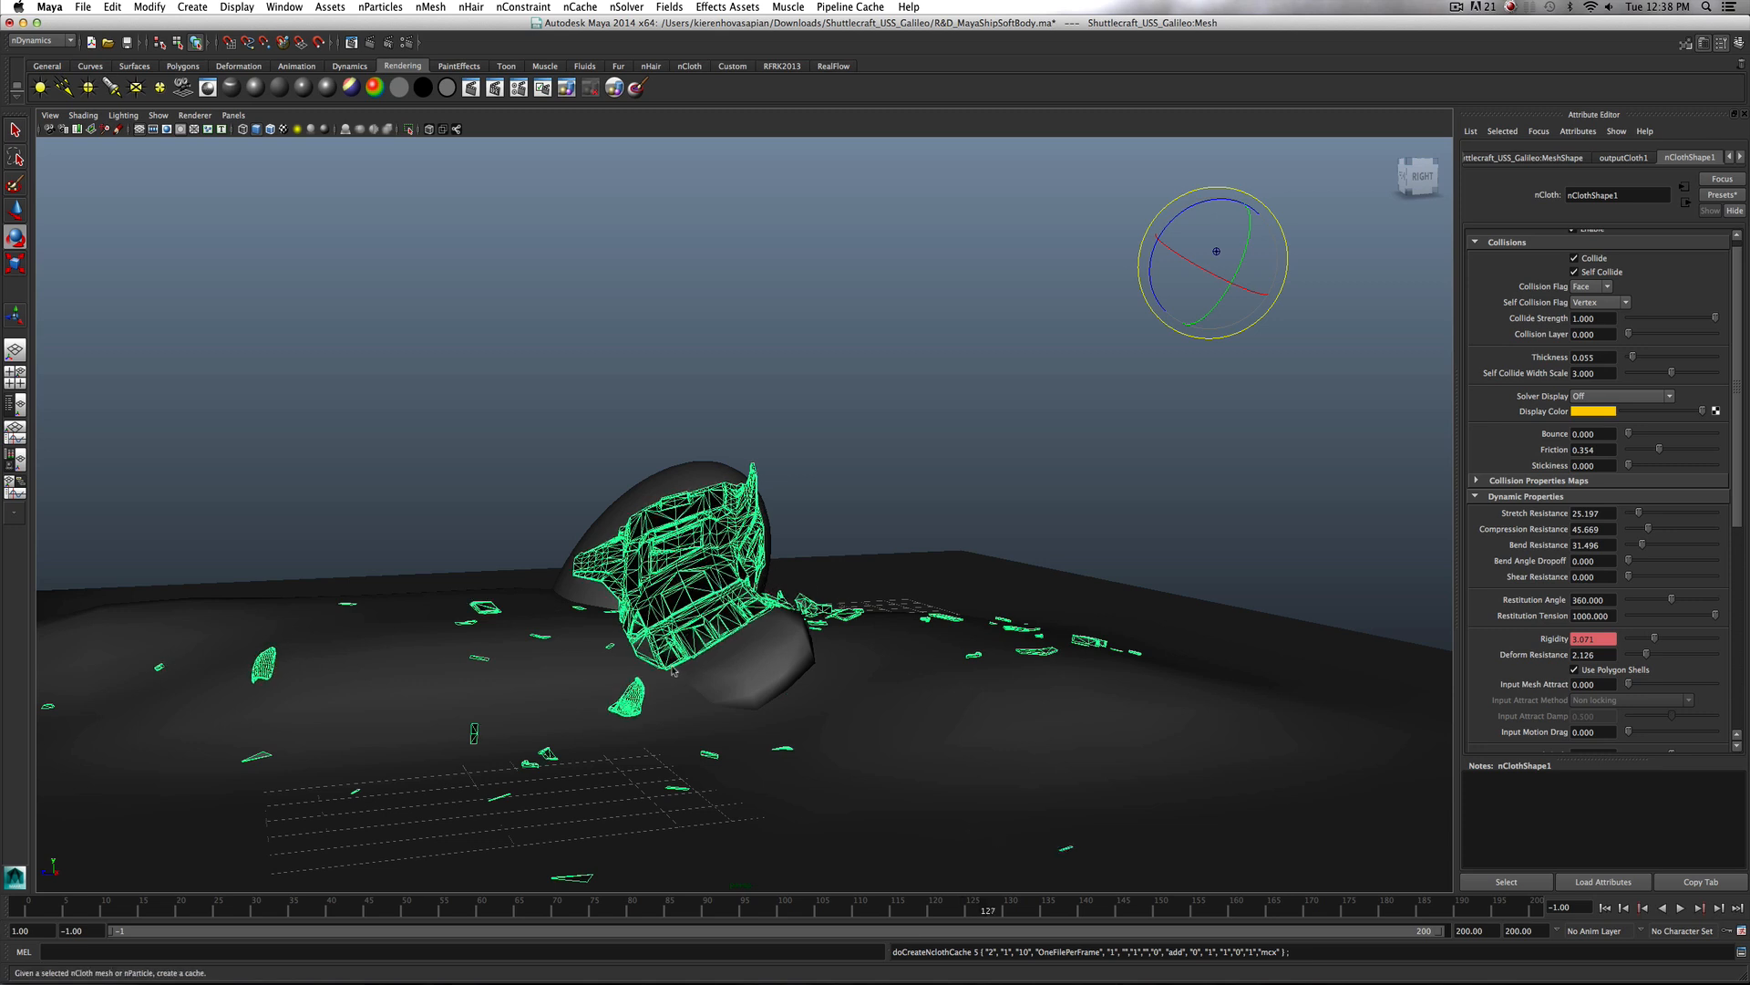
left_click(1659, 907)
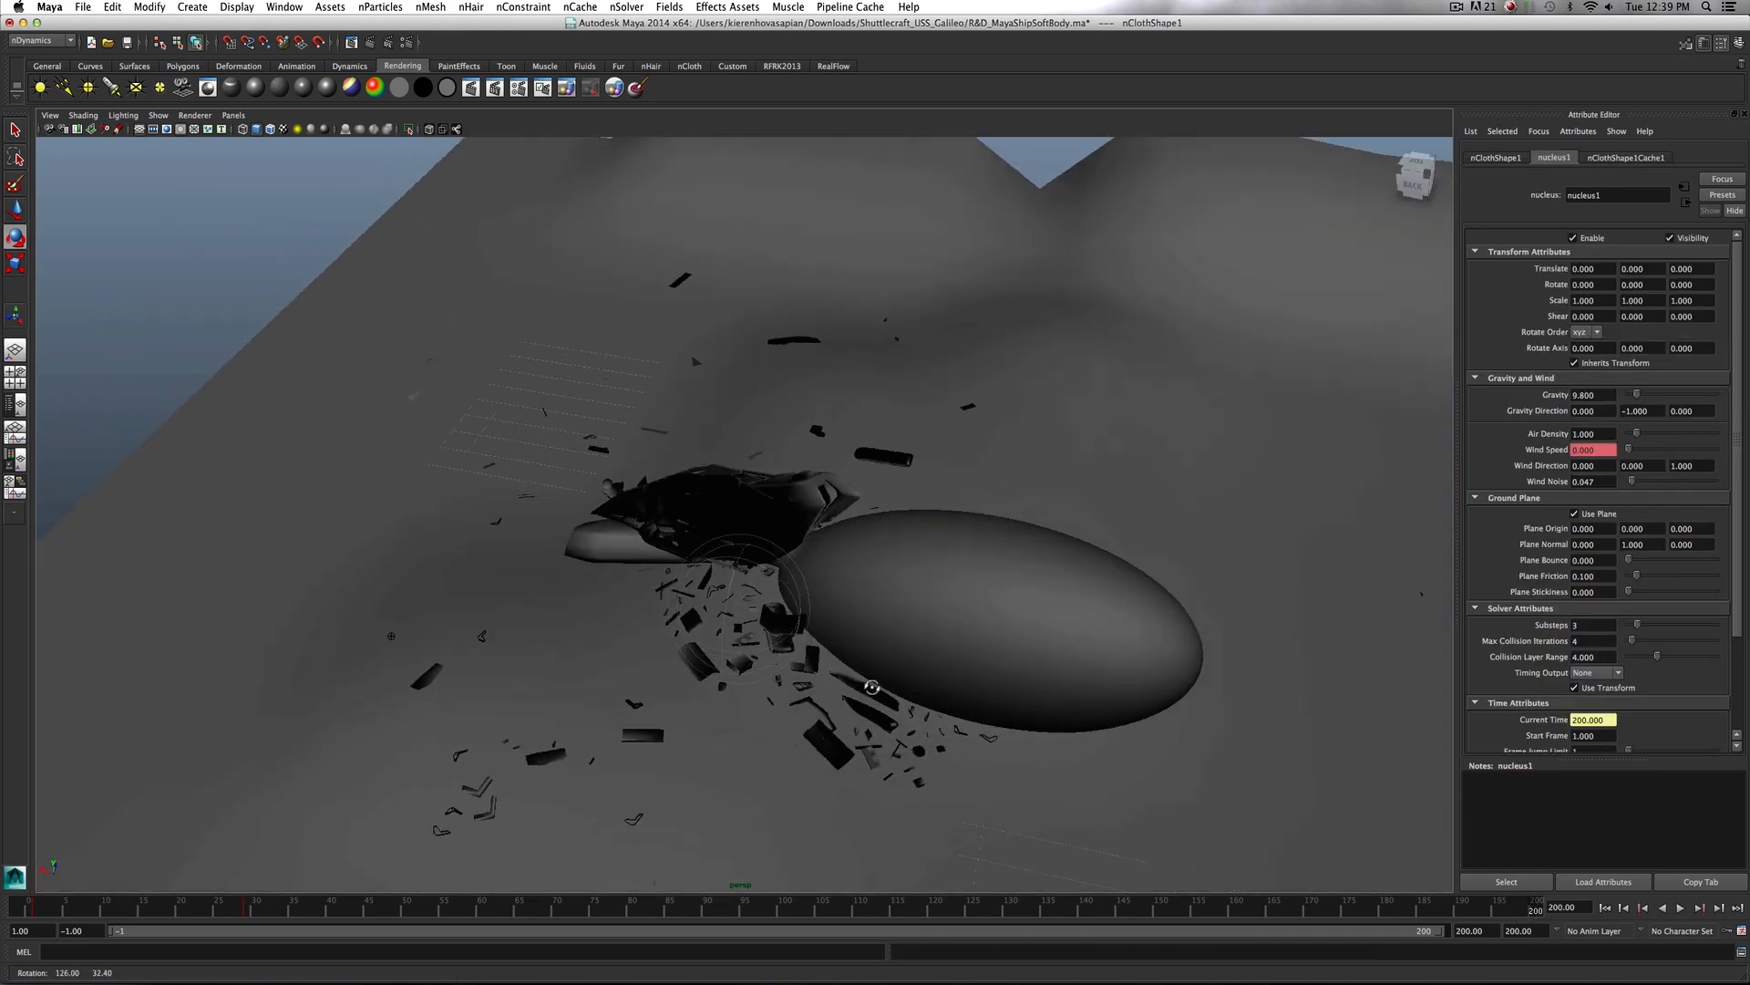
left_click_drag(871, 687, 799, 598)
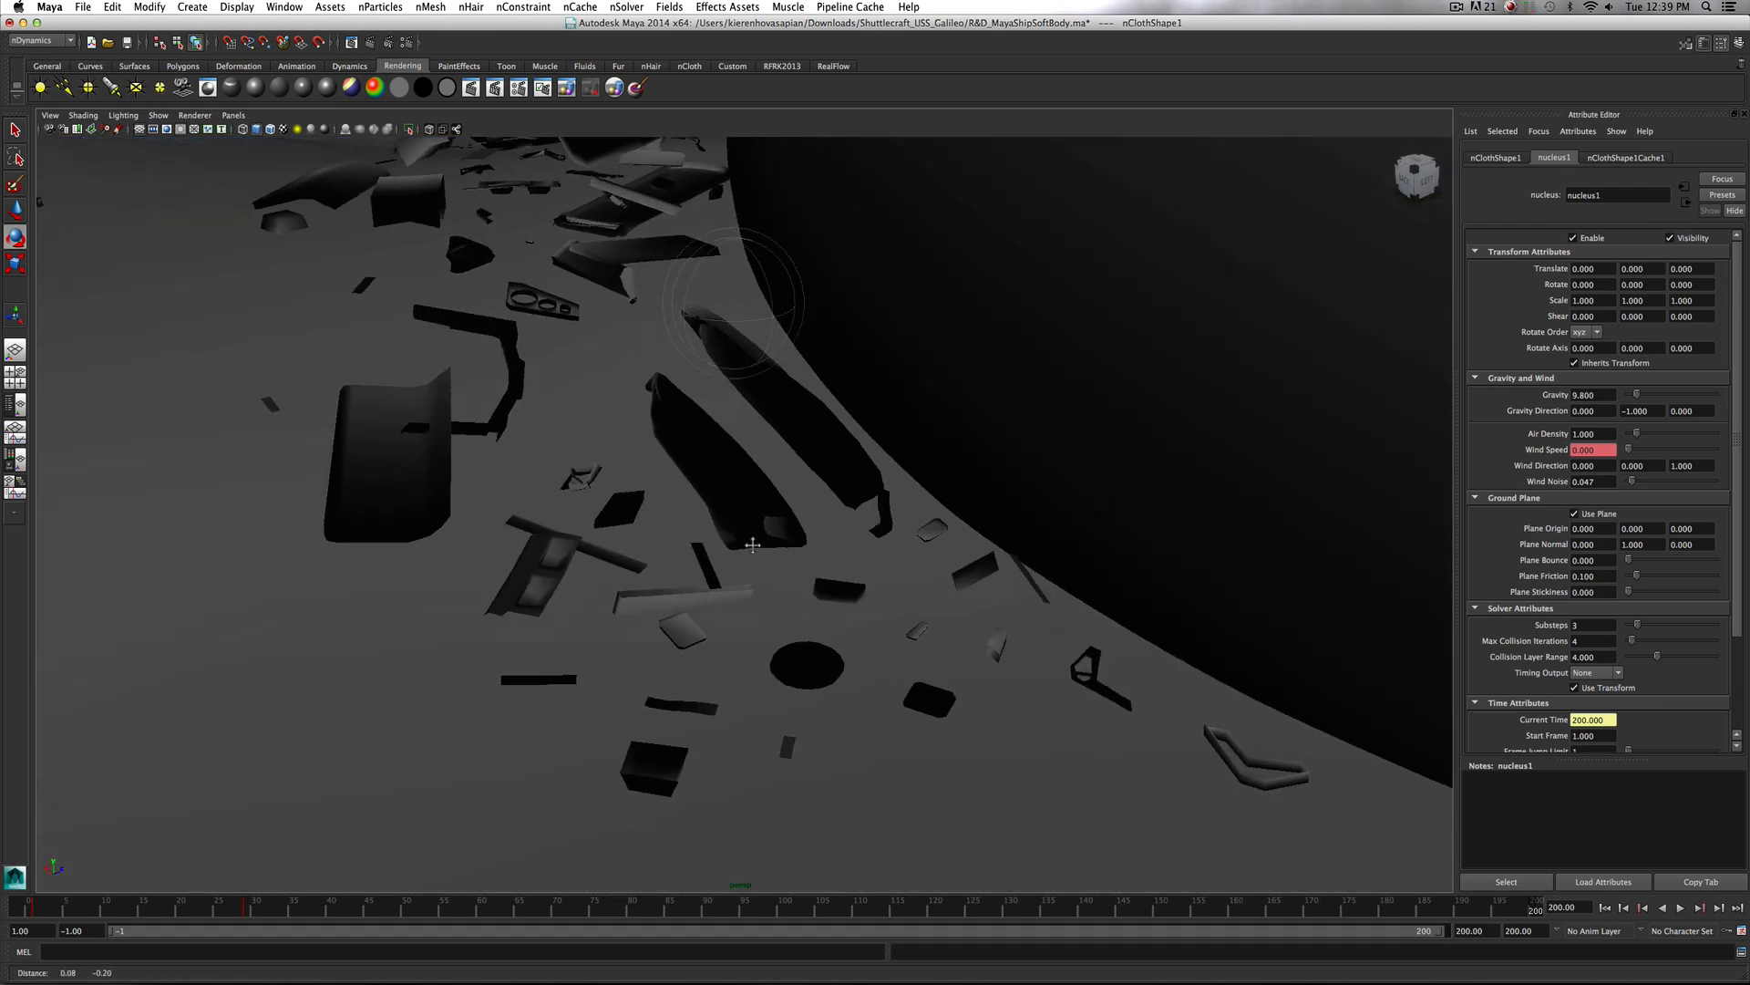
left_click_drag(753, 547, 864, 585)
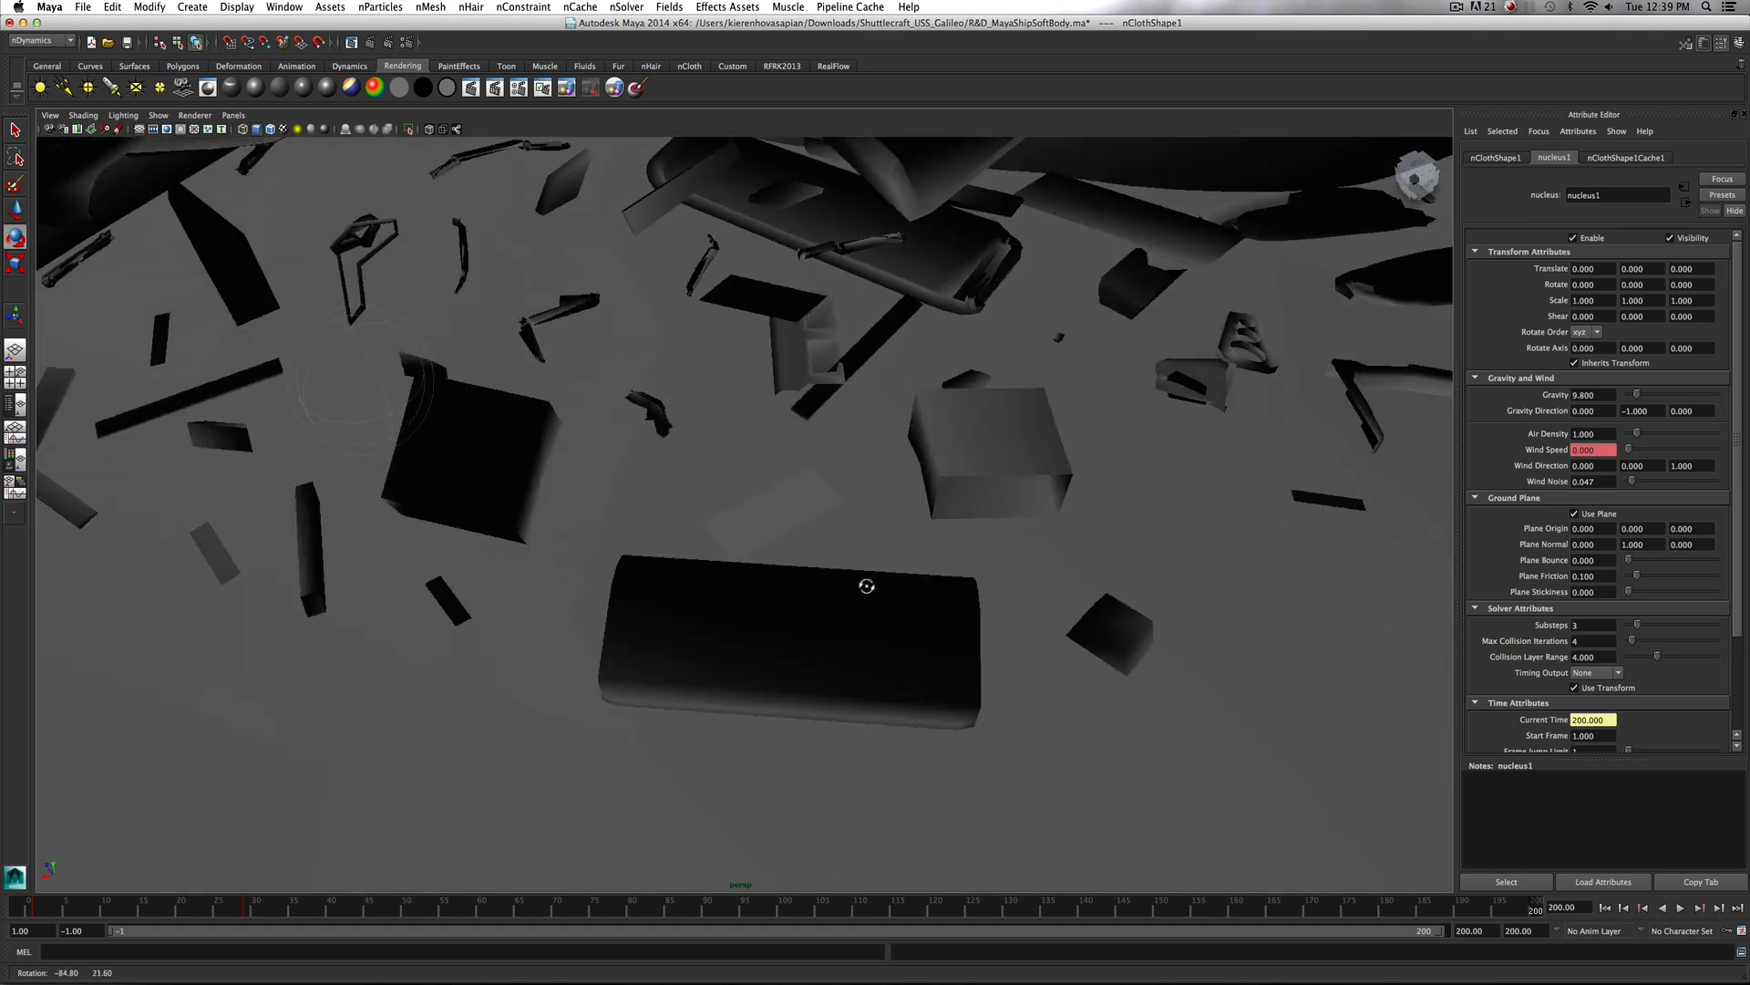
left_click_drag(866, 585, 680, 578)
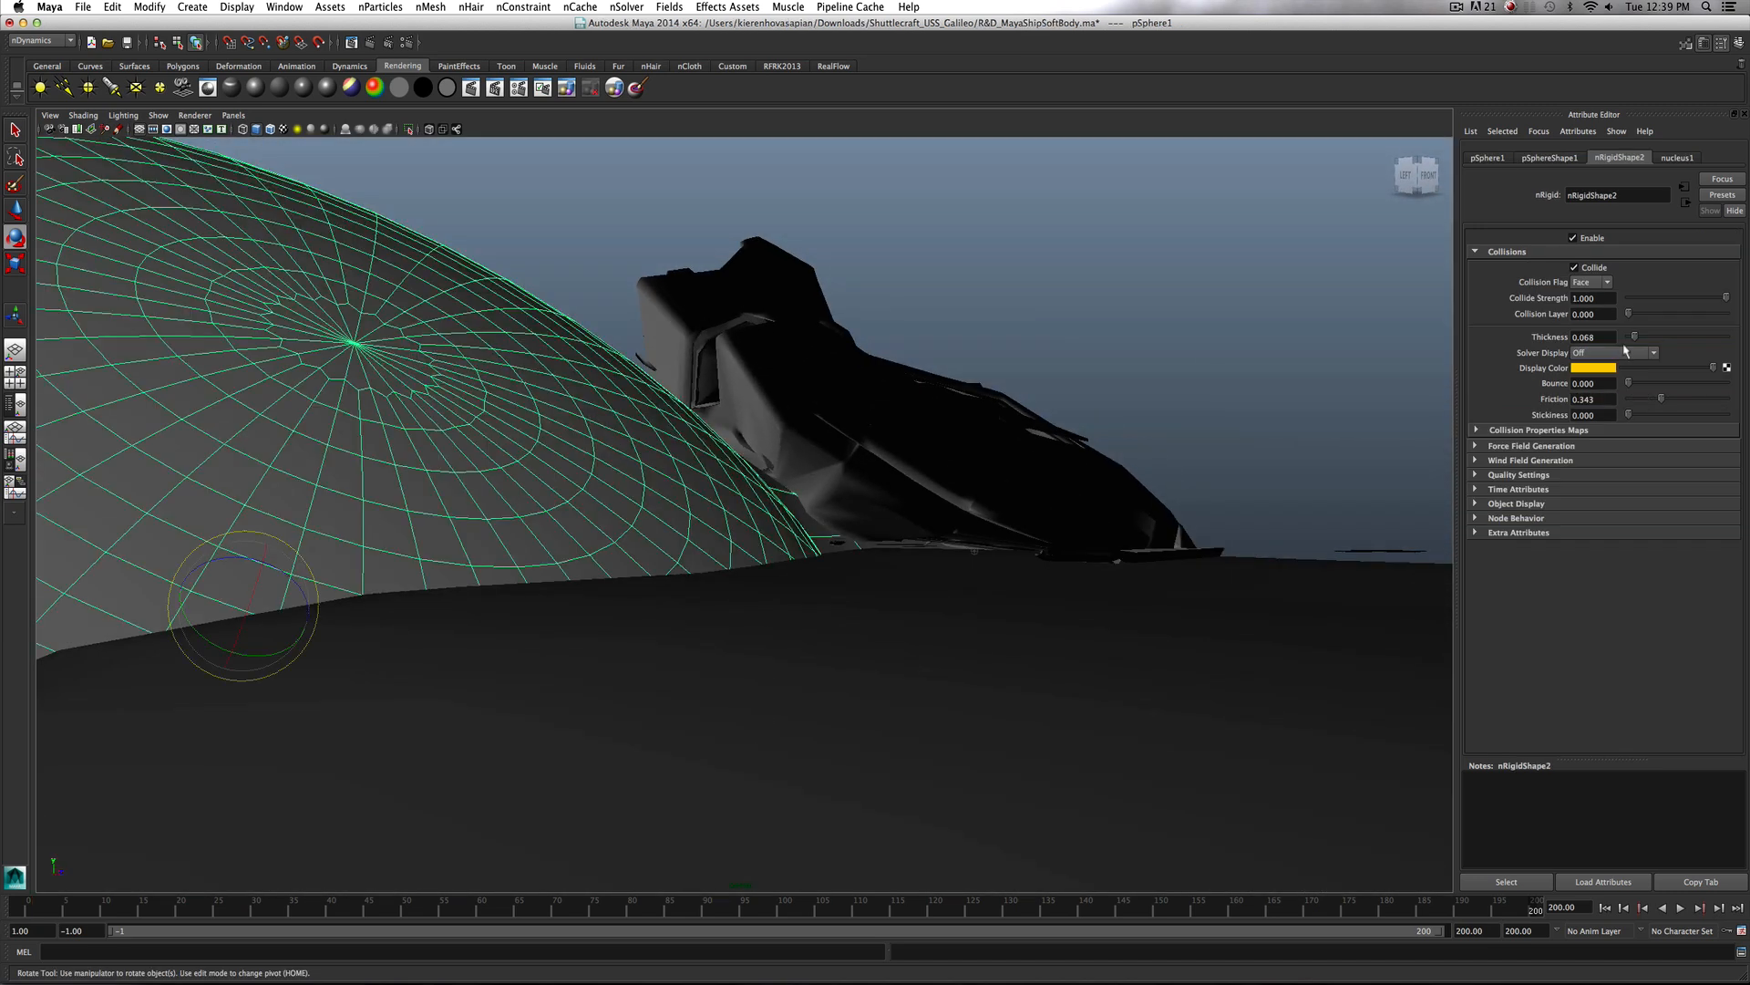
left_click(1616, 352)
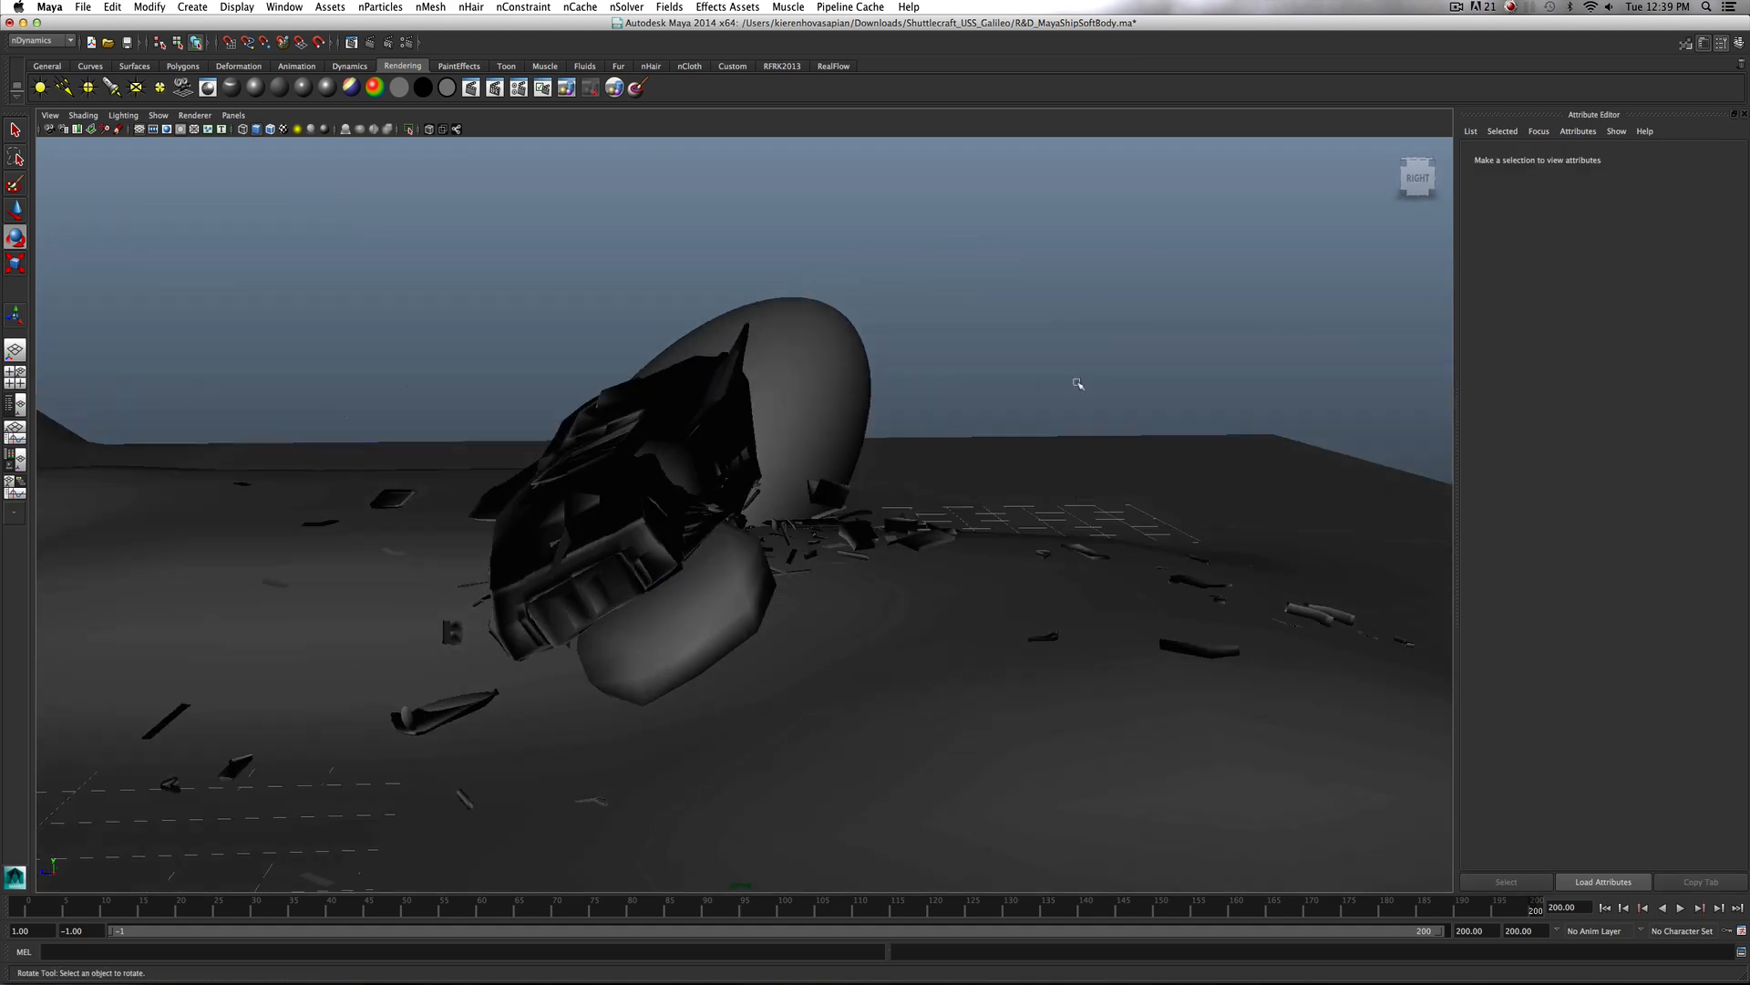
left_click_drag(1078, 383, 938, 461)
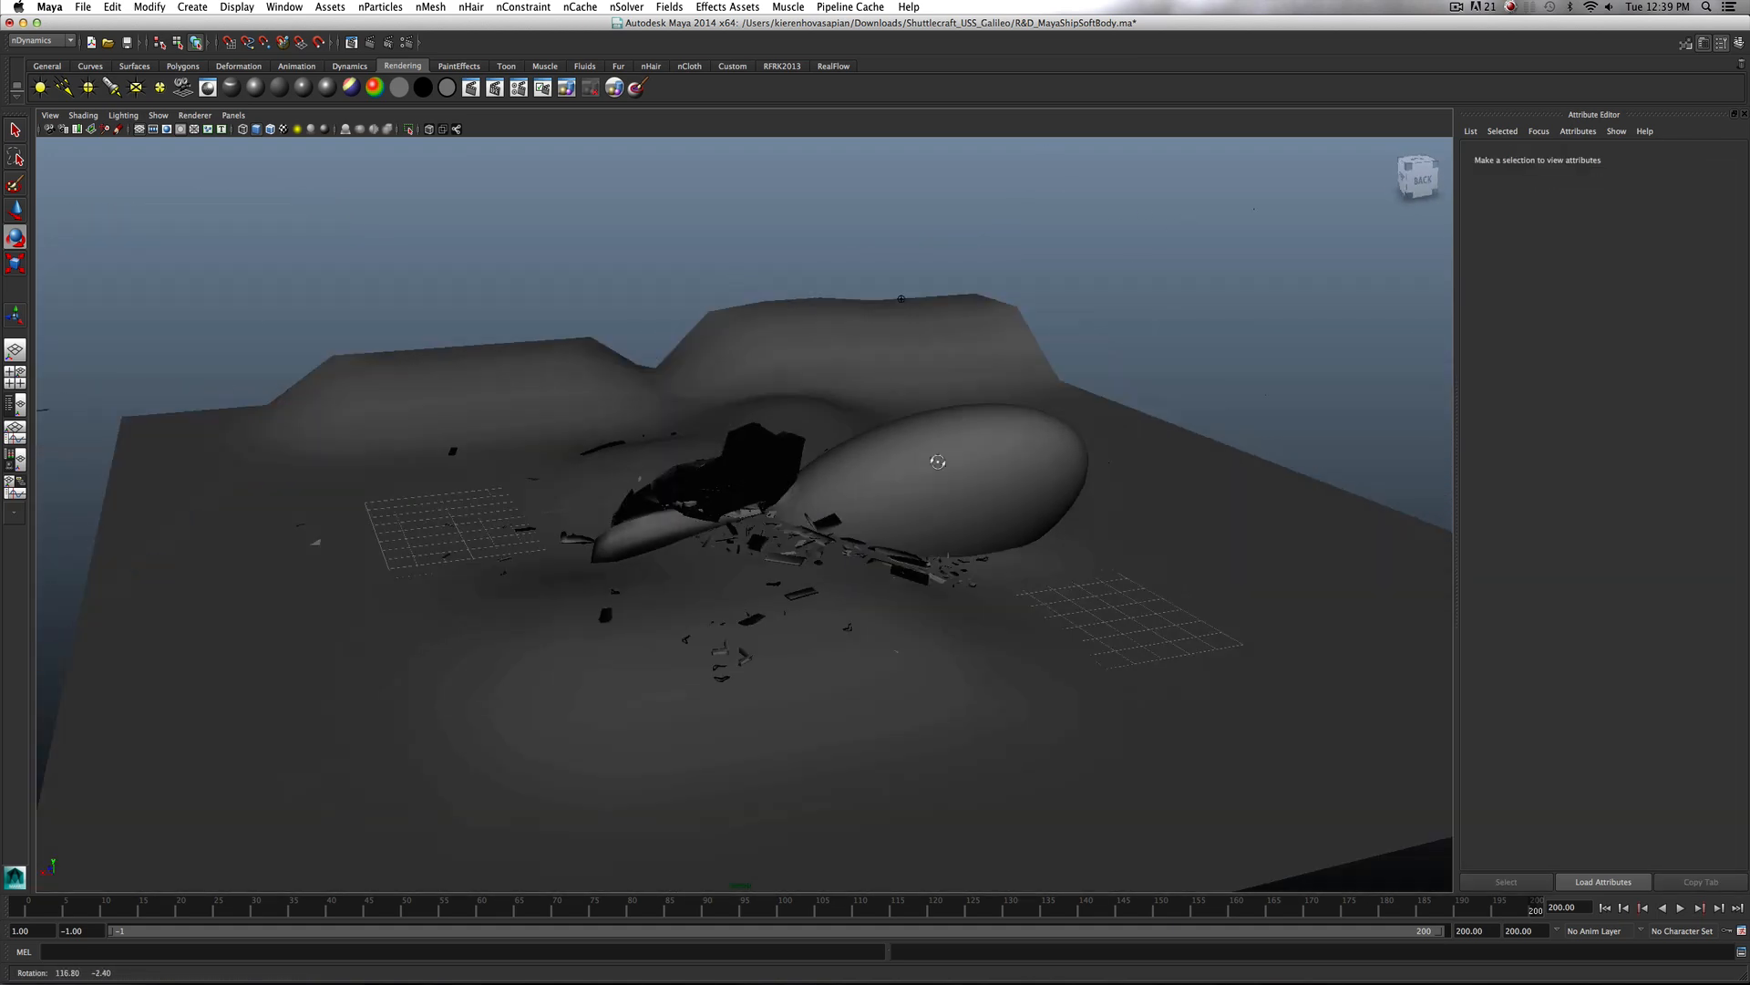
left_click_drag(937, 461, 946, 452)
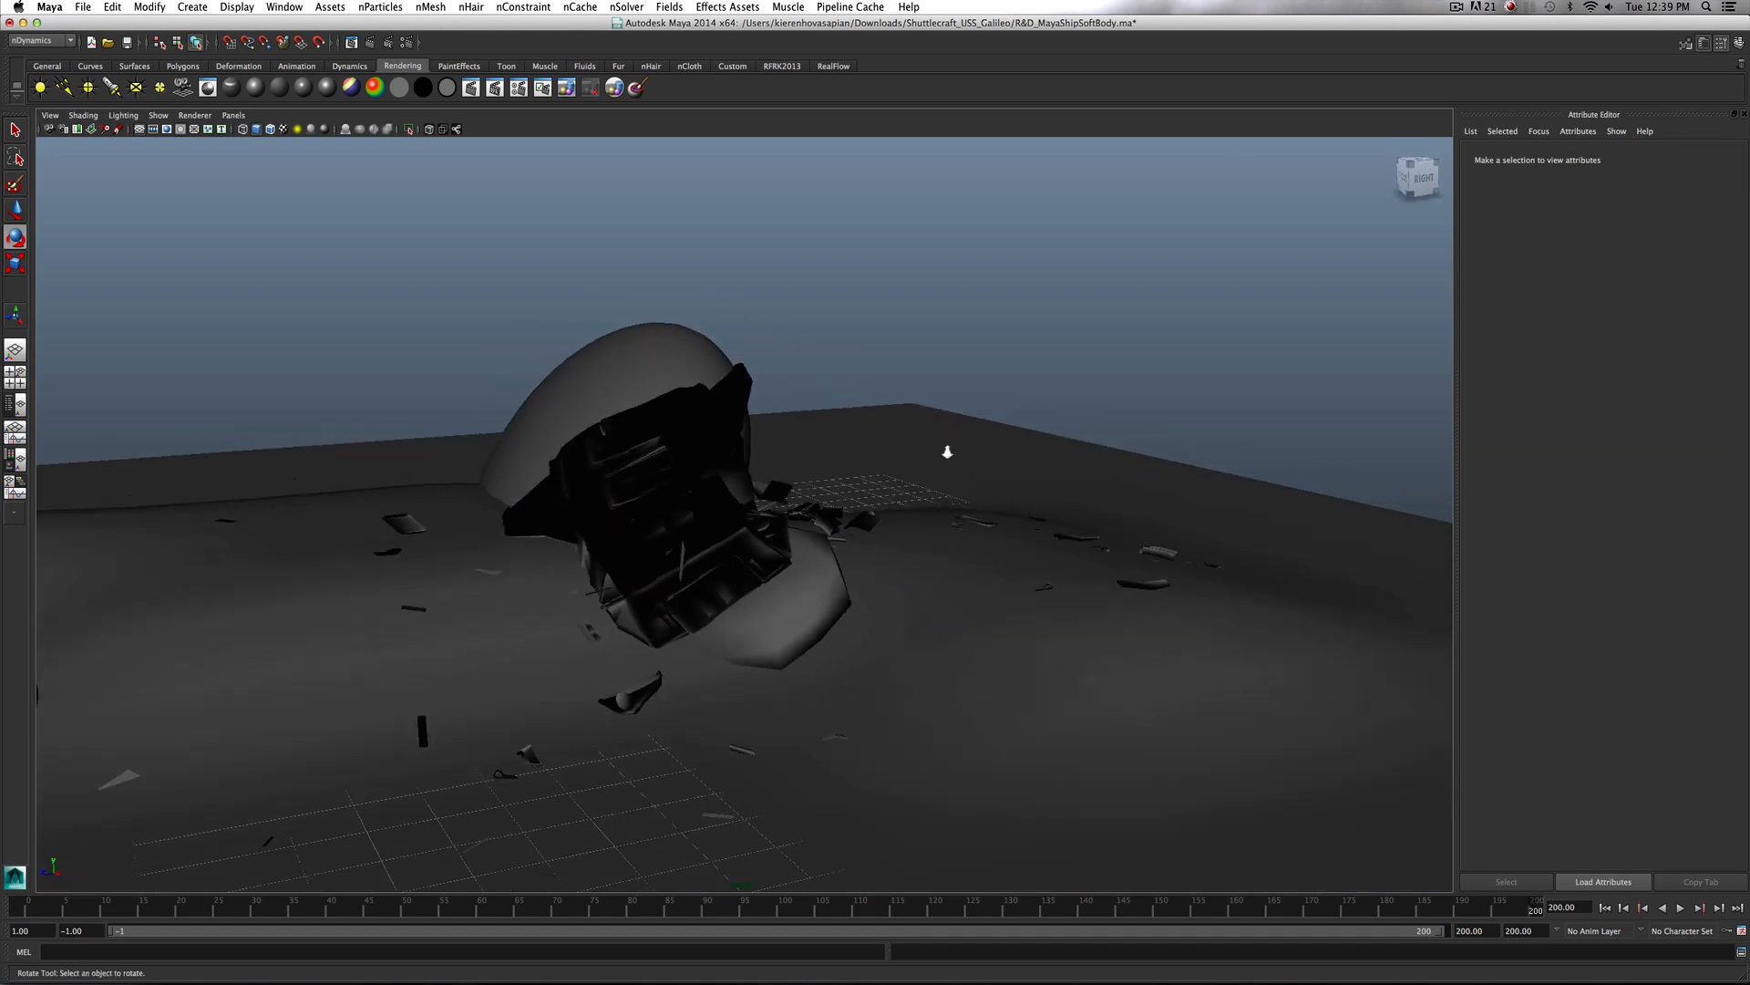
Rewind to the first frame and play the shattering crash forwards
left_click(1679, 908)
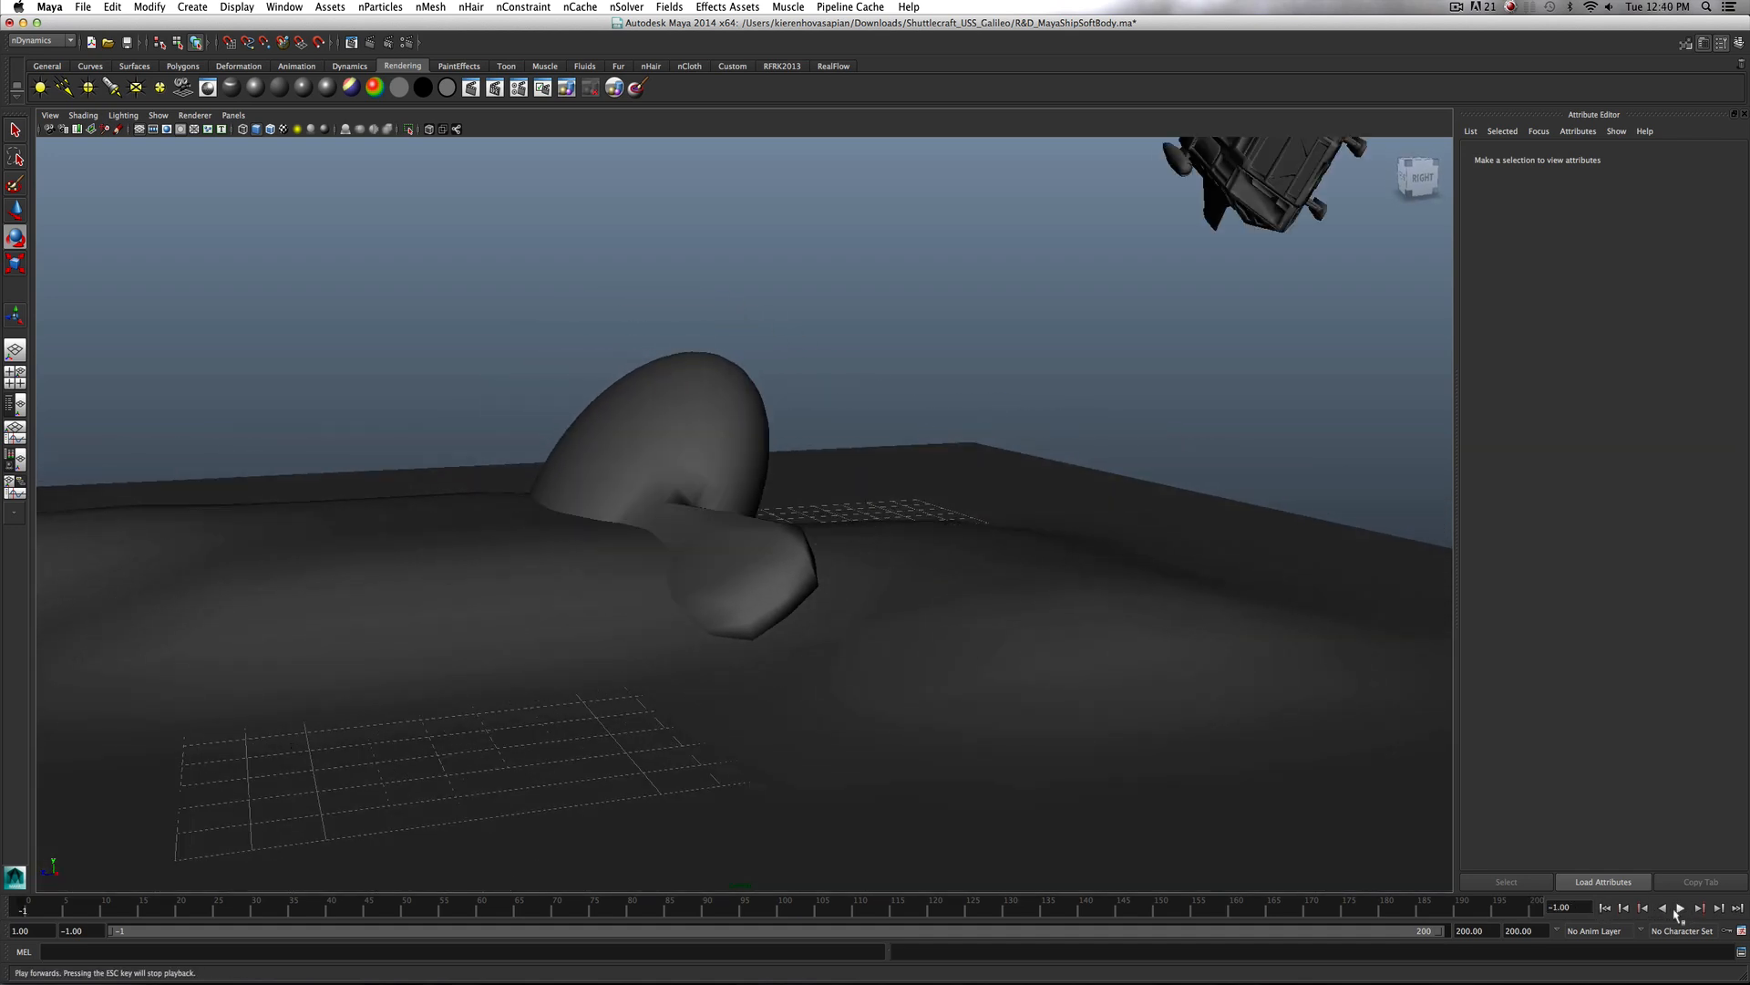
left_click(1678, 908)
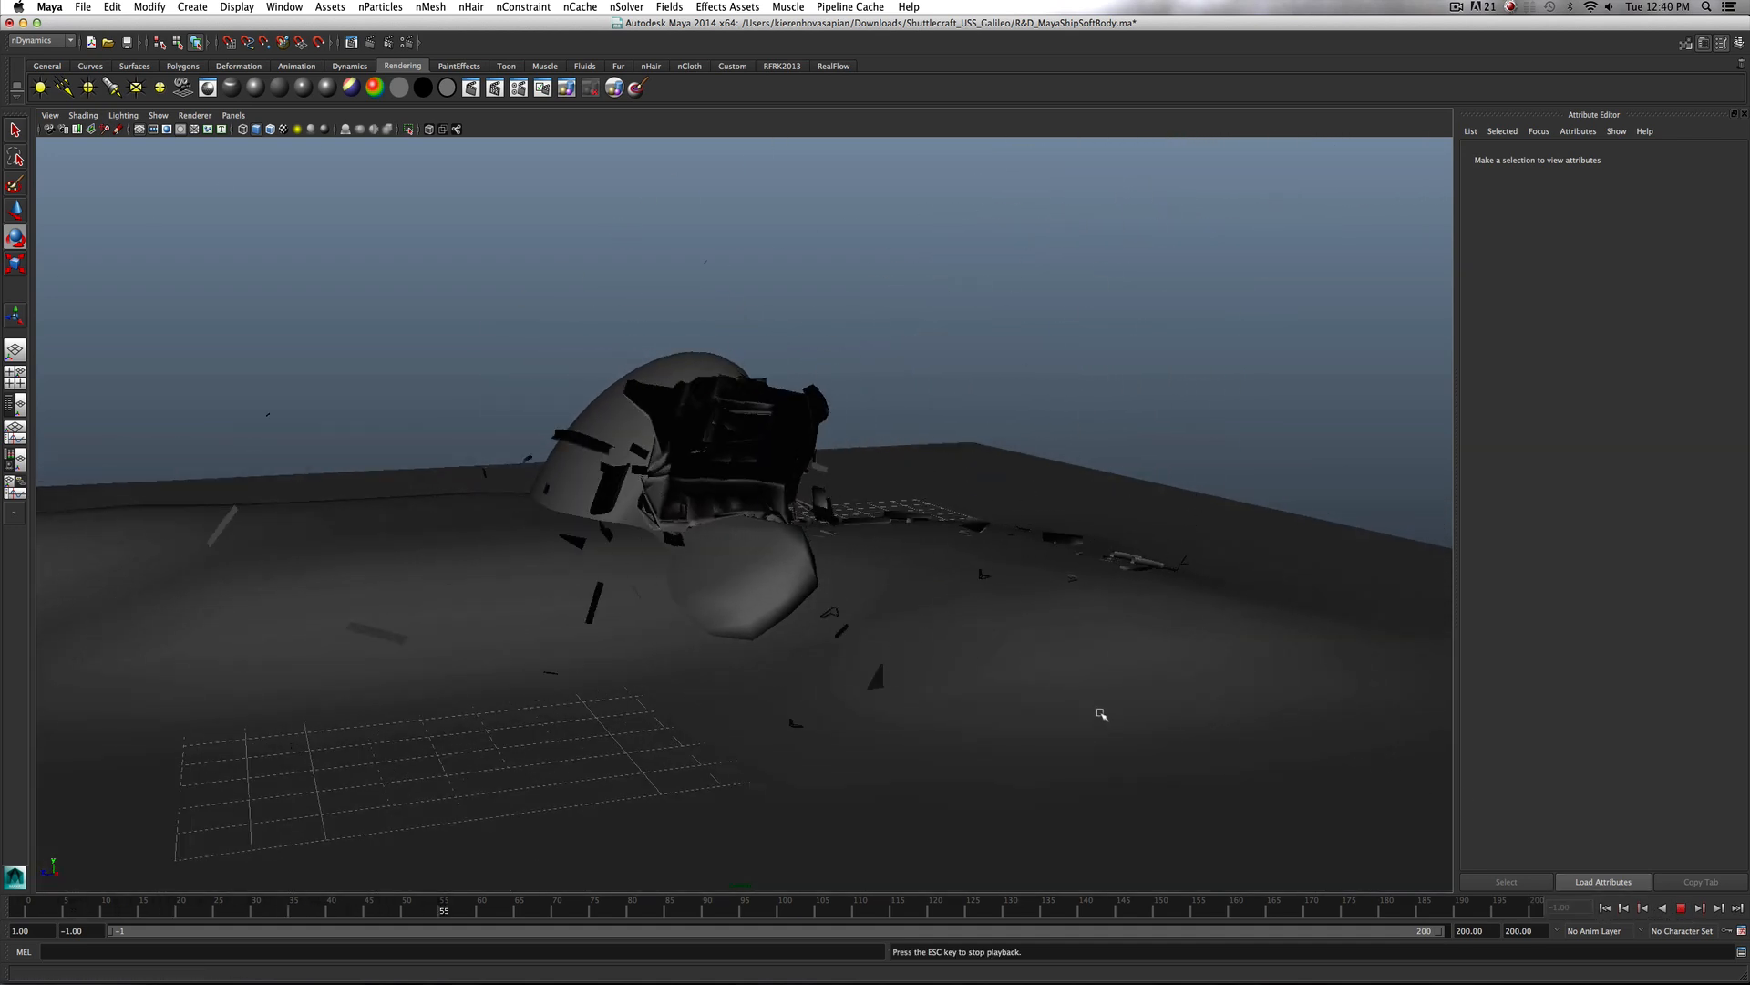